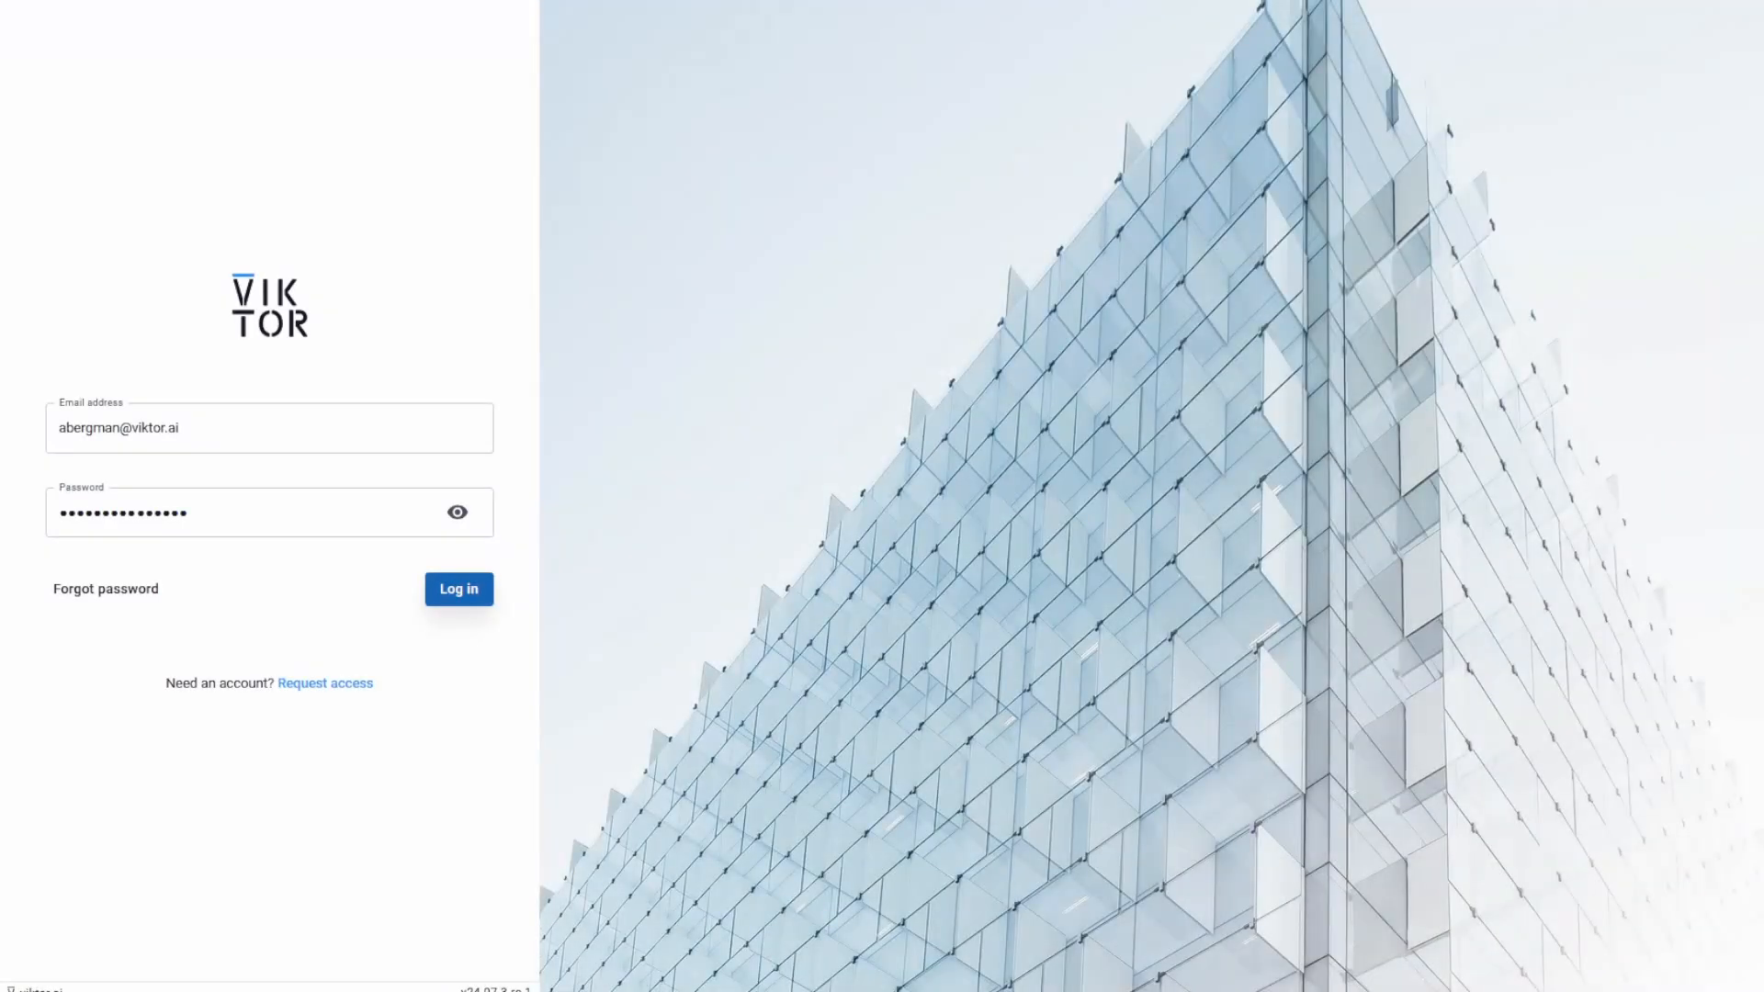
Step: Log in and scroll the Workspaces page to the Tutorial - Basic 3D models card
left_click(457, 588)
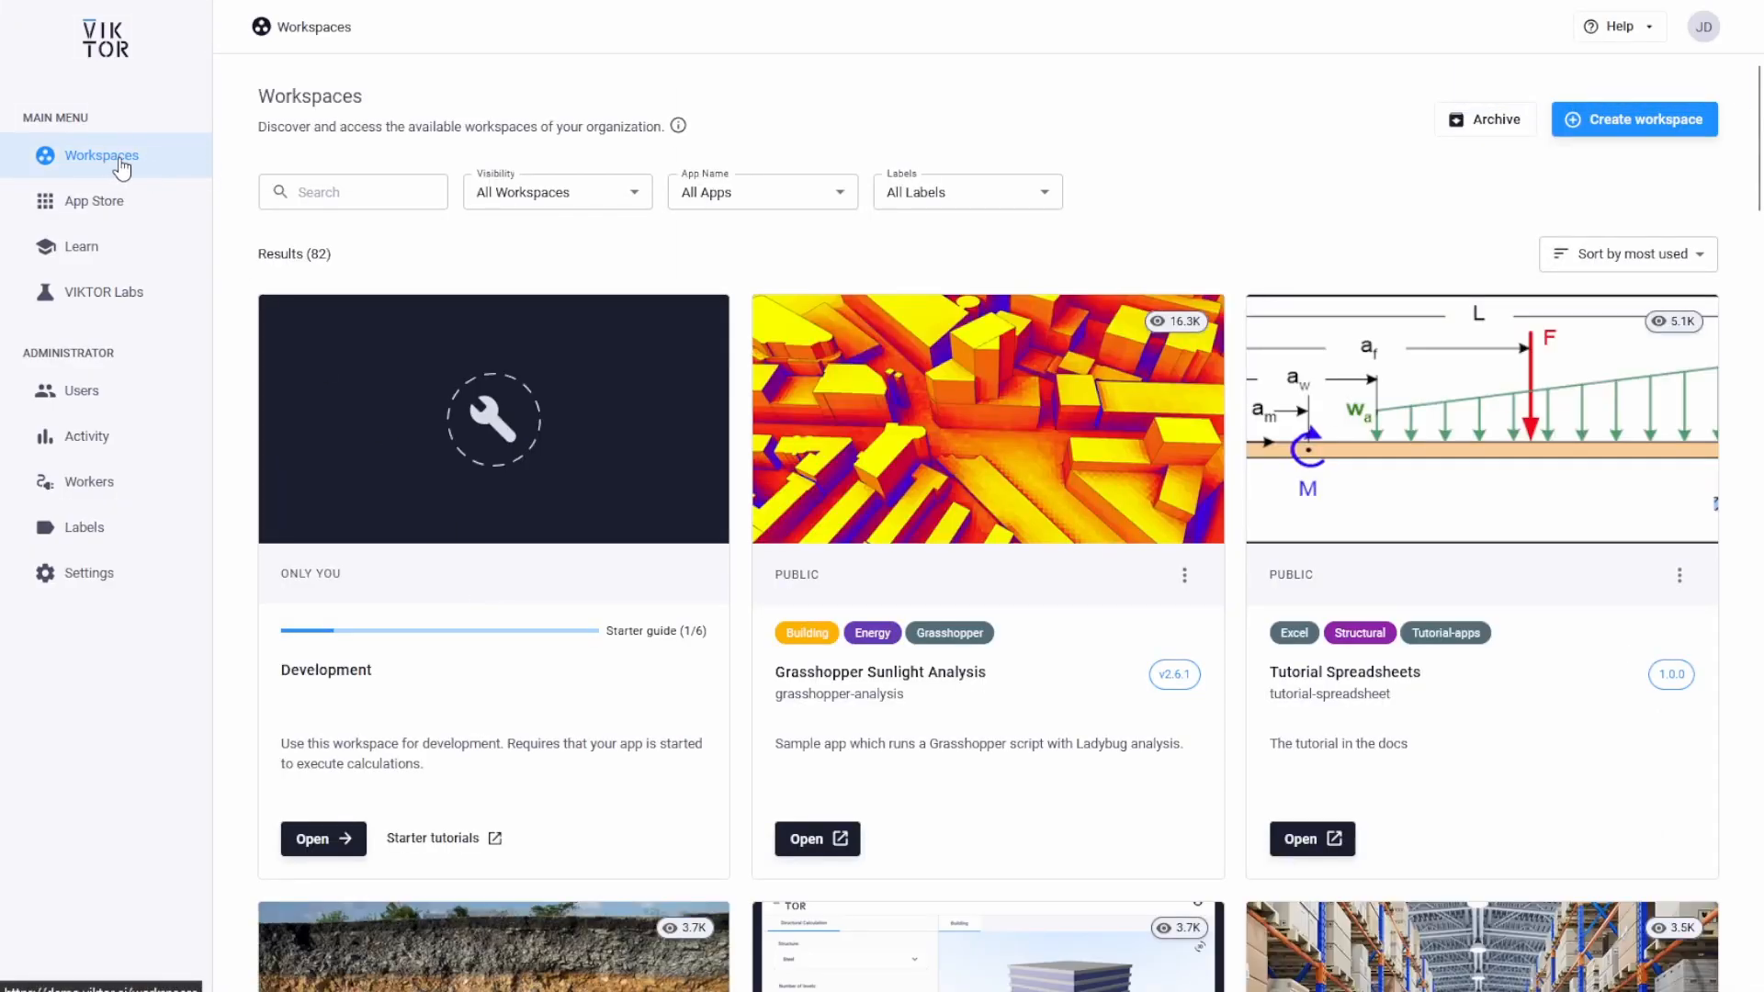
mouse_move(653, 743)
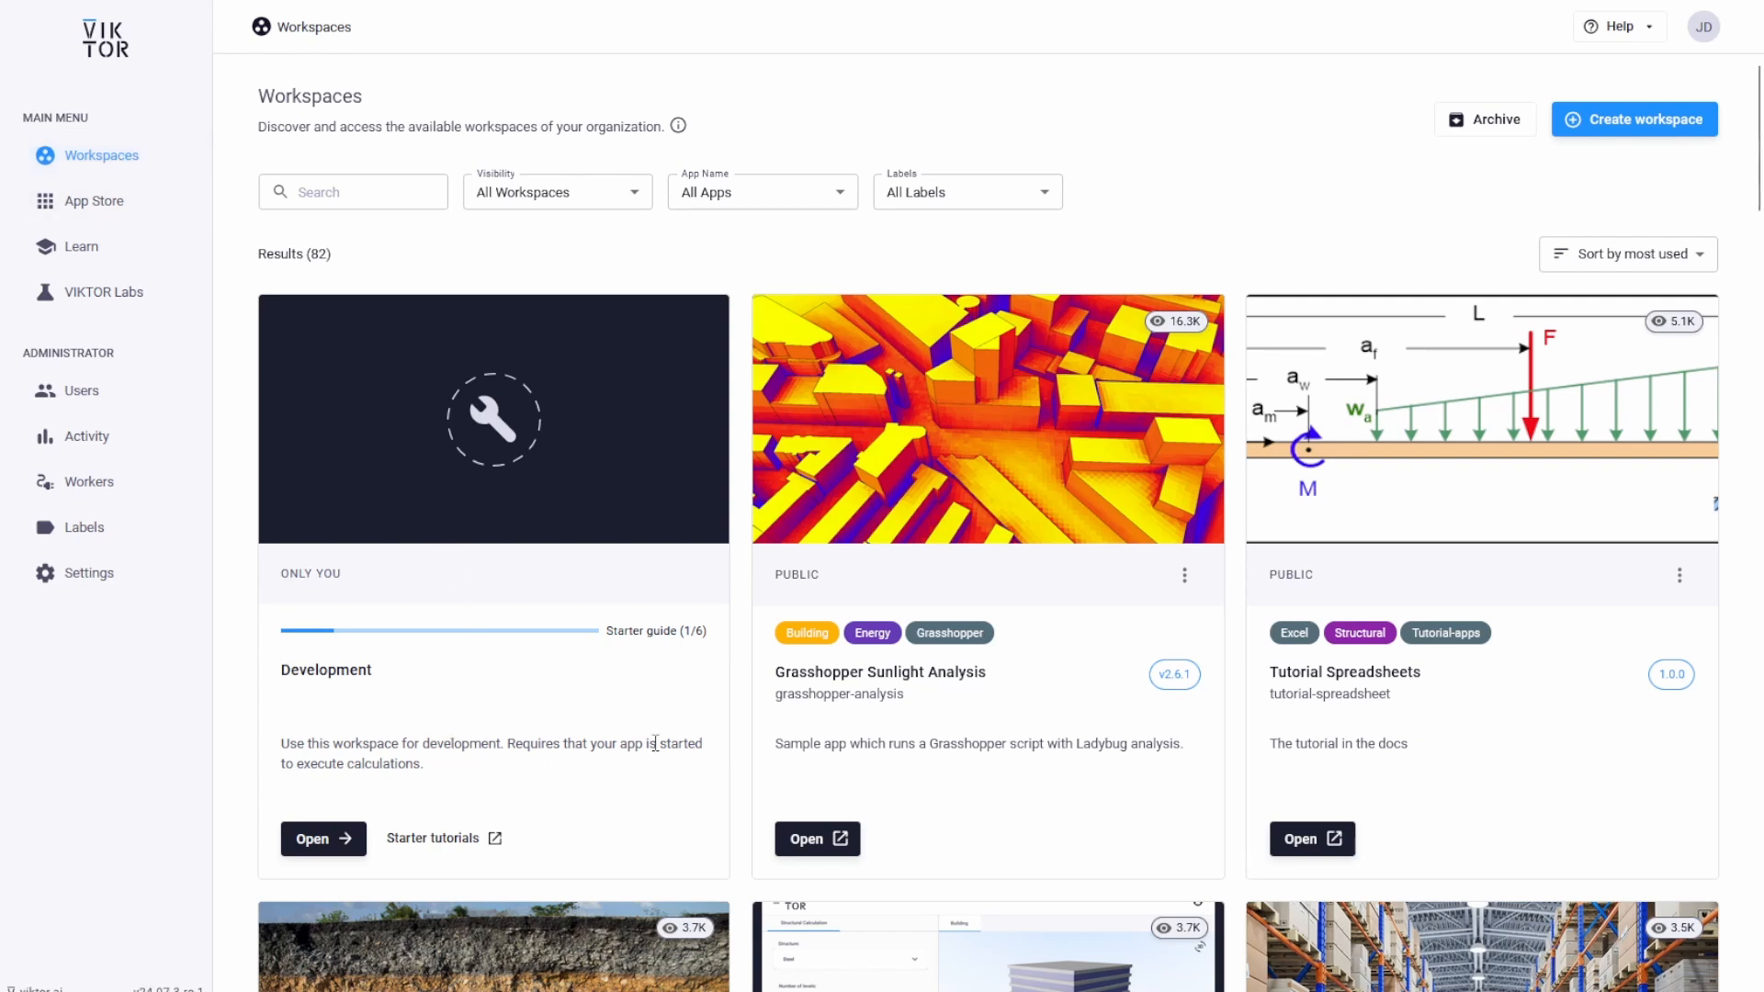
mouse_move(471, 695)
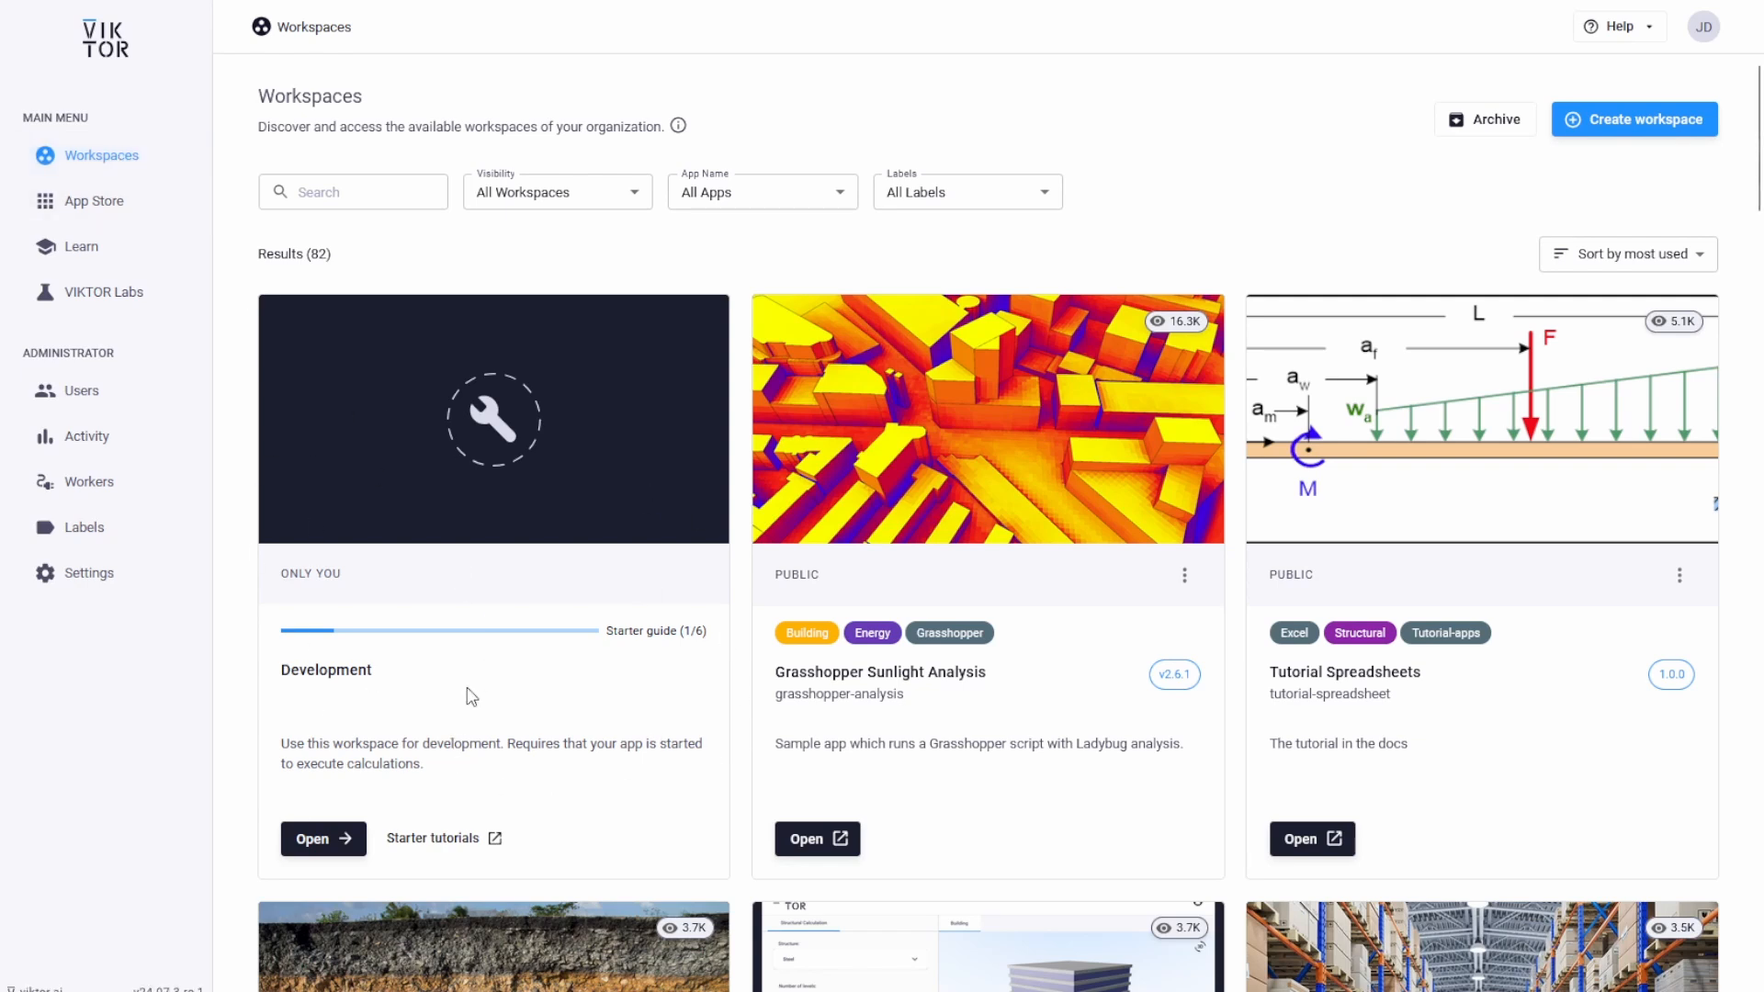
scroll("down", 3)
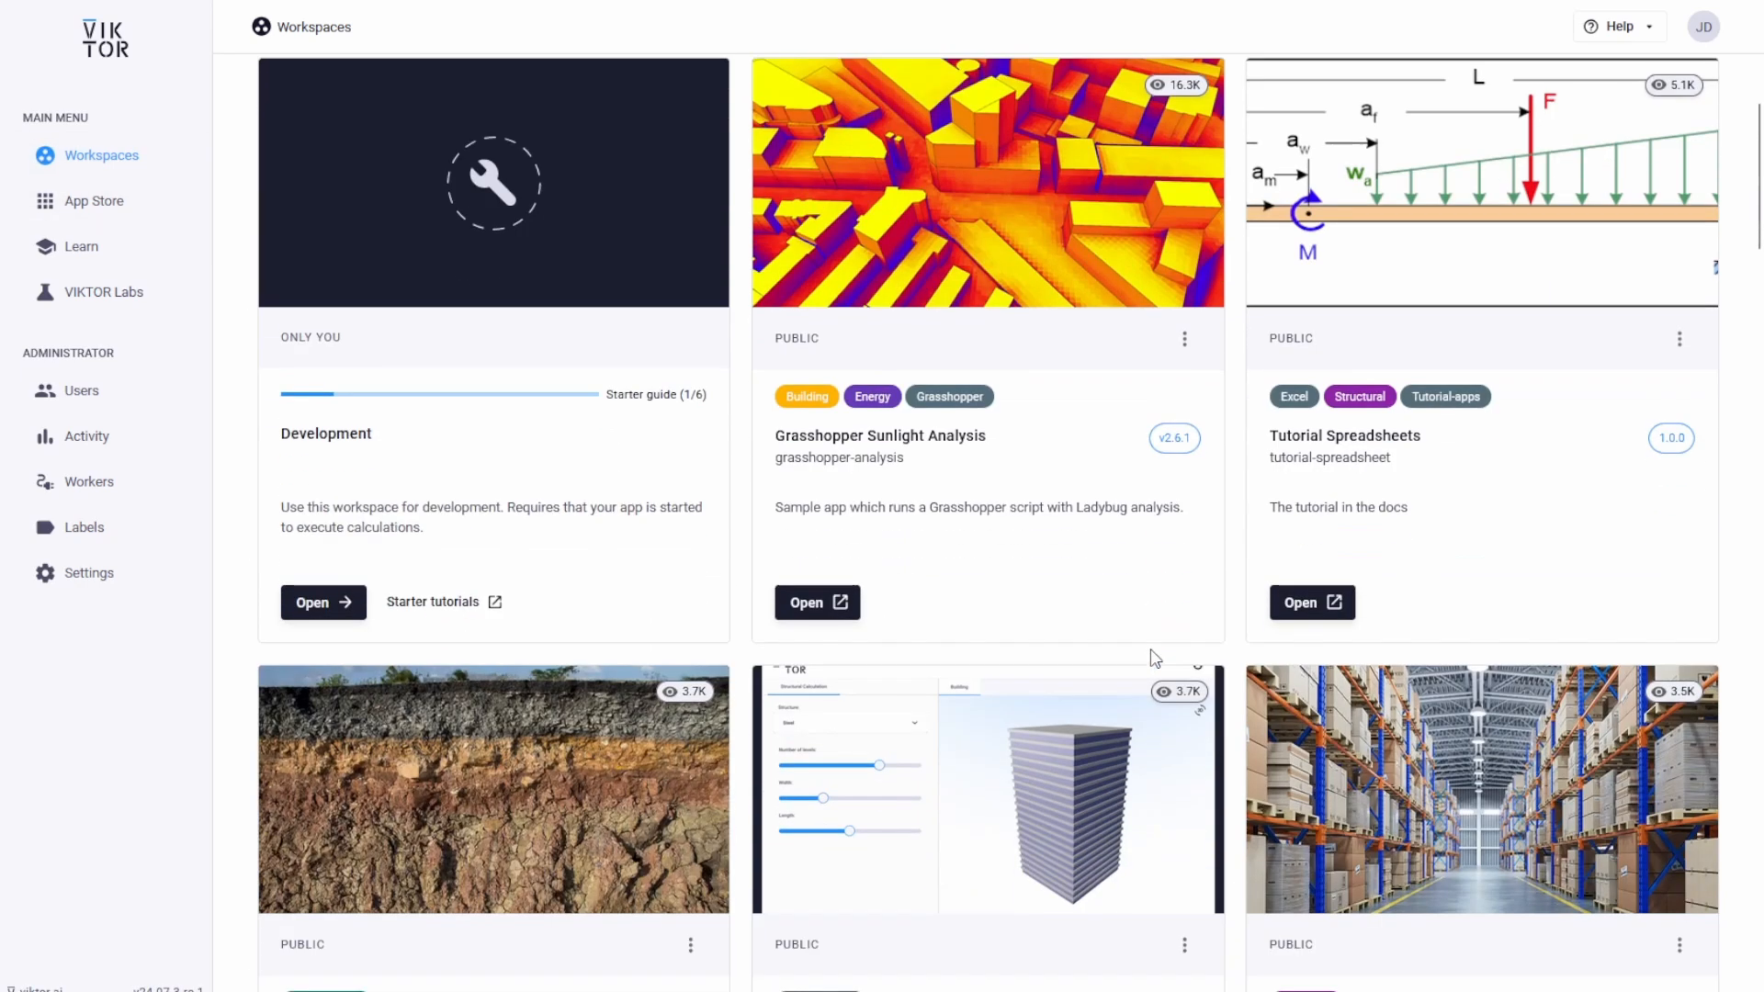
scroll("down", 3)
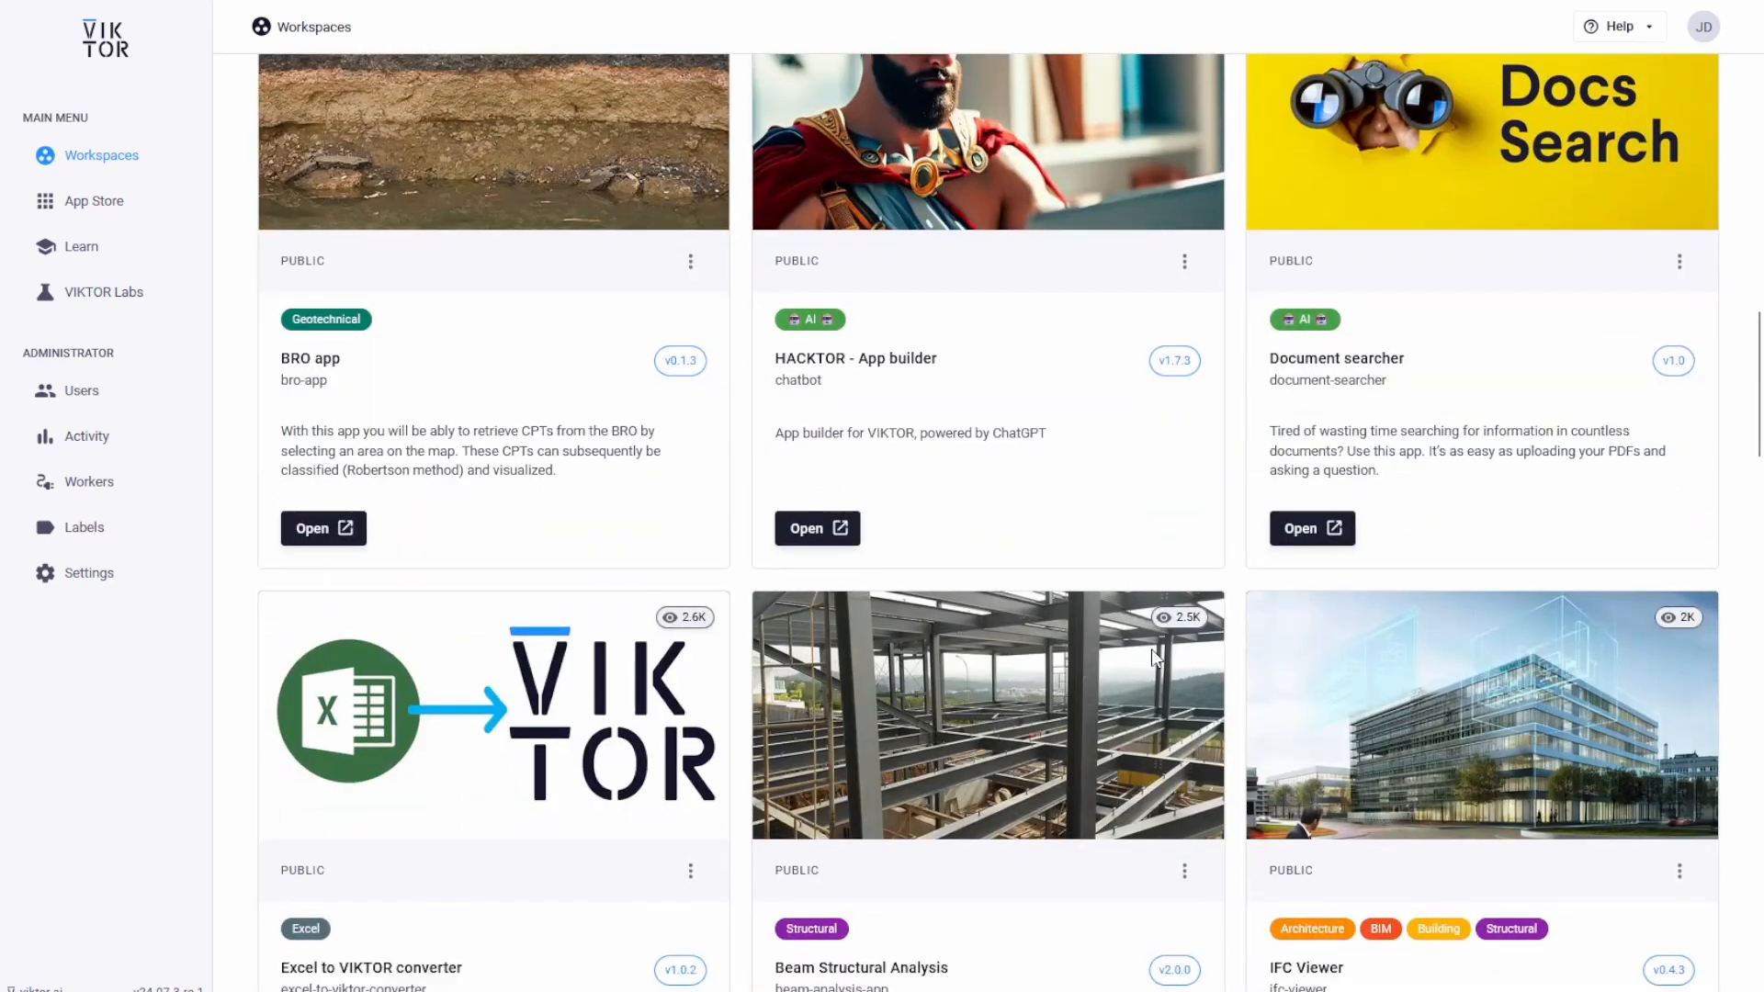
scroll("up", 3)
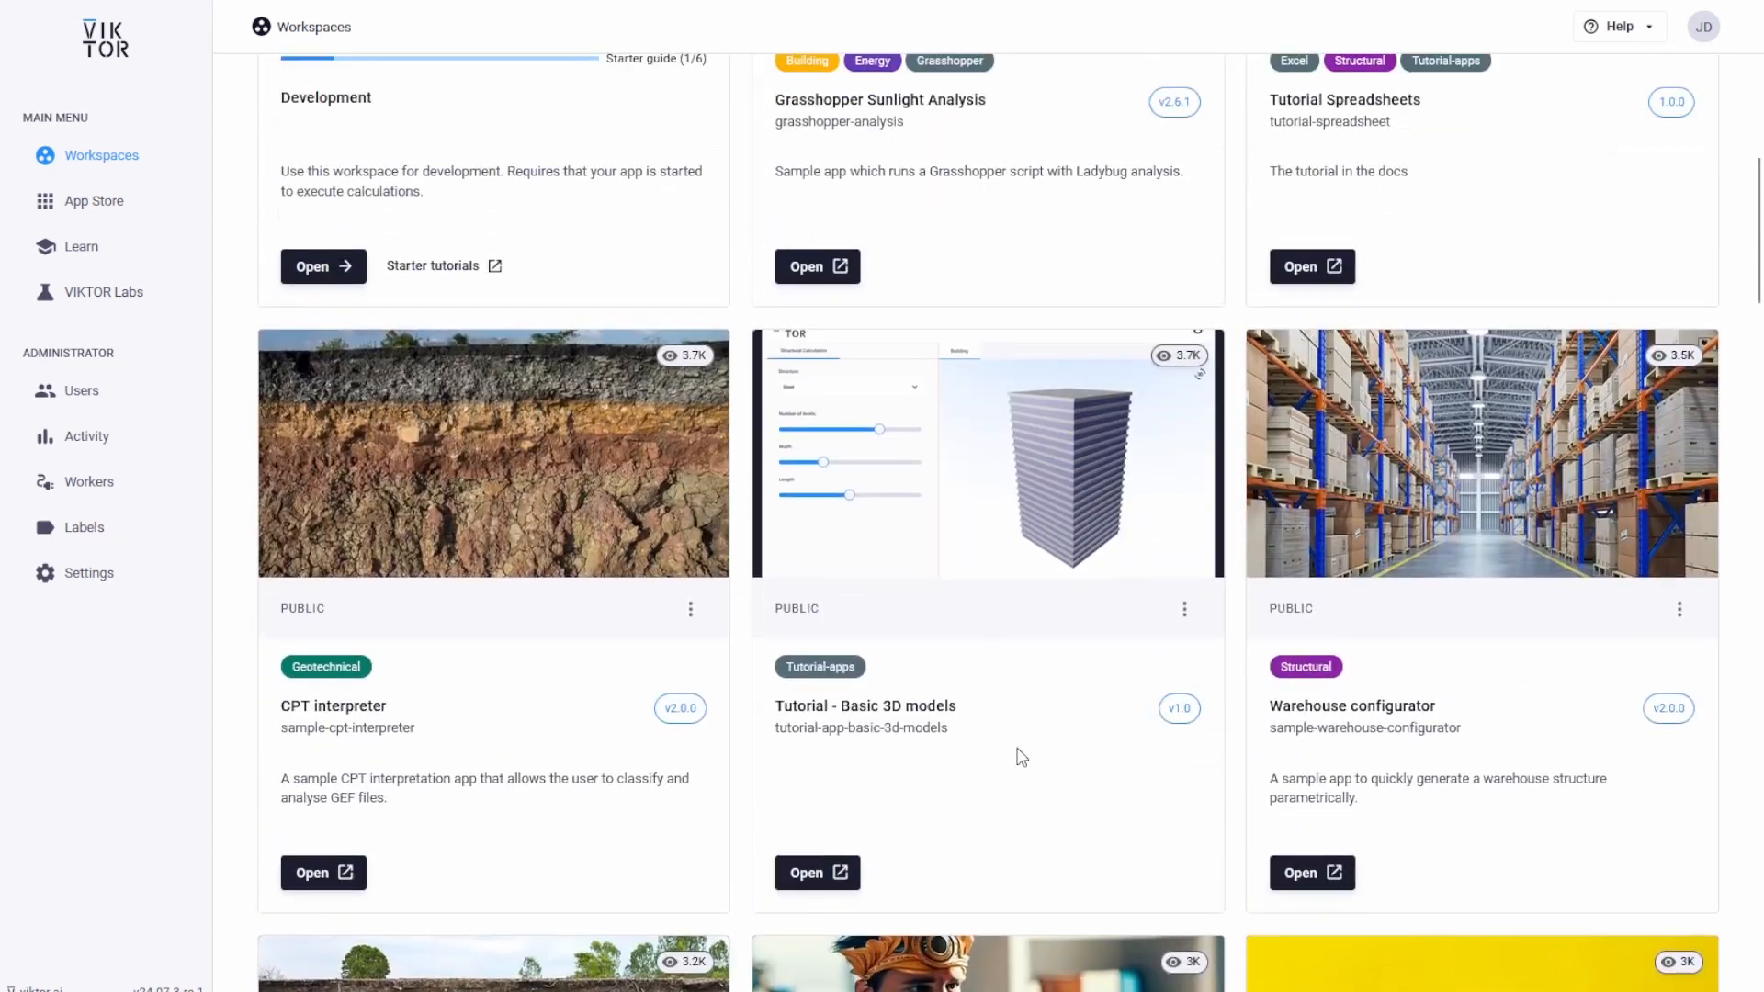
left_click(816, 872)
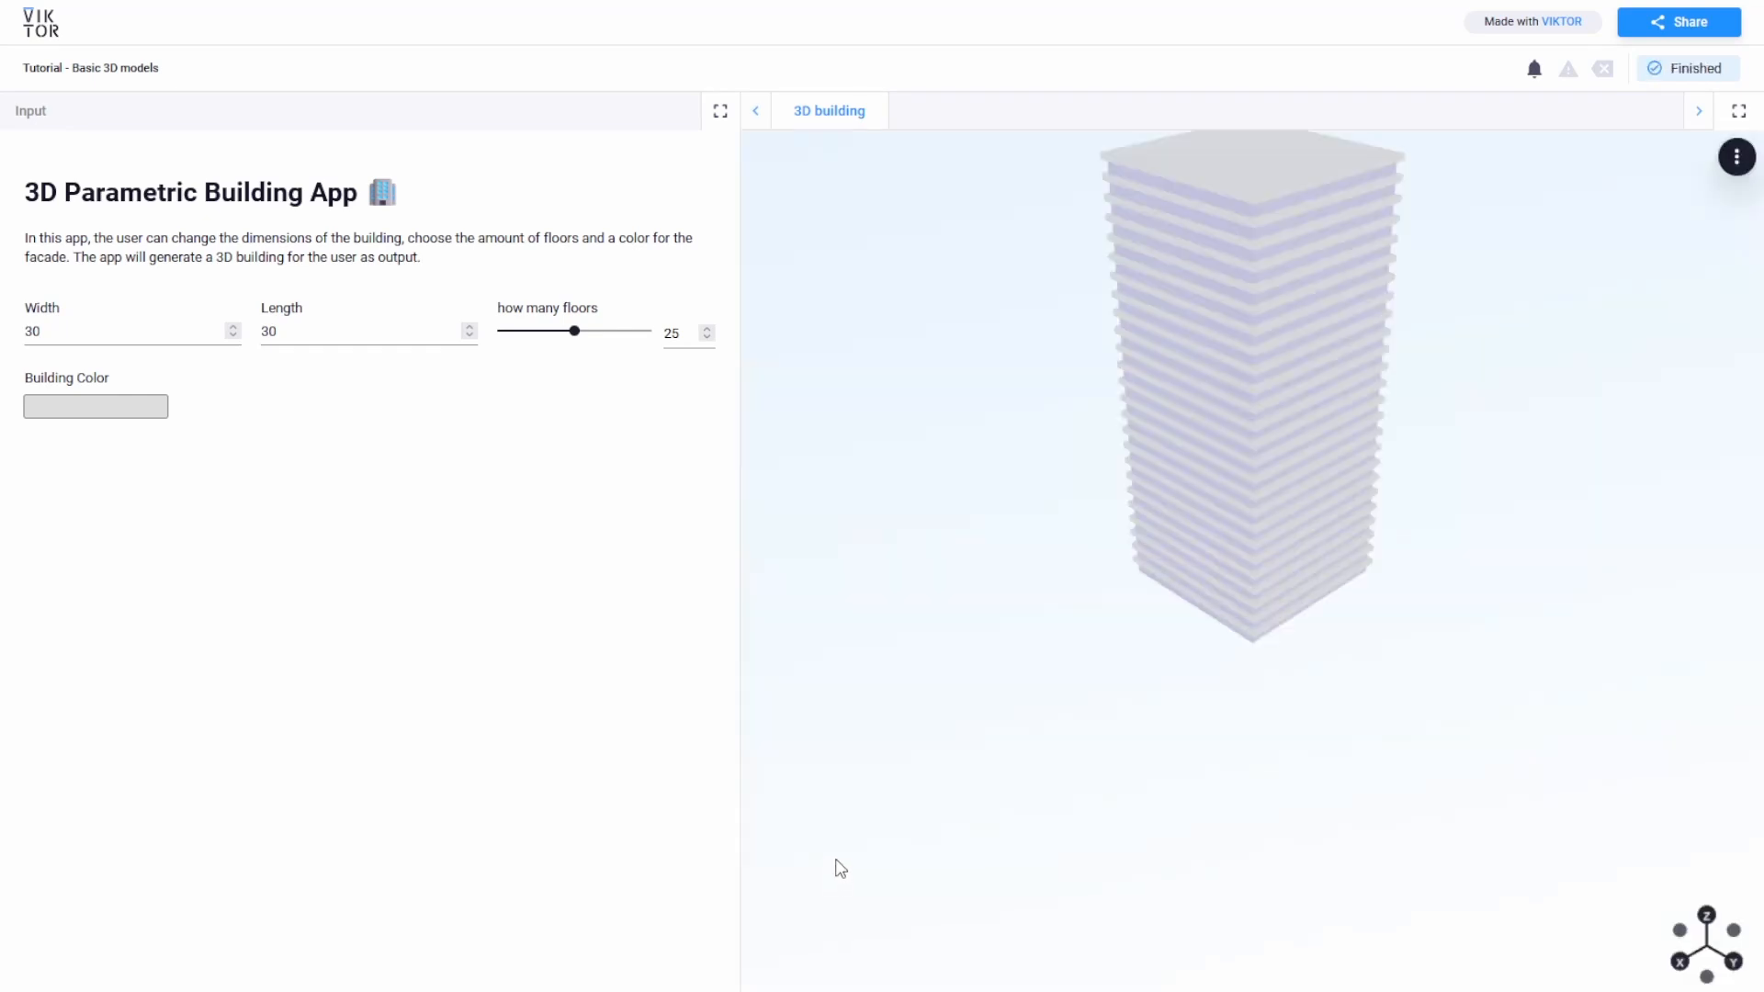
left_click_drag(573, 331, 627, 331)
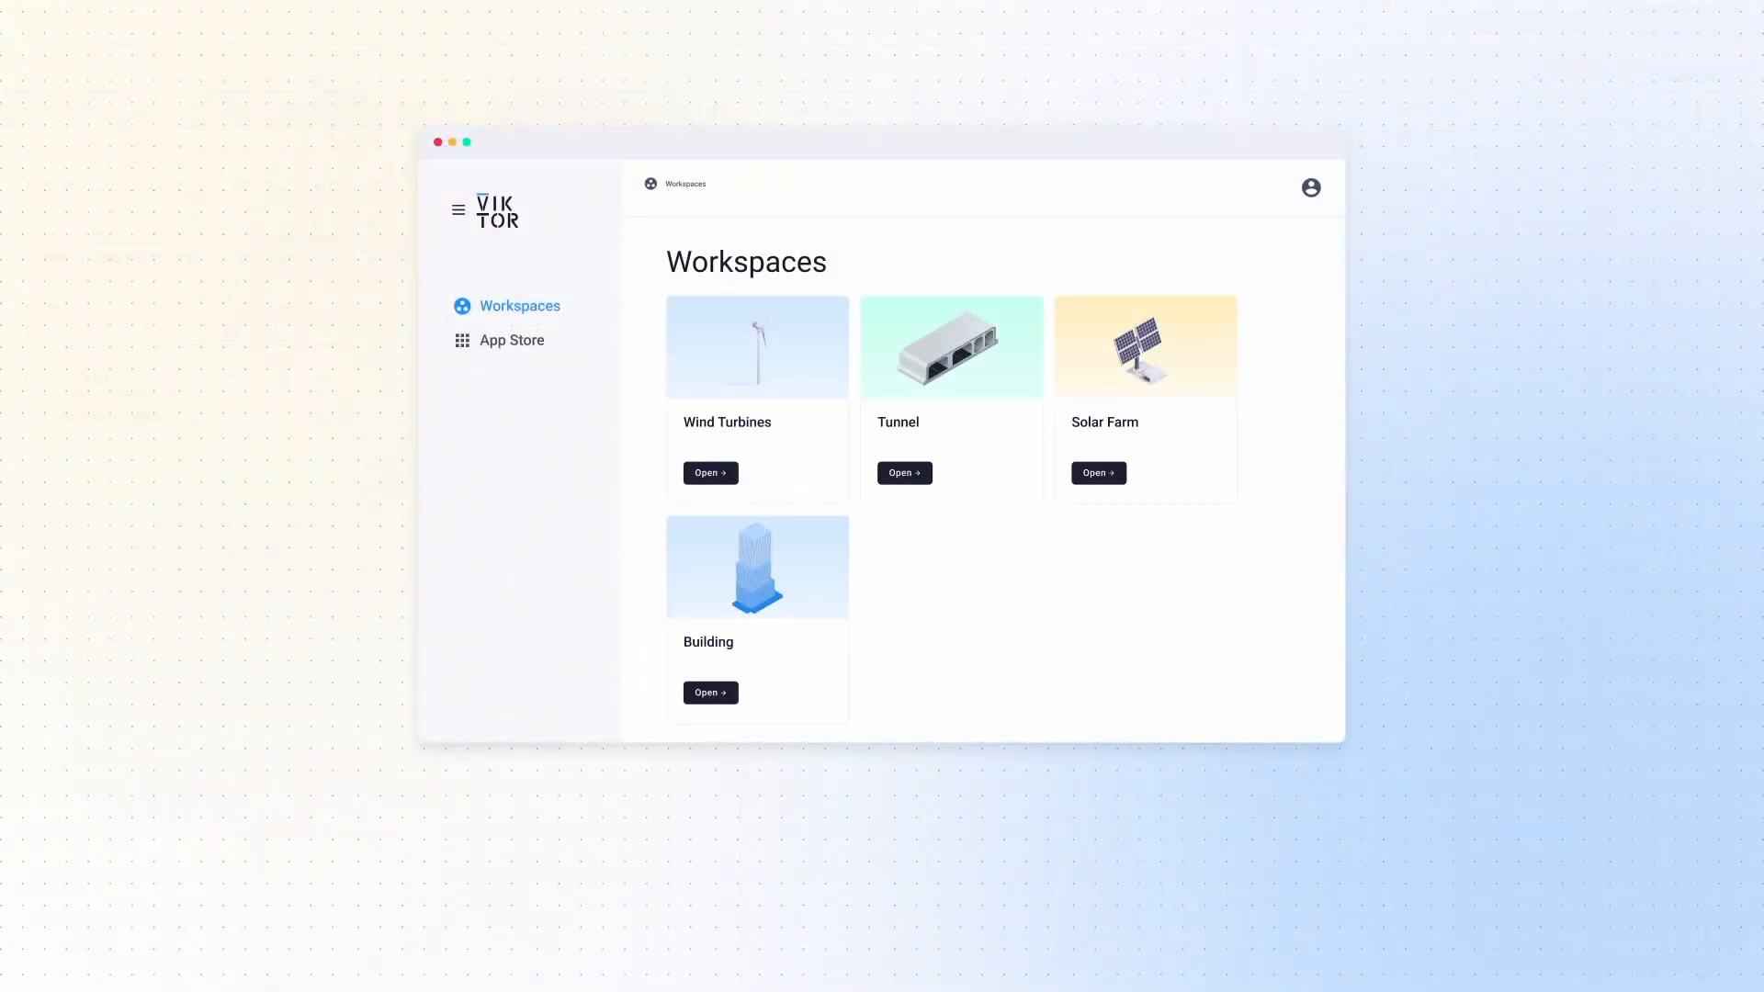
left_click(709, 693)
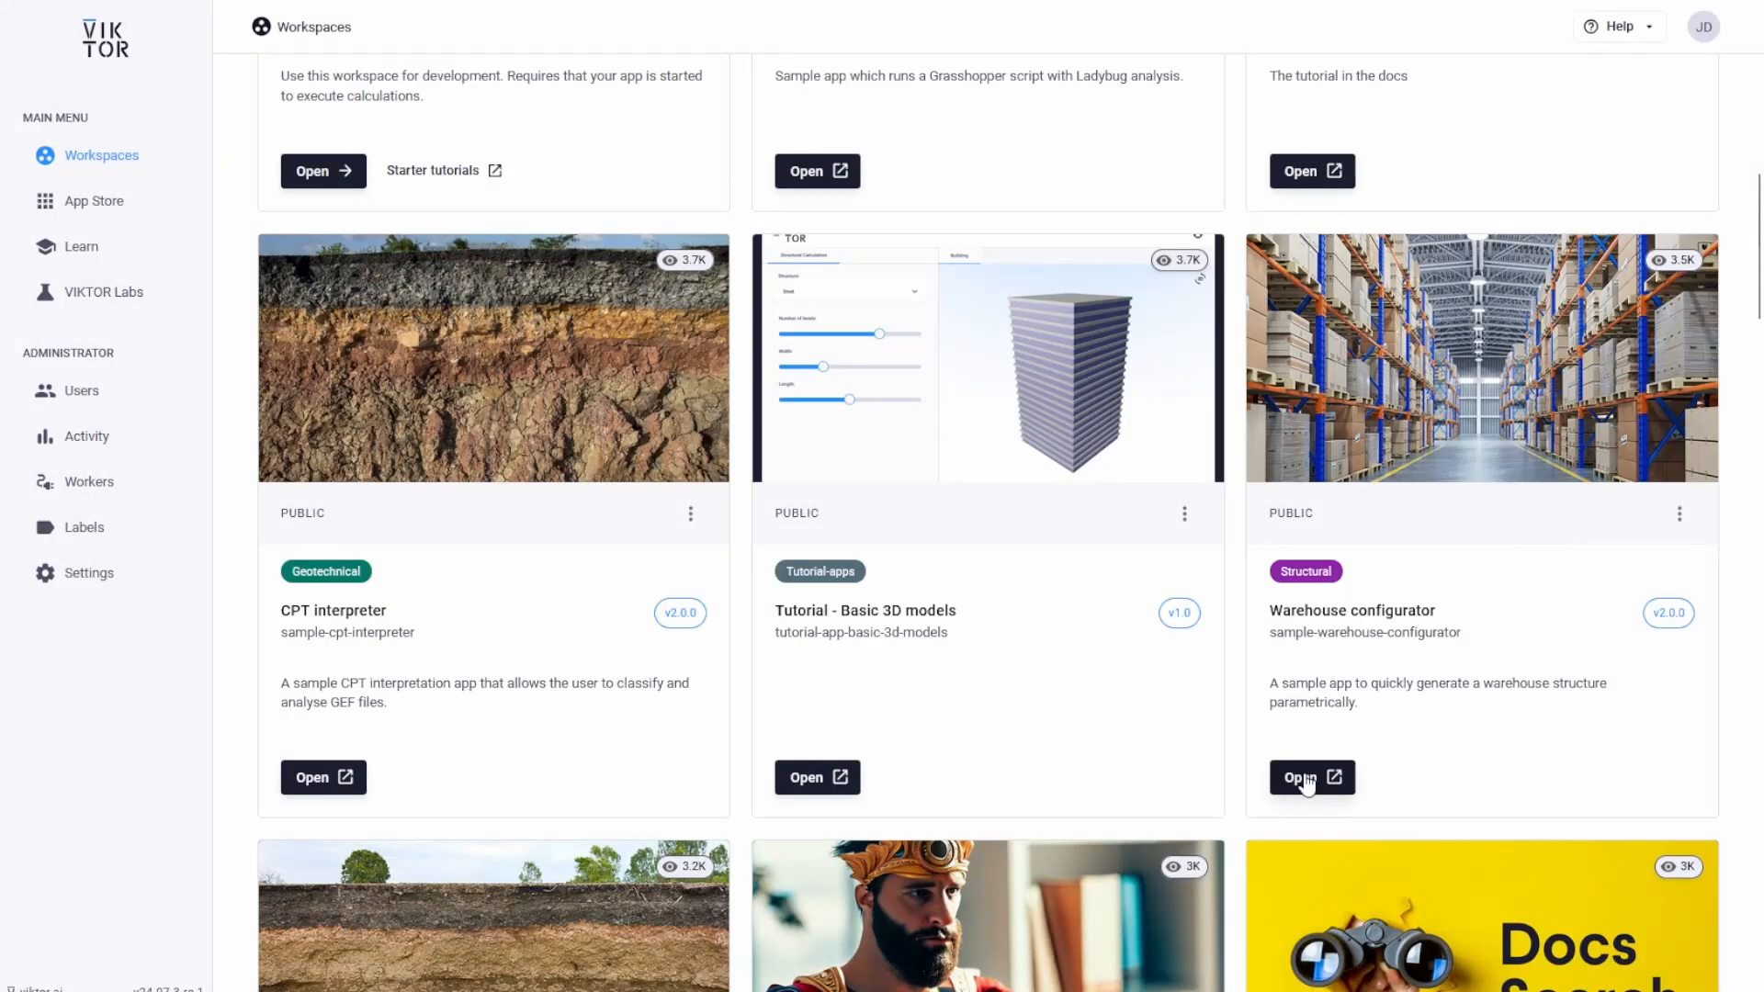
left_click(1312, 778)
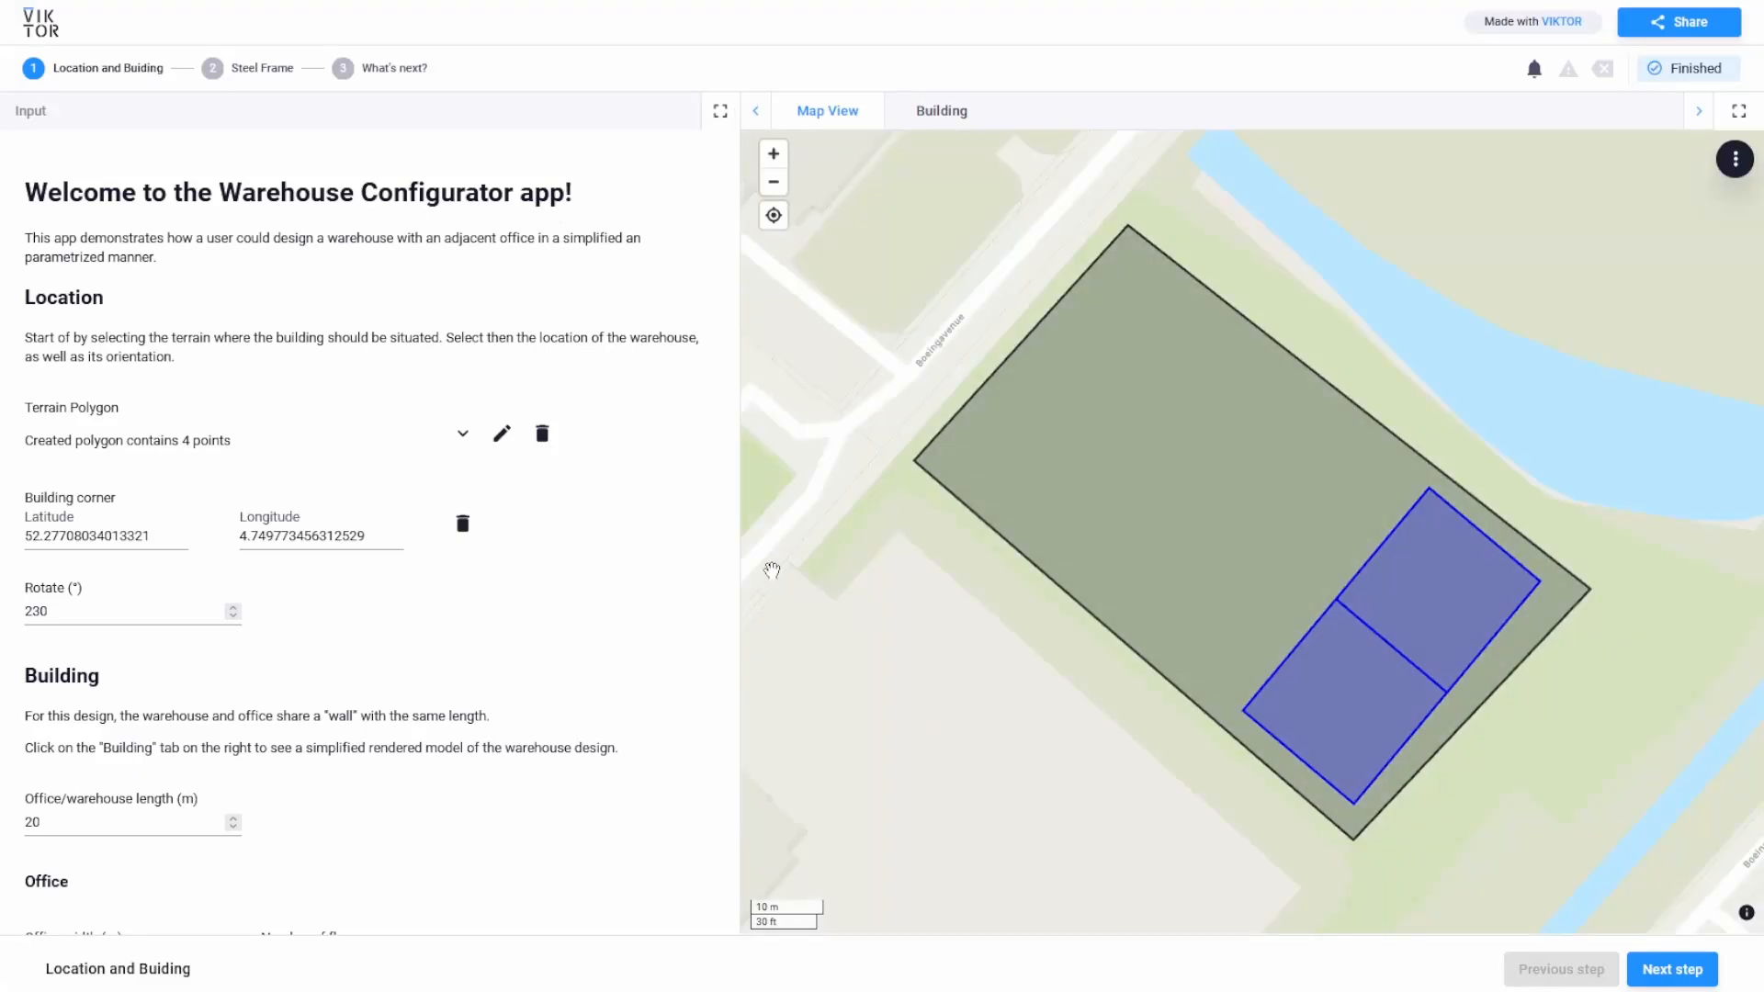
left_click(502, 434)
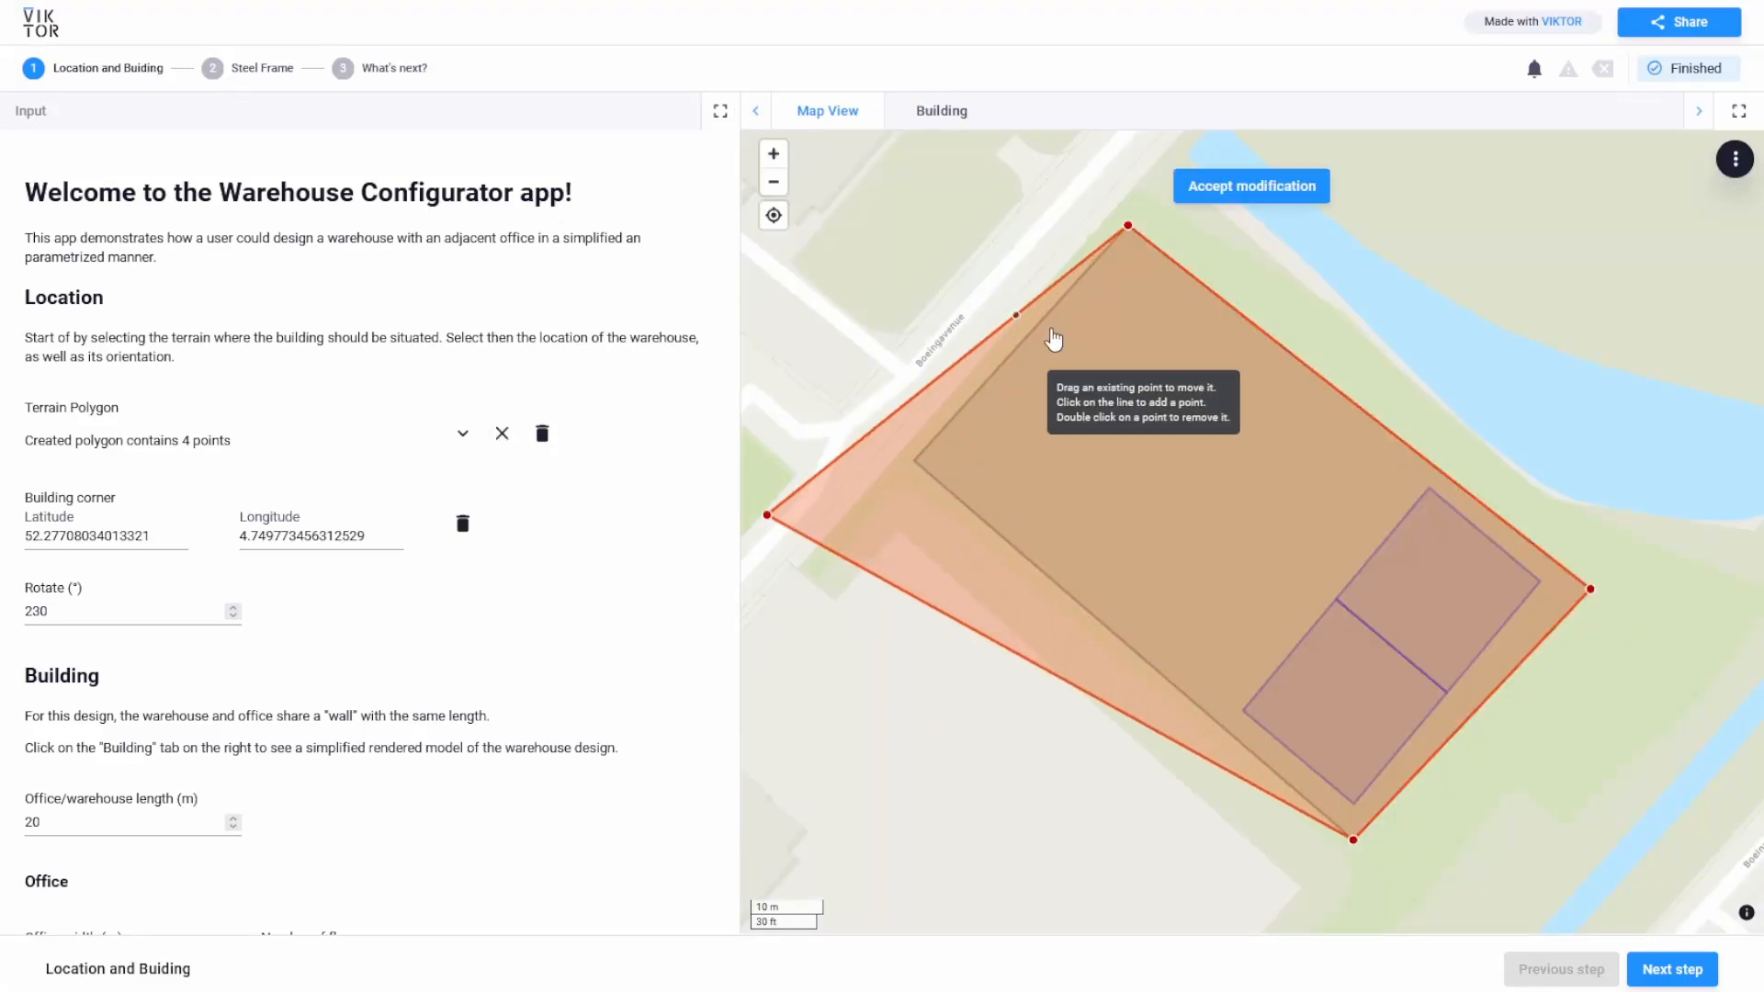
left_click(1250, 186)
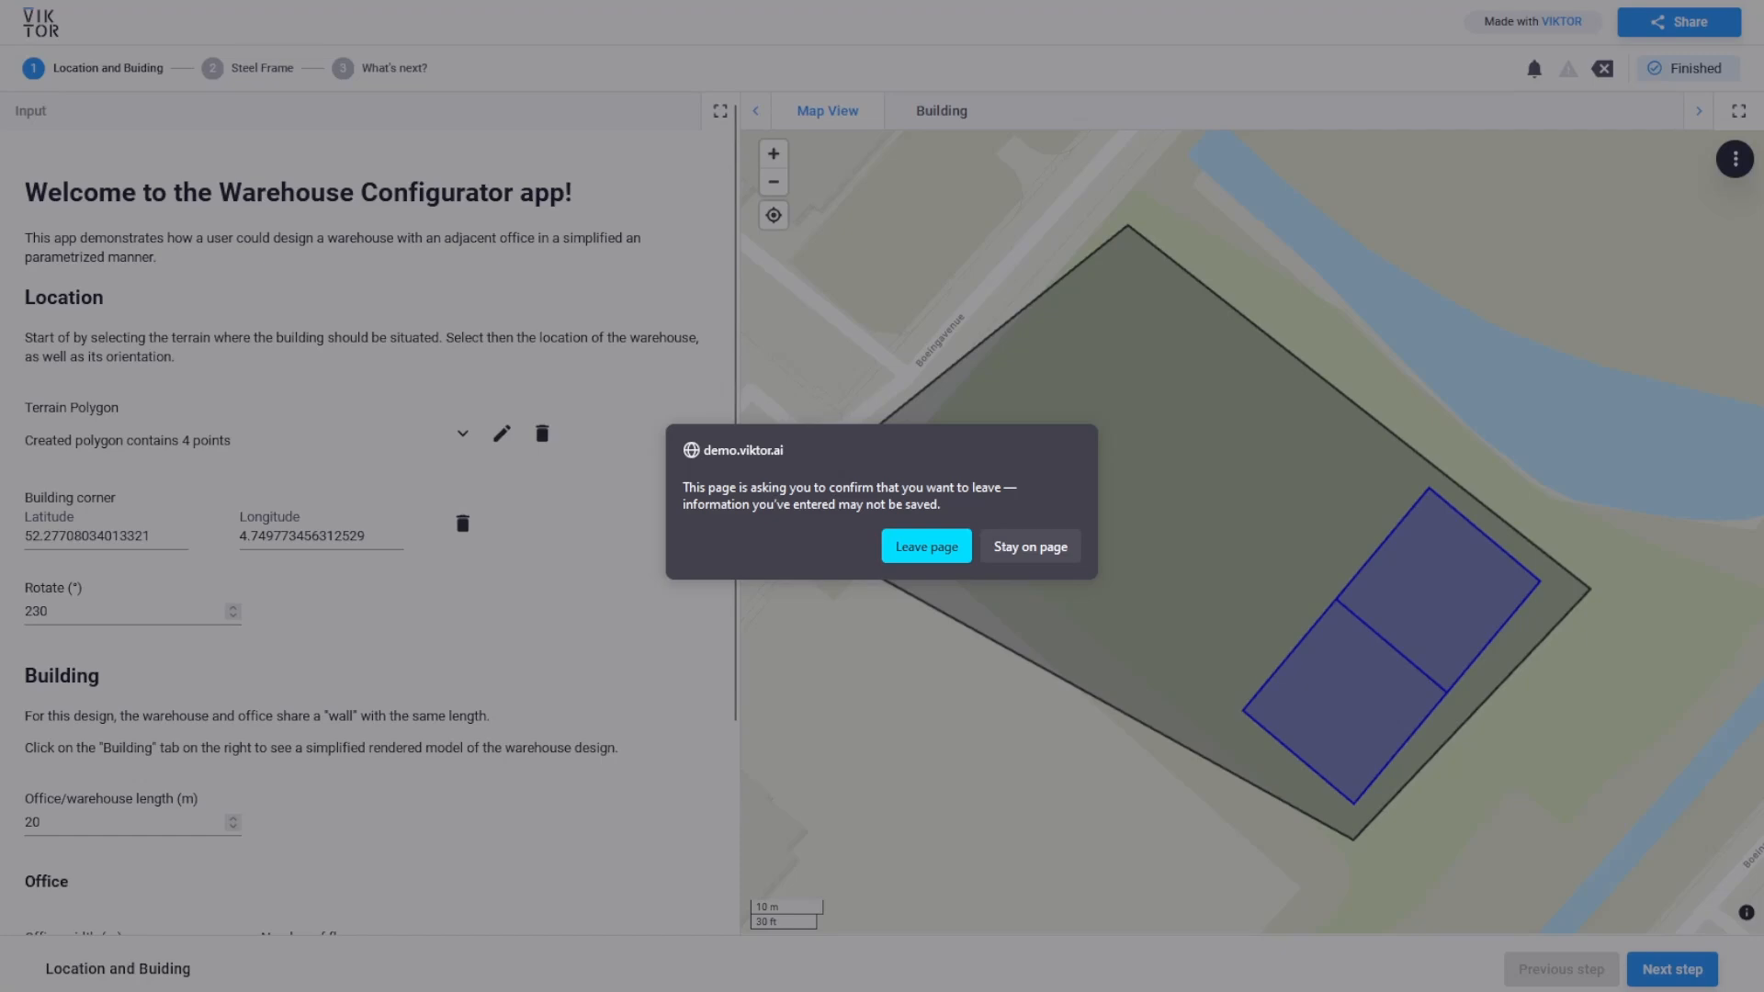
left_click(925, 548)
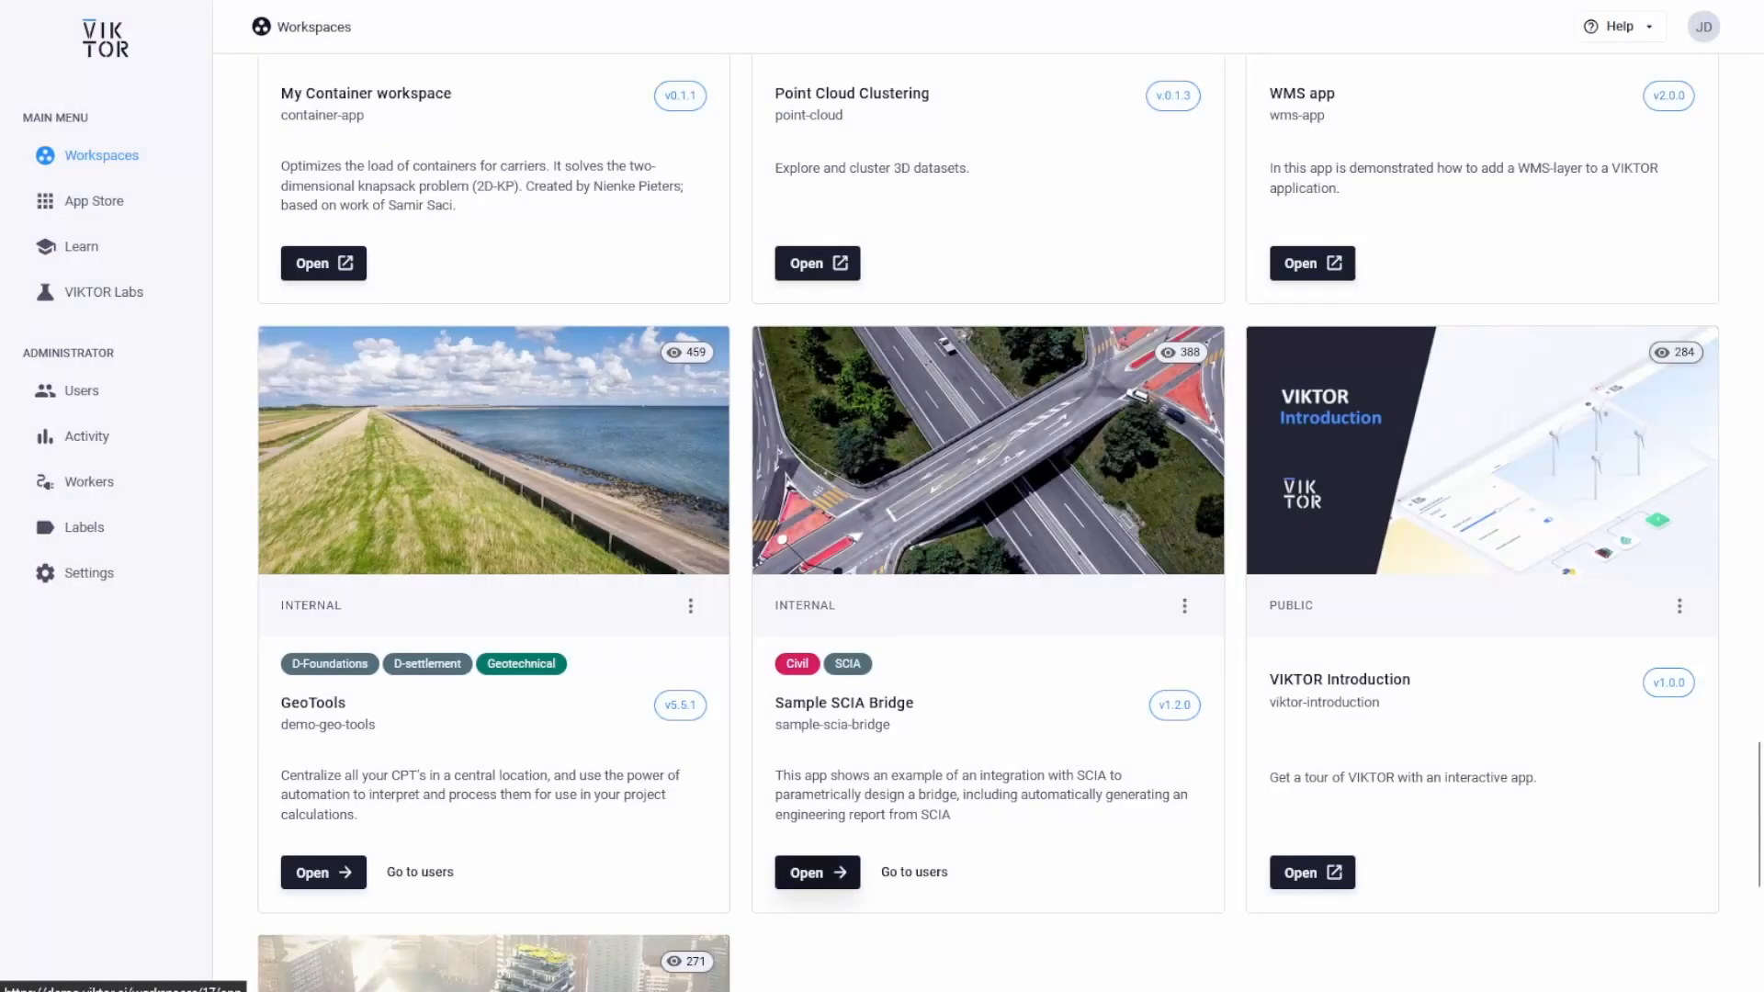
Step: Open the most recent bridge design in Sample SCIA Bridge and start saving its pending changes
left_click(816, 872)
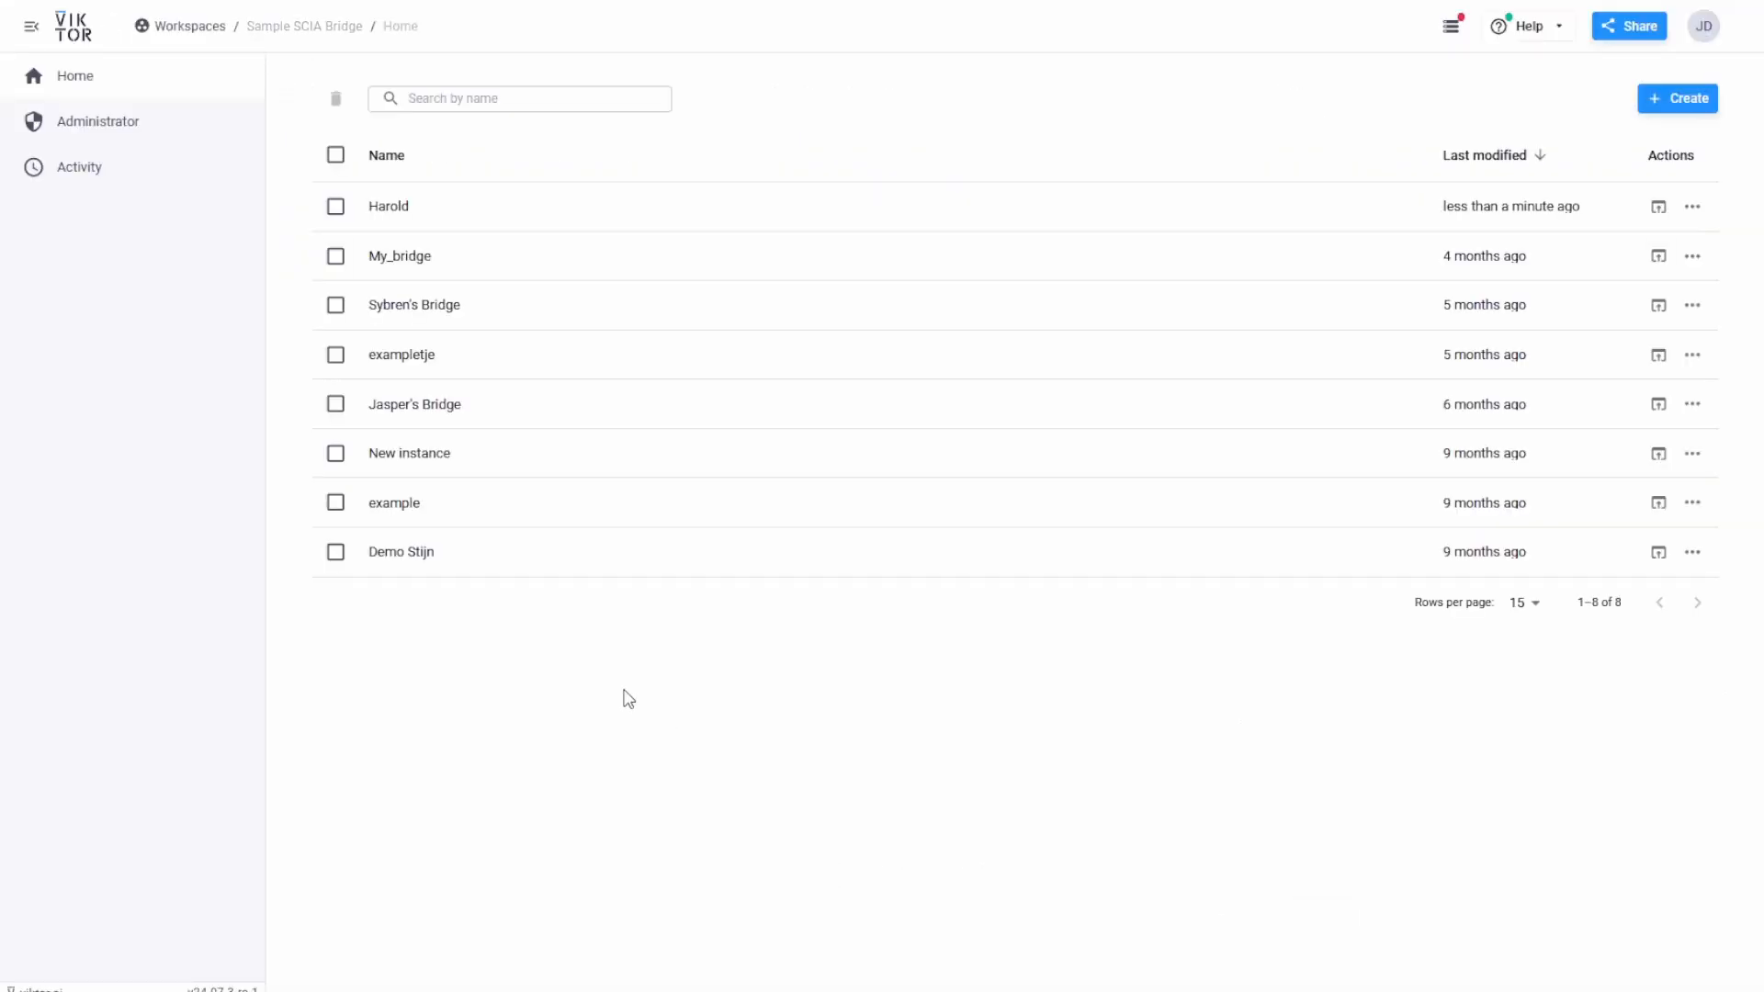
mouse_move(401, 551)
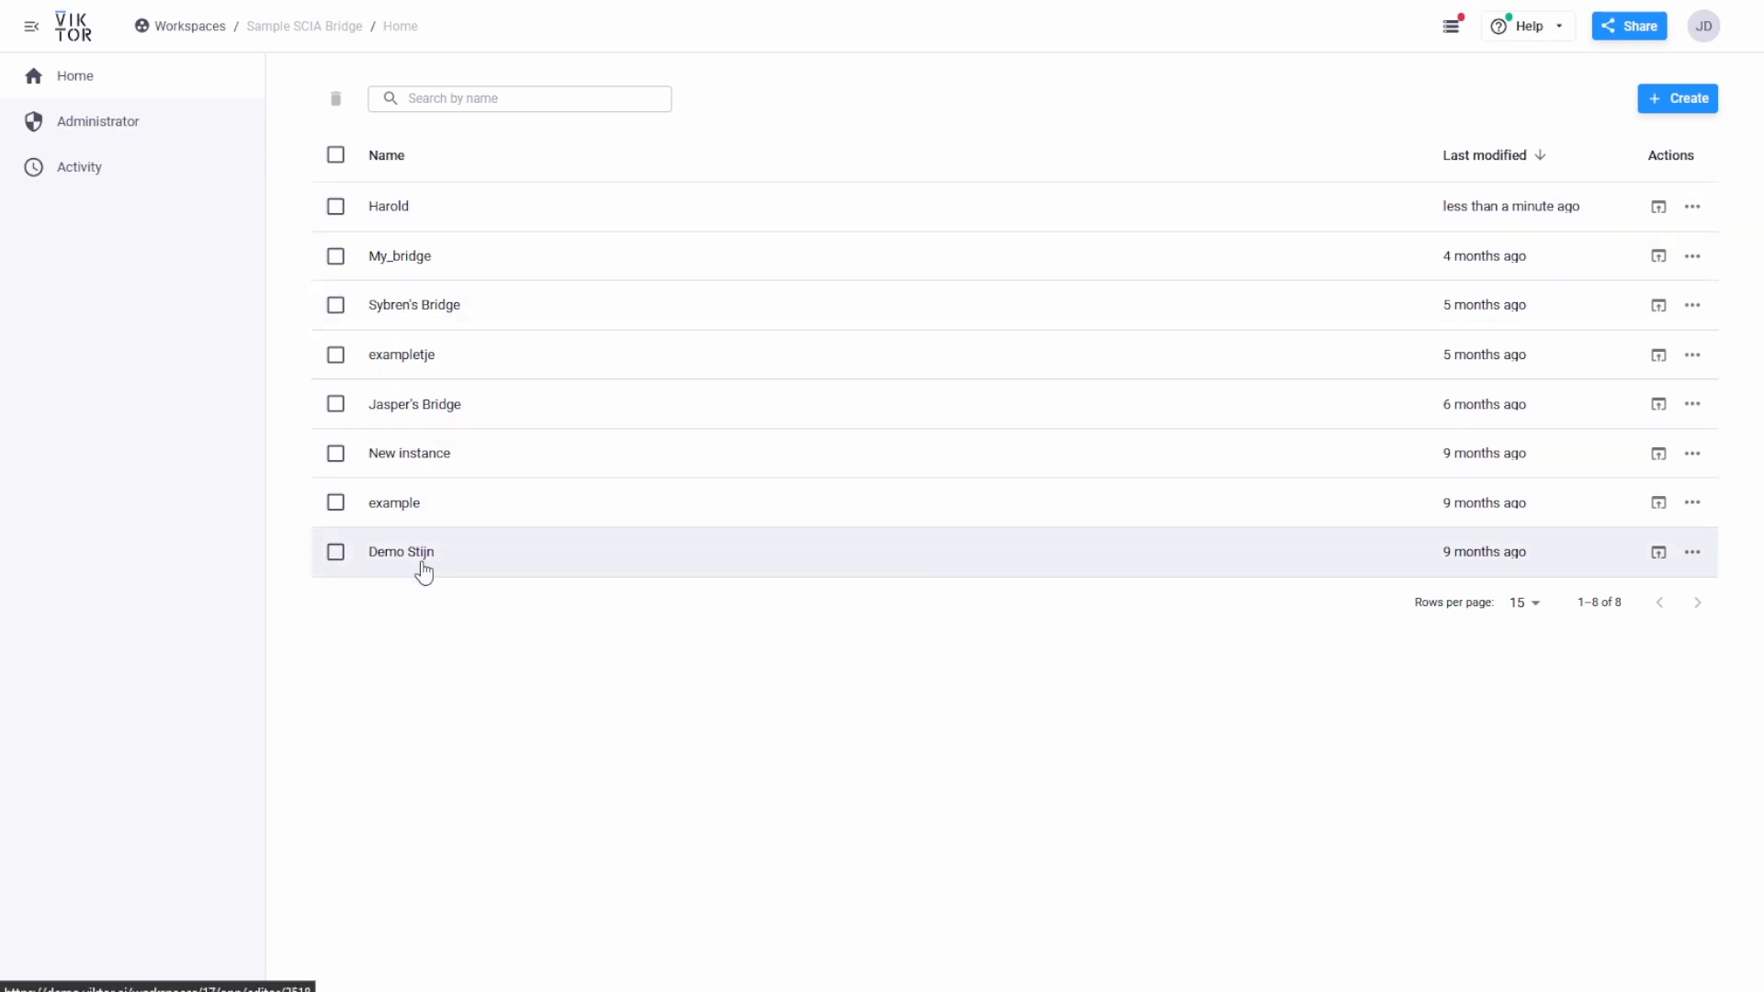
mouse_move(388, 208)
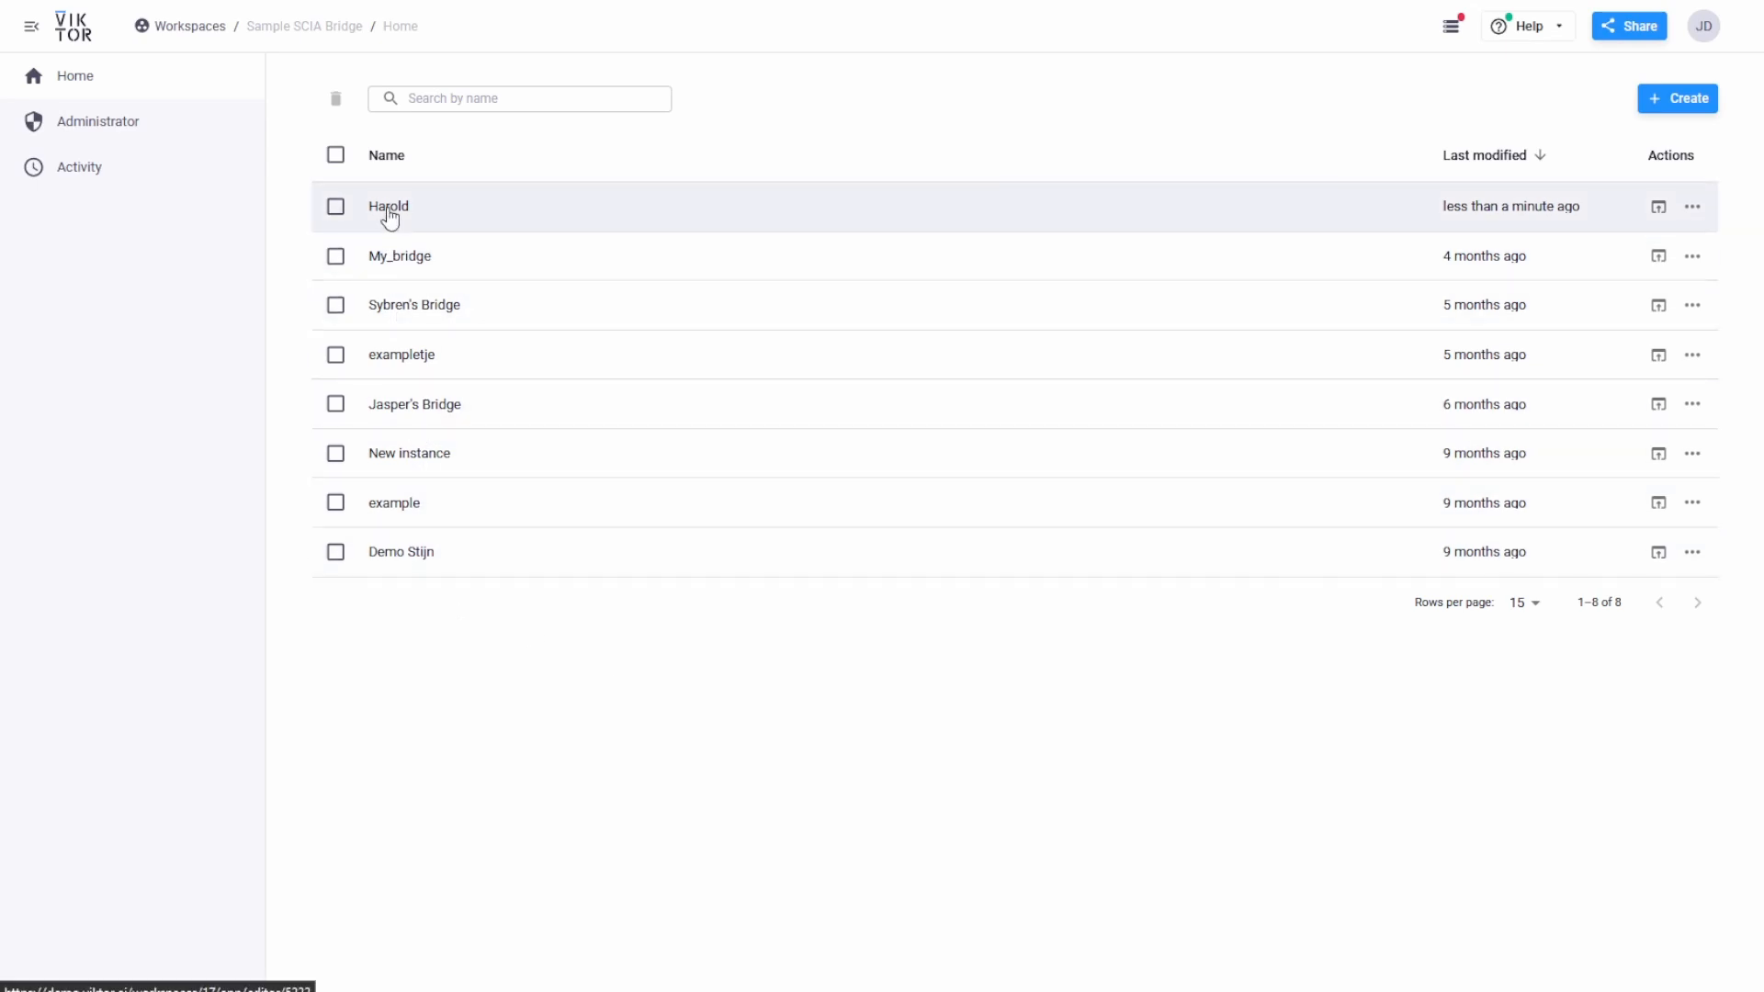
left_click(388, 206)
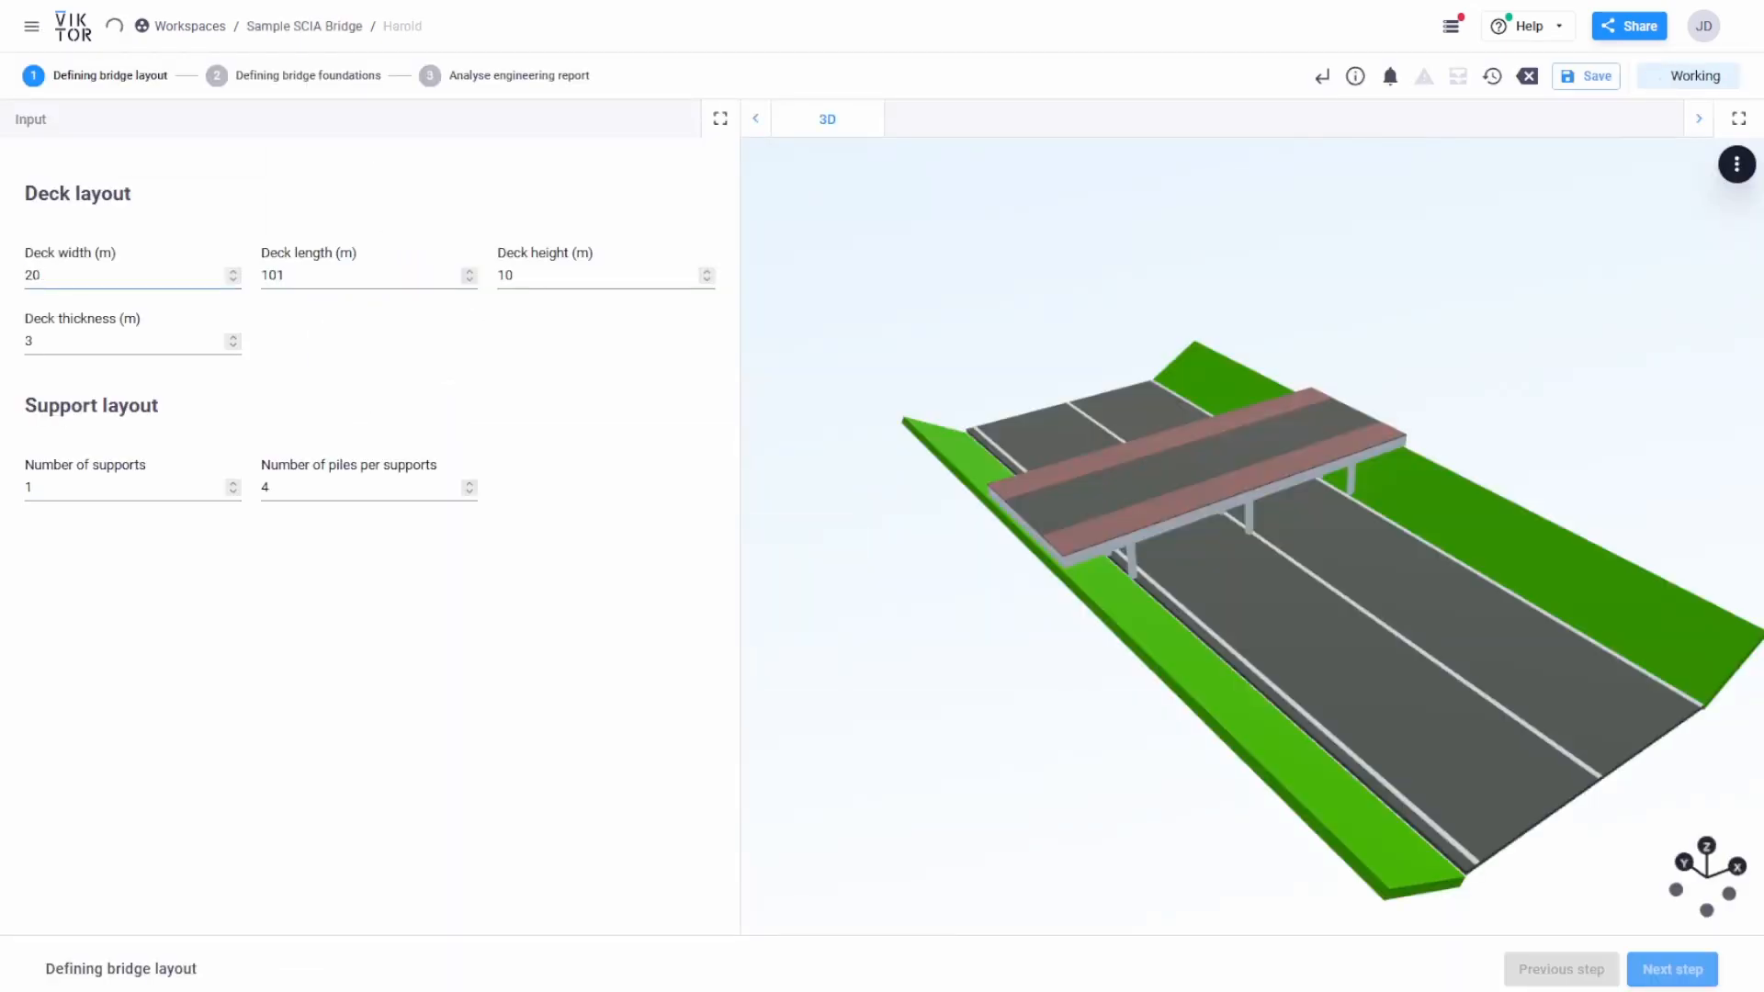
left_click(1586, 75)
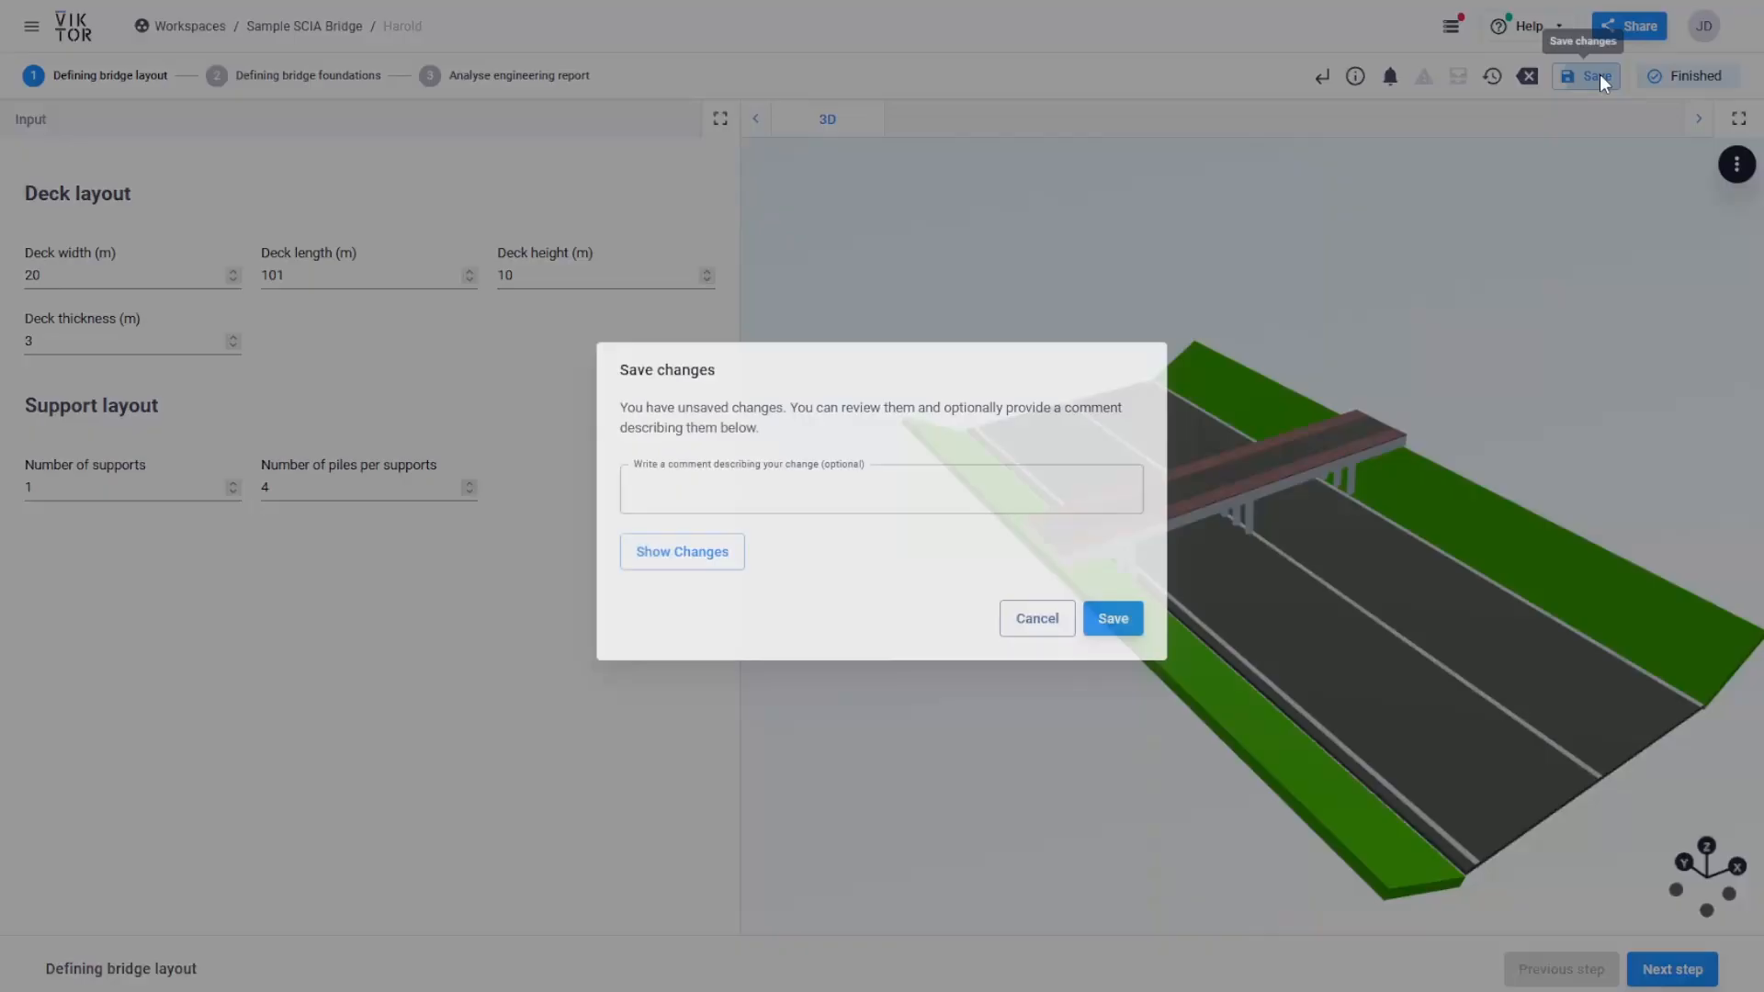
Step: Save the design with the comment 'dec' and return to the workspaces list
type("dec")
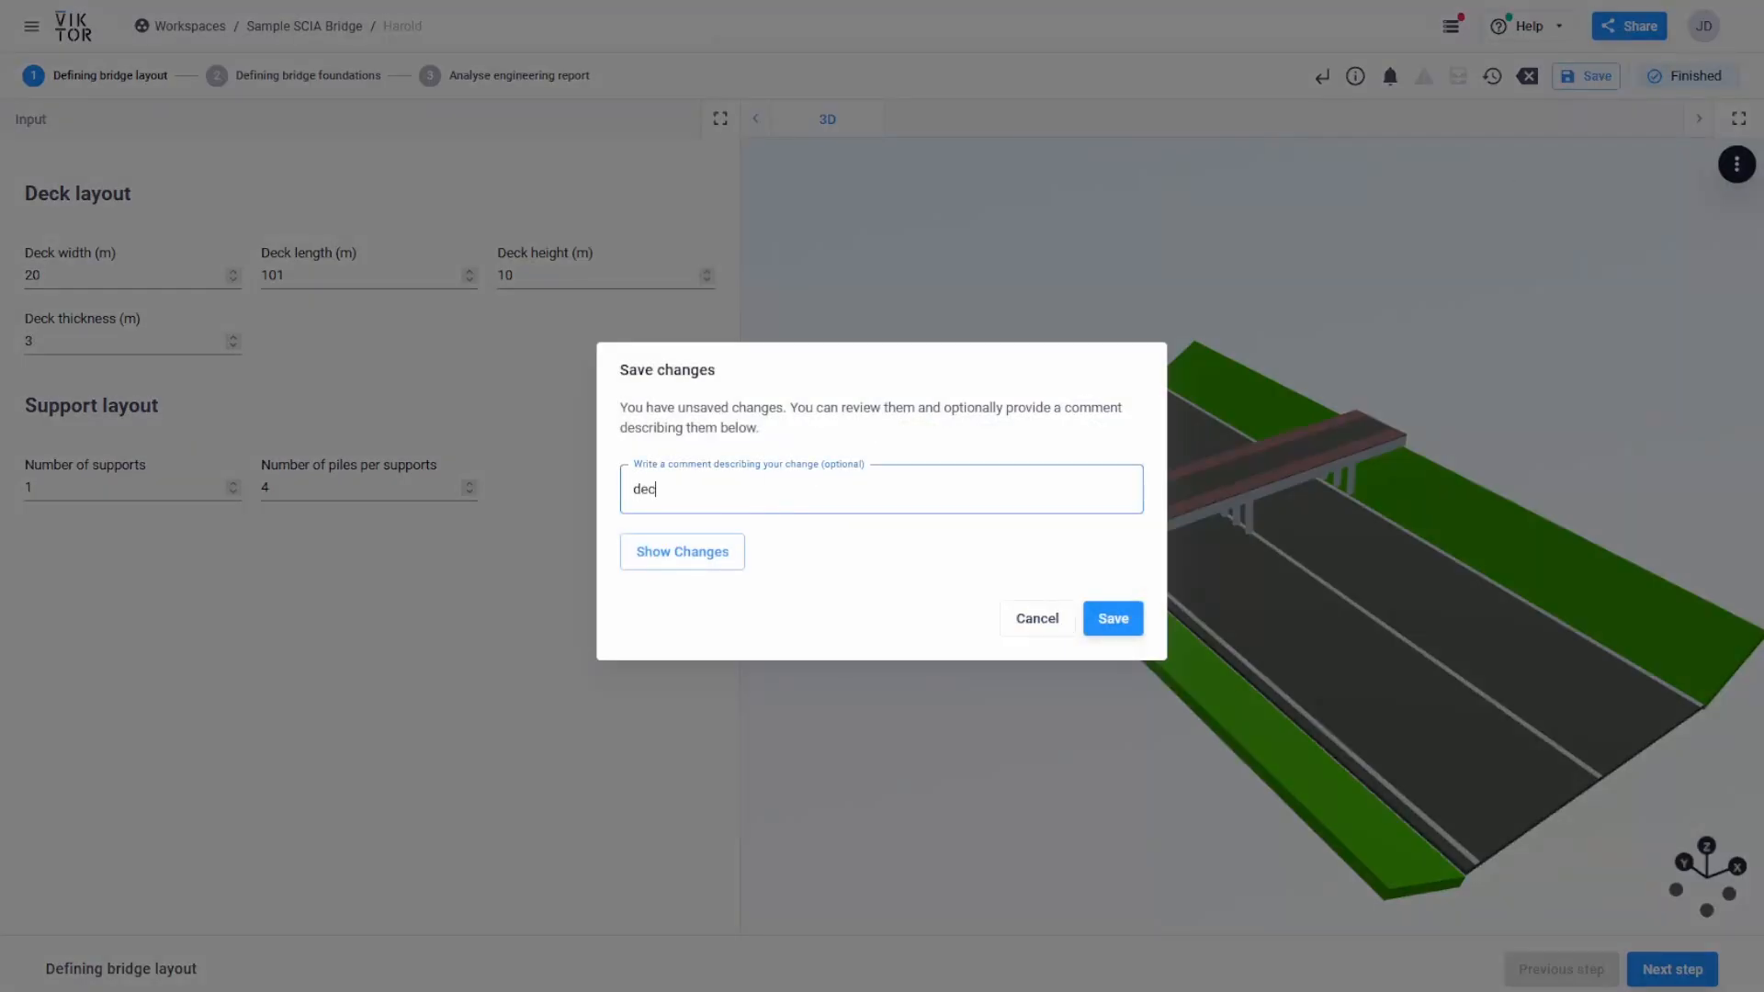
left_click(1110, 618)
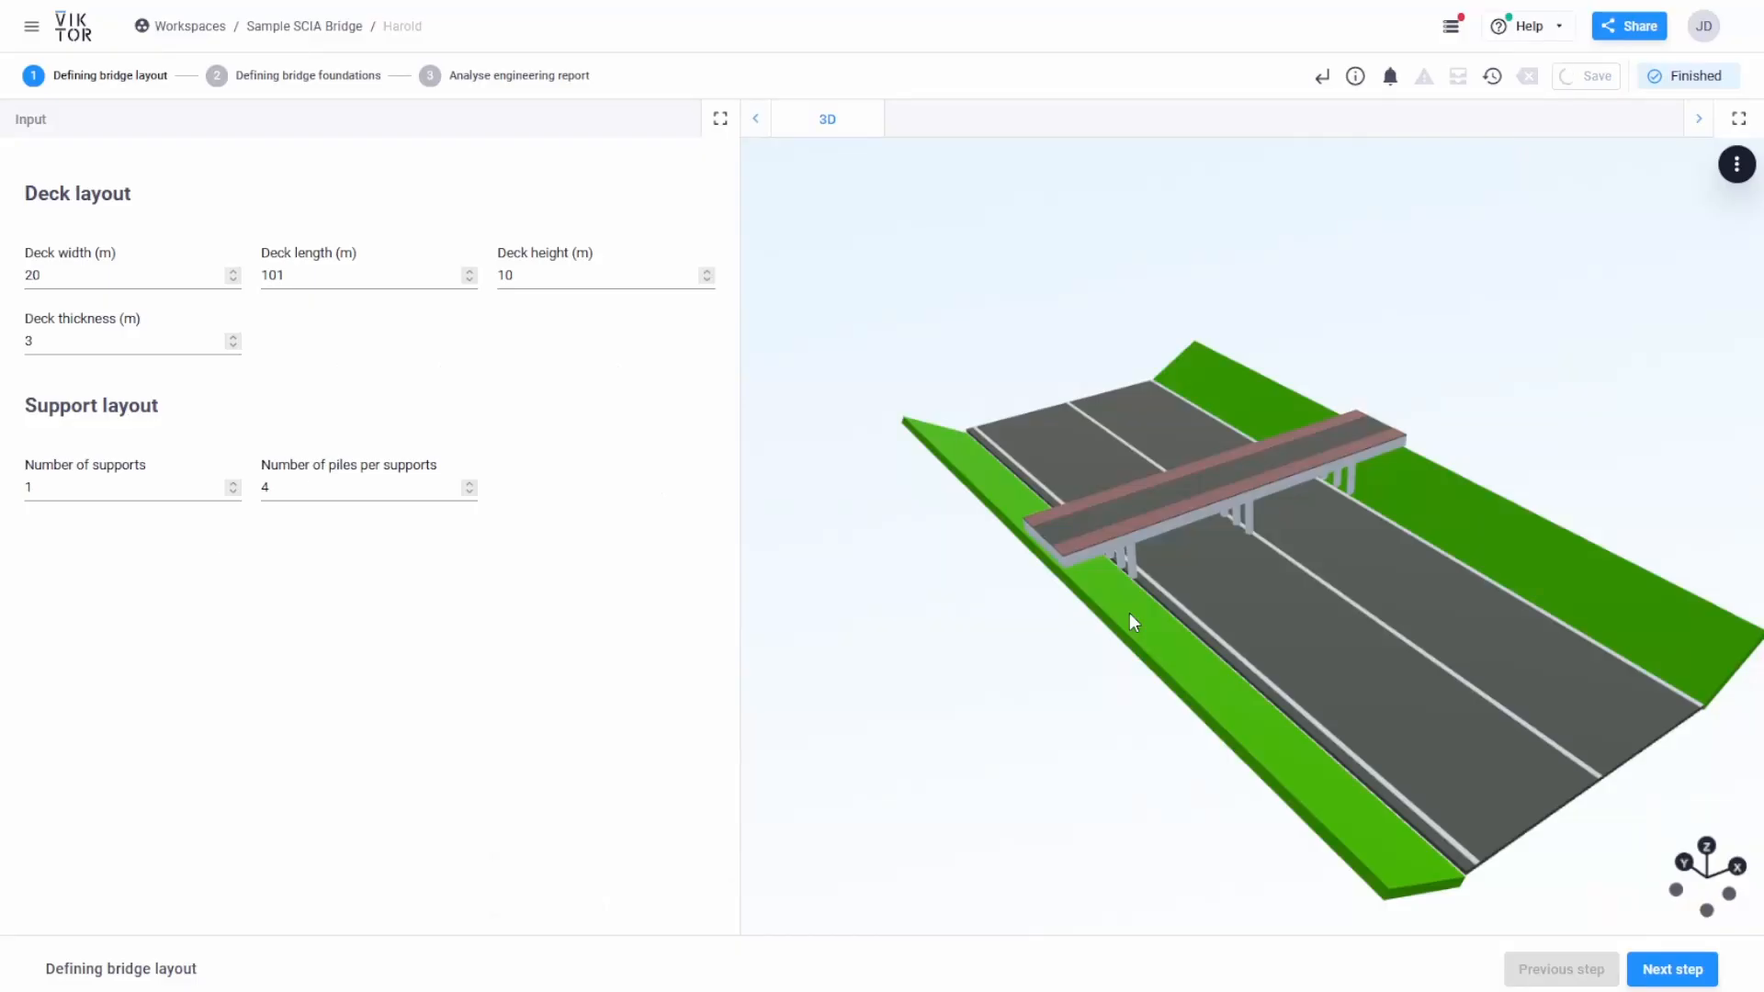
left_click(188, 25)
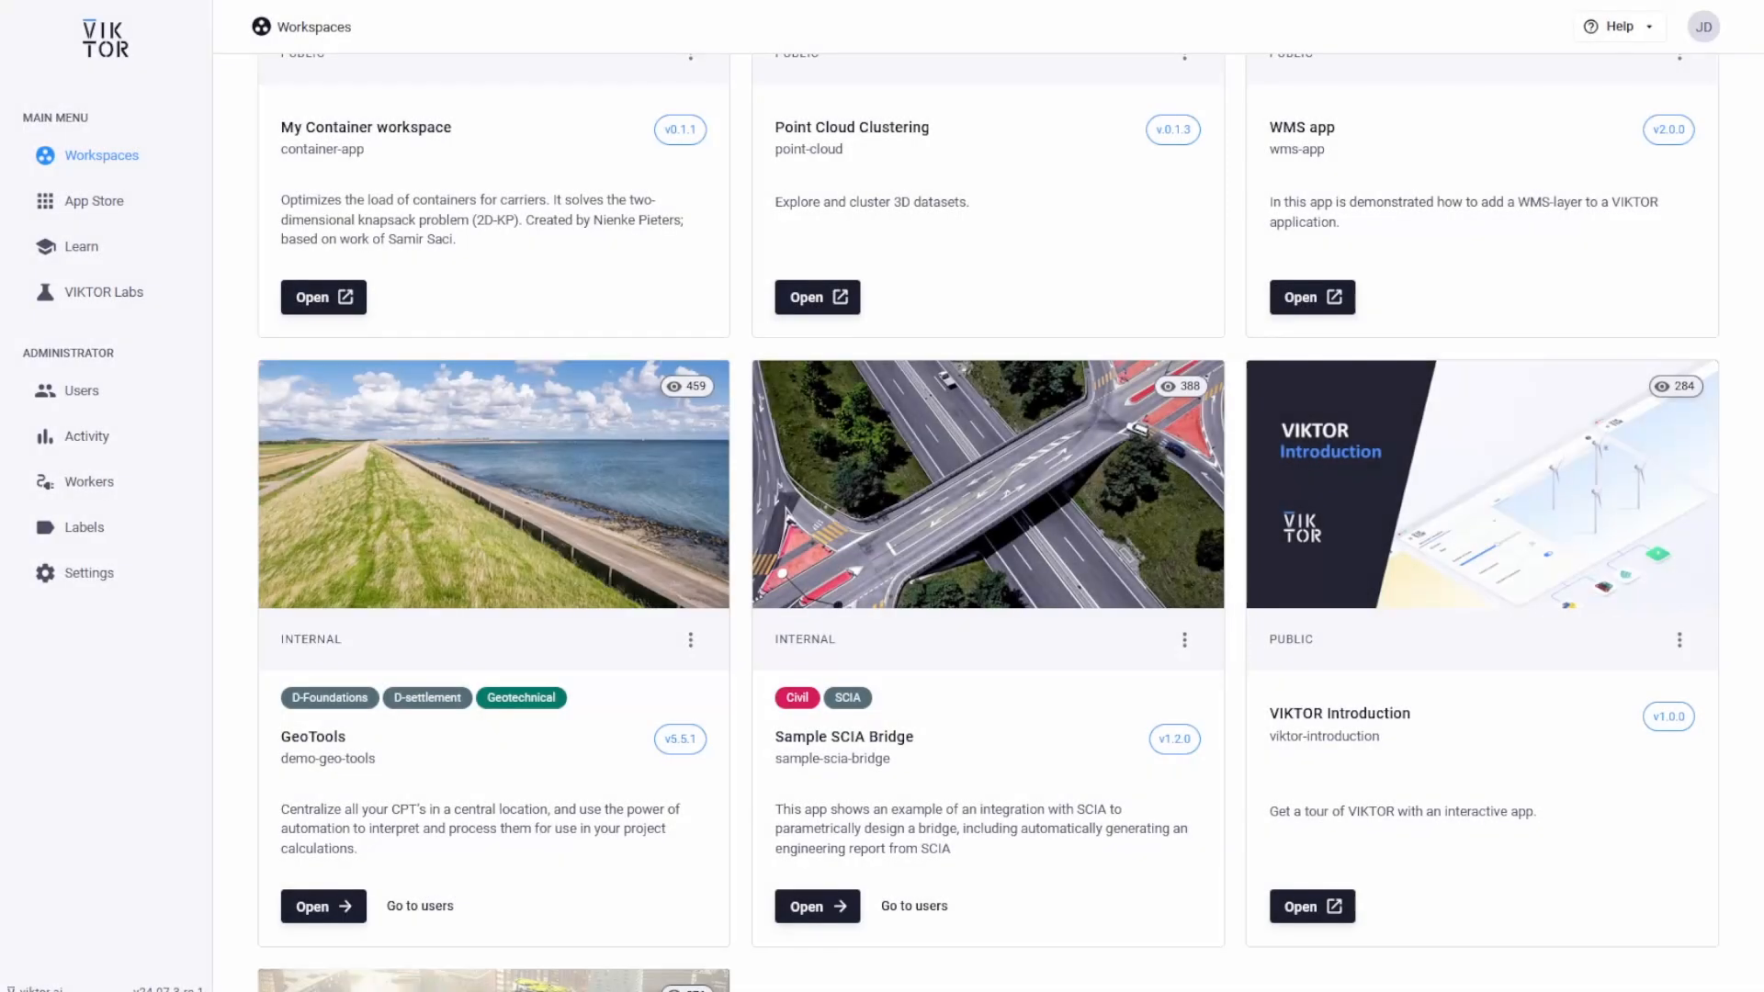
Step: Open GeoTools and expand the first project in the Projects sidebar
left_click(324, 906)
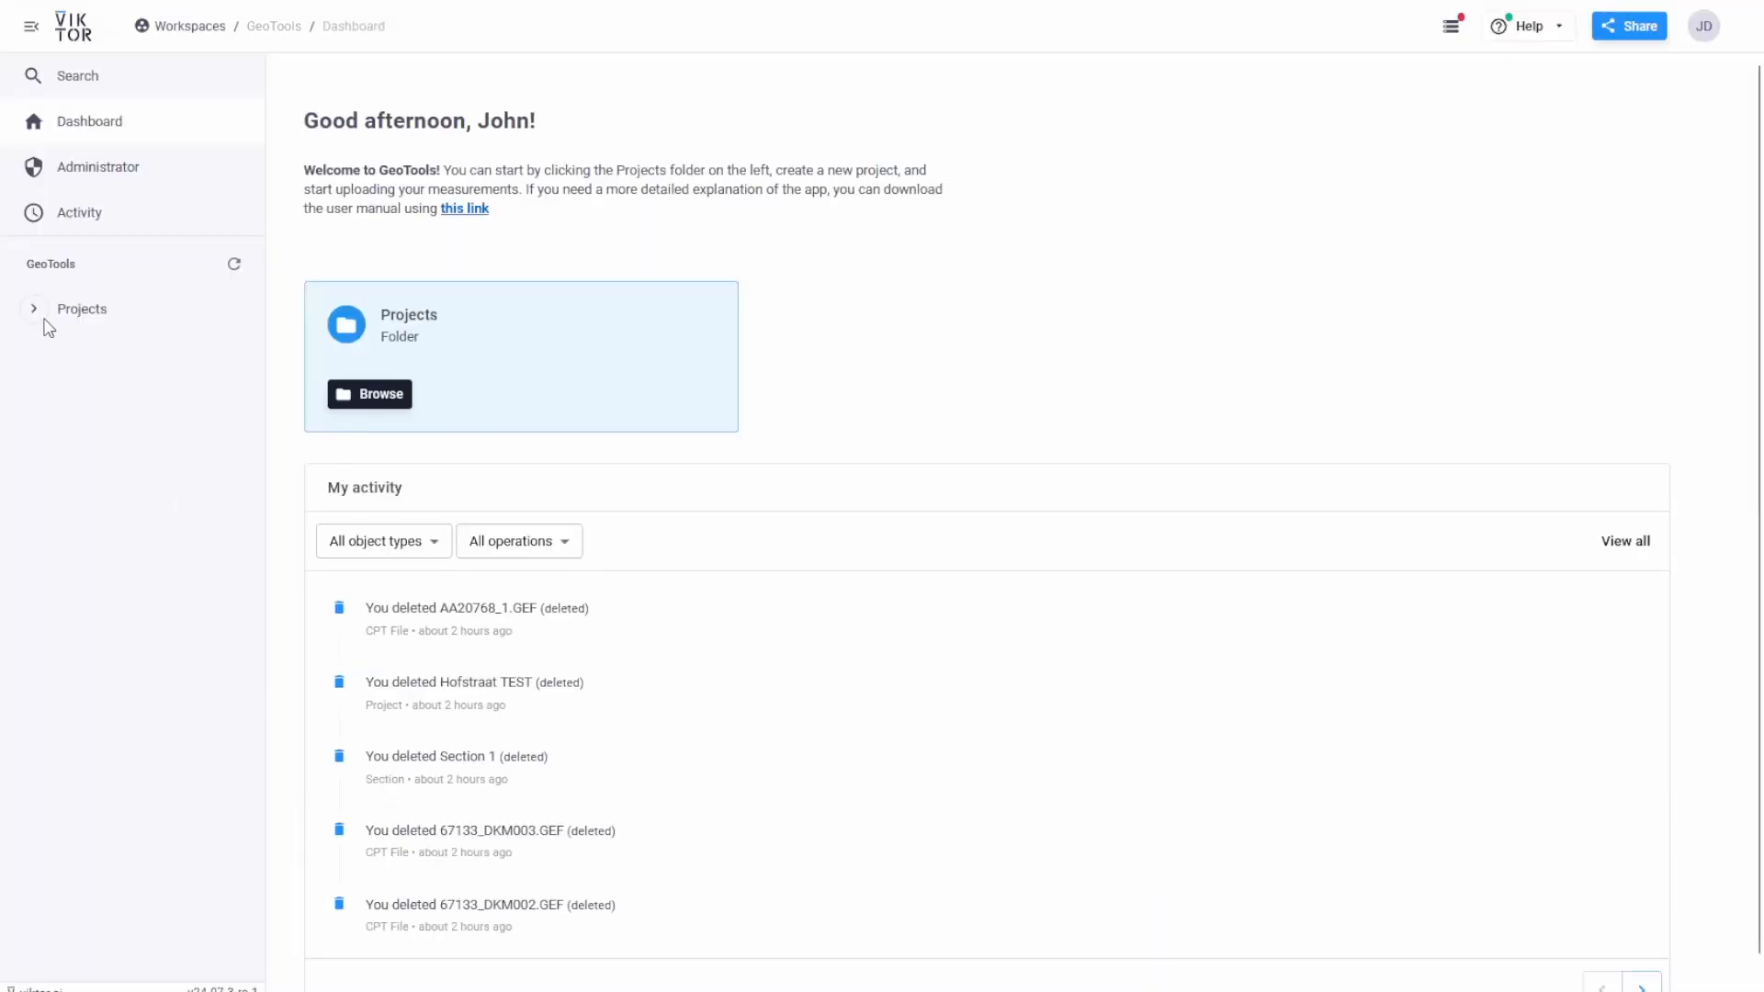
left_click(80, 309)
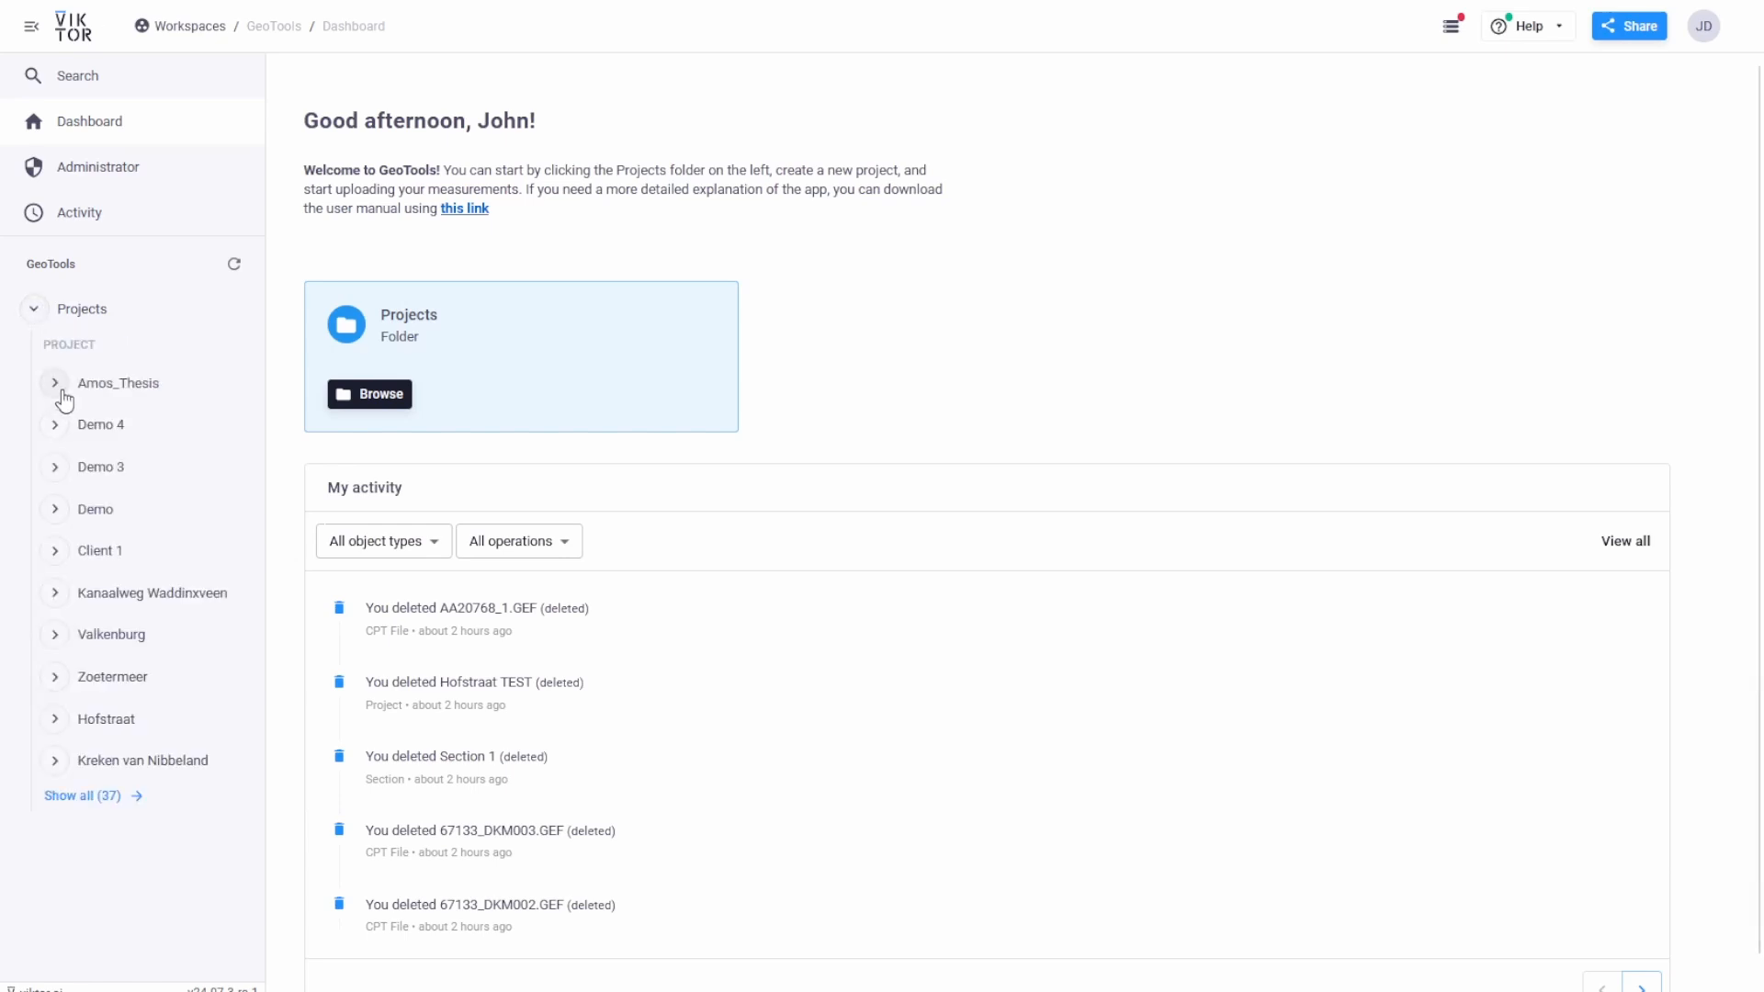
left_click(54, 383)
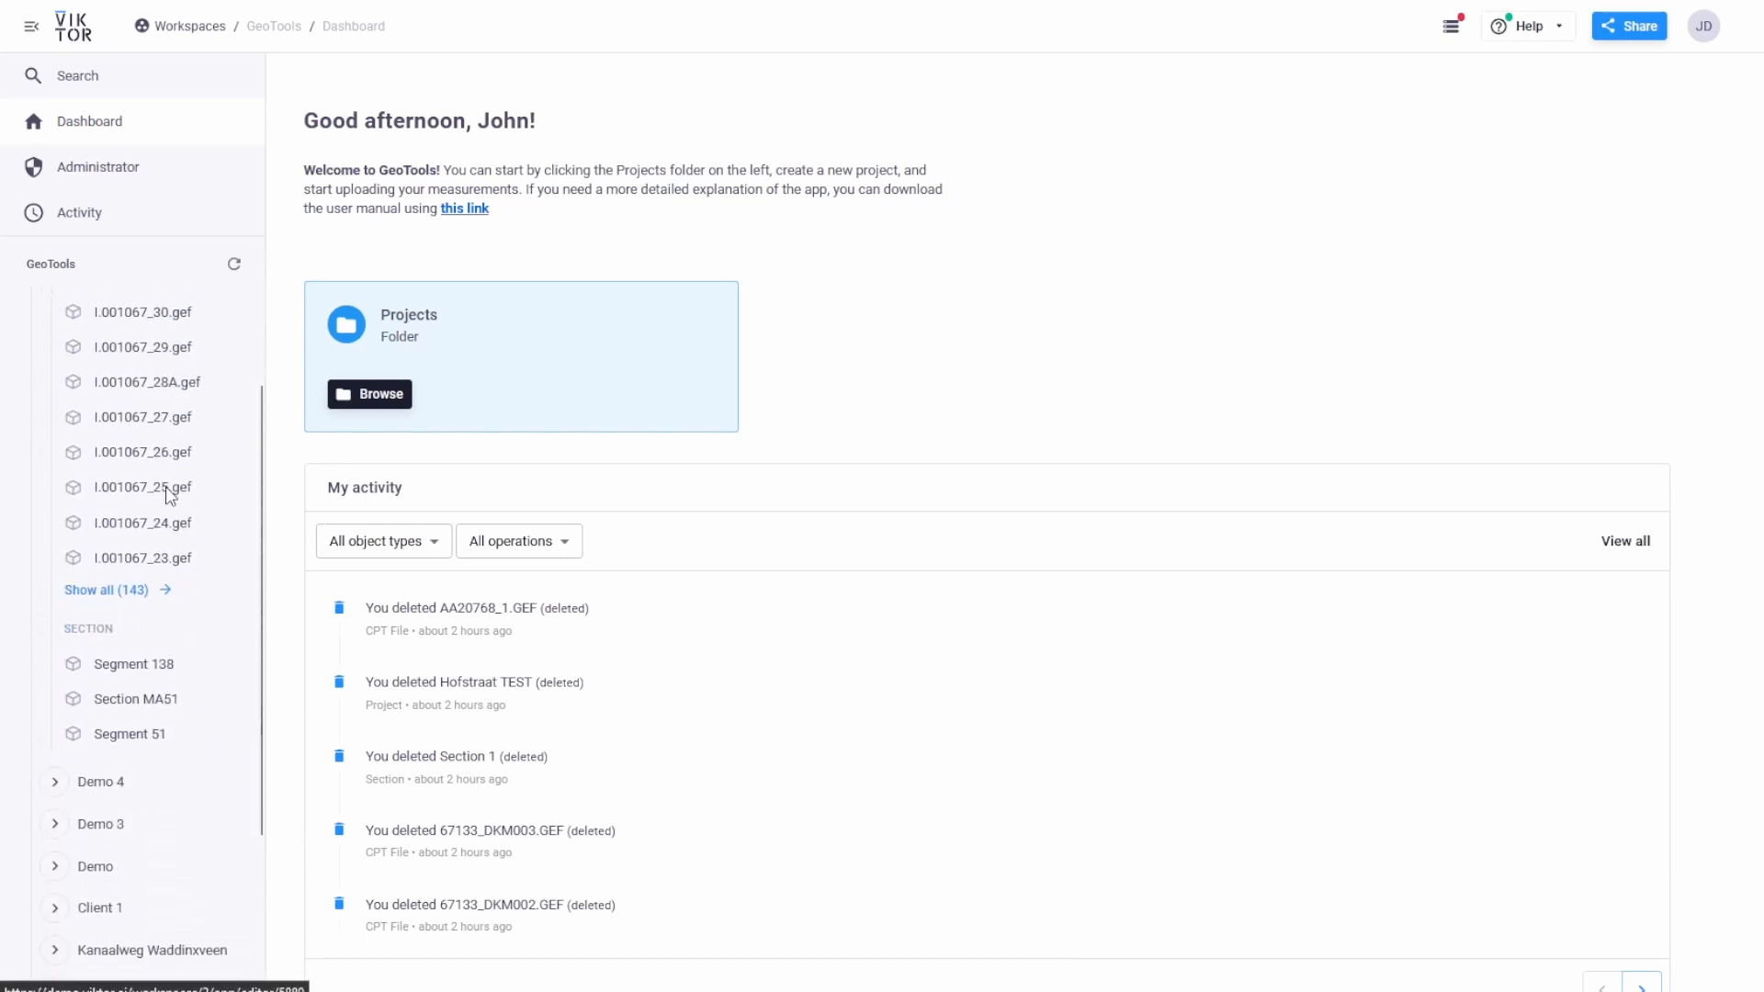
scroll("down", 3)
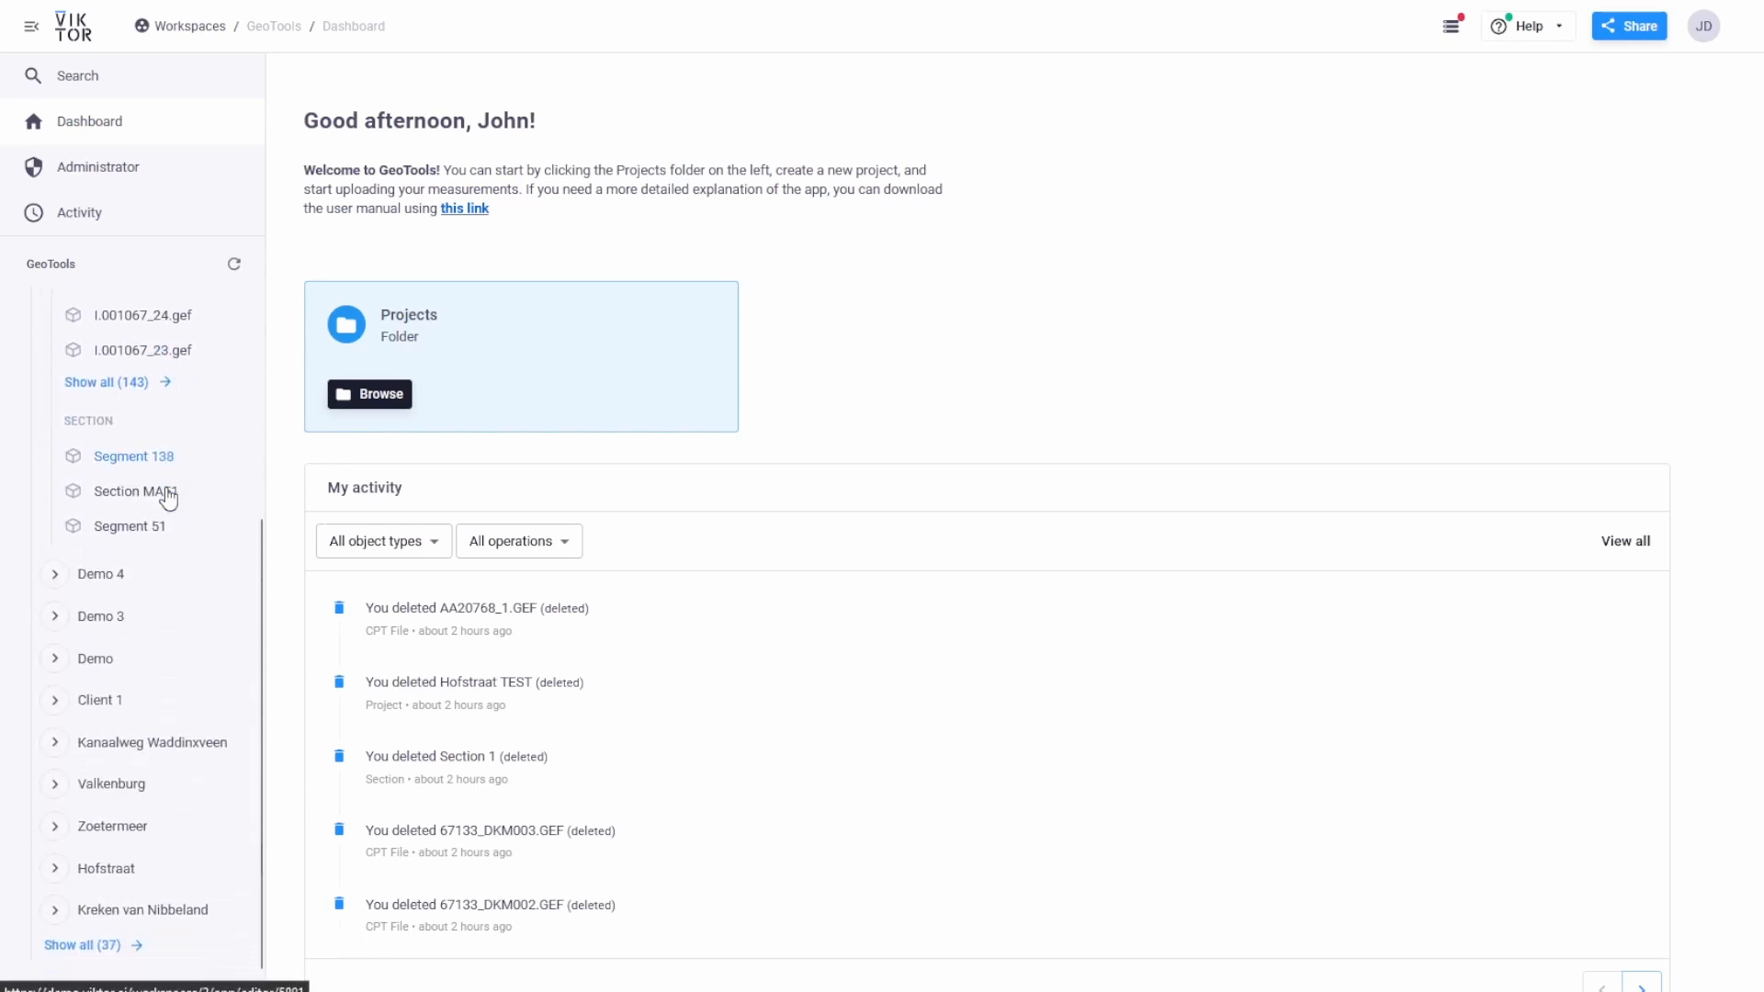
Step: Open the first project's page and its I.001067_32A.gef CPT measurement
left_click(369, 393)
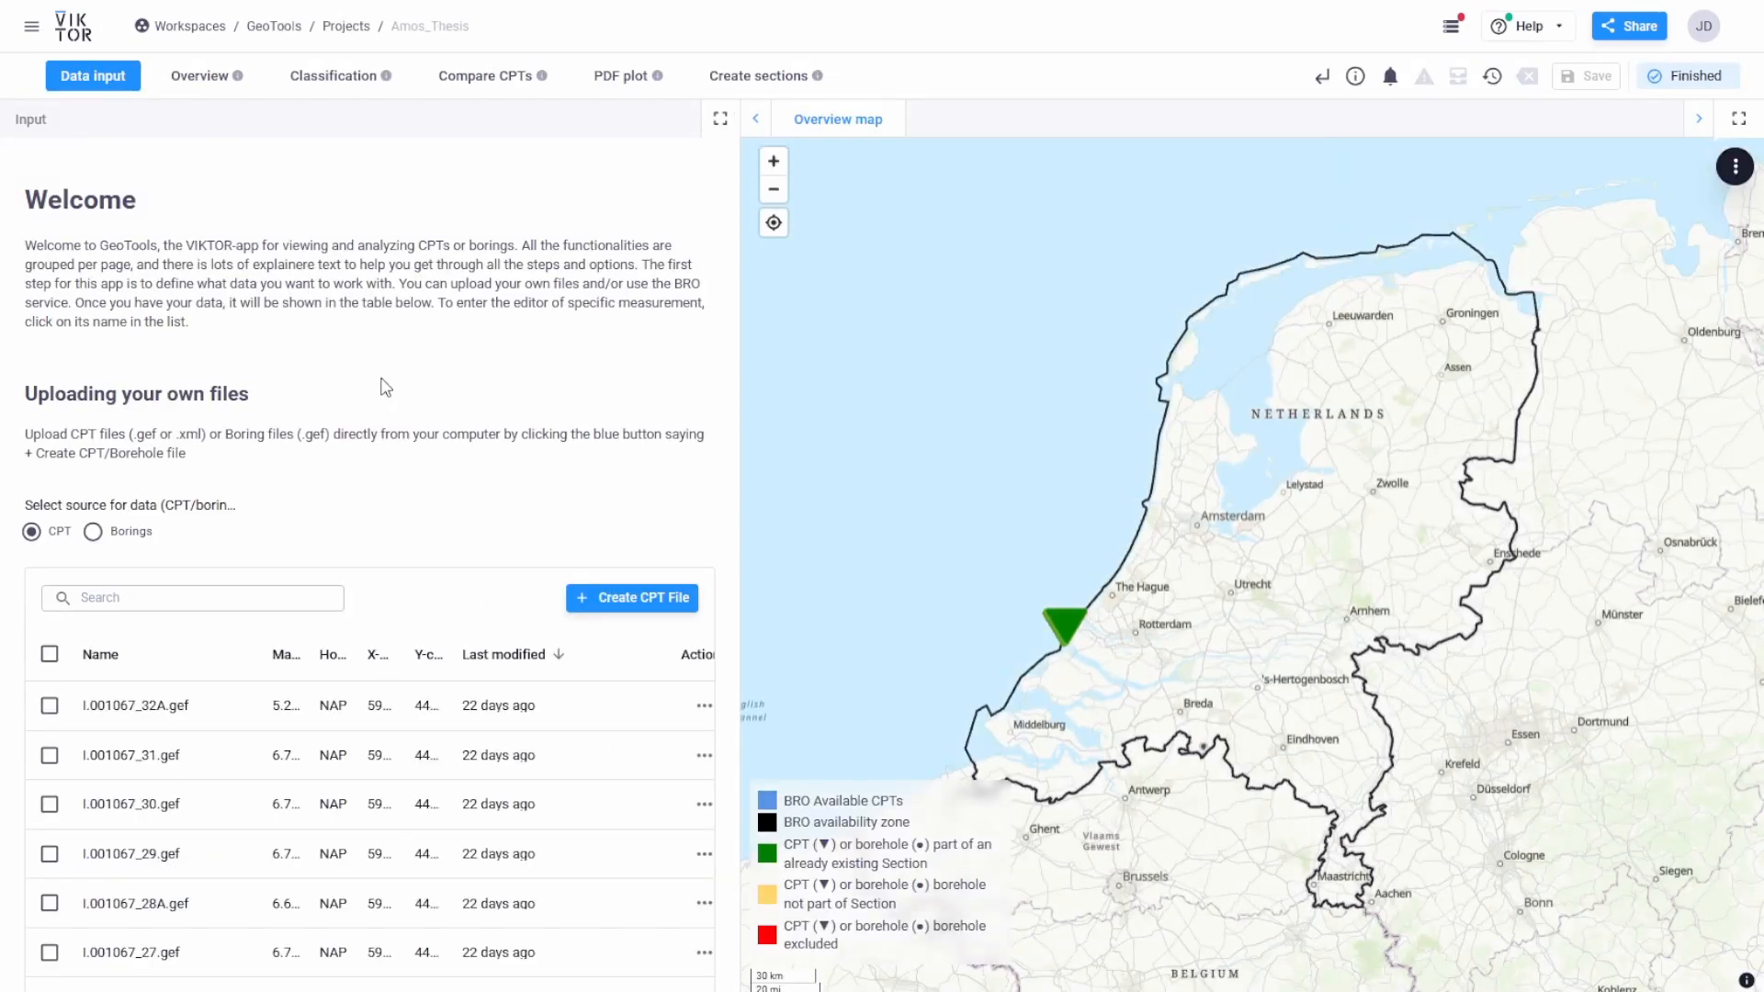
mouse_move(134, 705)
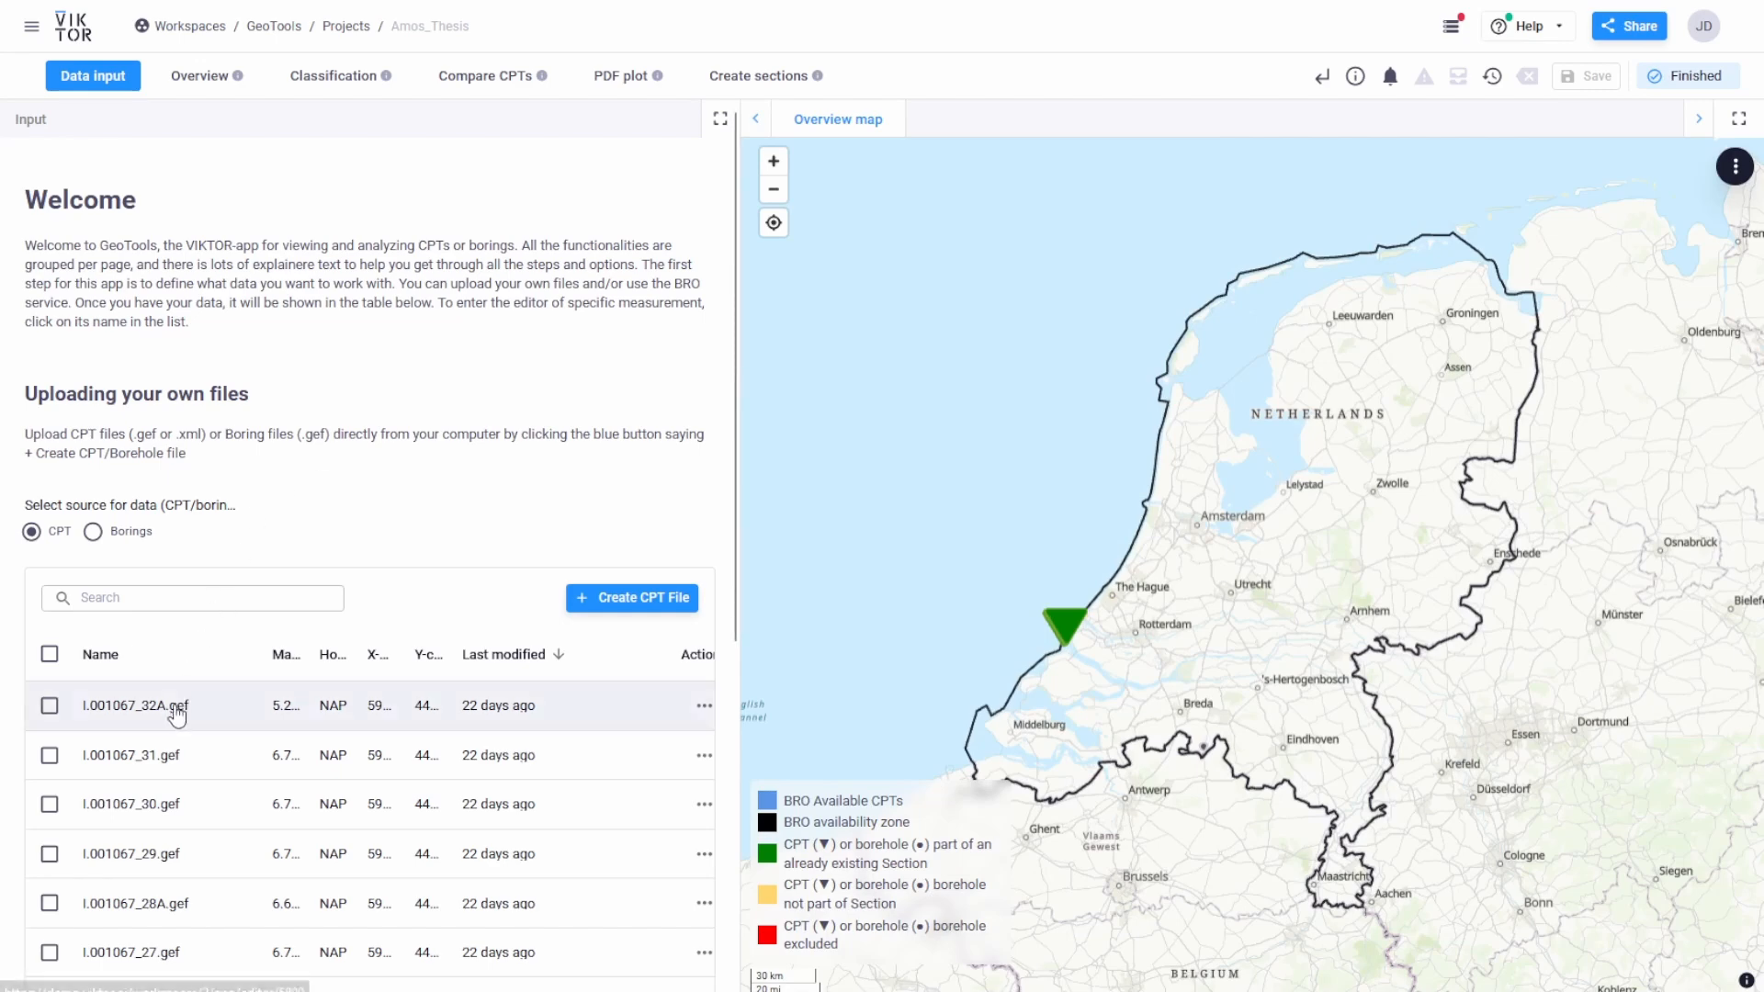
left_click(135, 706)
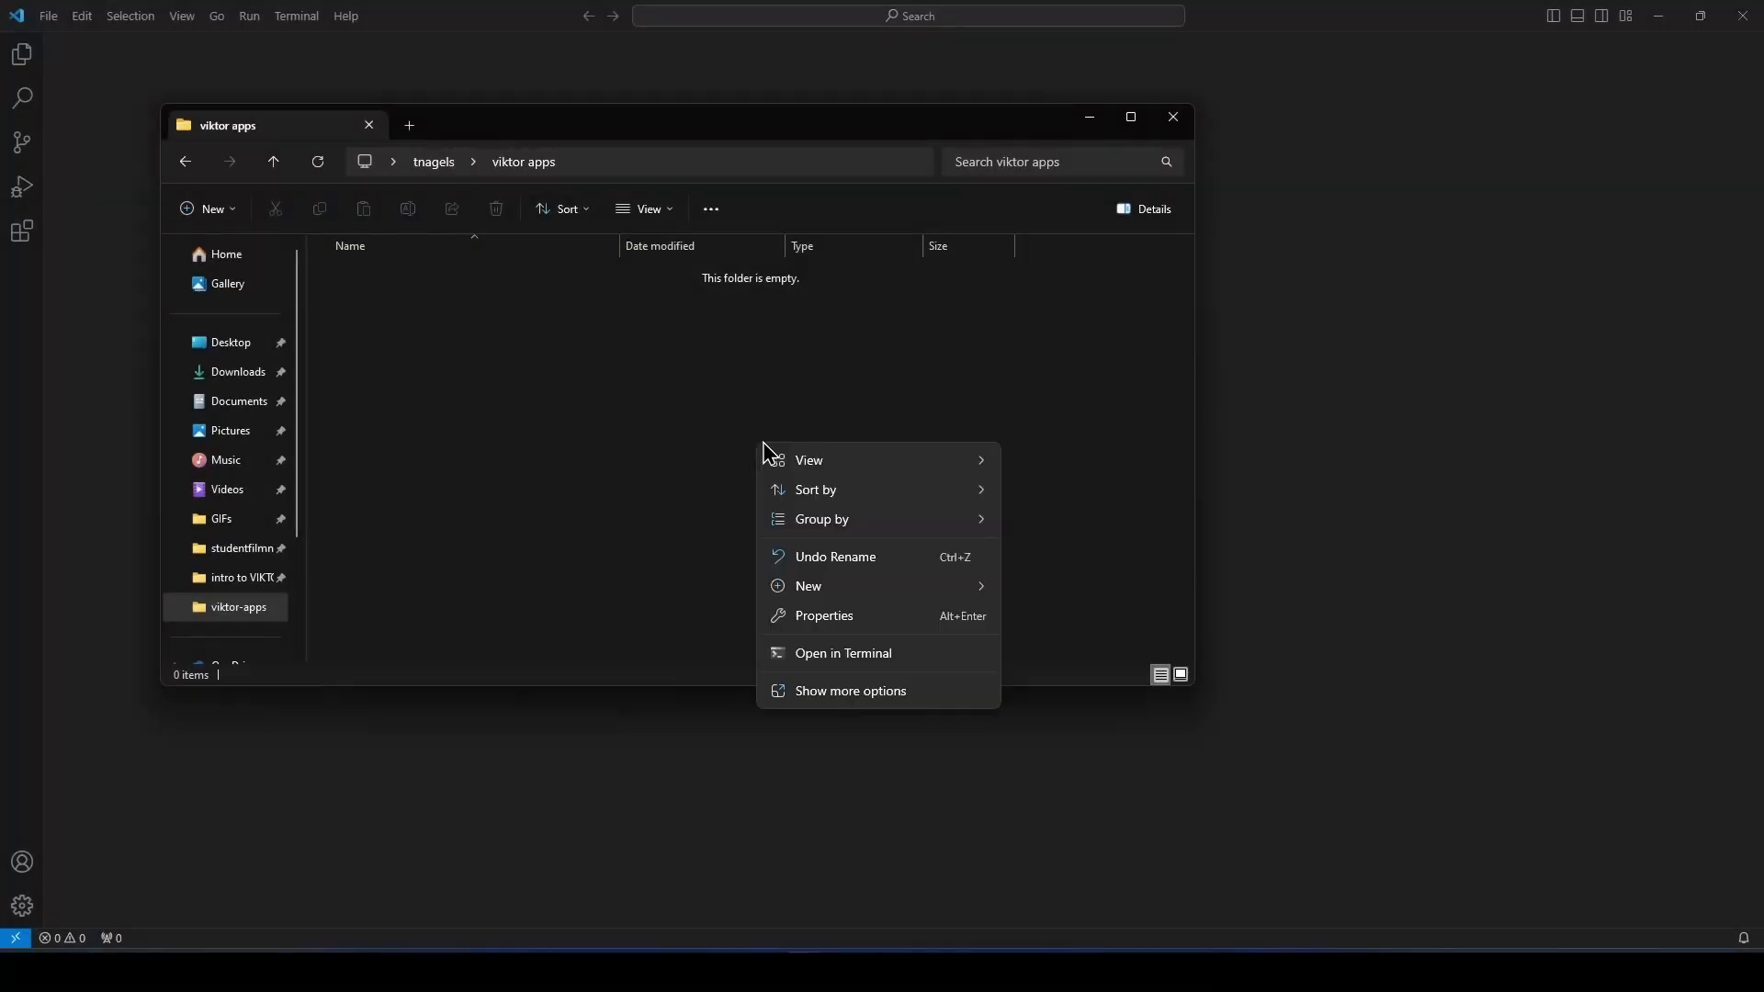
Step: Create a new folder named viktor-demo in the viktor apps folder
left_click(808, 585)
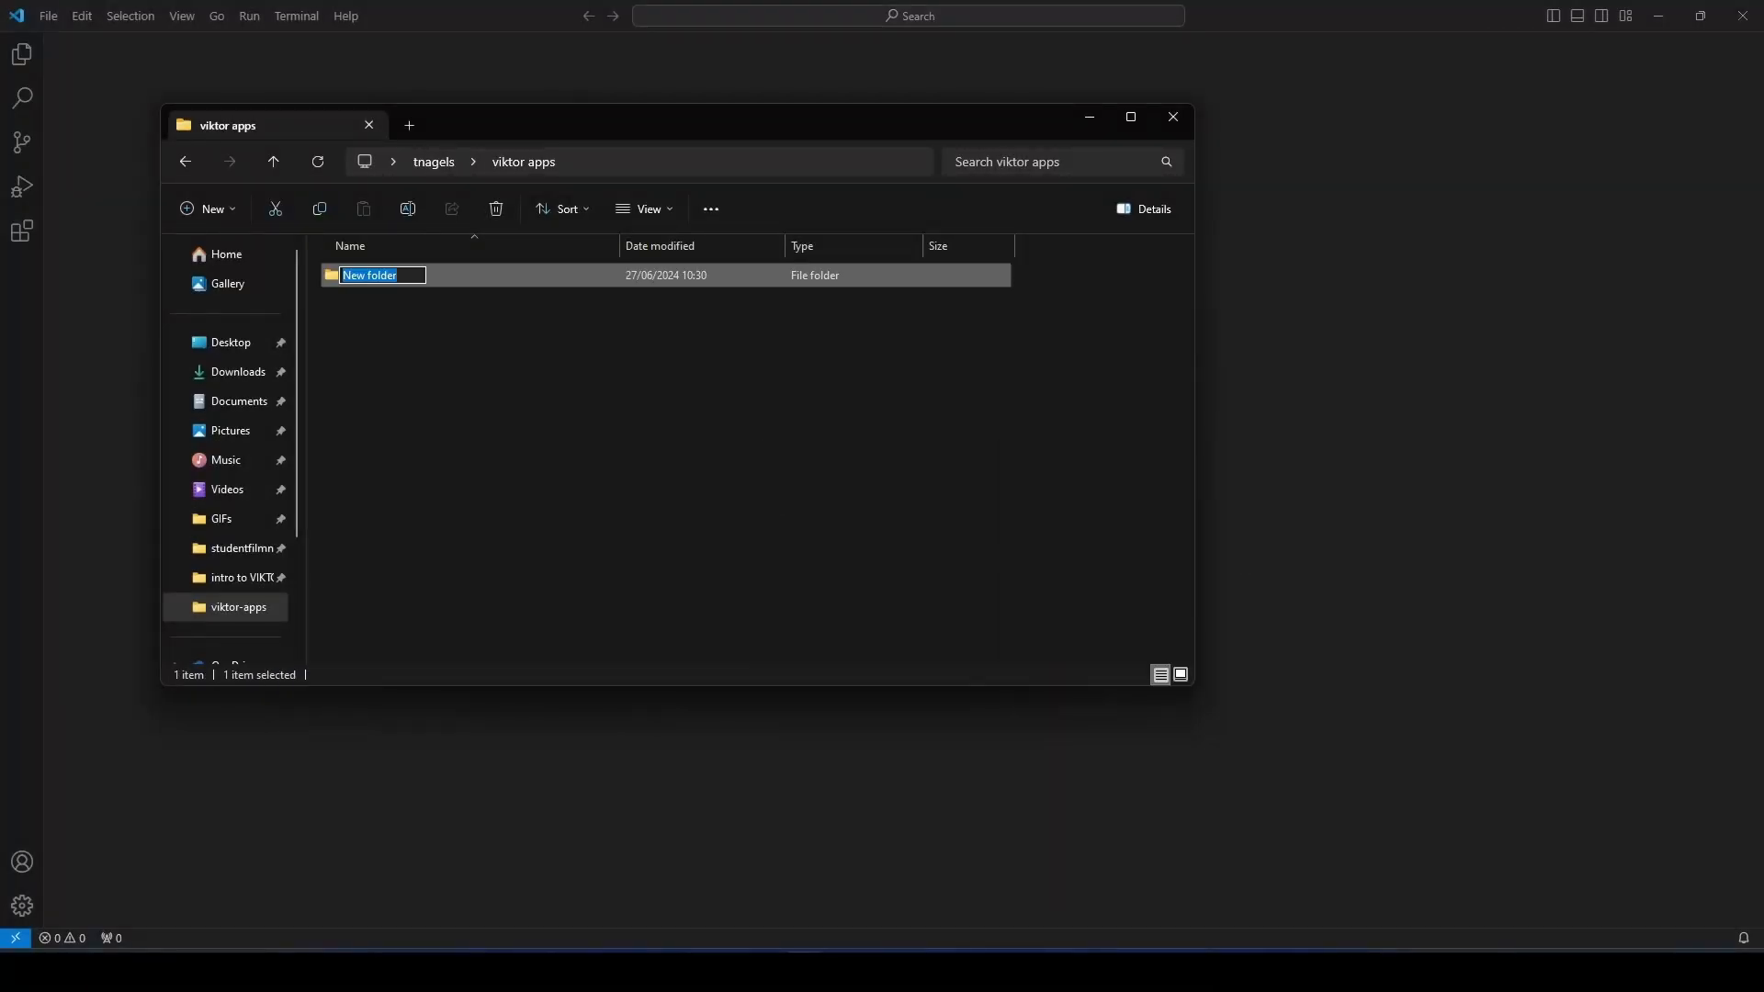
type("viktor-demo")
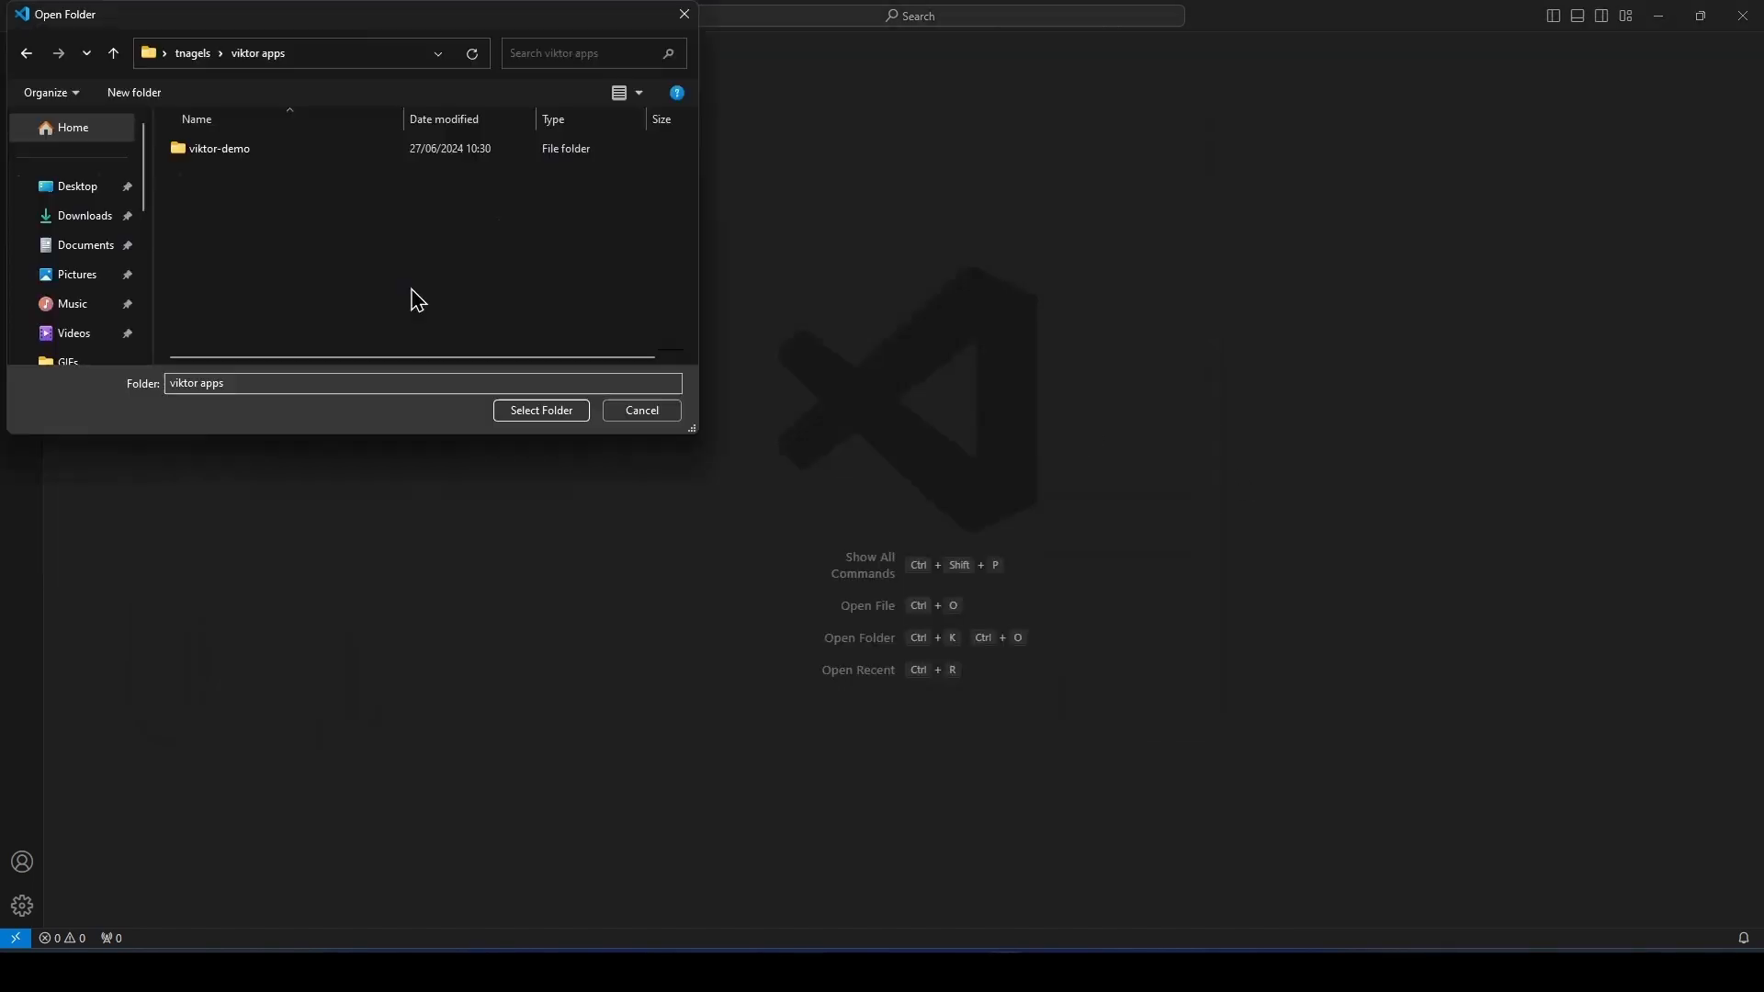
Step: Open the viktor-demo folder as the VS Code project with a new terminal
left_click(219, 147)
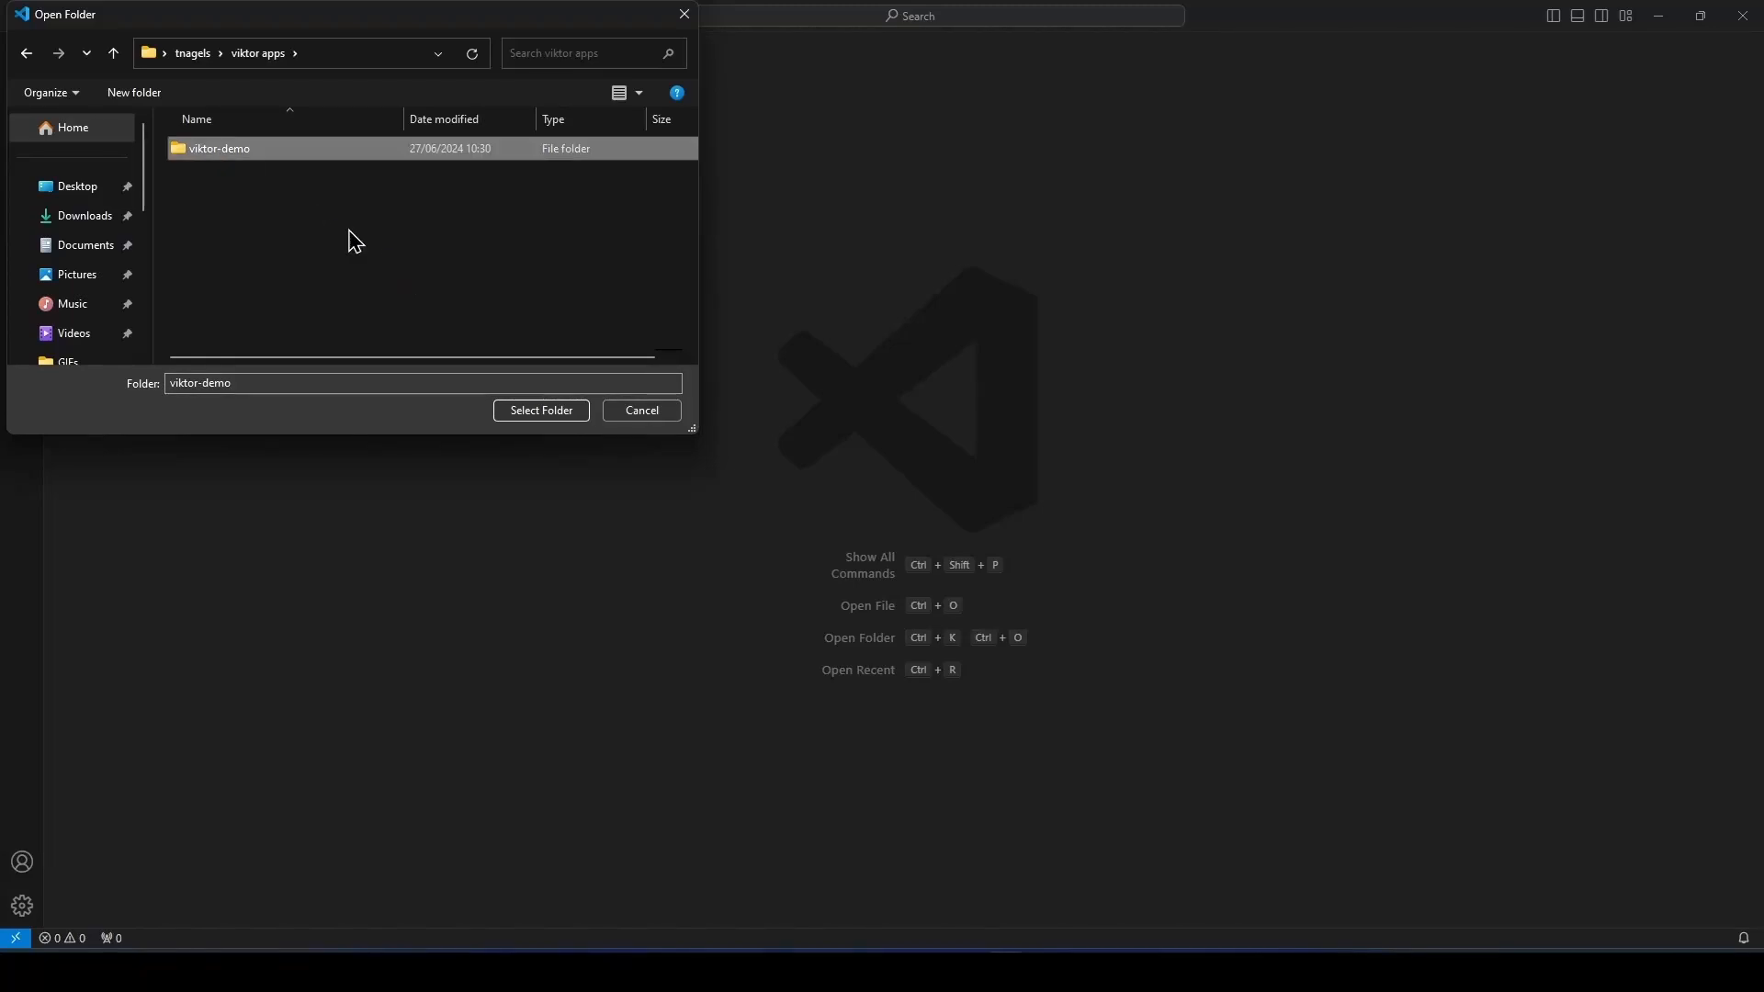
left_click(540, 410)
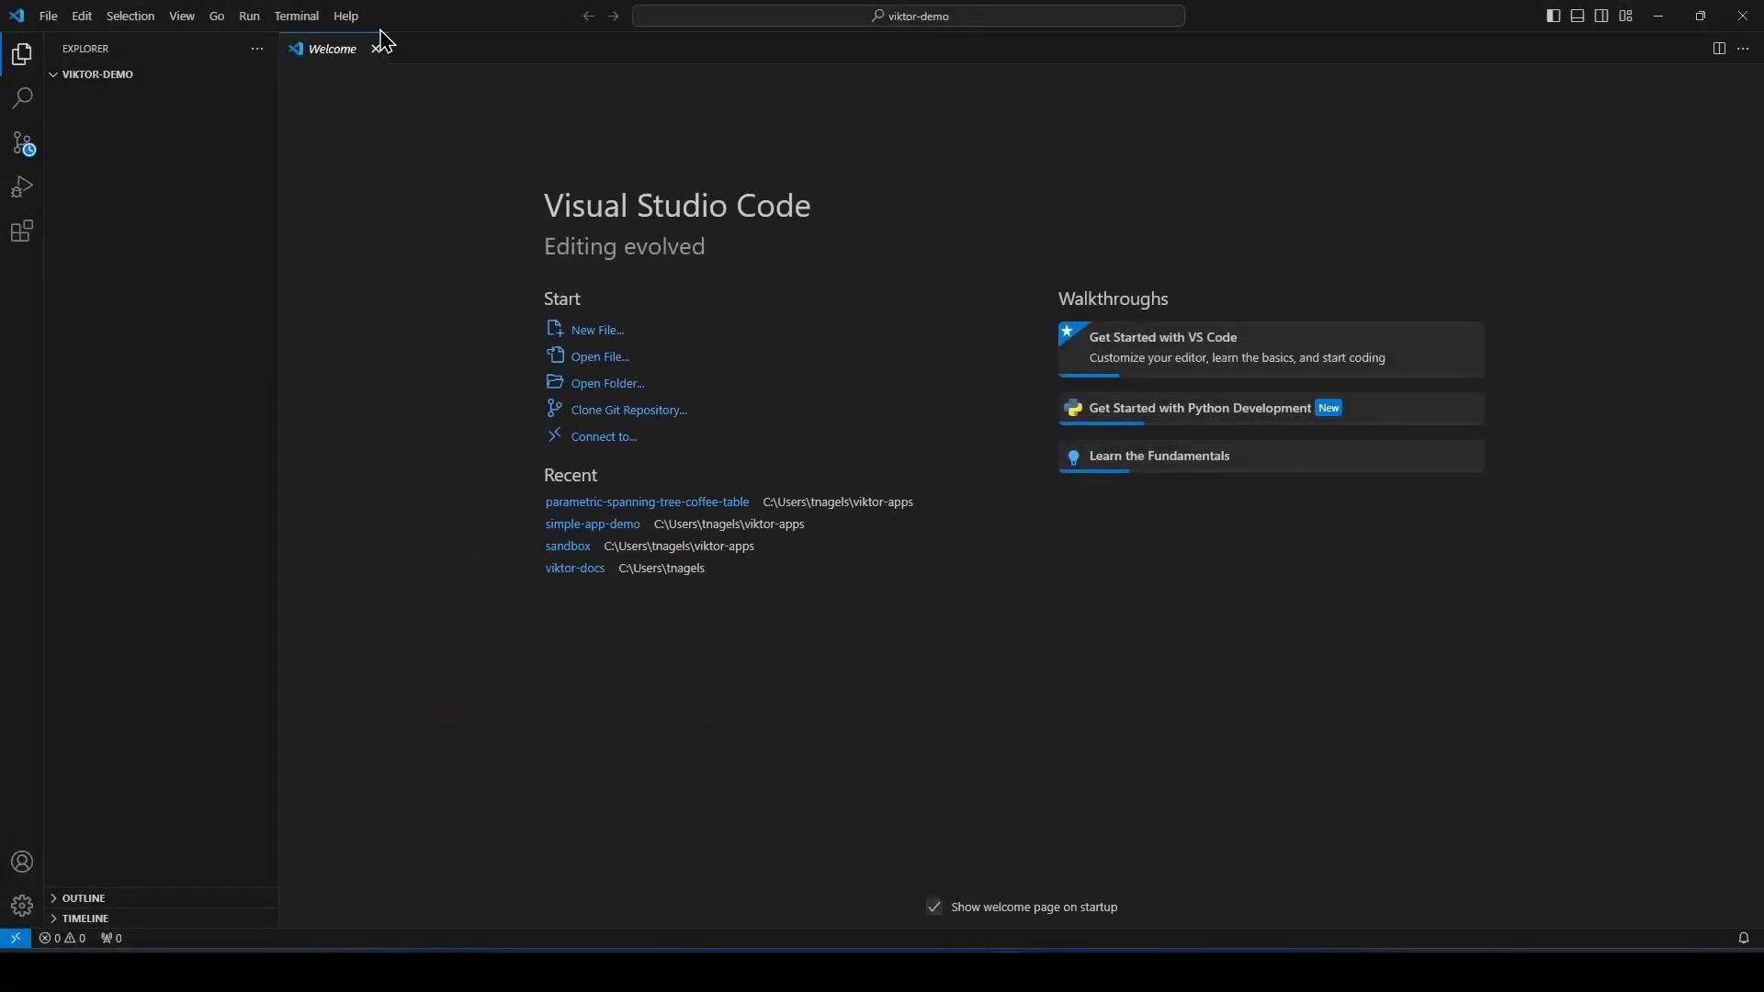
left_click(379, 47)
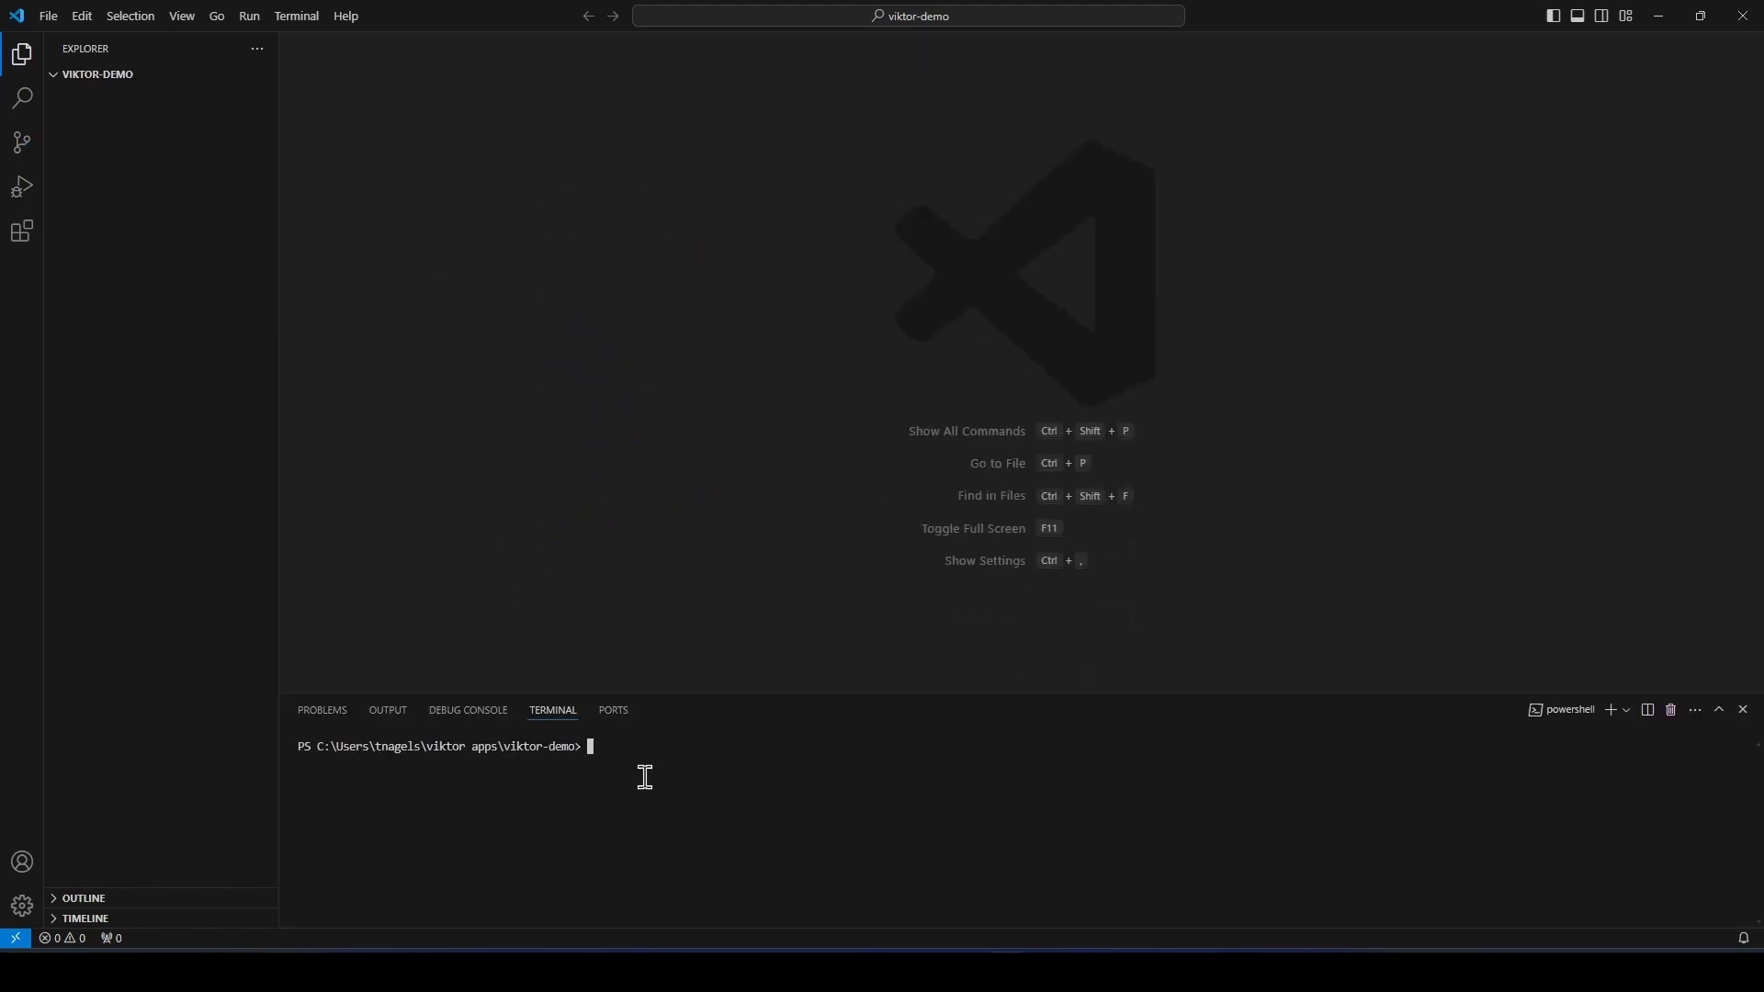
Step: Enter the command viktor-cli create-app --app-type editor . in the terminal
type("viktor-c")
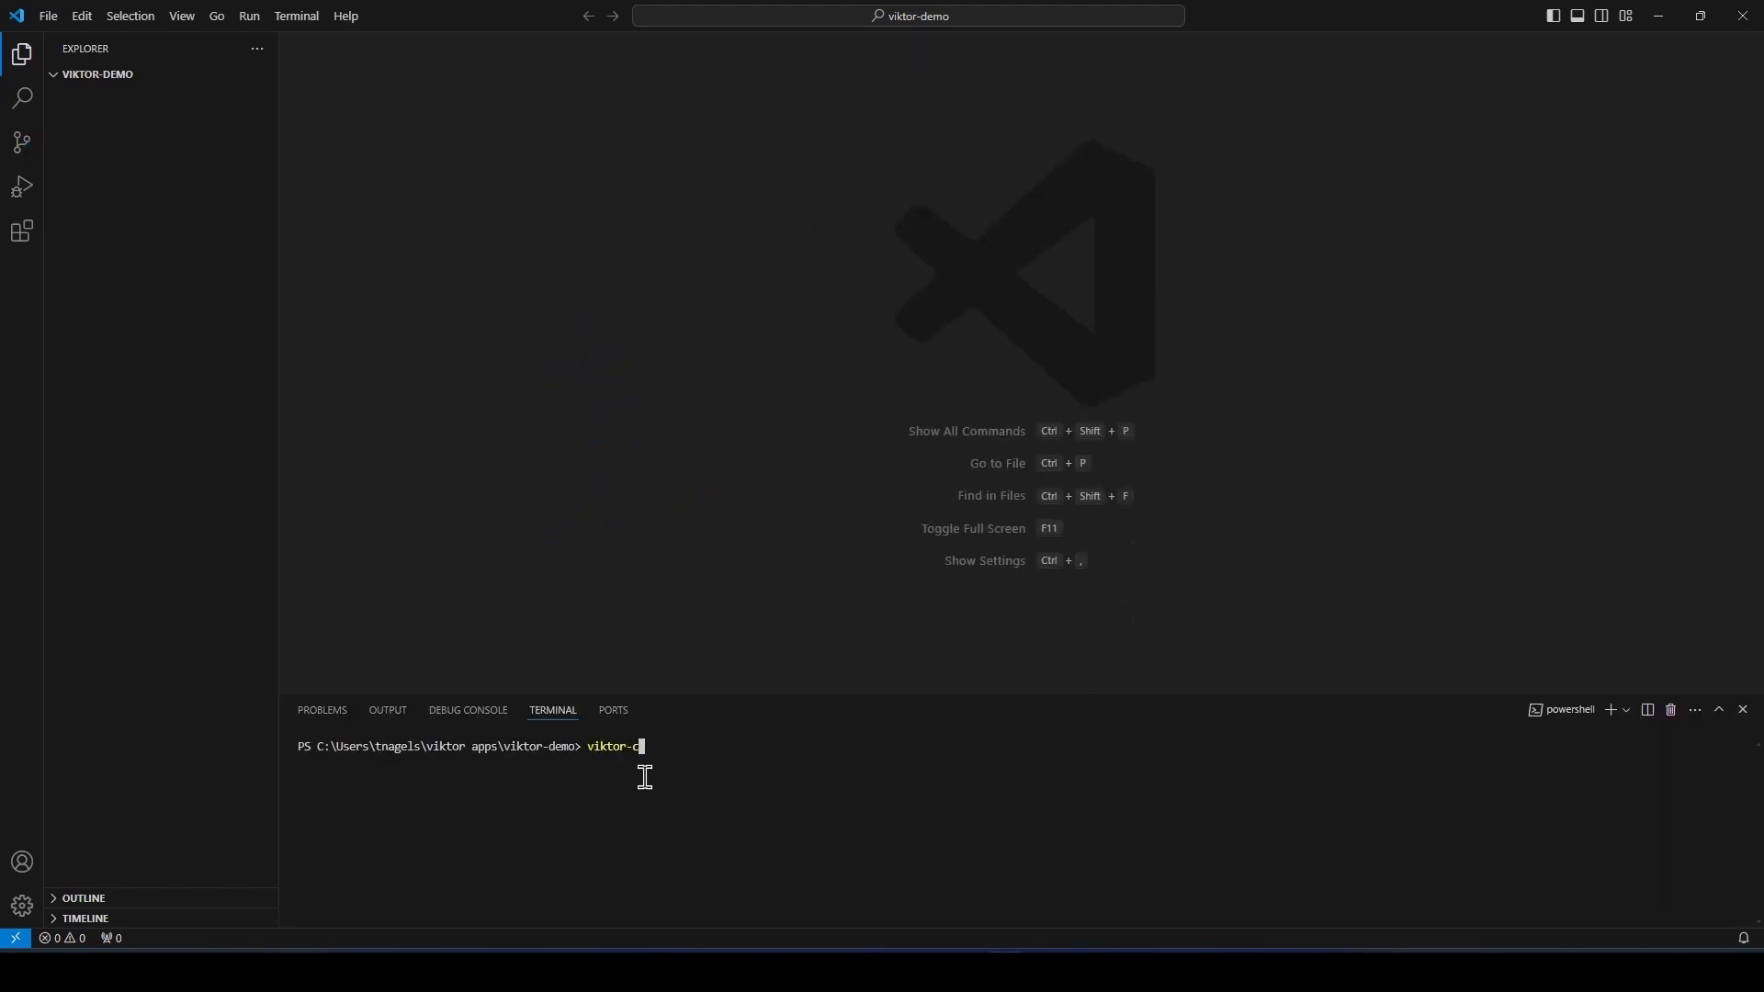
type("li create")
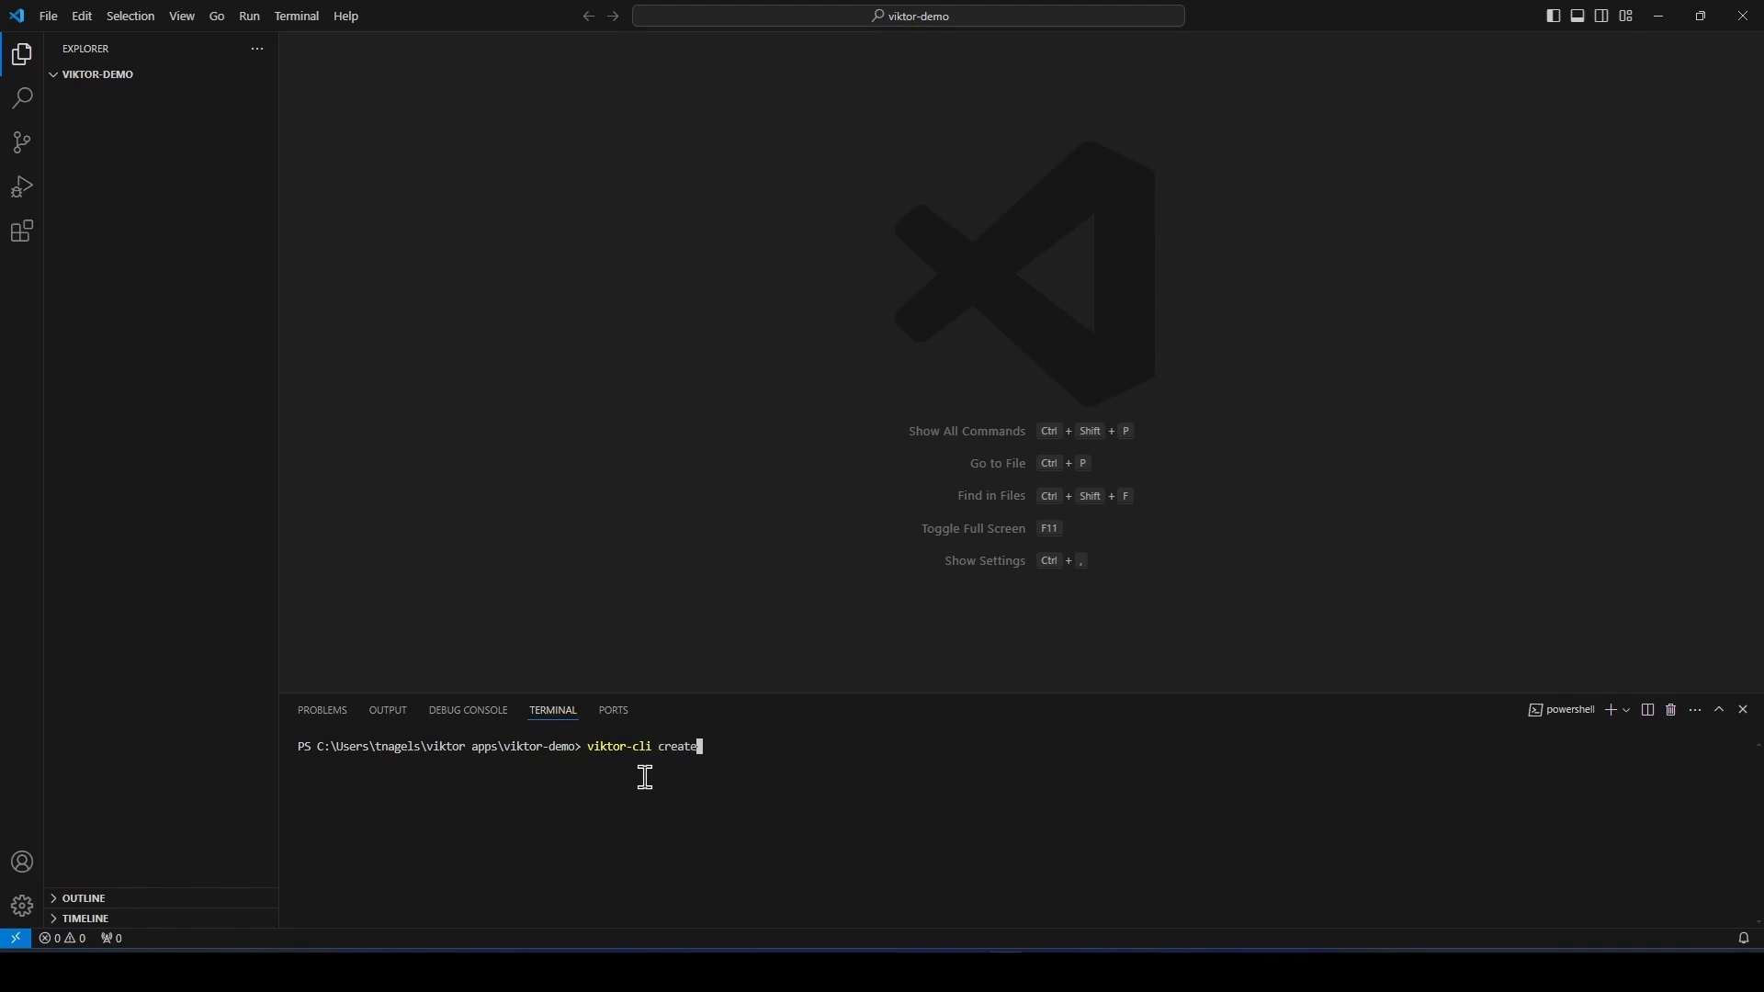
type("-app")
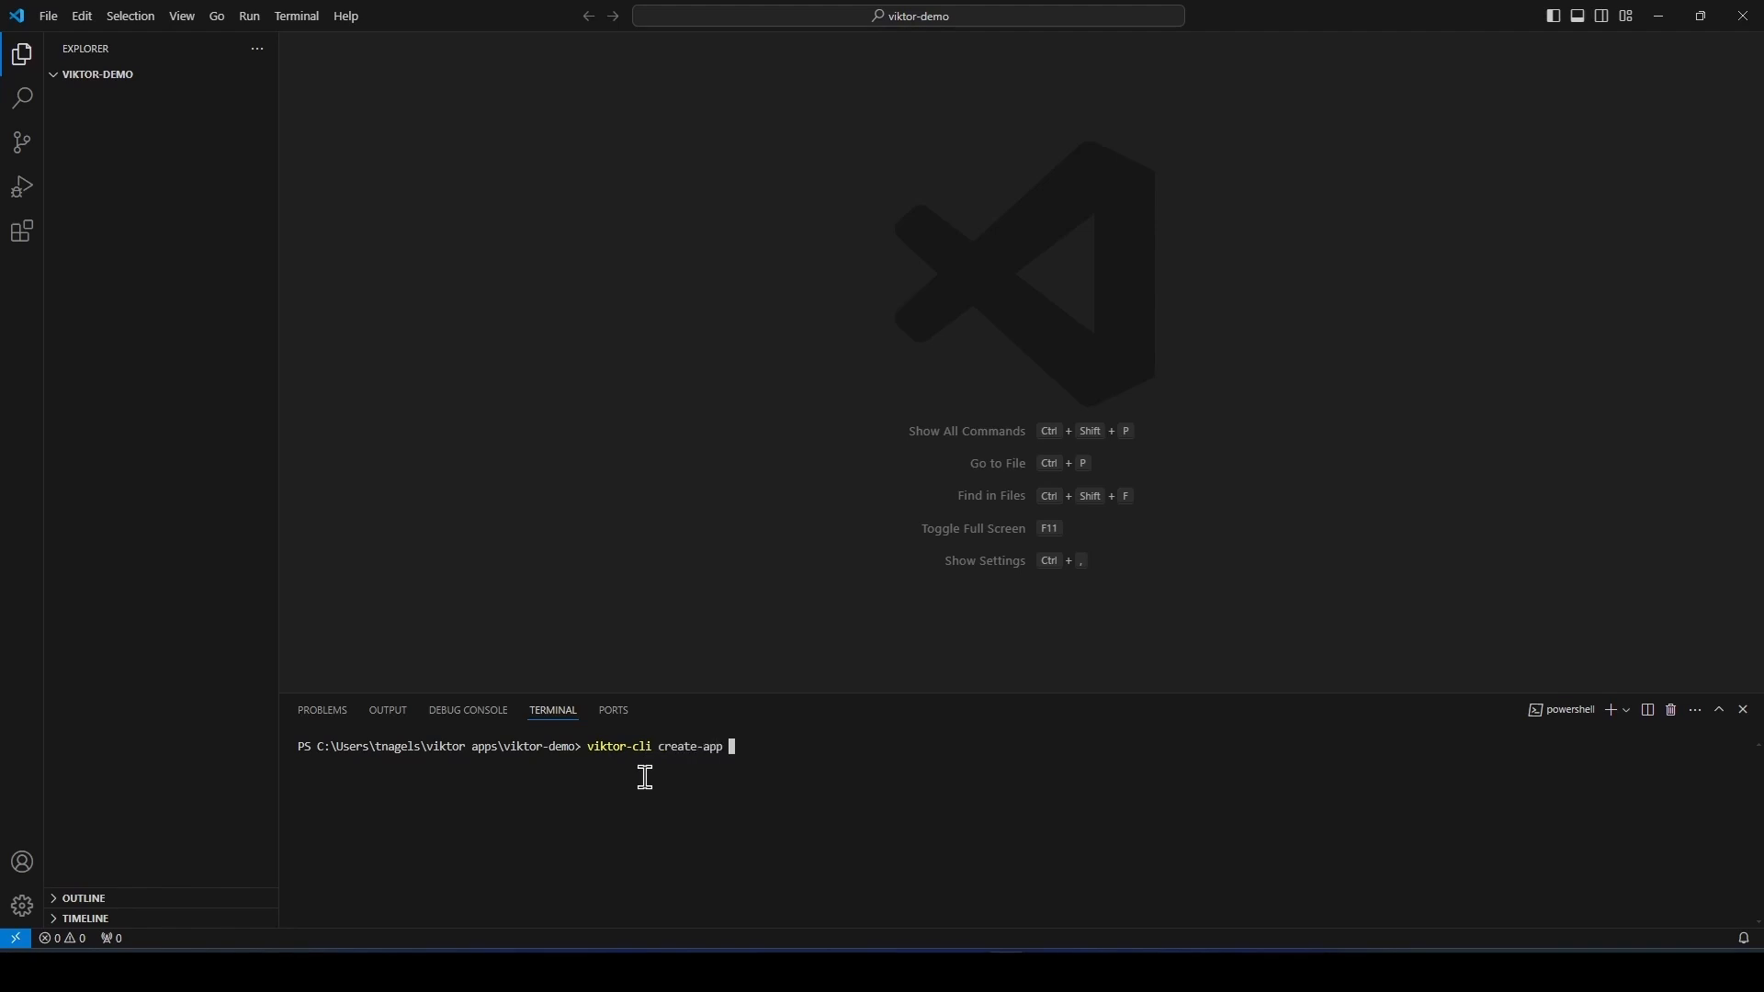
type("--app-type editor .")
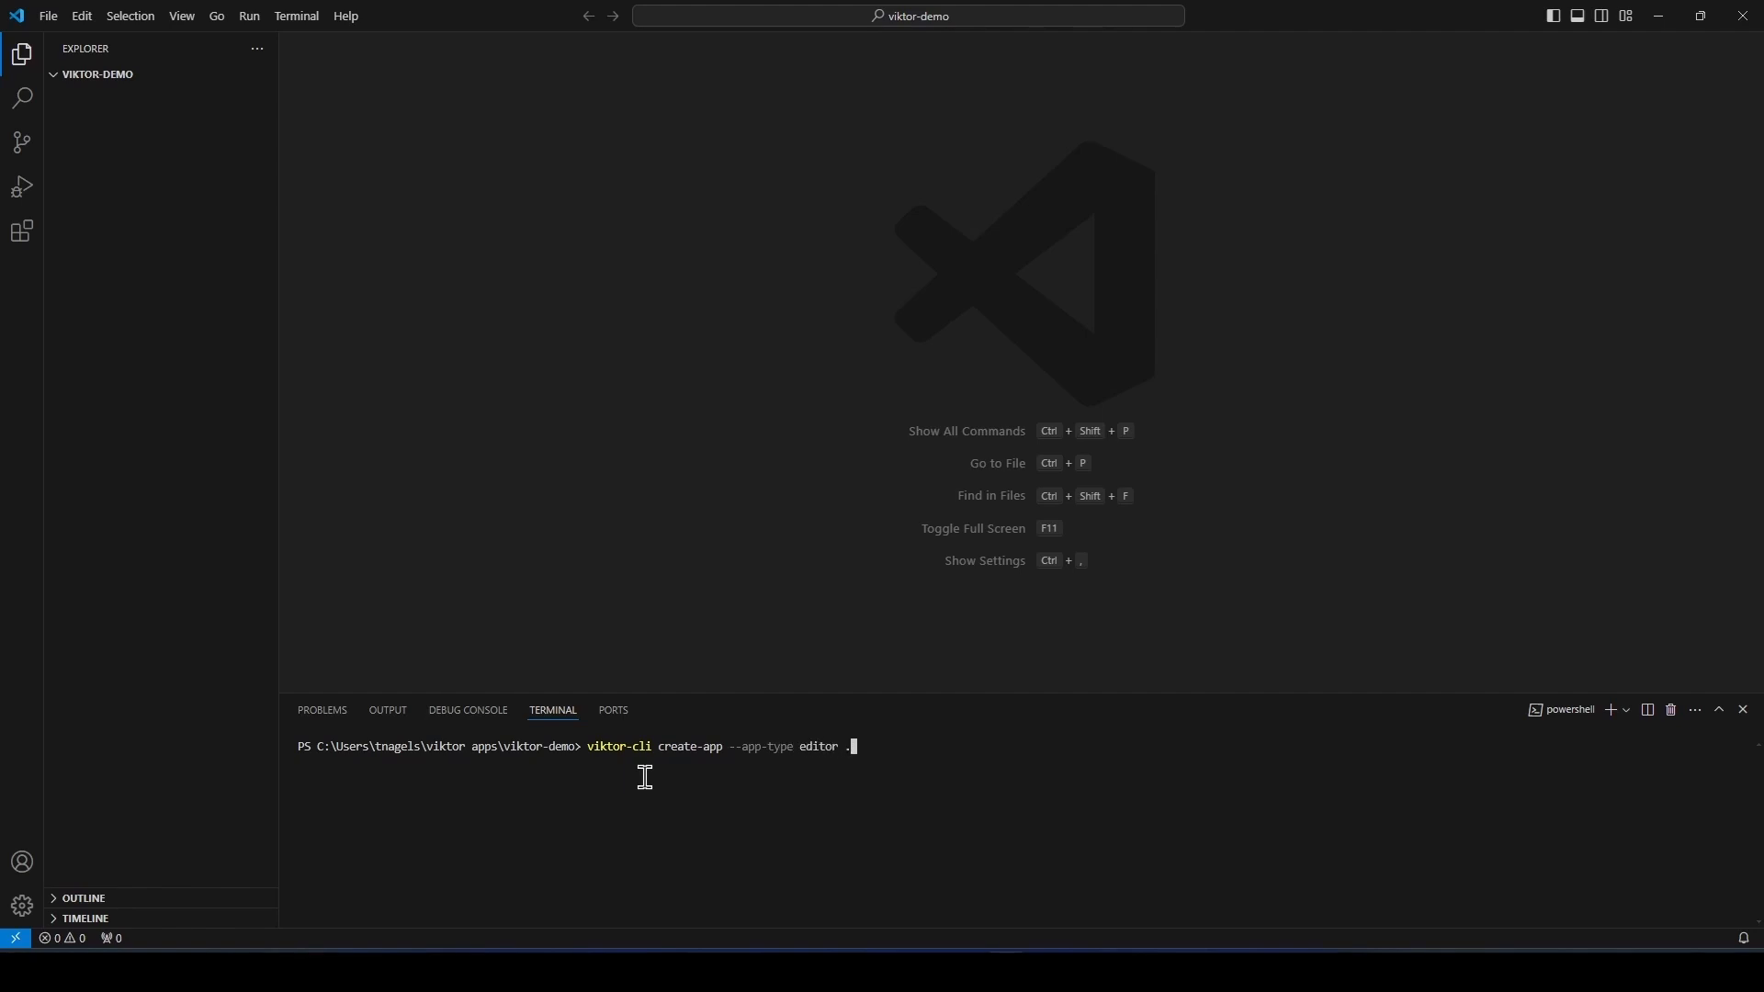
Step: Run viktor-cli create-app to generate the editor app template files in viktor-demo
key("Return")
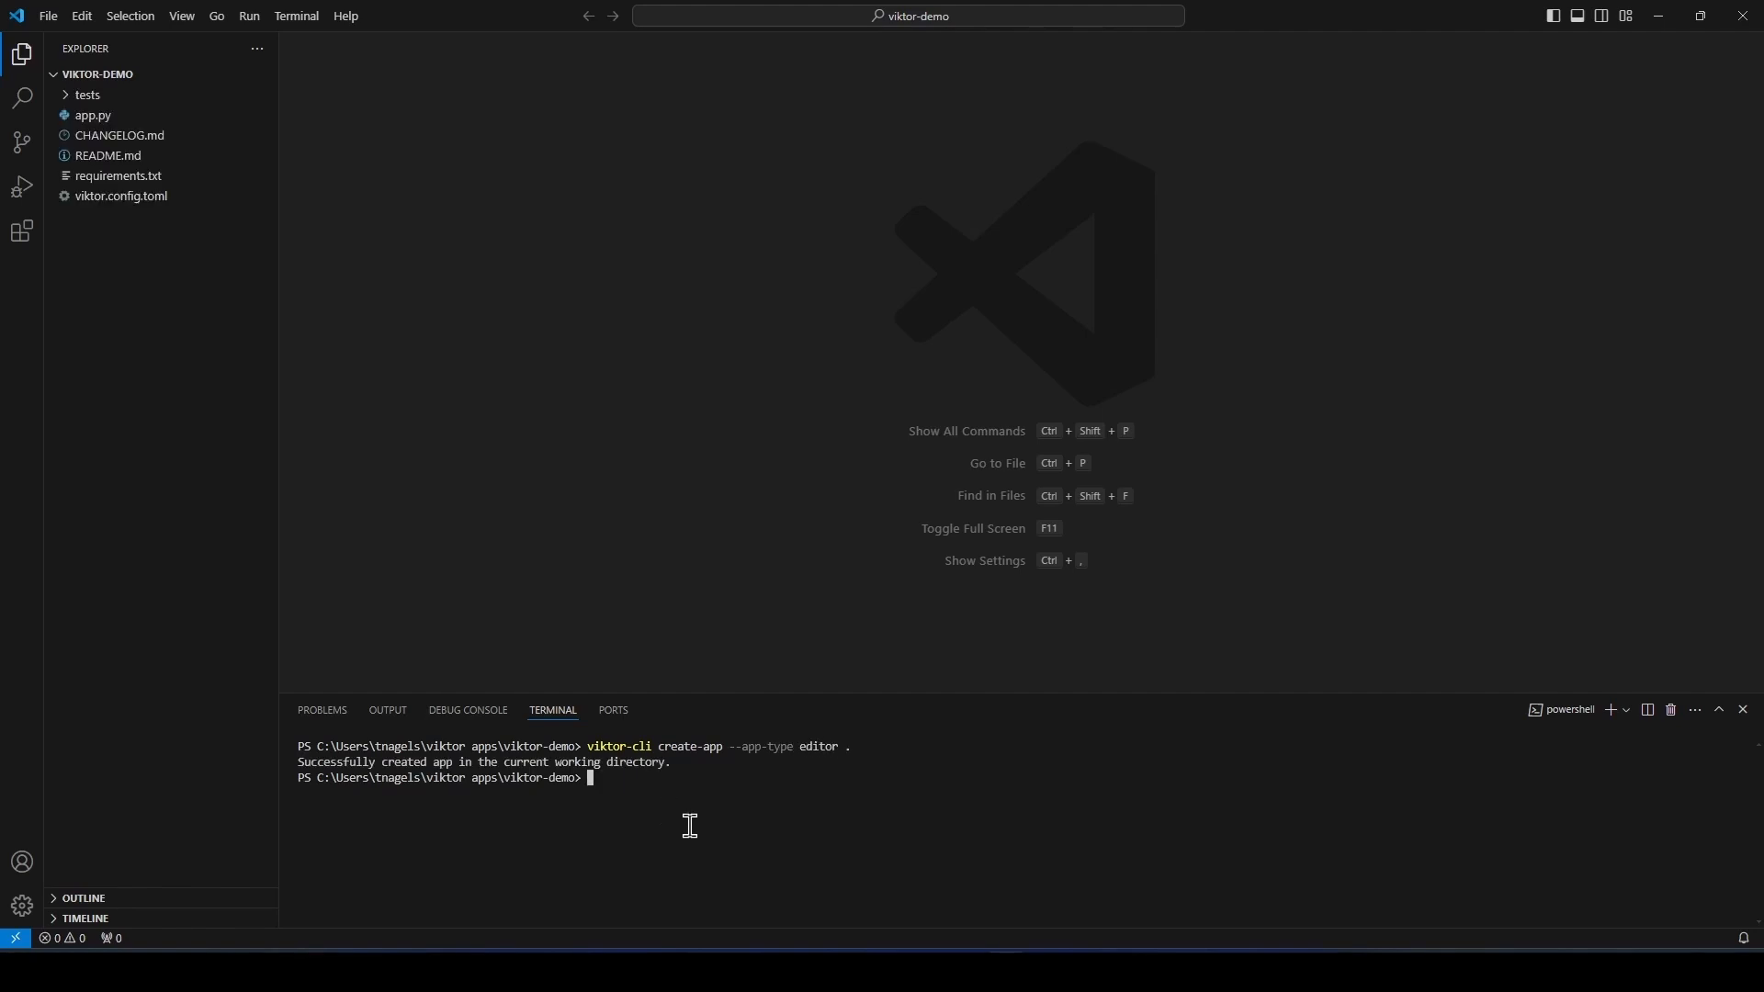
mouse_move(649, 816)
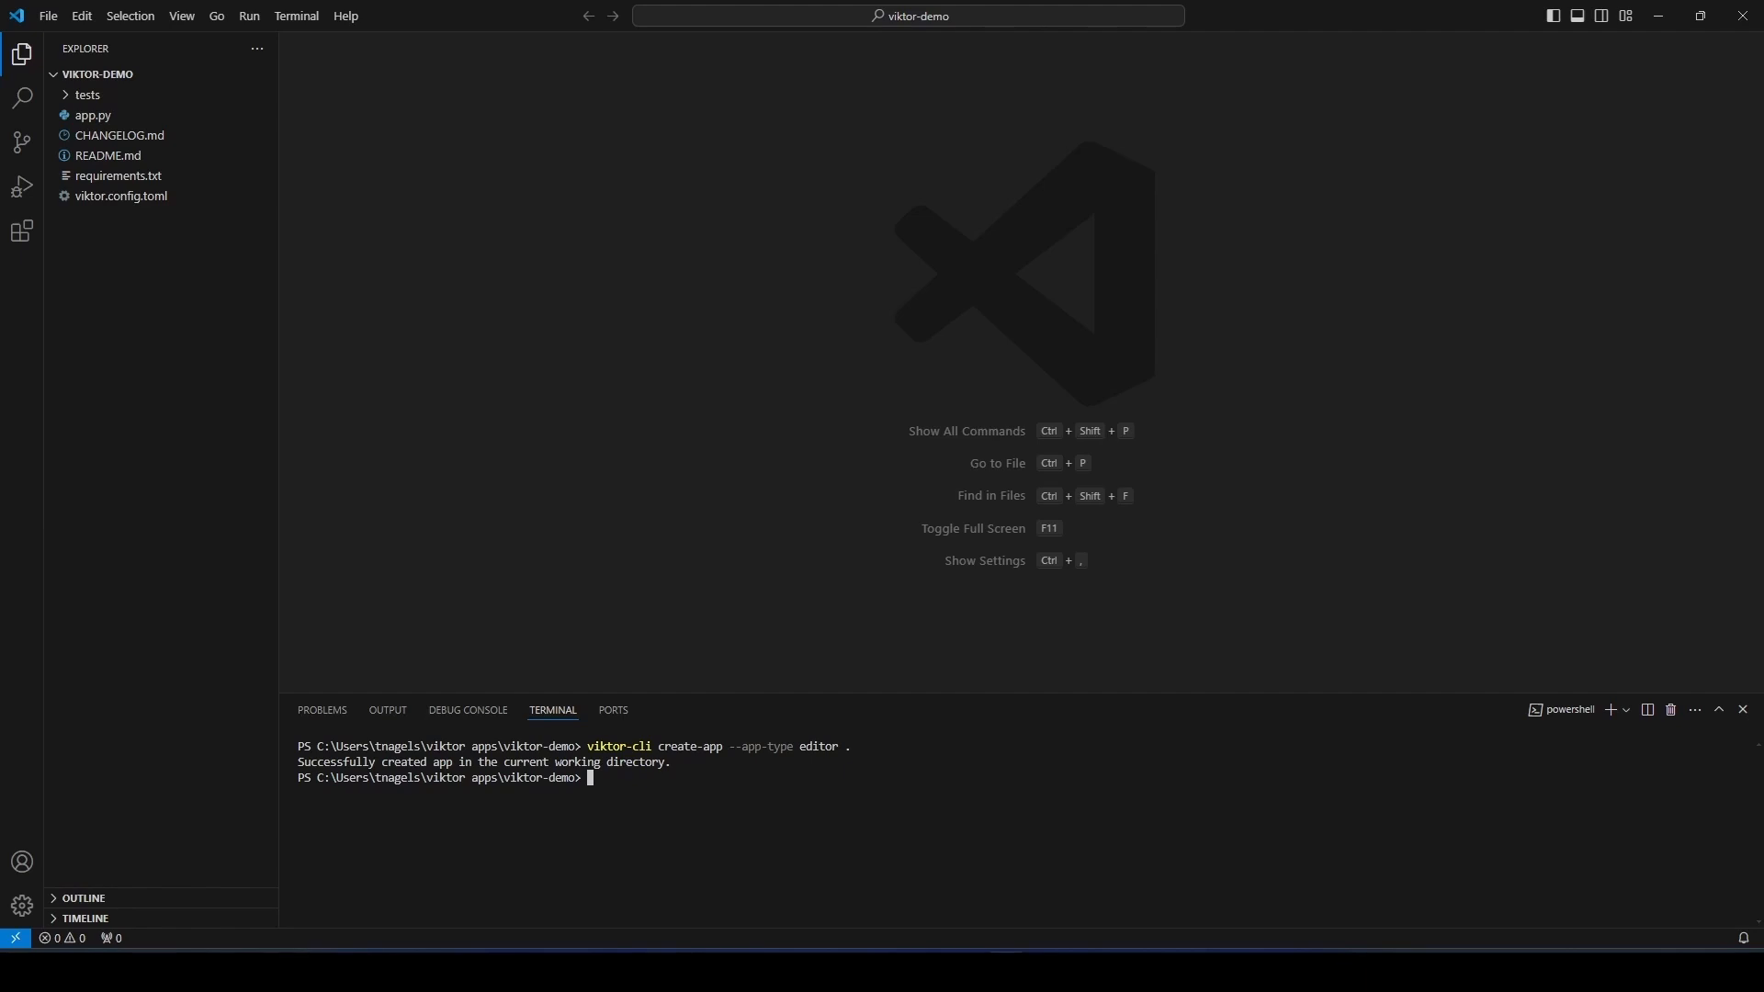
type("viktor-c")
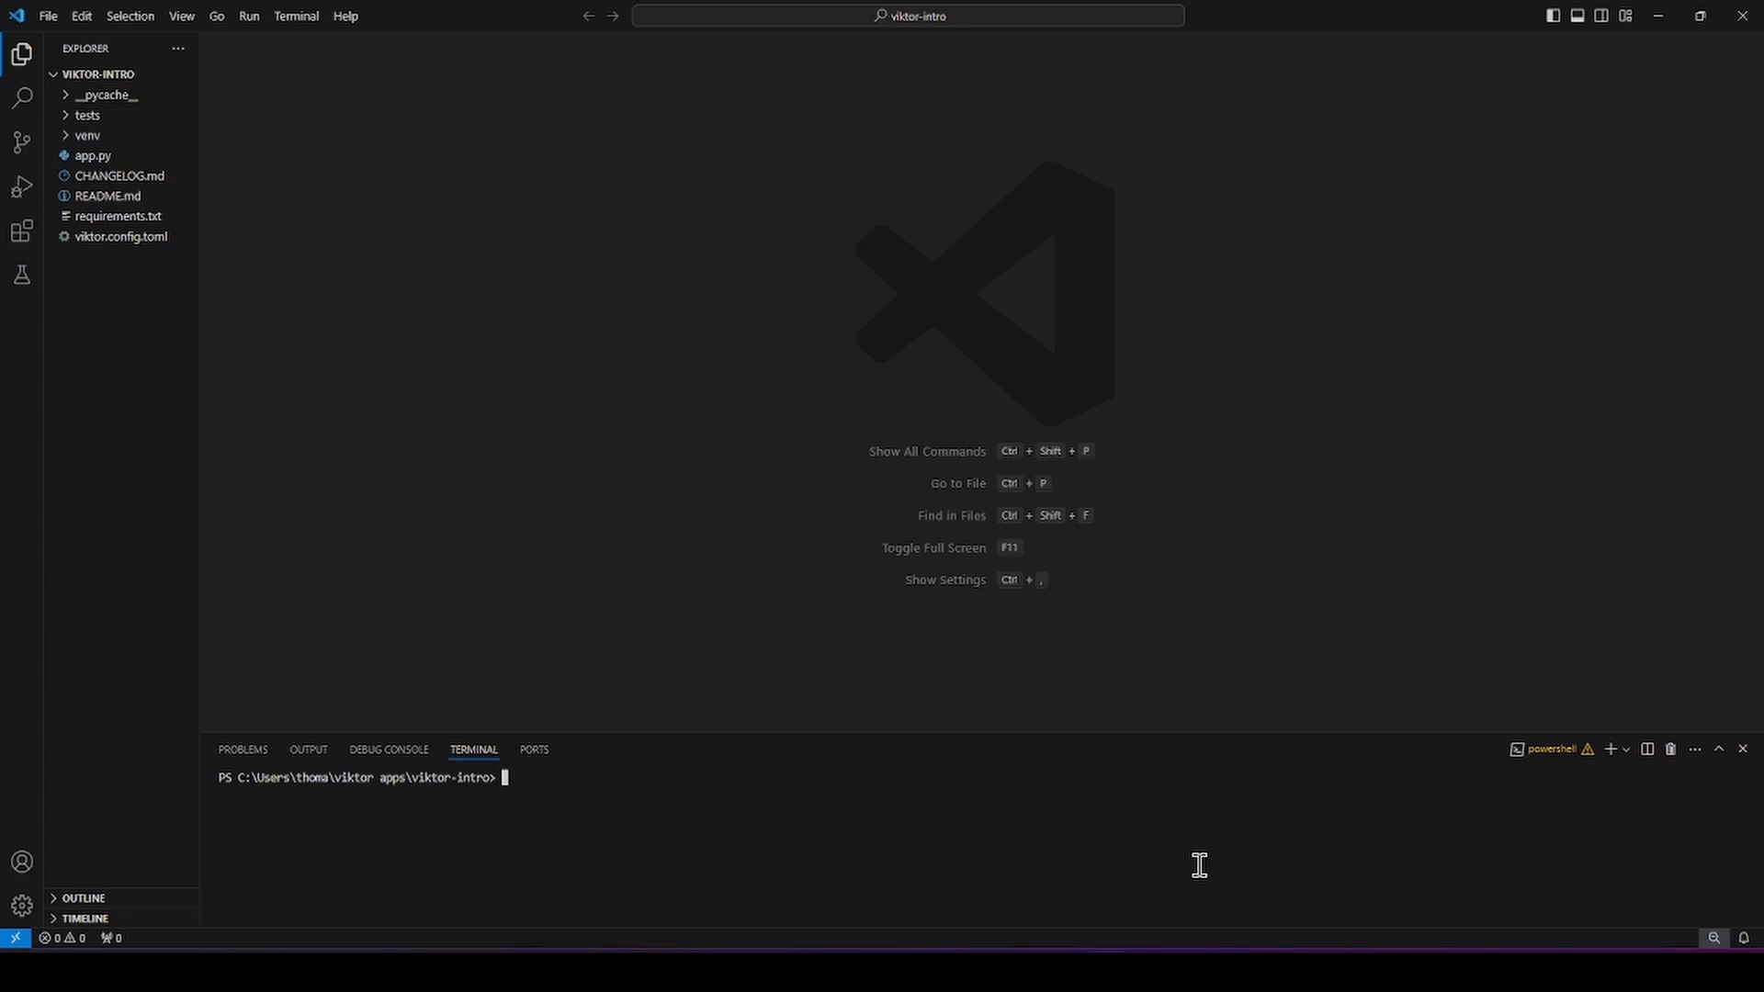
Step: Run viktor-cli clear, install and start until the app reports App is ready
type("viktor-cli clear")
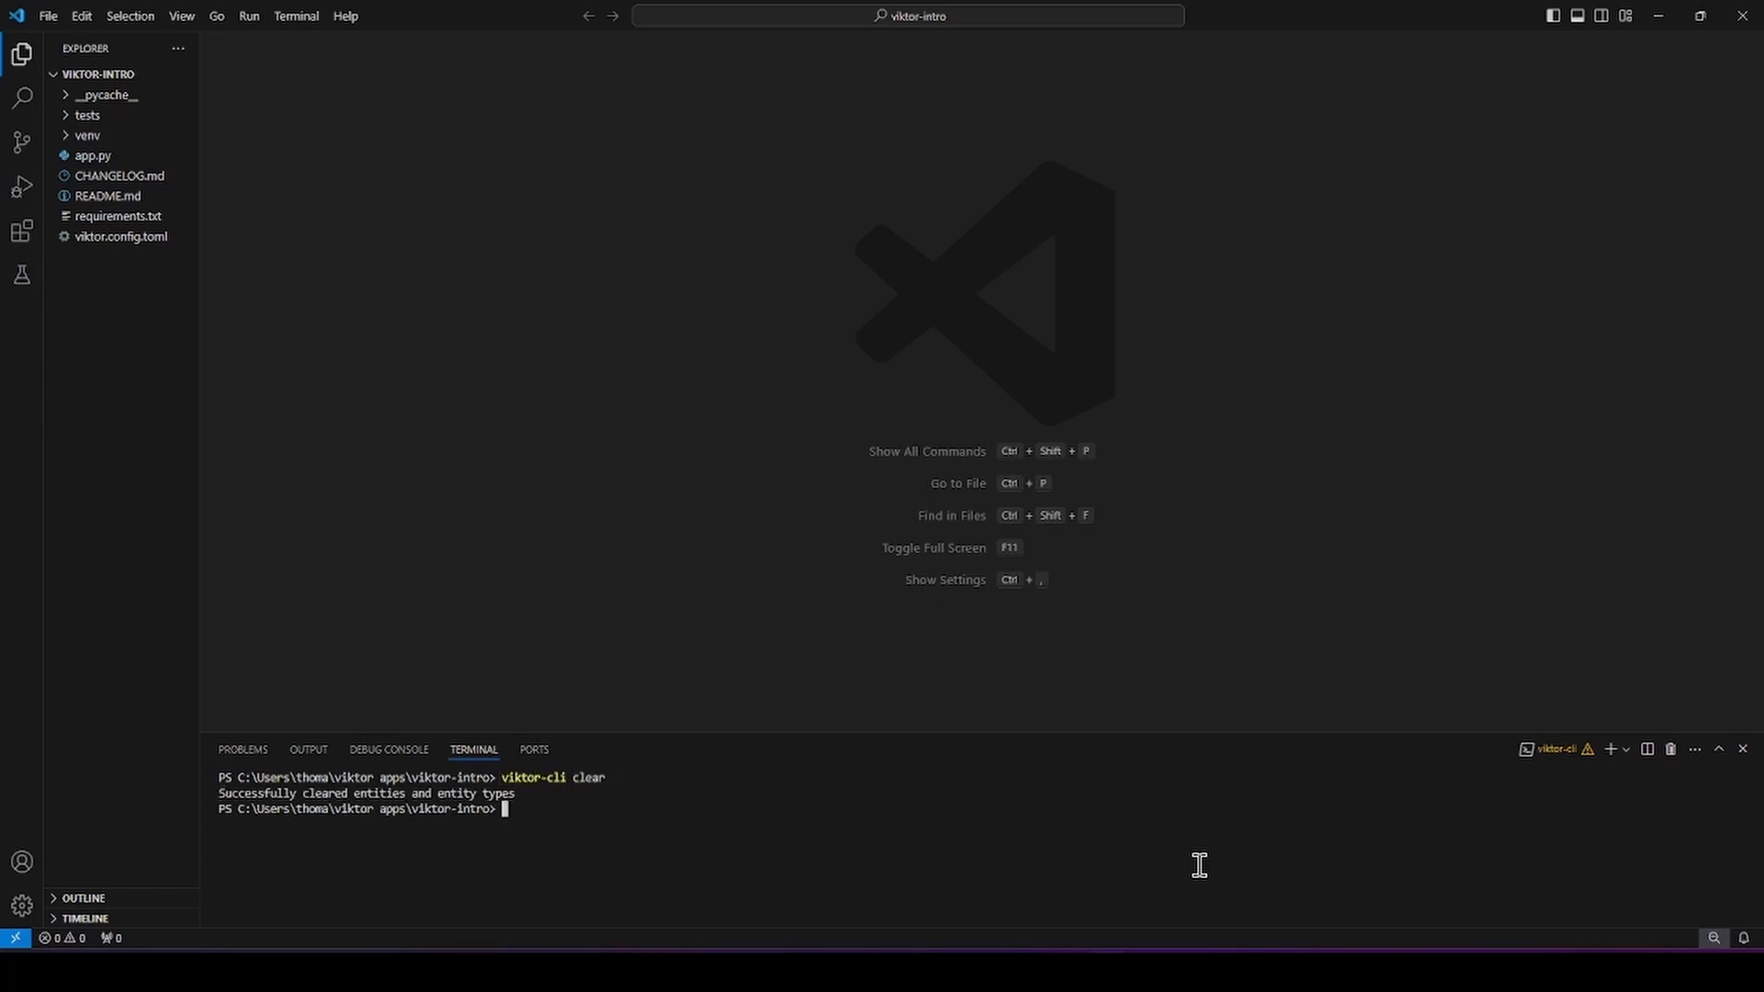
type("viktor-")
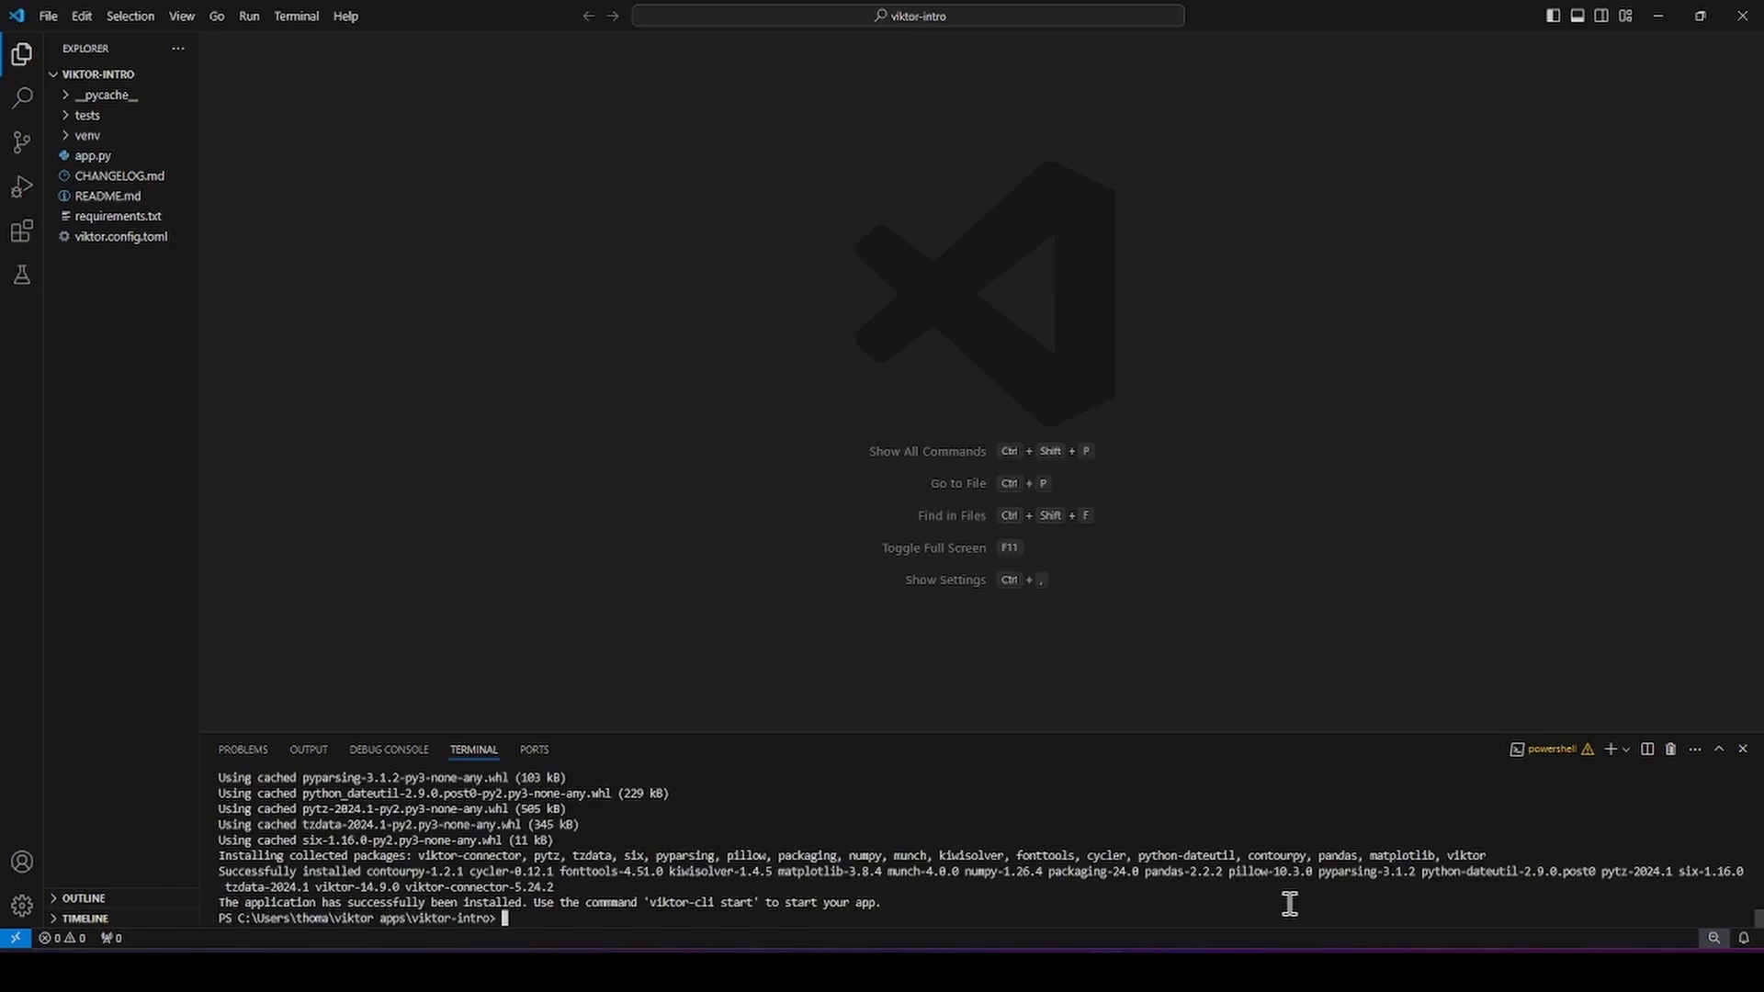
type("viktor-cli sta")
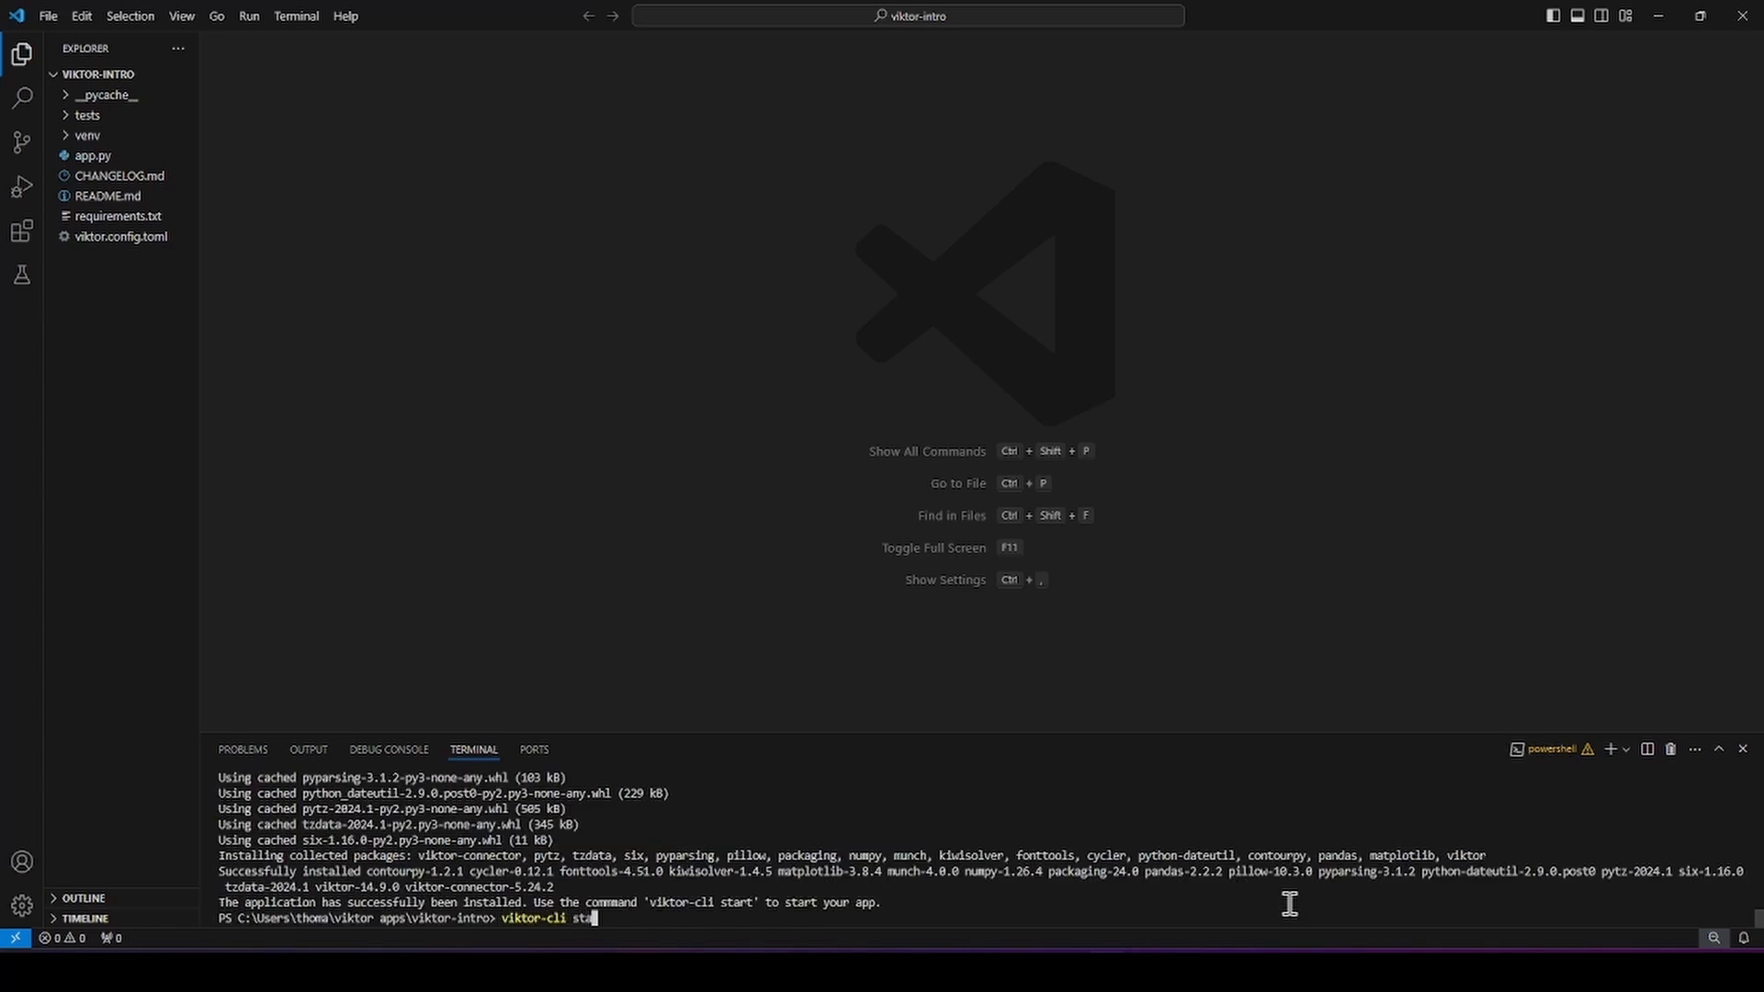
key("Return")
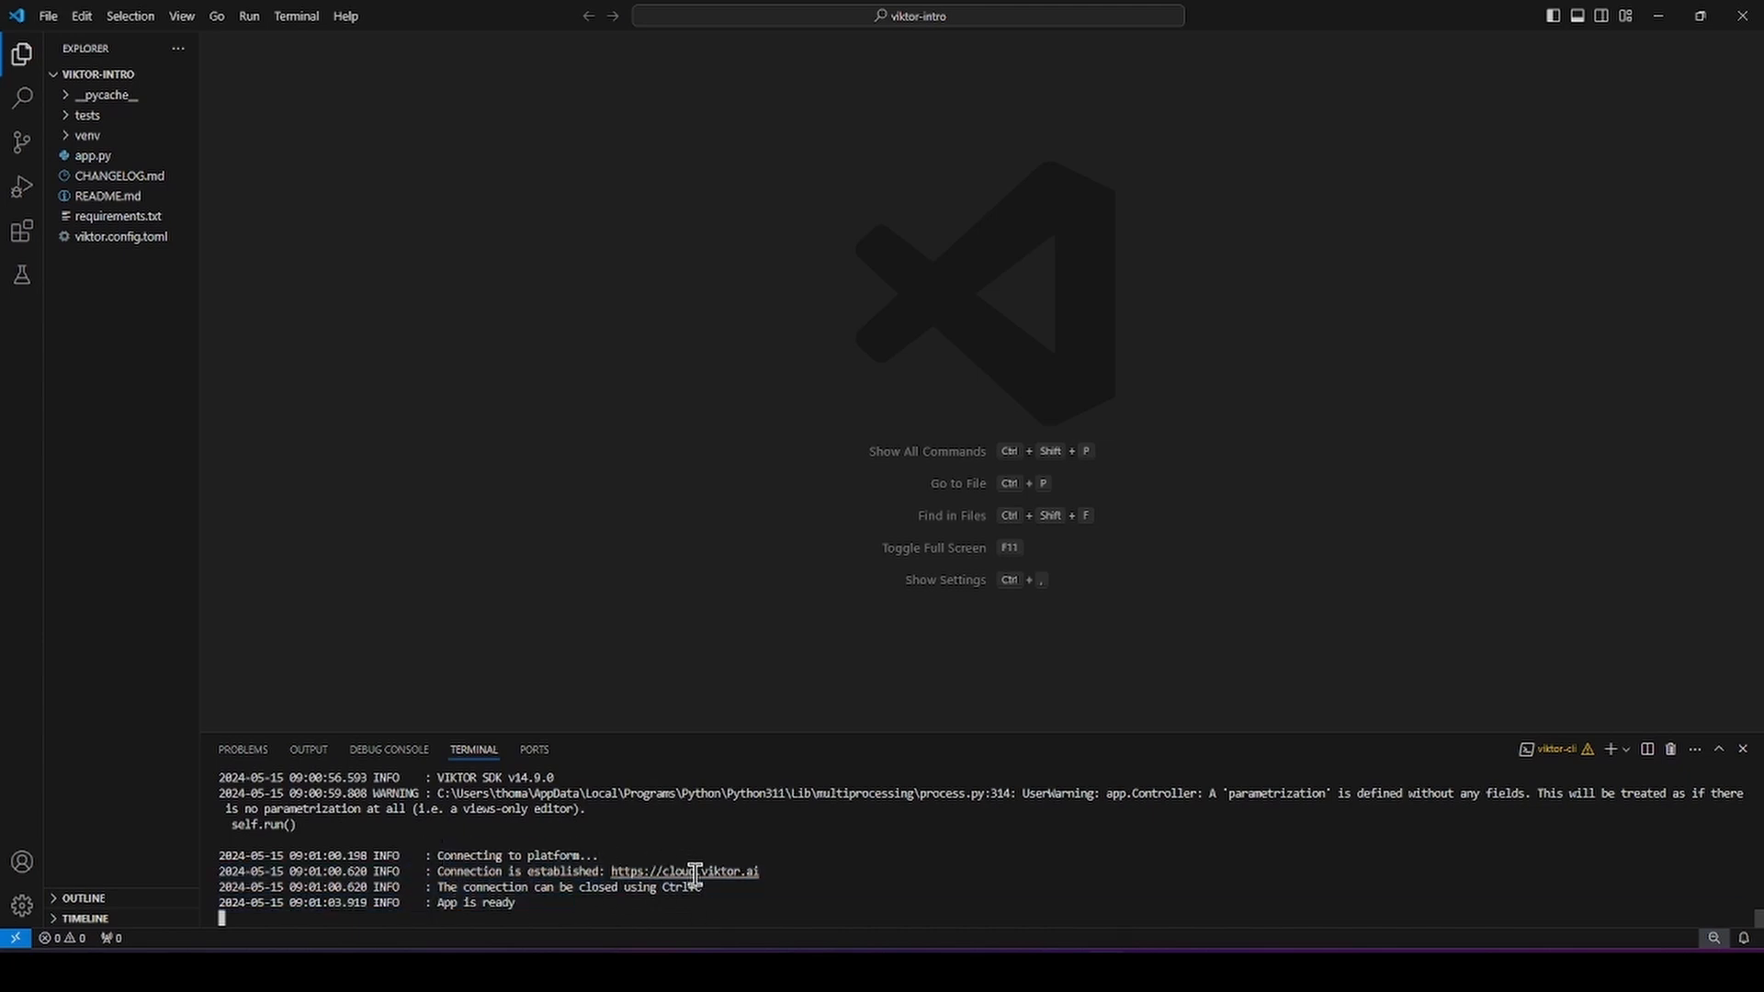
mouse_move(965, 915)
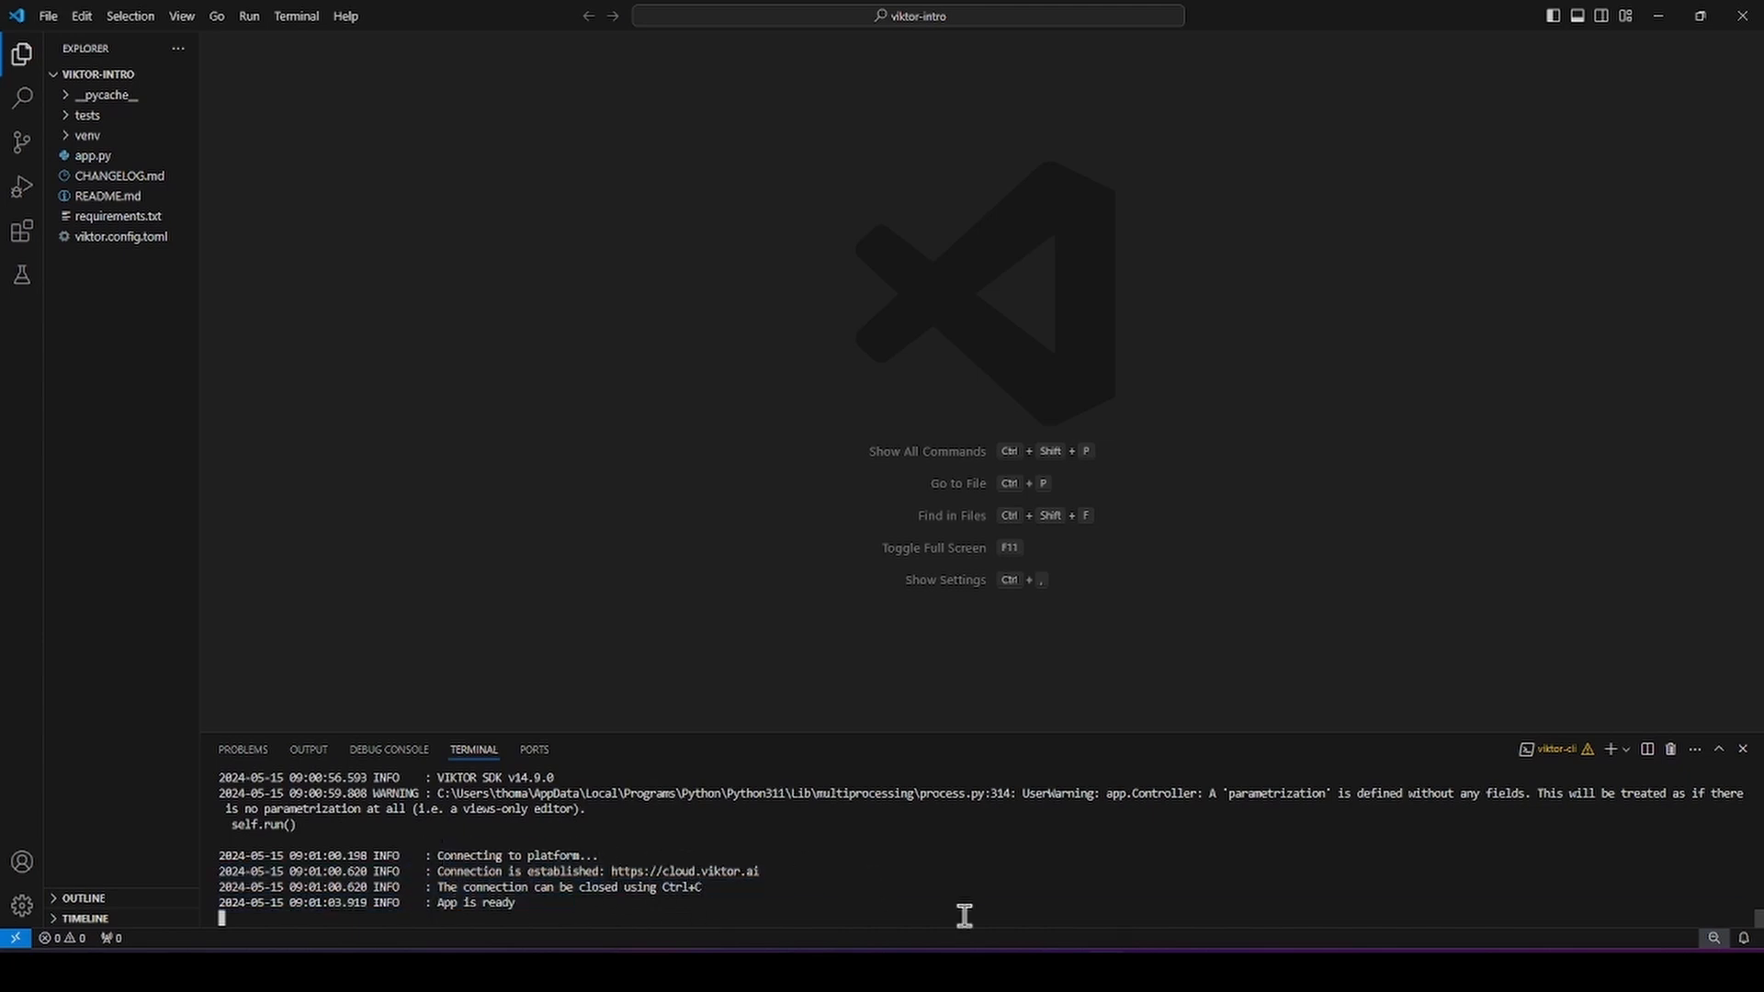
Step: Stop the running app with Ctrl+C and start it again with viktor-cli start
key("ctrl+c")
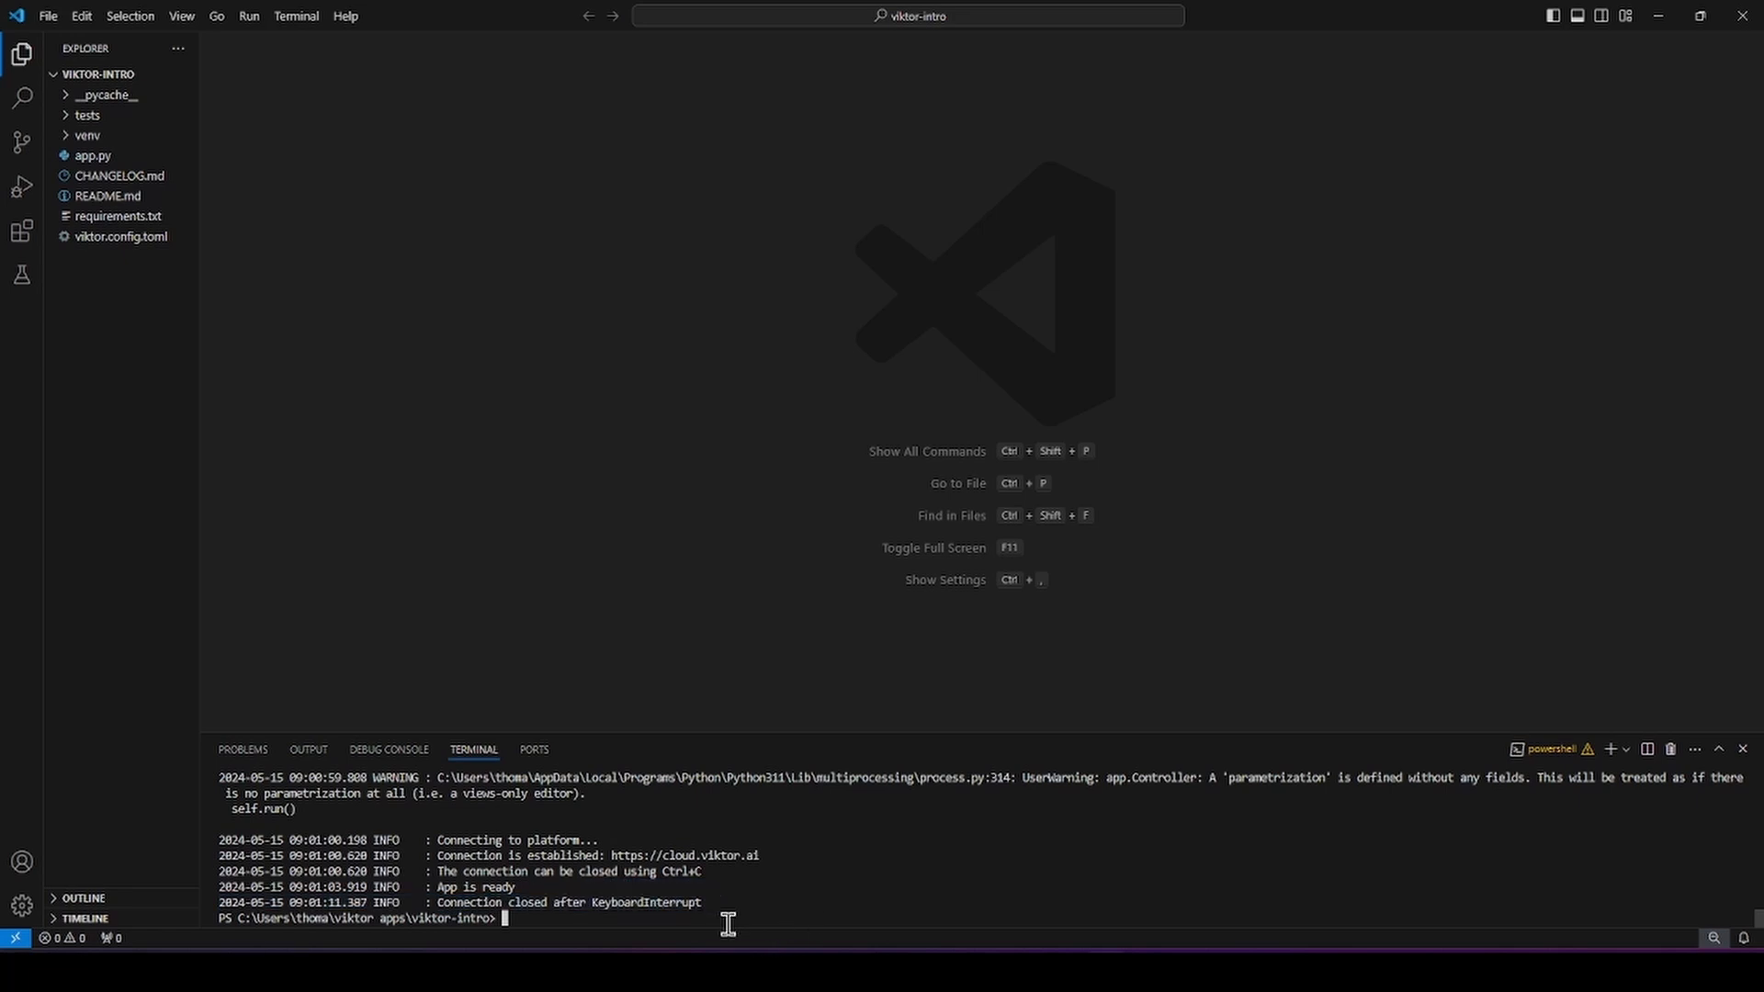
type("viktor-cli start")
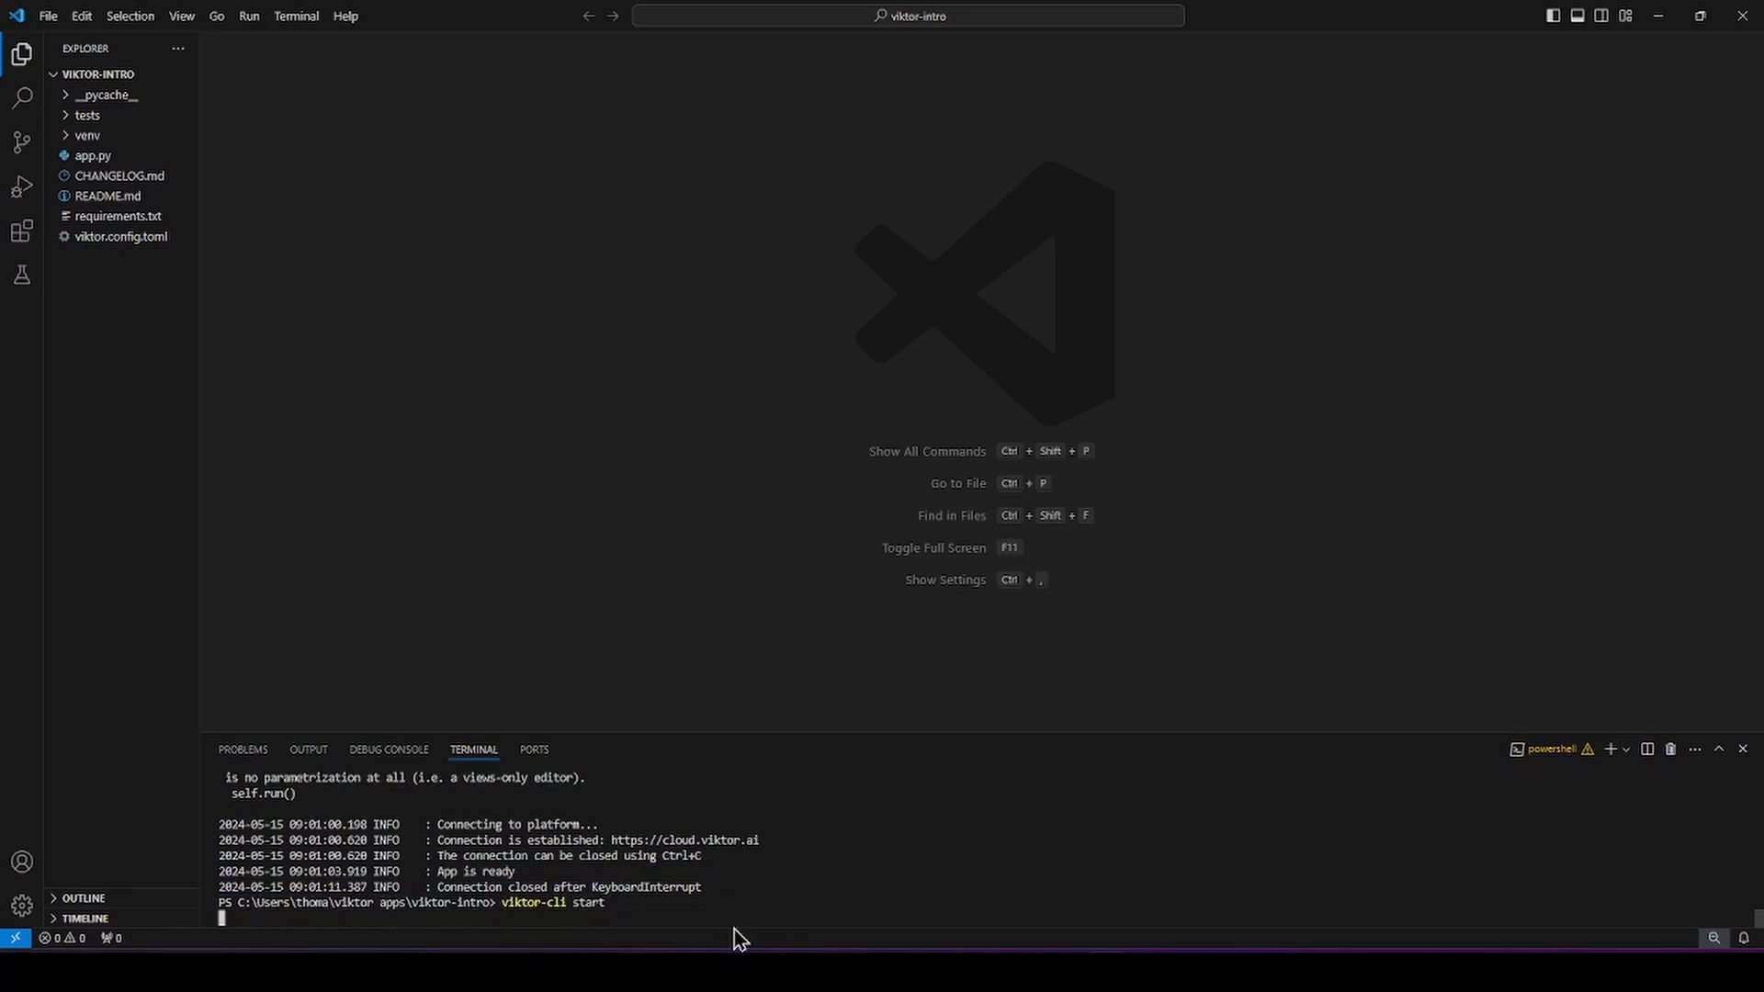
key("Return")
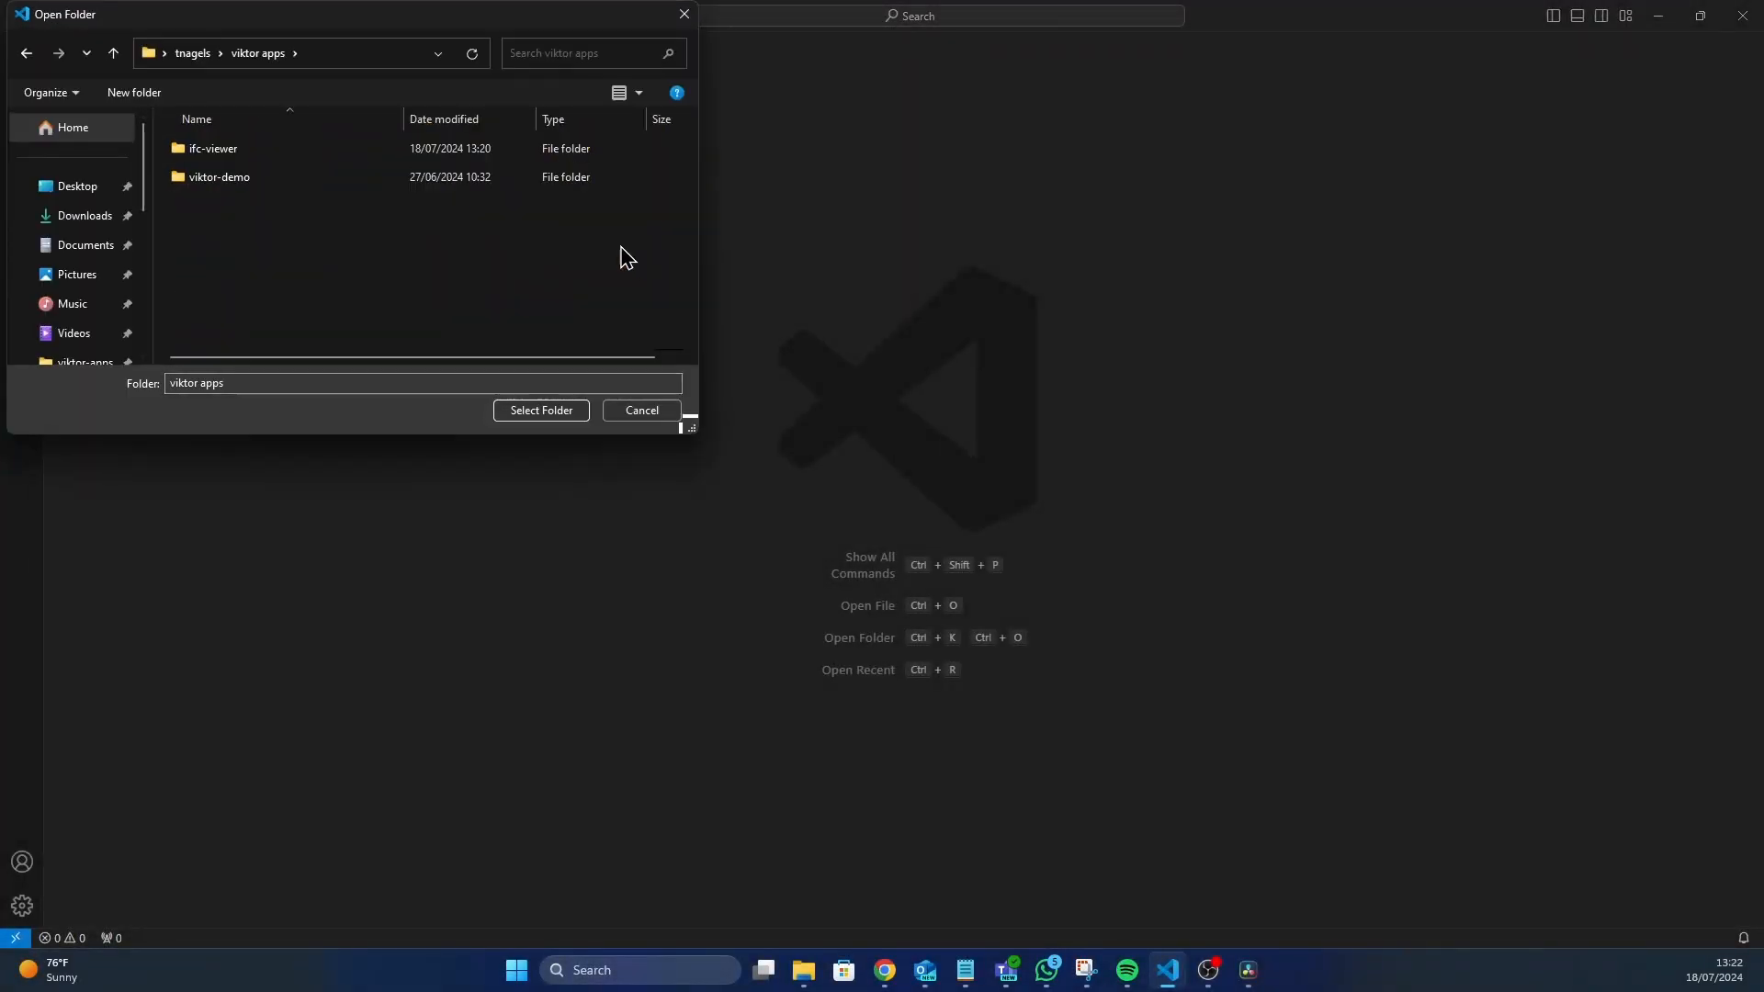
Step: Open the ifc-viewer folder as the project and run a viktor-cli command in its terminal
left_click(213, 147)
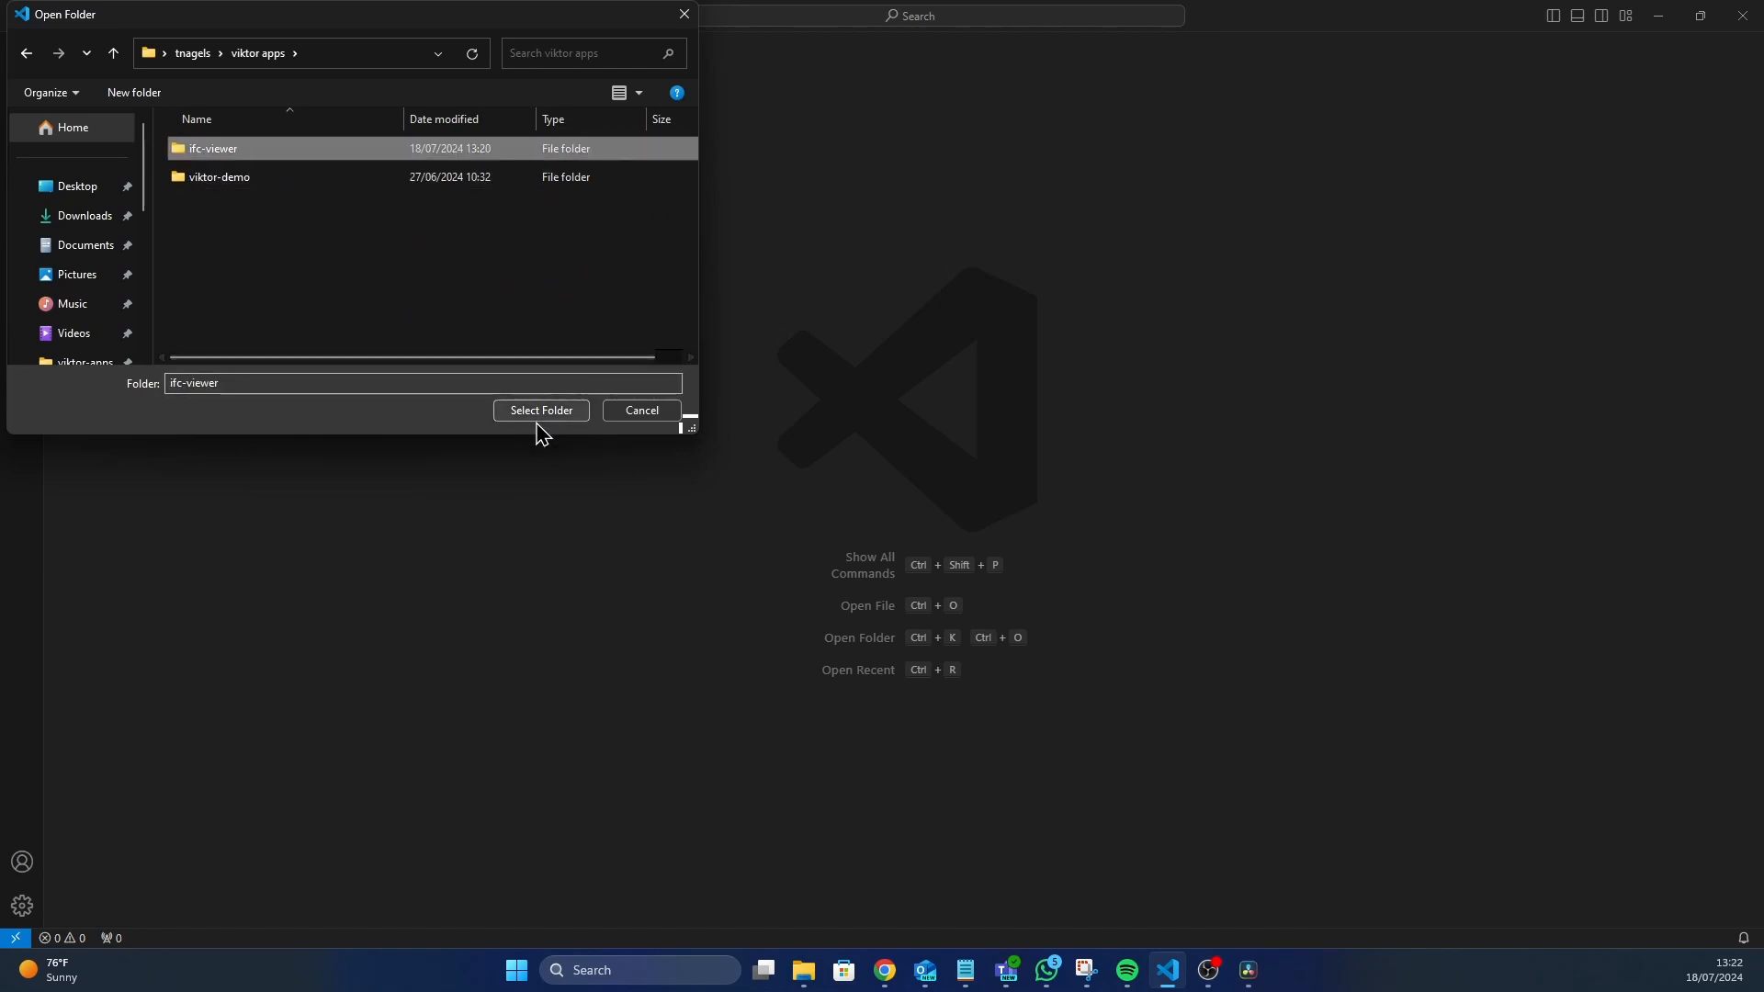
left_click(540, 410)
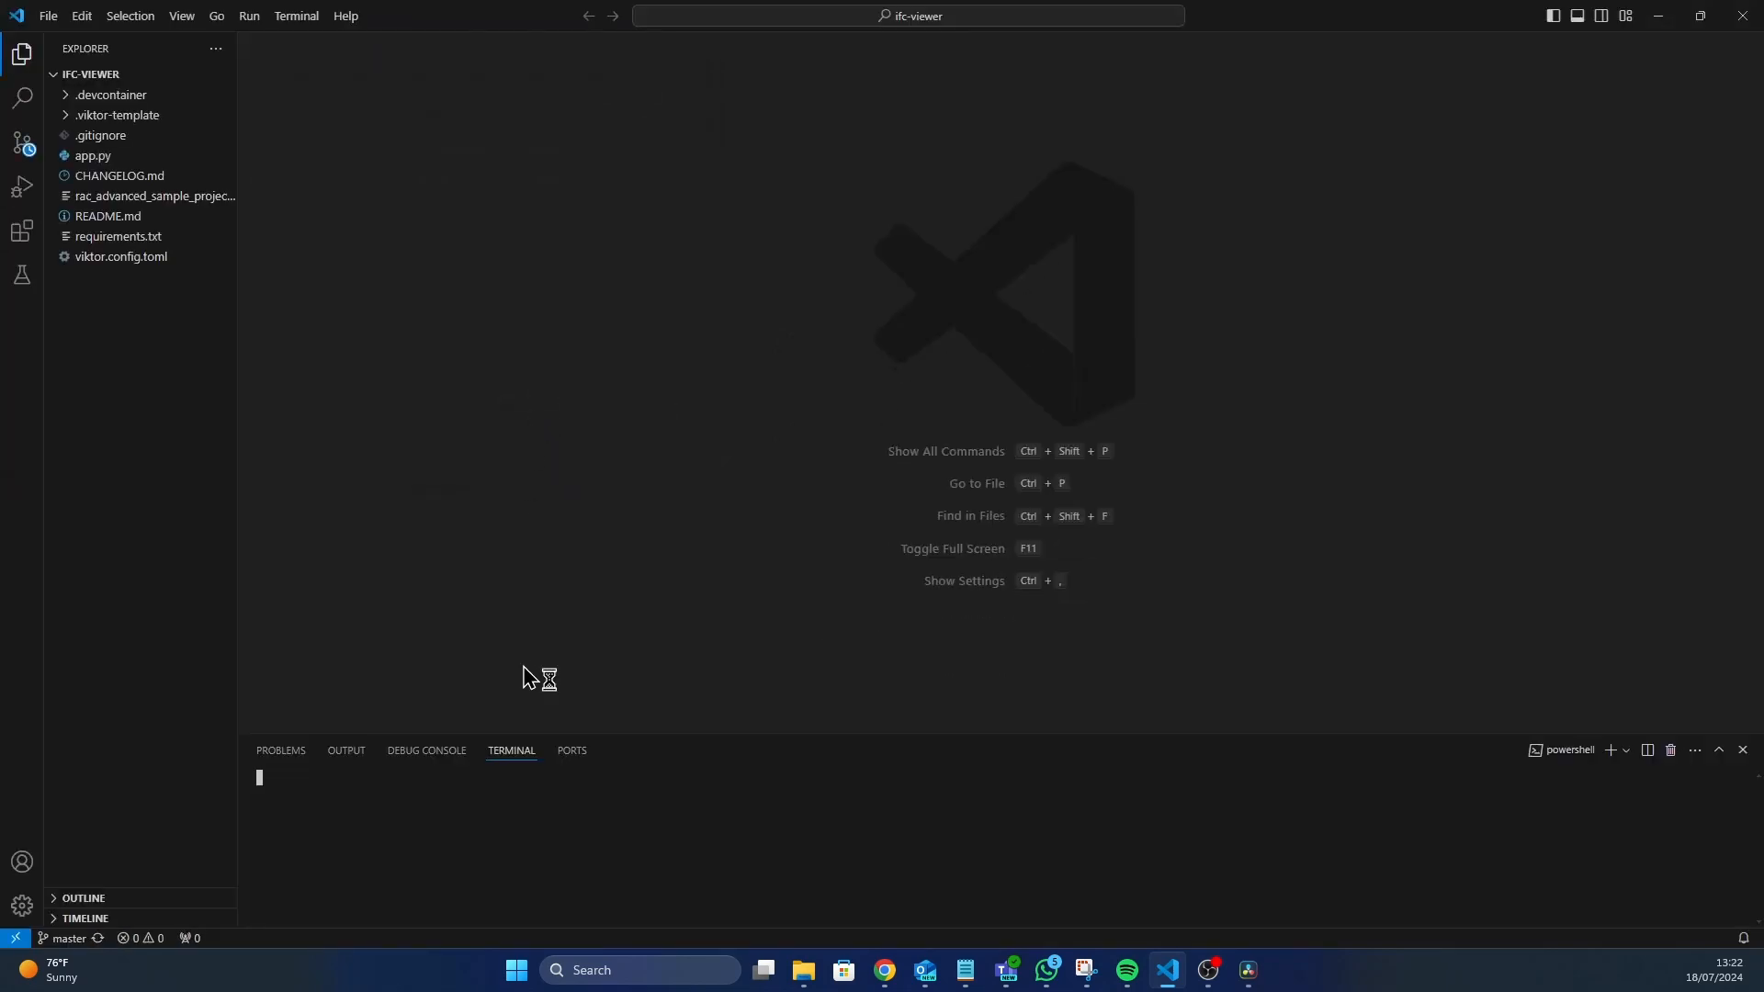
type("vi")
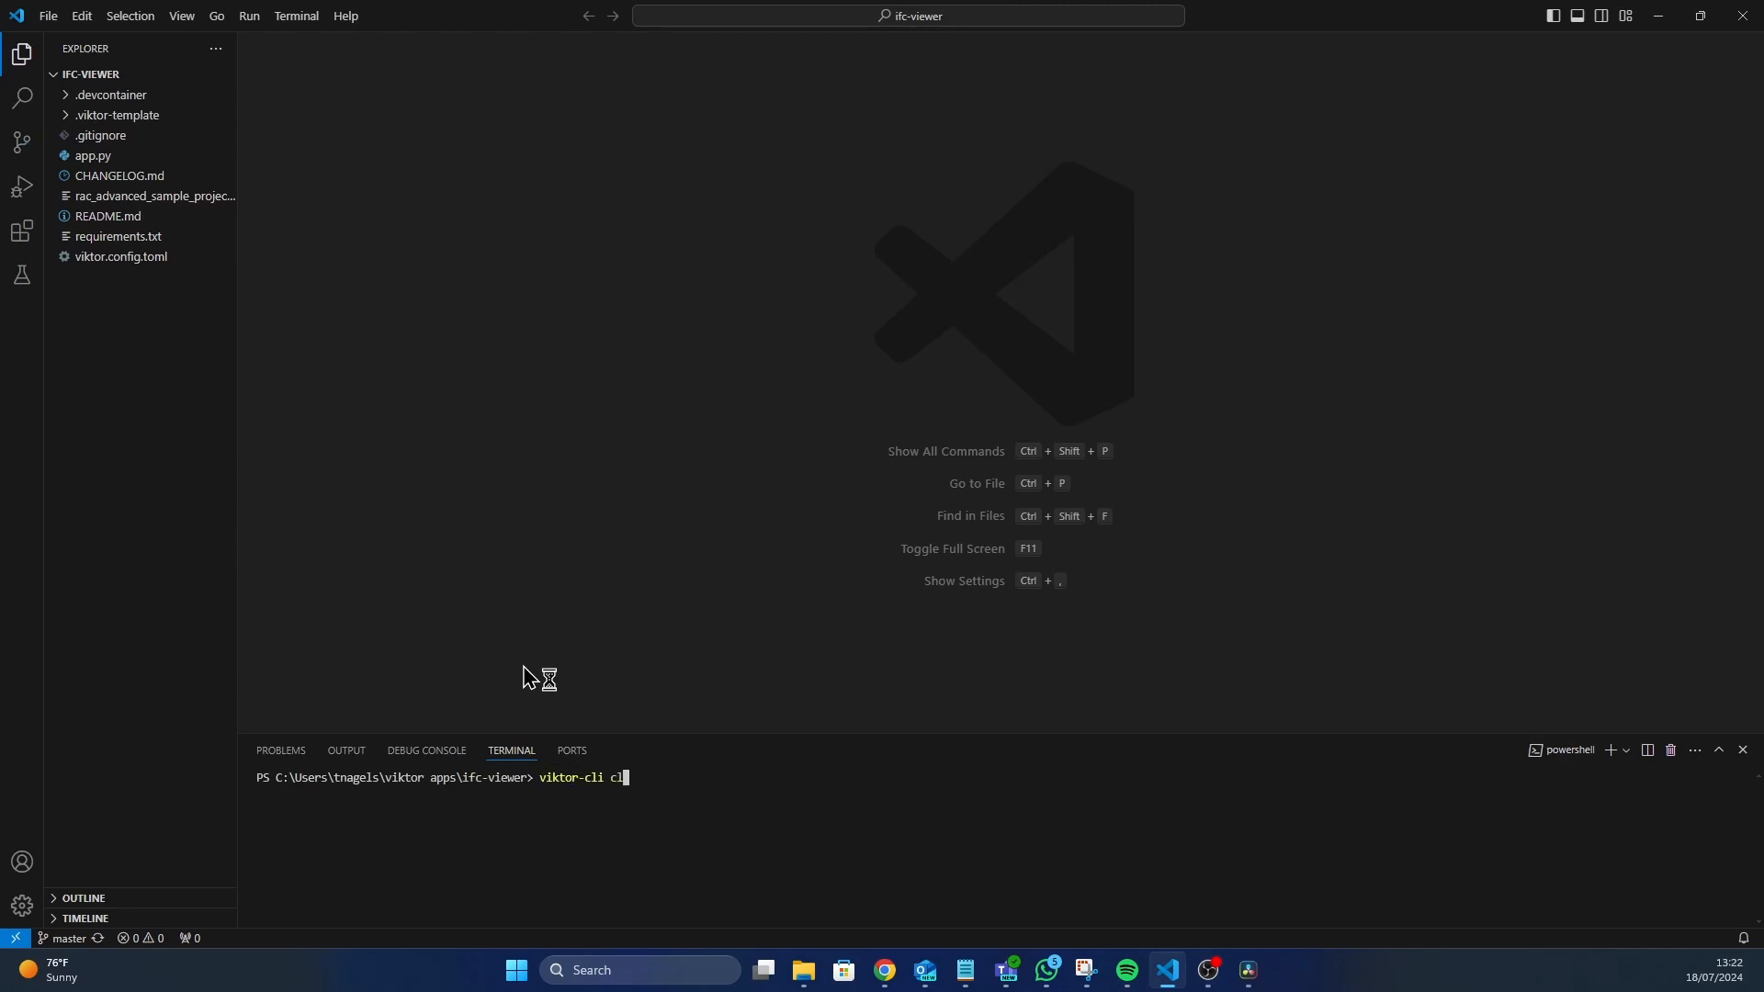
key("Return")
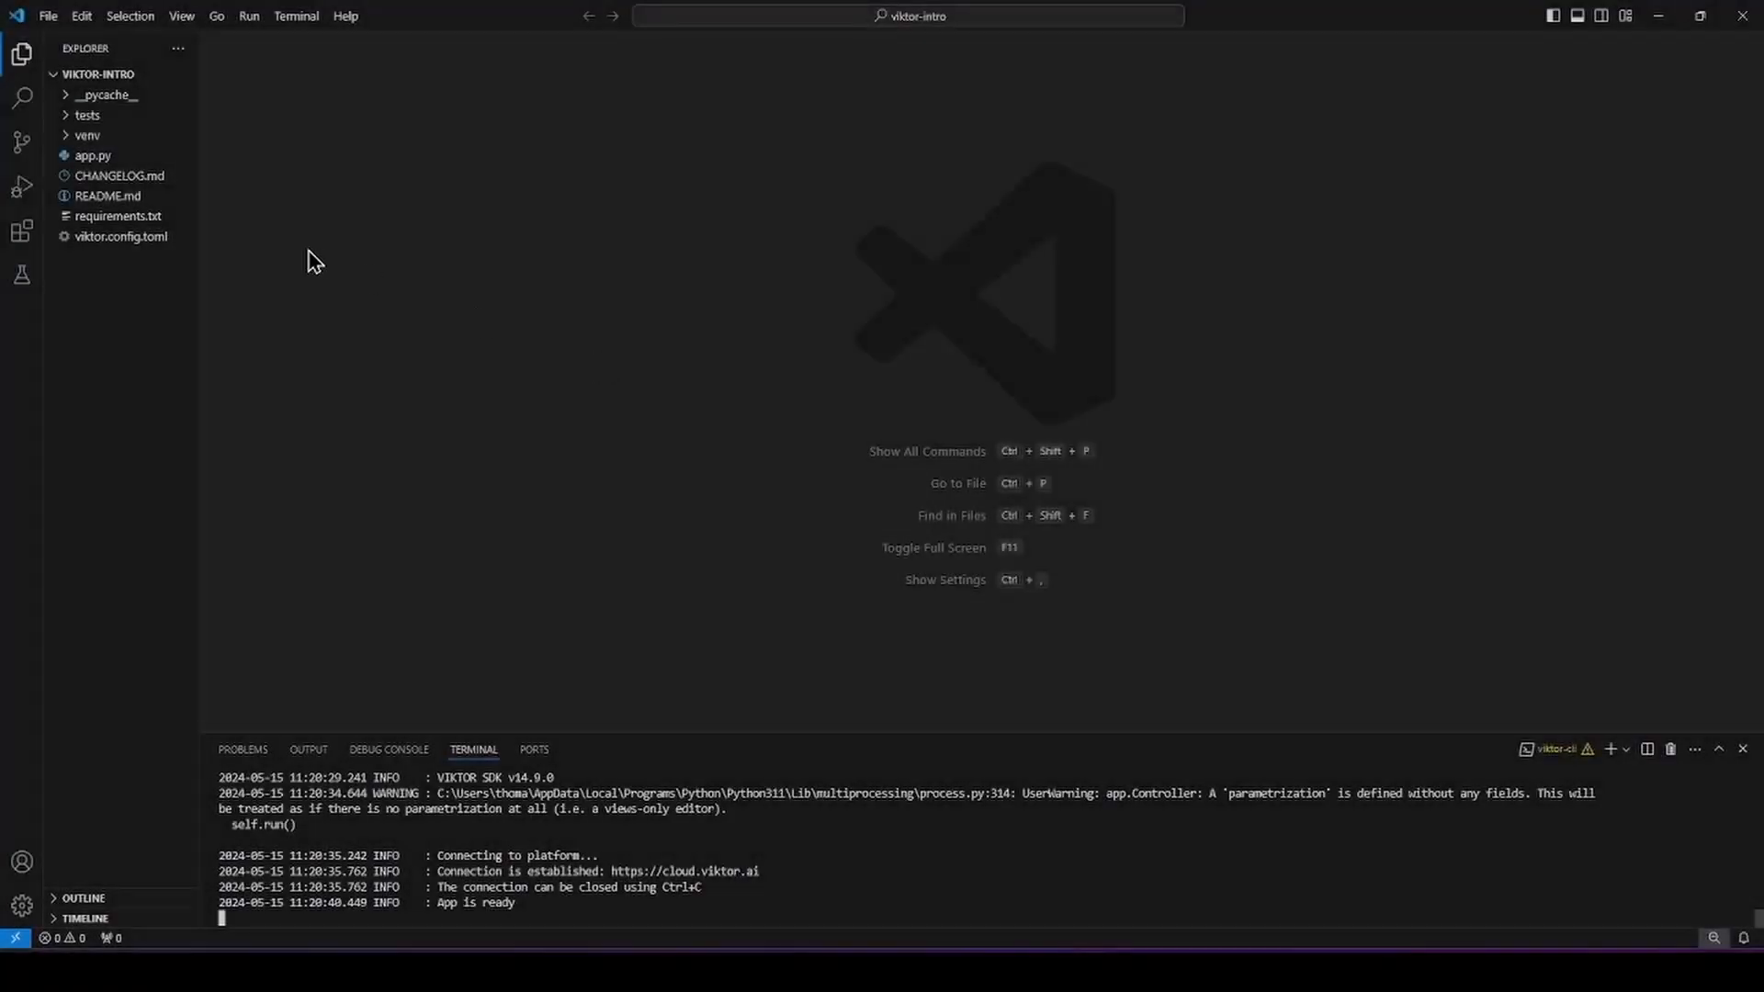
mouse_move(94, 155)
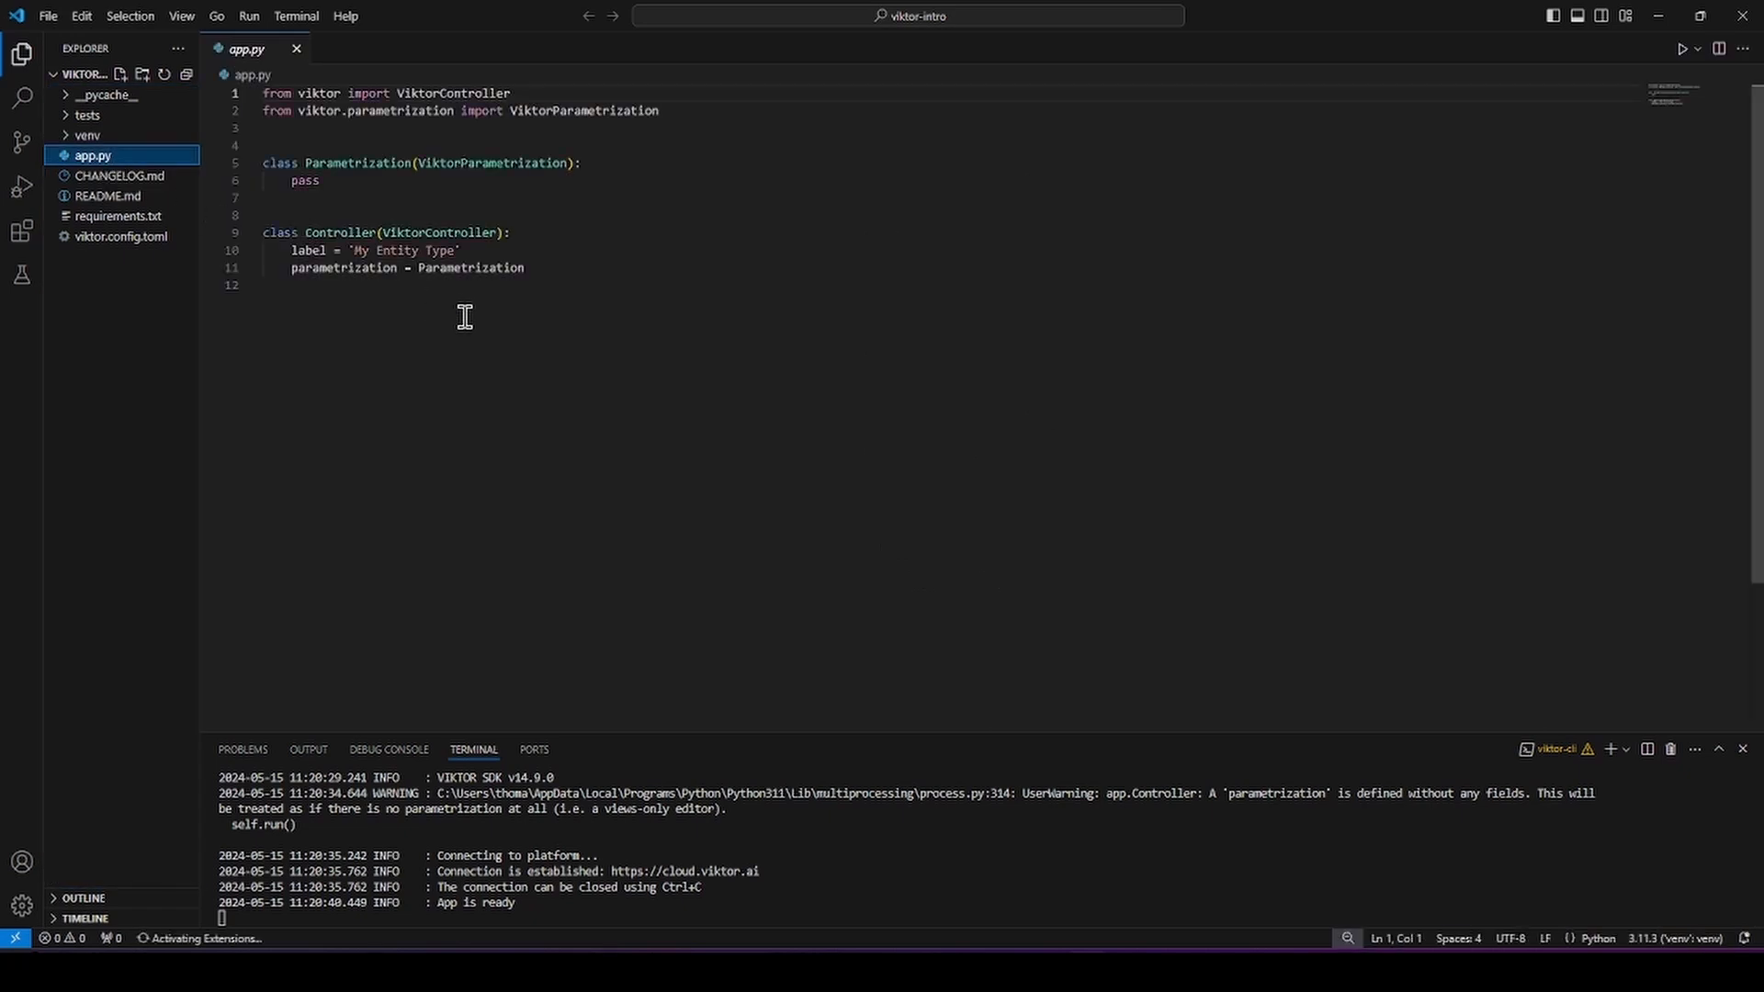
mouse_move(639, 279)
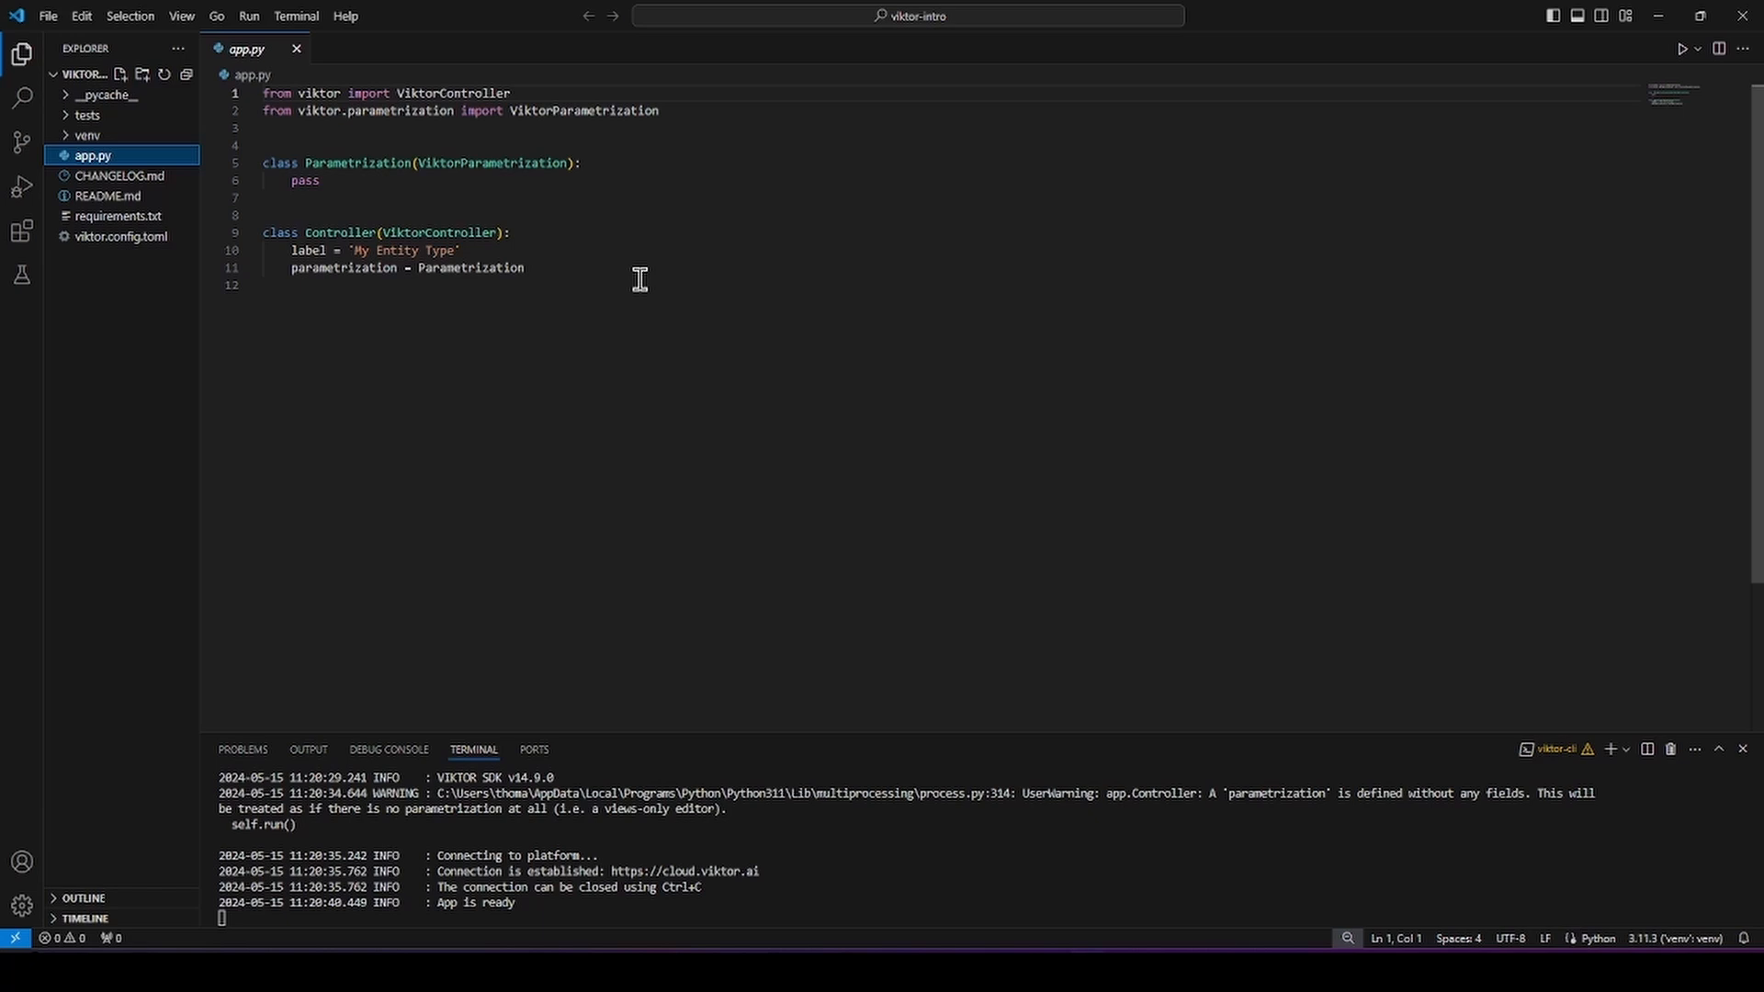
mouse_move(118, 217)
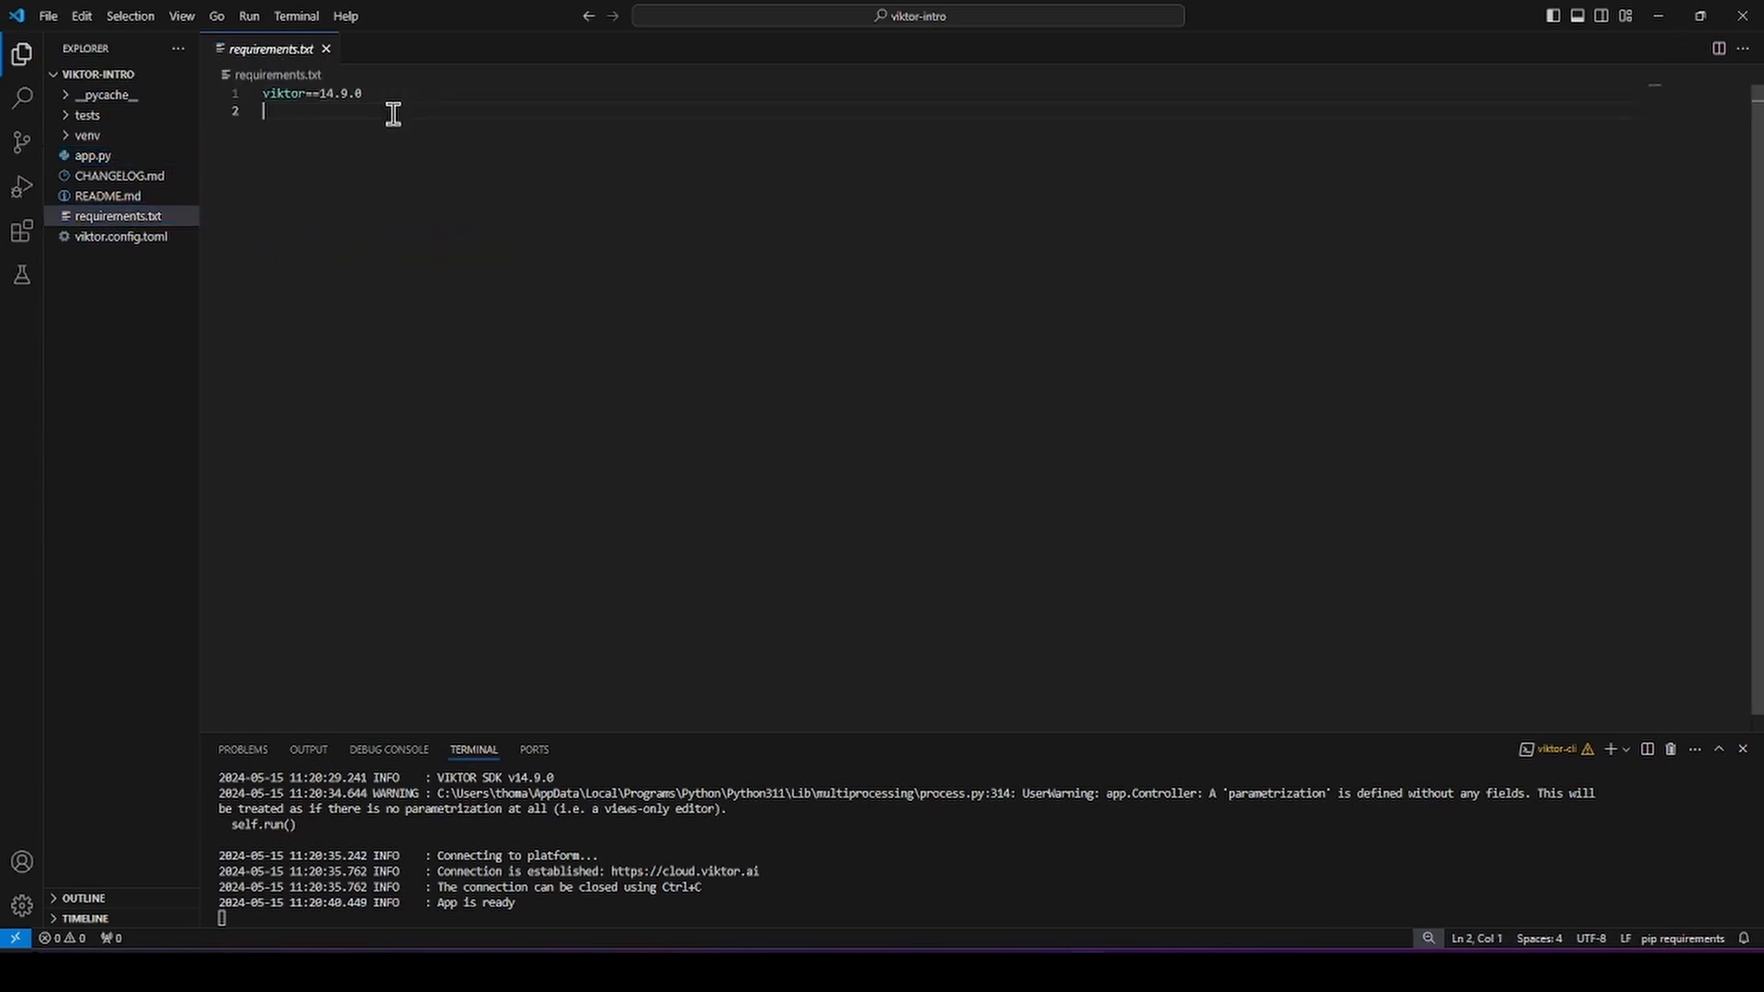
Step: Add plotly and numpy below viktor==14.9.0 in requirements.txt and save it
type("plotl")
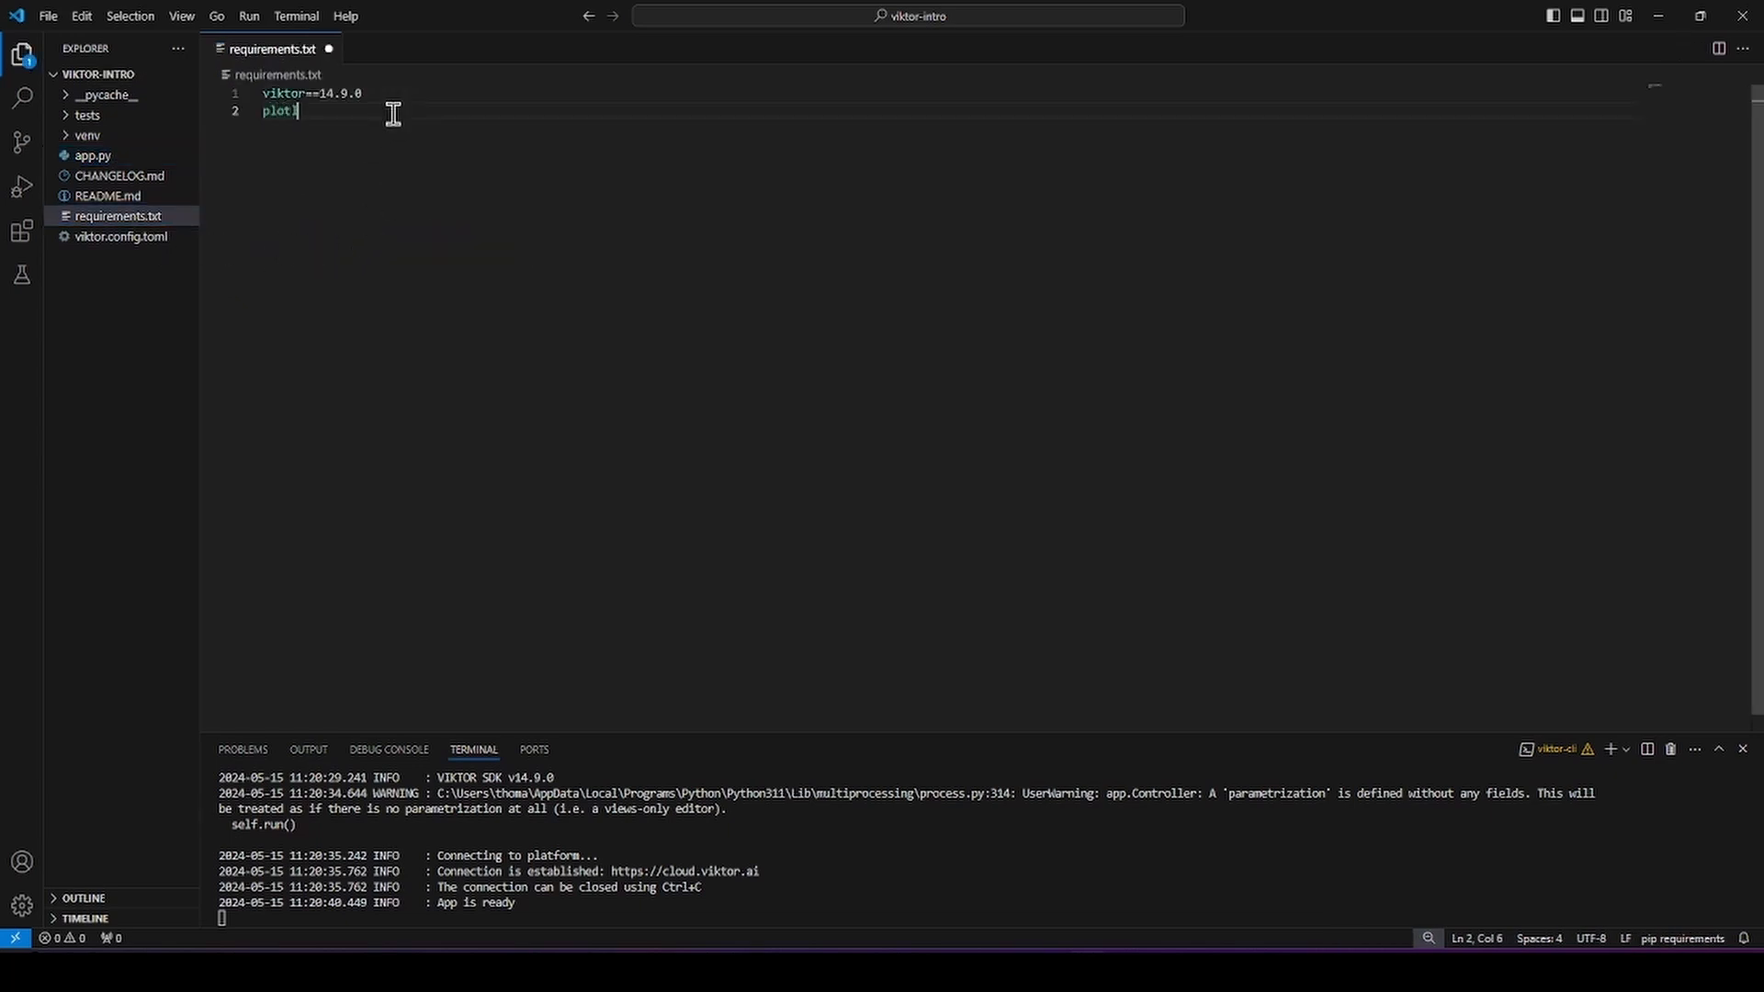
type("y")
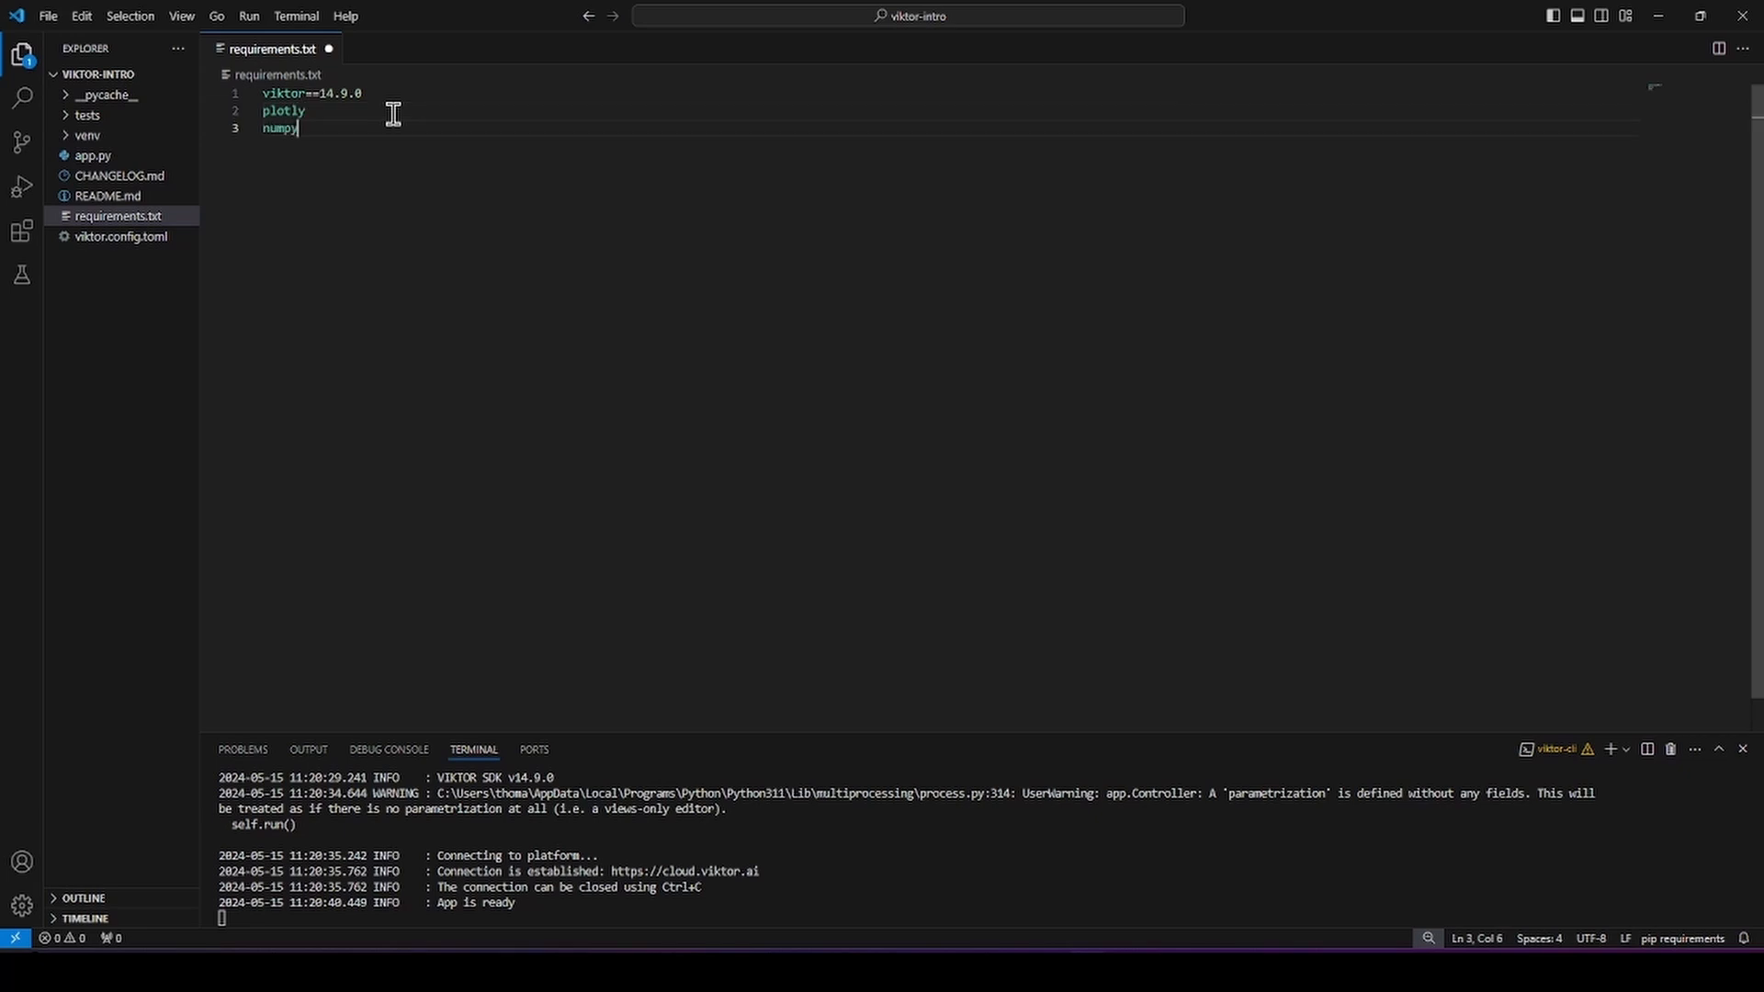
mouse_move(423, 153)
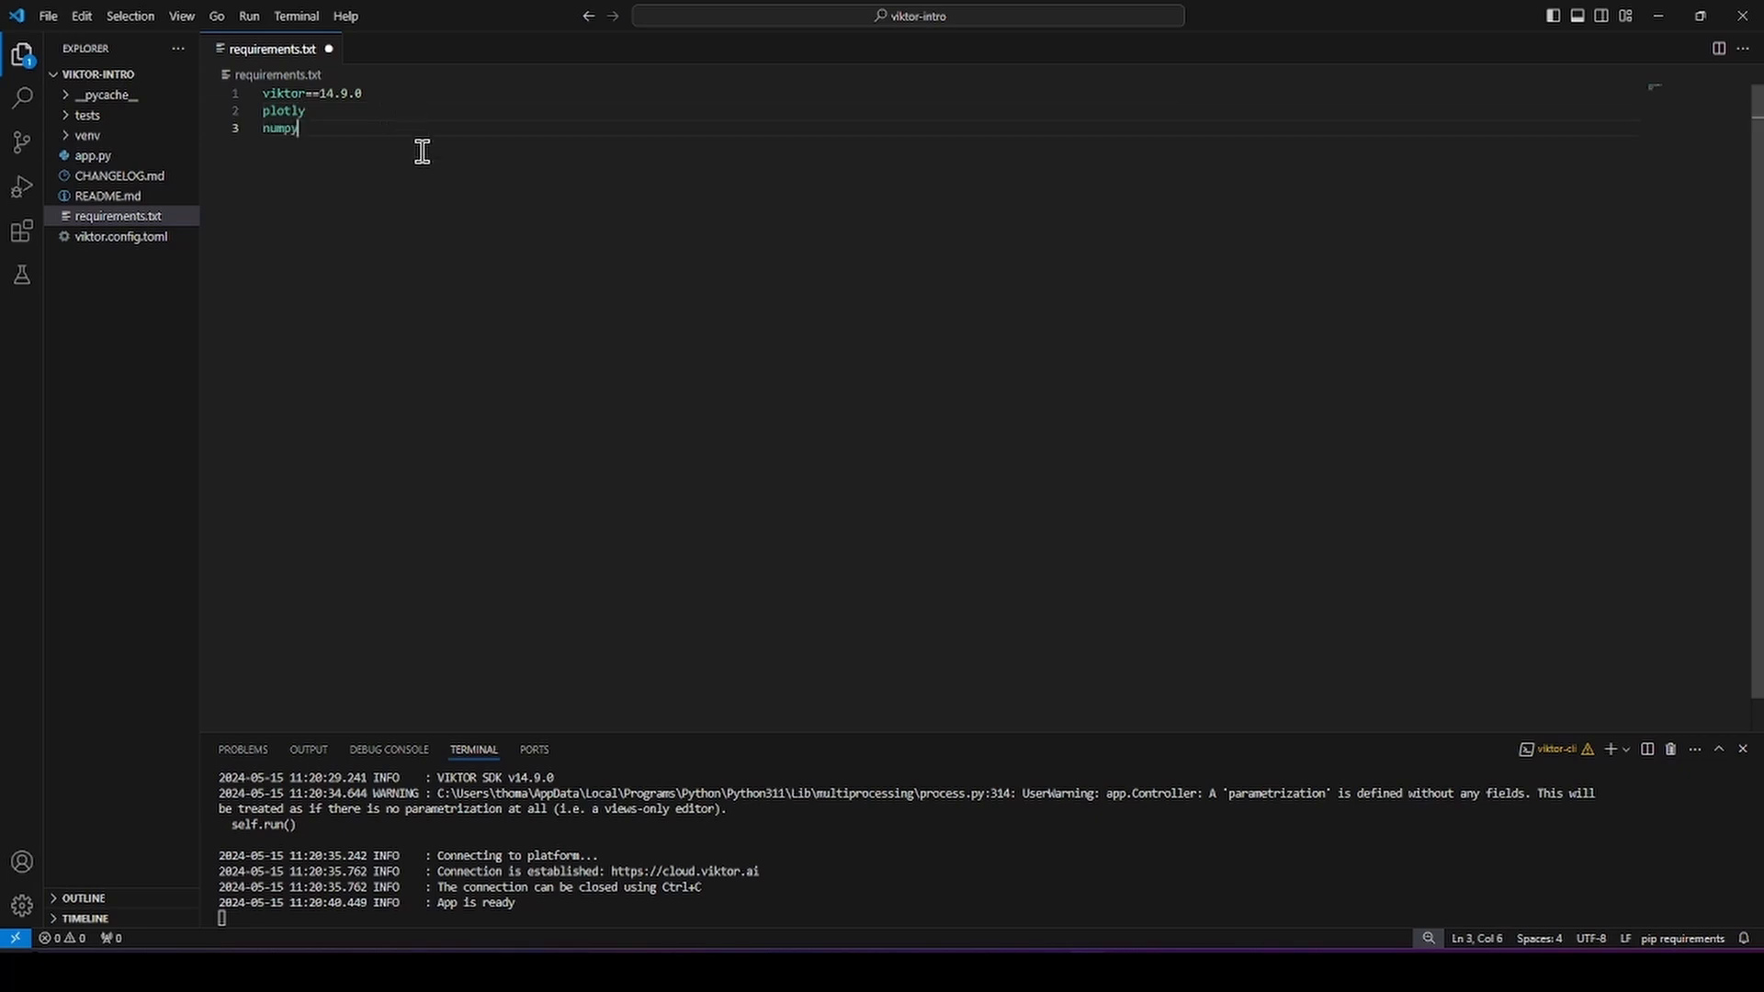
key("ctrl+s")
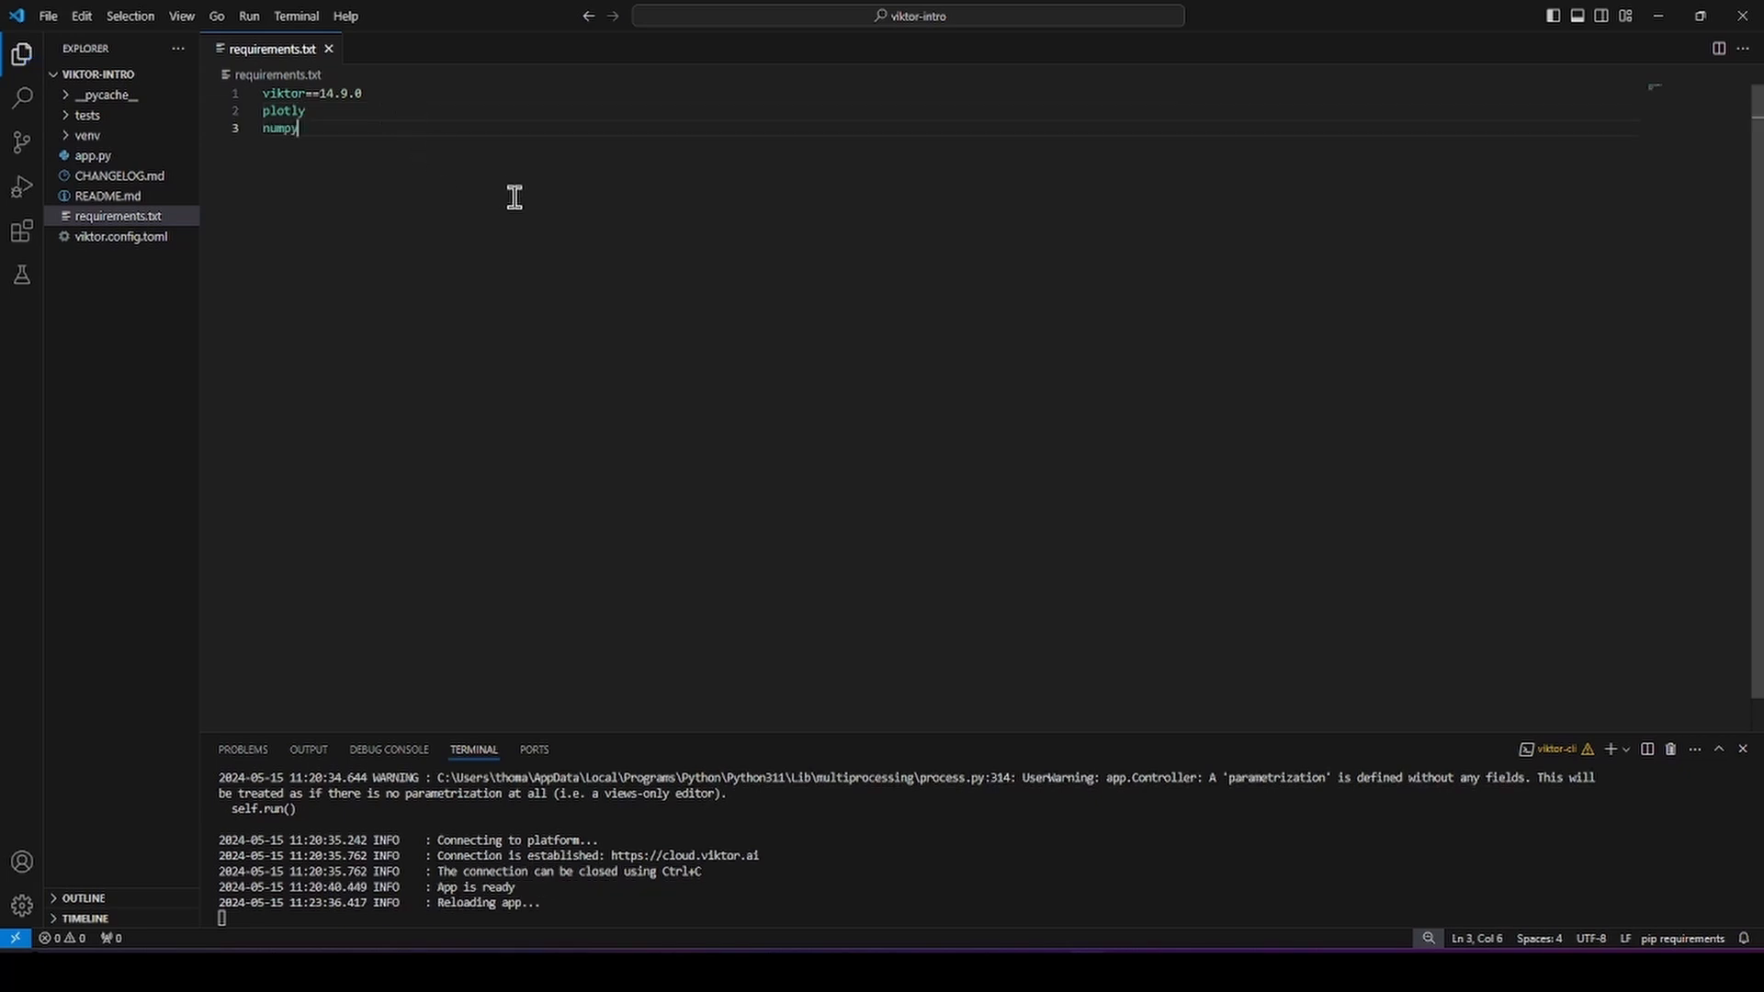
mouse_move(439, 114)
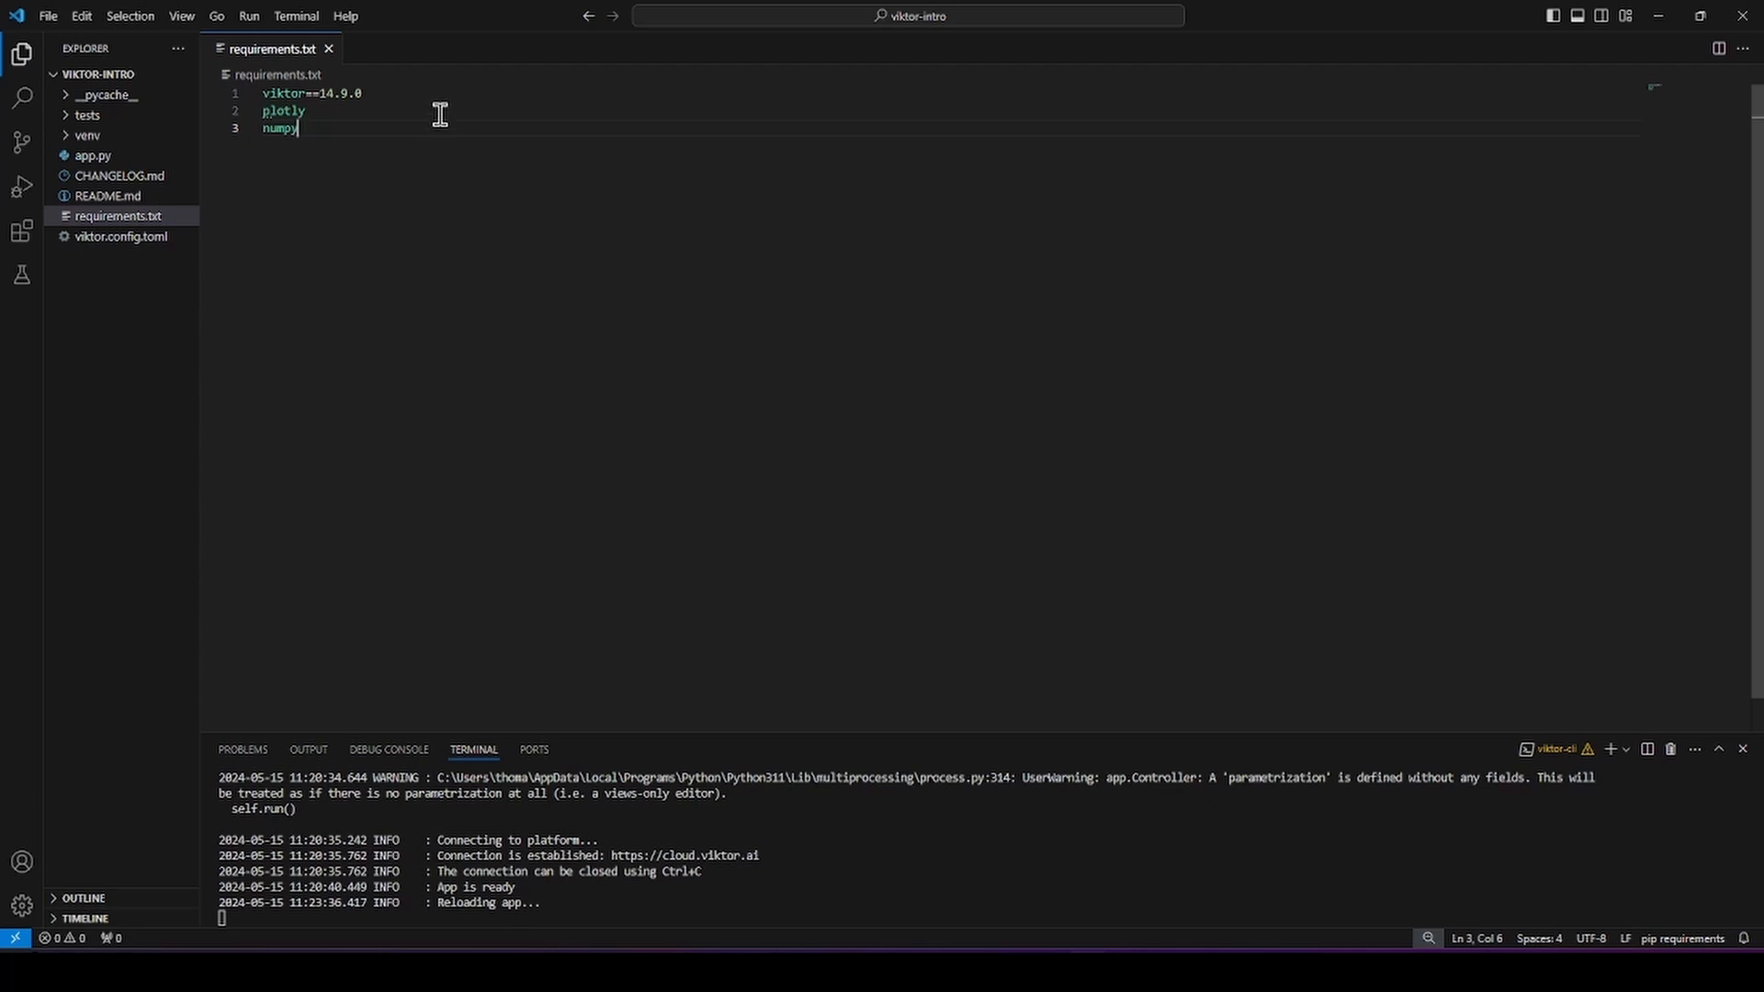
mouse_move(371, 74)
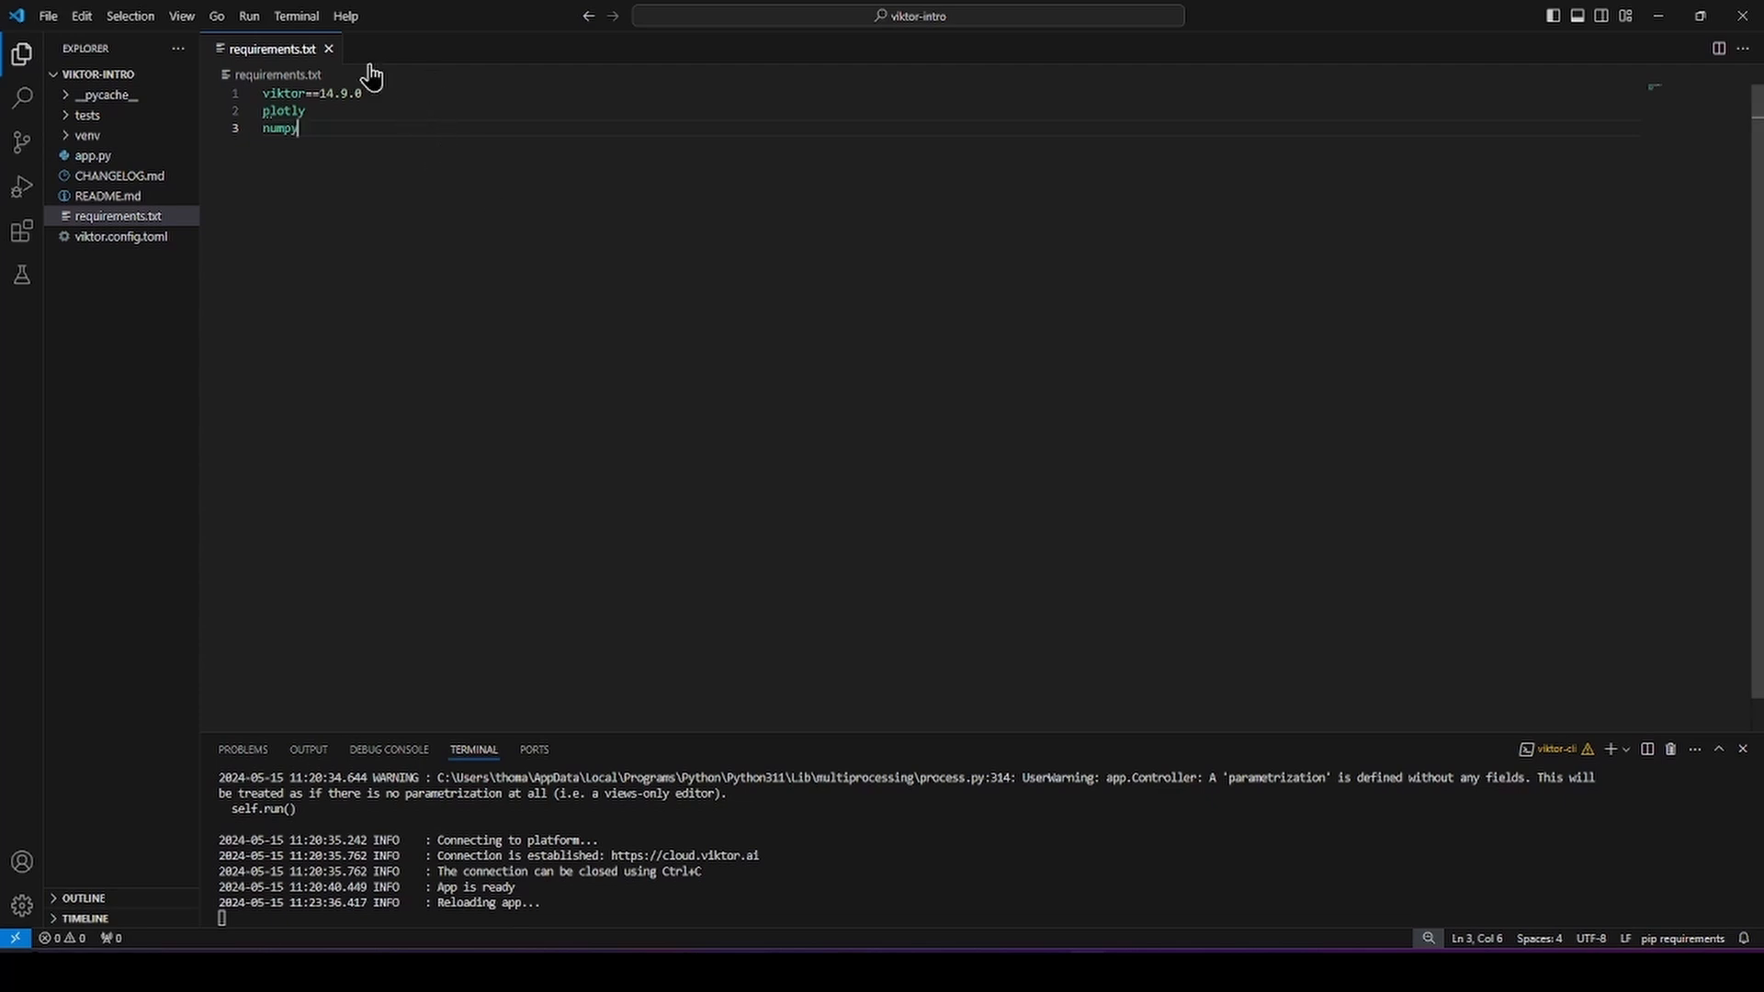
mouse_move(329, 53)
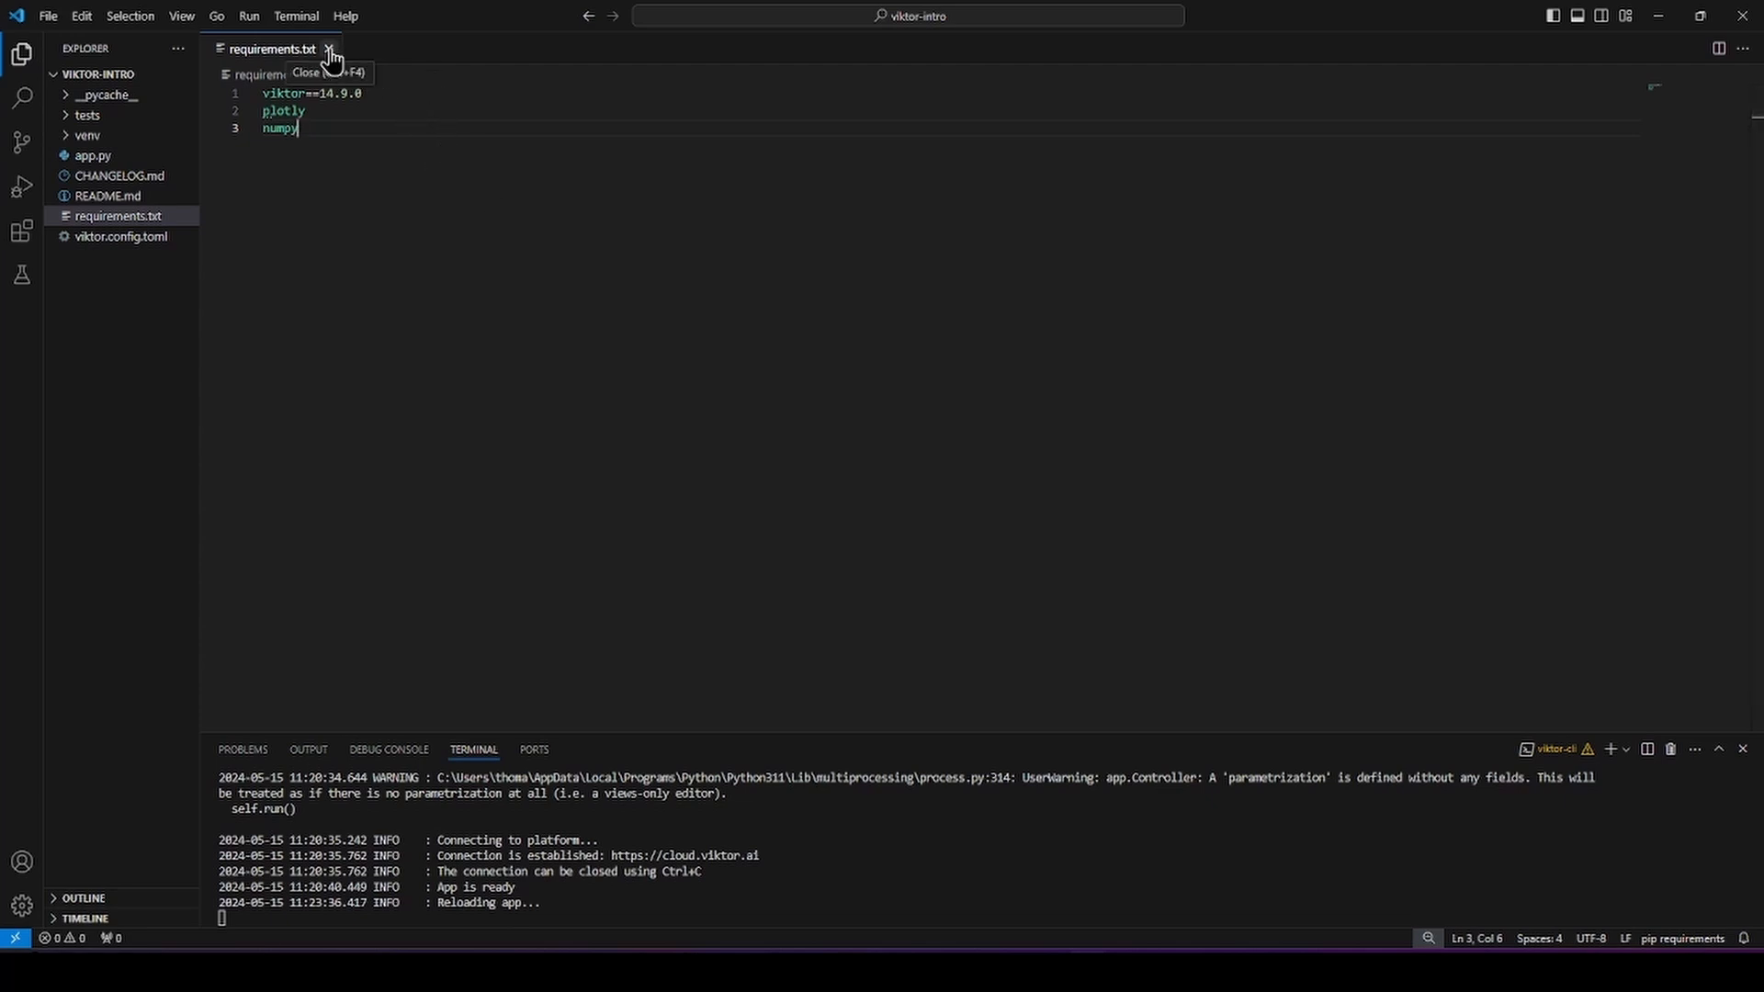
Step: Close requirements.txt and view viktor.config.toml's app_type editor setting
left_click(331, 48)
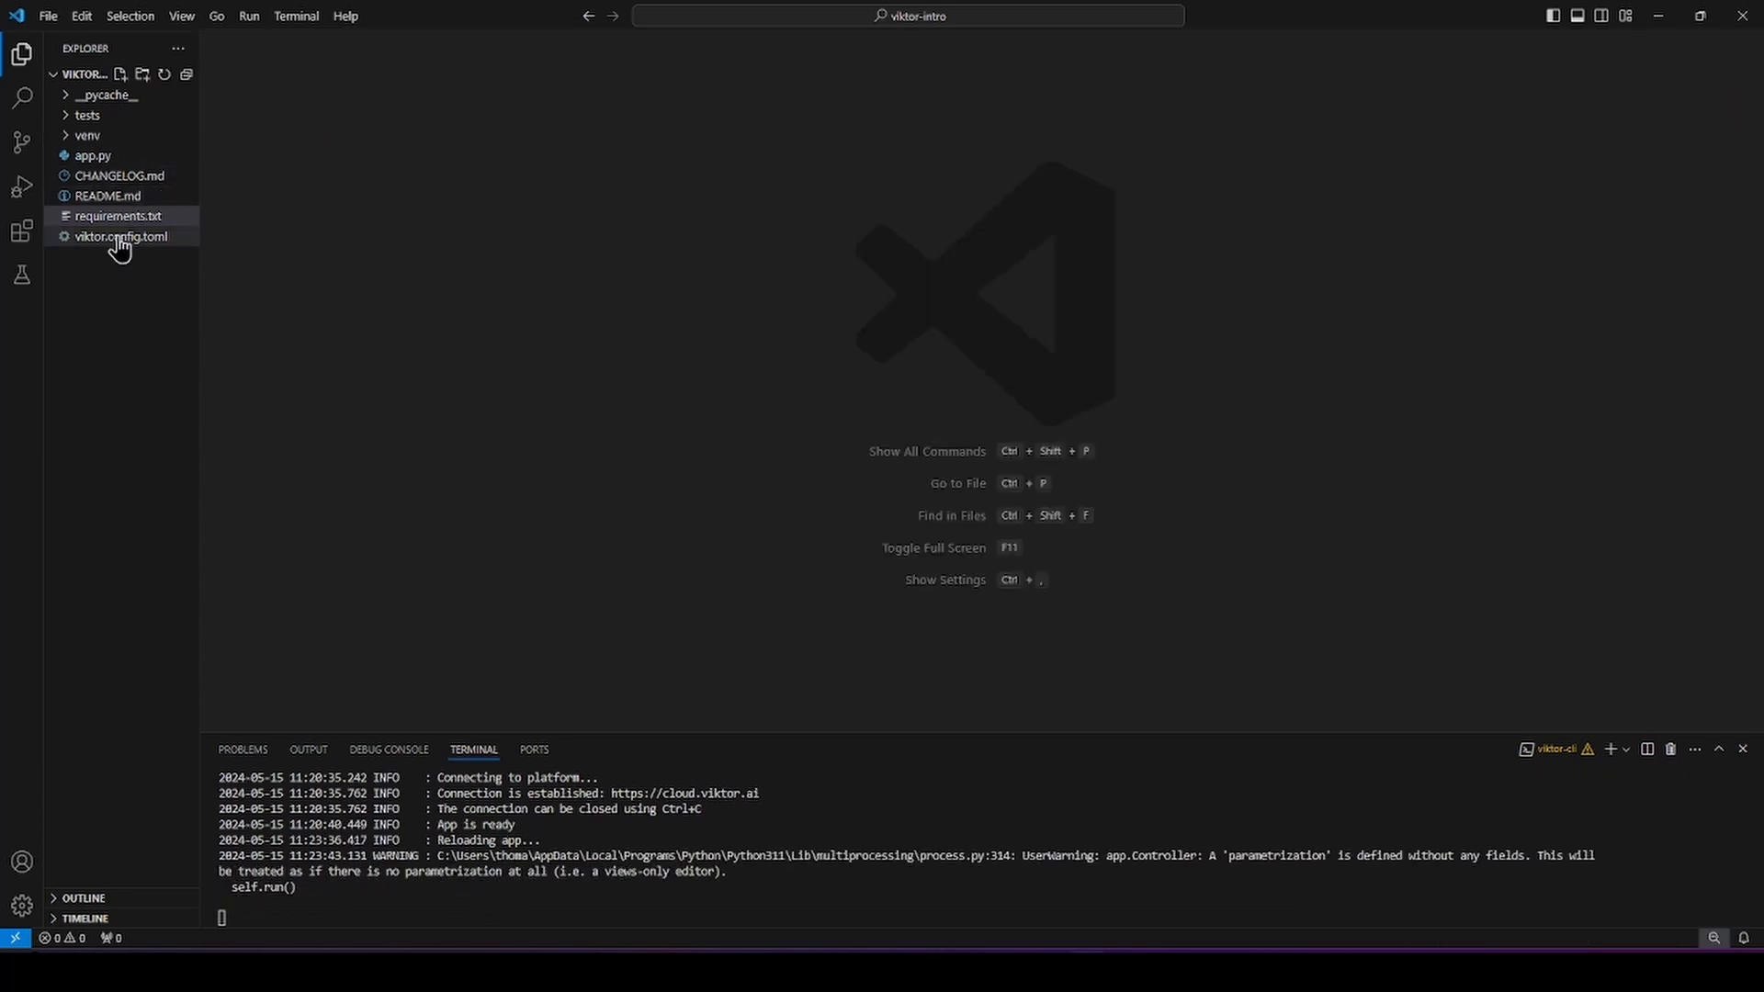
mouse_move(121, 237)
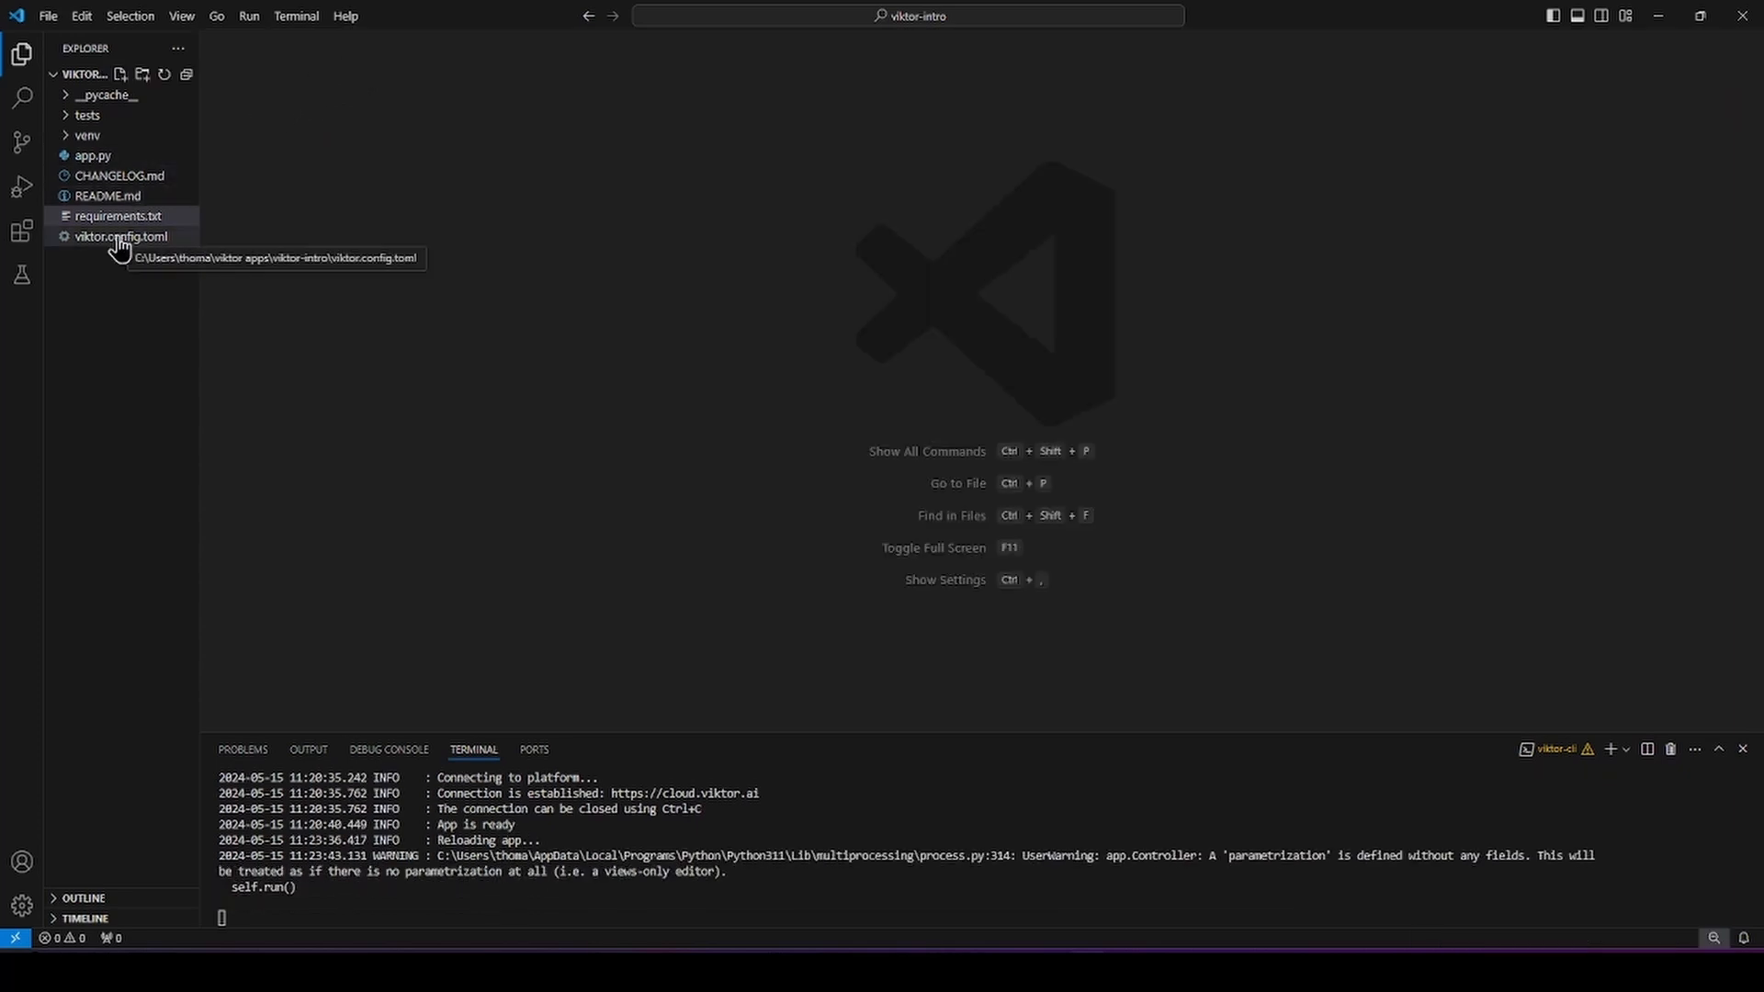
left_click(121, 237)
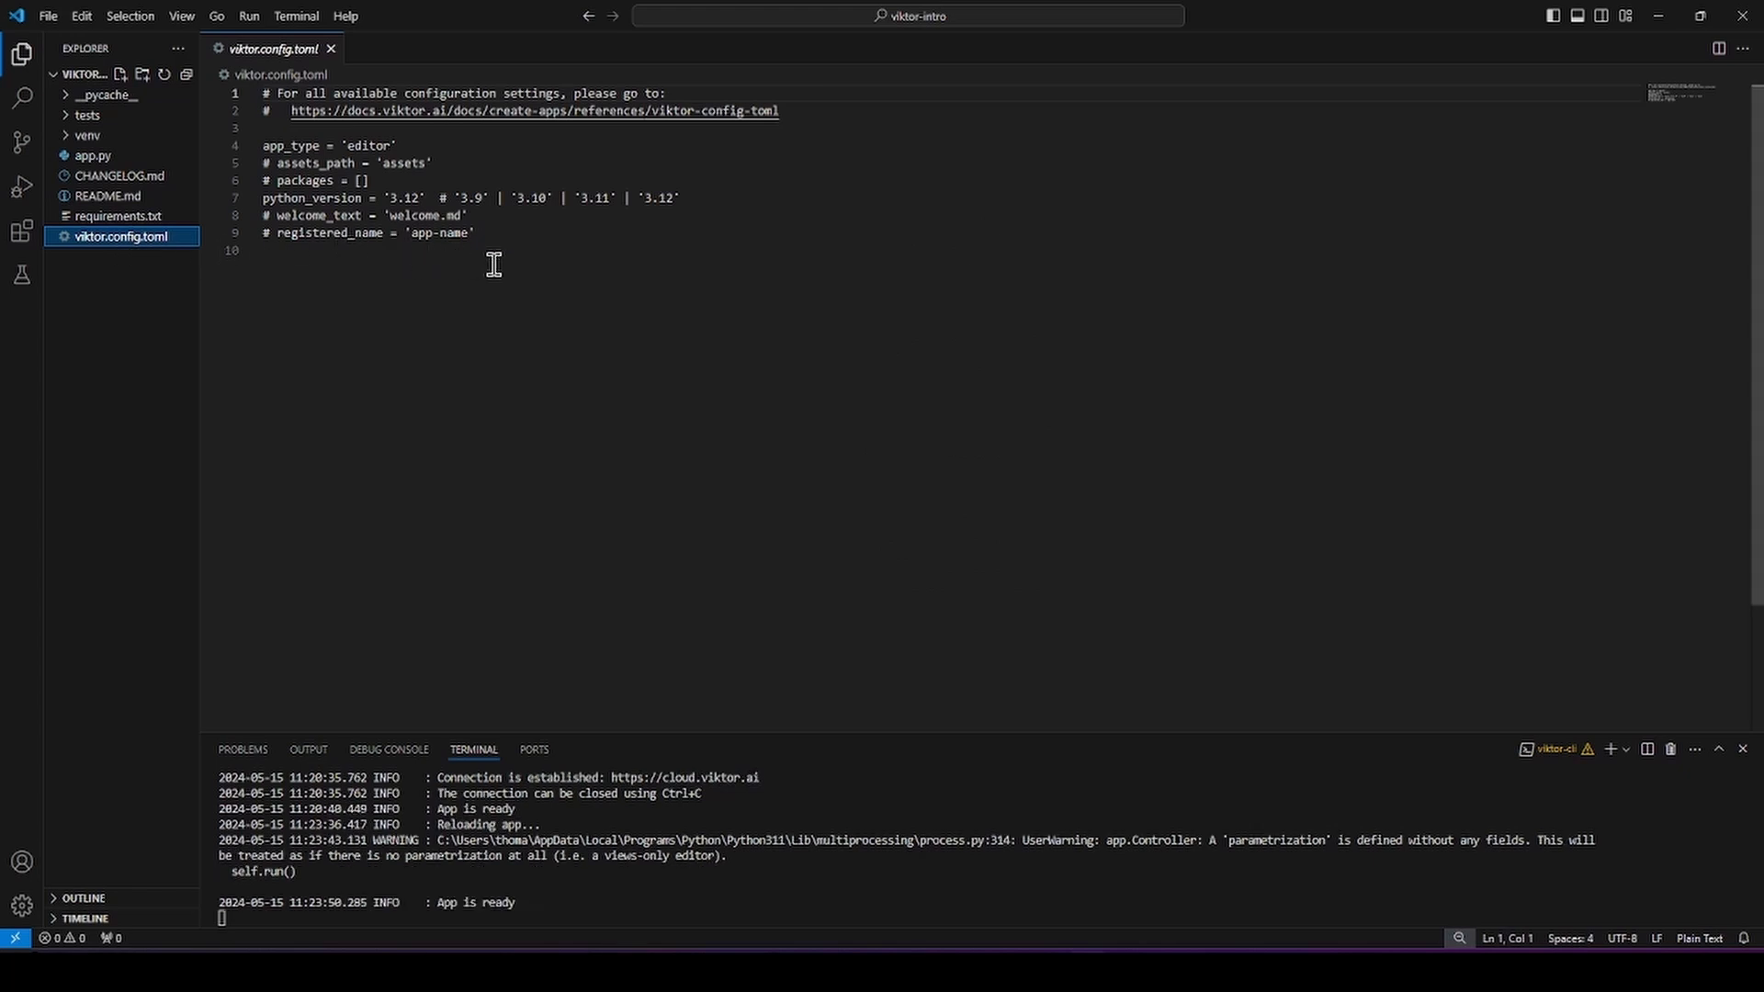
mouse_move(511, 247)
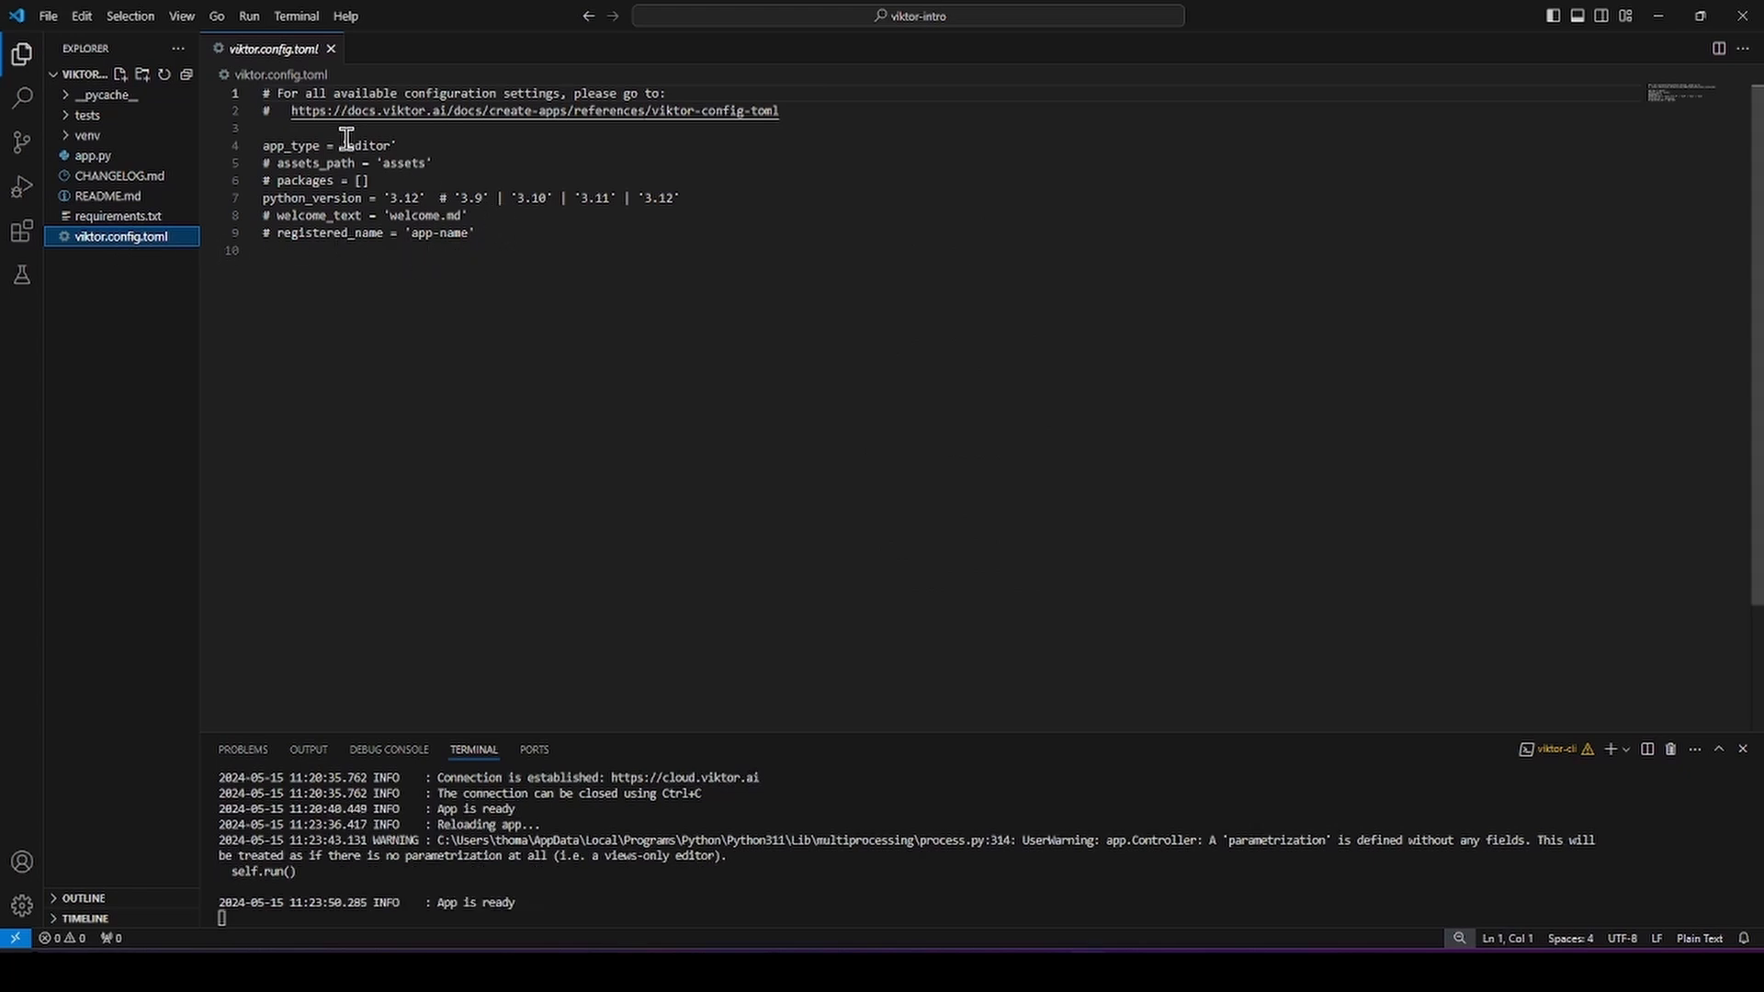
left_click(388, 198)
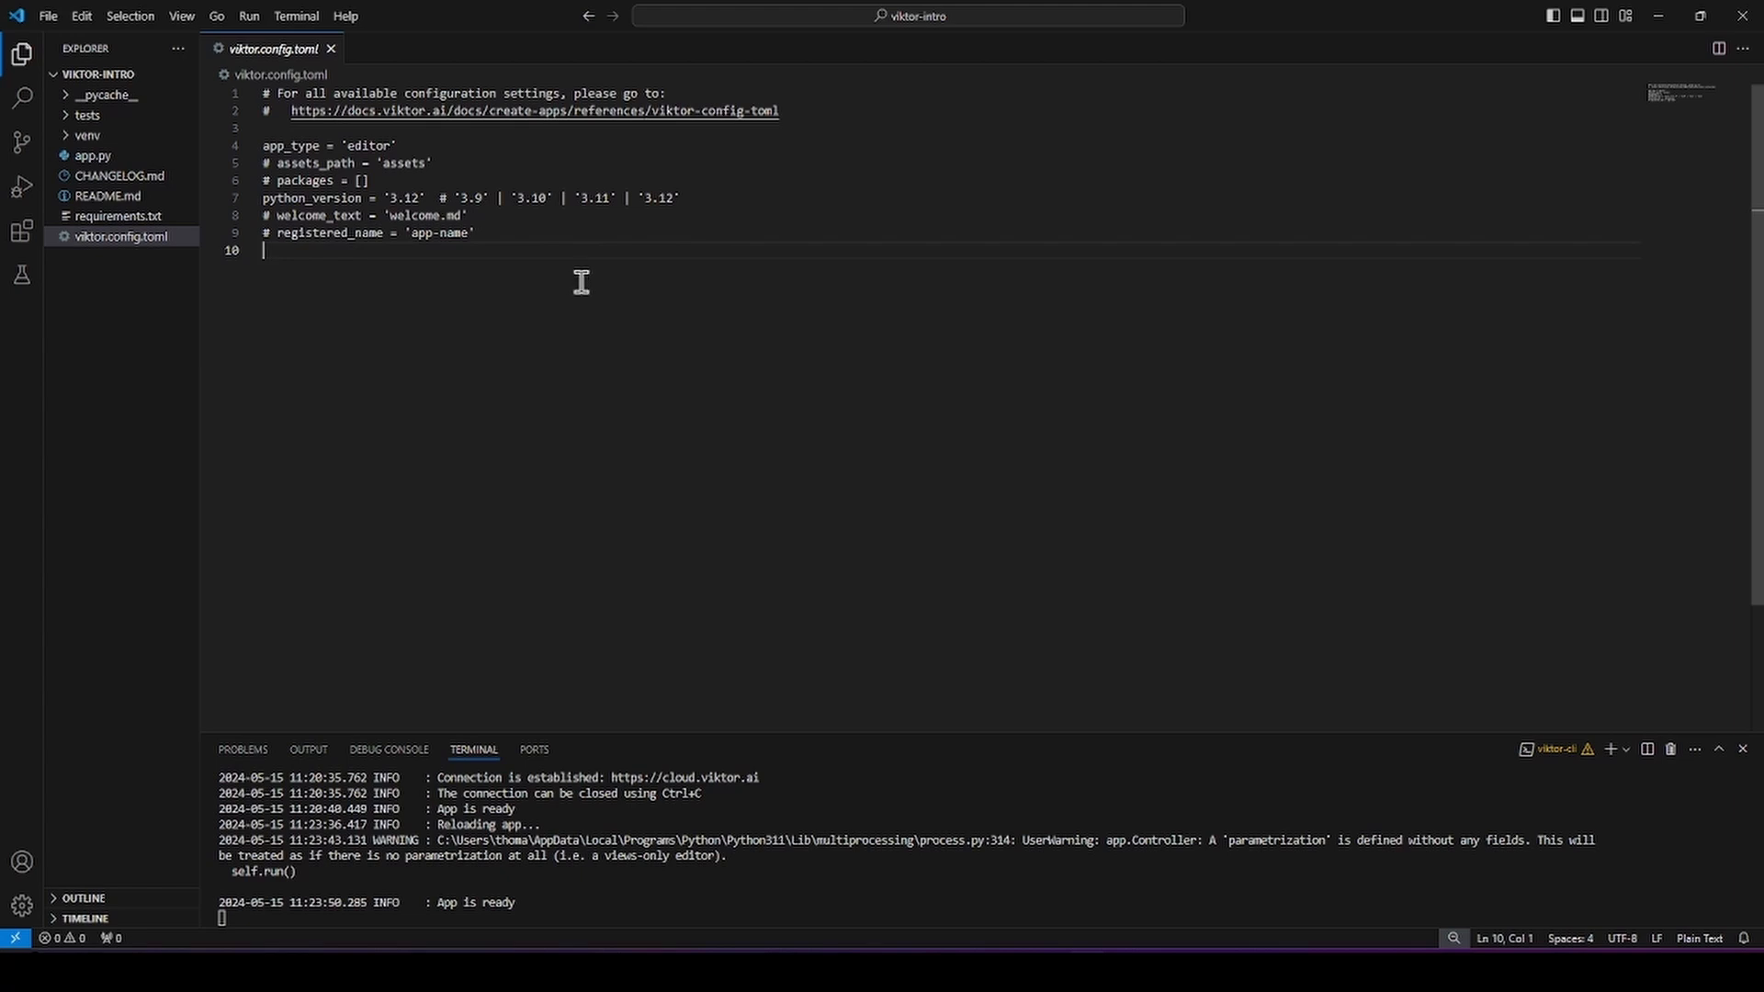
left_click(331, 47)
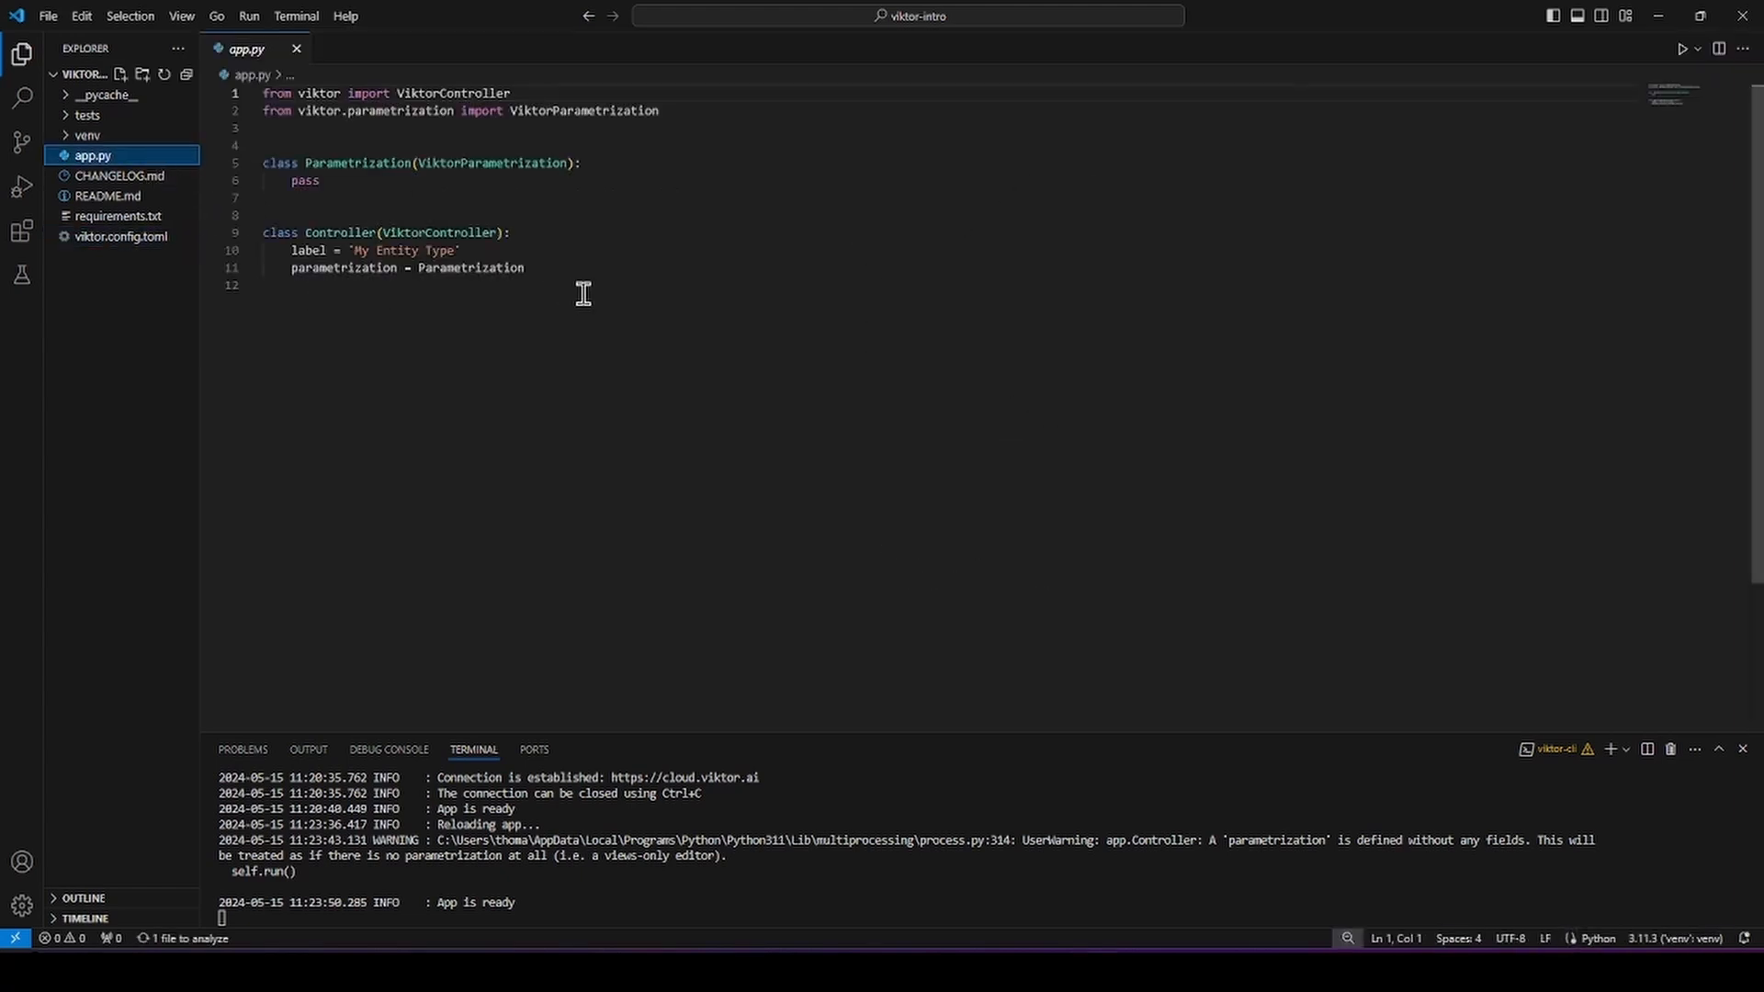
Step: Show the empty Parametrization class and the Controller class in app.py
left_click(290, 285)
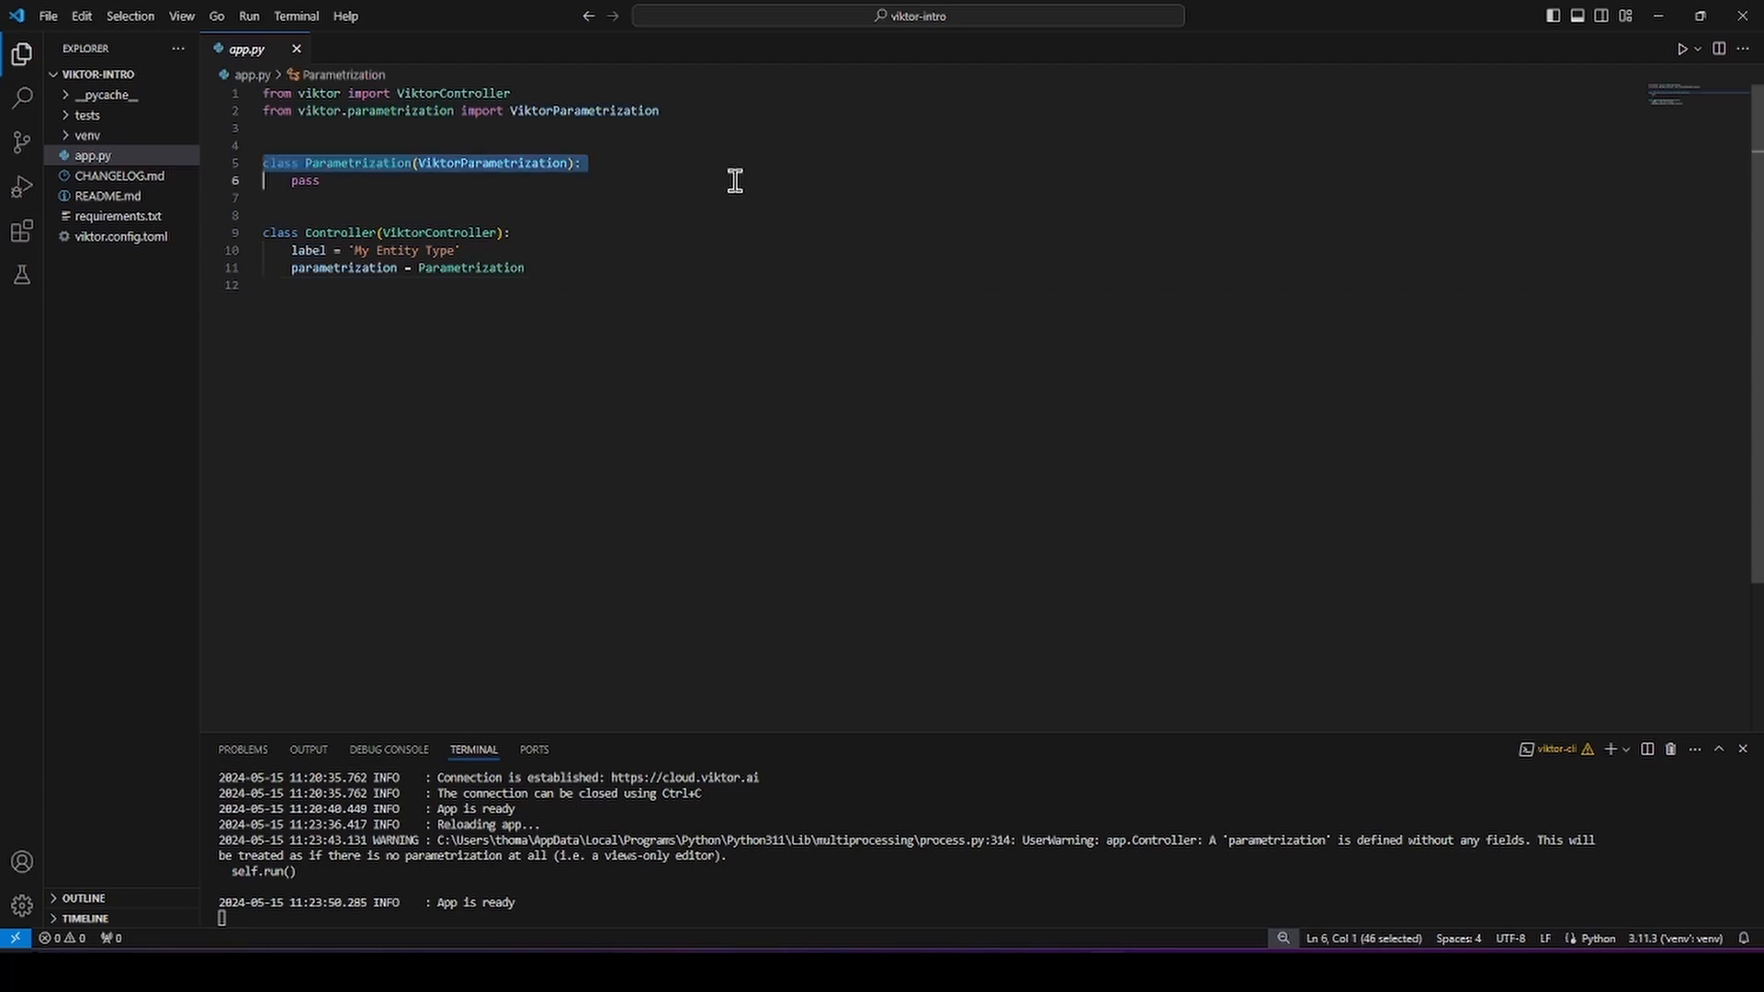
left_click(387, 232)
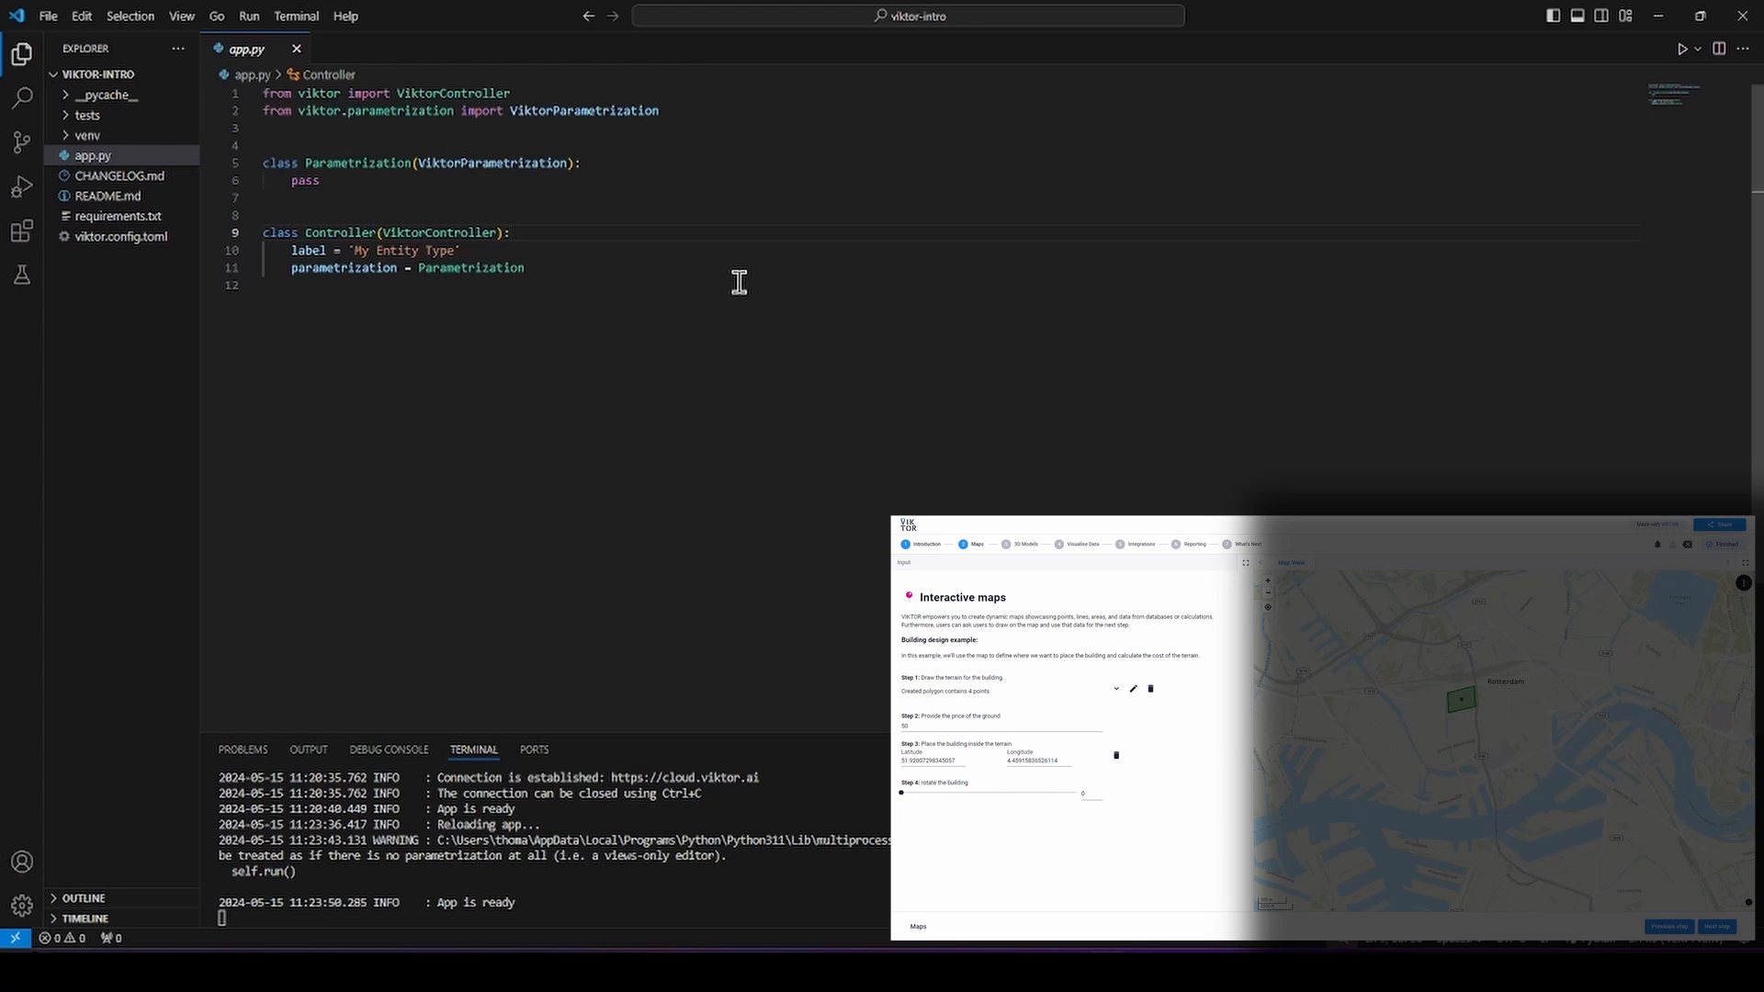
mouse_move(607, 239)
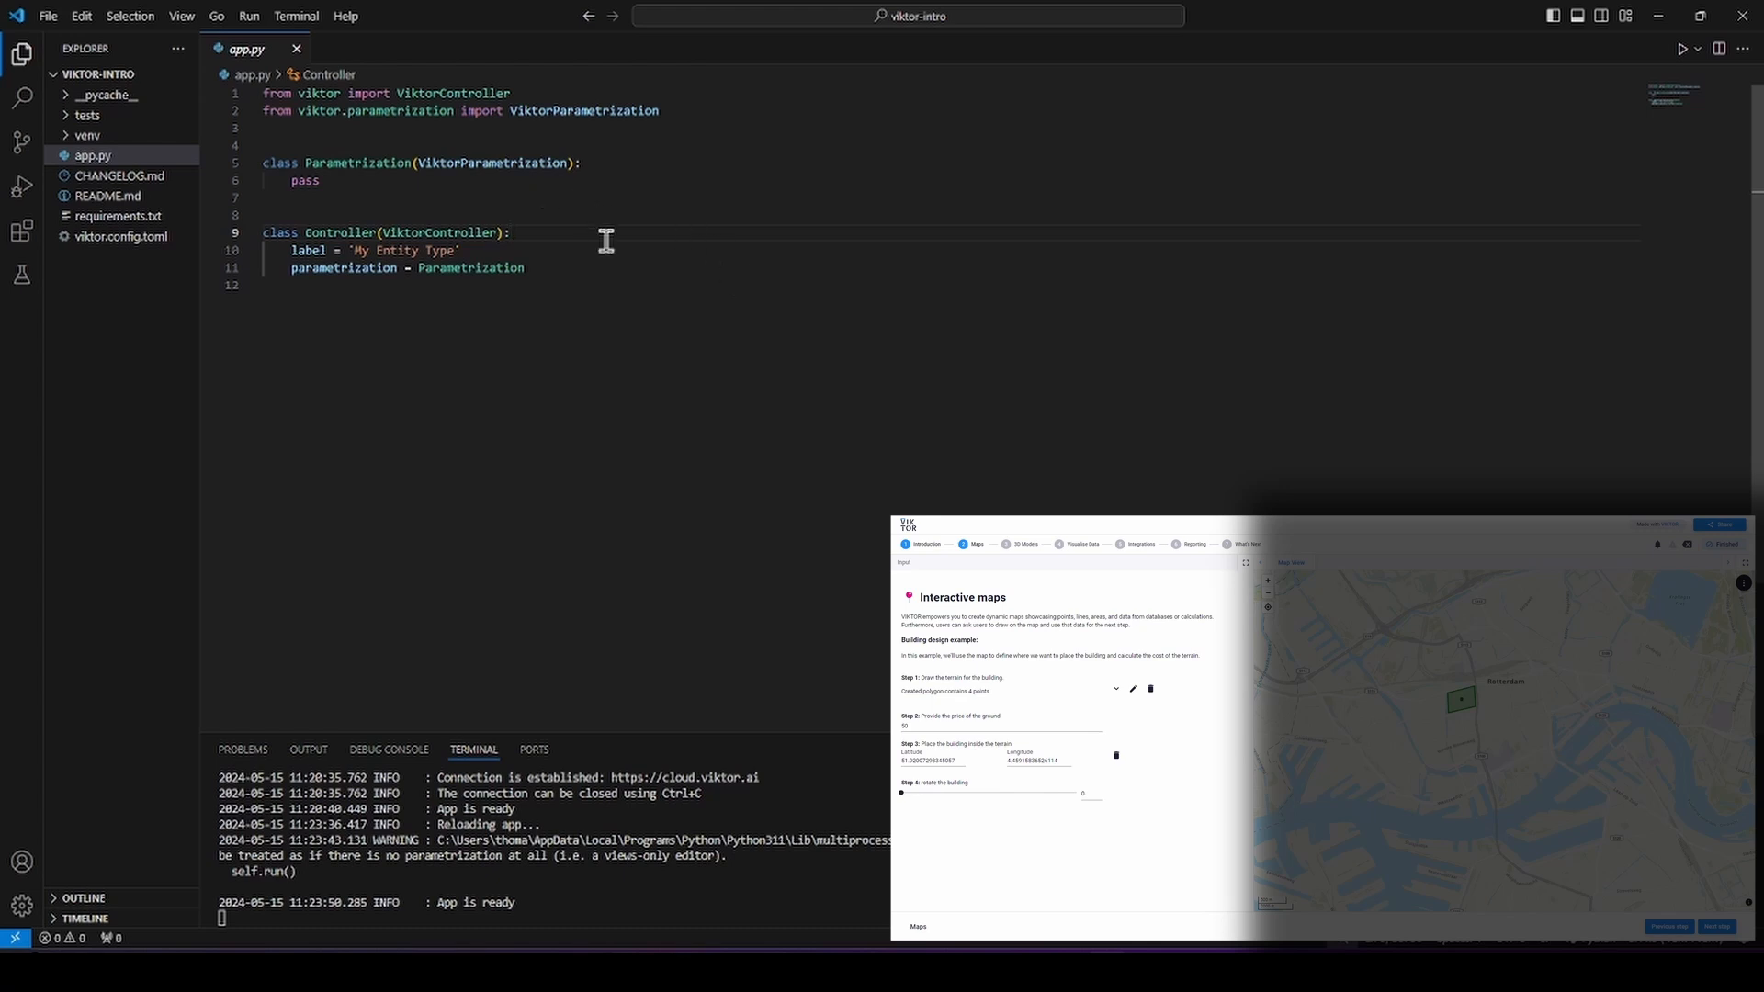
mouse_move(624, 189)
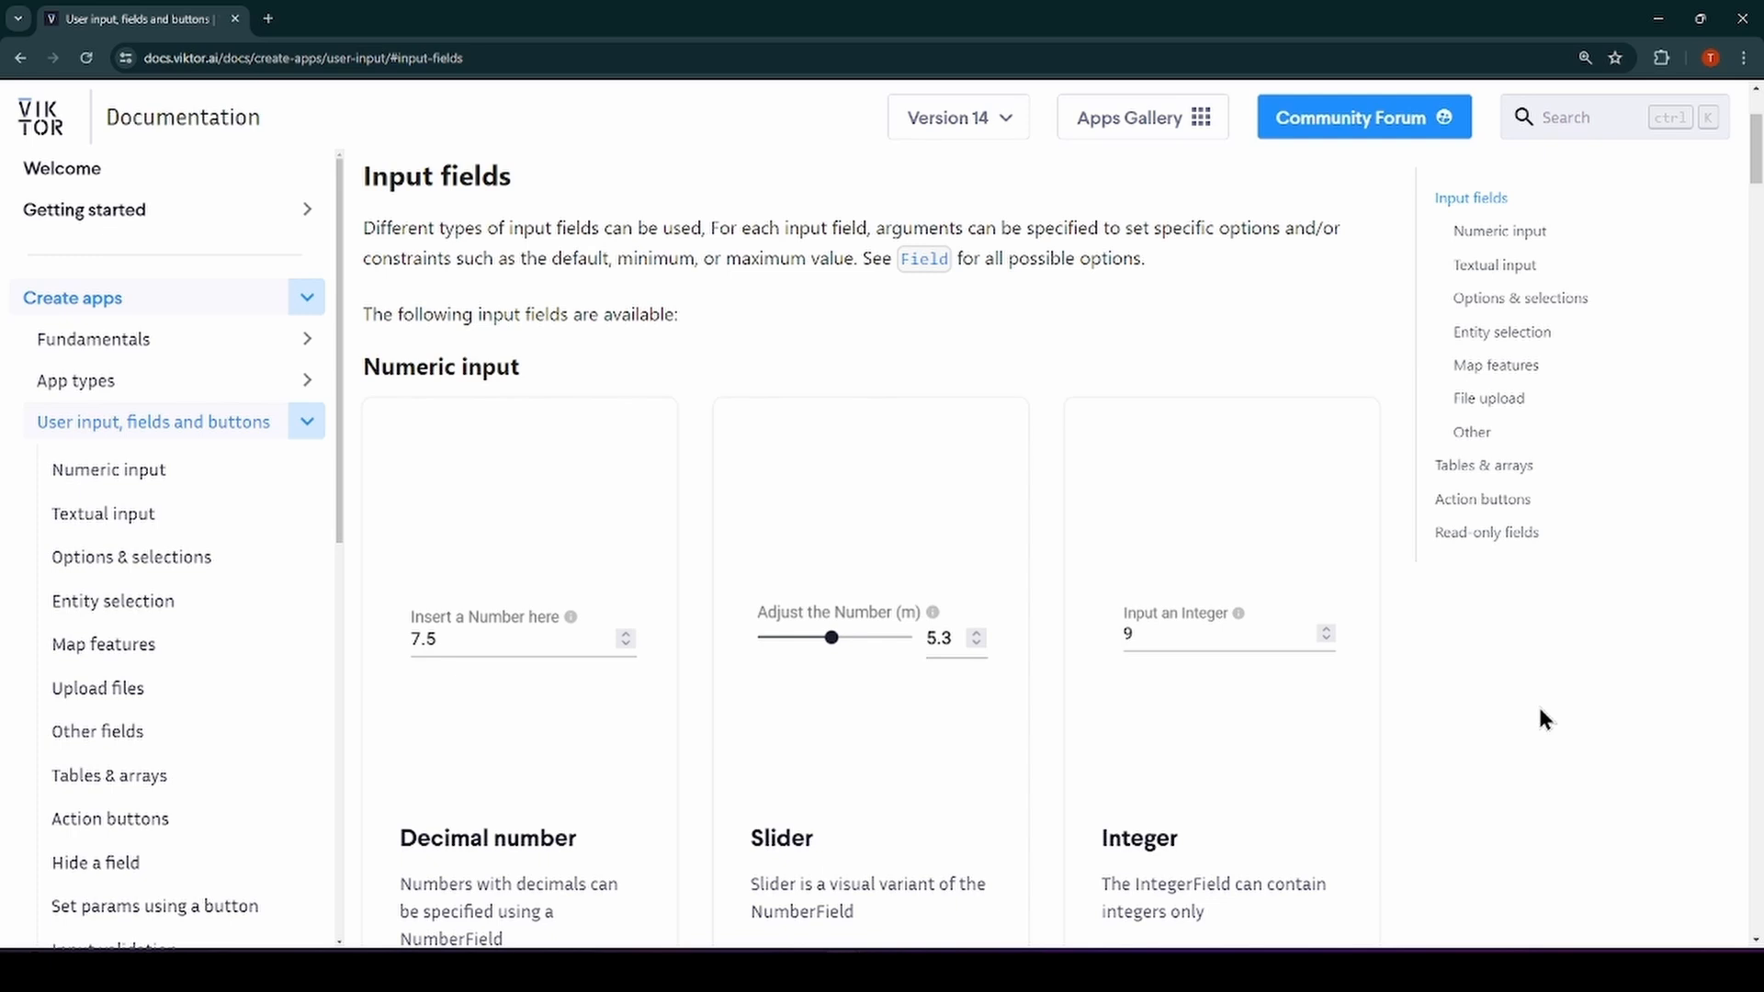
mouse_move(1481, 682)
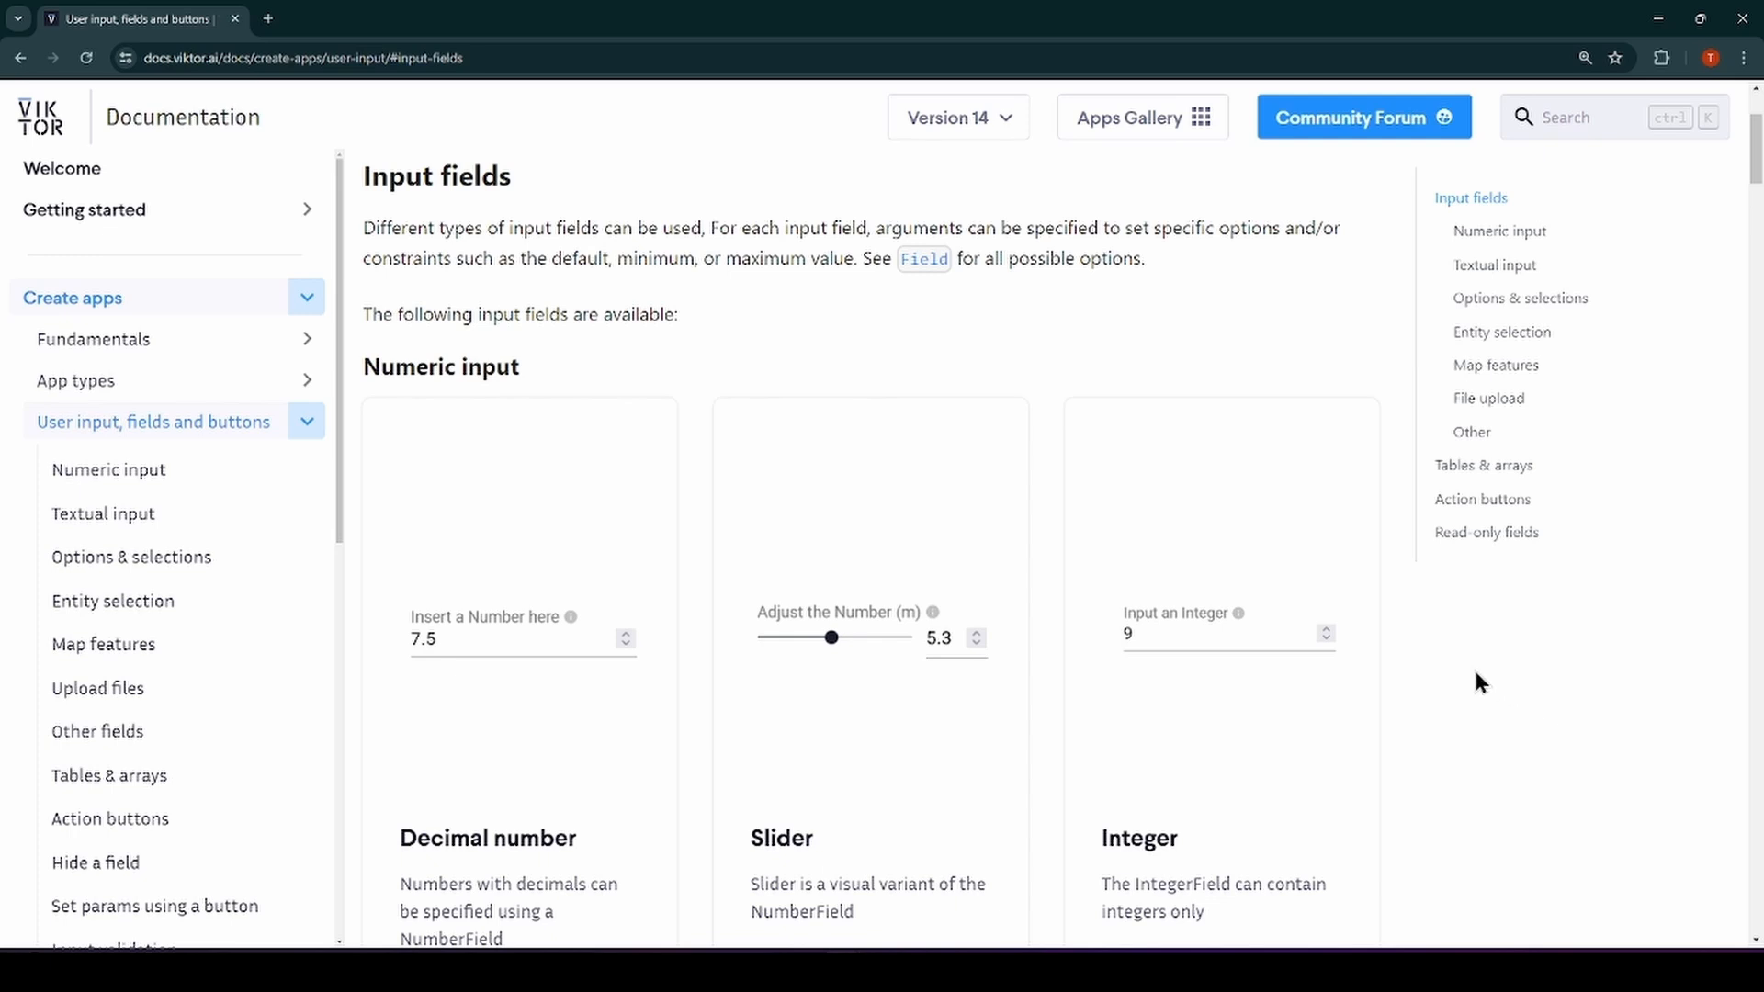
Step: Browse the input fields overview through the Other input fields, File upload and Options & selections sections
scroll("down", 3)
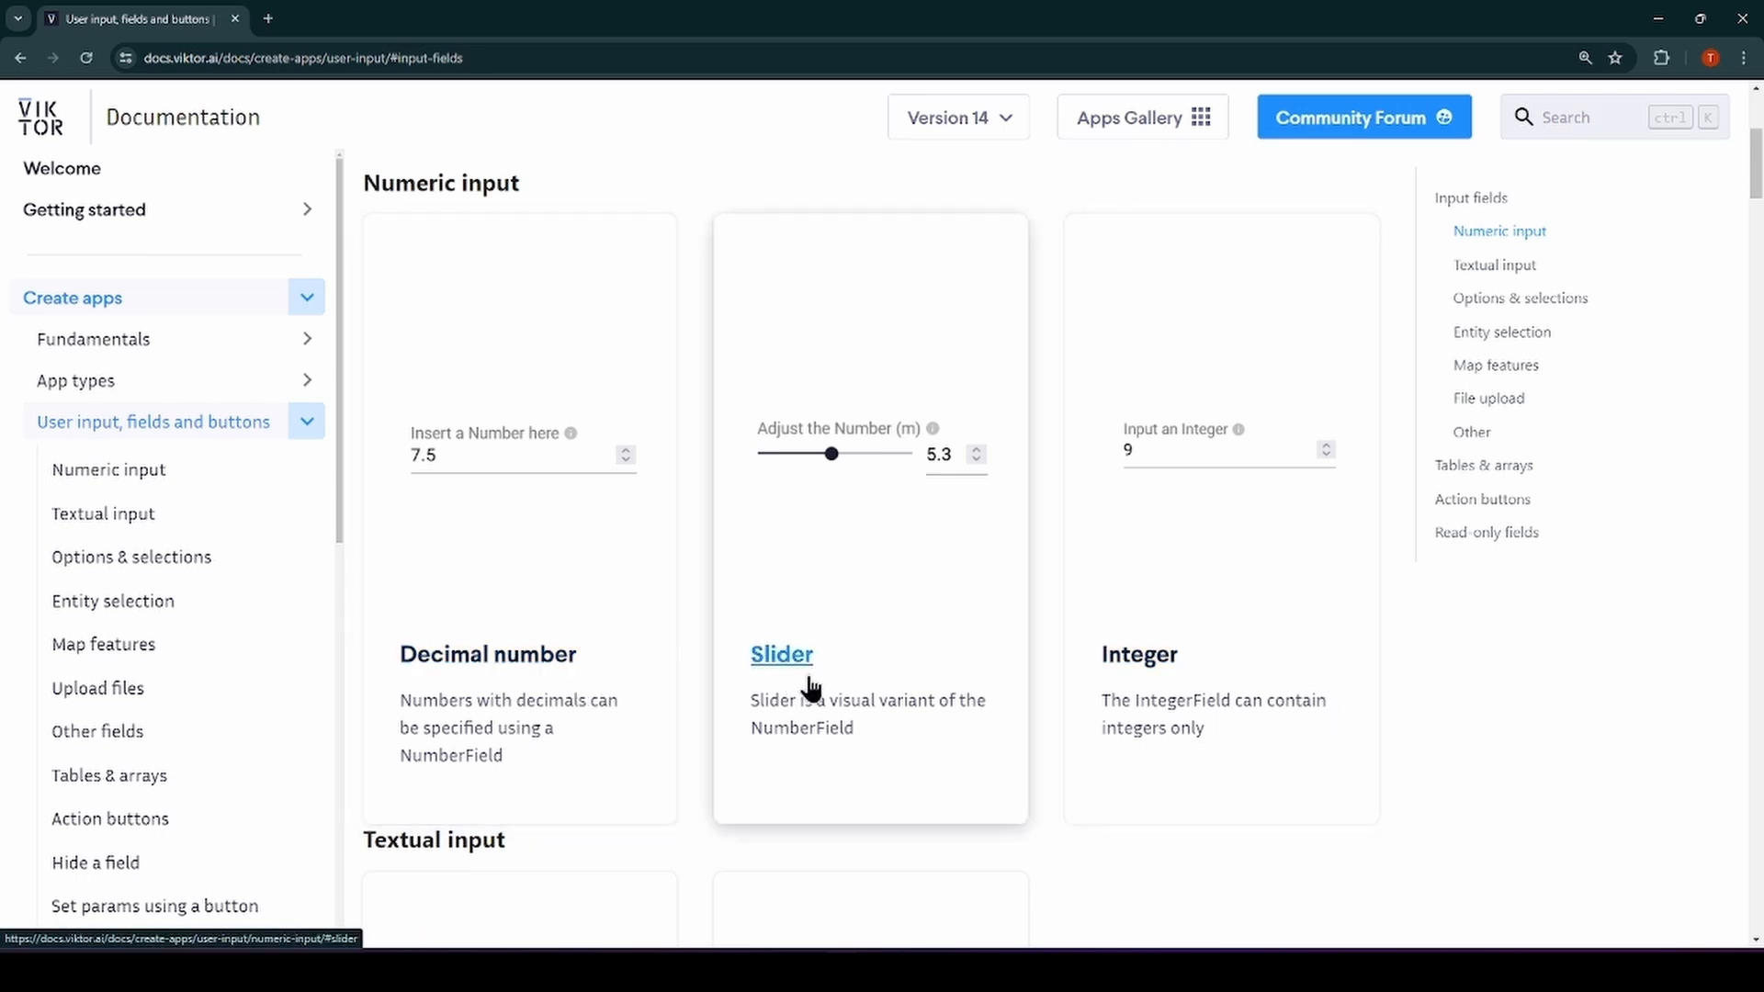
mouse_move(1180, 799)
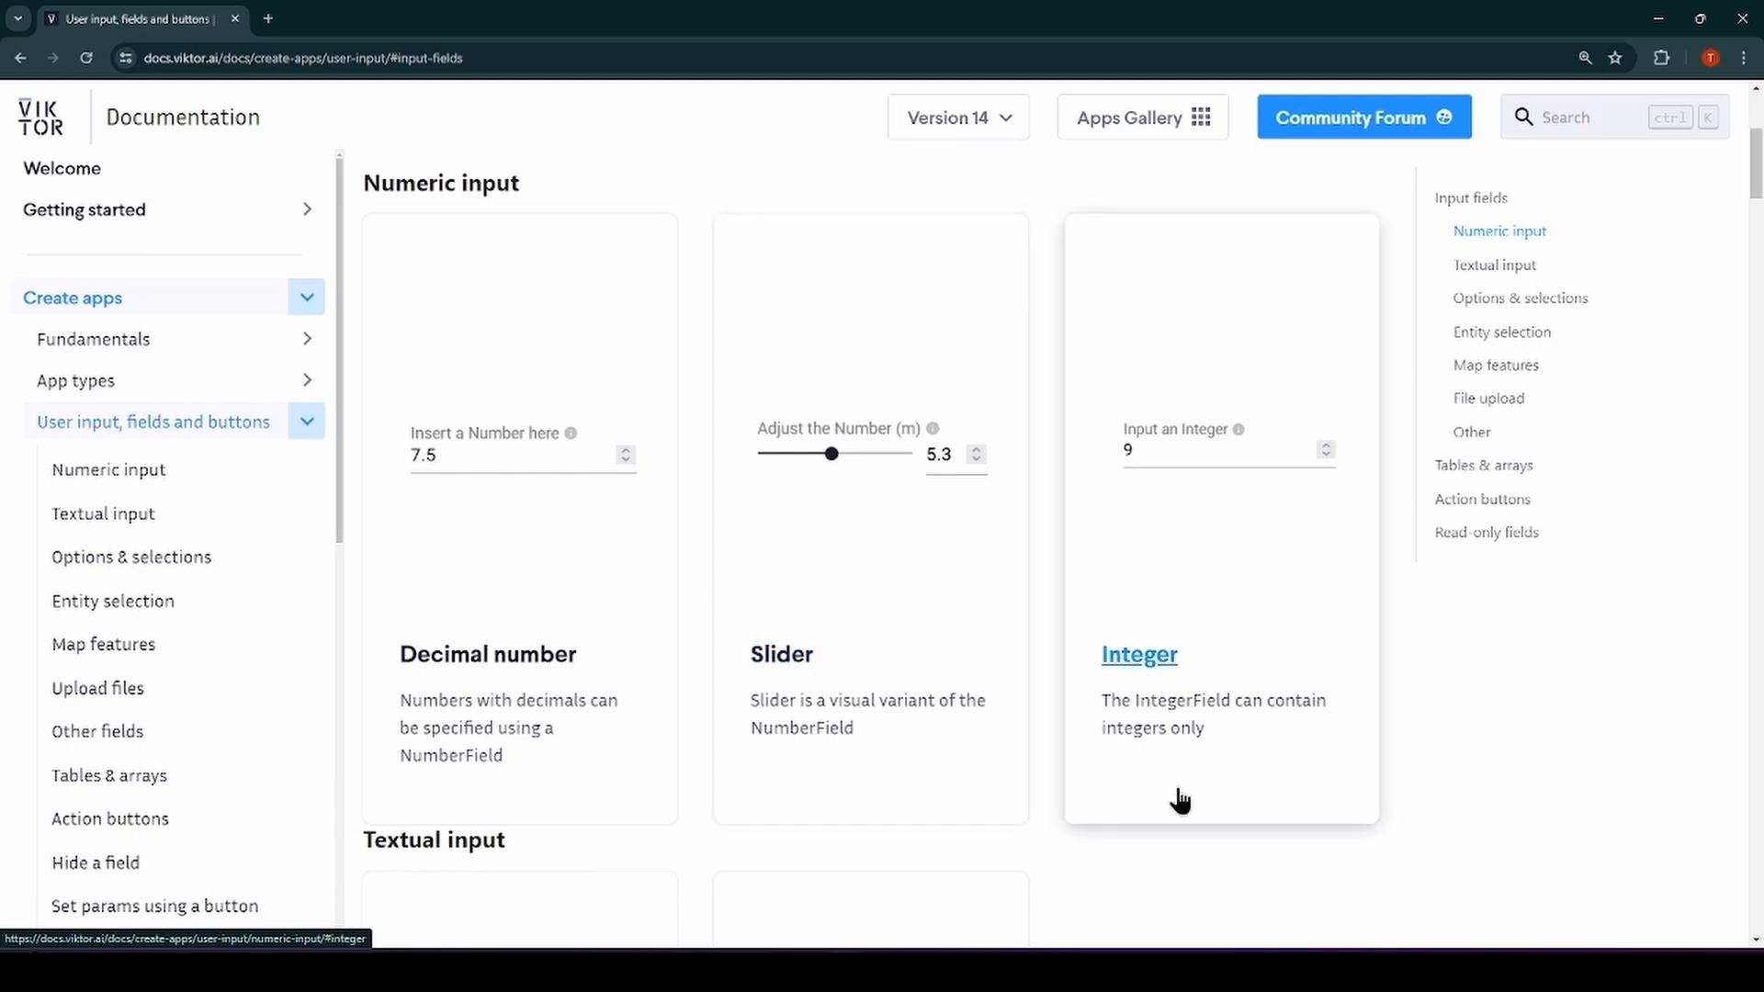
scroll("down", 3)
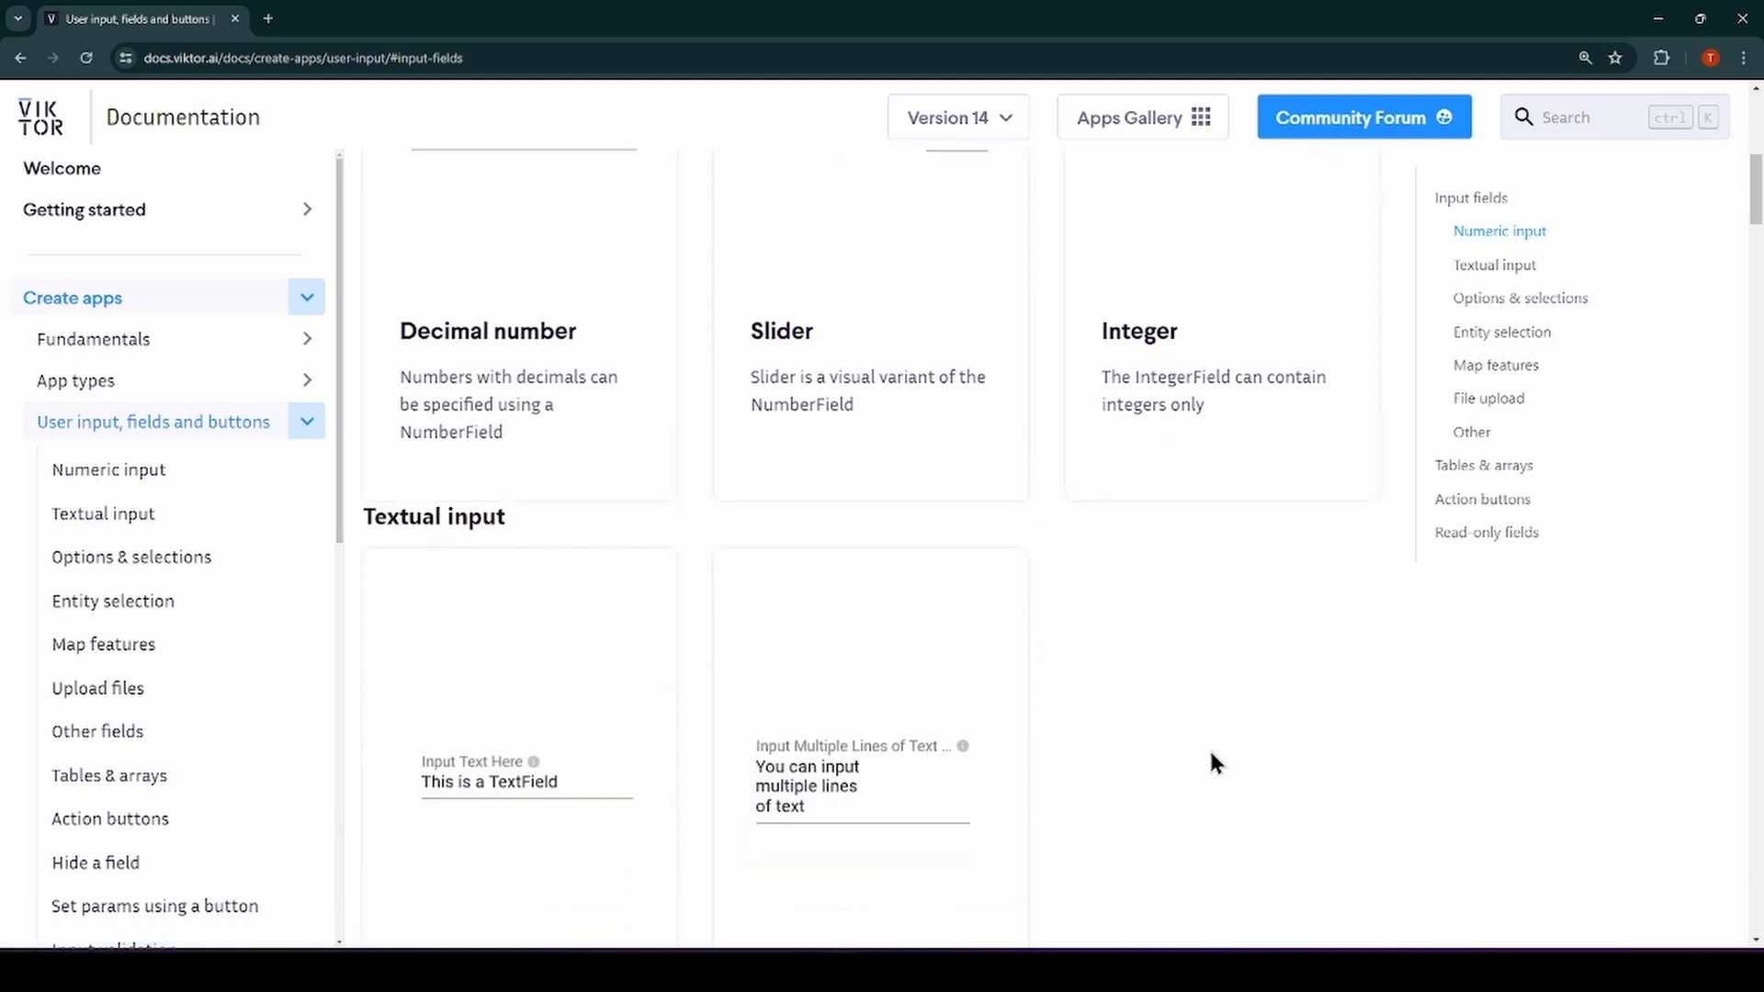
scroll("down", 3)
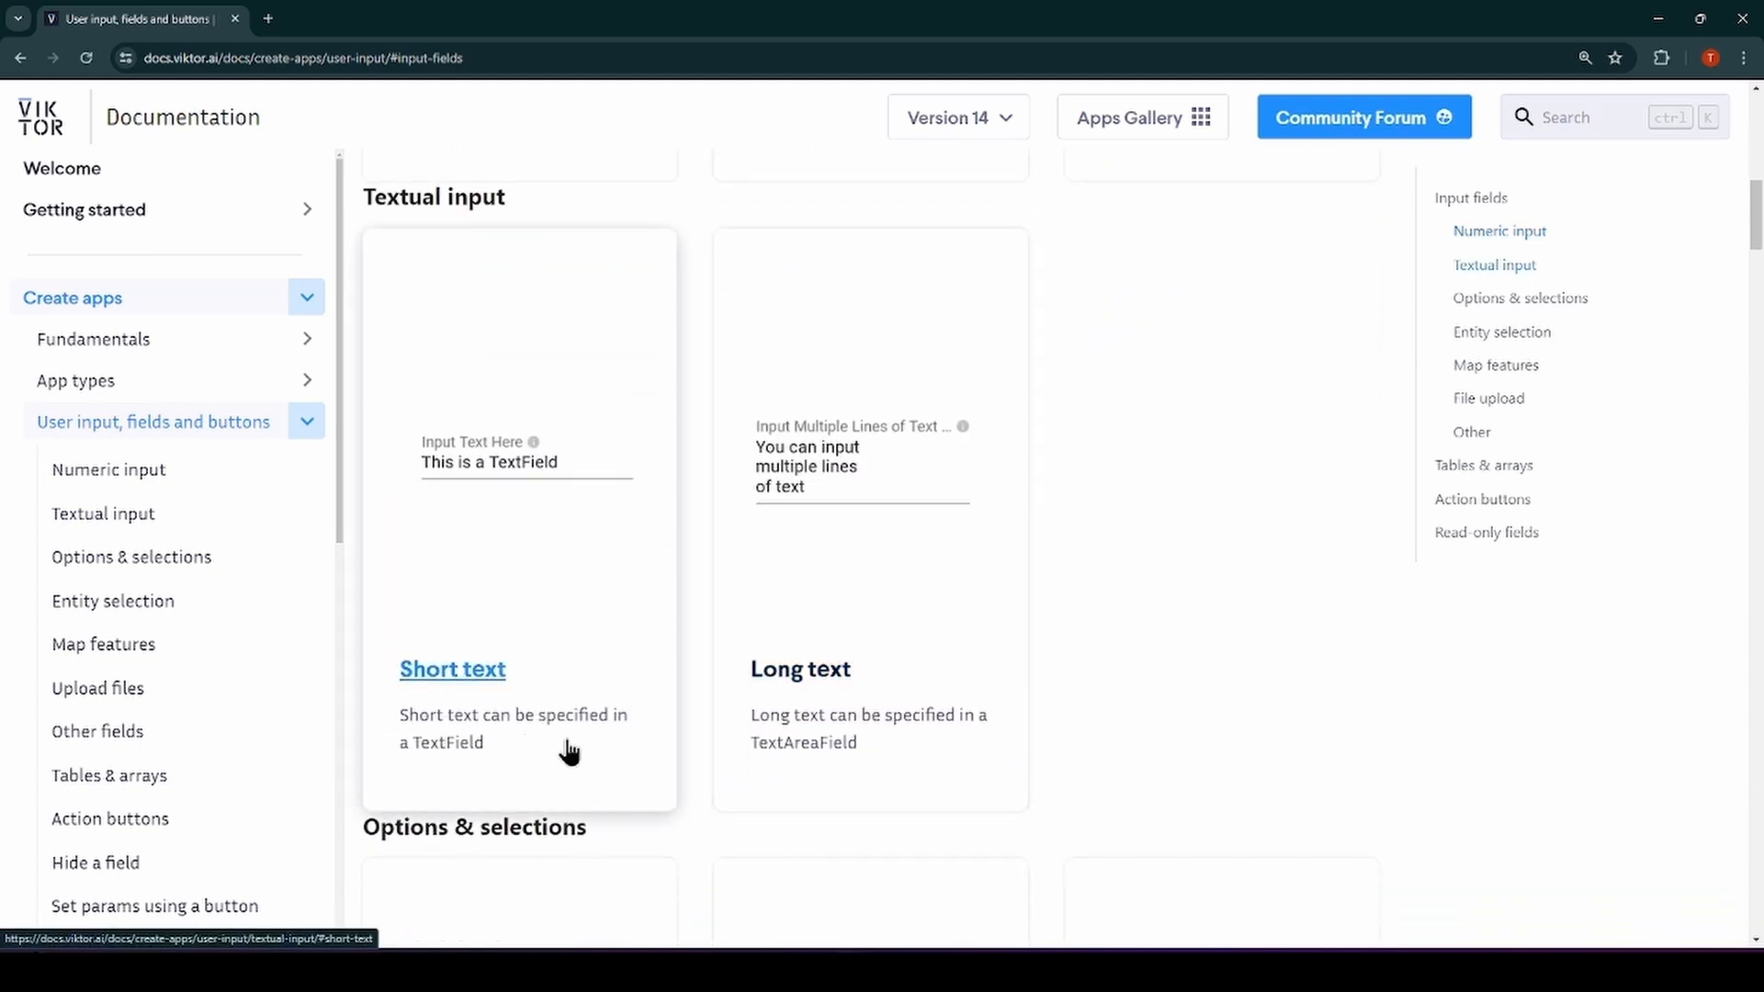
scroll("down", 3)
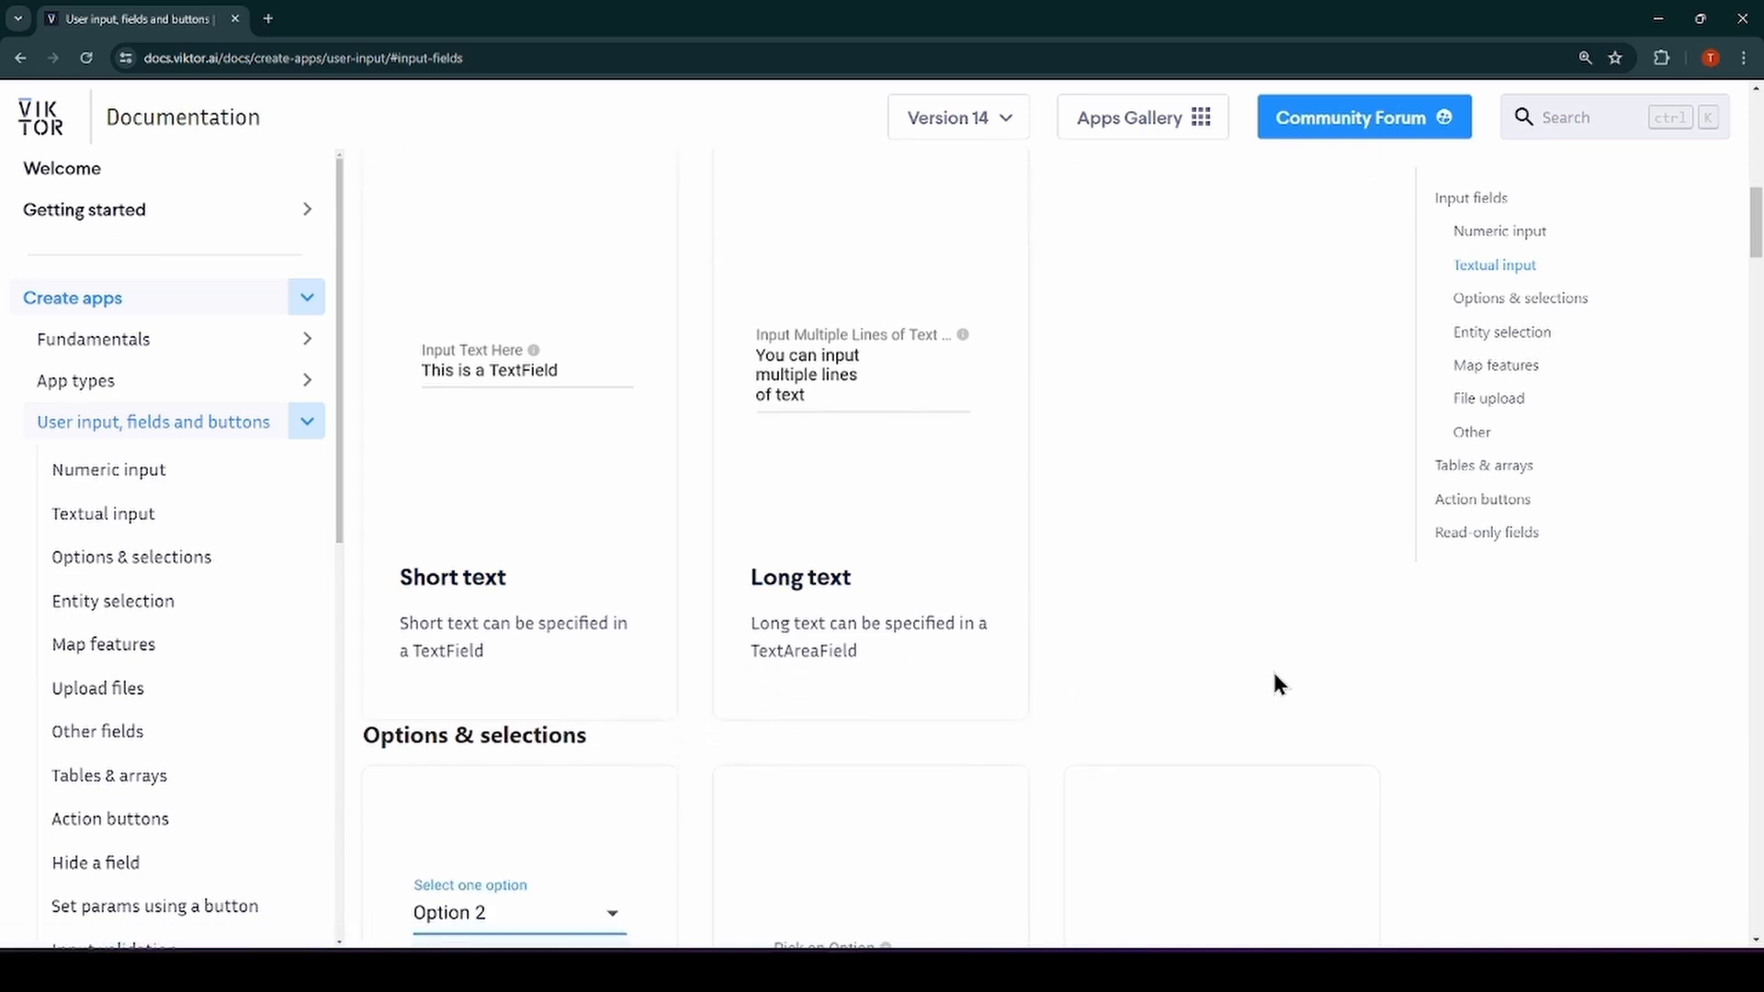
left_click(1471, 432)
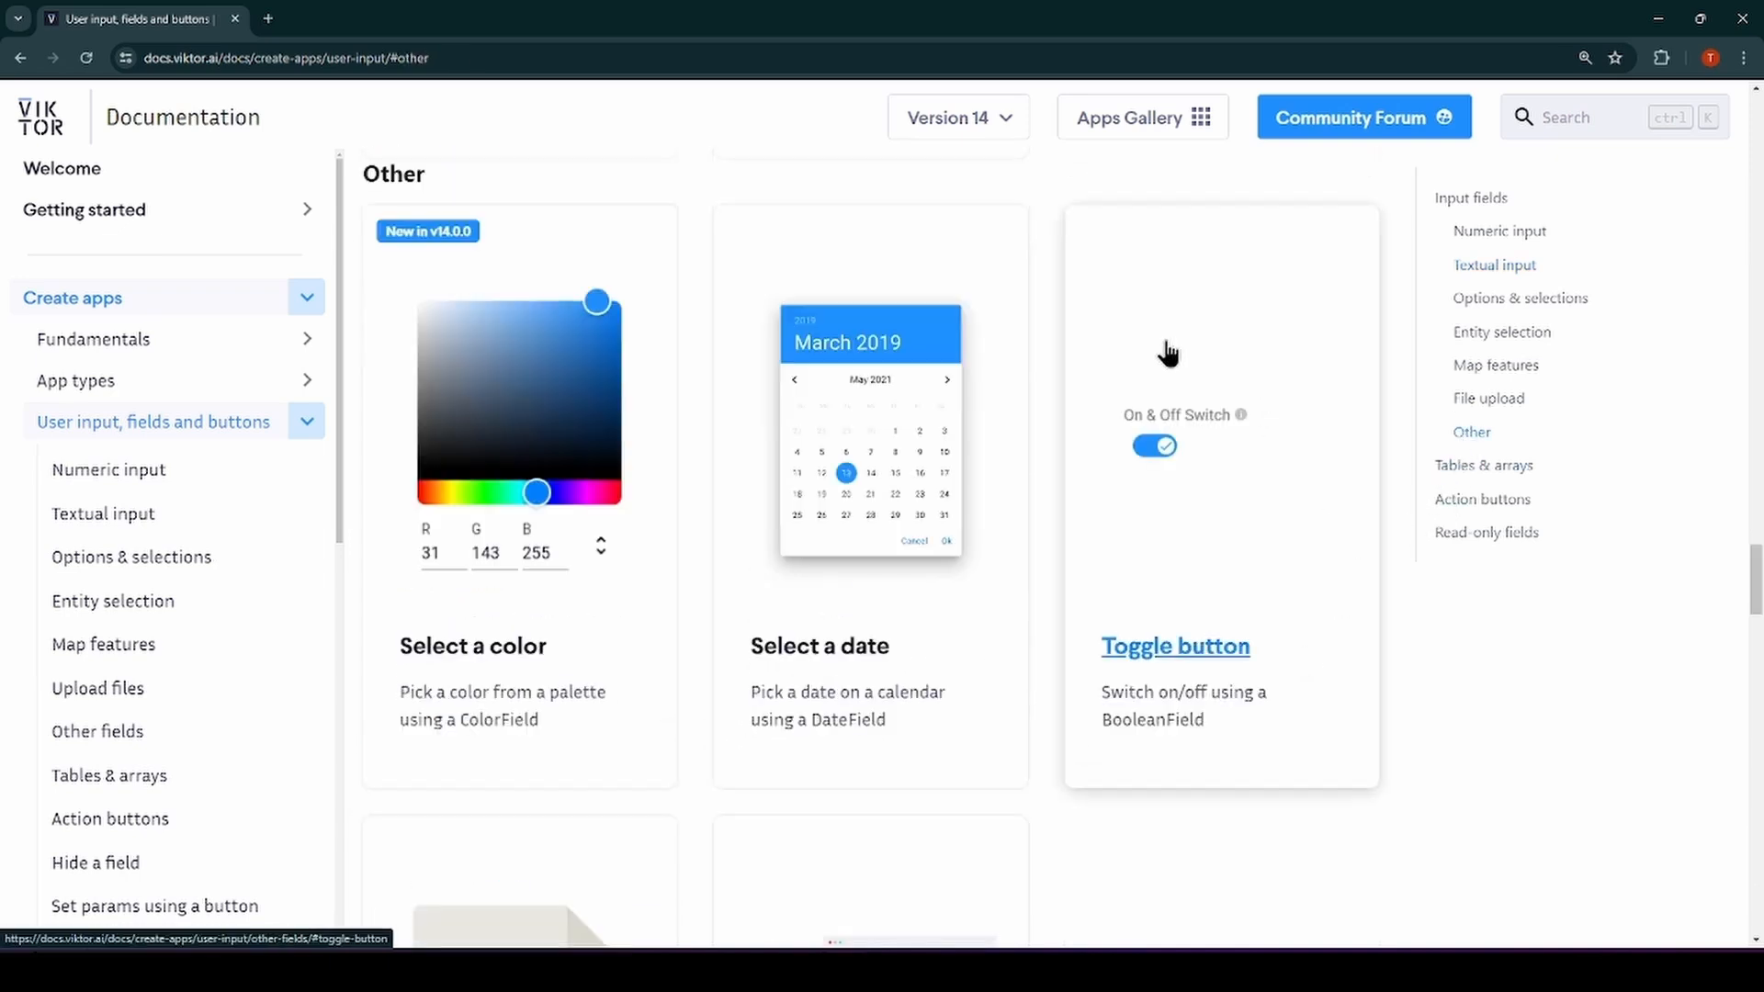
mouse_move(1303, 526)
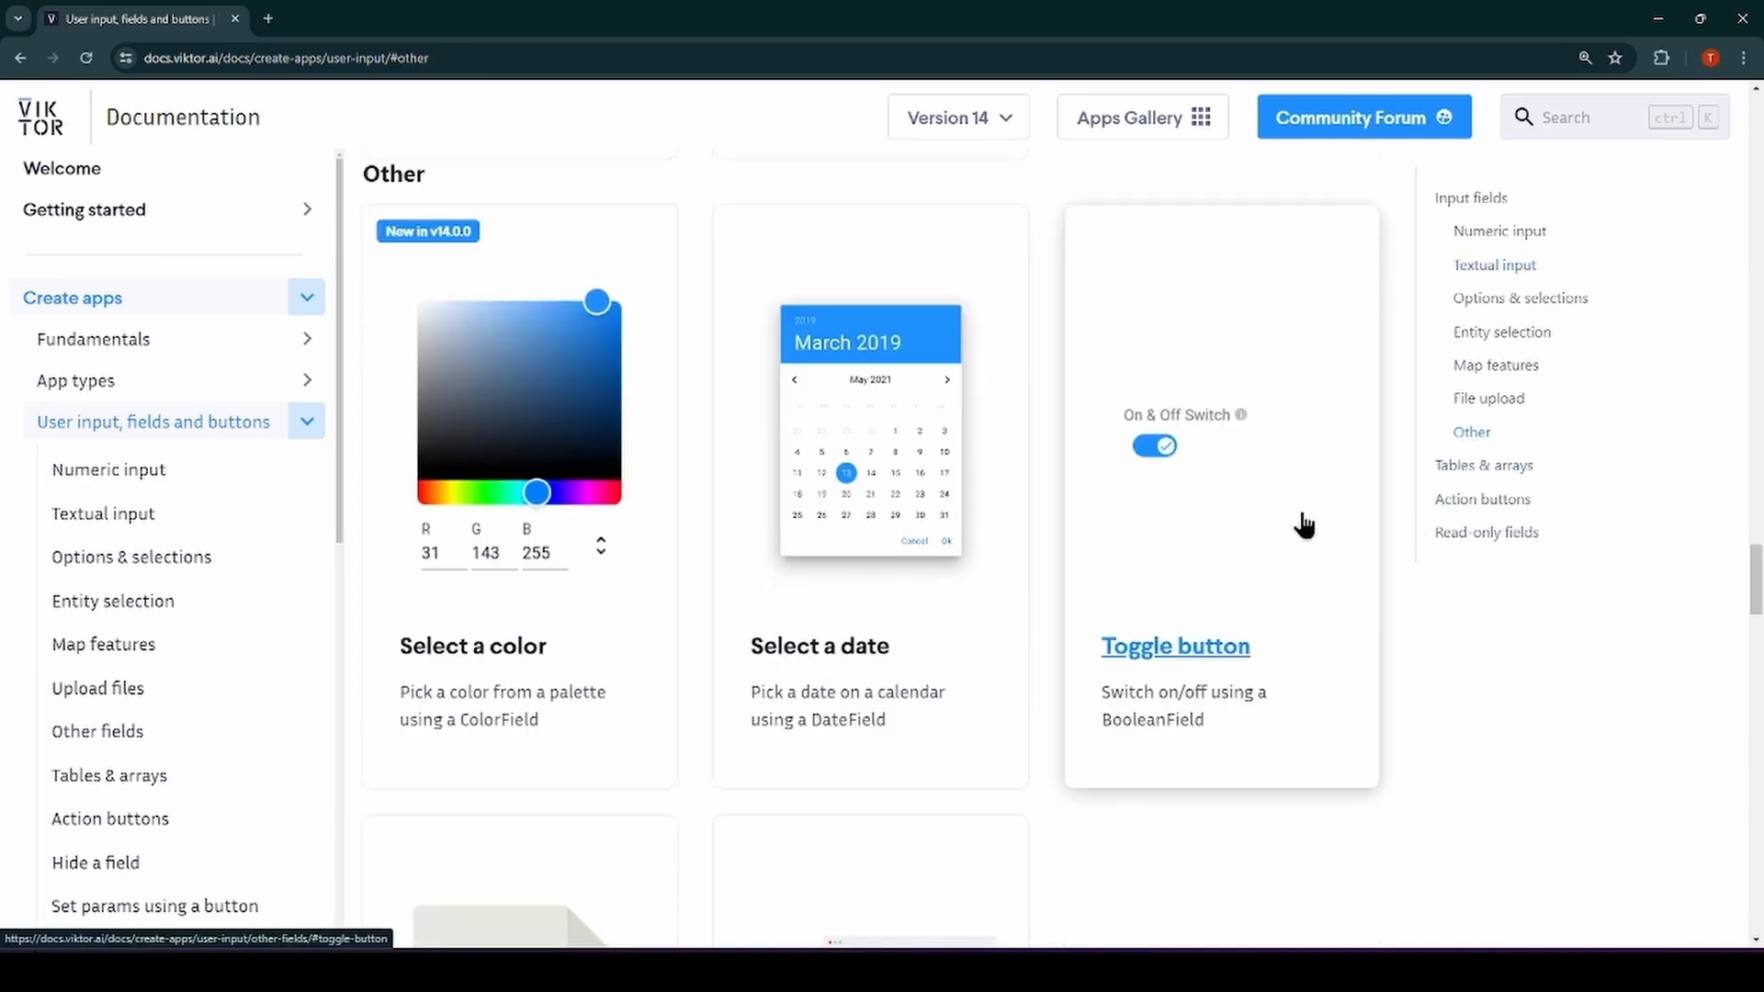
mouse_move(1513, 562)
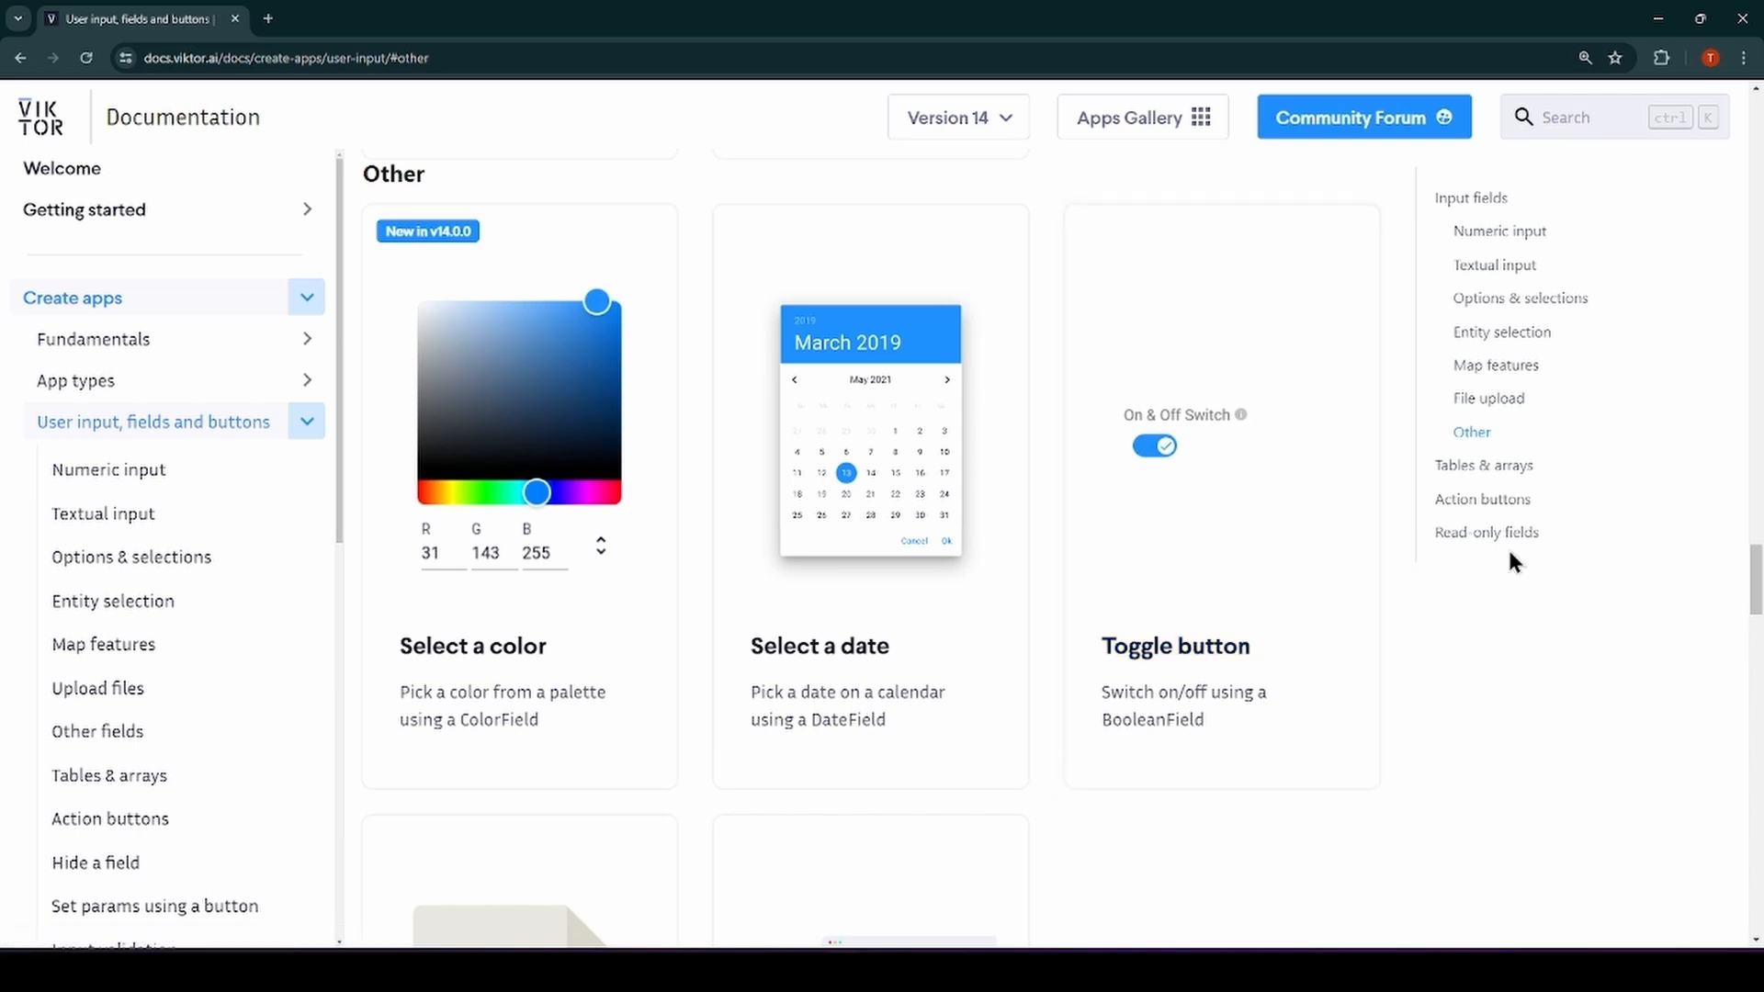
left_click(1488, 397)
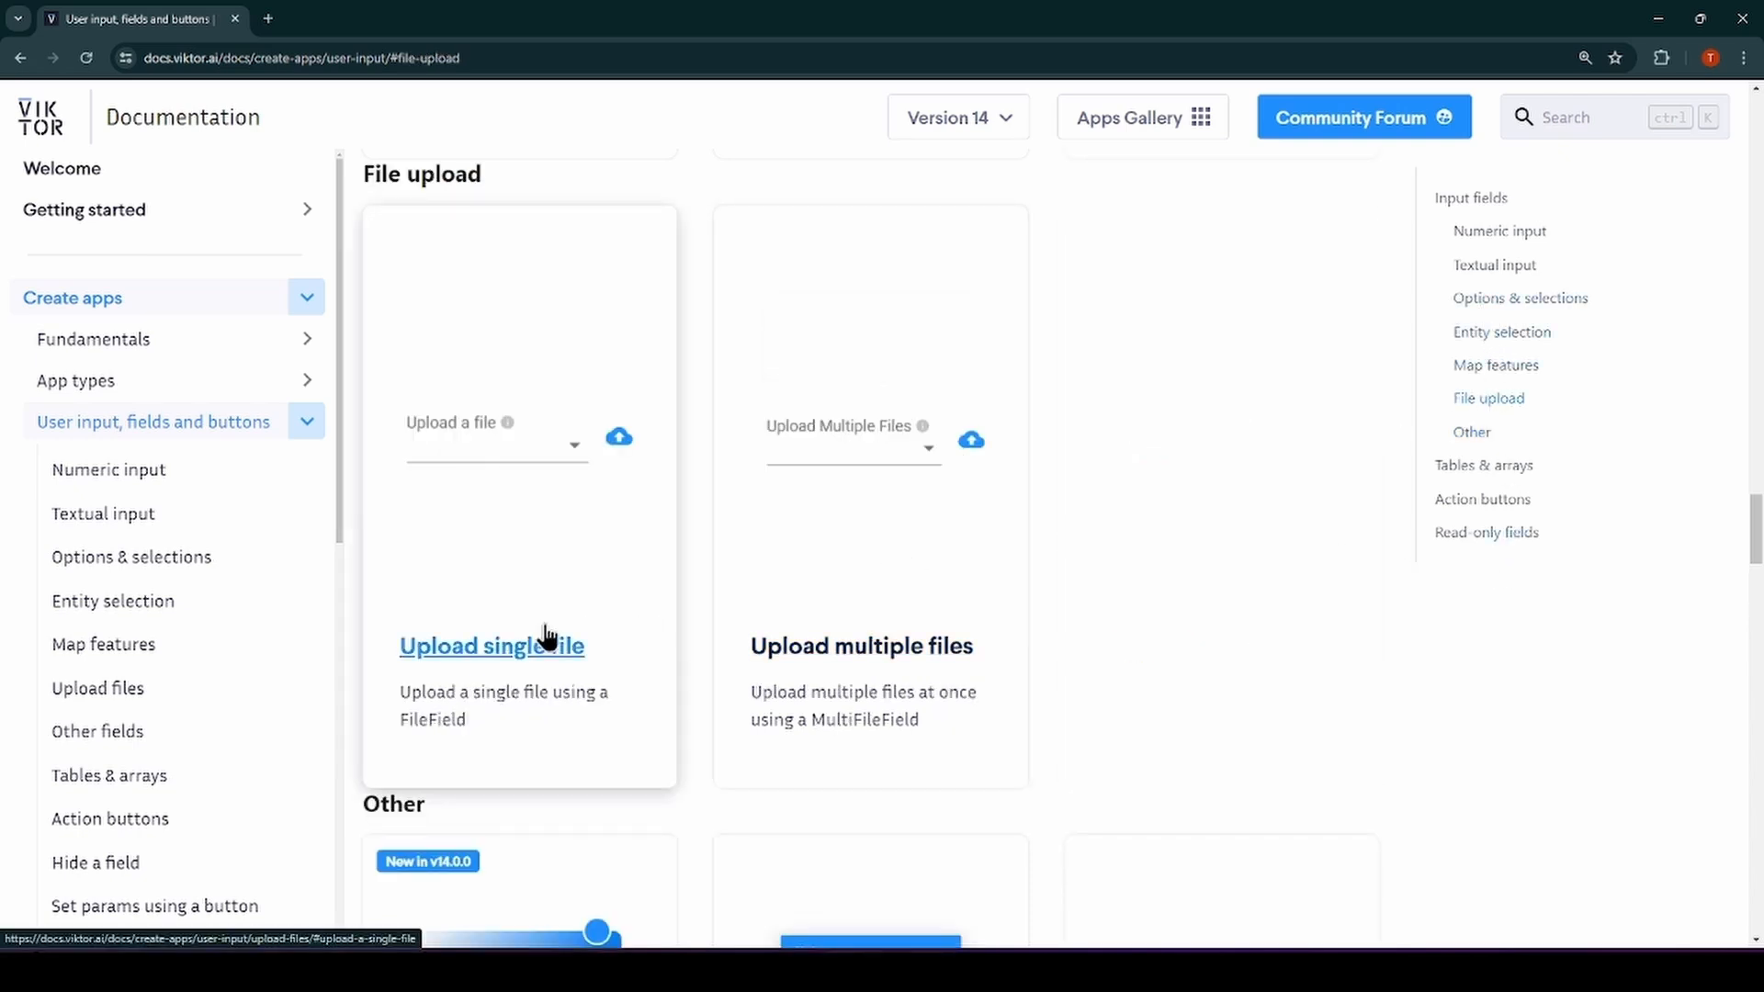
mouse_move(1224, 686)
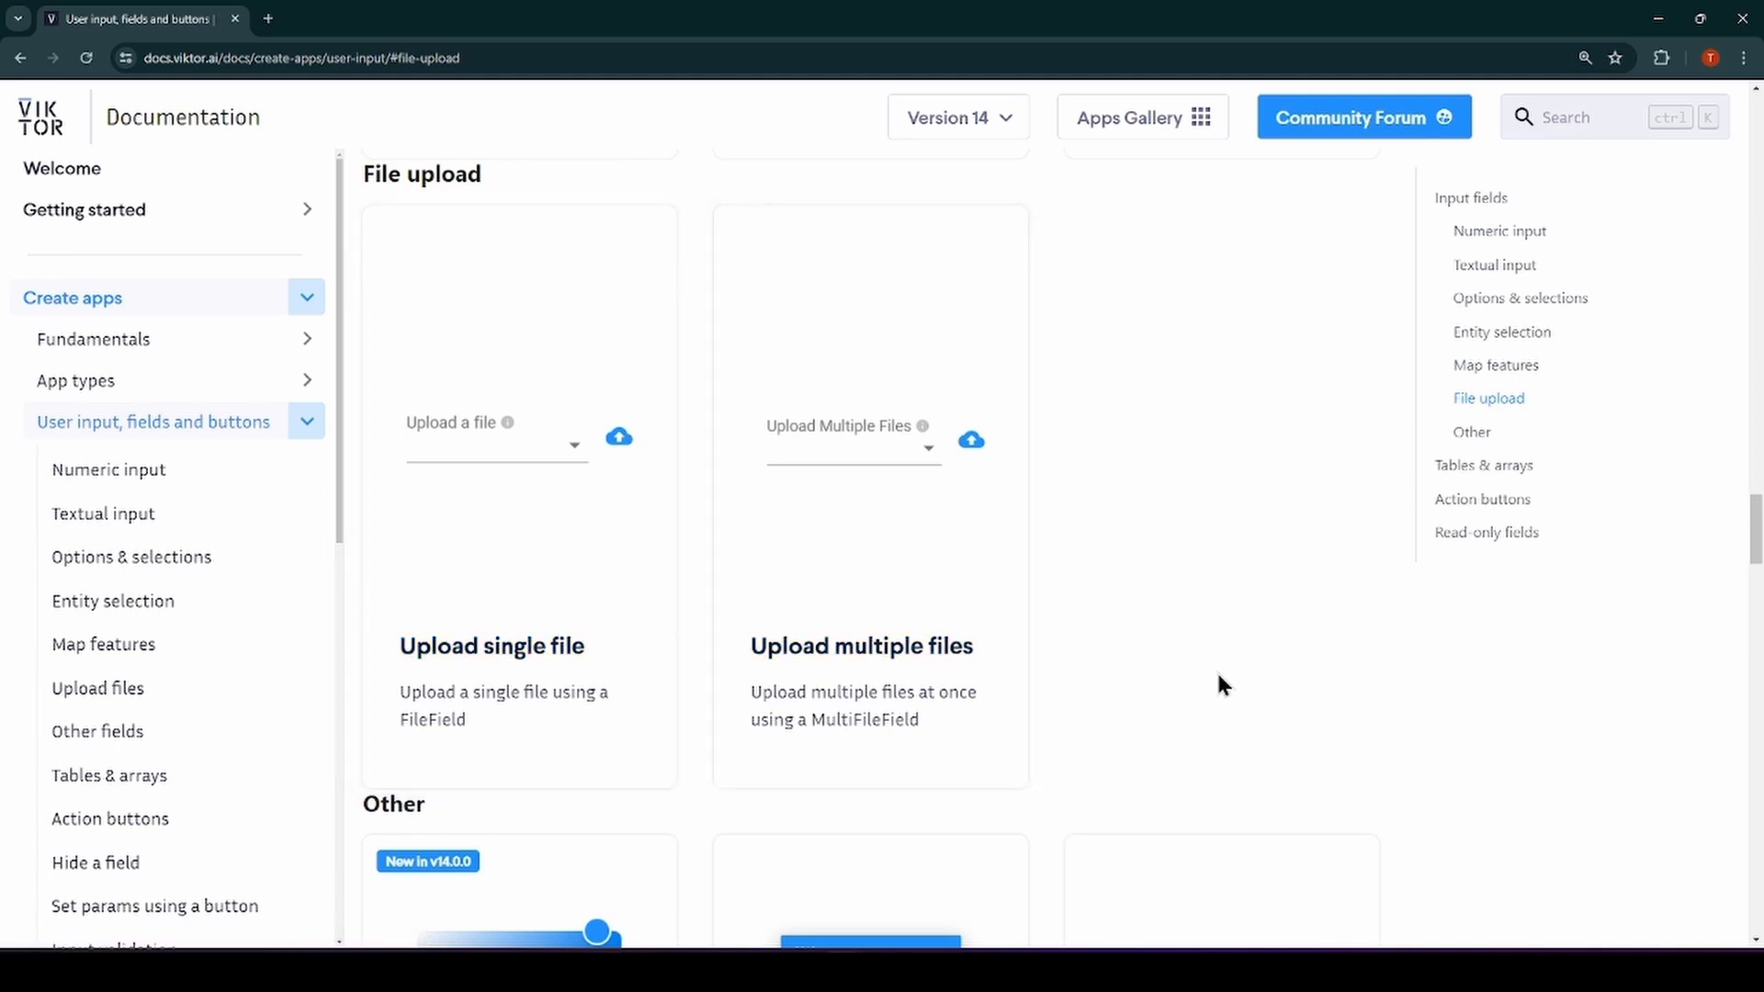
mouse_move(1468, 338)
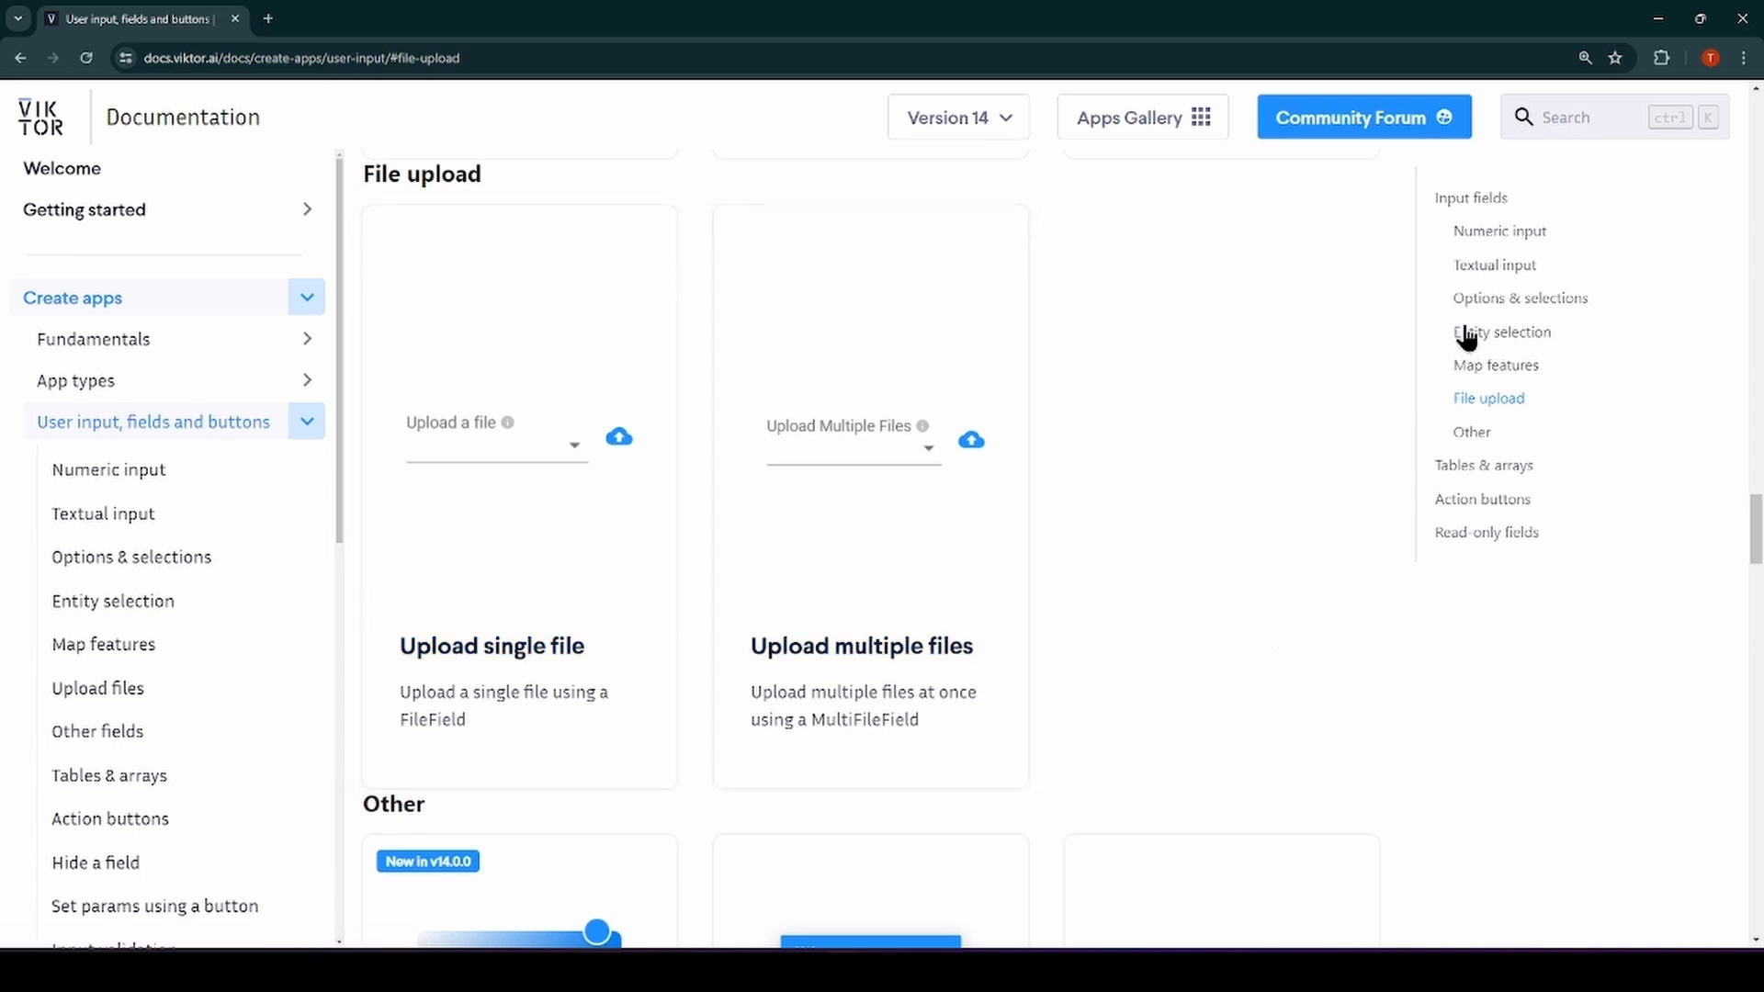
left_click(1519, 297)
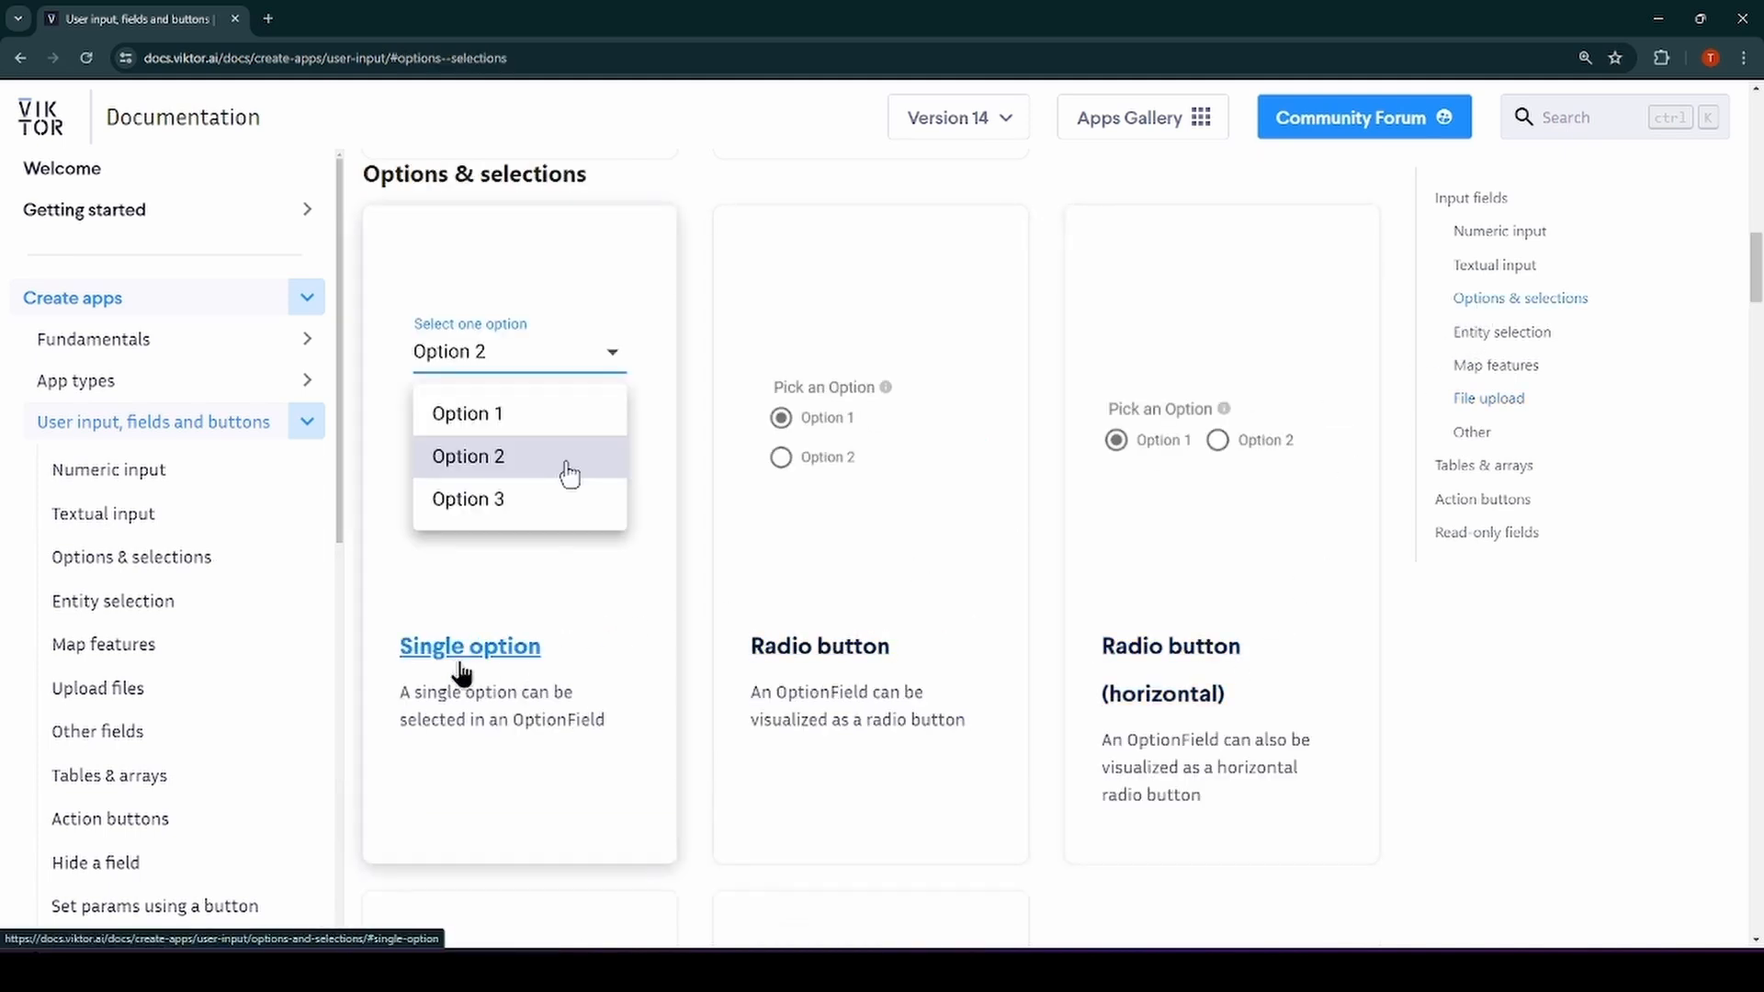
Step: Continue down the page to the Action buttons and then the Tables & arrays sections
scroll("down", 3)
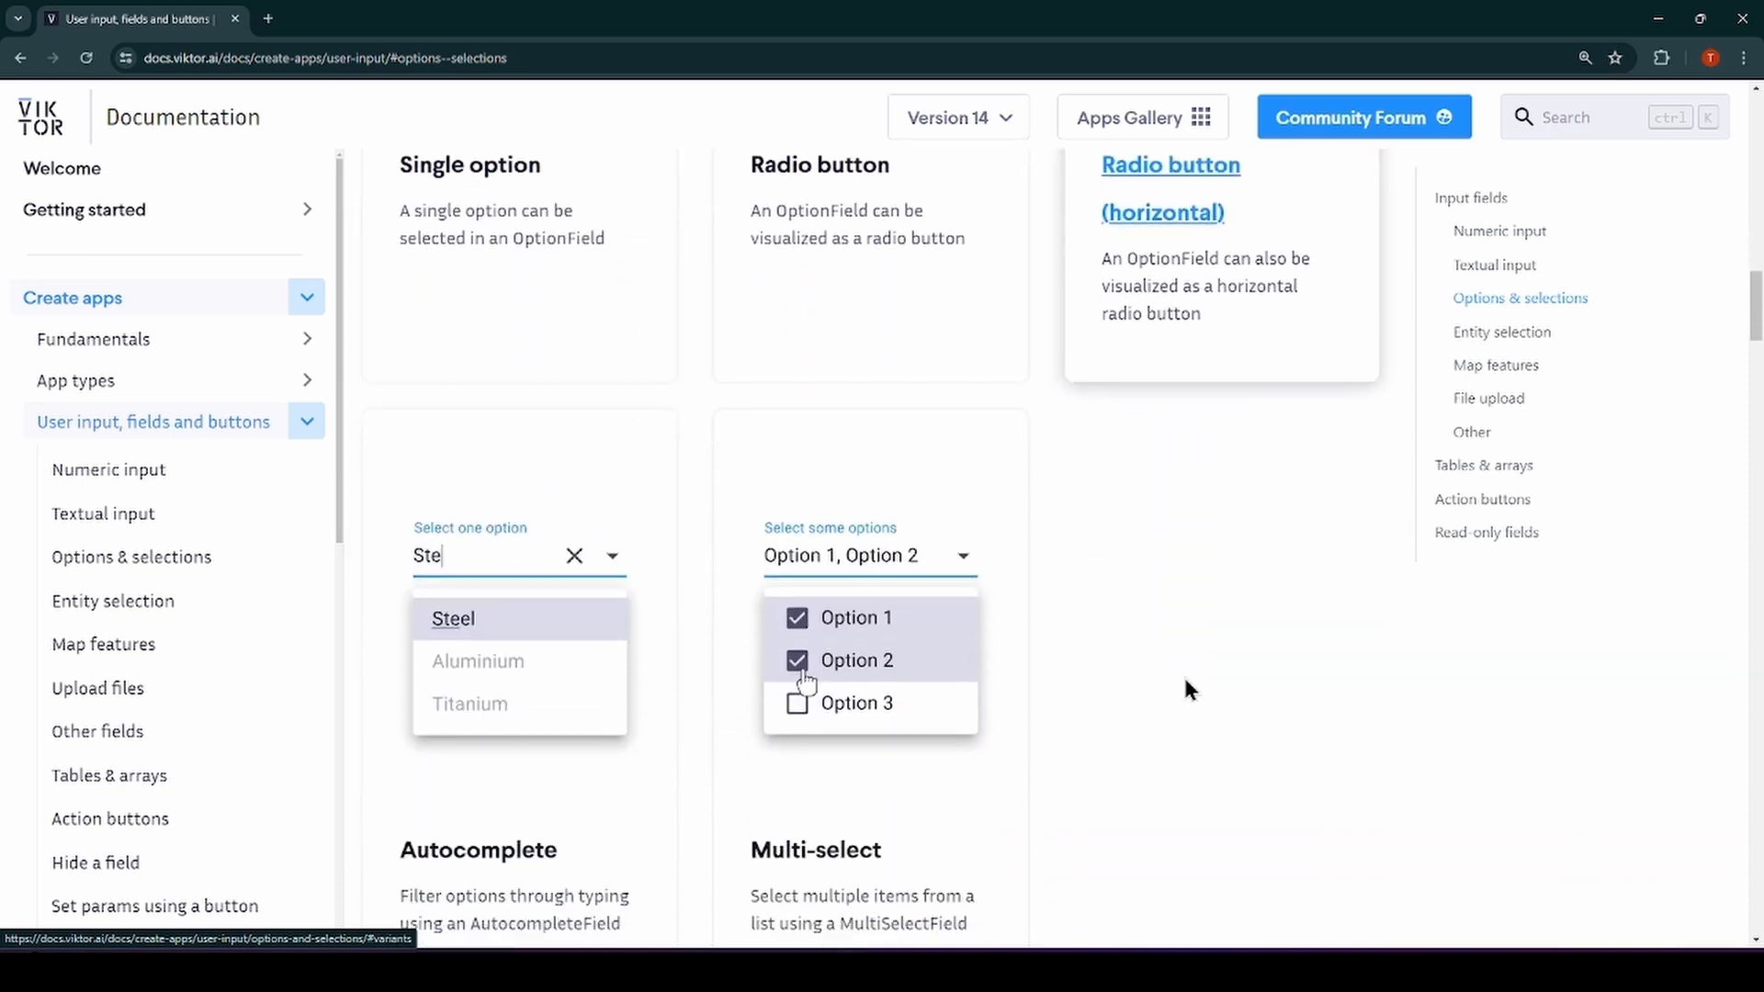
scroll("down", 3)
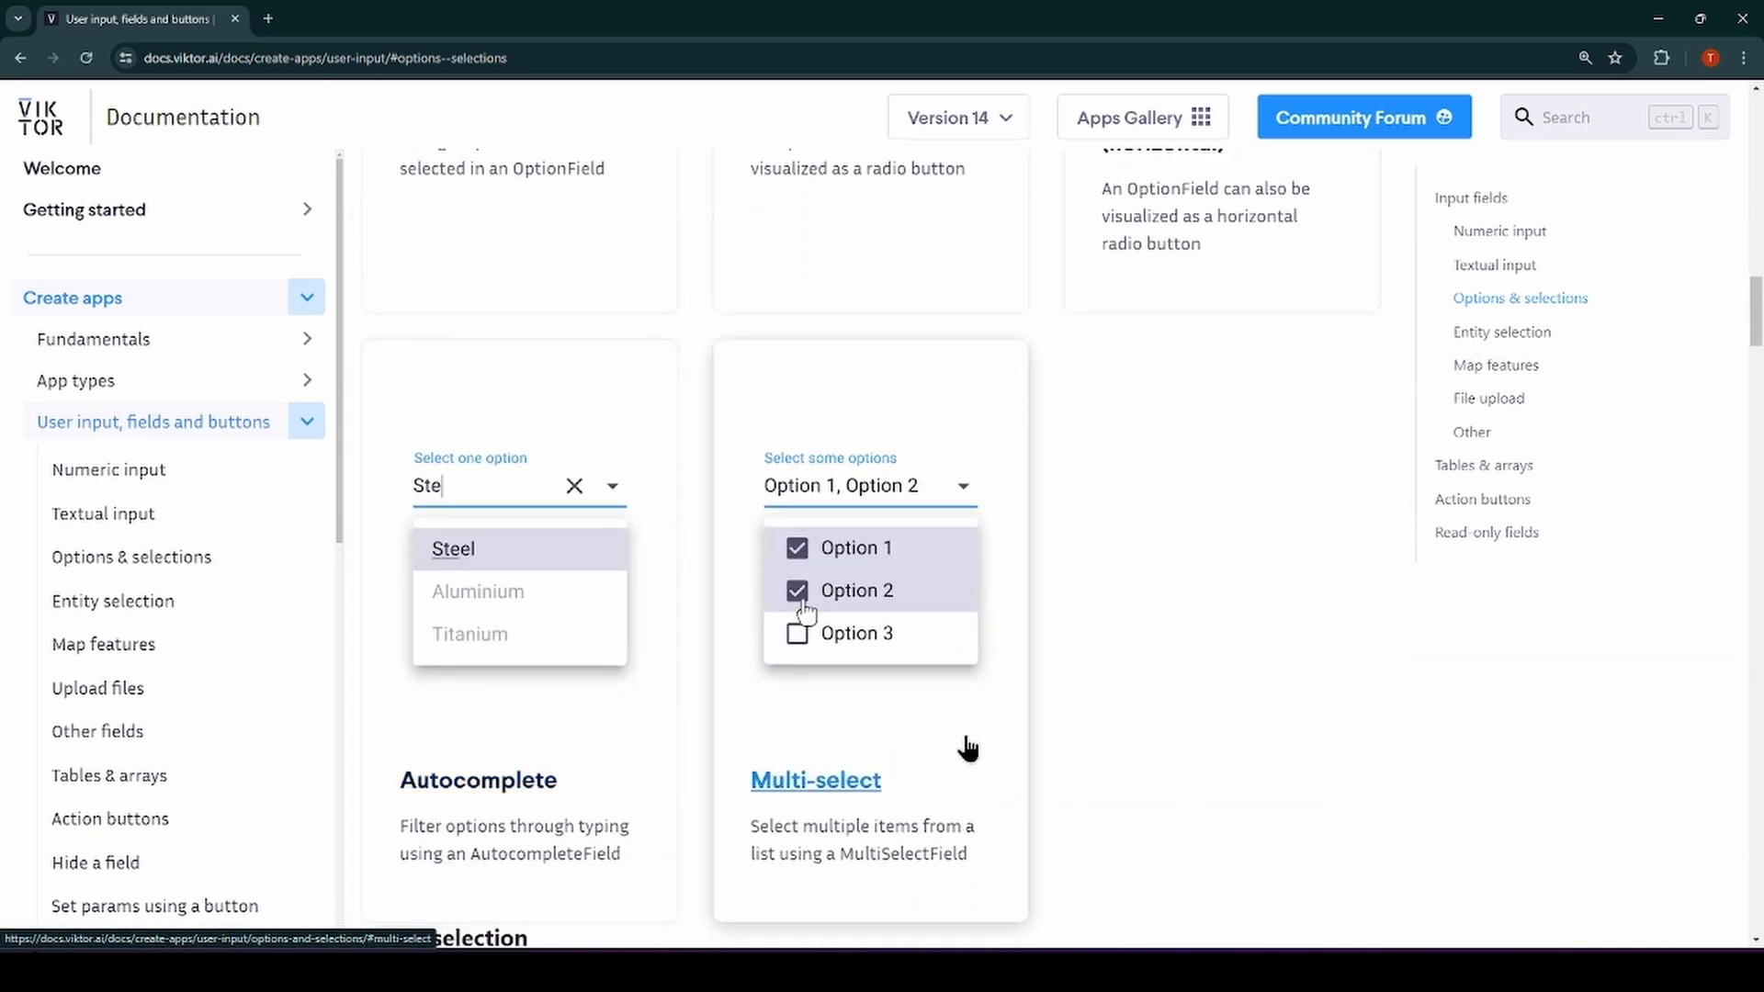
scroll("down", 3)
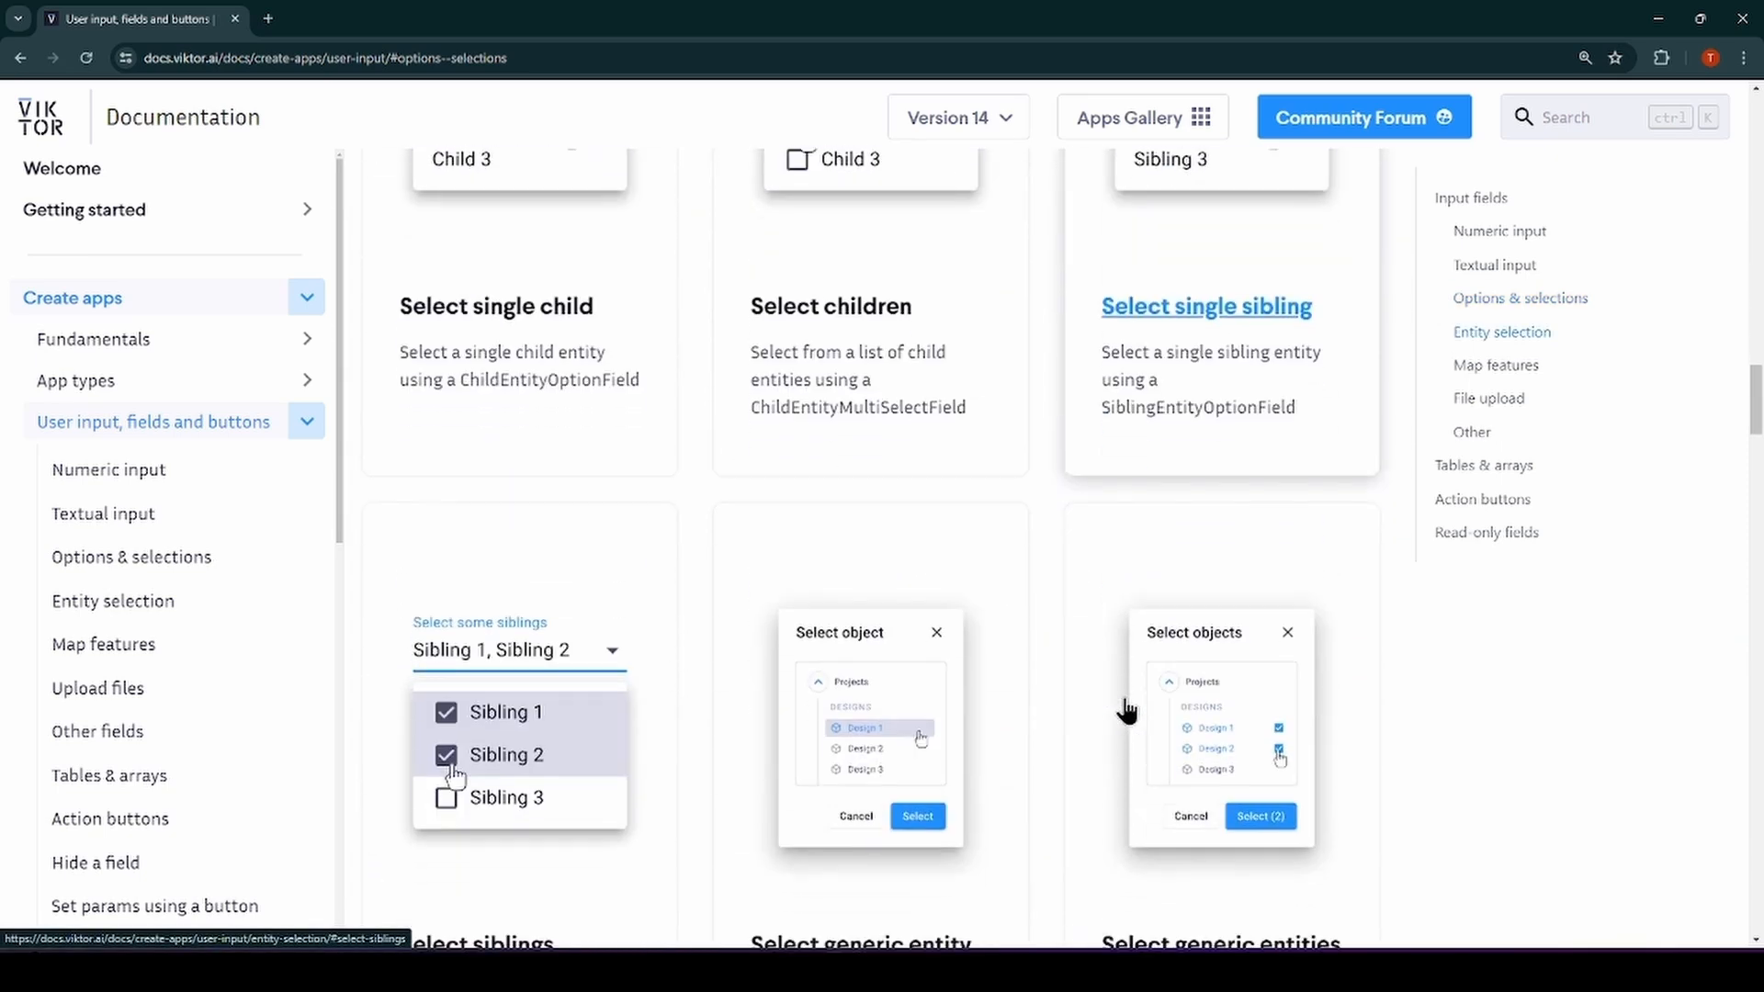
scroll("down", 3)
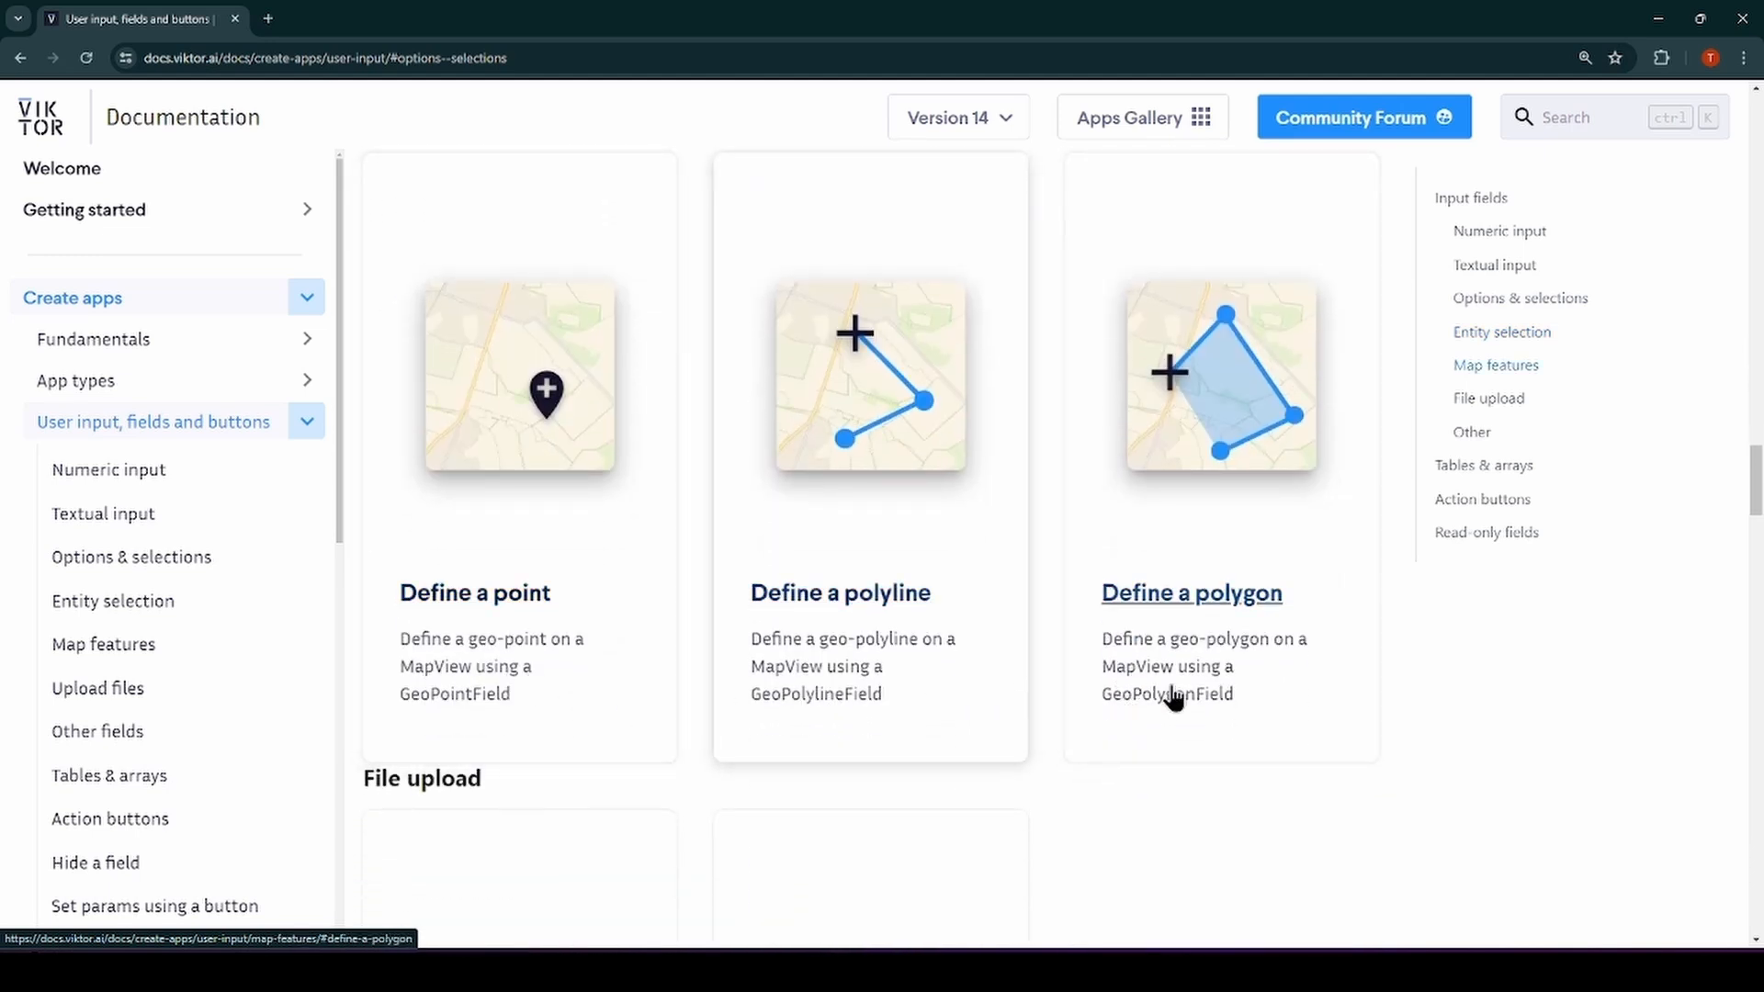
mouse_move(1299, 705)
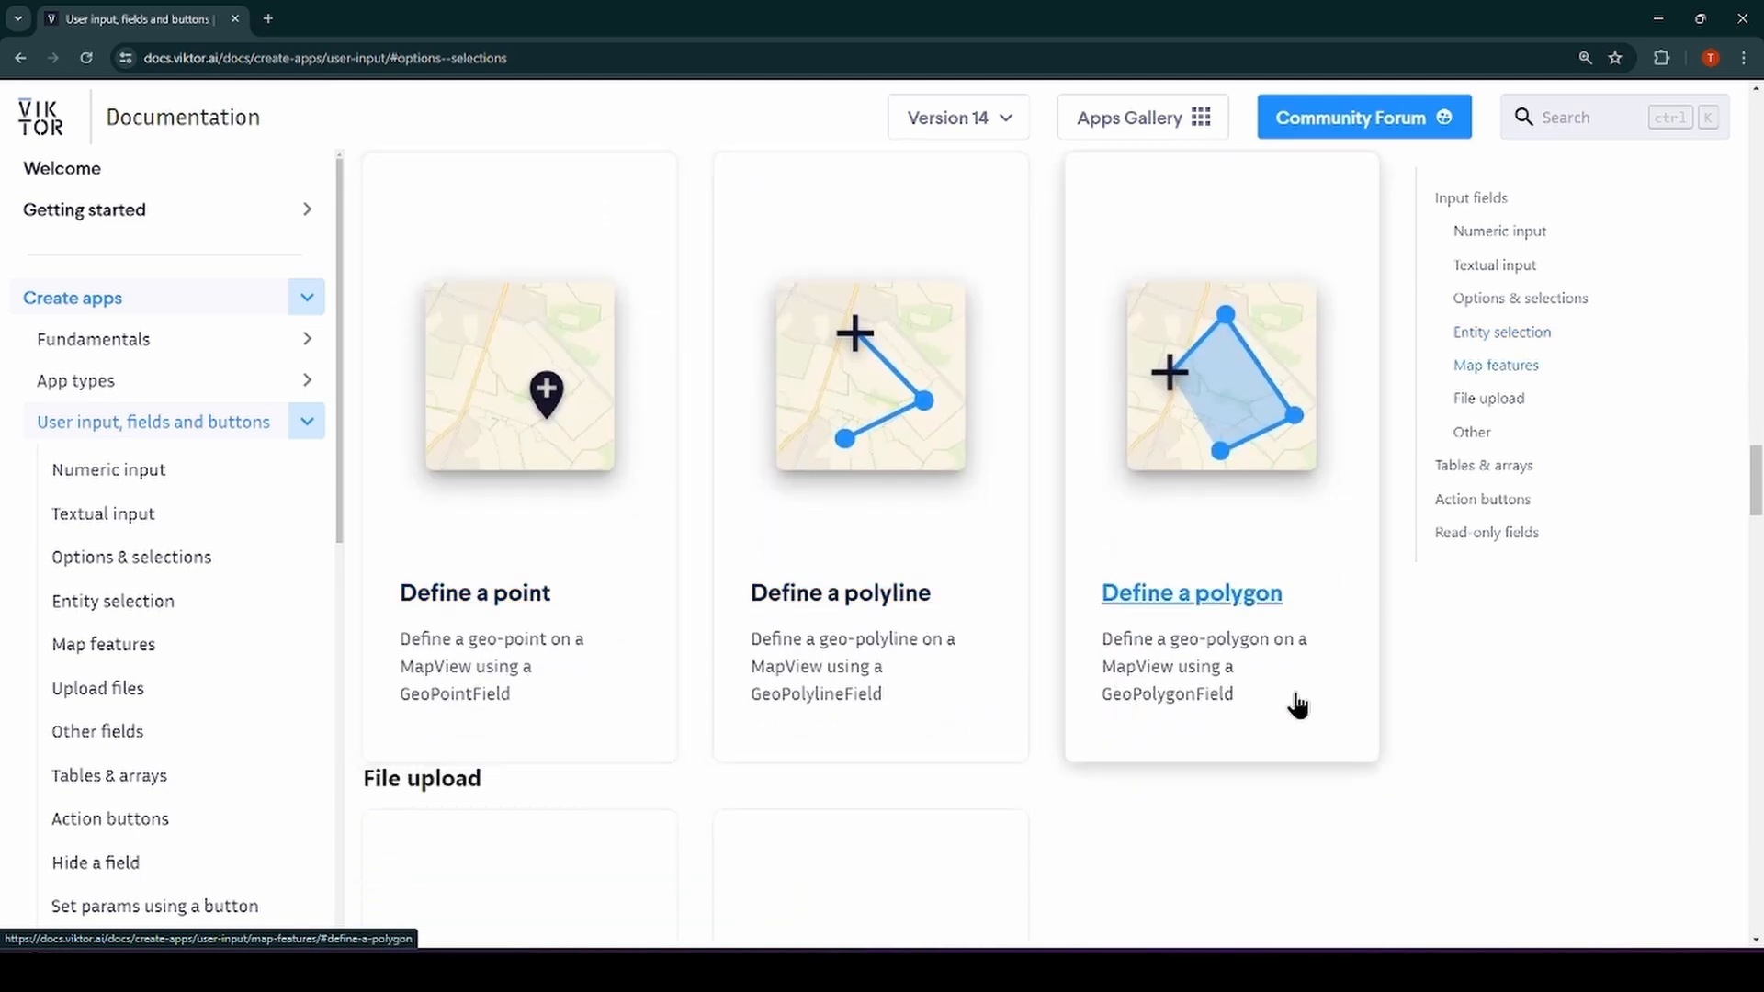
mouse_move(1501, 790)
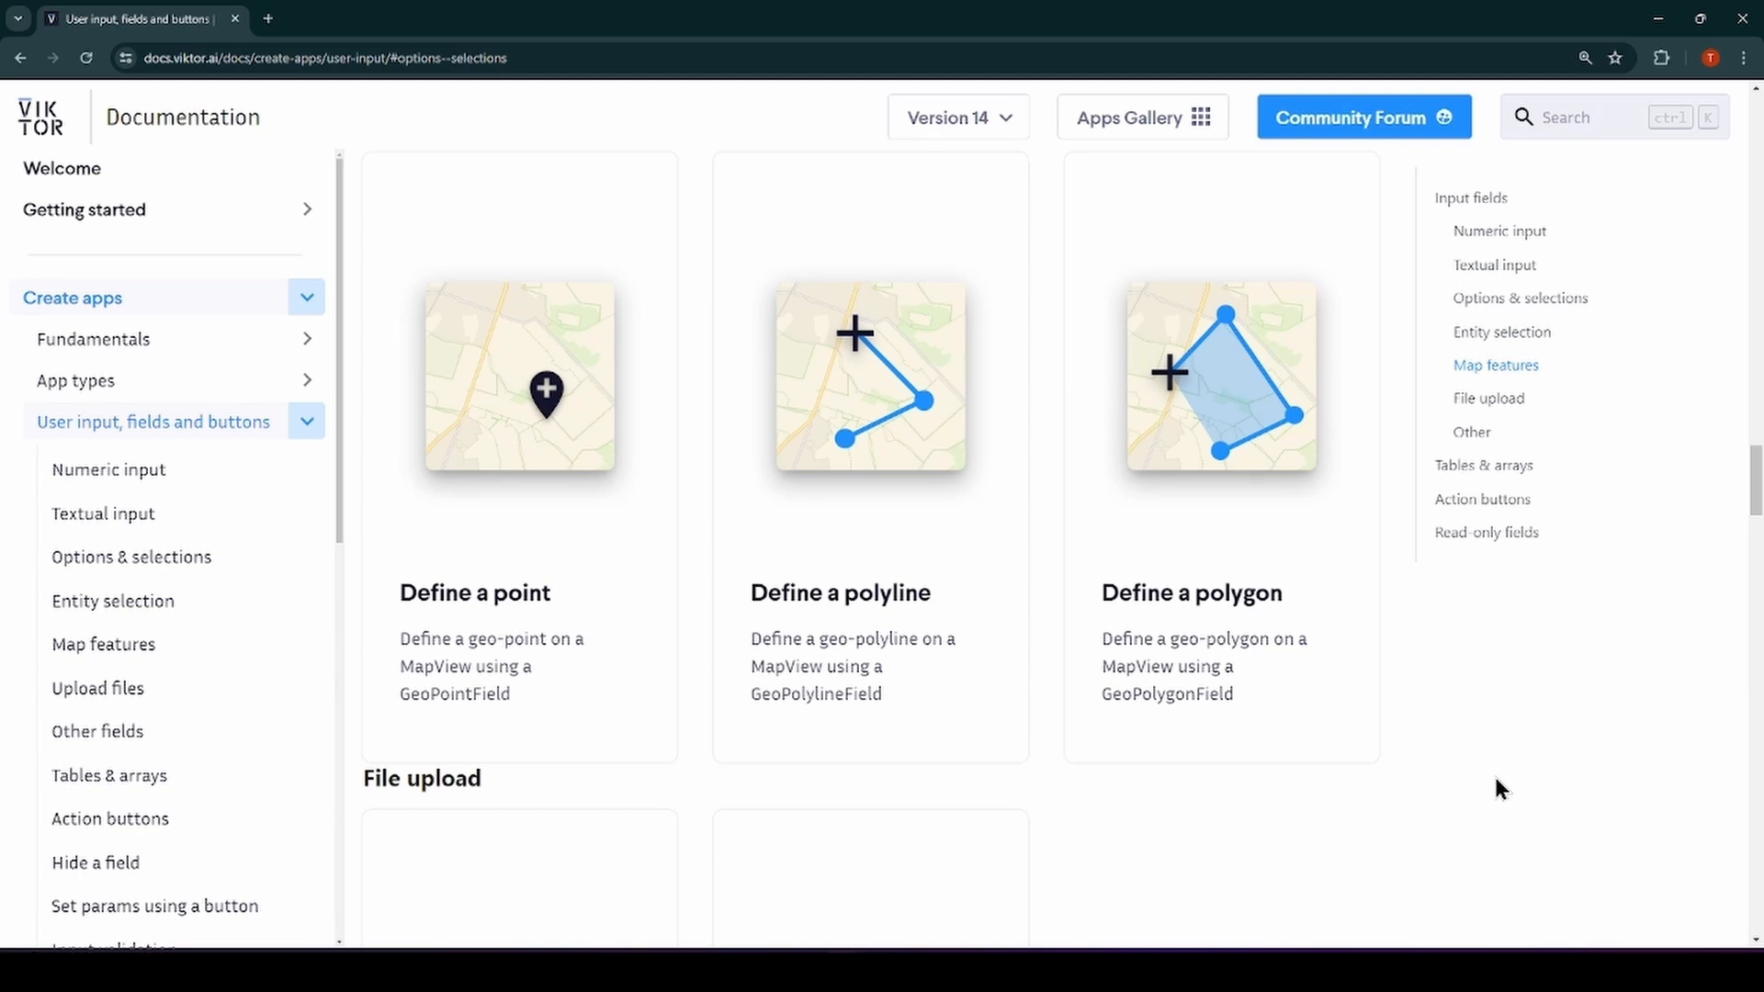
left_click(1481, 498)
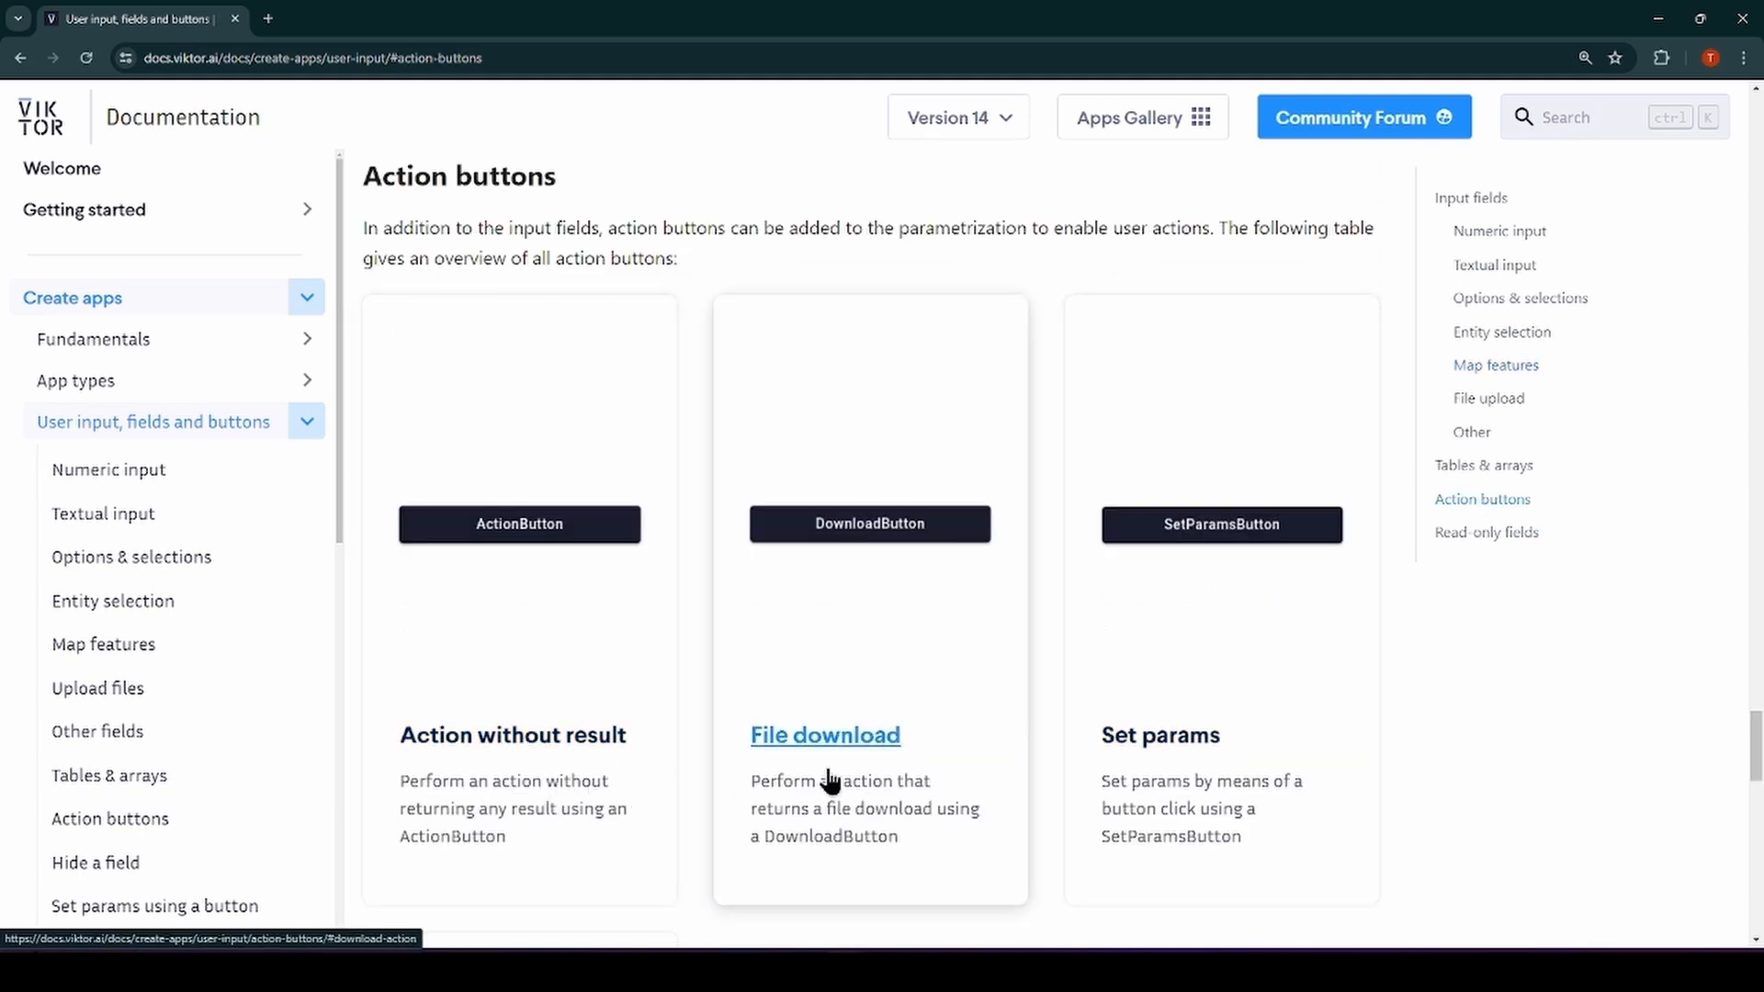
mouse_move(1051, 818)
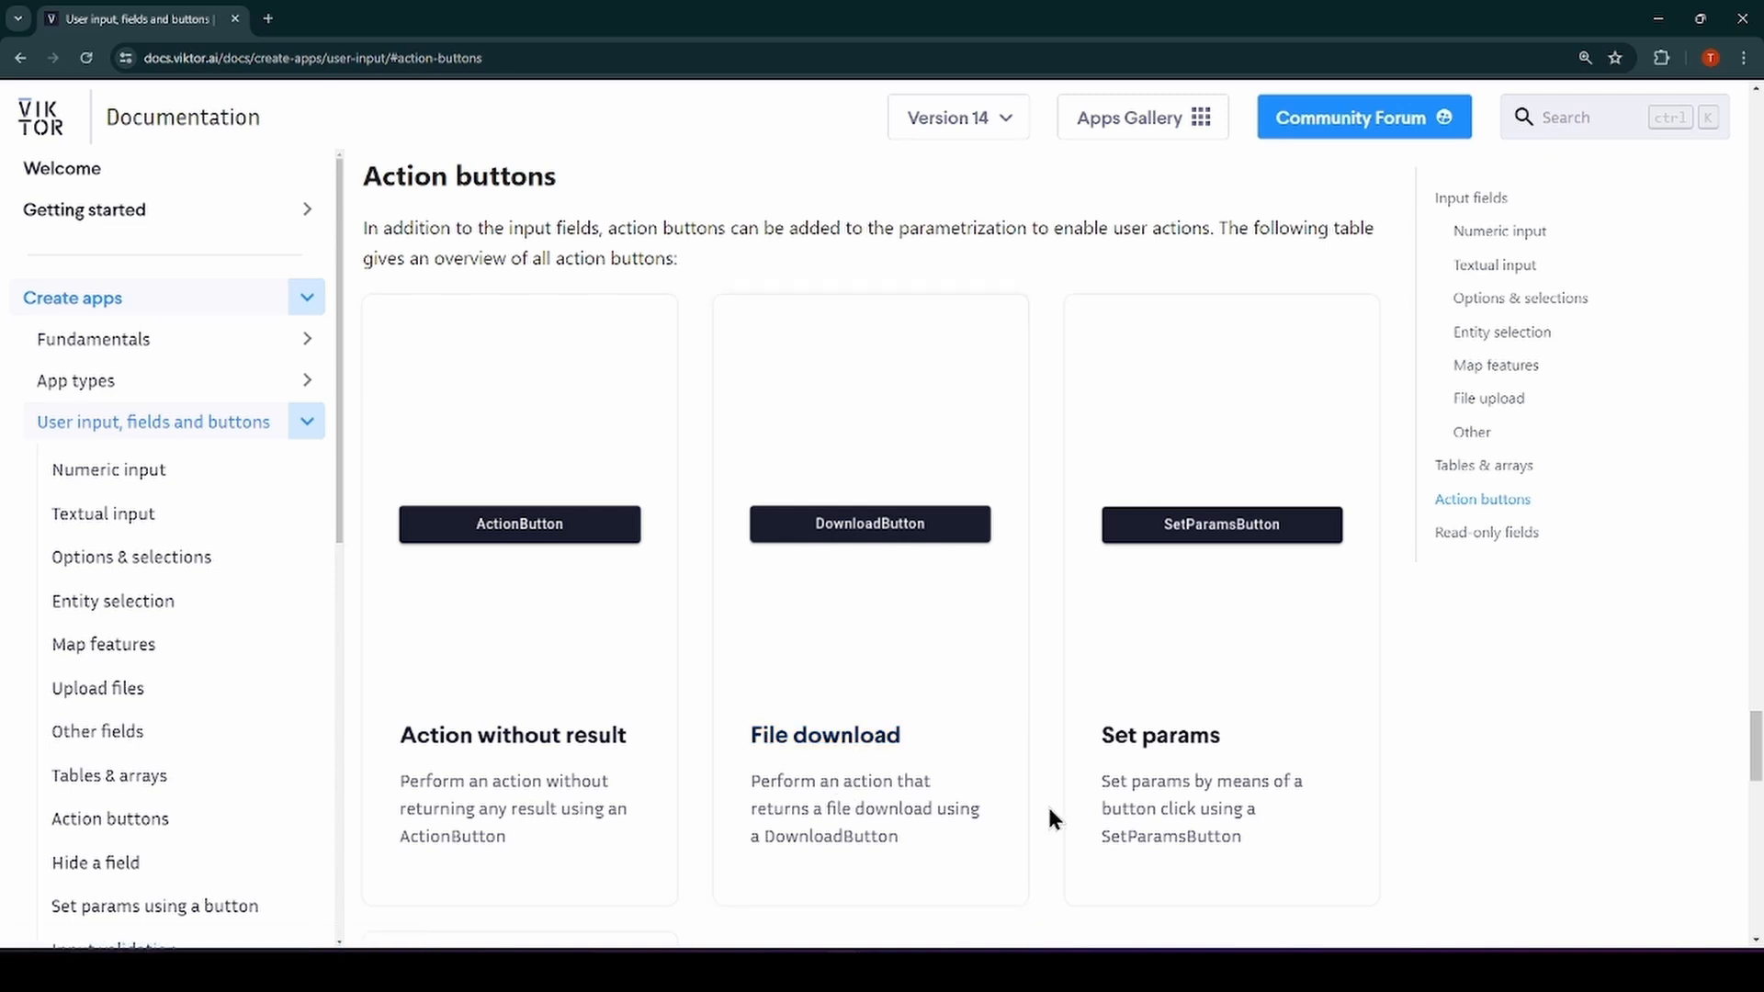
scroll("down", 3)
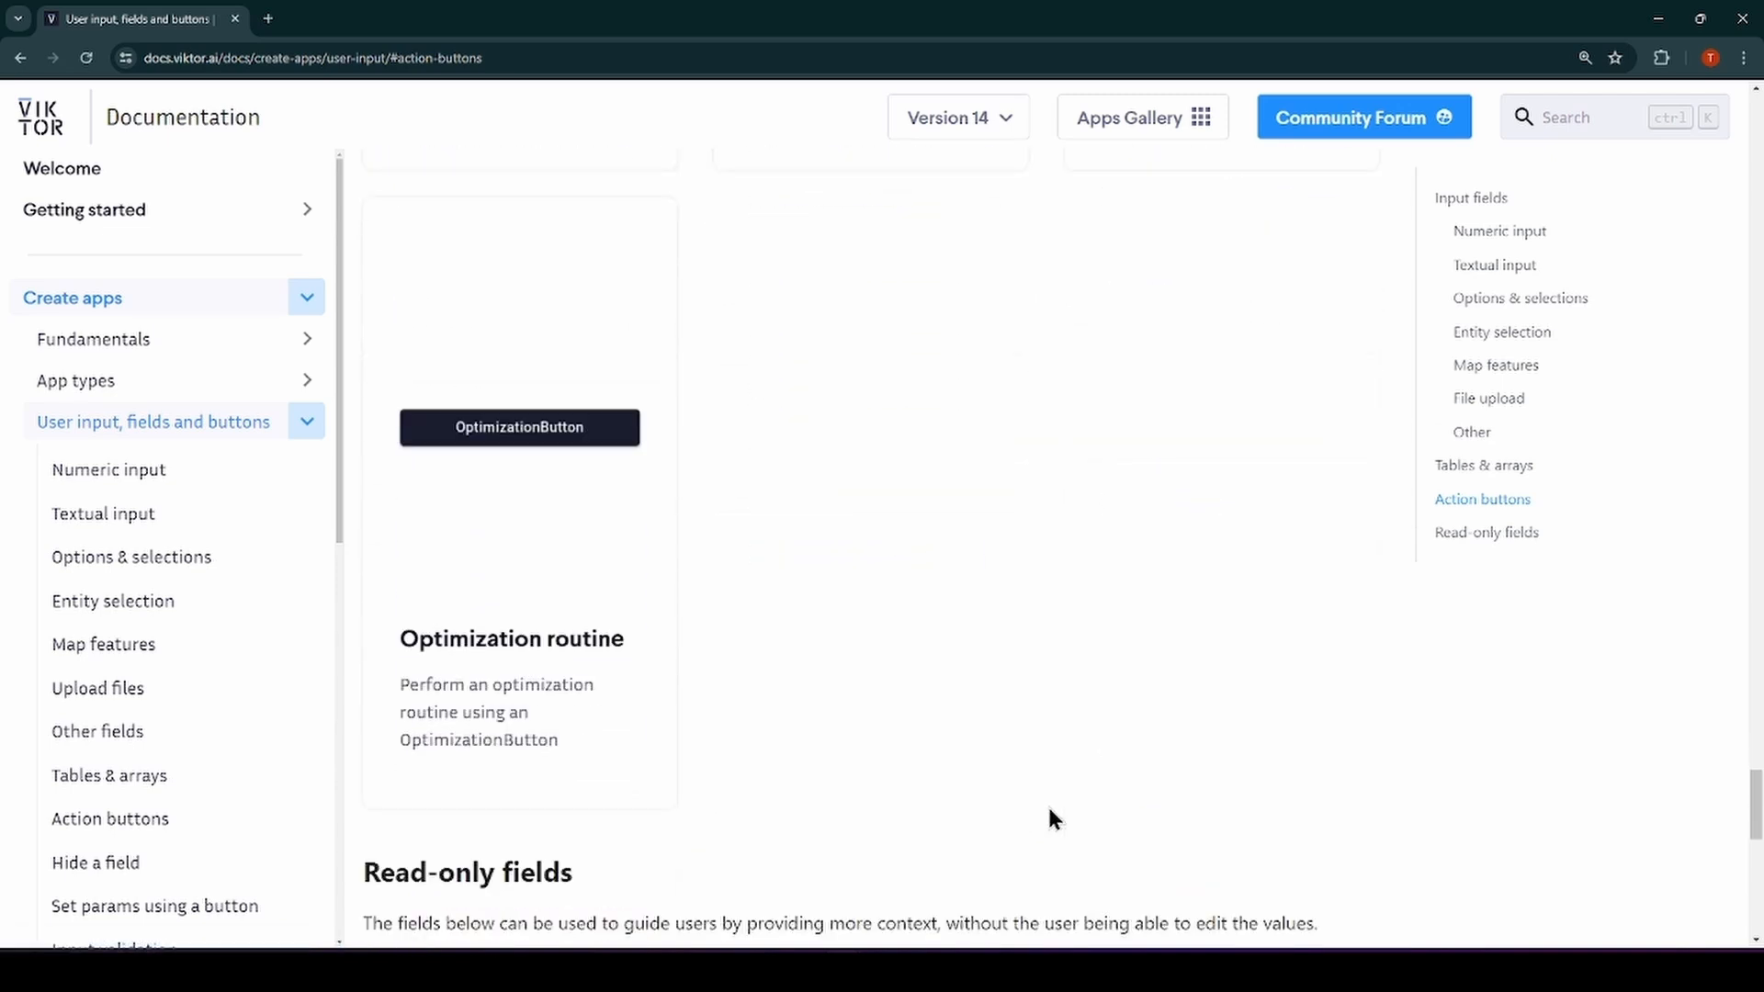
mouse_move(1232, 785)
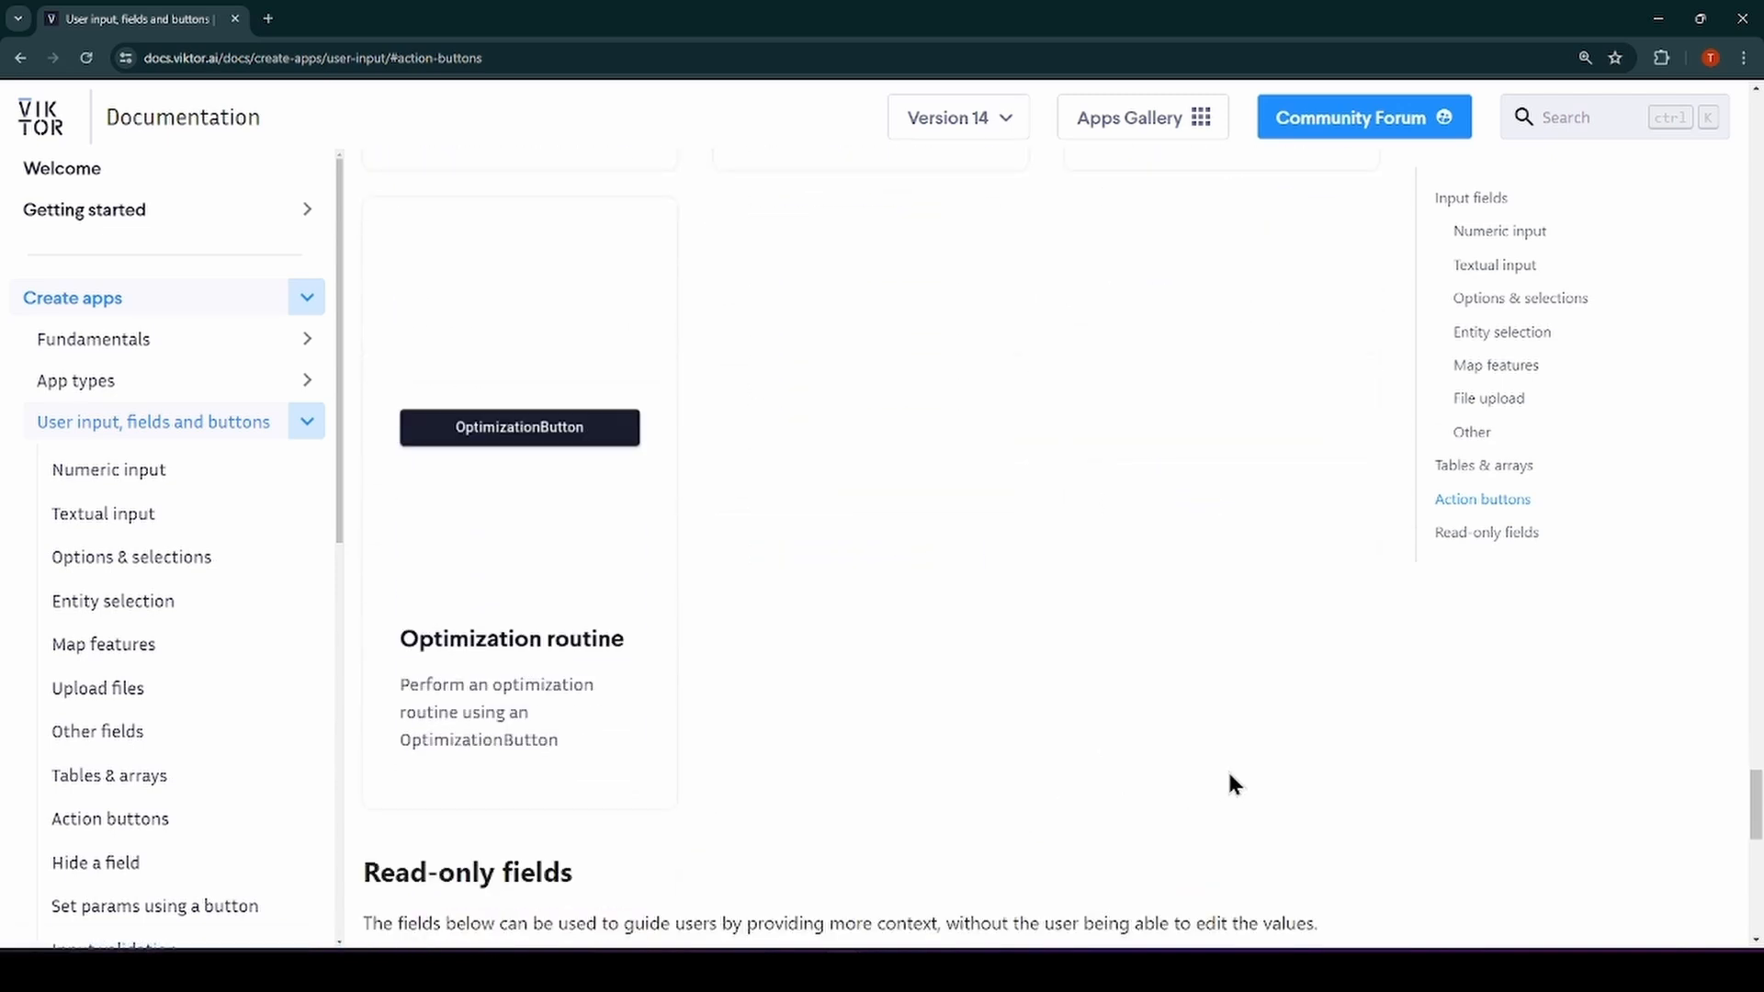
mouse_move(1483, 465)
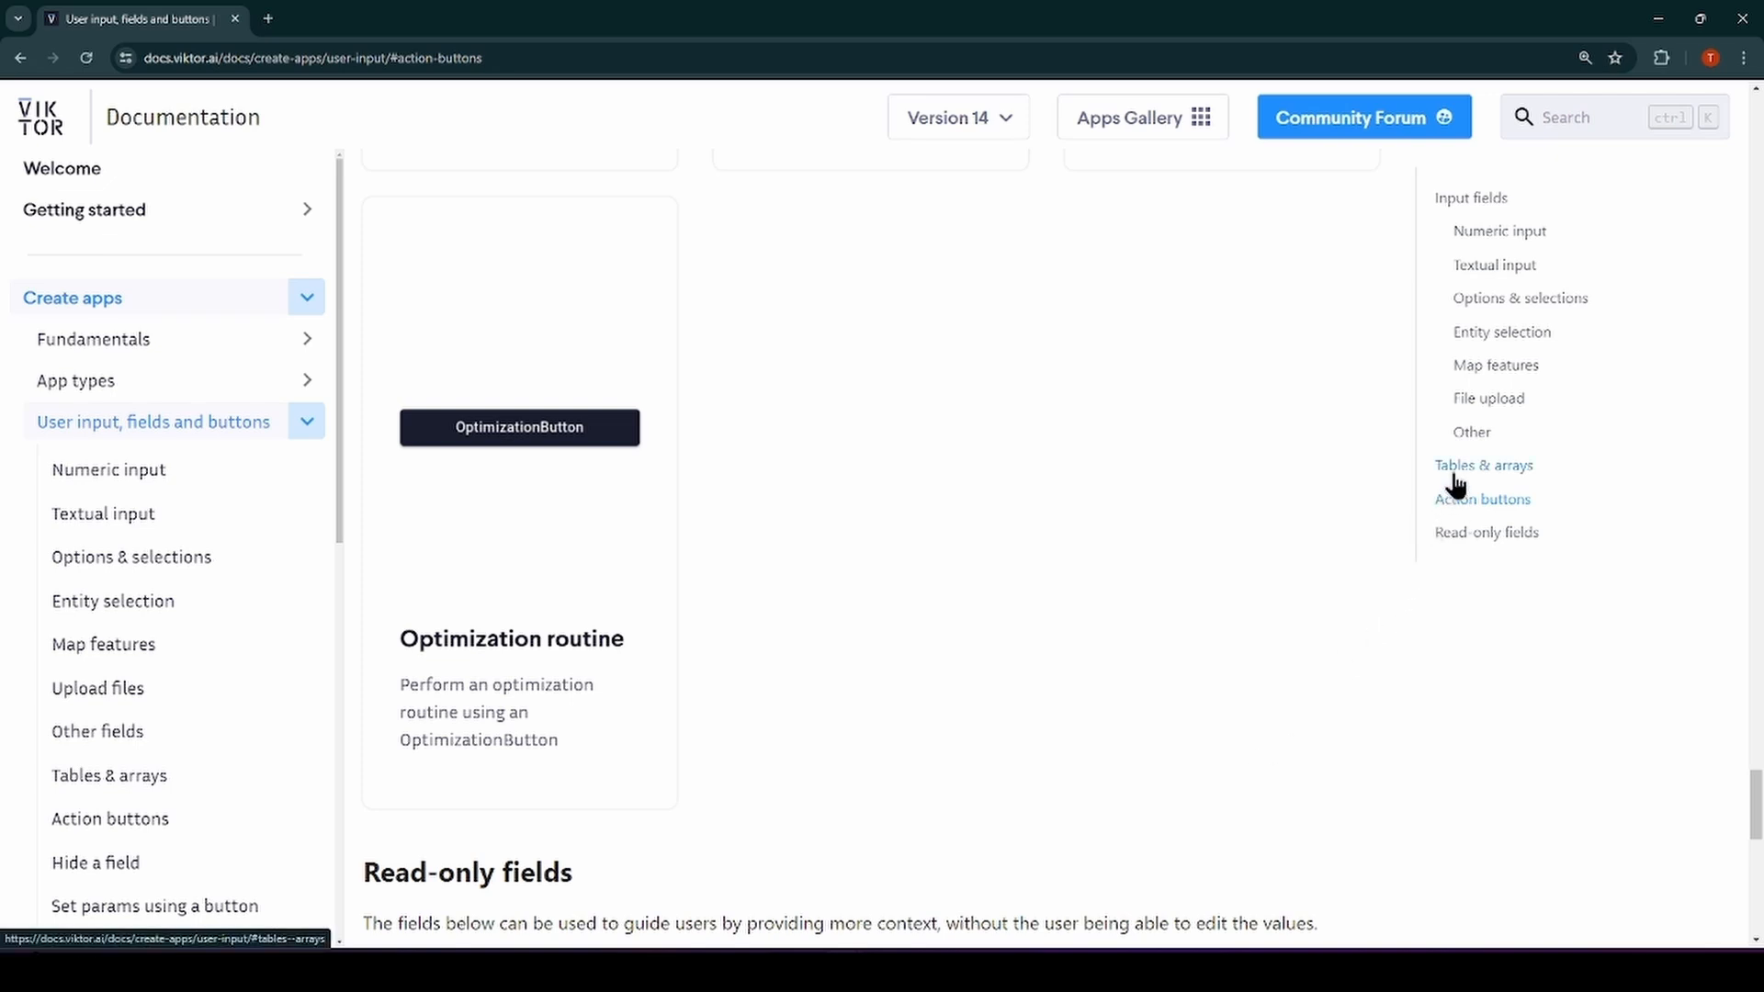
left_click(1485, 465)
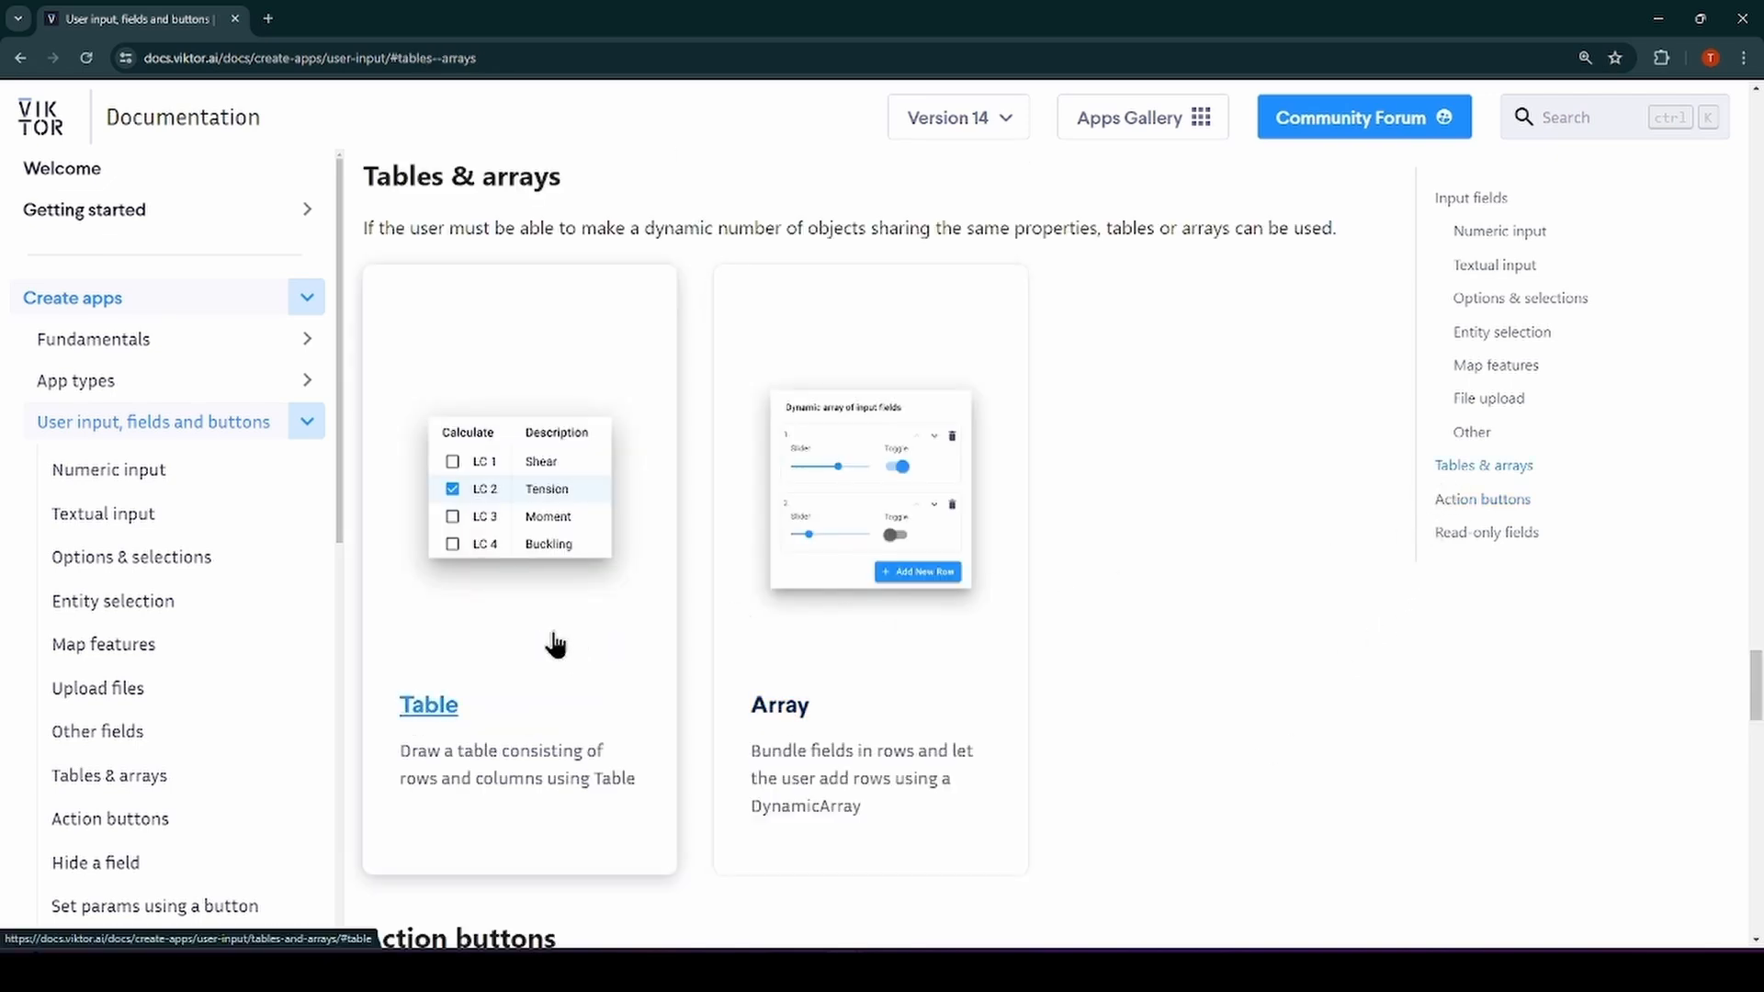
mouse_move(759, 638)
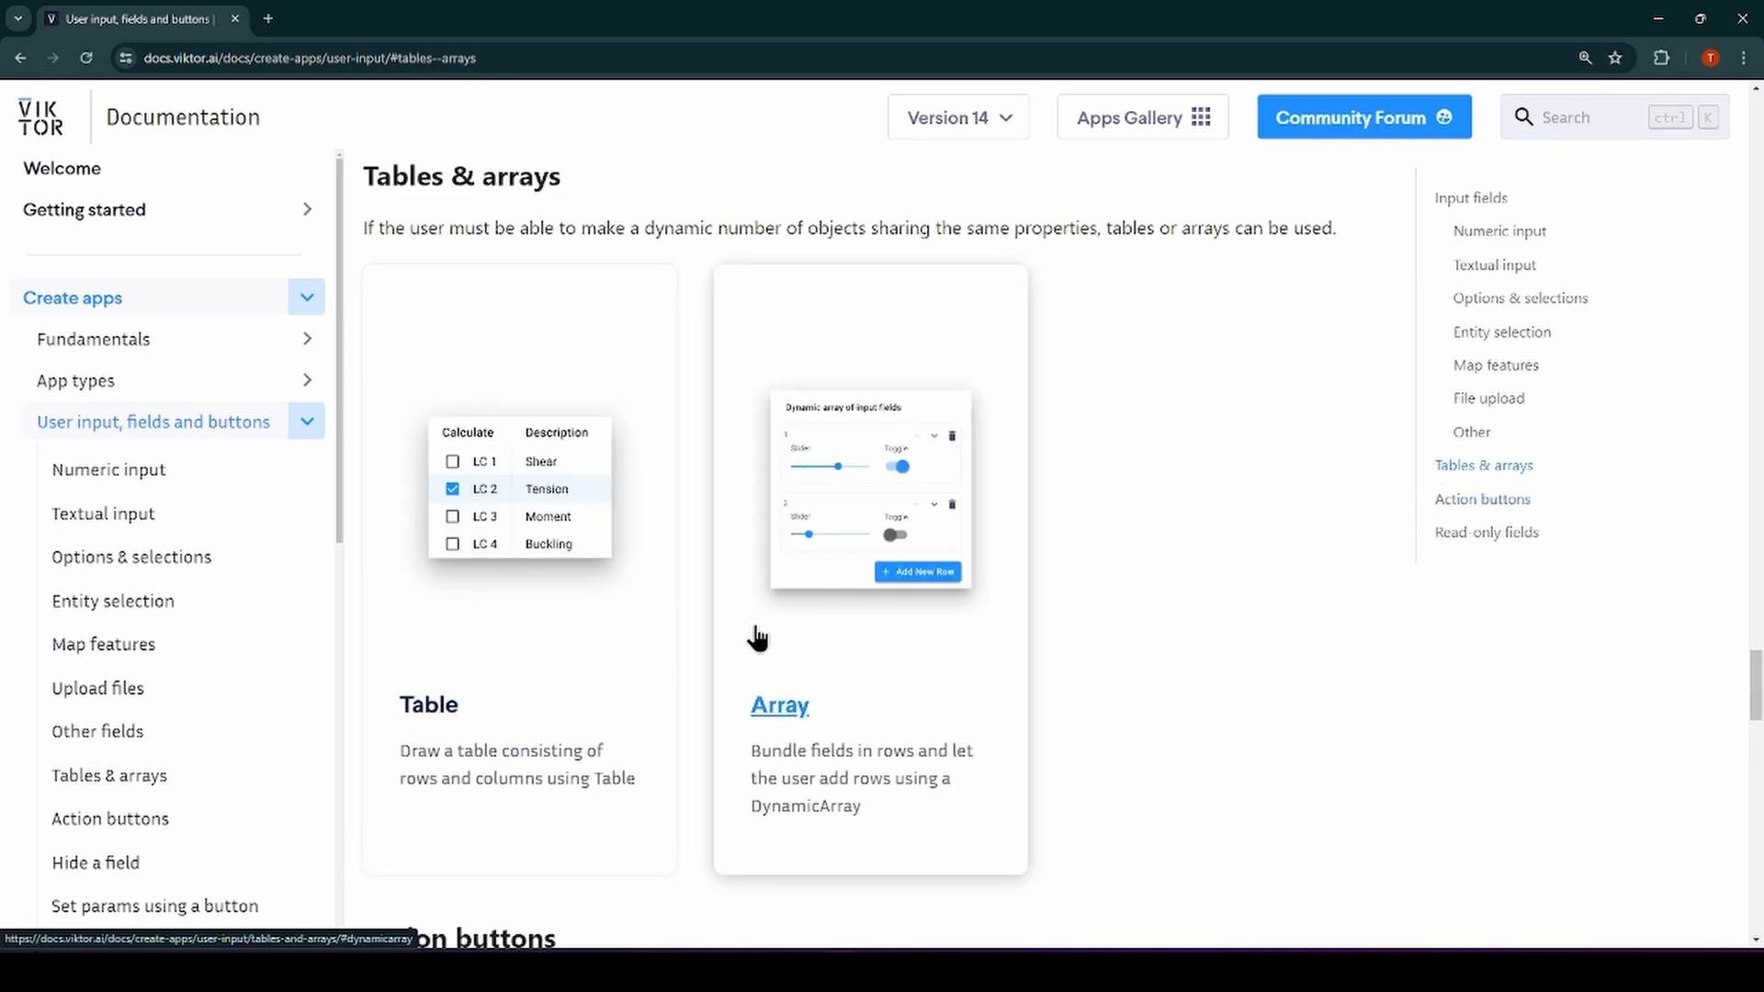
mouse_move(1292, 732)
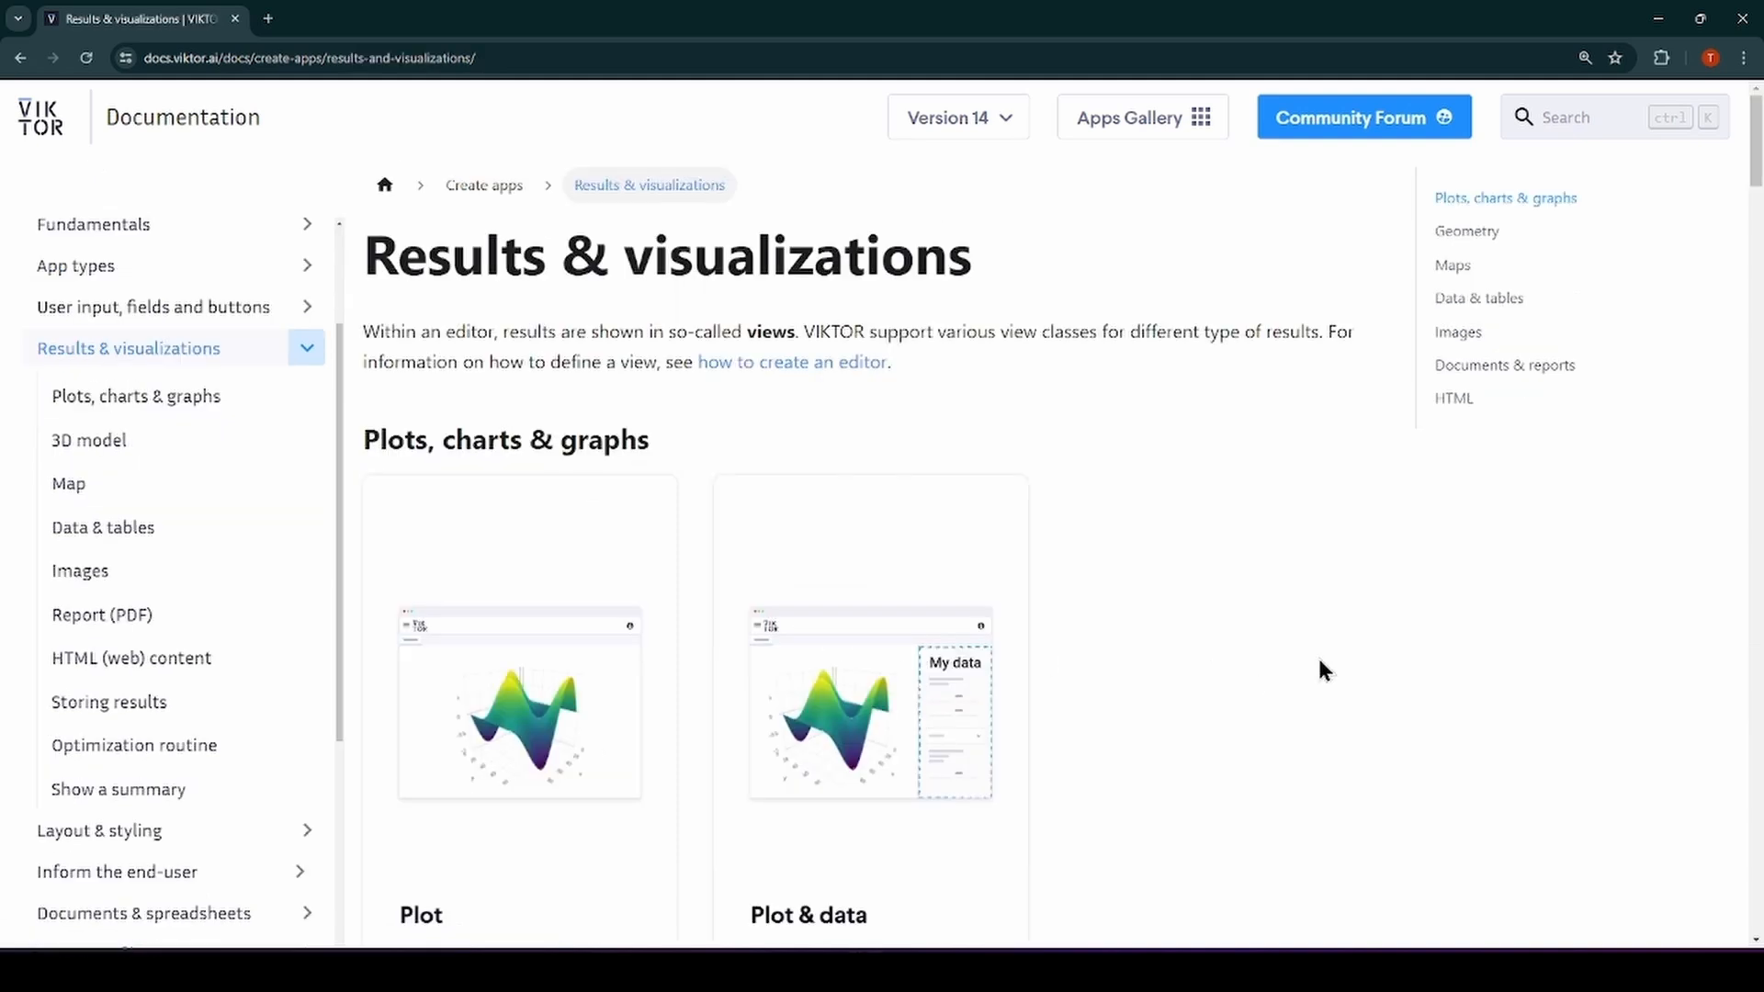
mouse_move(509, 314)
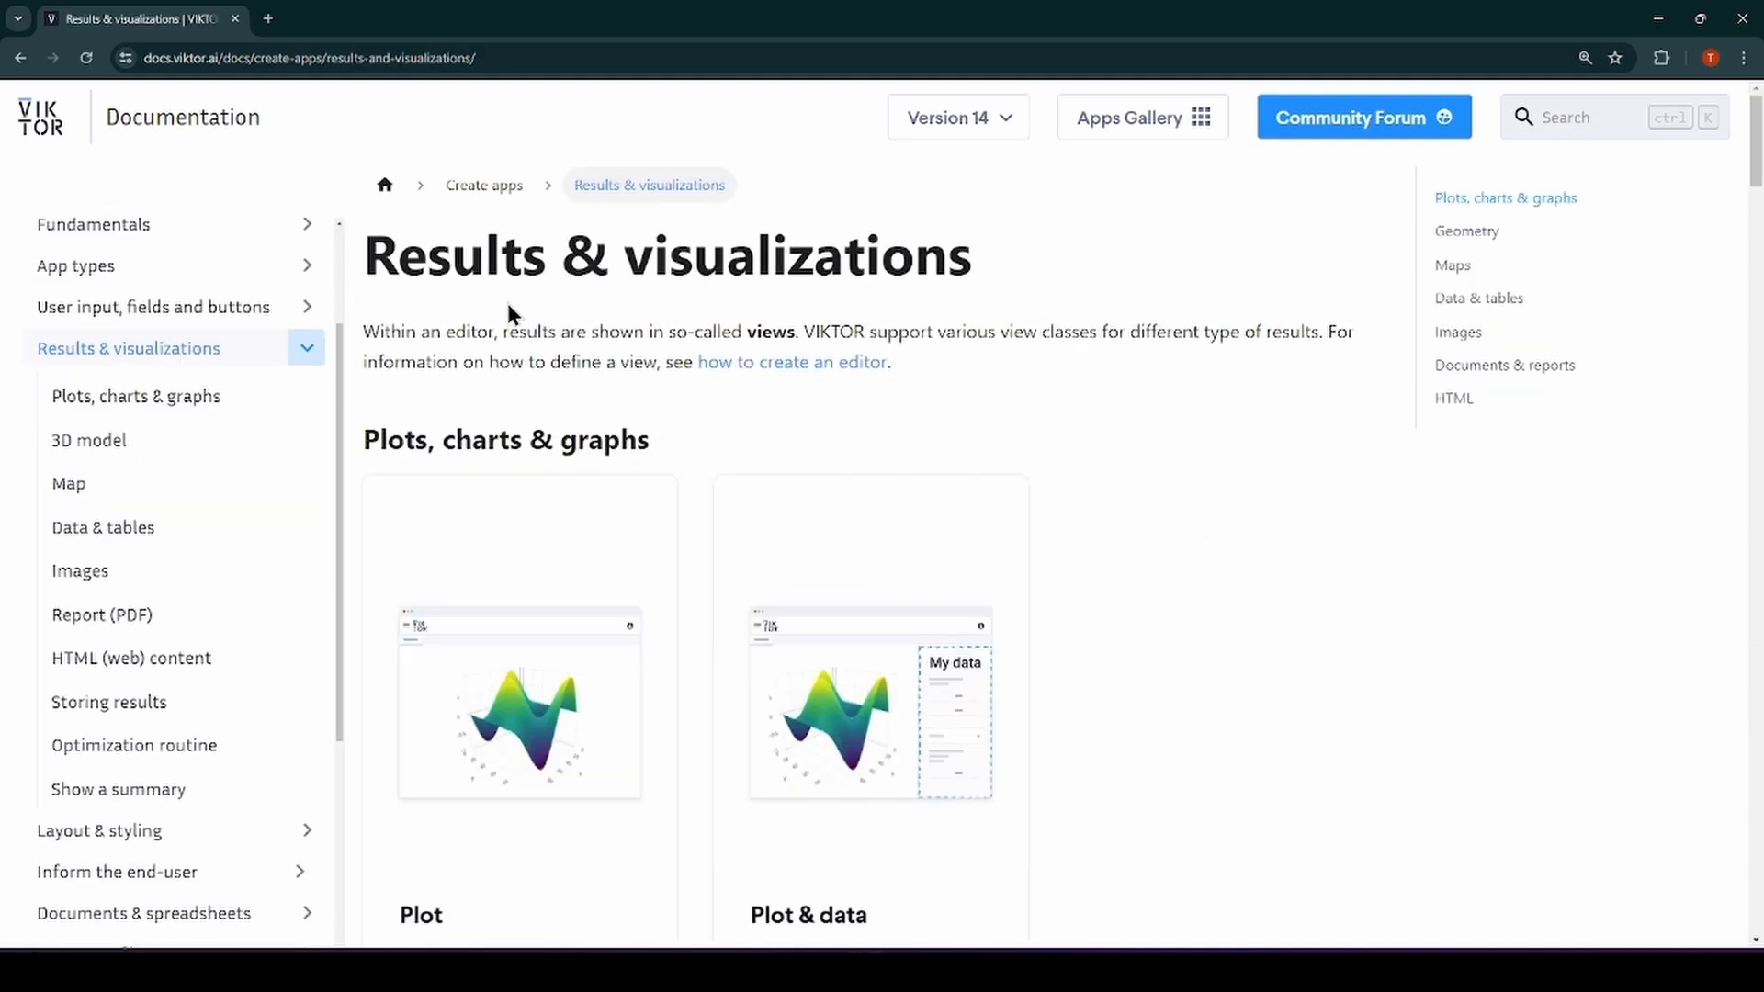
mouse_move(901, 307)
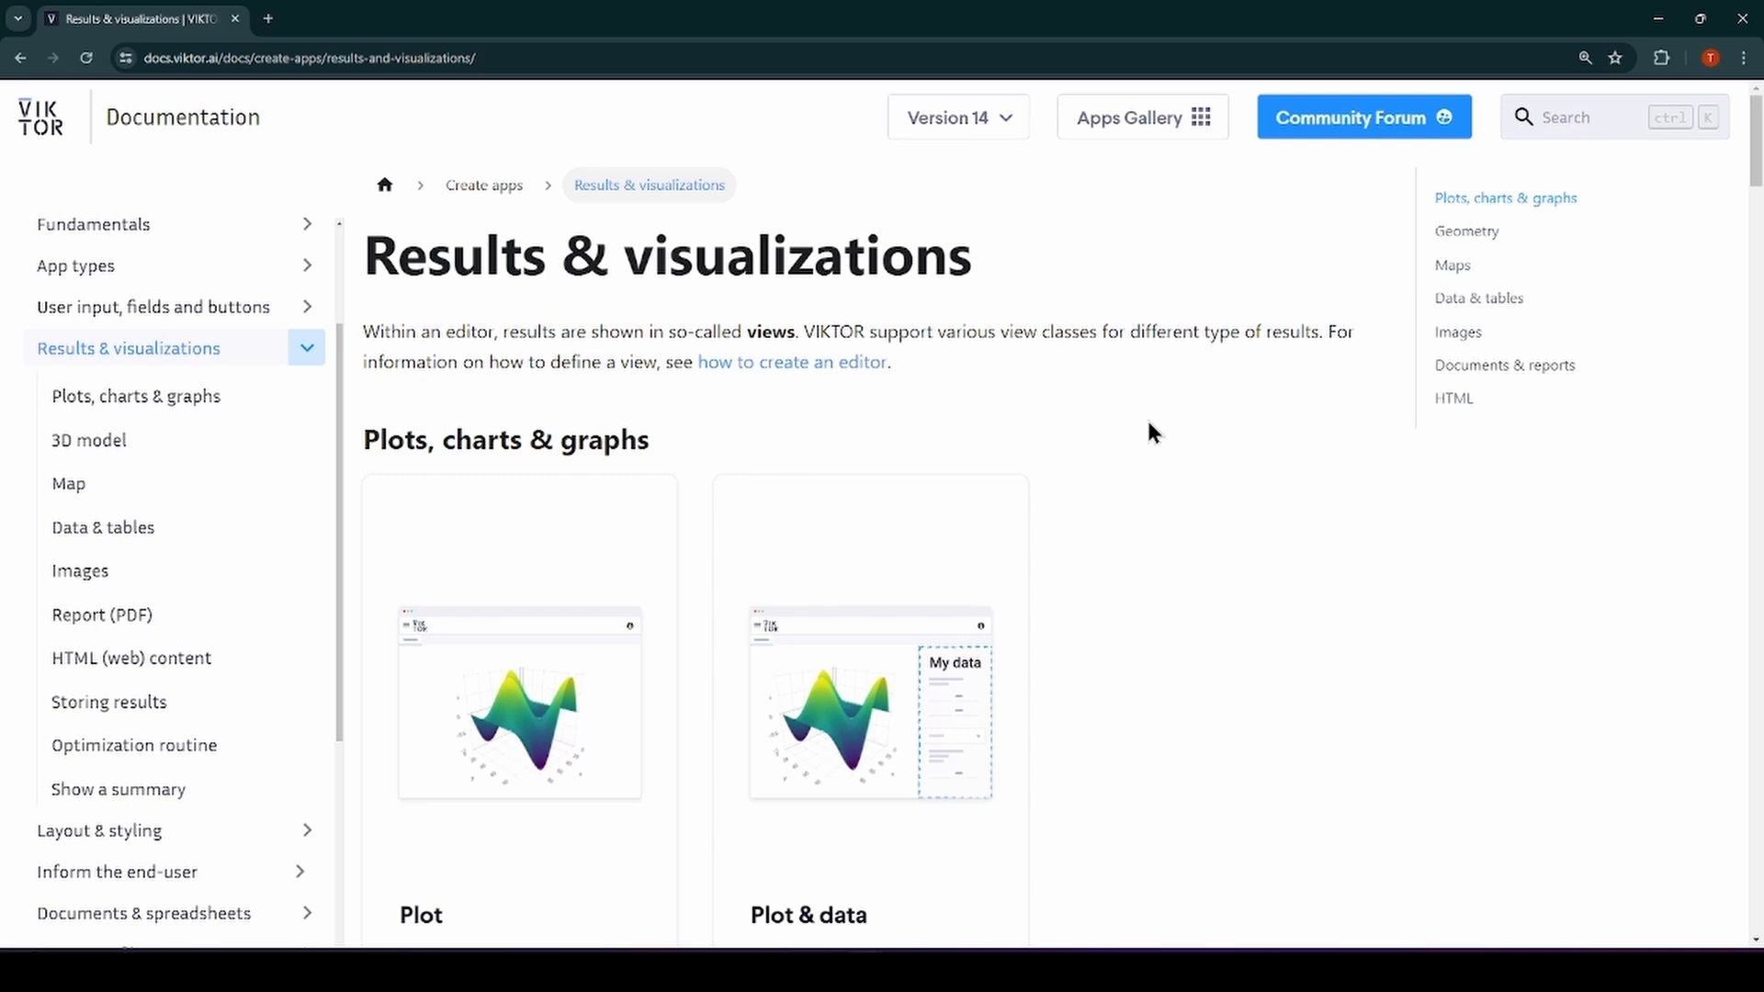
mouse_move(1167, 422)
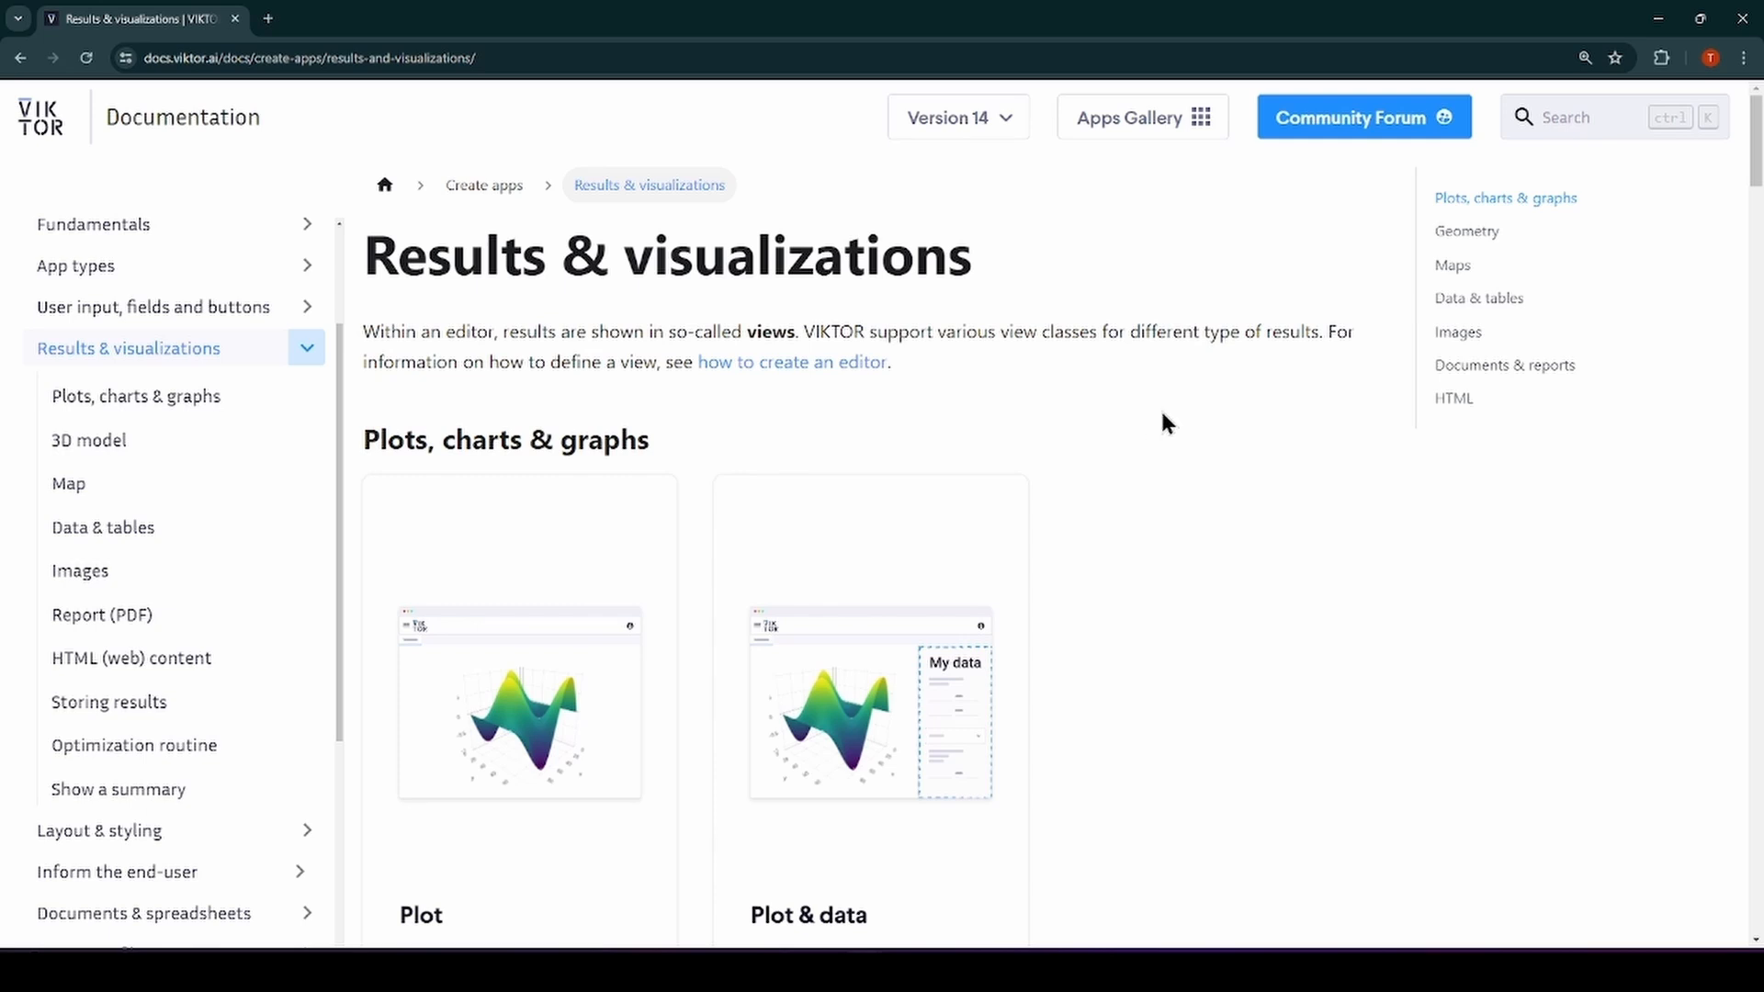
mouse_move(135, 397)
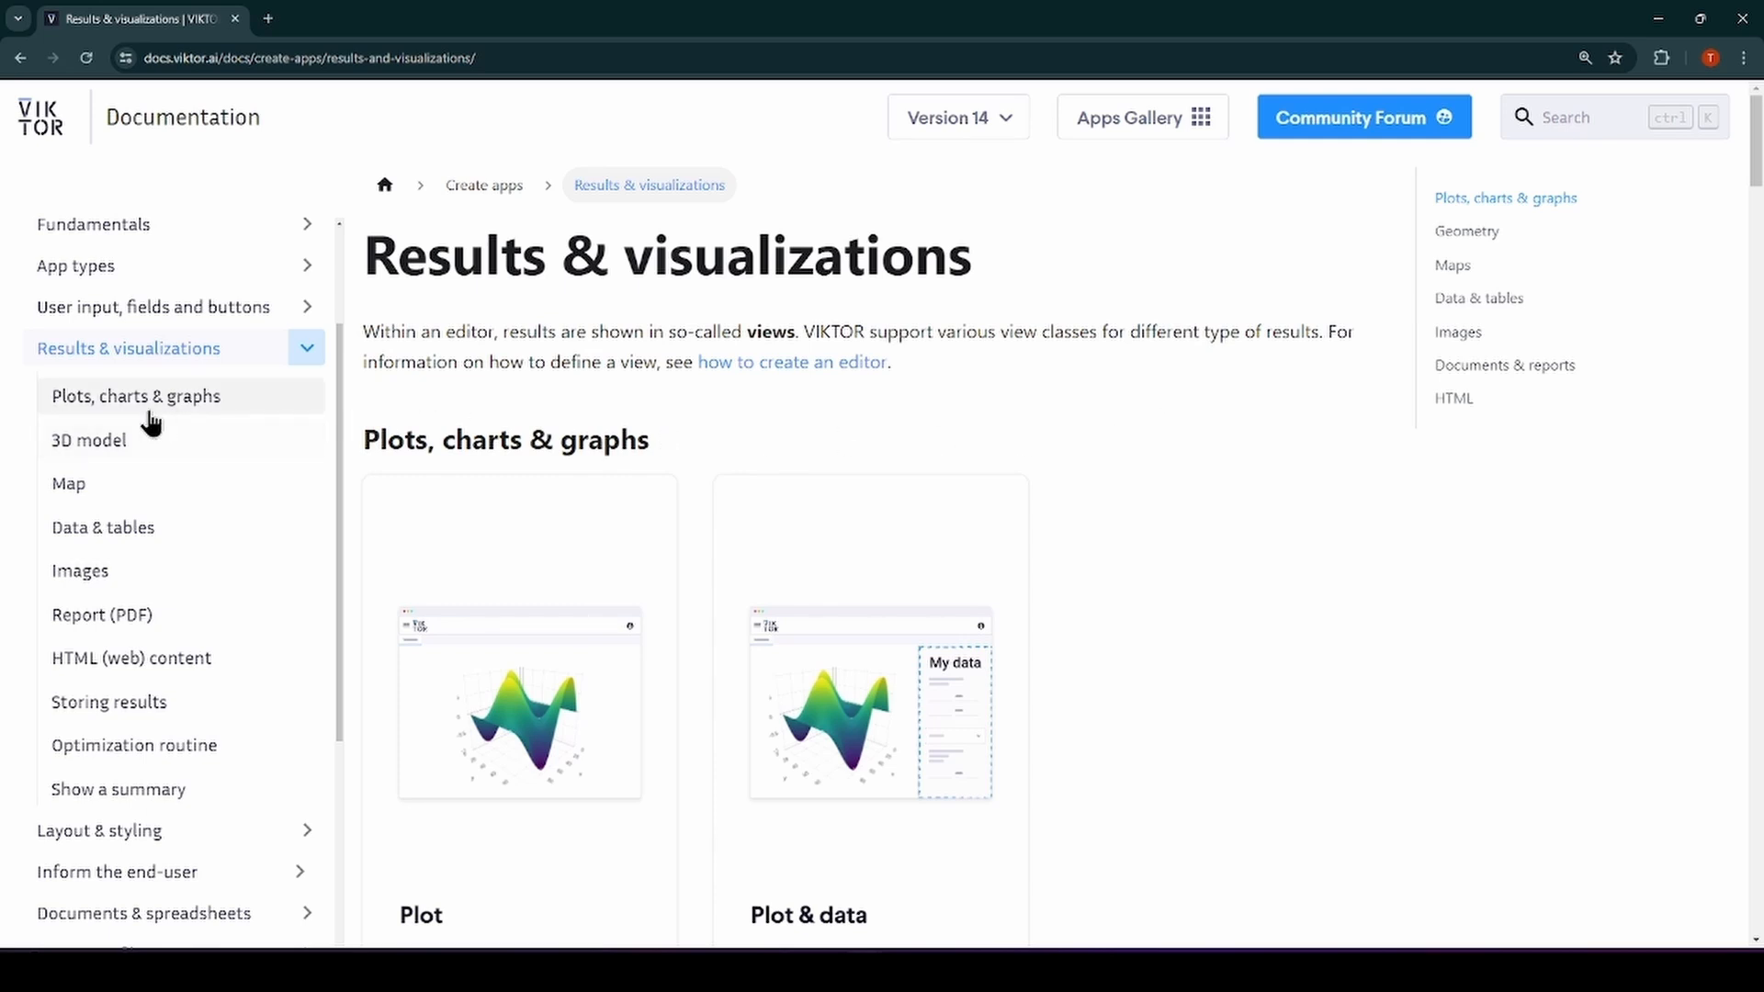
left_click(135, 395)
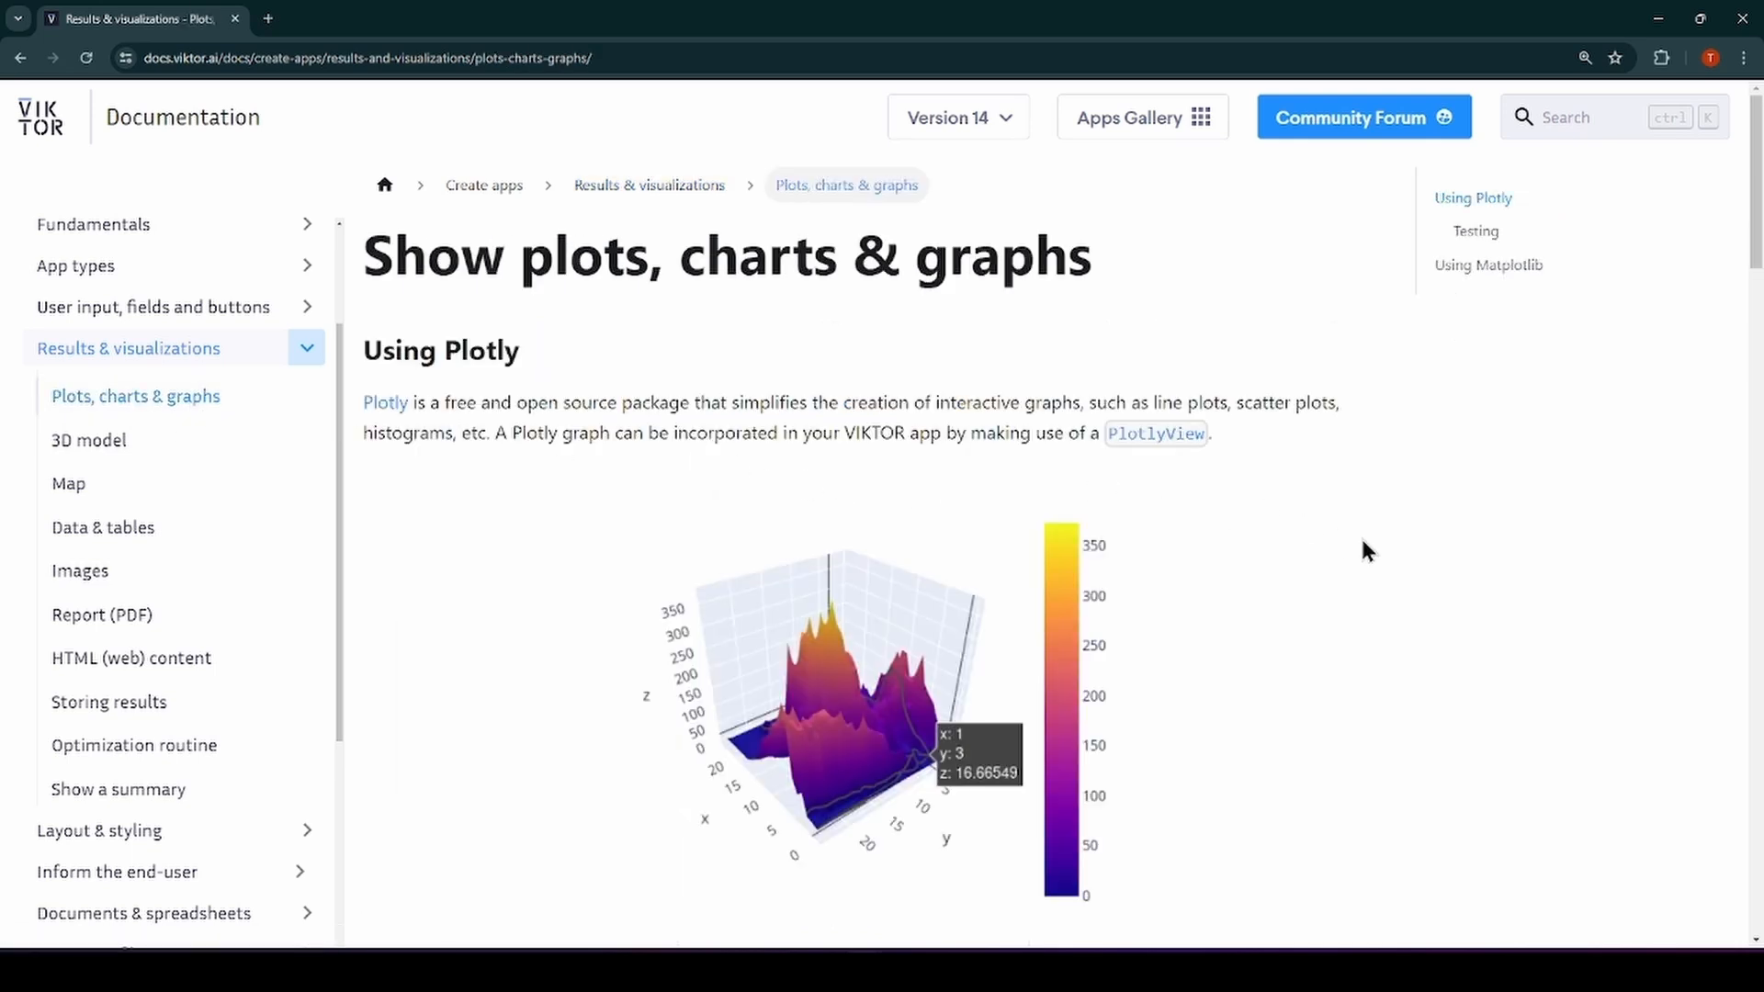
scroll("down", 3)
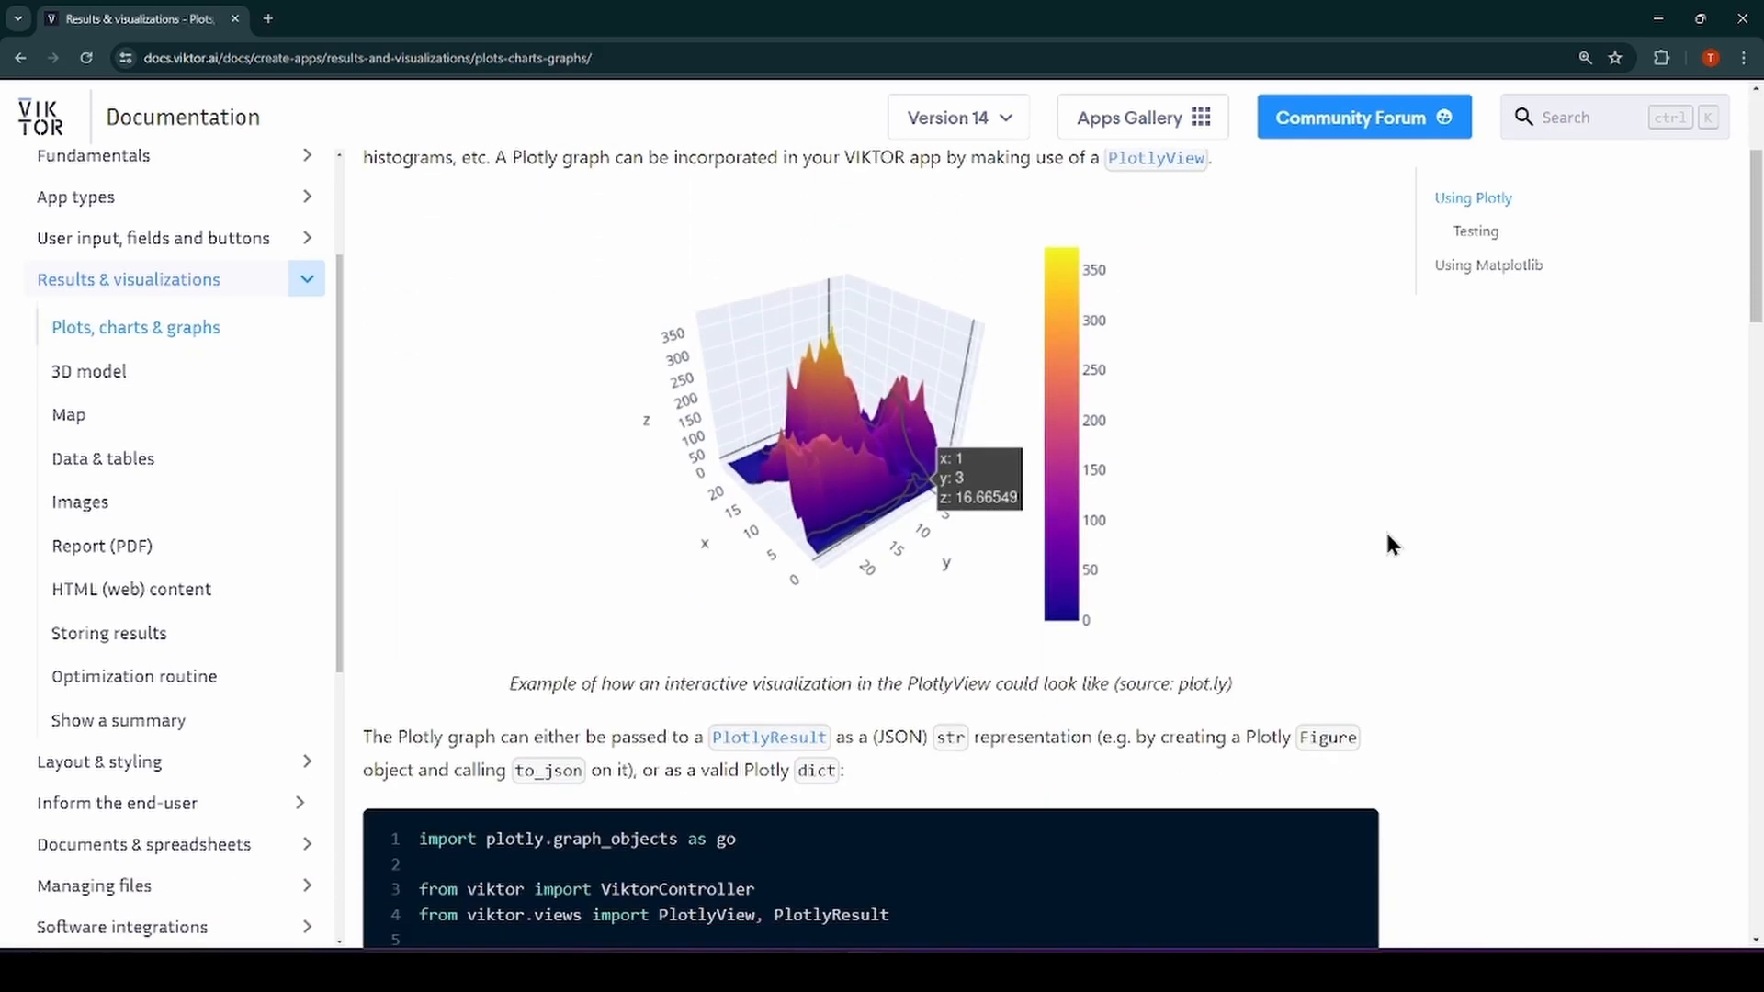
scroll("down", 3)
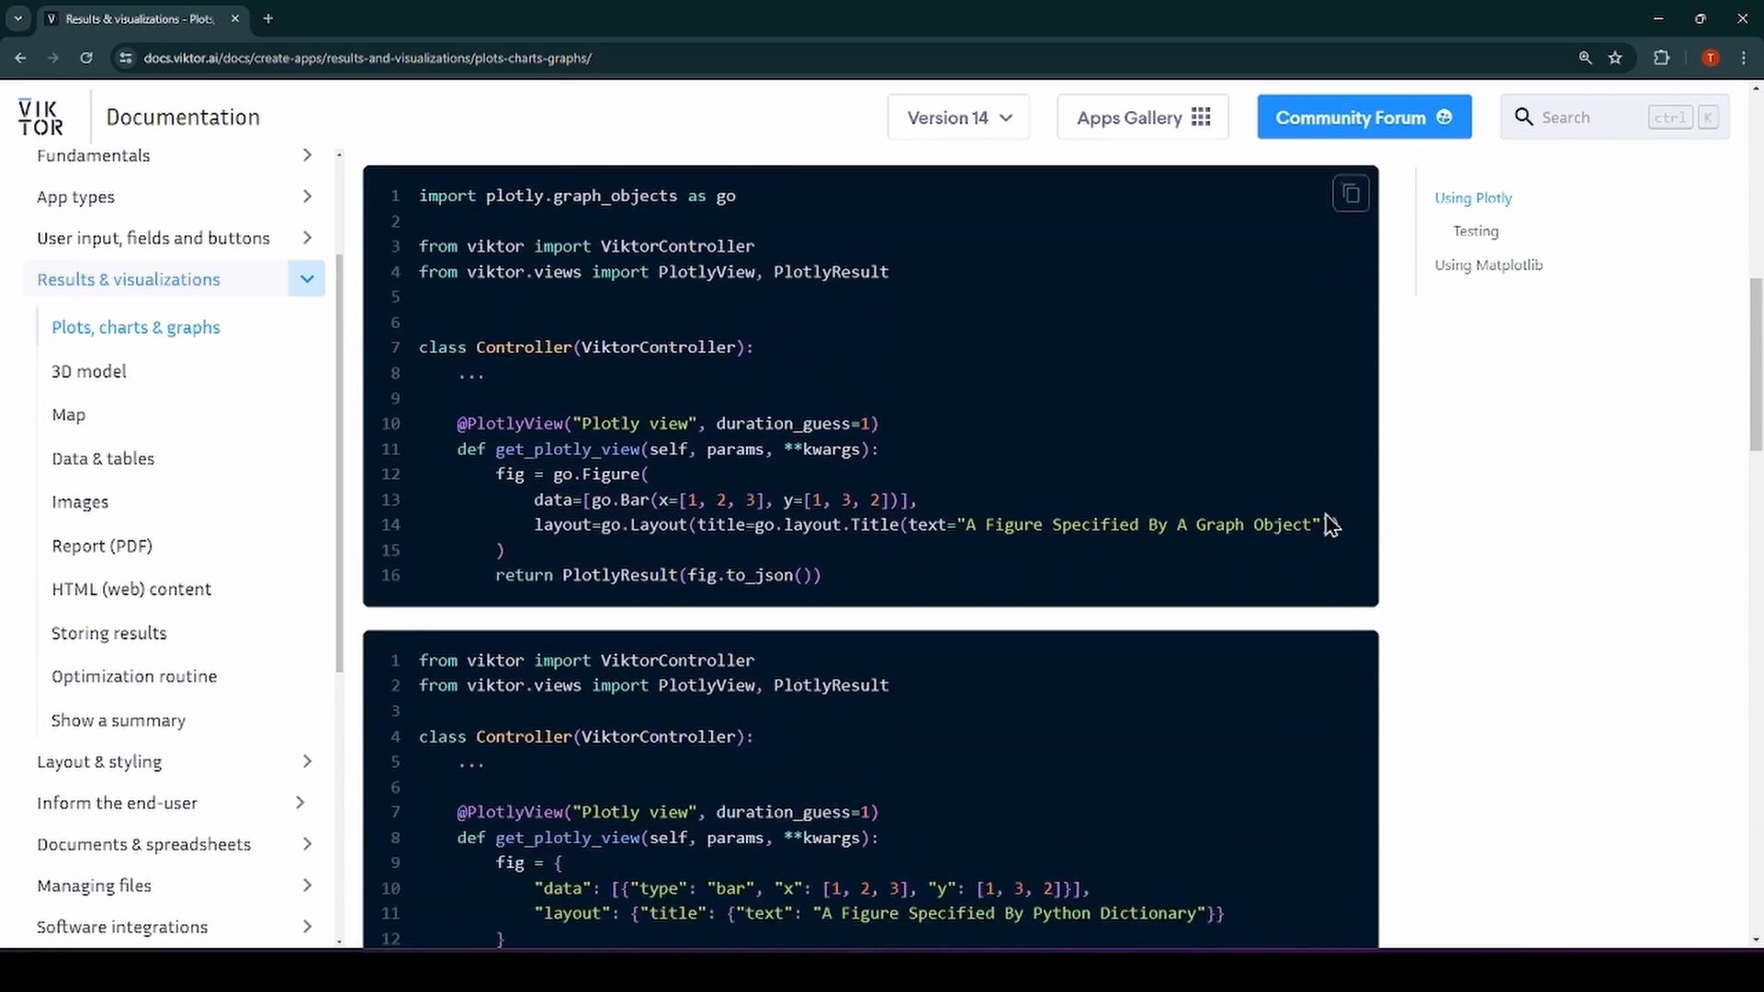
scroll("down", 3)
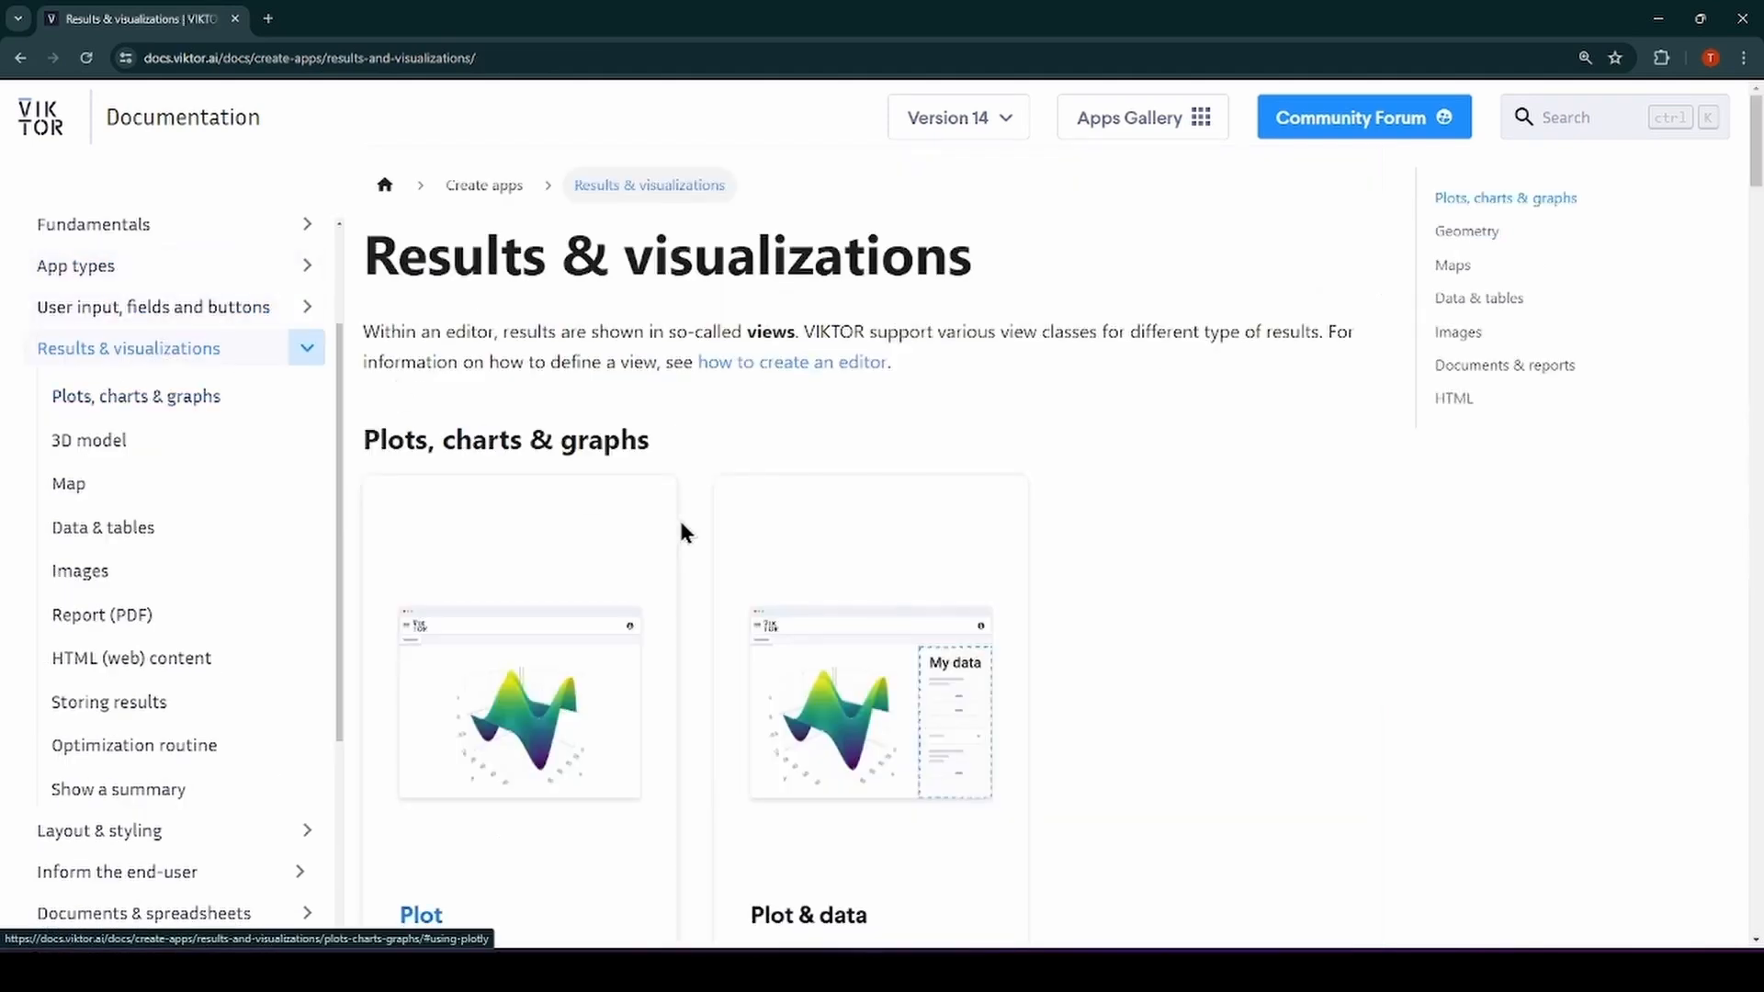
scroll("down", 3)
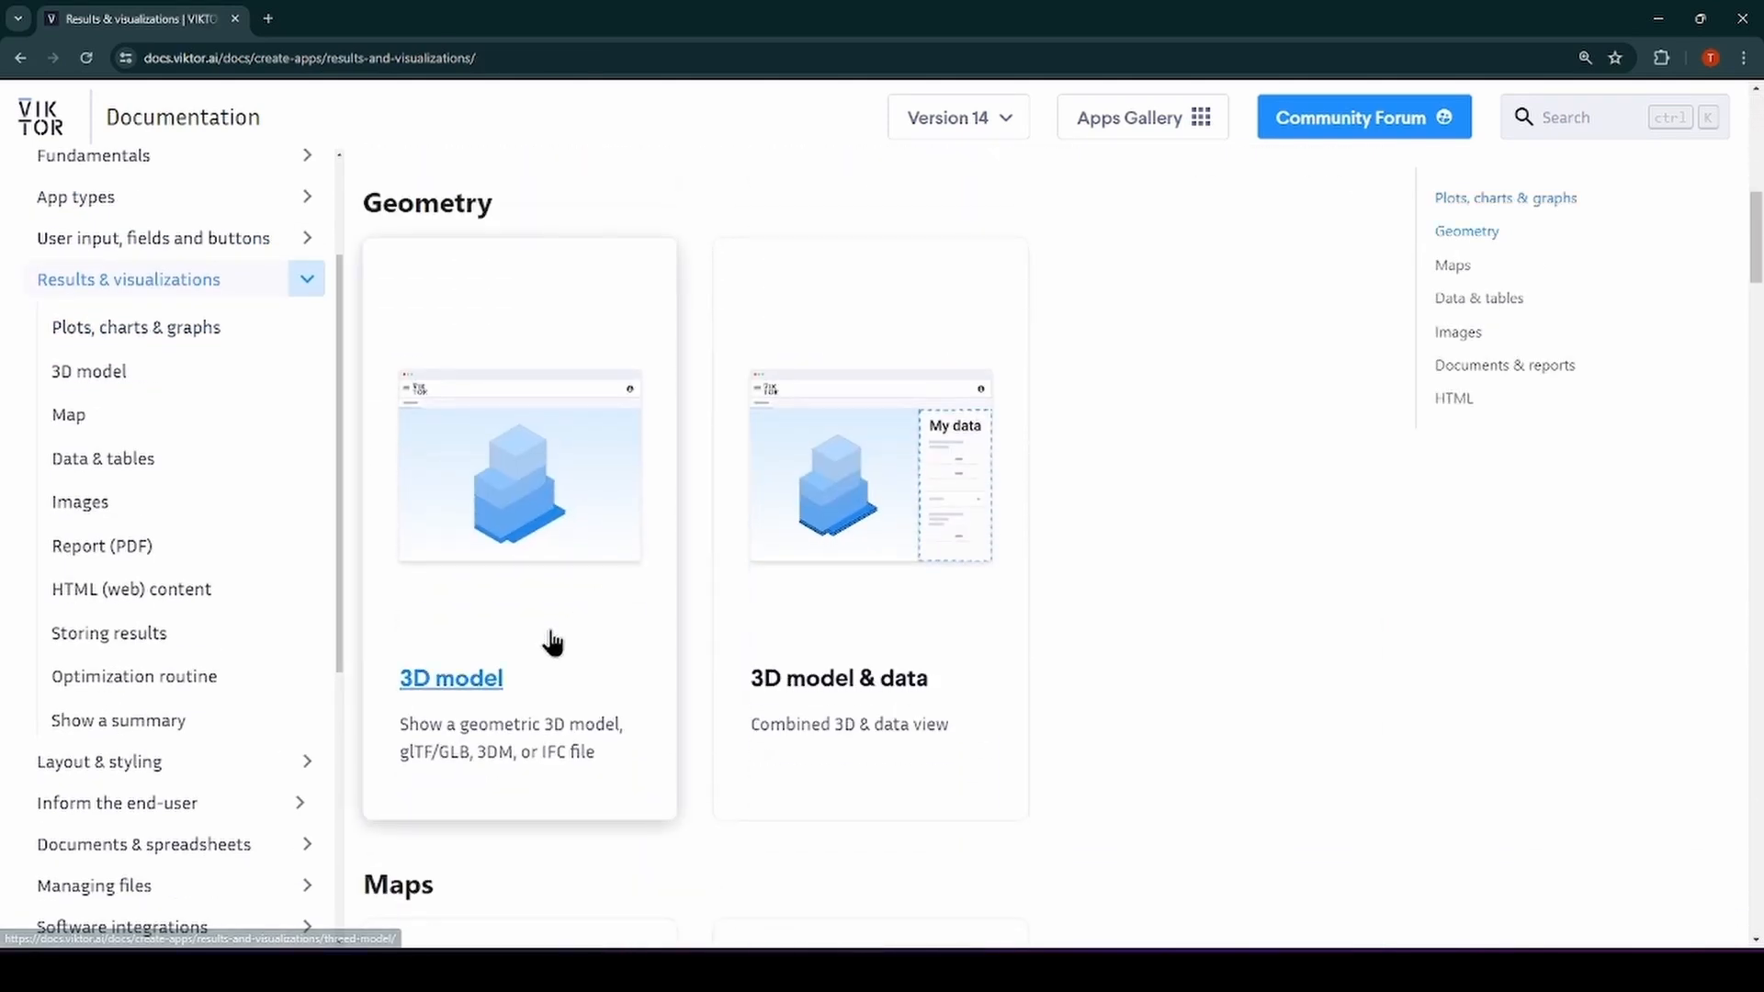
left_click(450, 678)
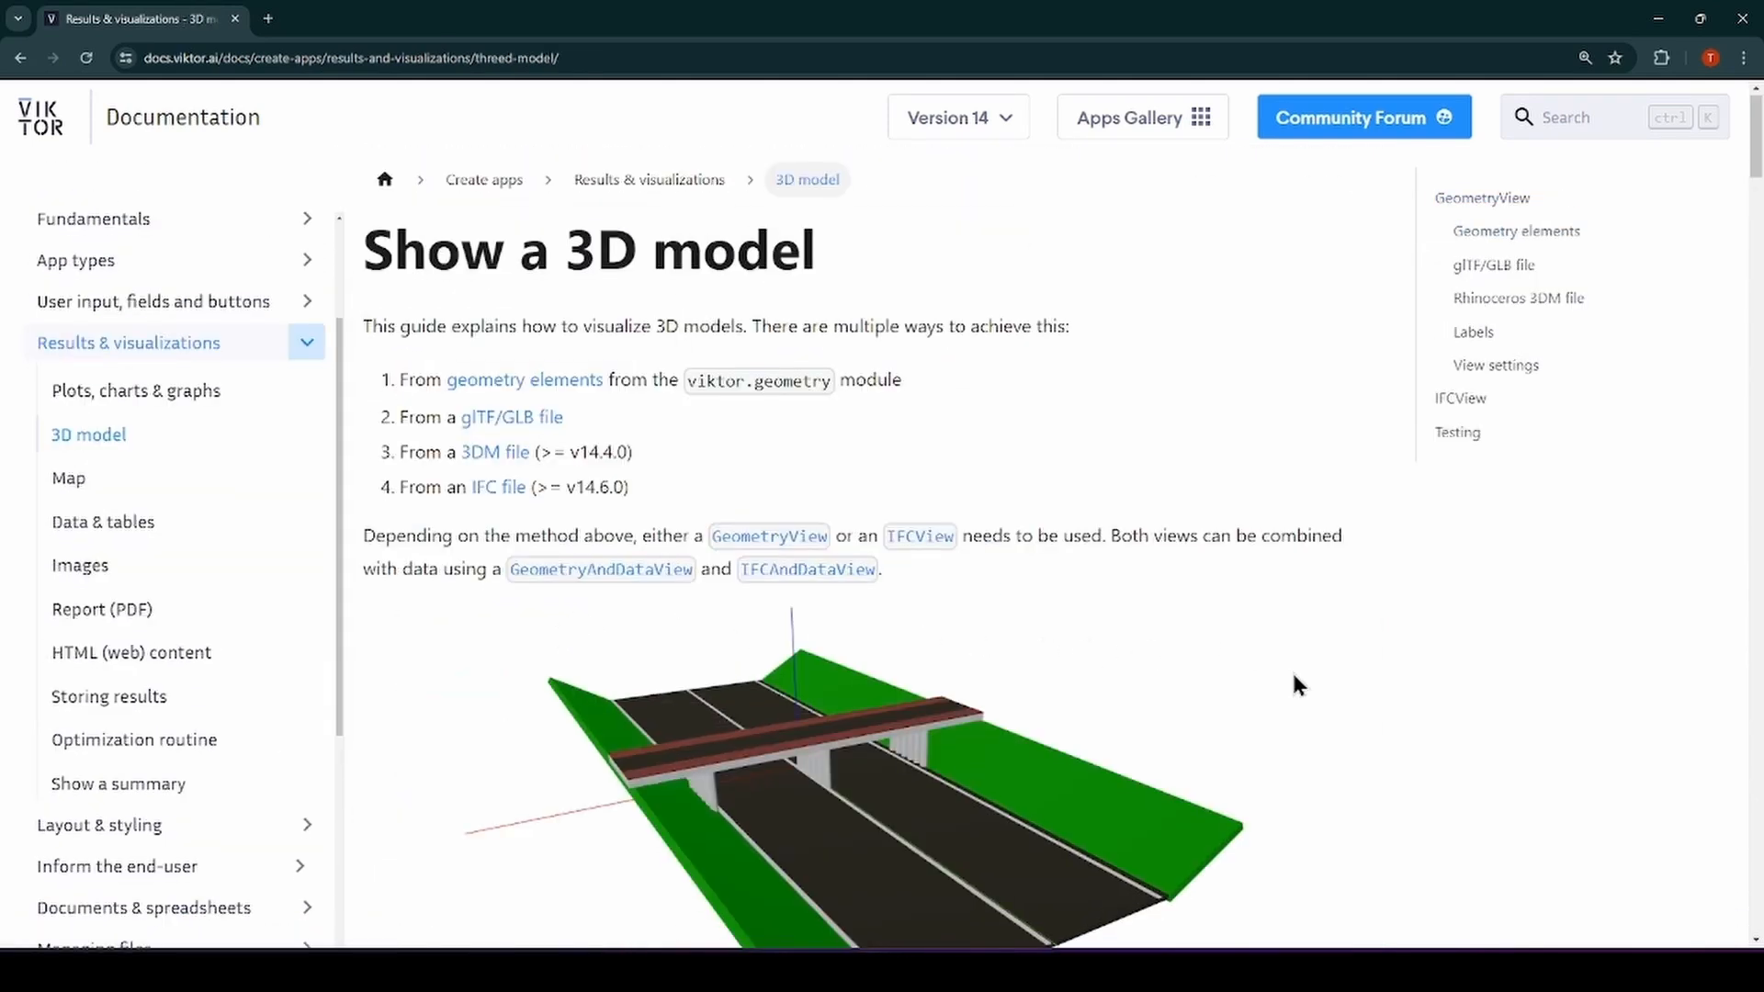
scroll("down", 3)
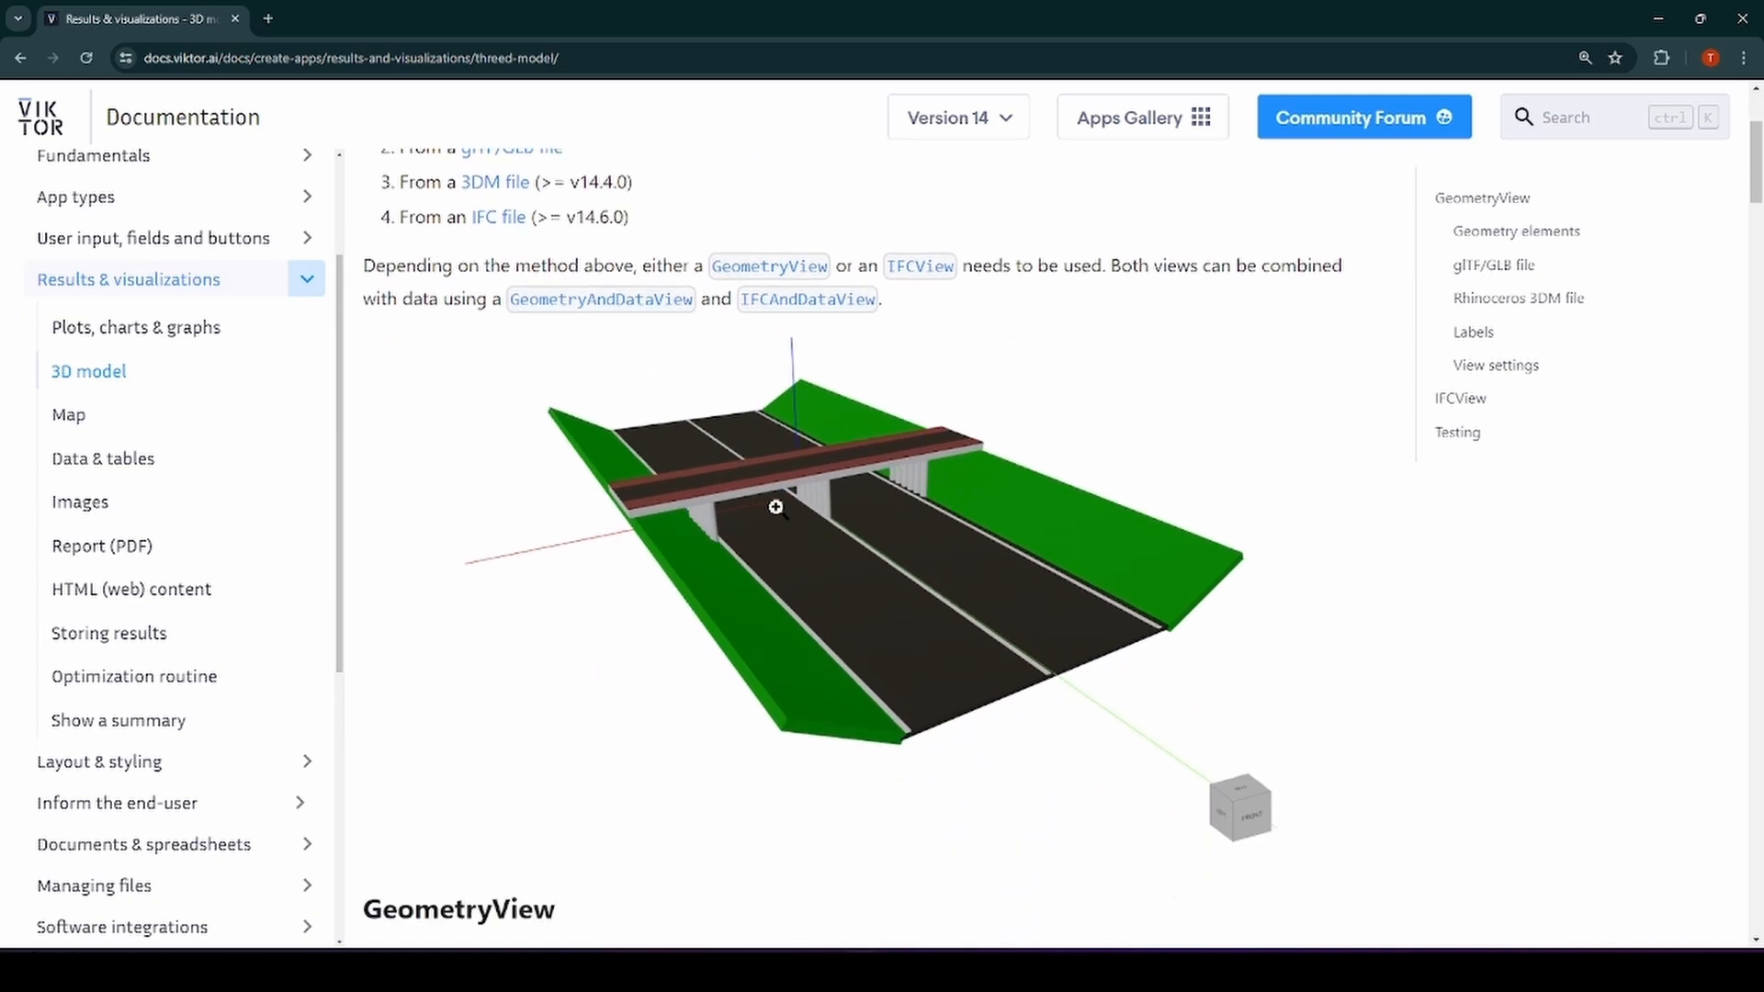
scroll("up", 3)
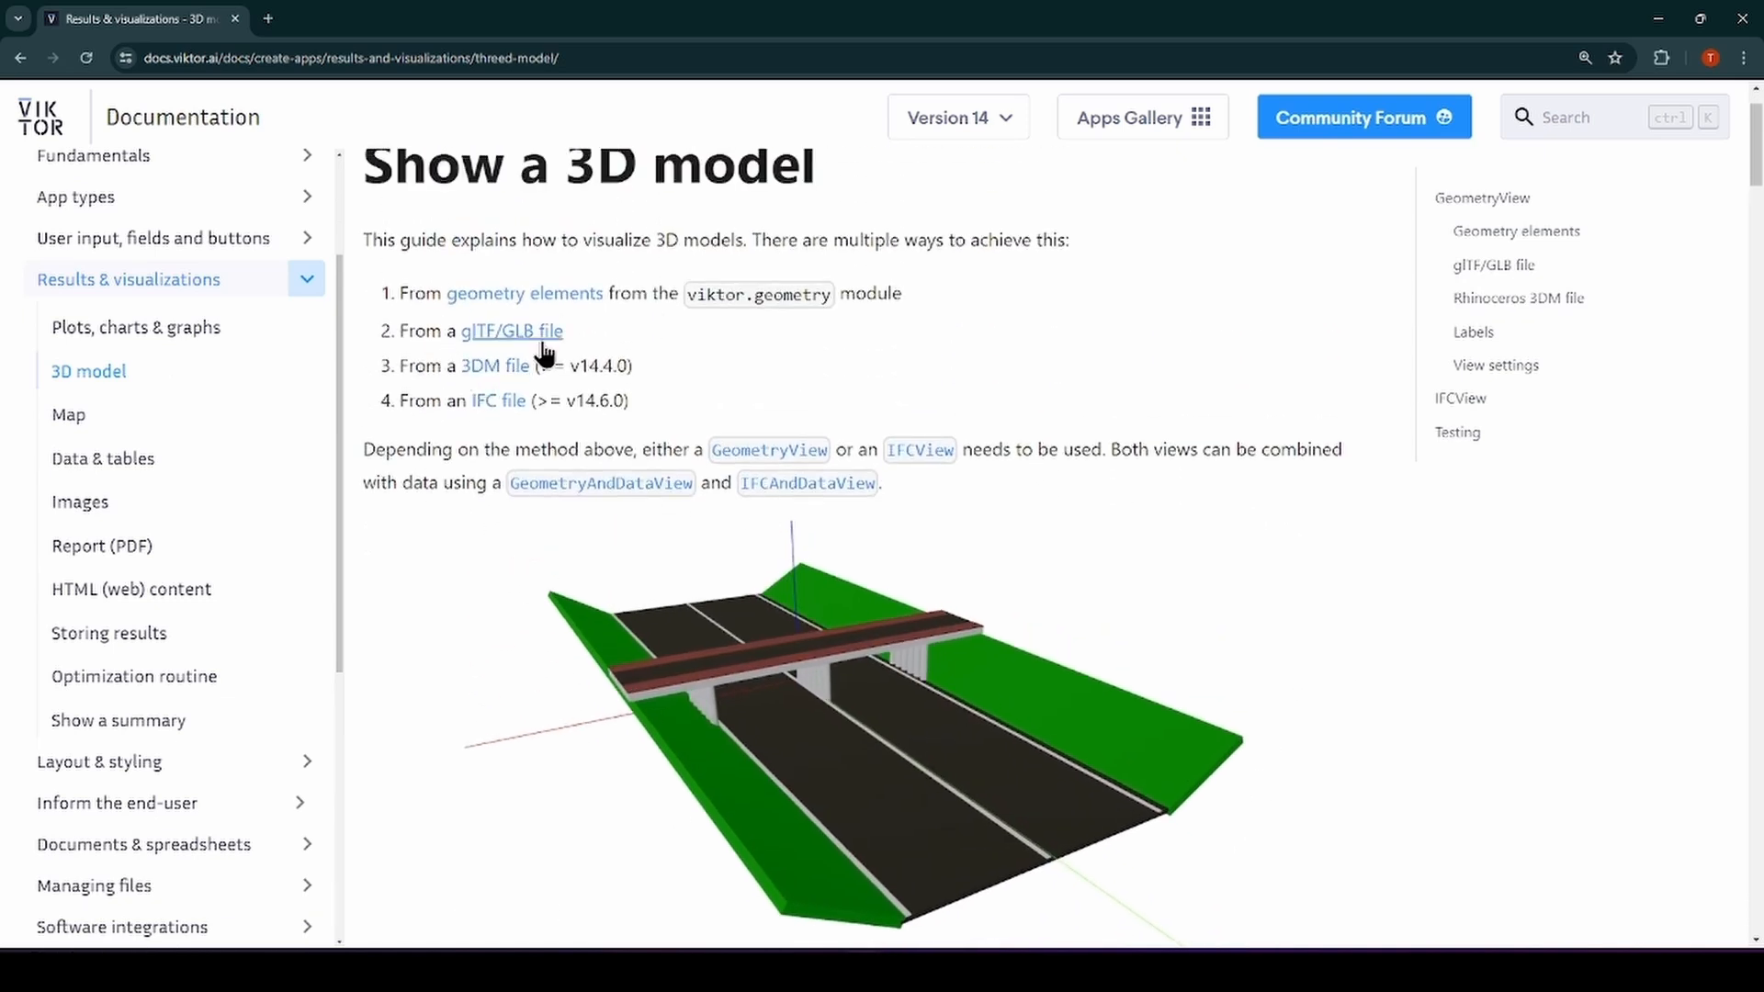
mouse_move(498, 408)
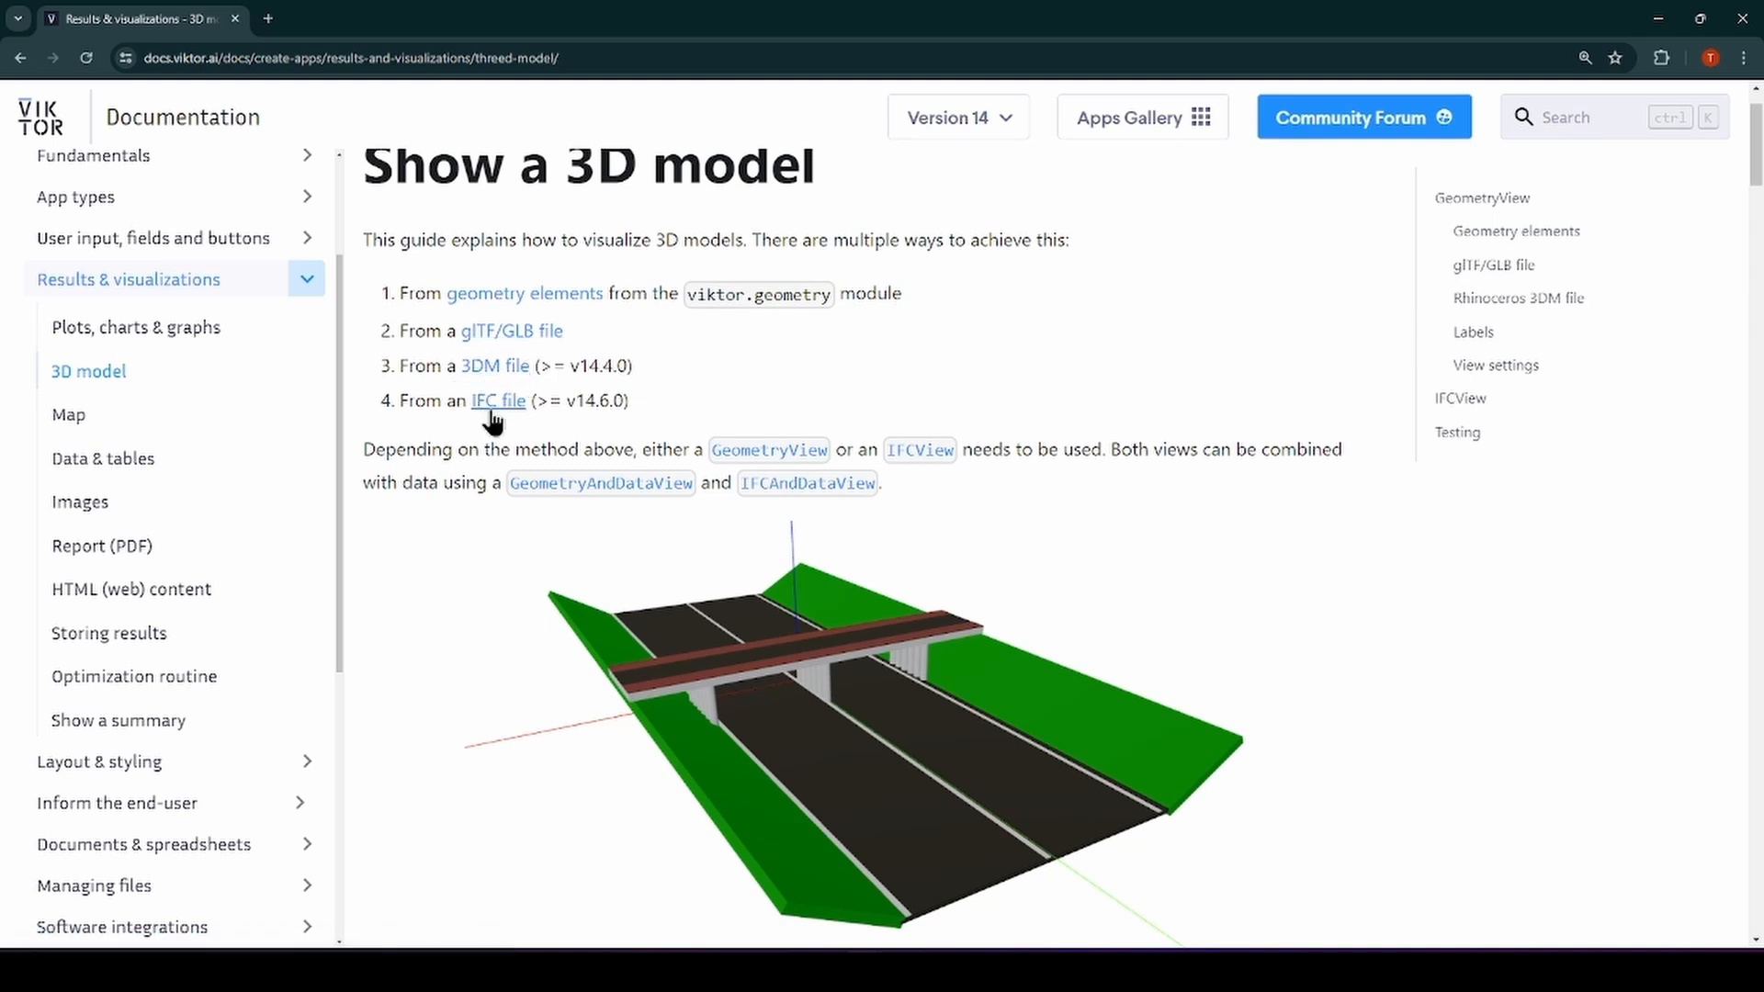
mouse_move(1055, 401)
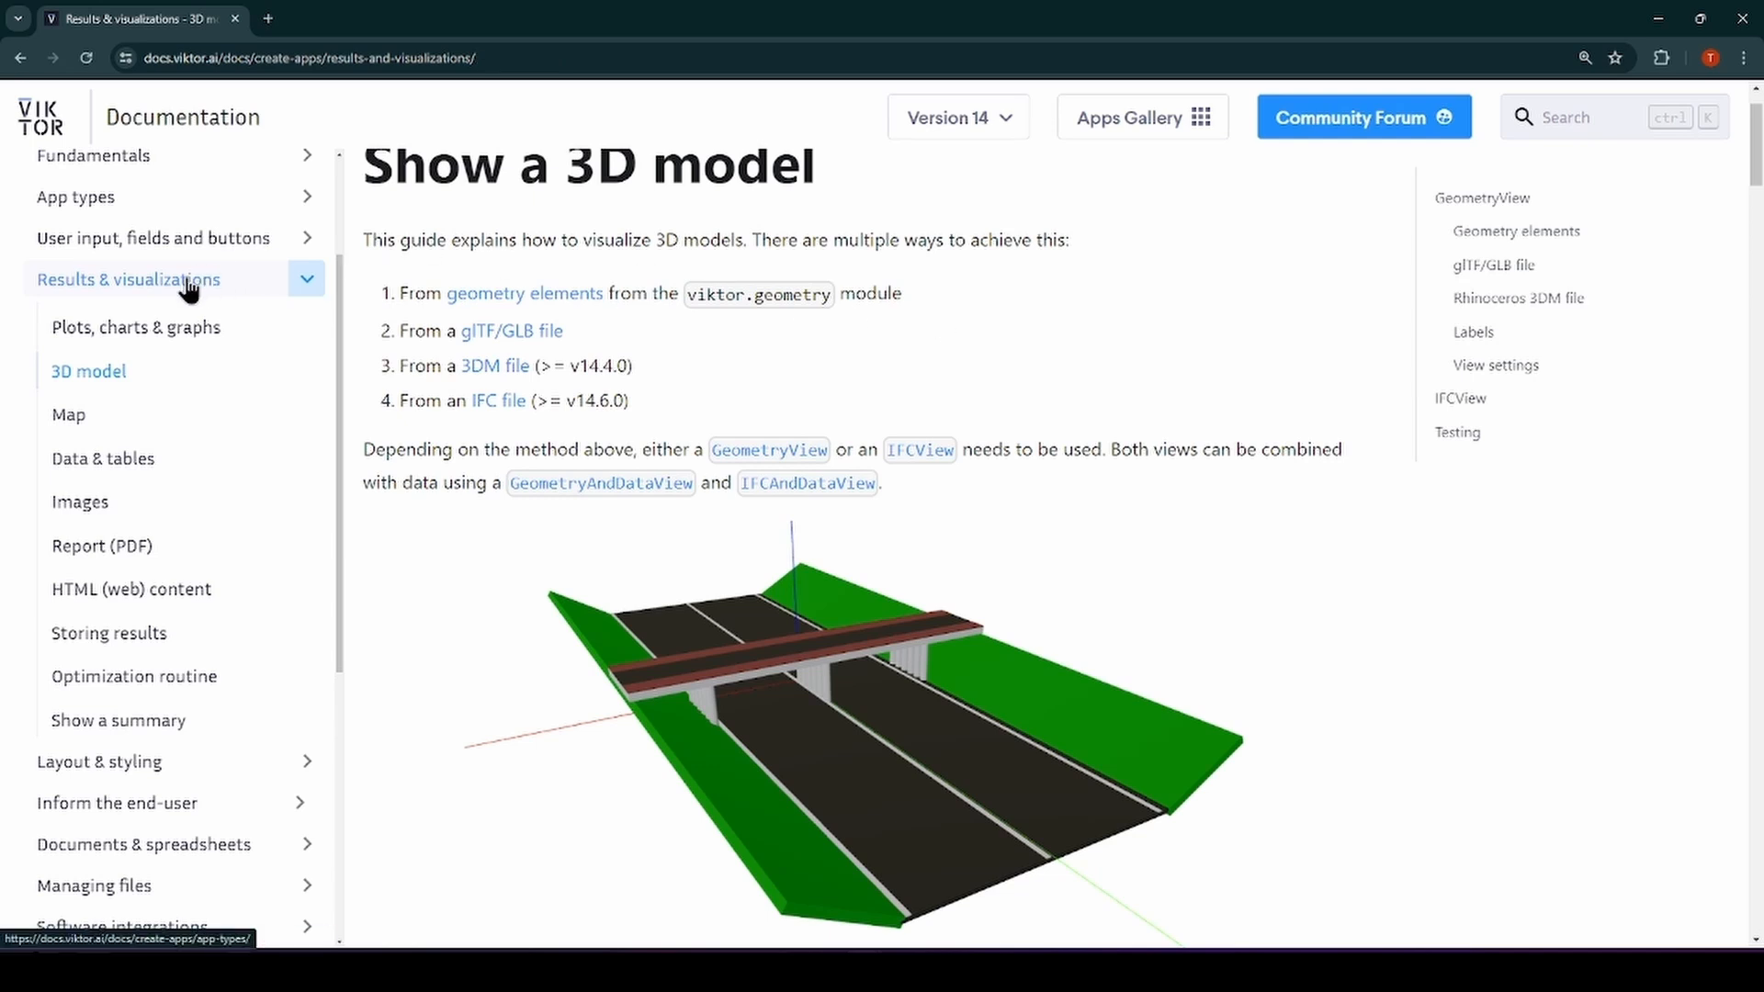
left_click(127, 279)
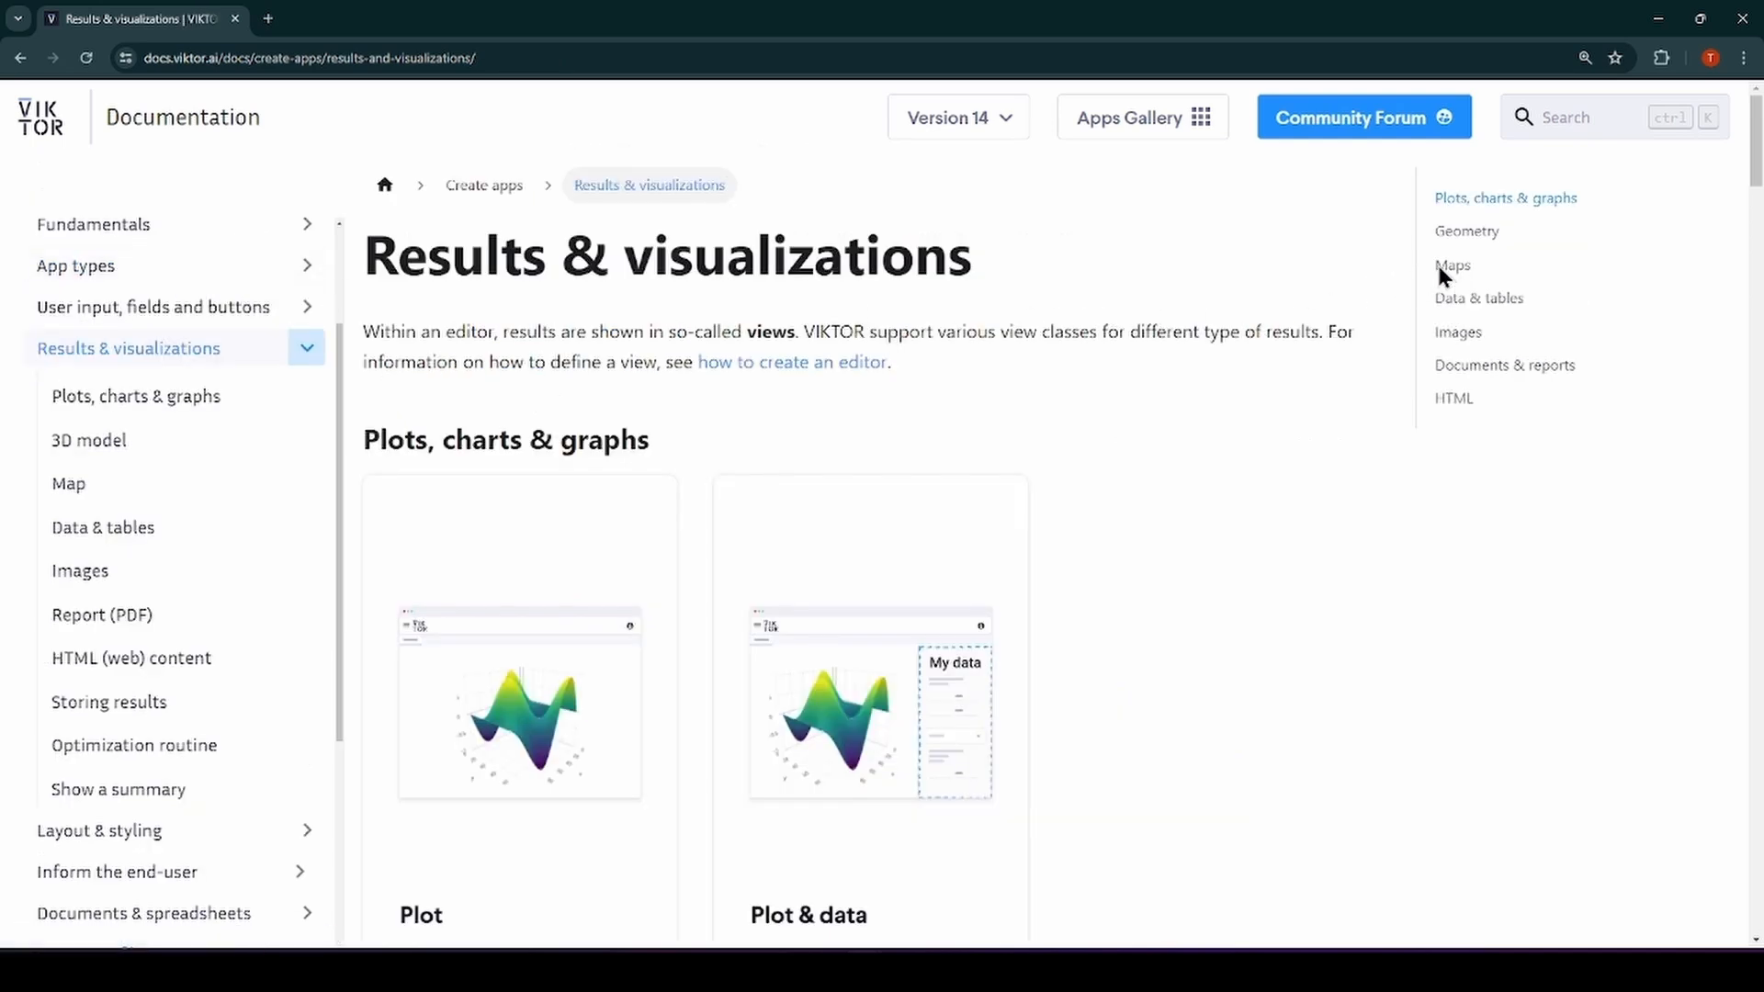
left_click(1452, 264)
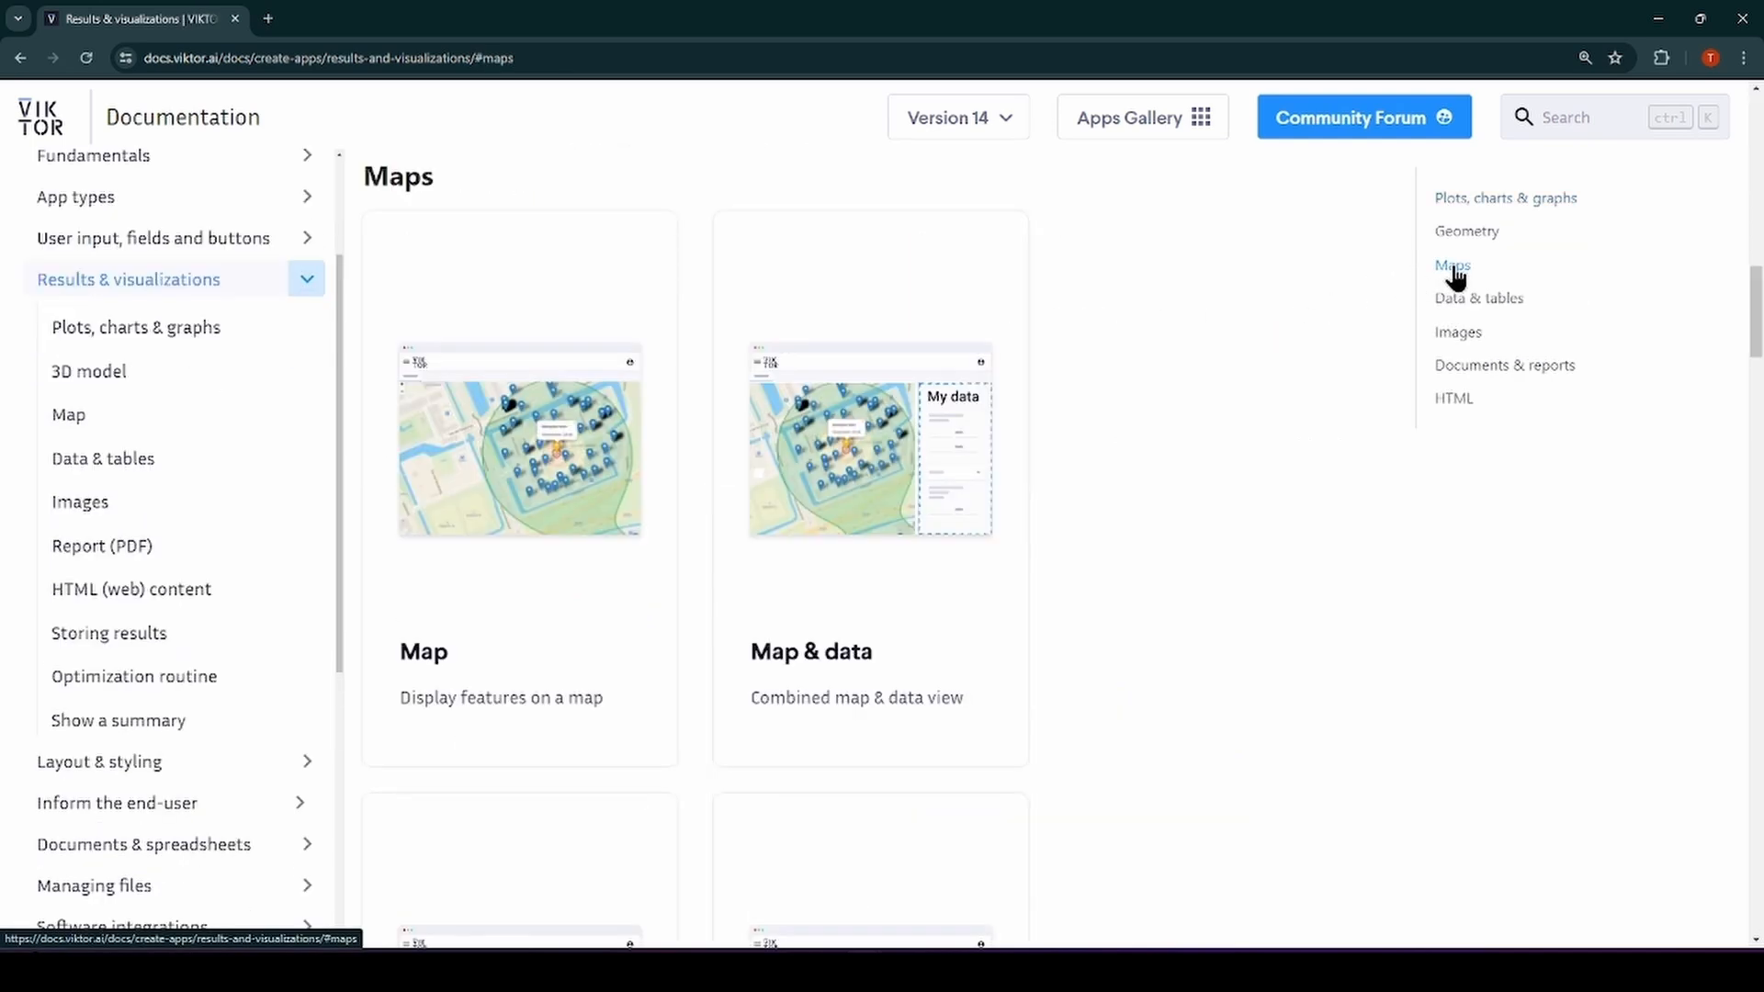
left_click(423, 651)
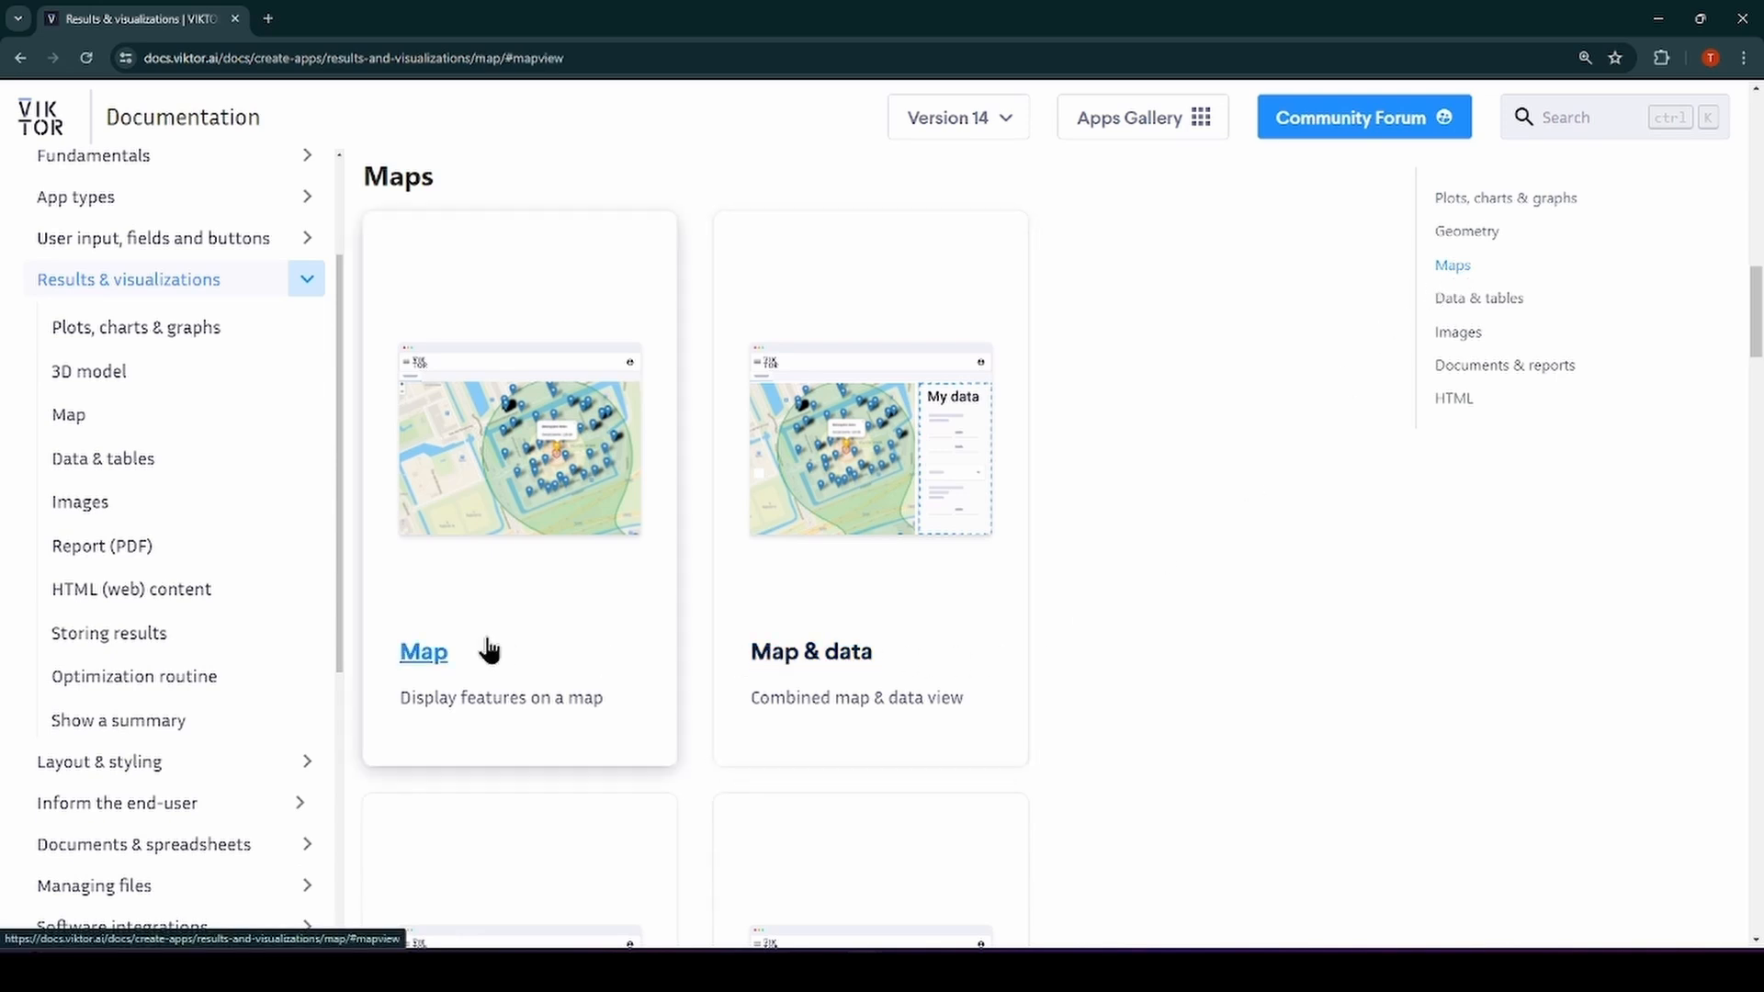
left_click(422, 650)
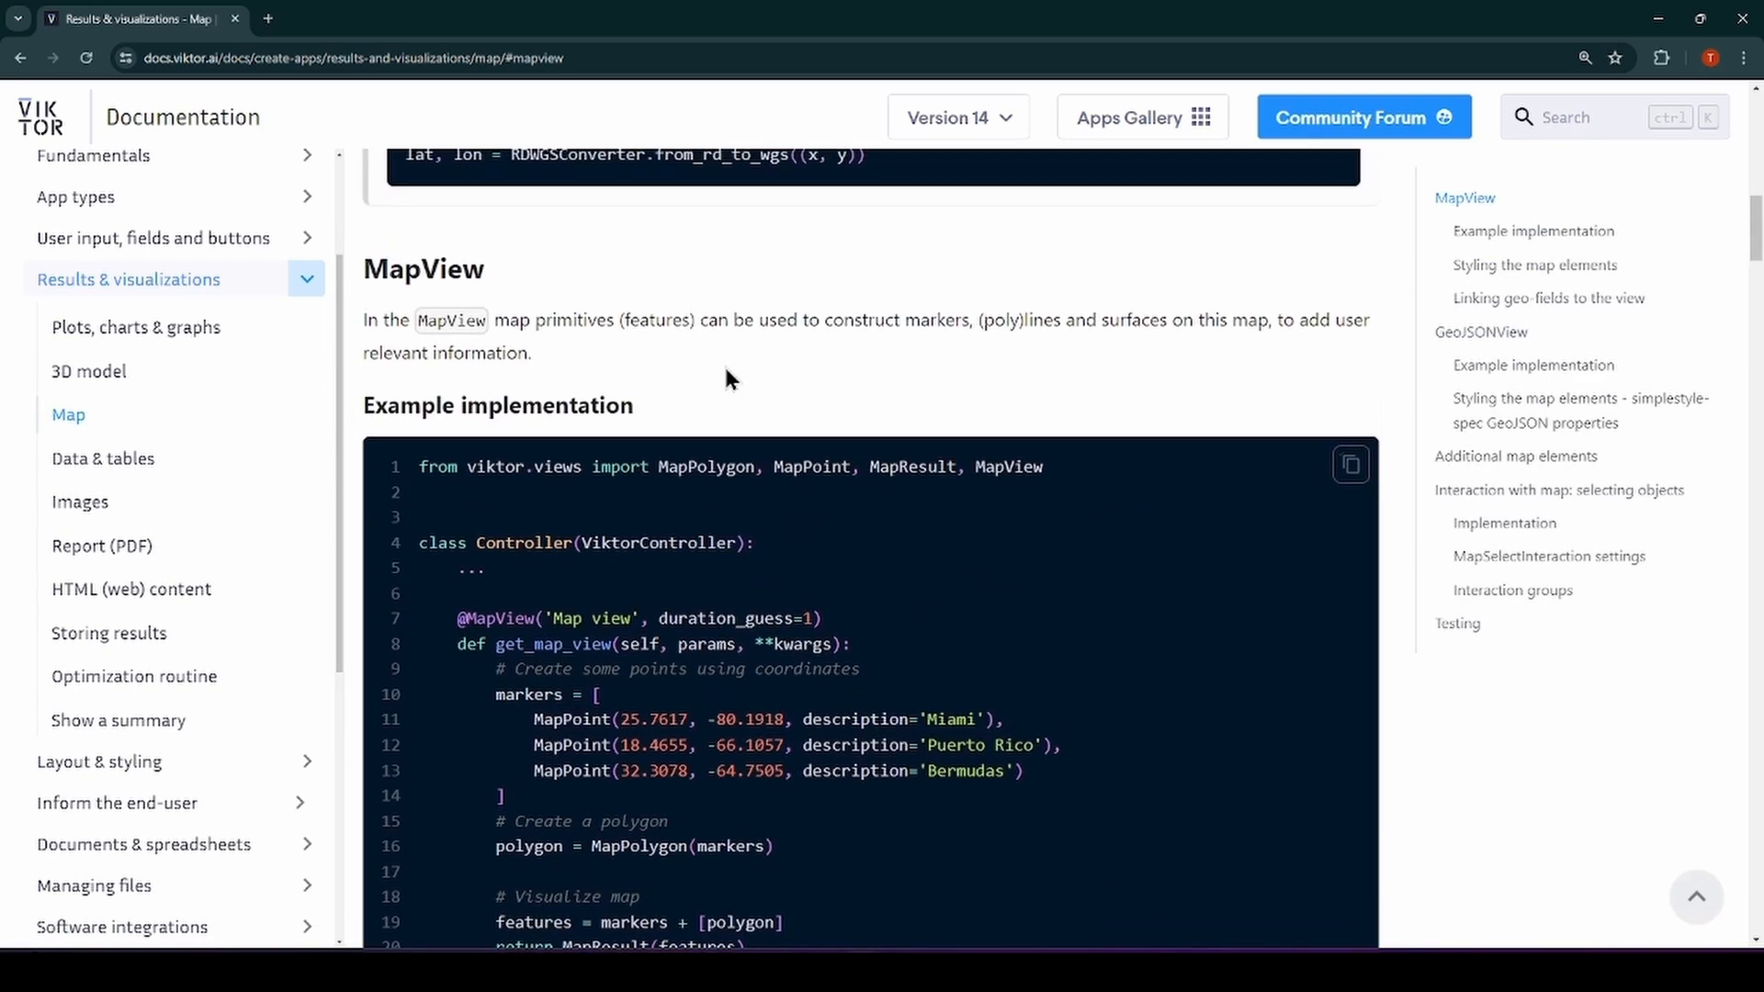
scroll("down", 3)
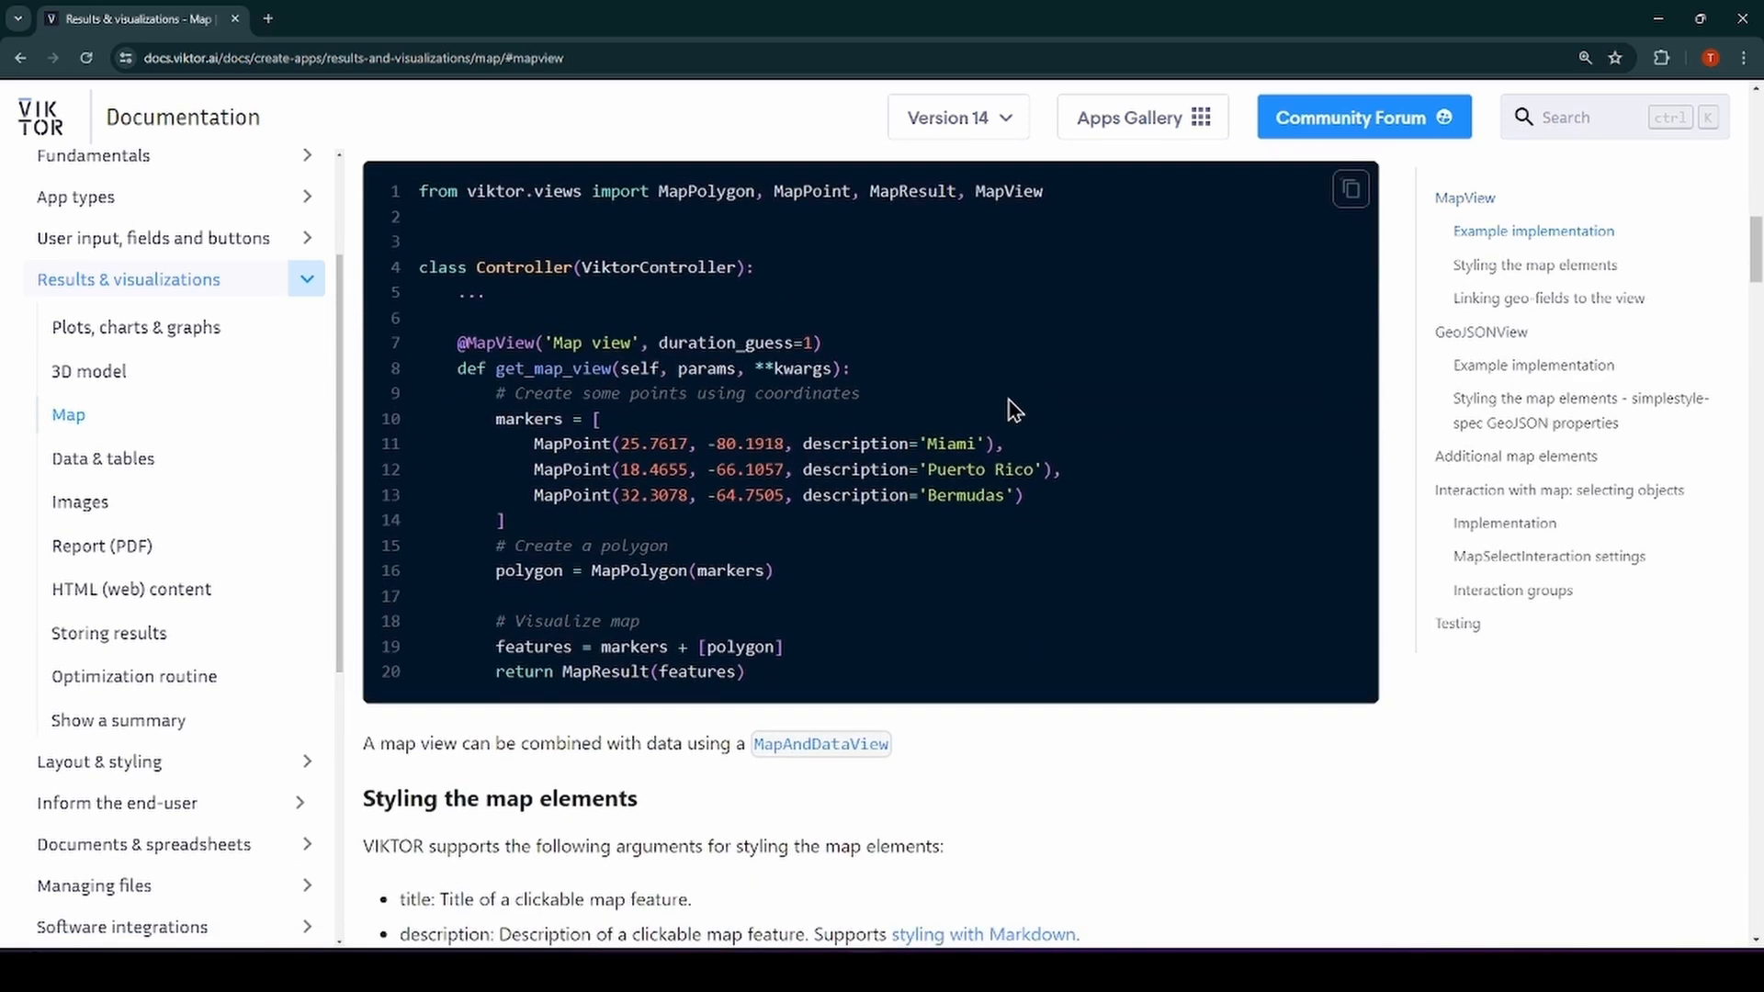
scroll("down", 3)
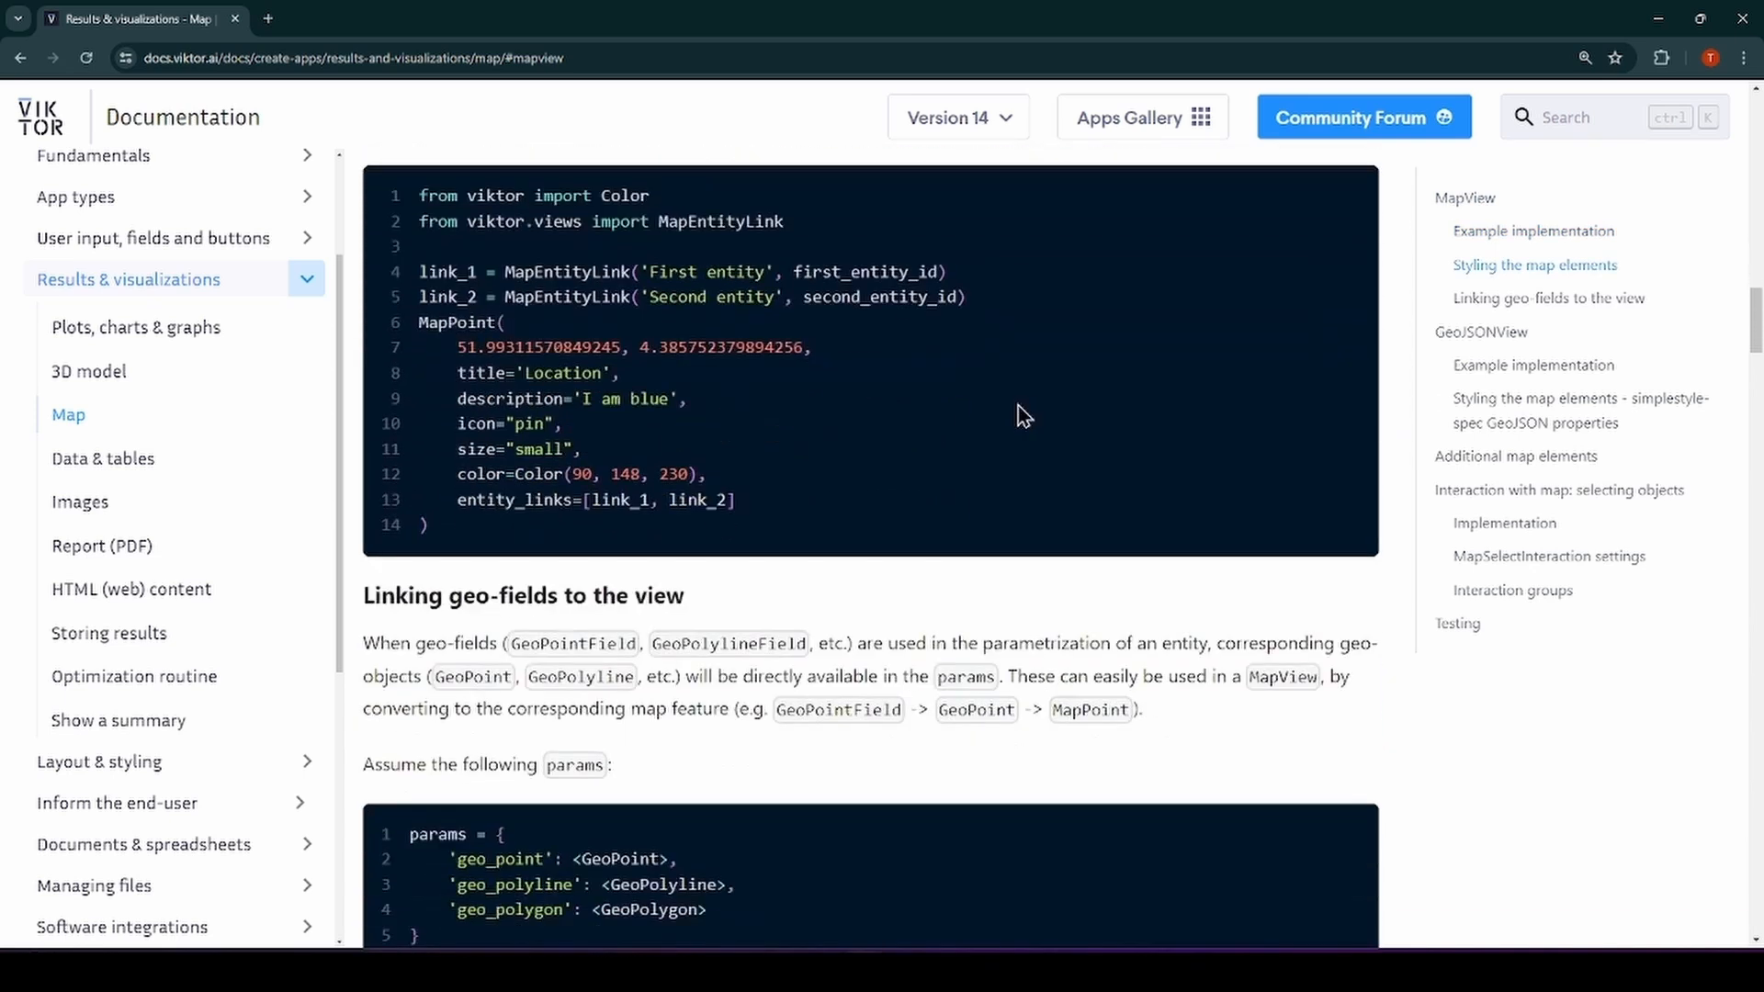
scroll("down", 3)
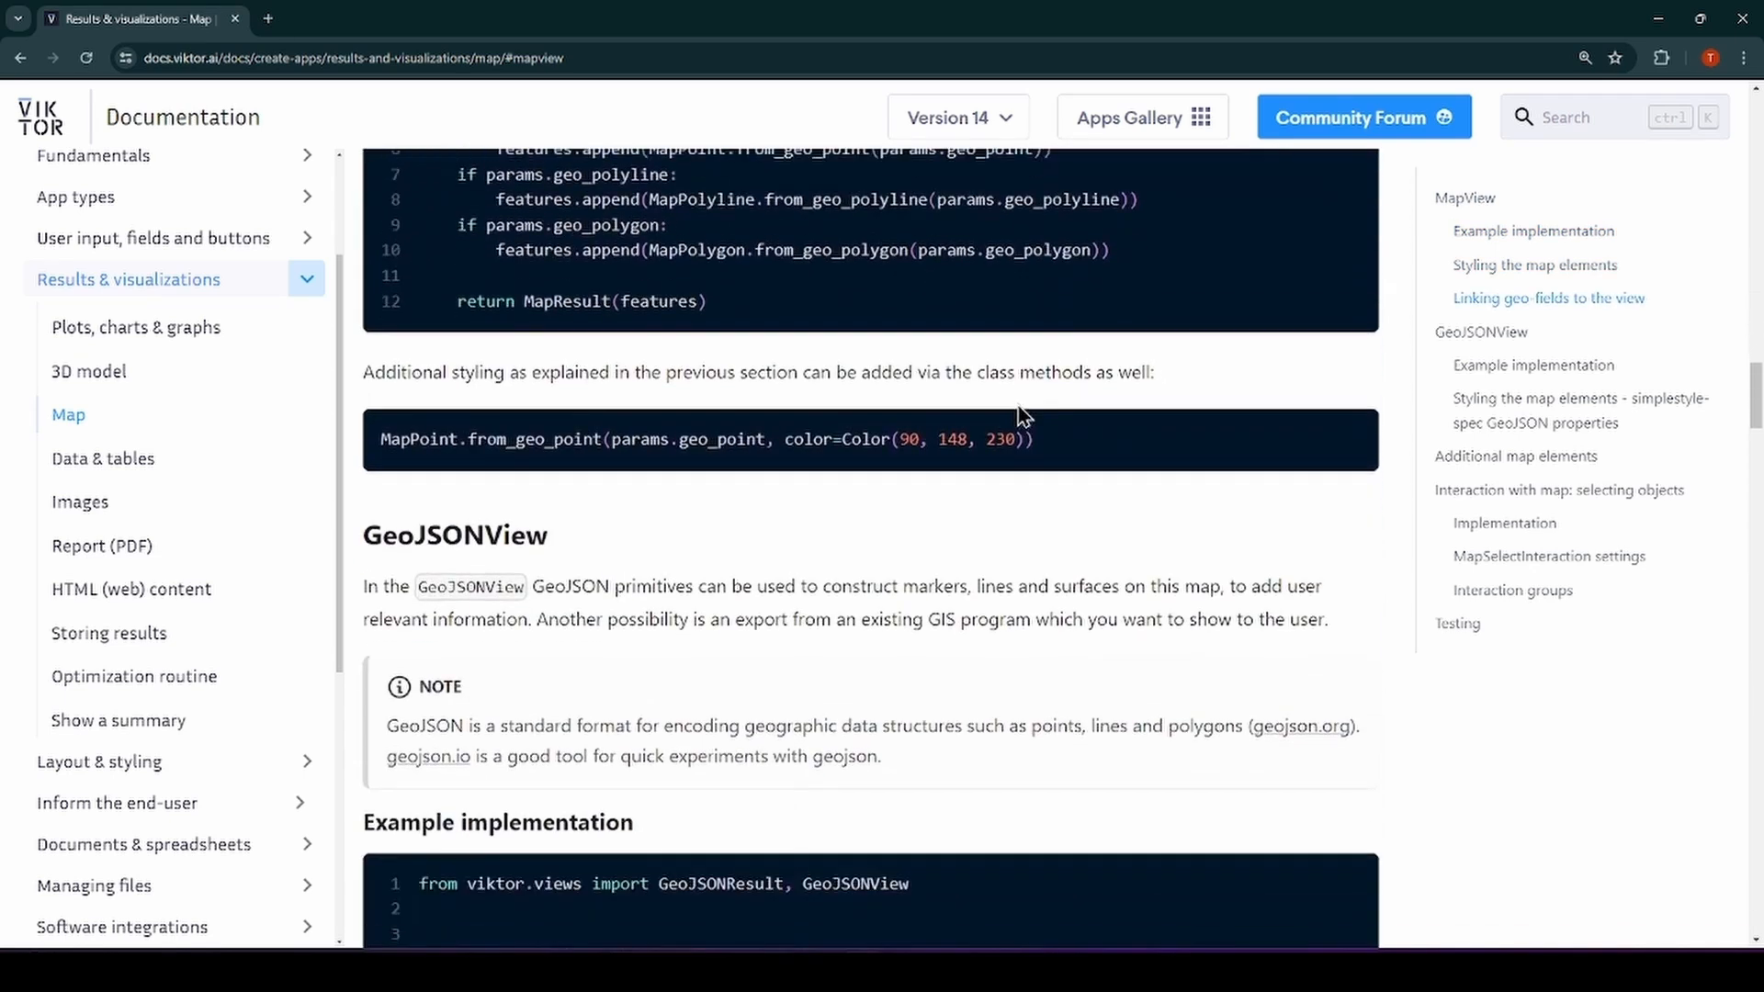
scroll("down", 3)
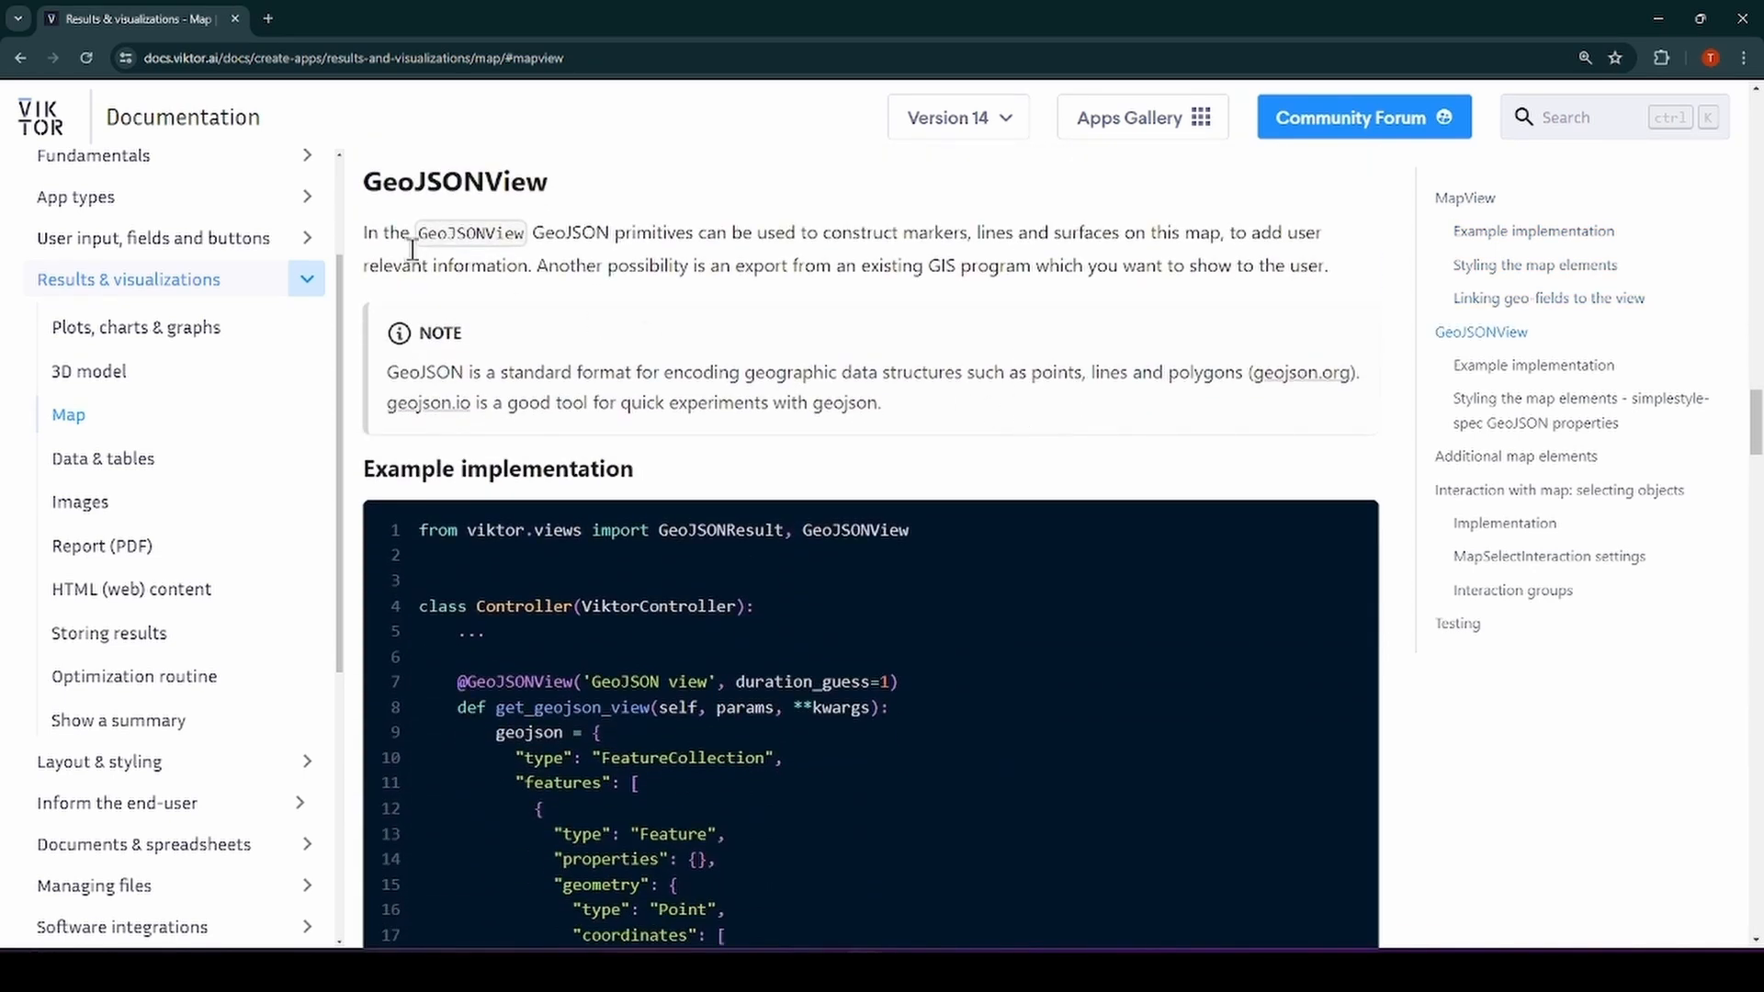
mouse_move(774, 372)
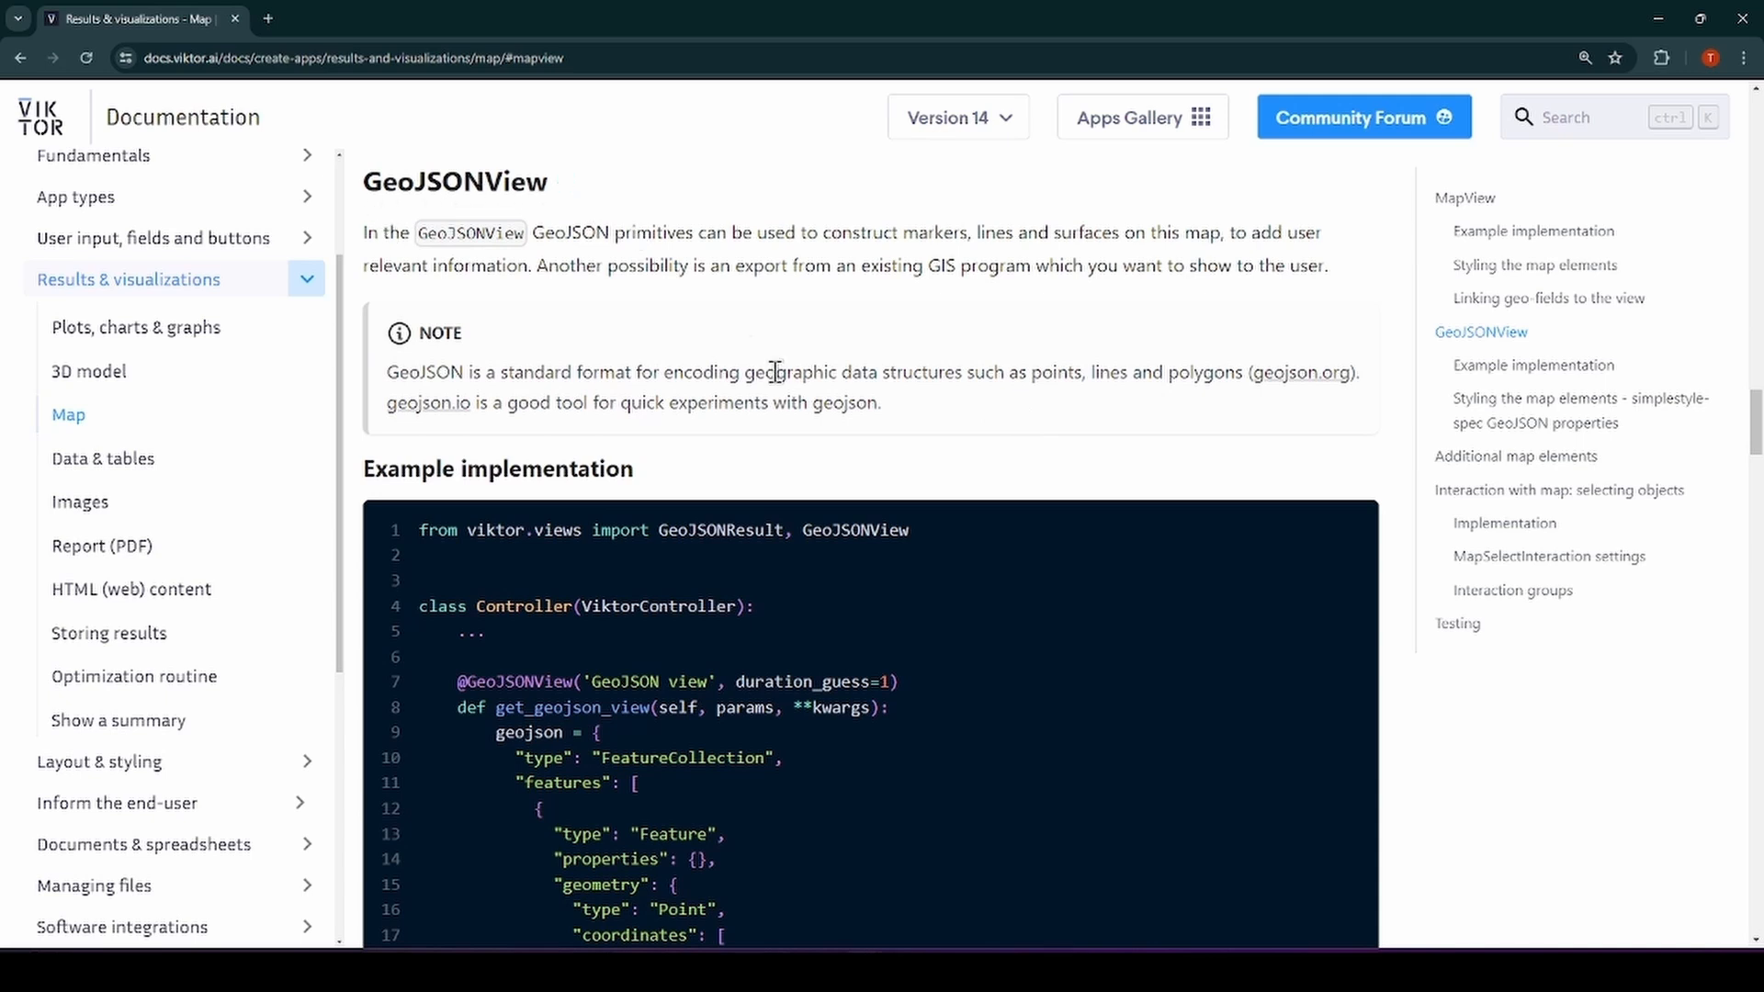
scroll("down", 3)
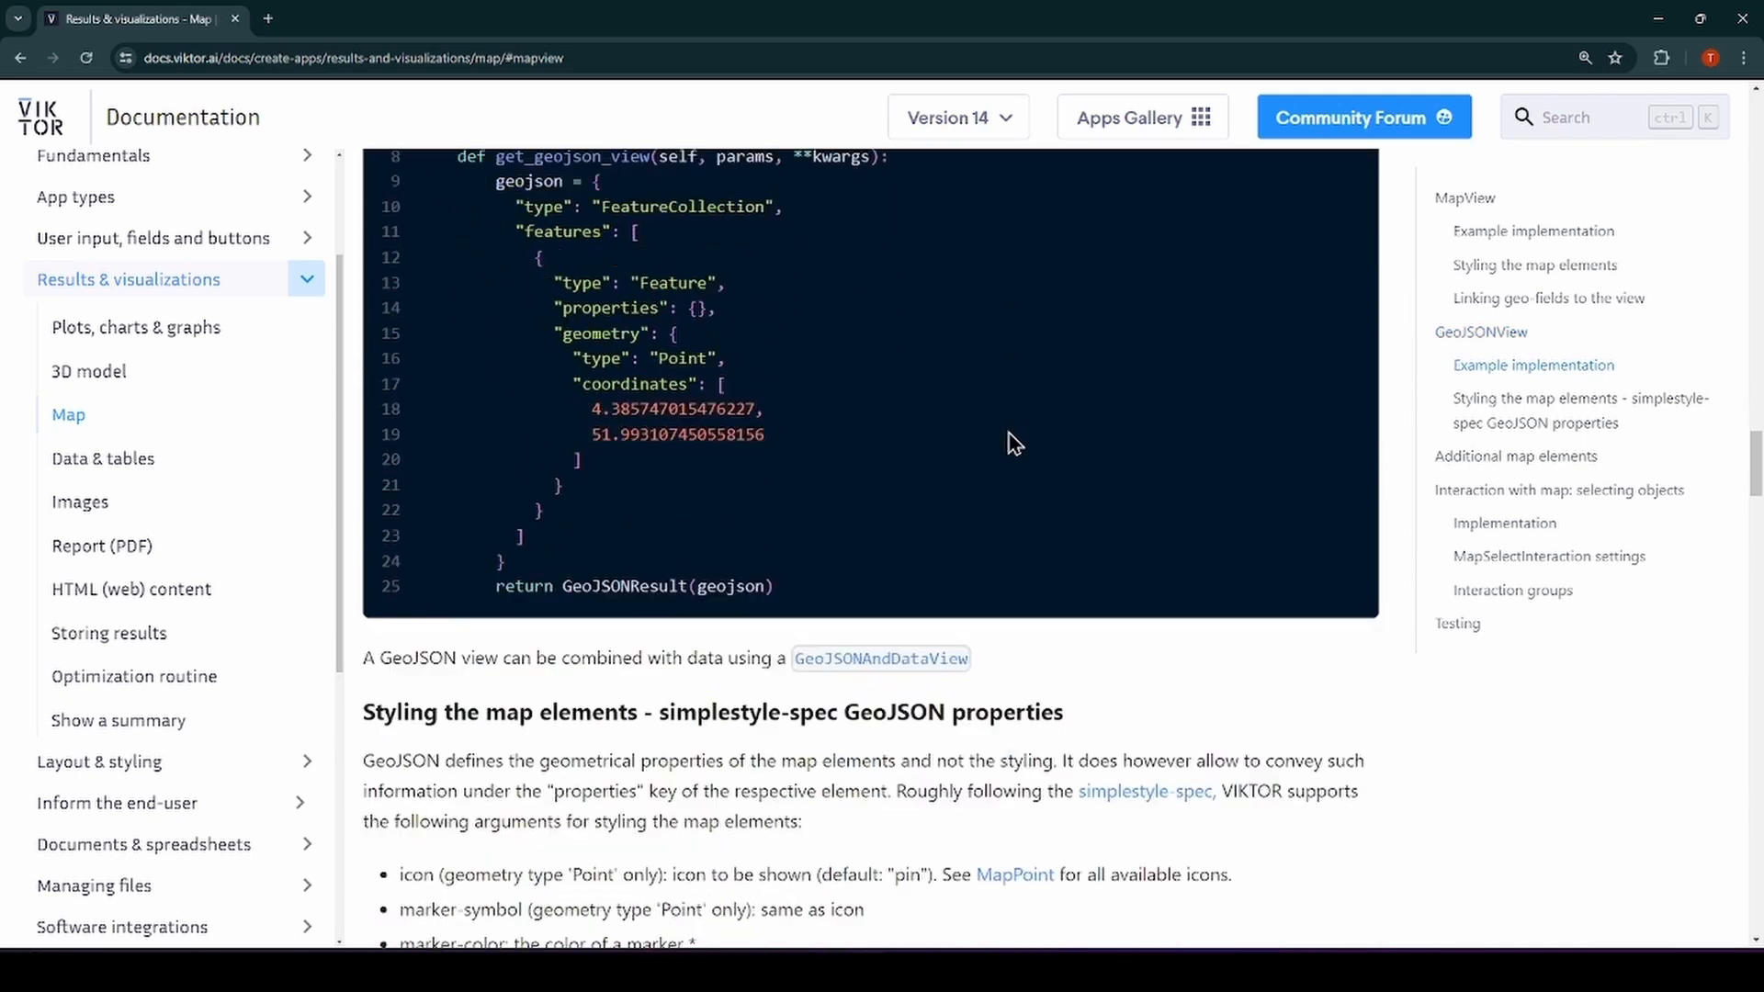
scroll("down", 3)
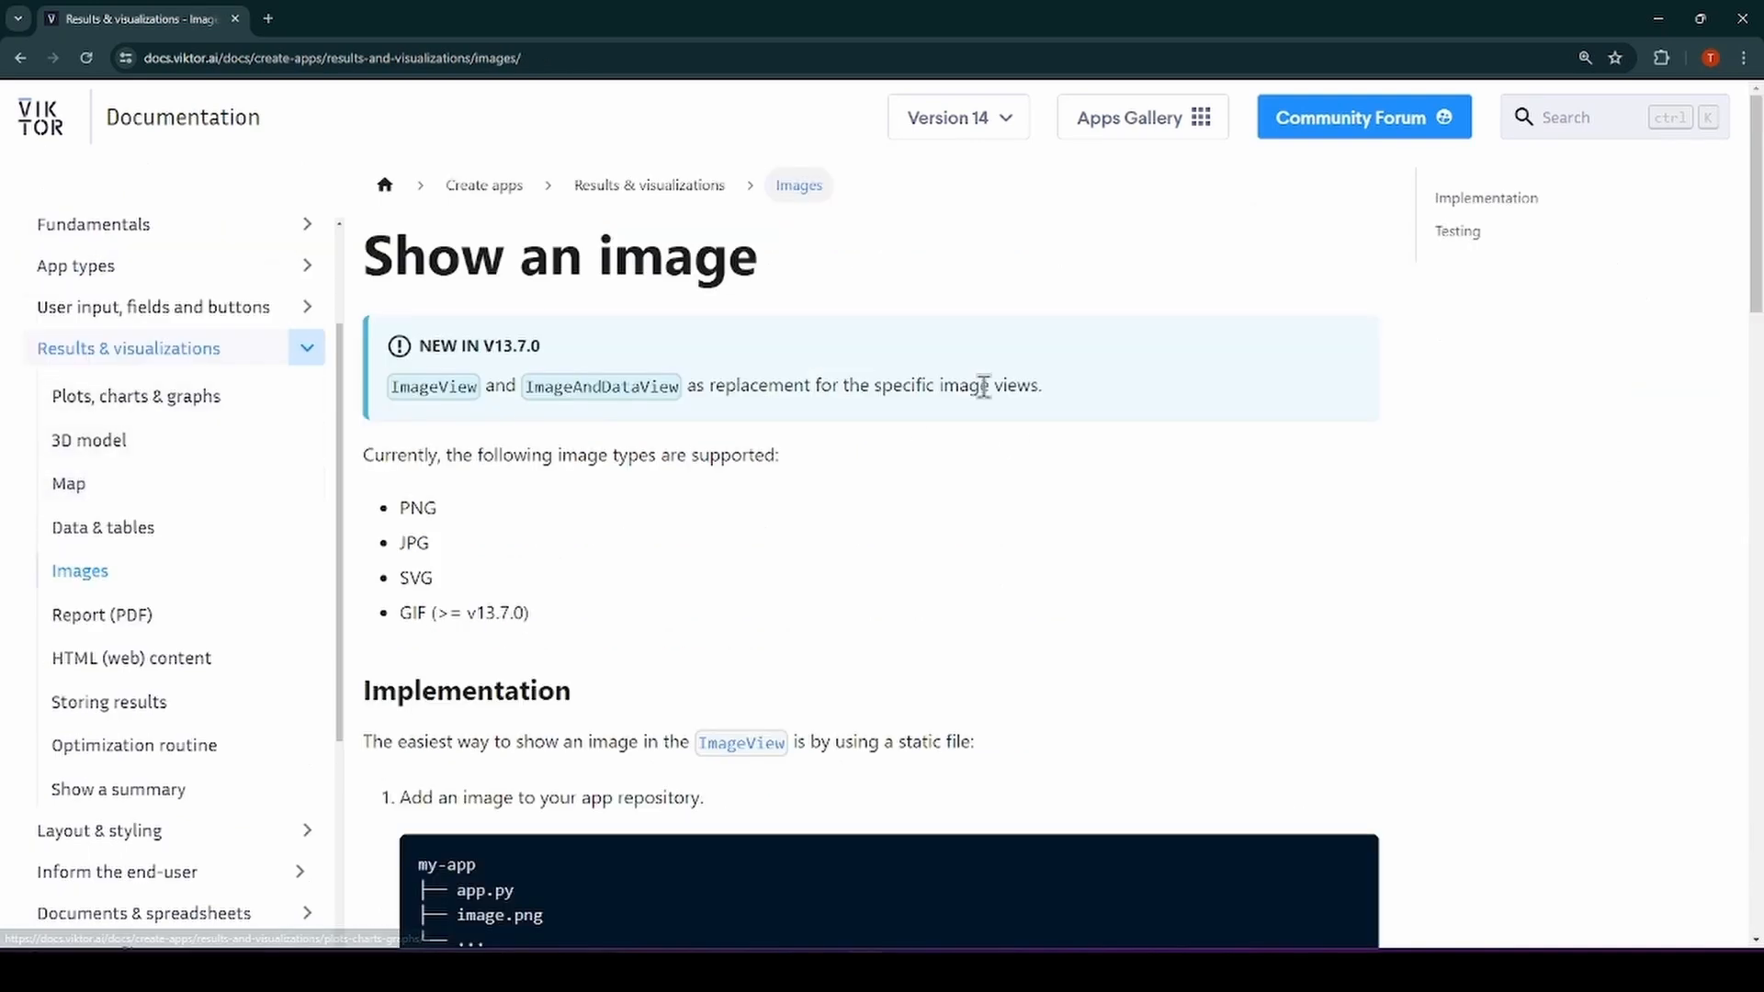
scroll("down", 3)
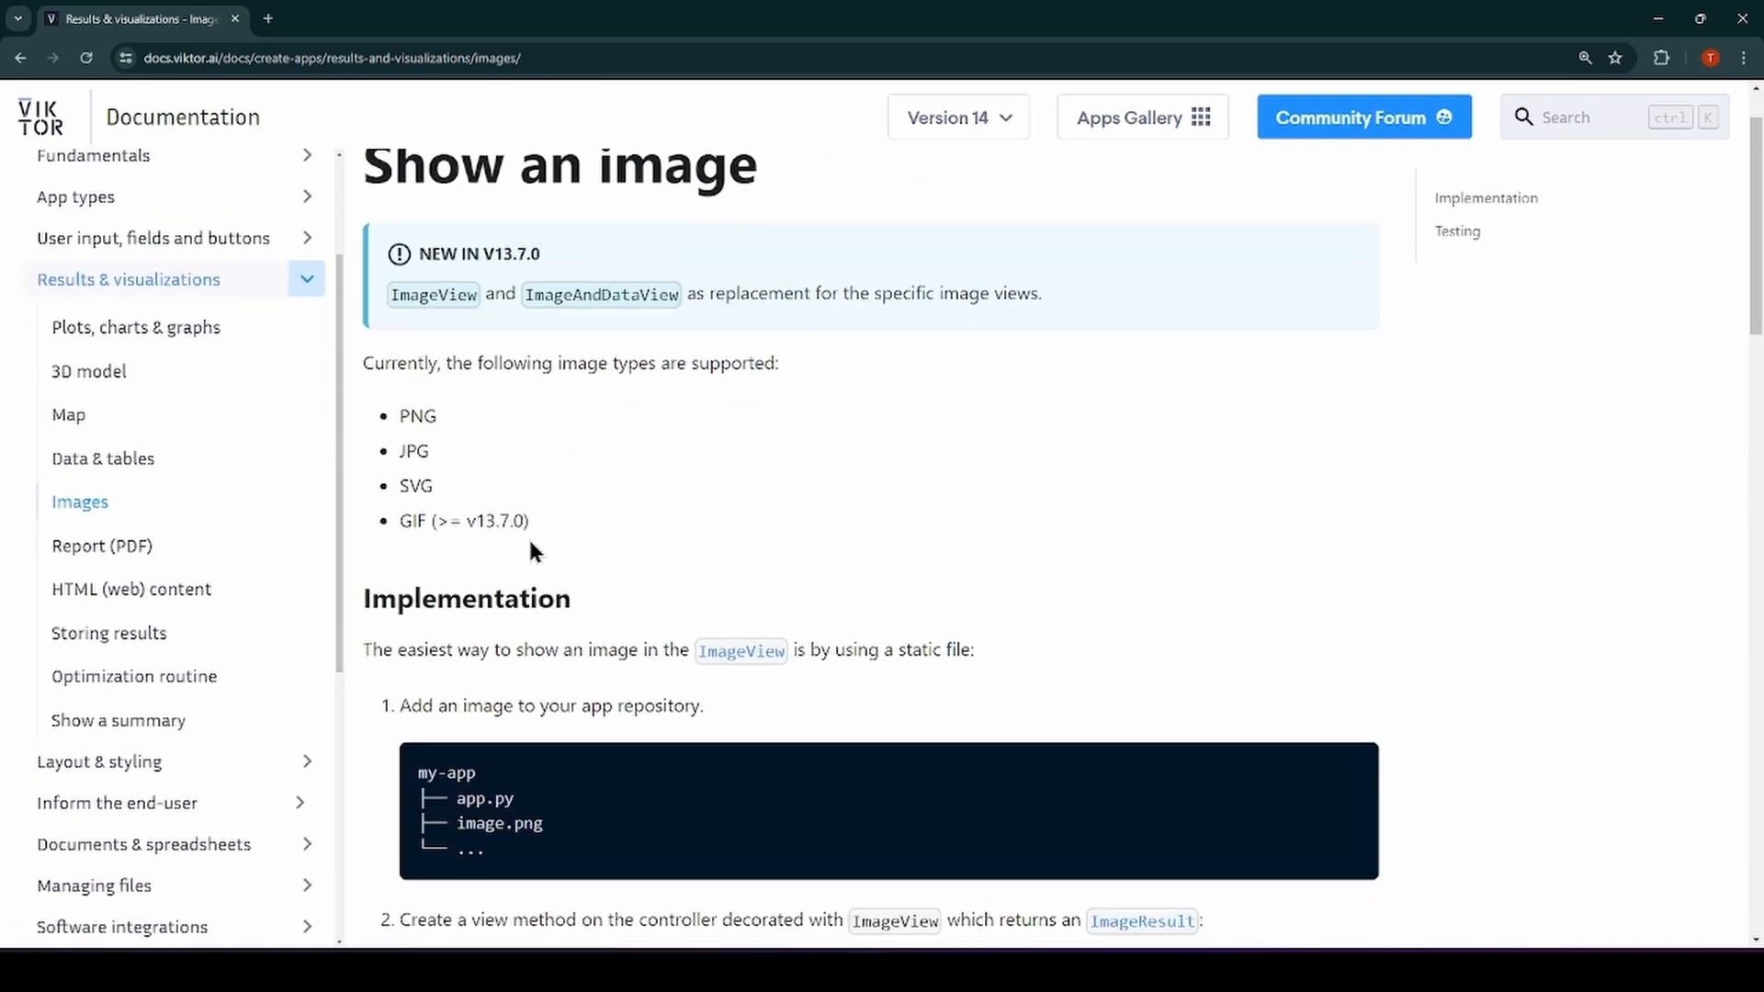
mouse_move(410, 492)
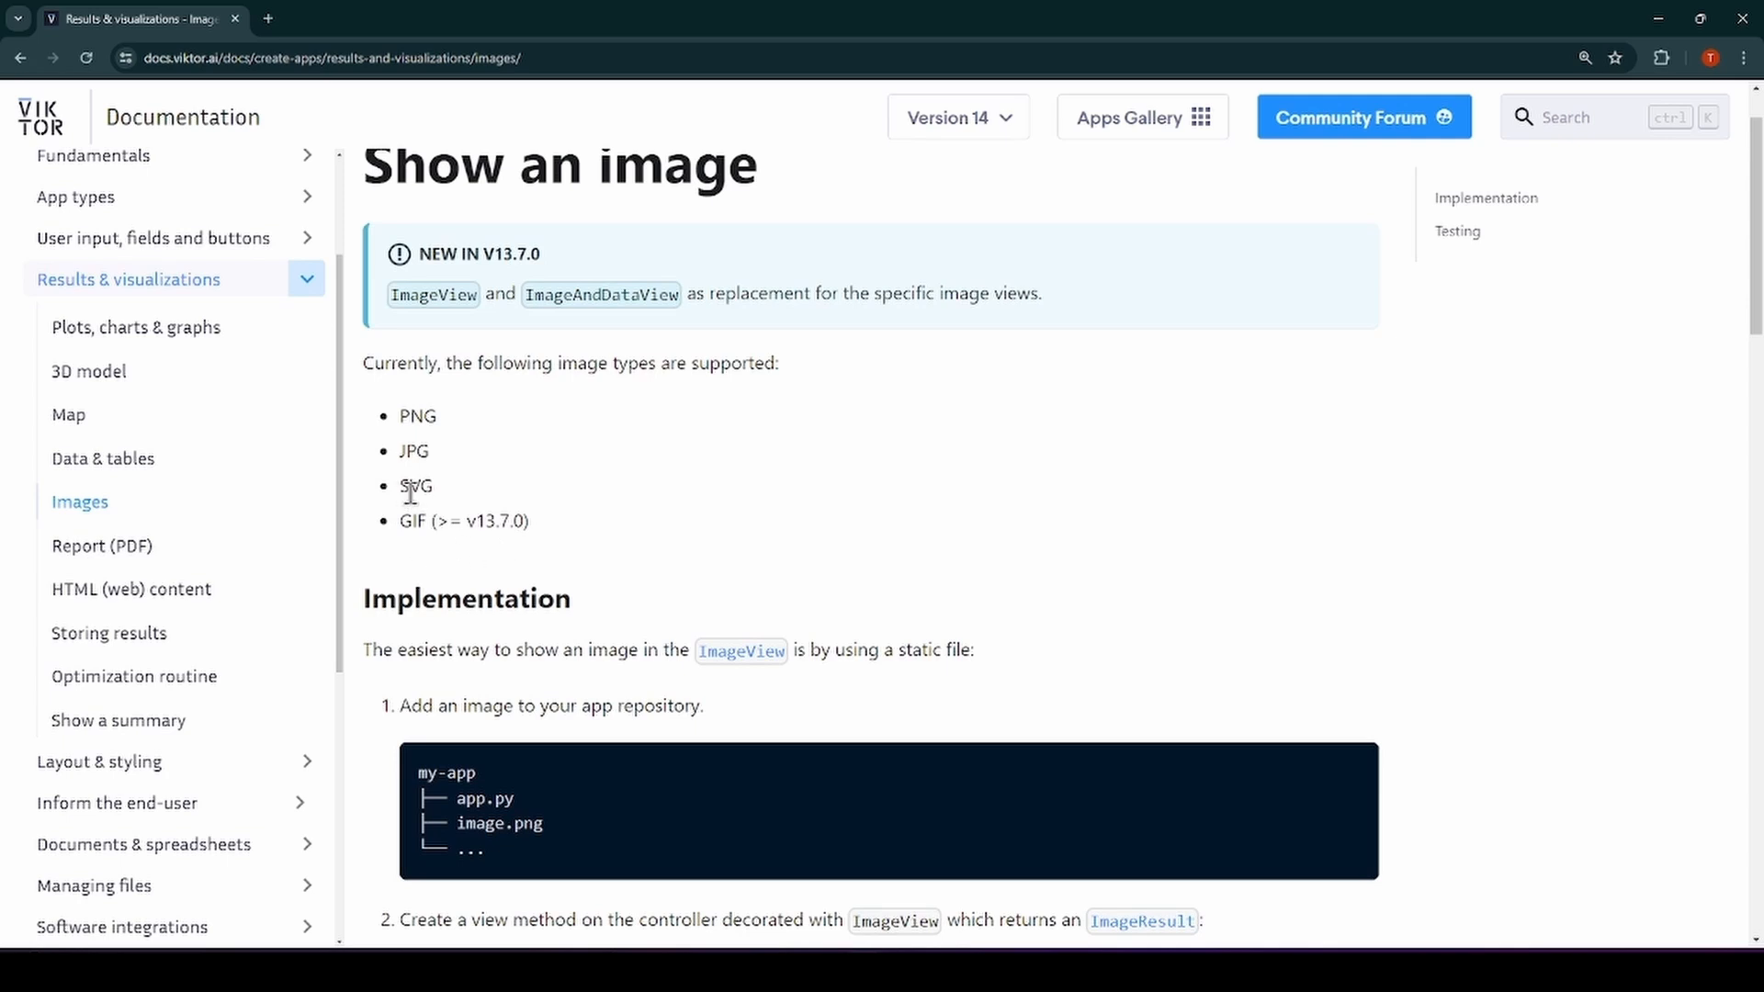
mouse_move(1512, 562)
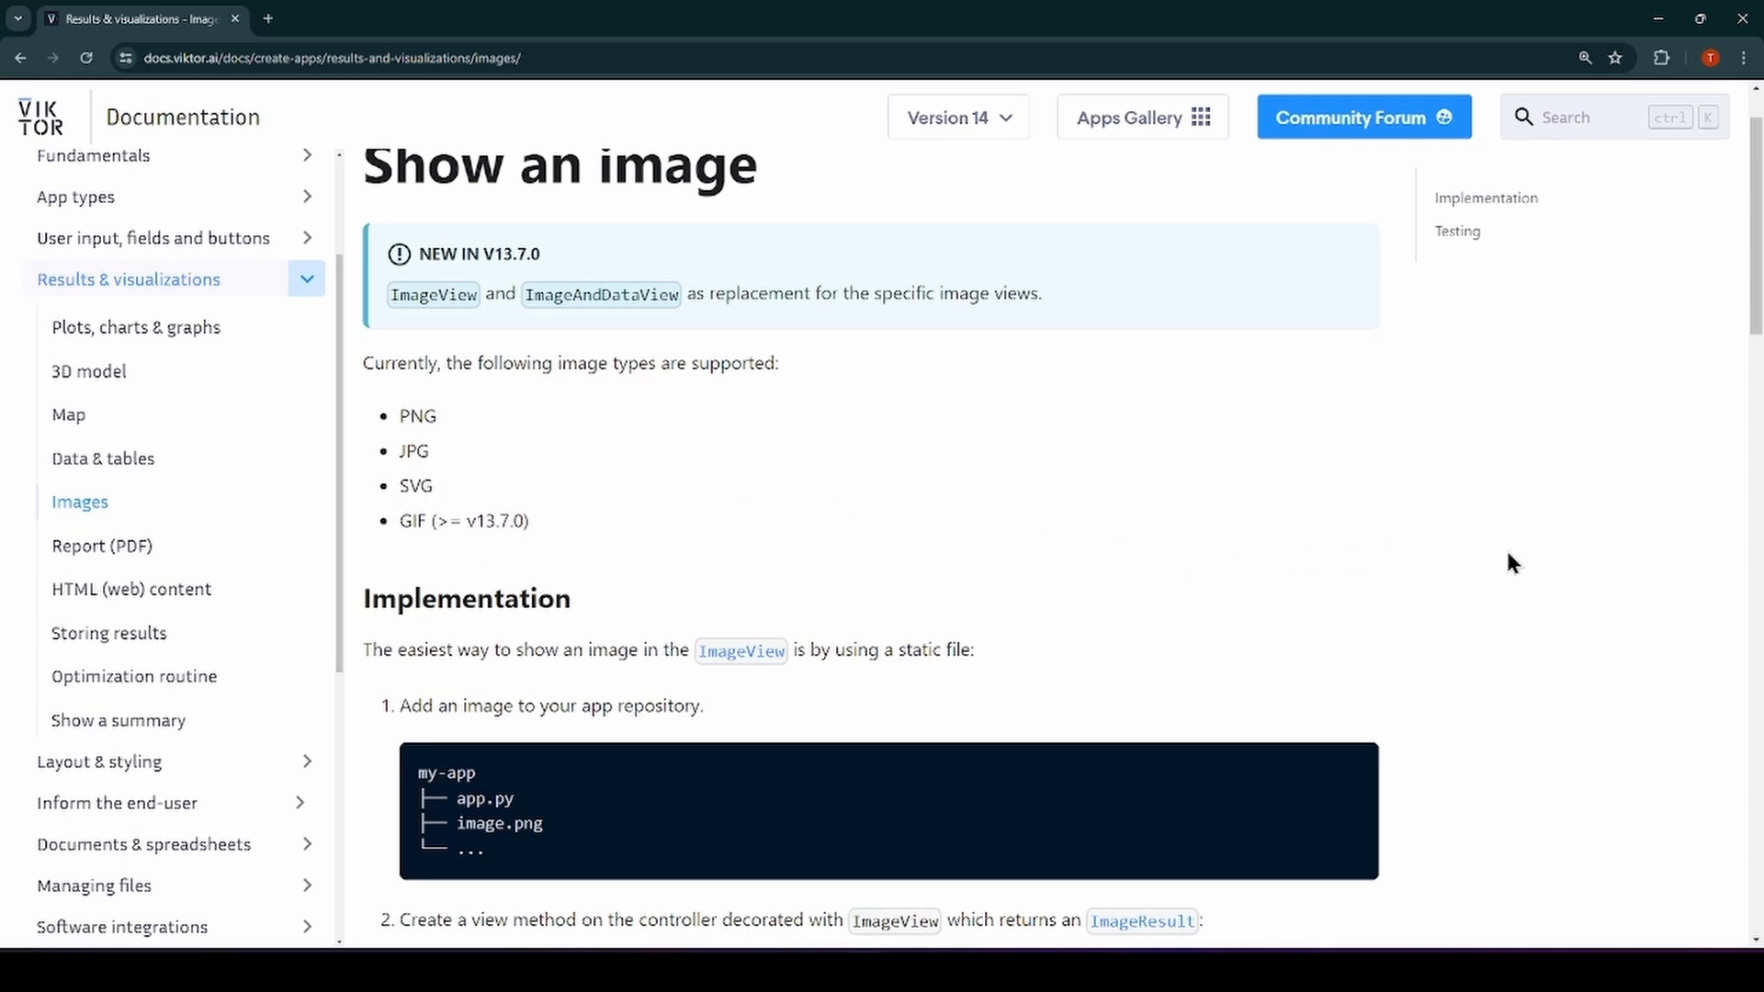
scroll("down", 3)
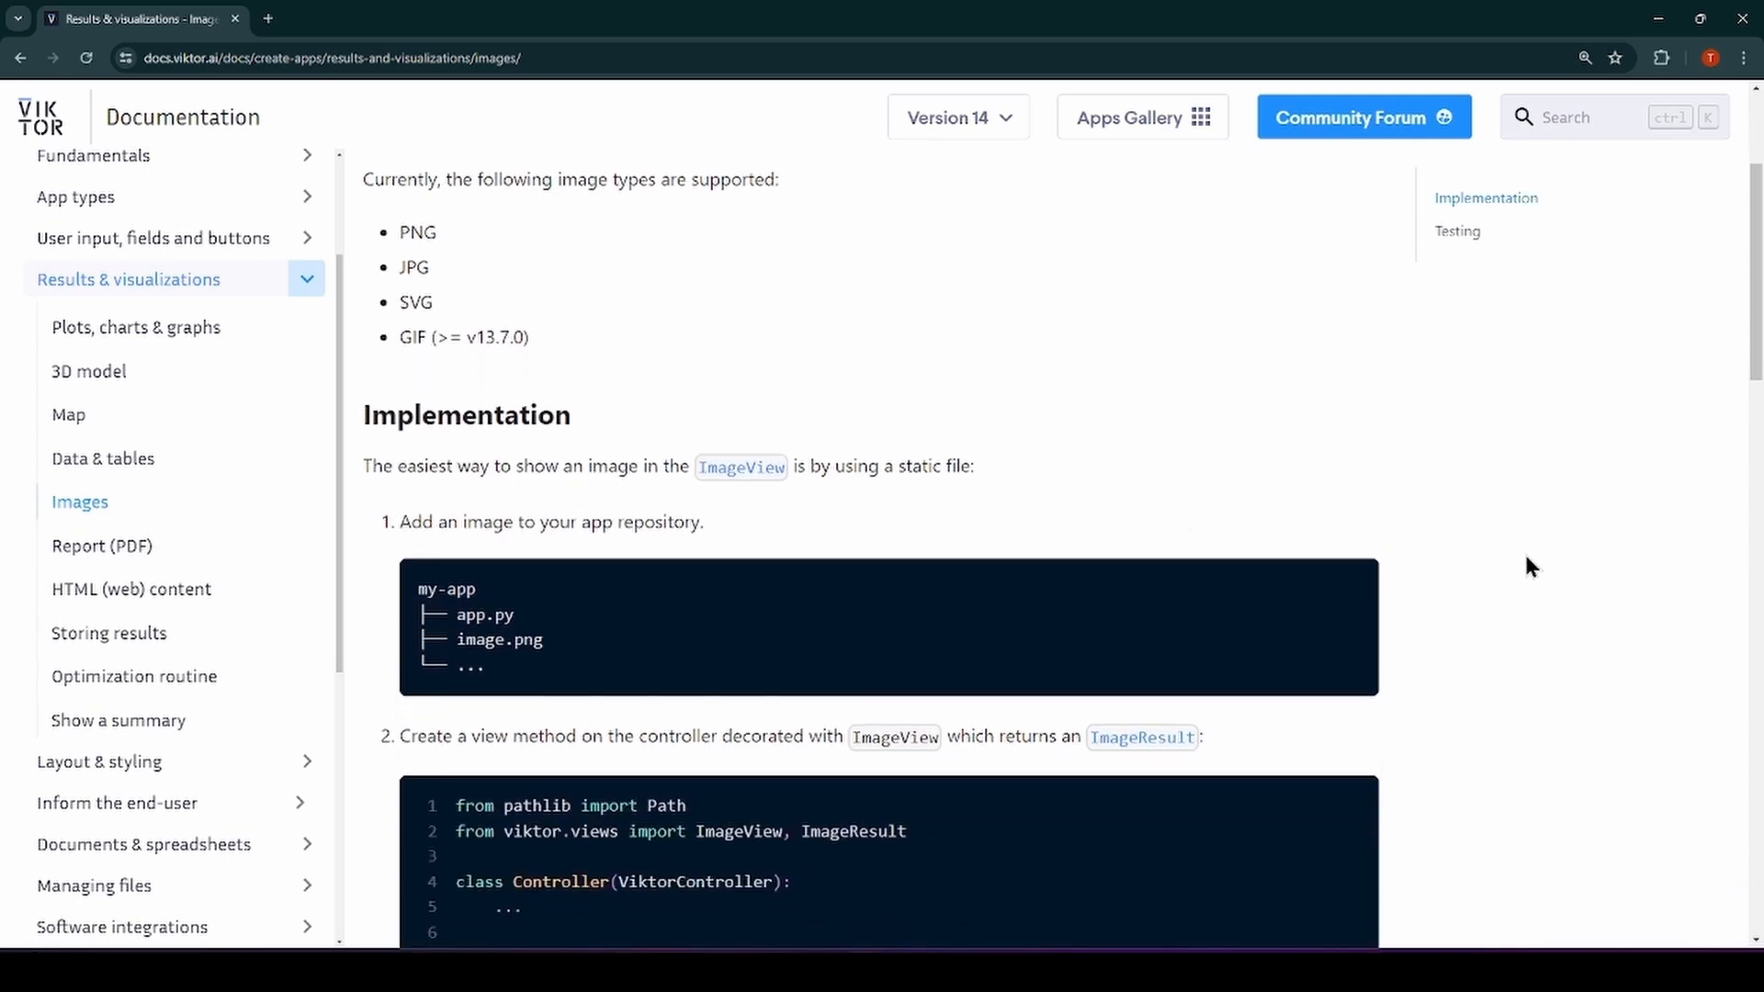
scroll("down", 3)
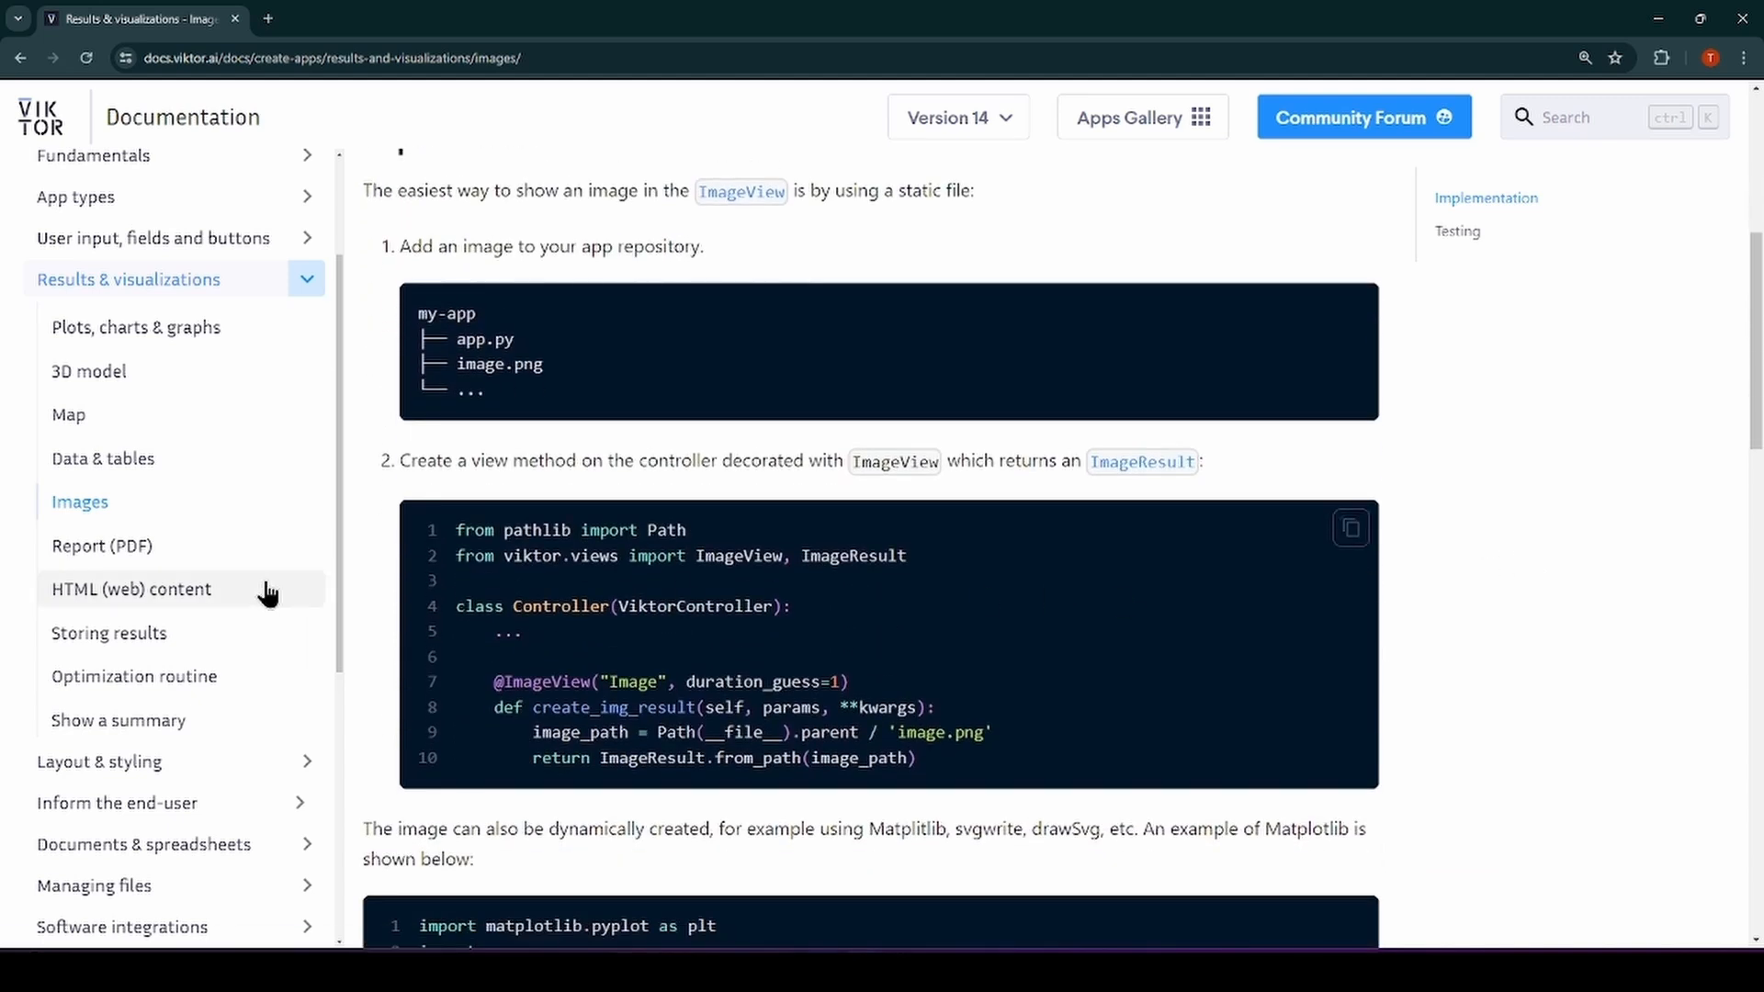
Step: Read through the Report (PDF) documentation page down to its Testing section
left_click(103, 546)
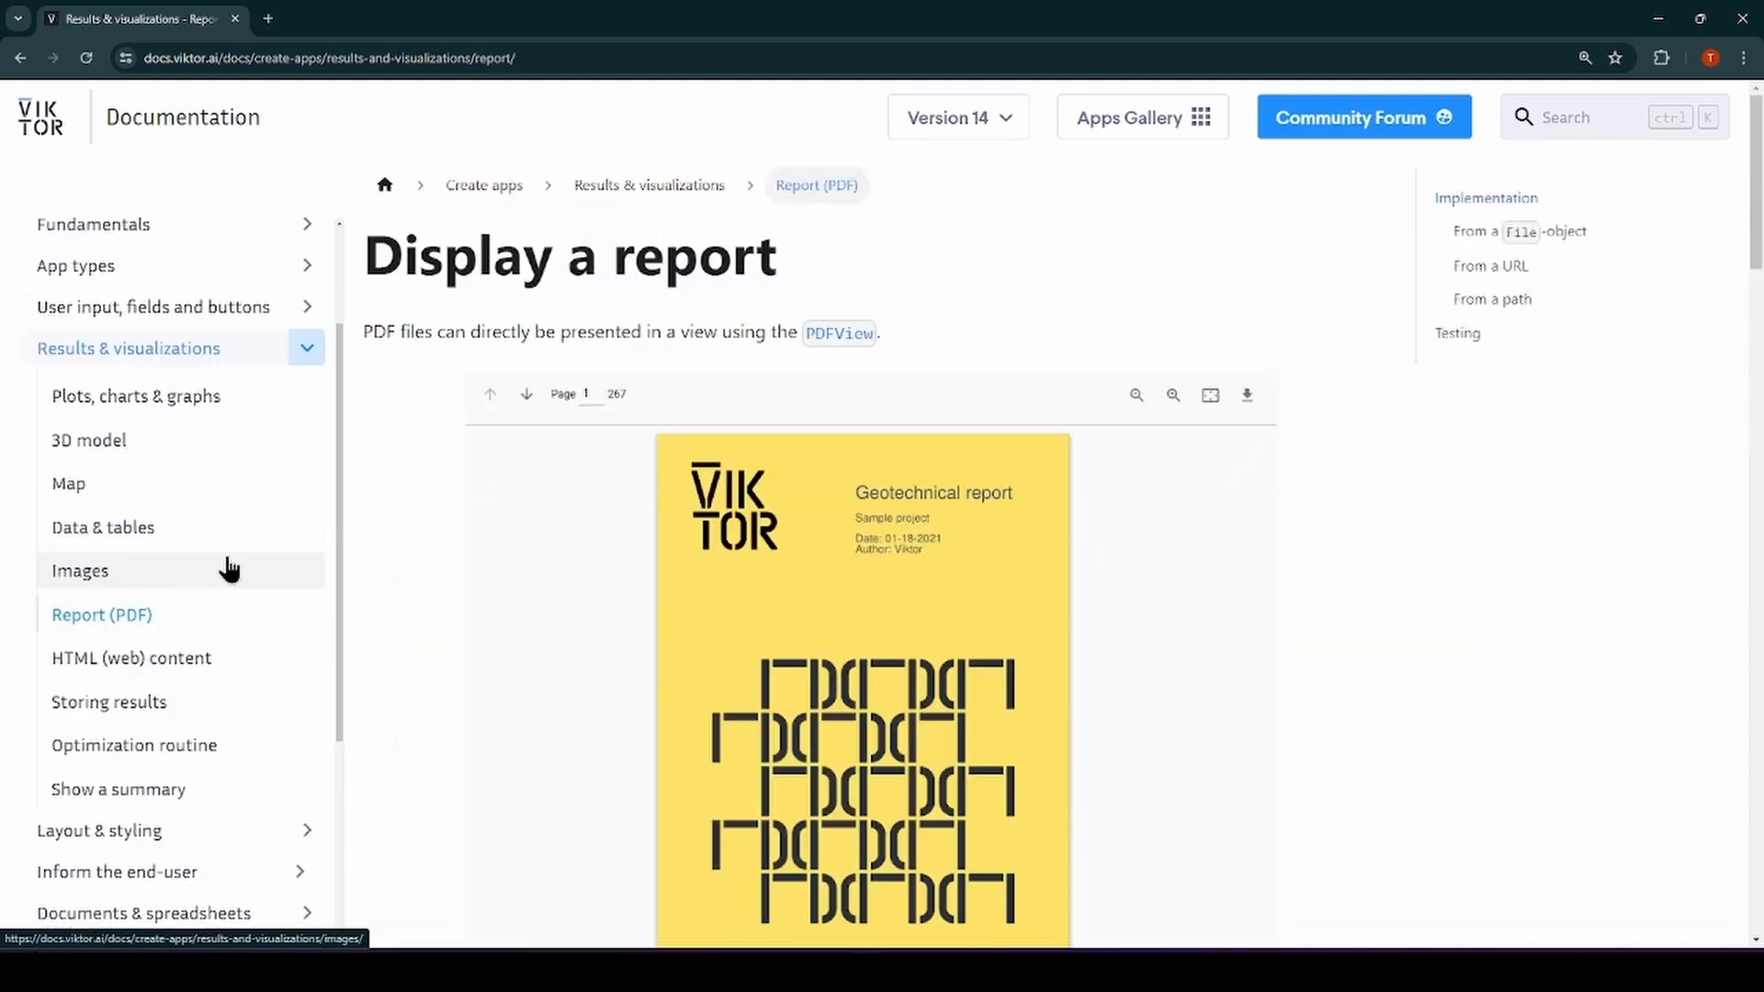
mouse_move(1384, 593)
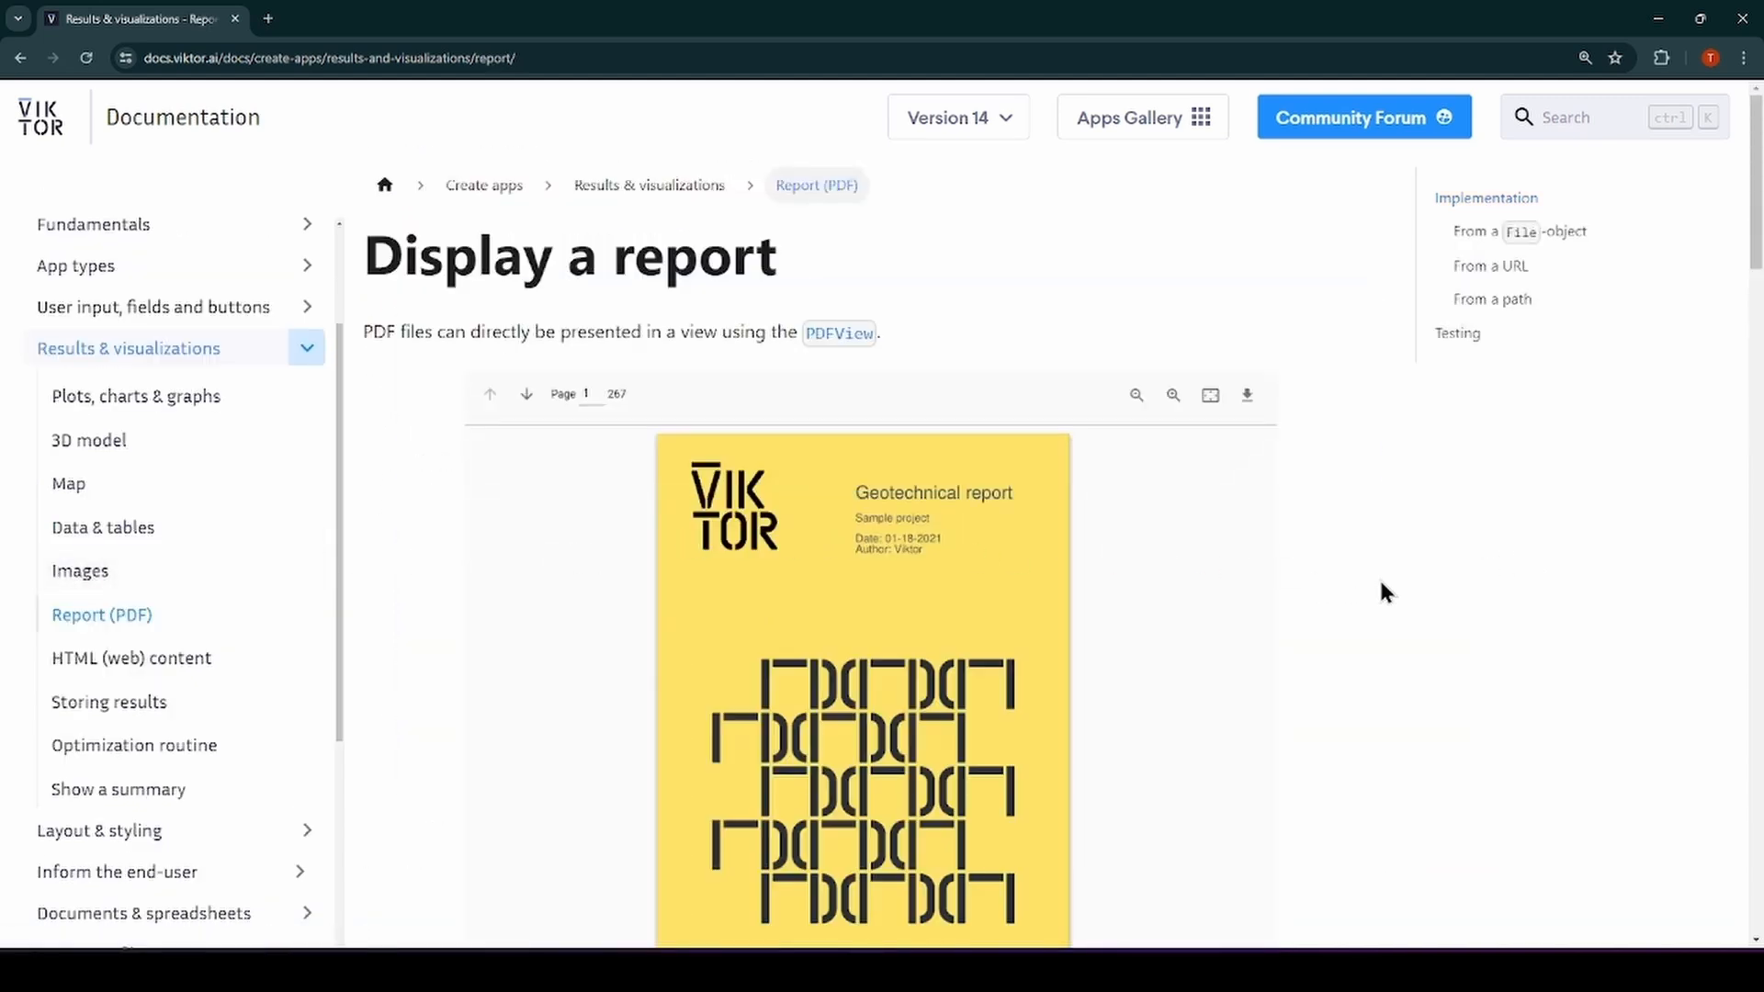
scroll("down", 3)
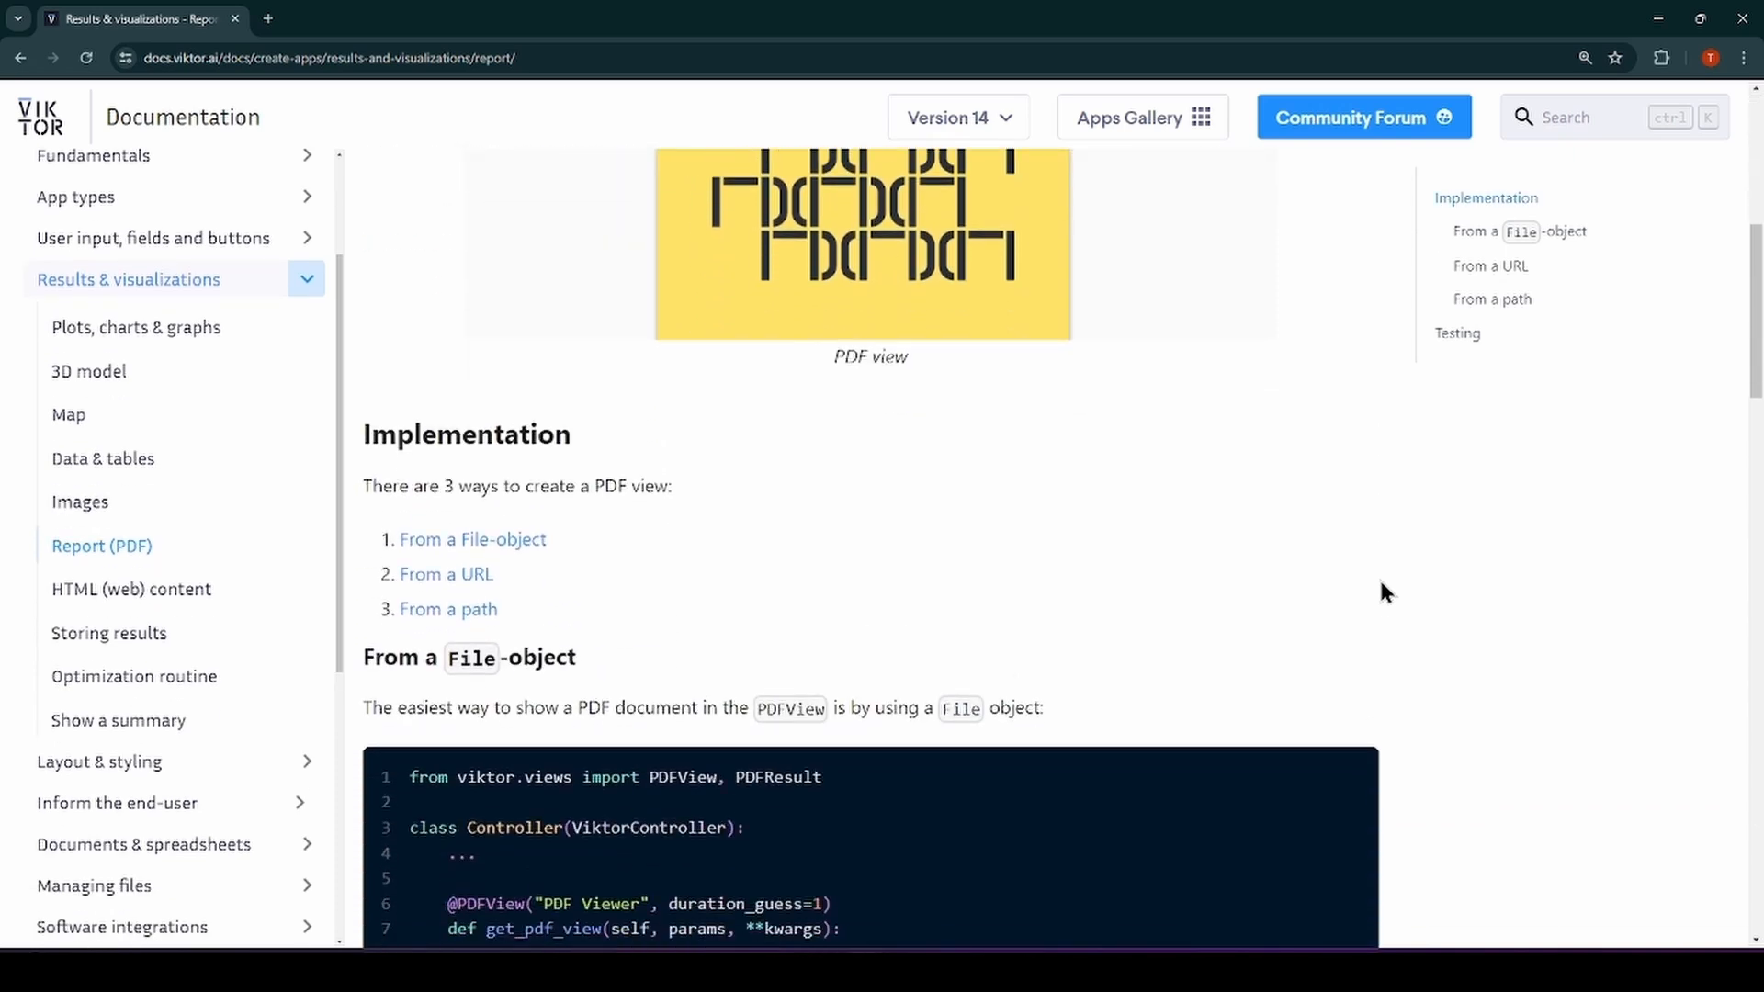
scroll("down", 3)
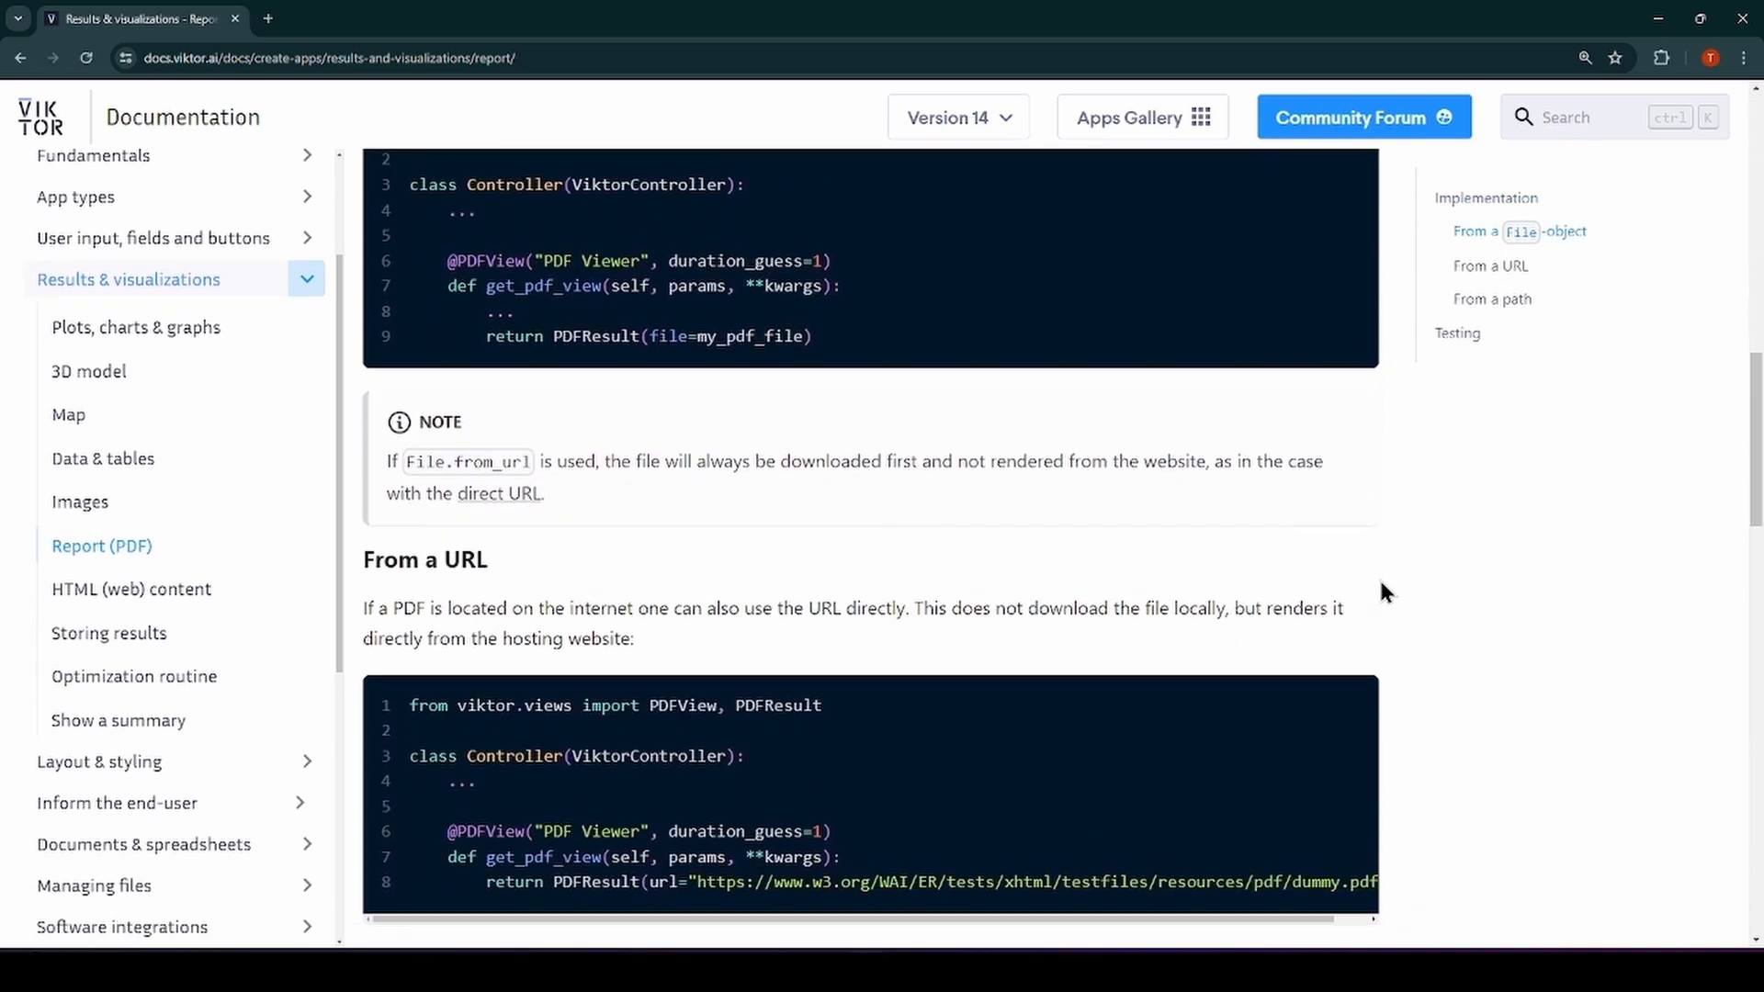
scroll("down", 3)
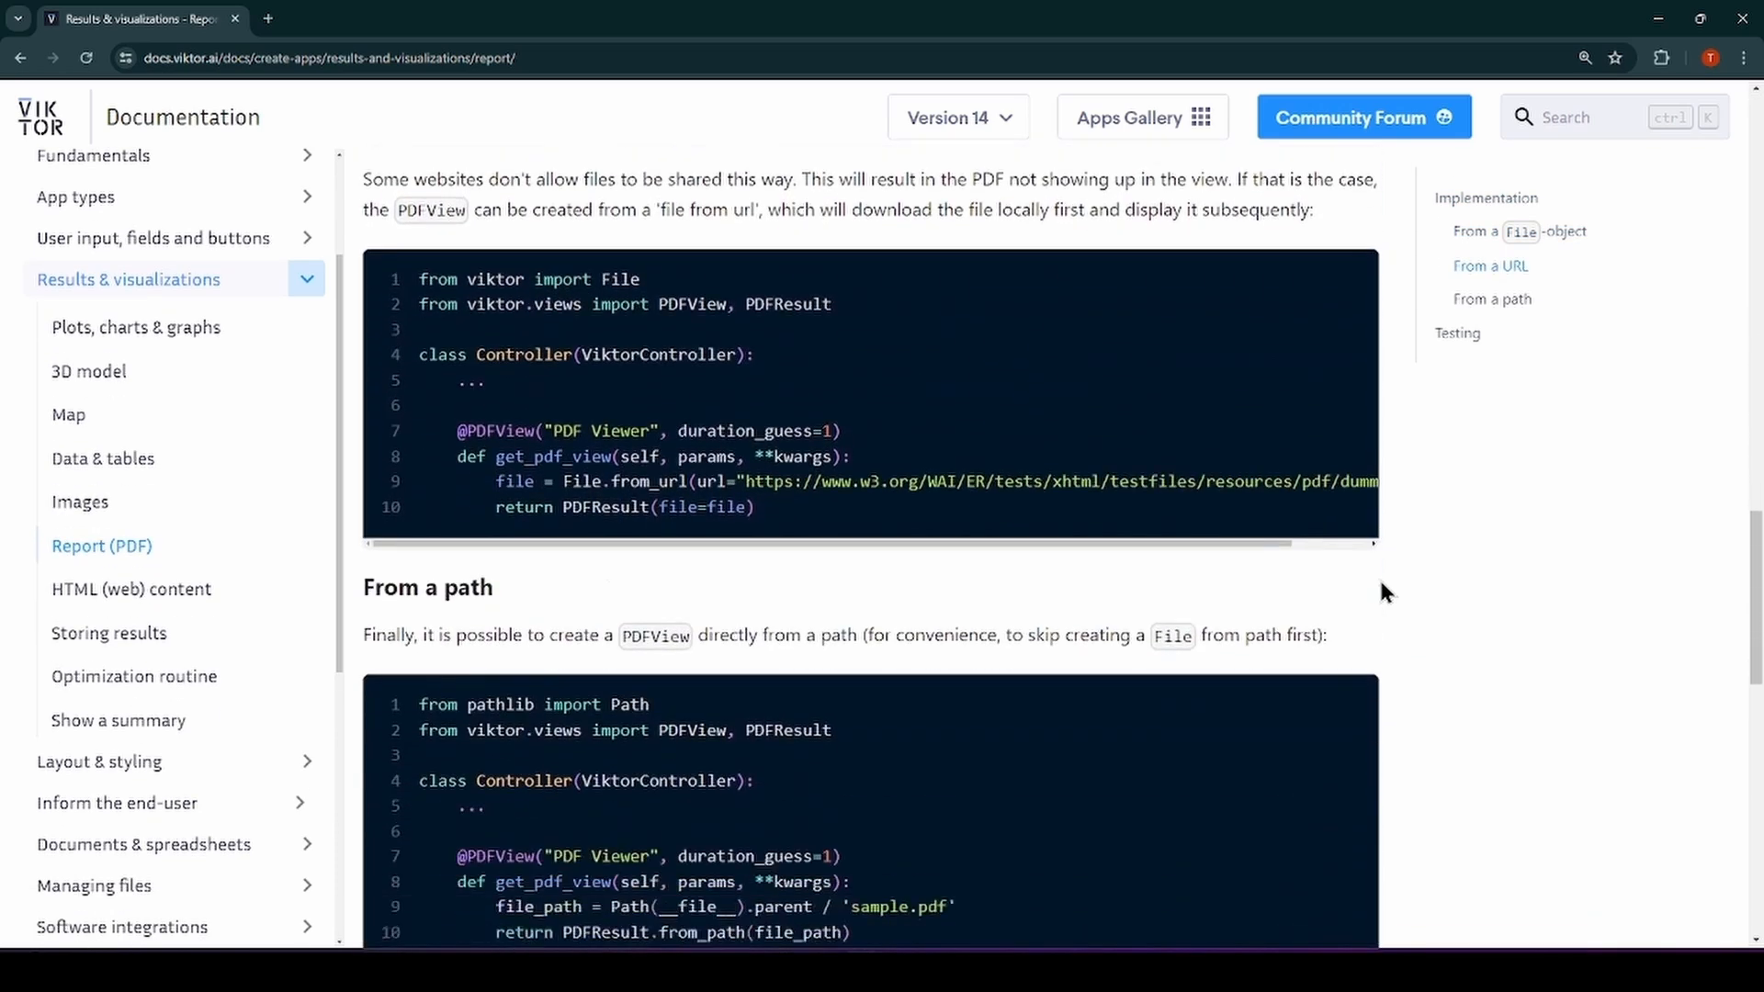
scroll("down", 3)
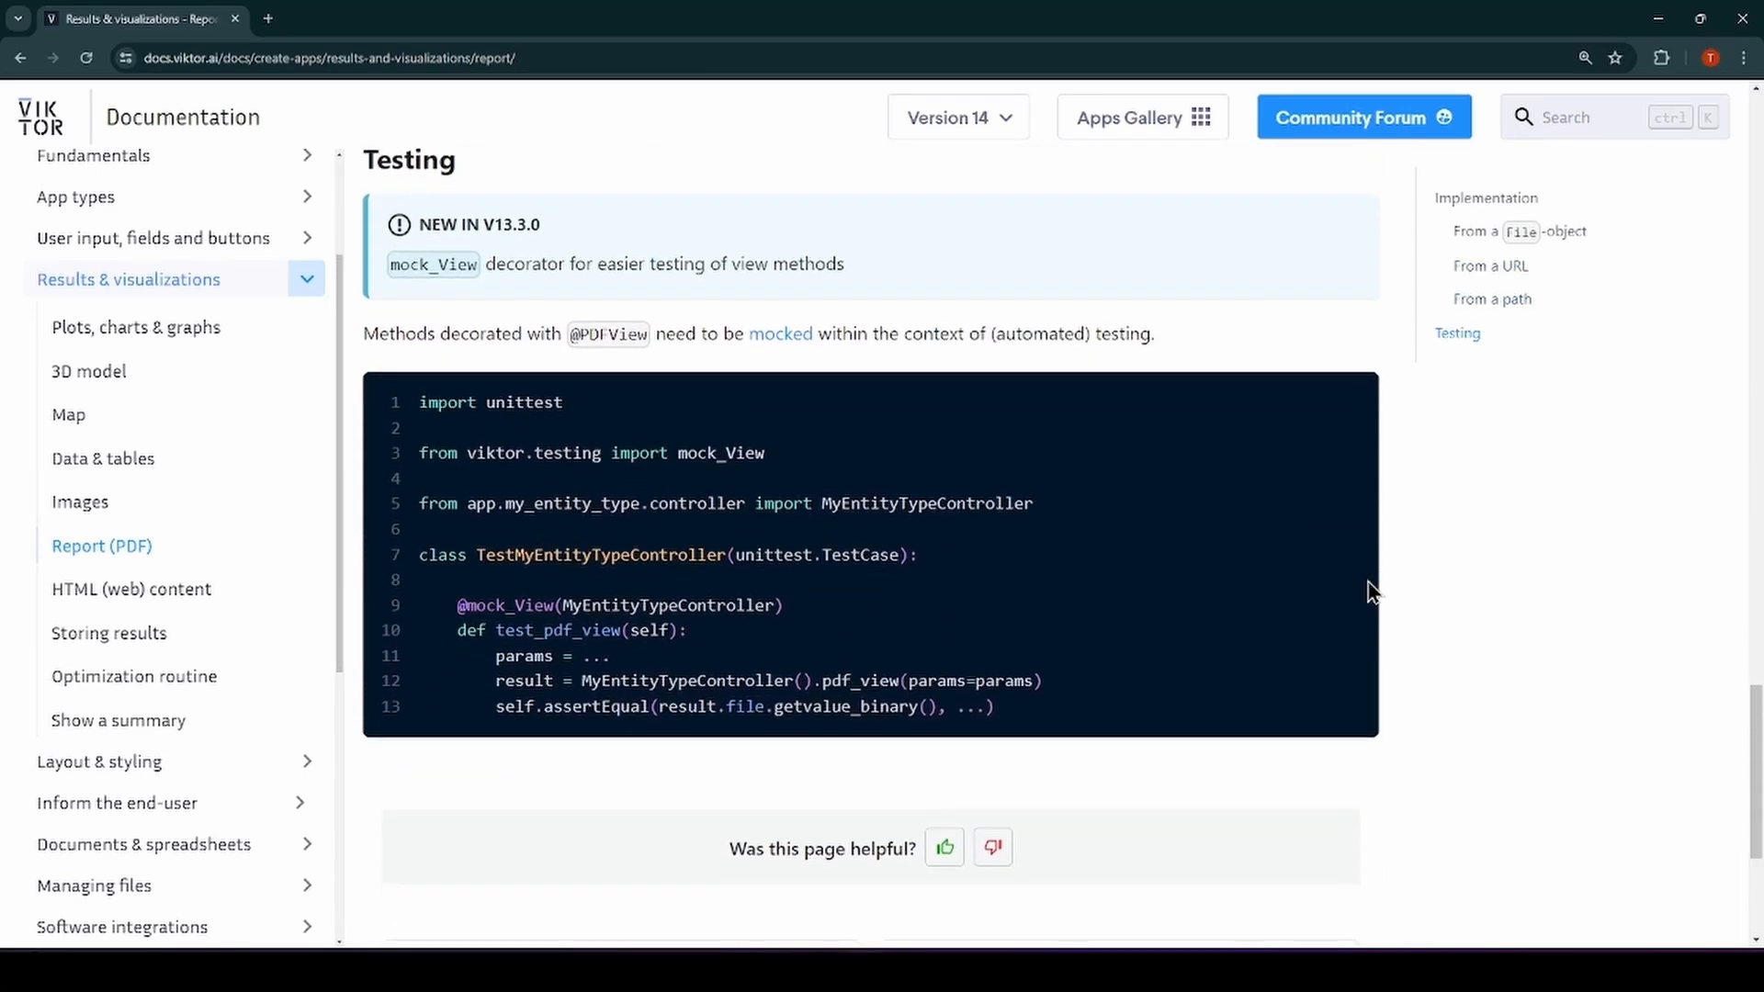
mouse_move(68, 423)
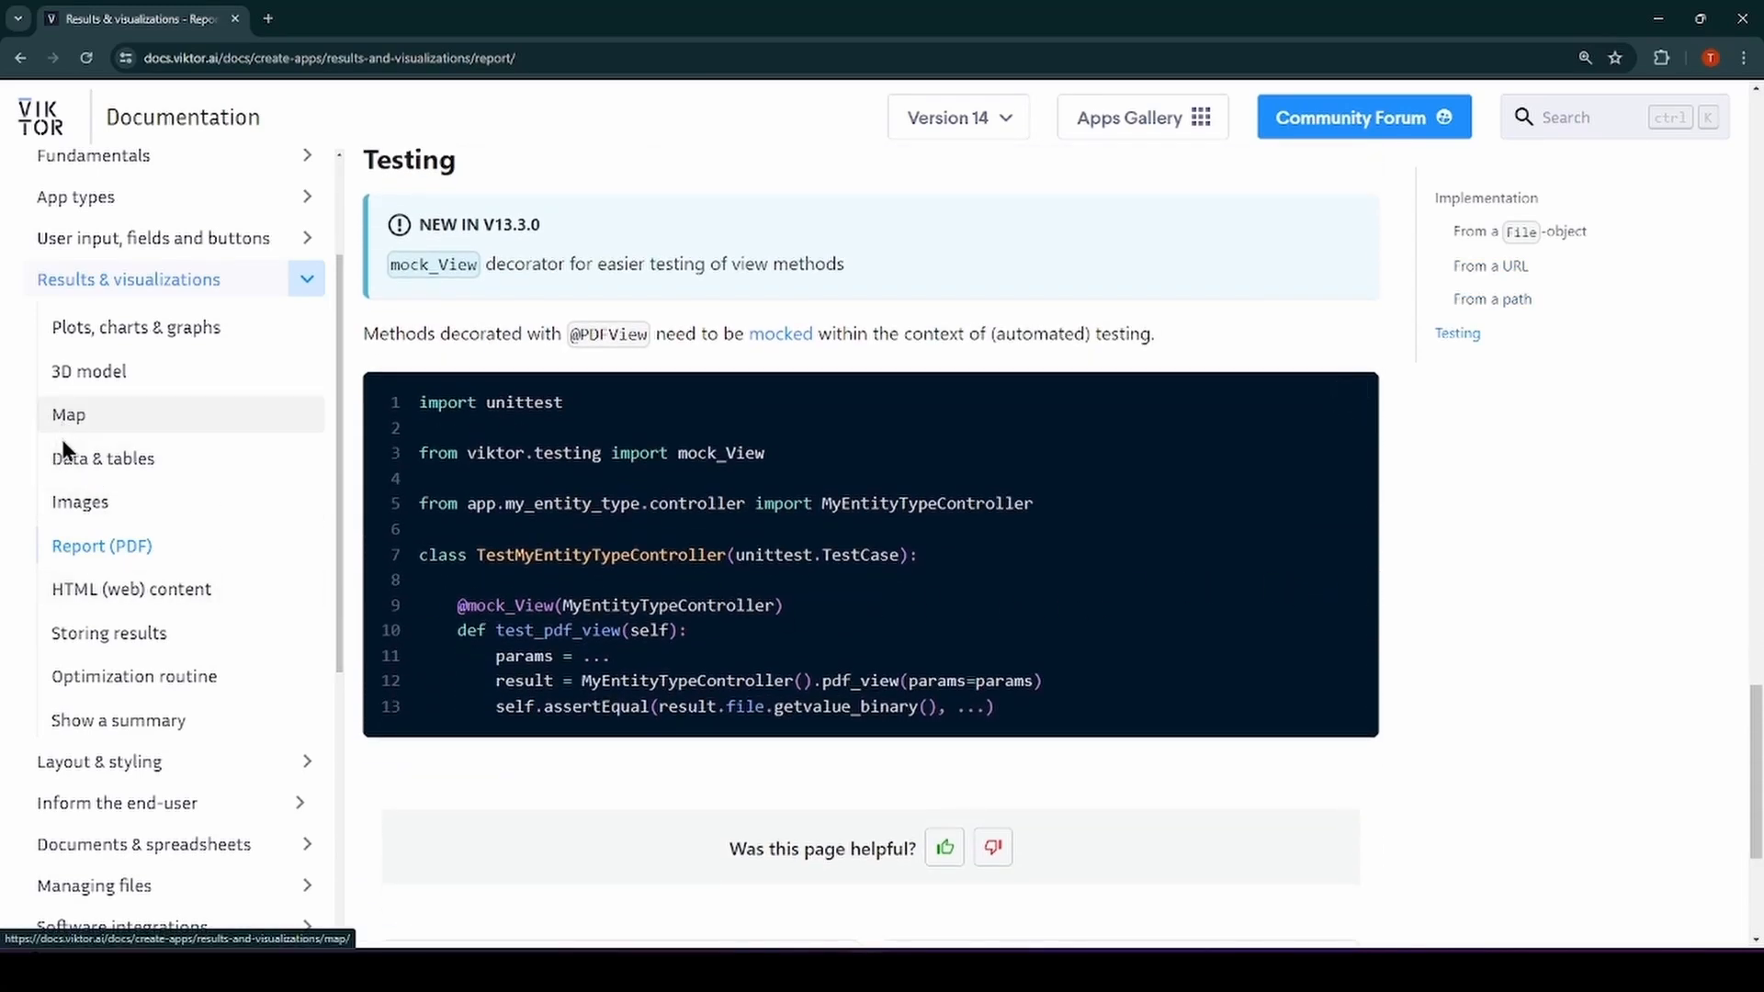
Step: Look through the Data & tables documentation page
left_click(103, 457)
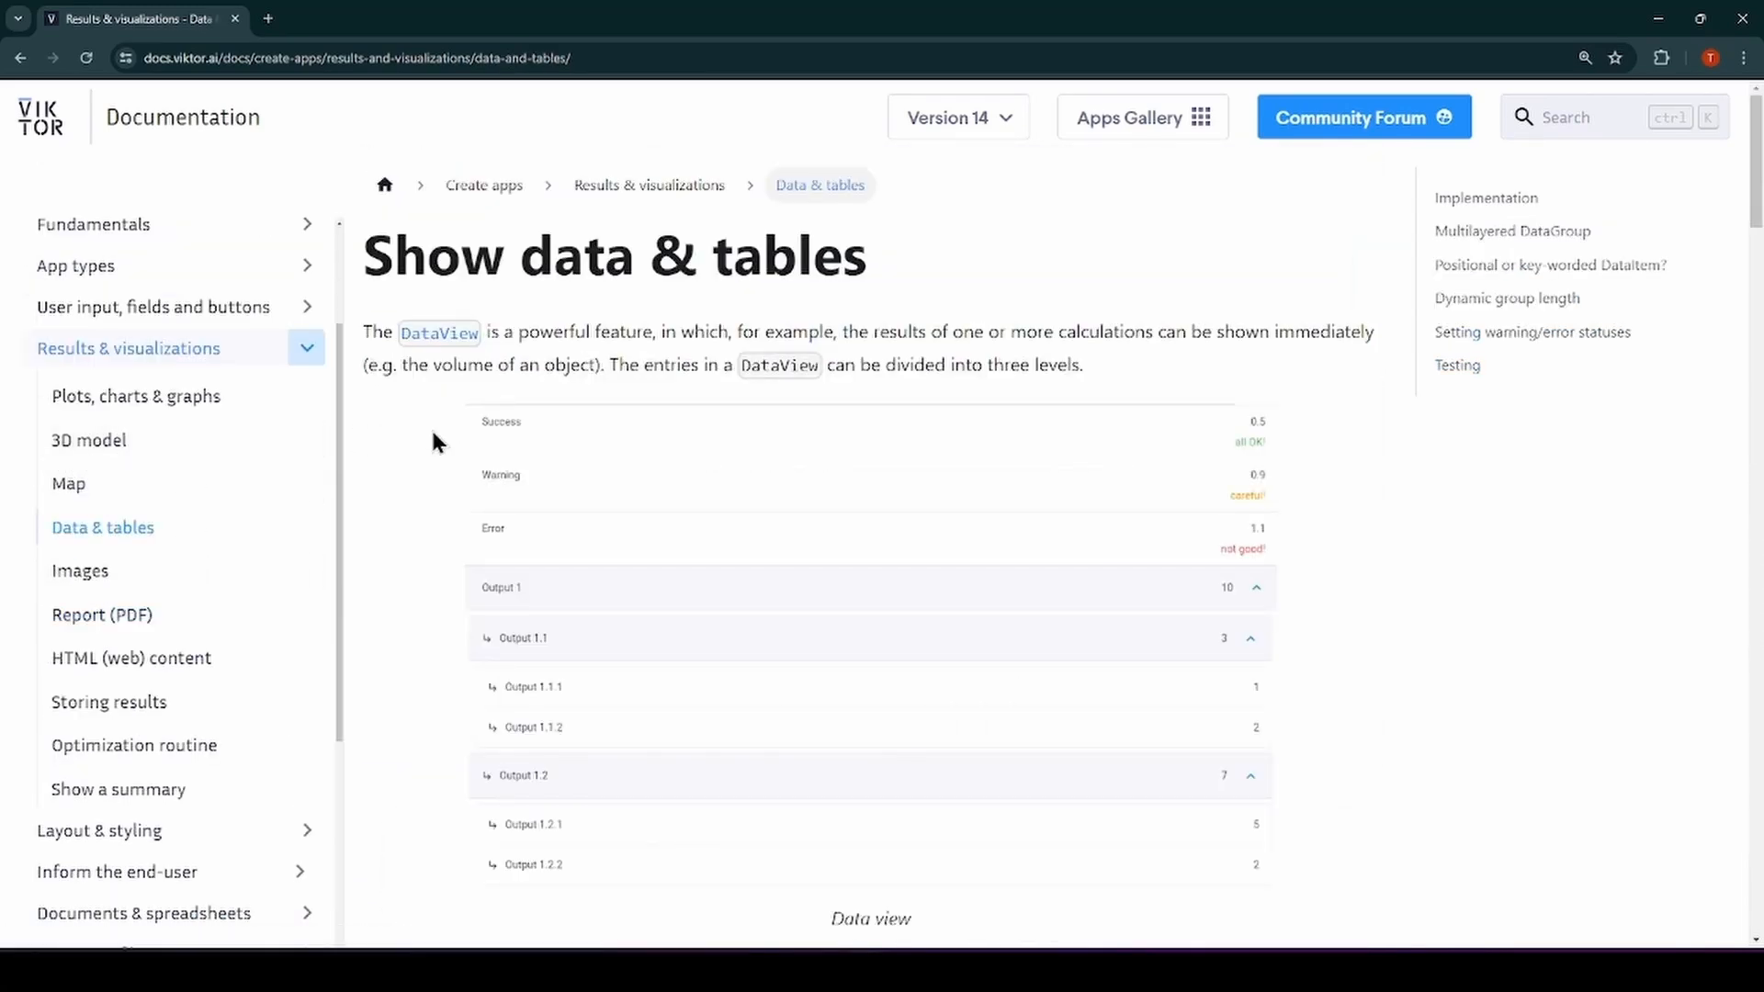
mouse_move(188, 368)
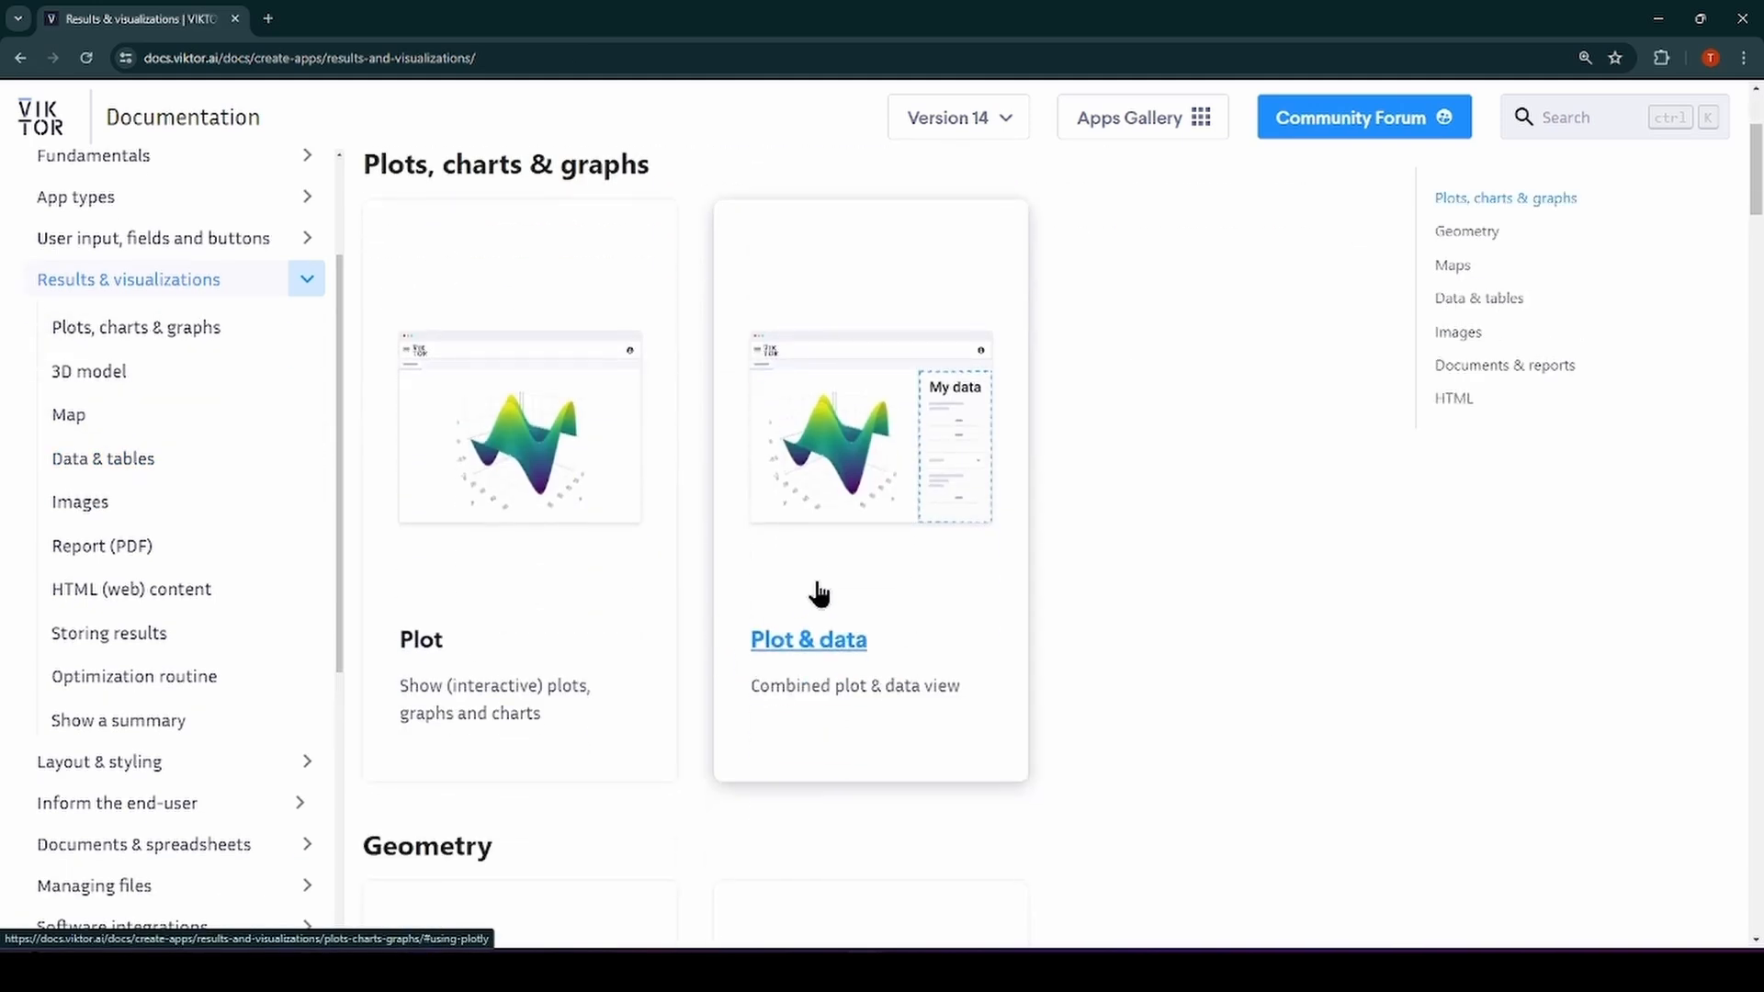
scroll("down", 3)
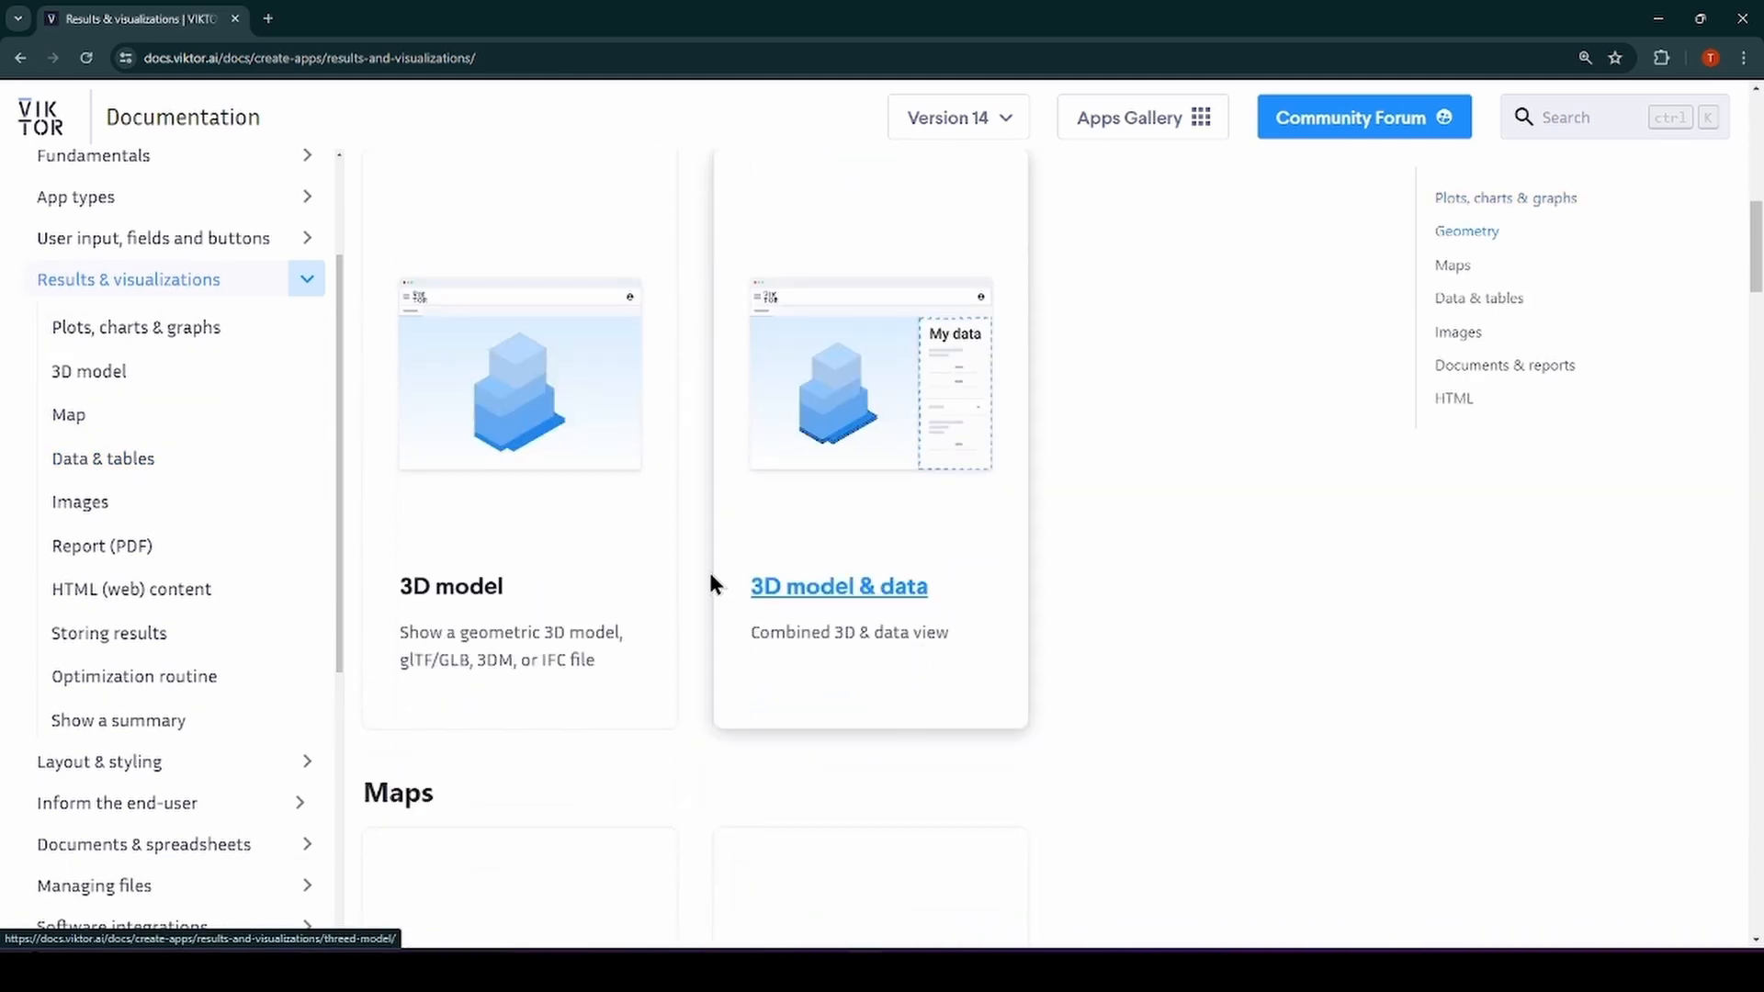
scroll("down", 3)
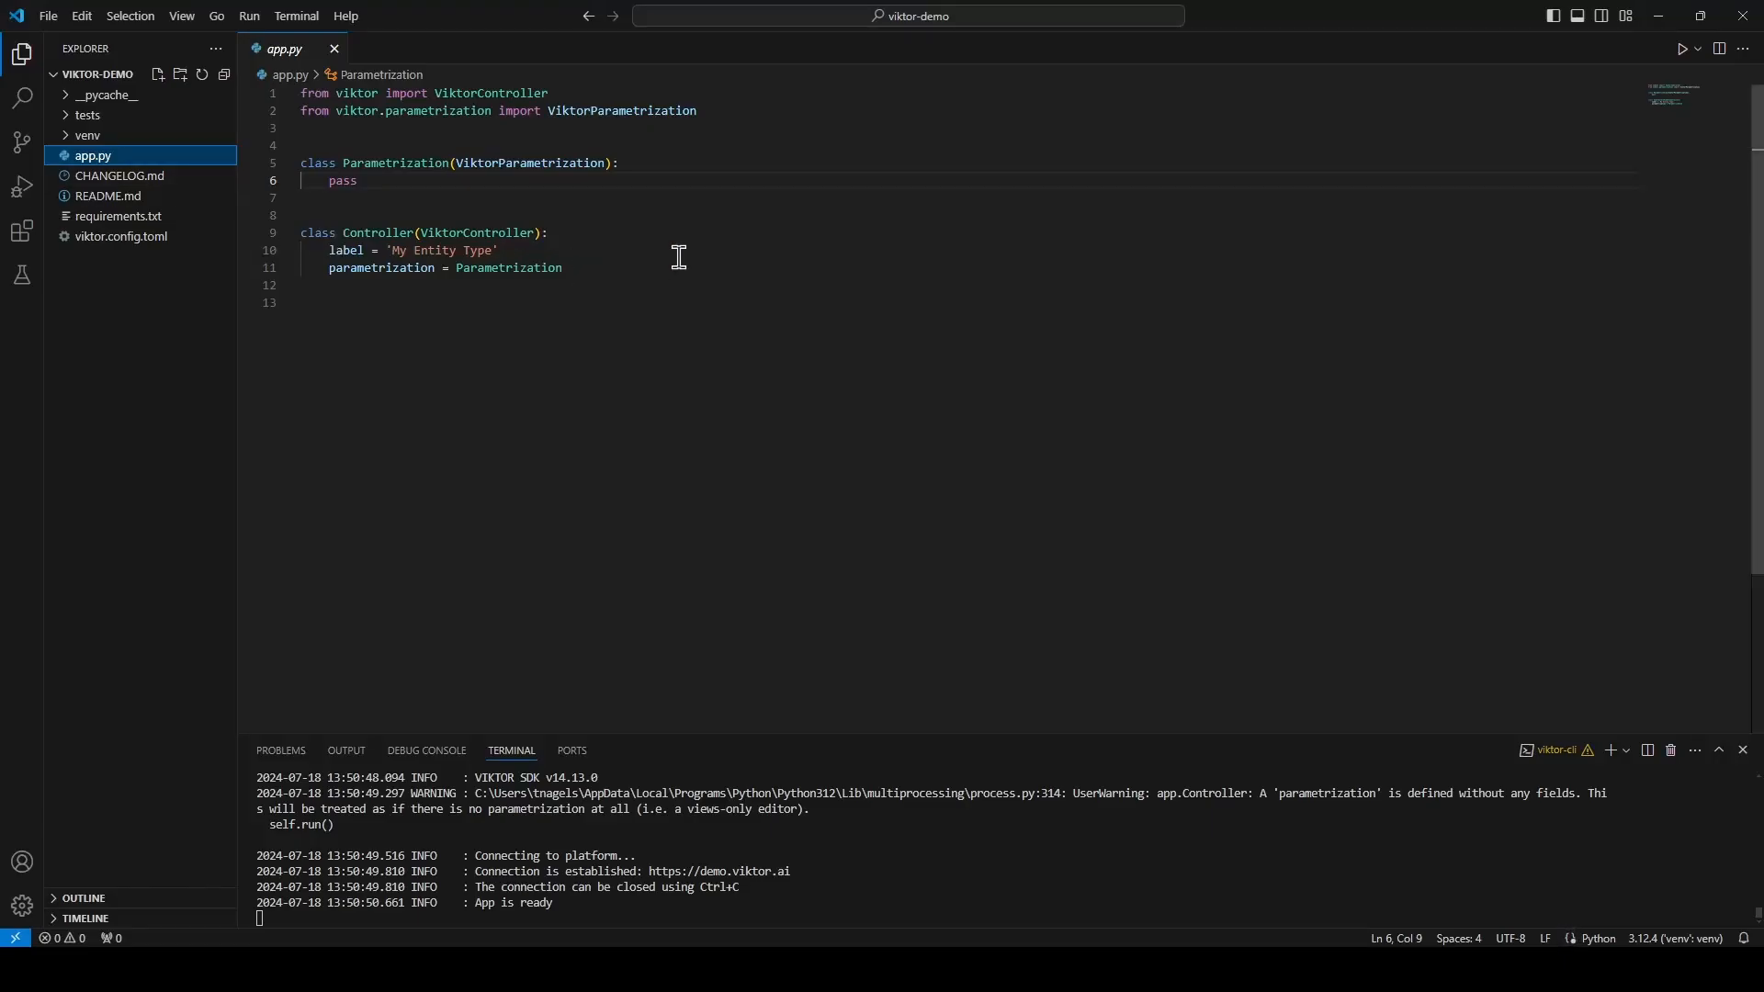
Step: Import NumberField, the geometry view classes and SquareBeam in app.py, removing the pass placeholder
type(", NumberField")
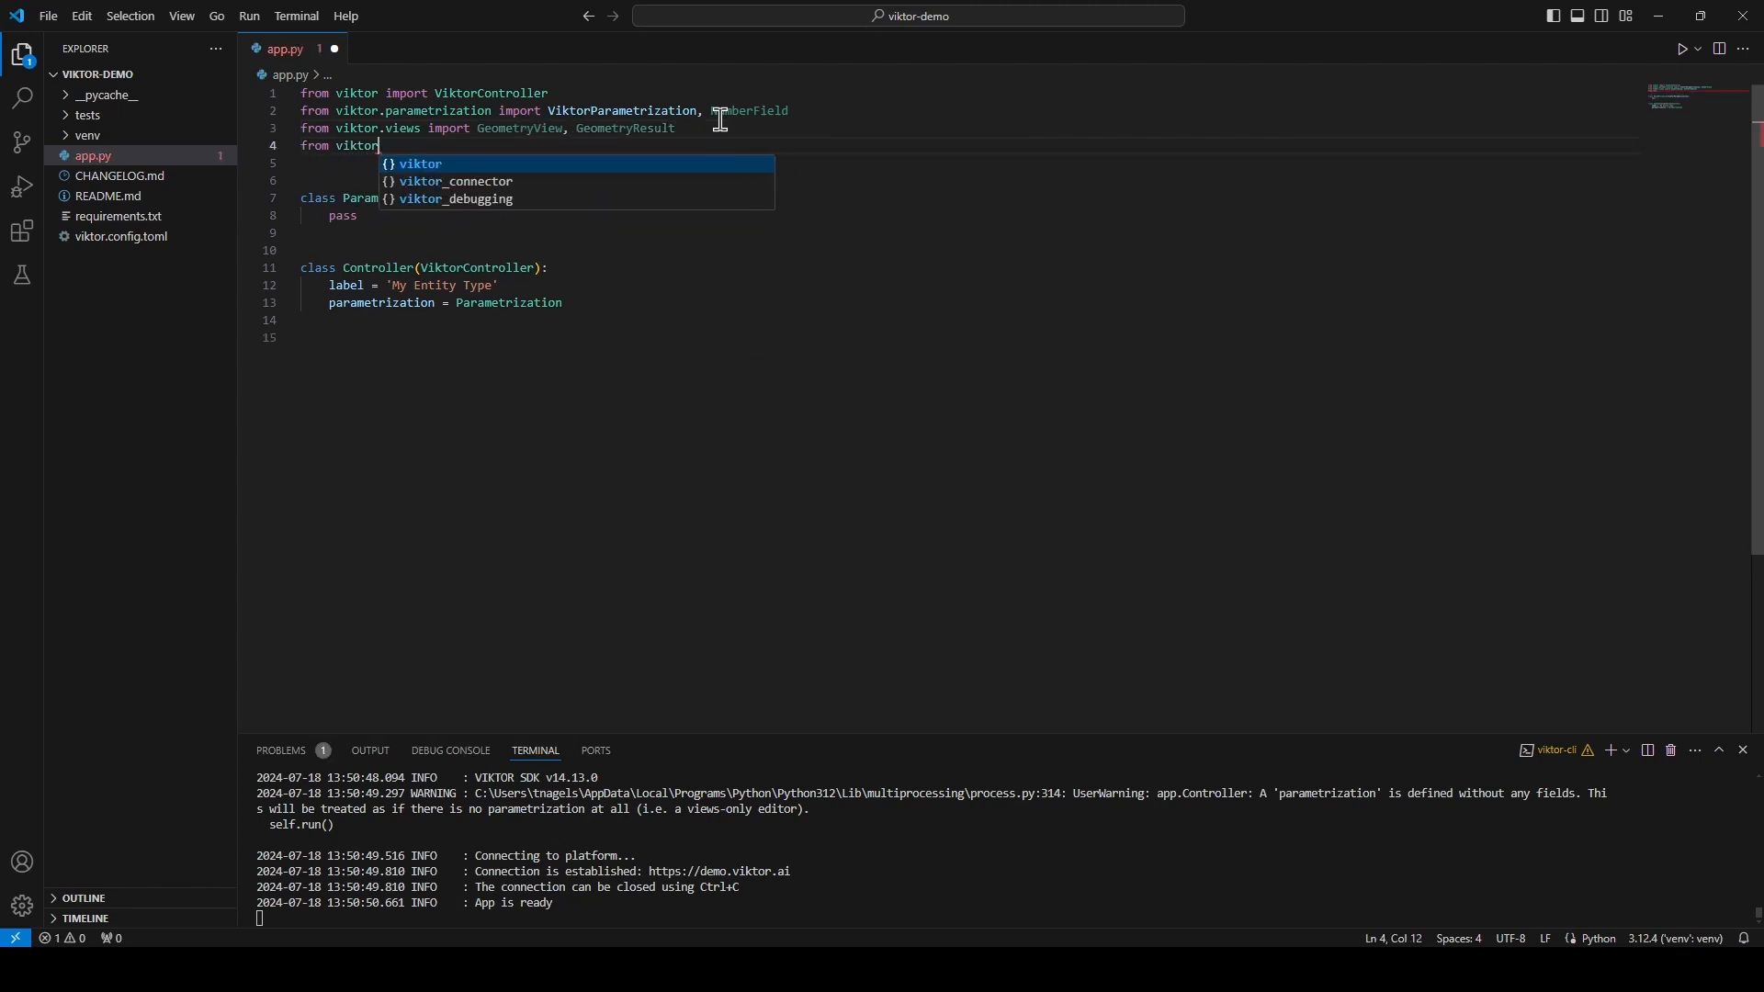
type(".geometry import SquareBeam")
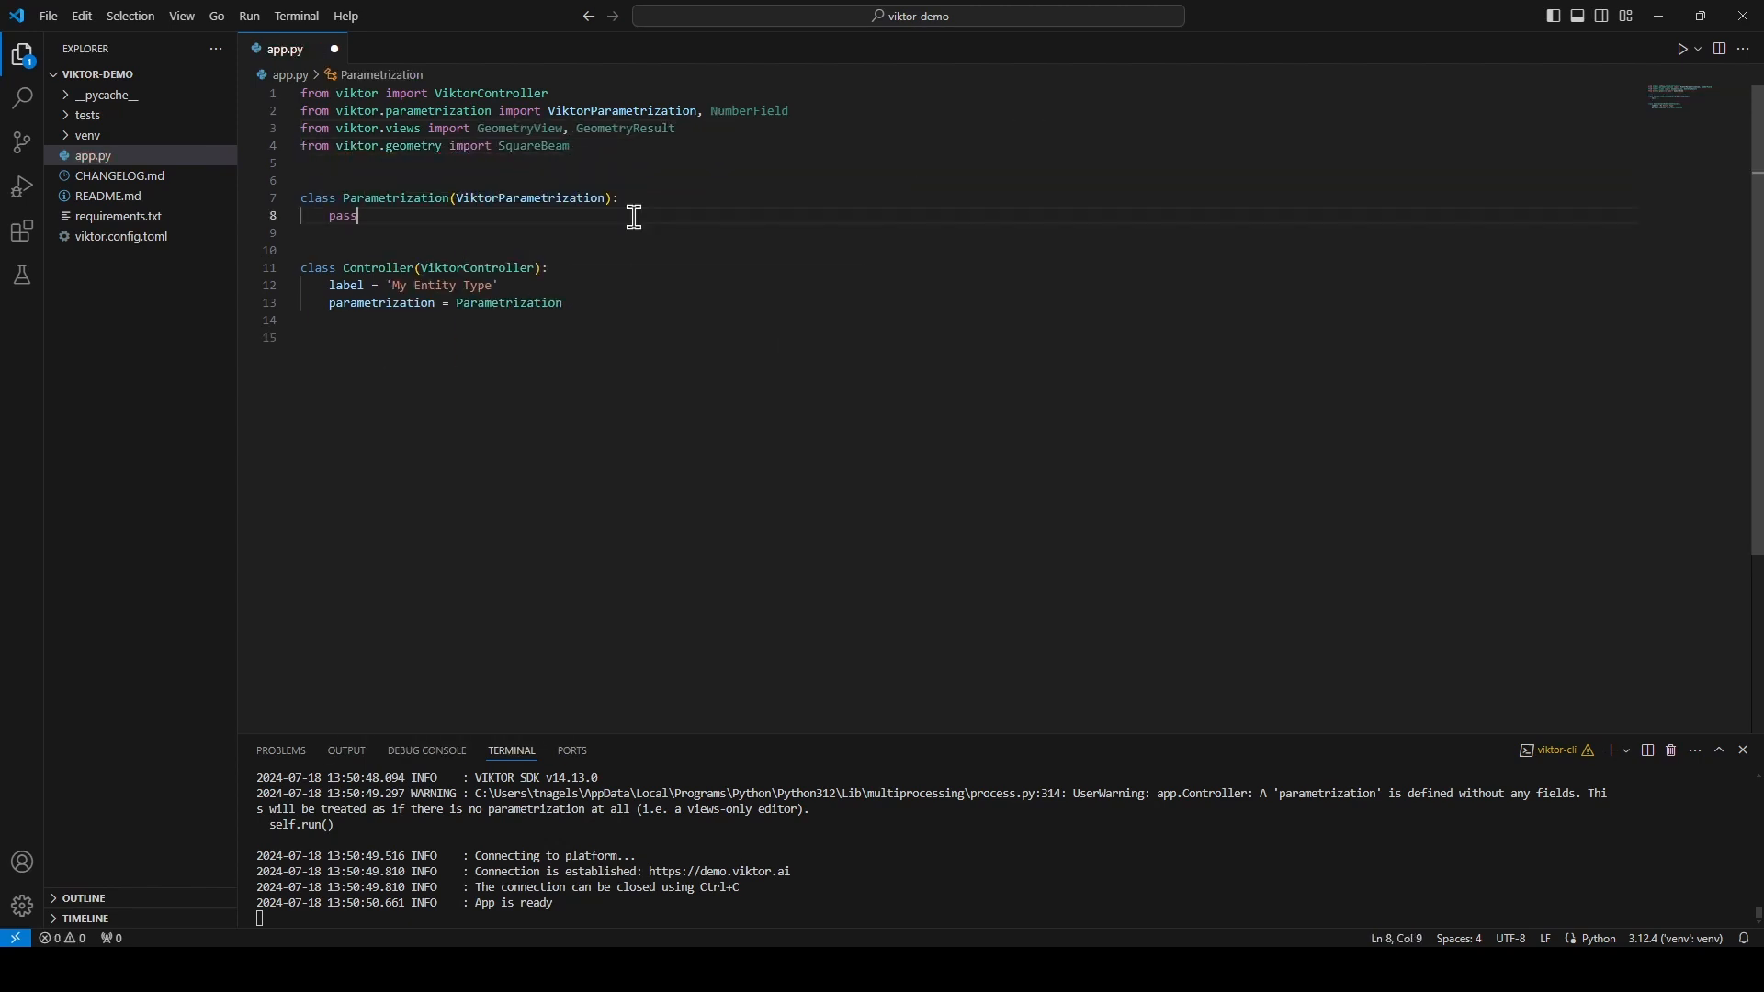
key("Backspace")
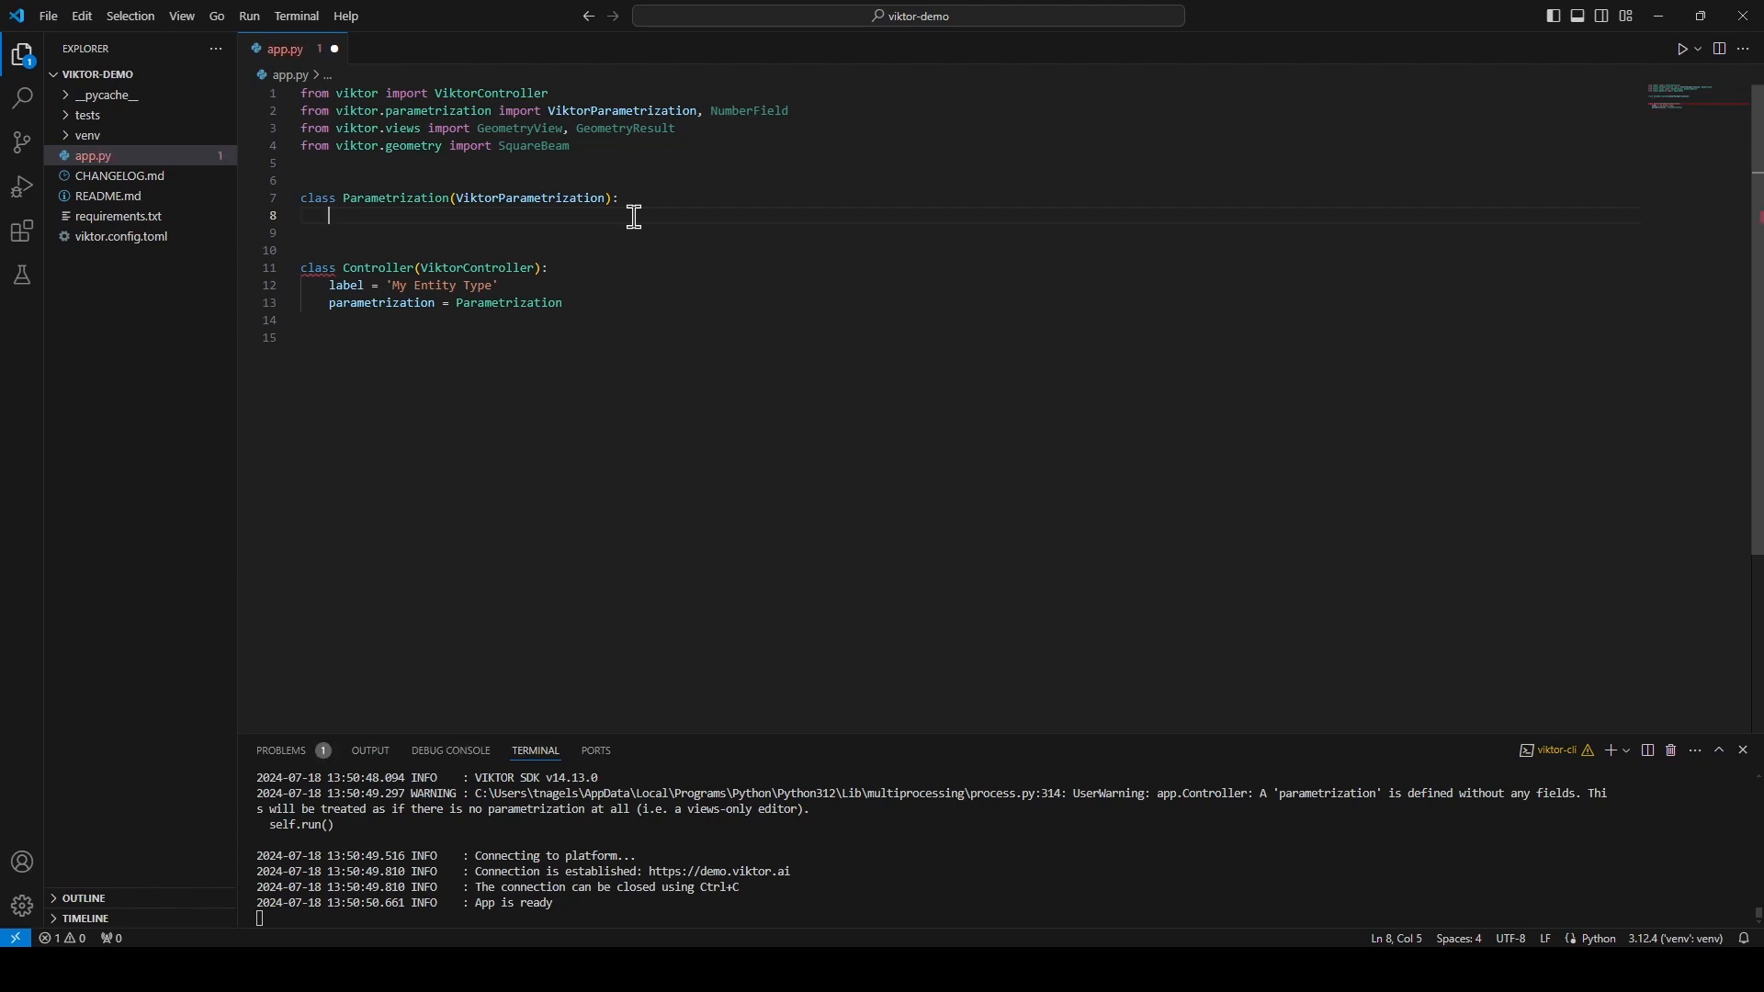
Step: Define Length, Width and Height NumberFields with default=1 in the Parametrization and save
type("length = NumberField")
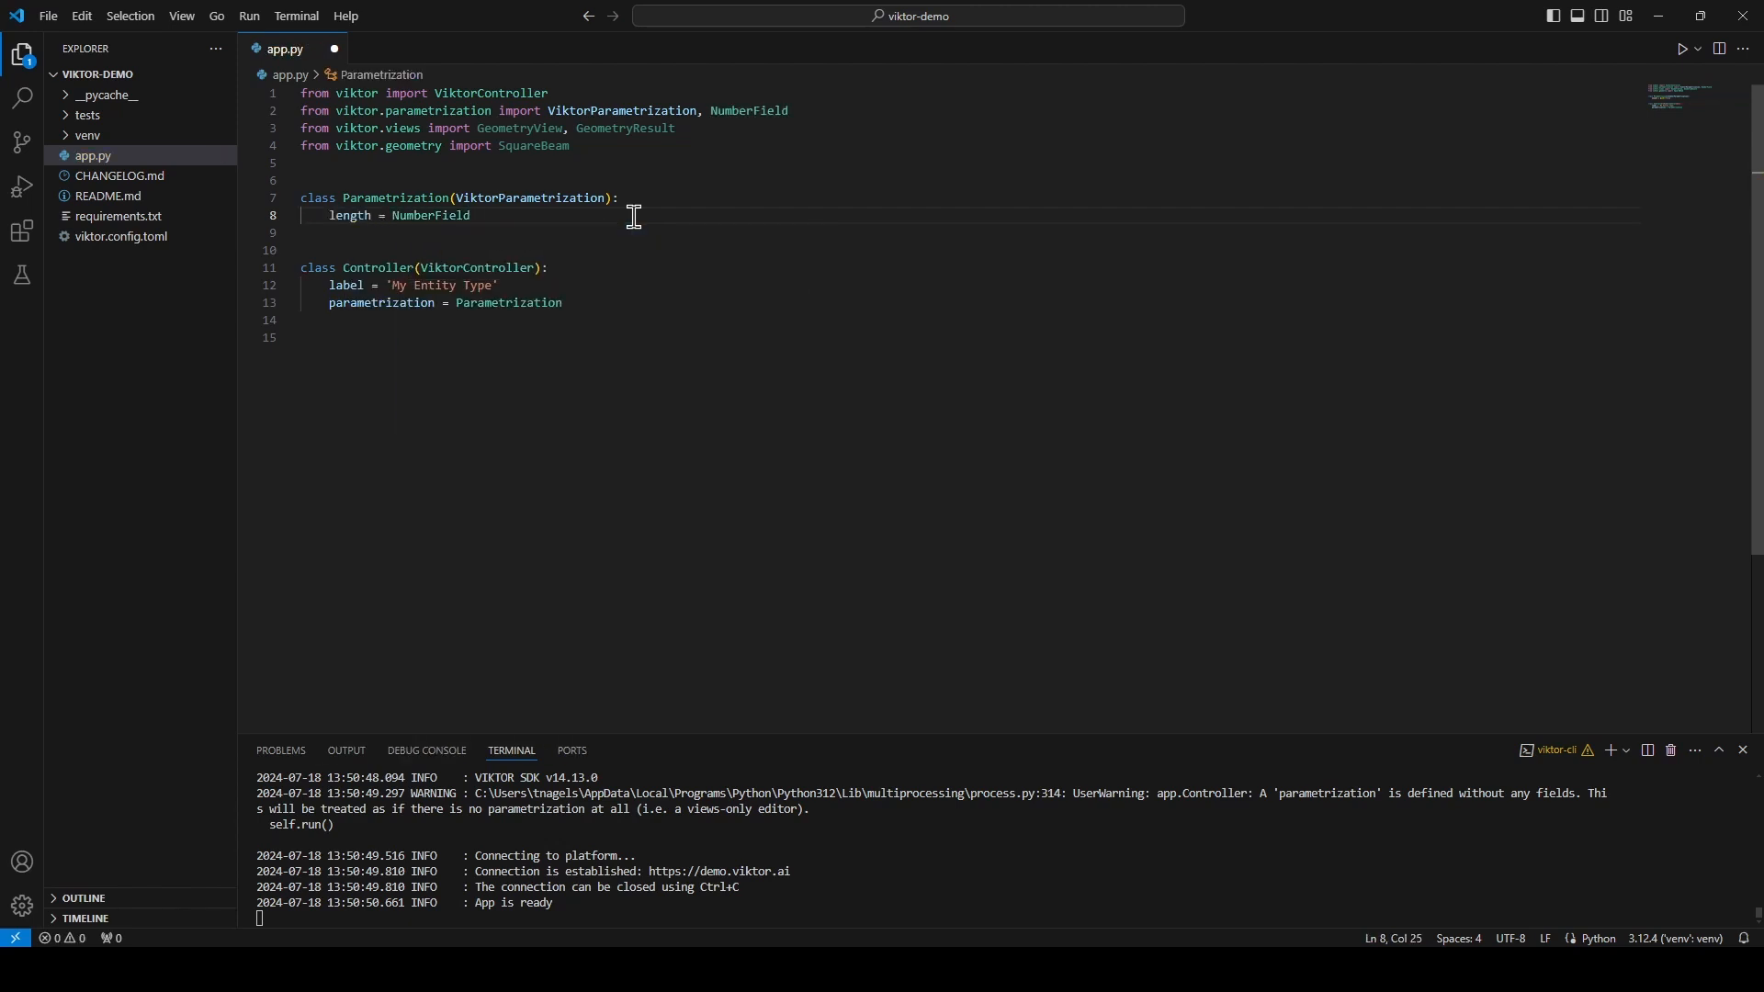
type("(\"Length\")")
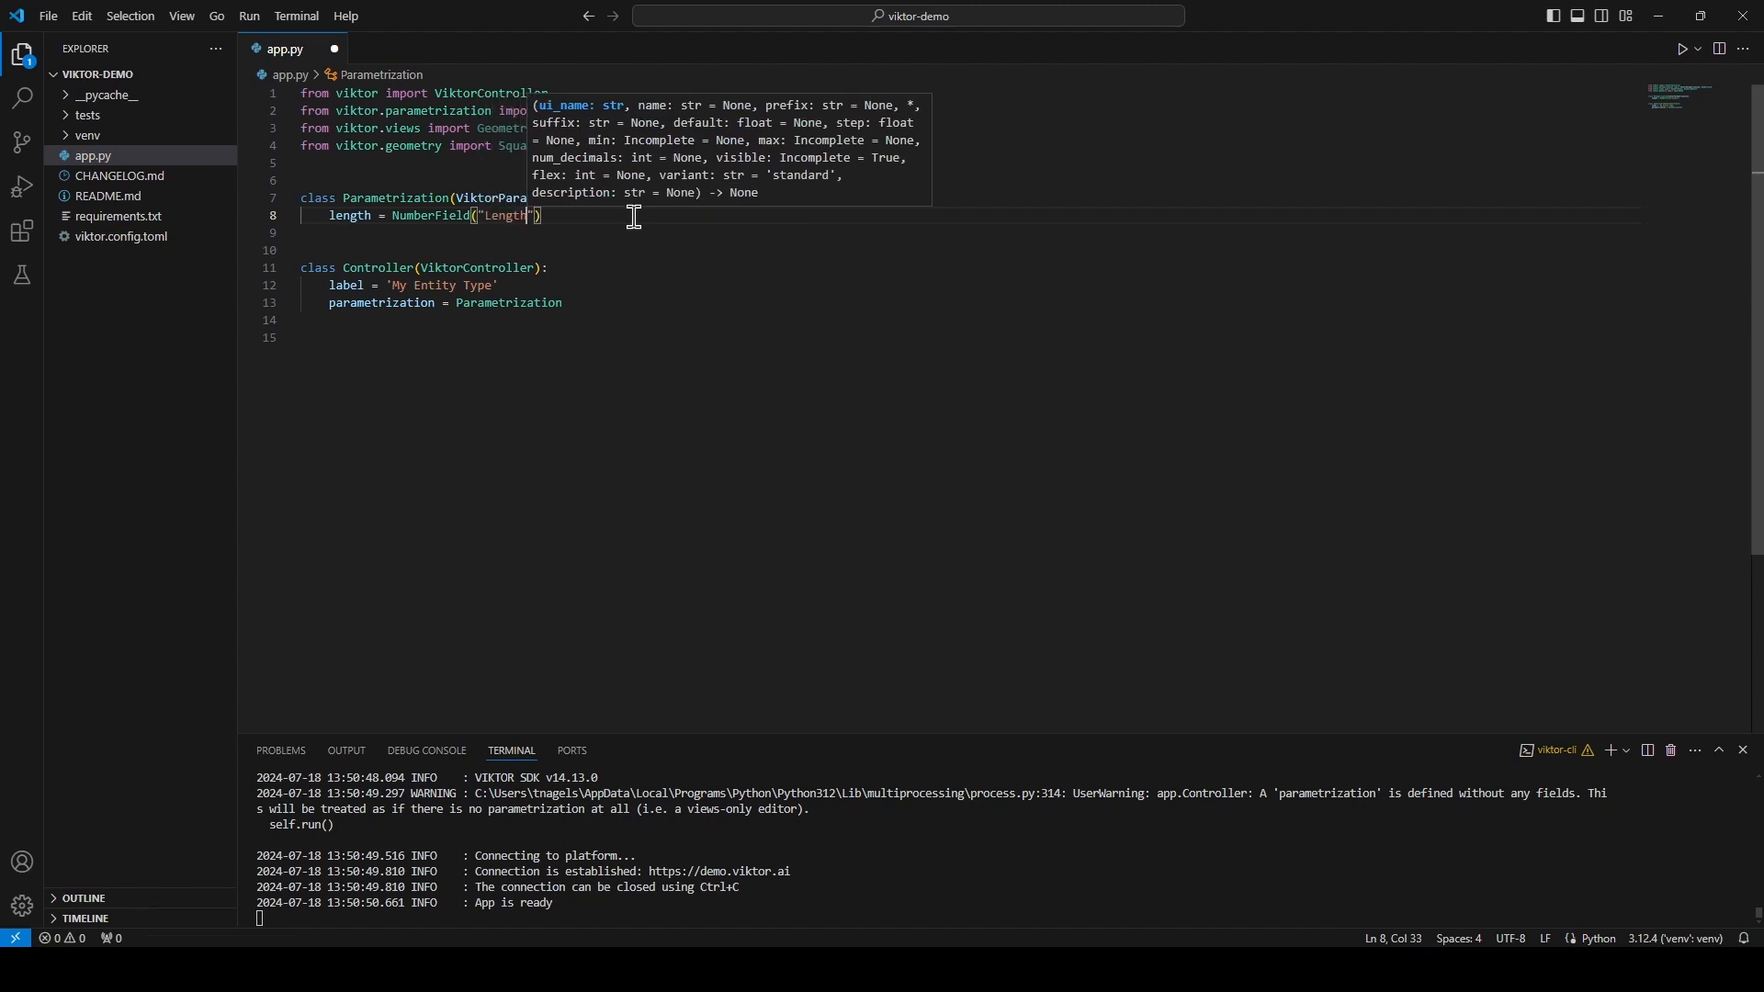
type(", default=1")
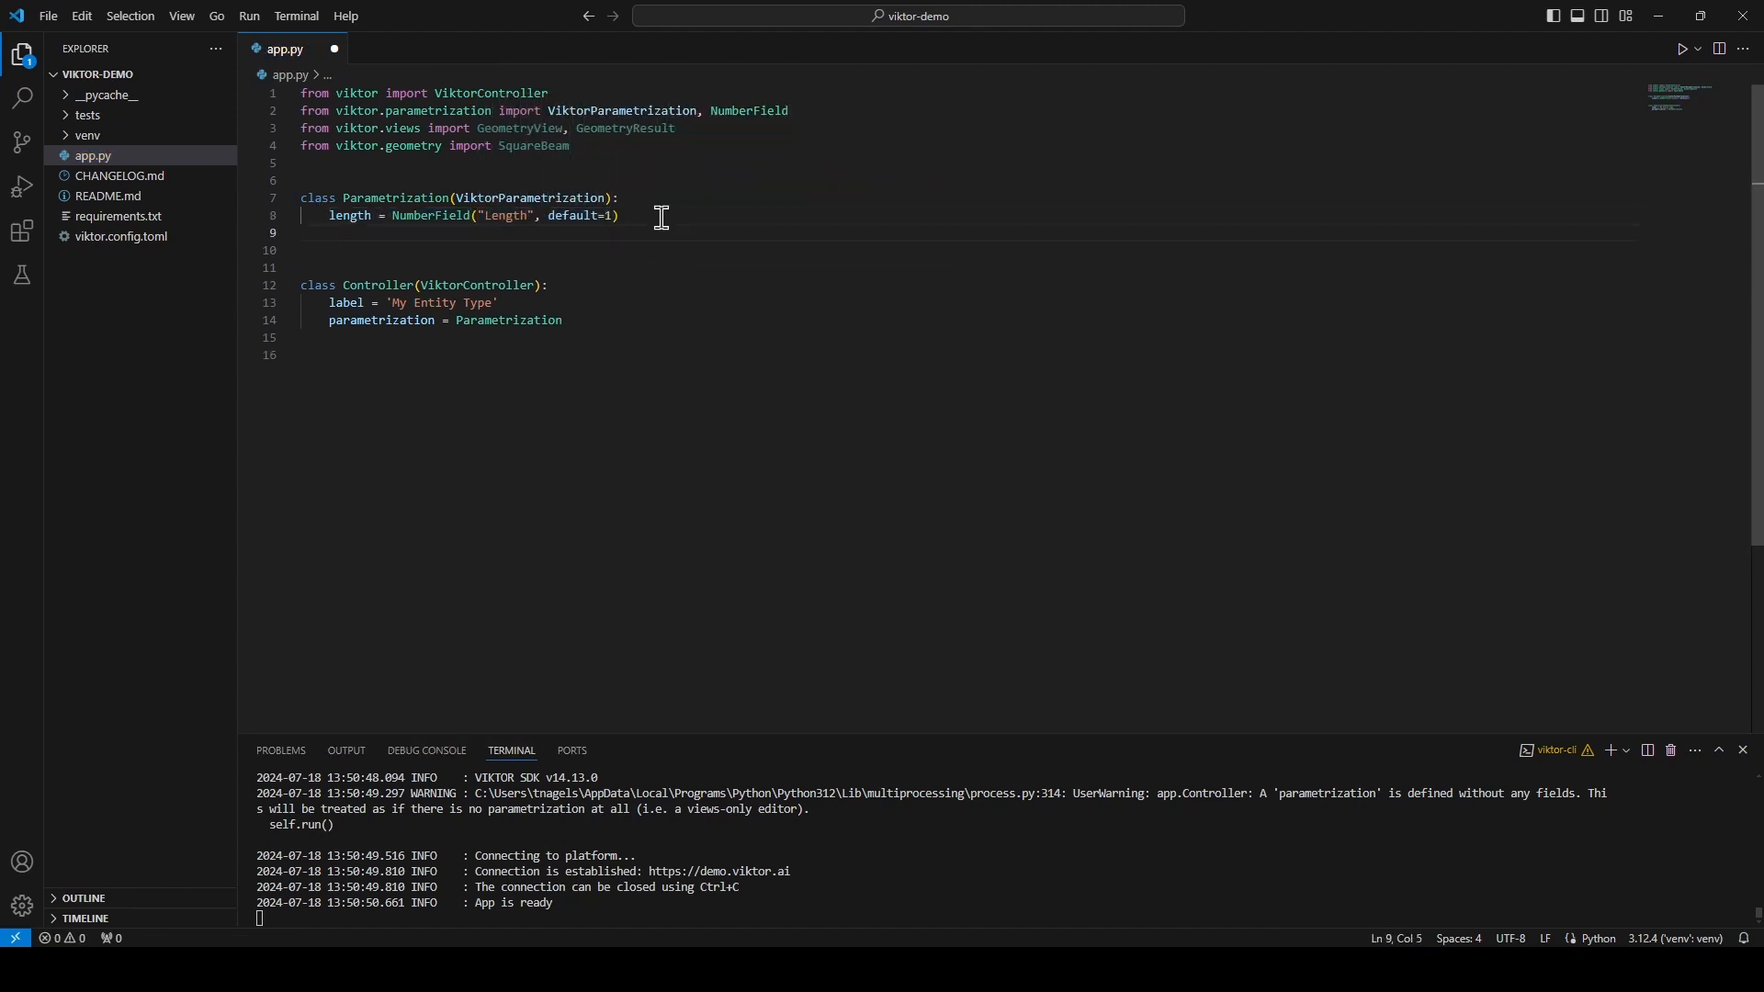
type("length = NumberField(\"Width\", default=1)")
left_click(970, 250)
type("height = NumberField(\"Height\", default=1)")
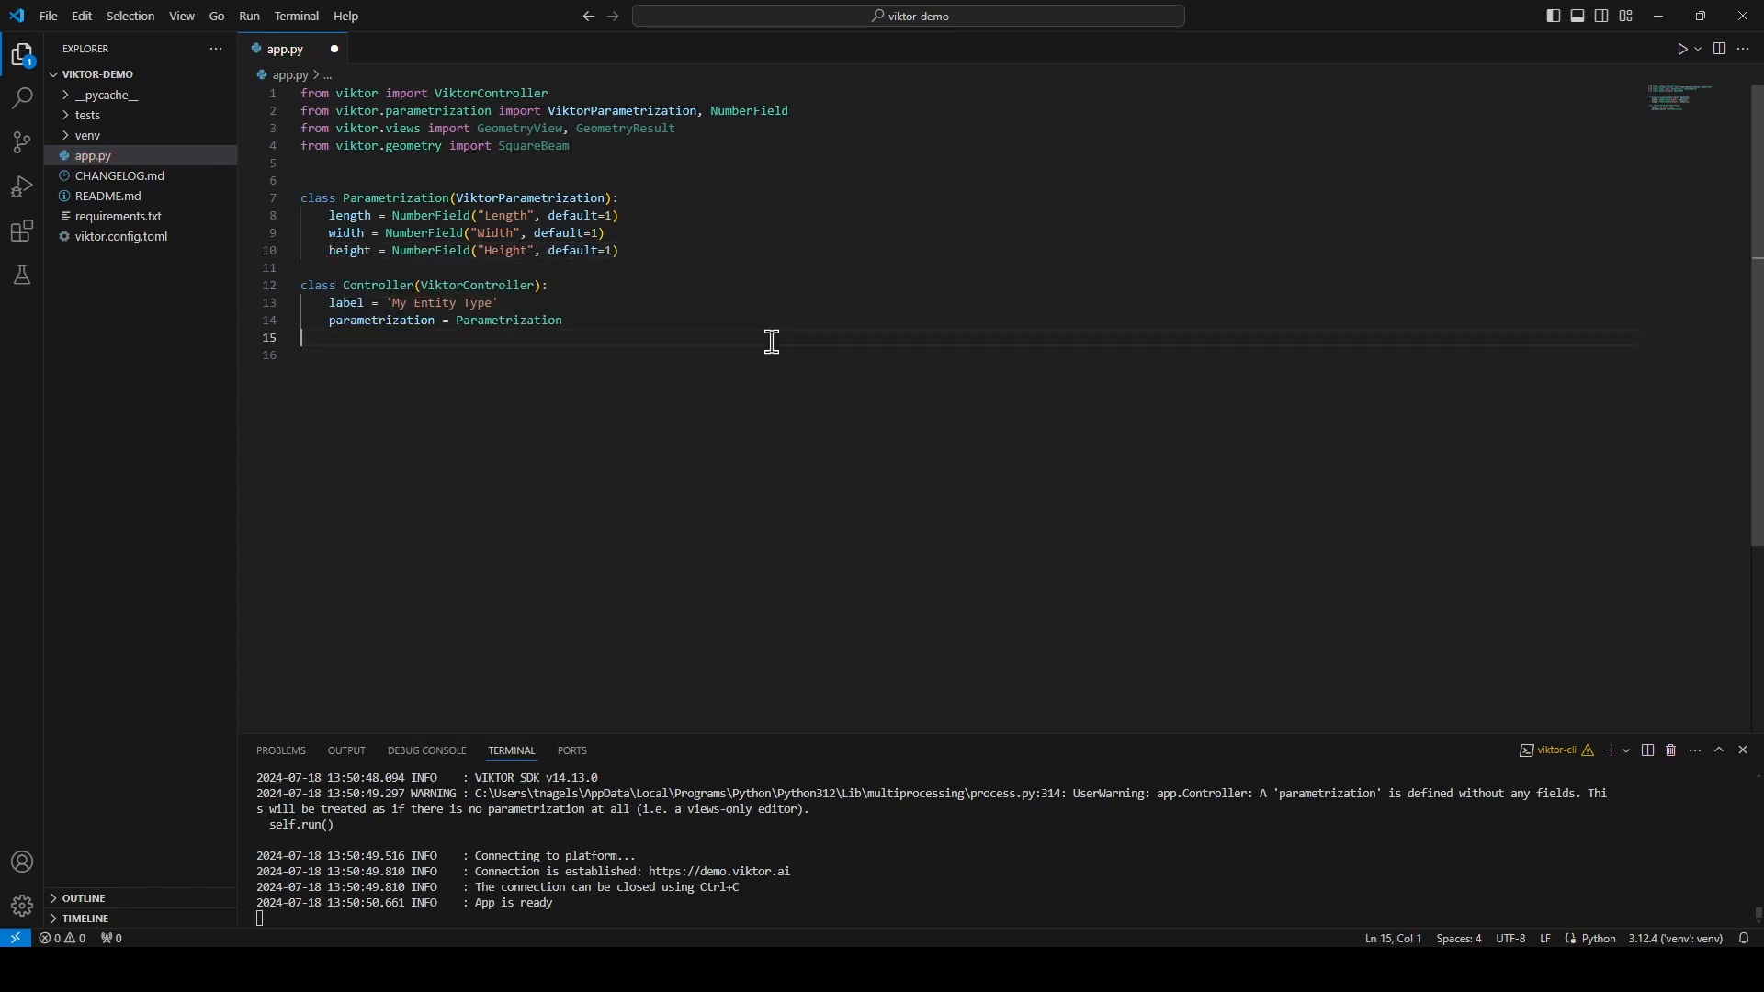
key("ctrl+s")
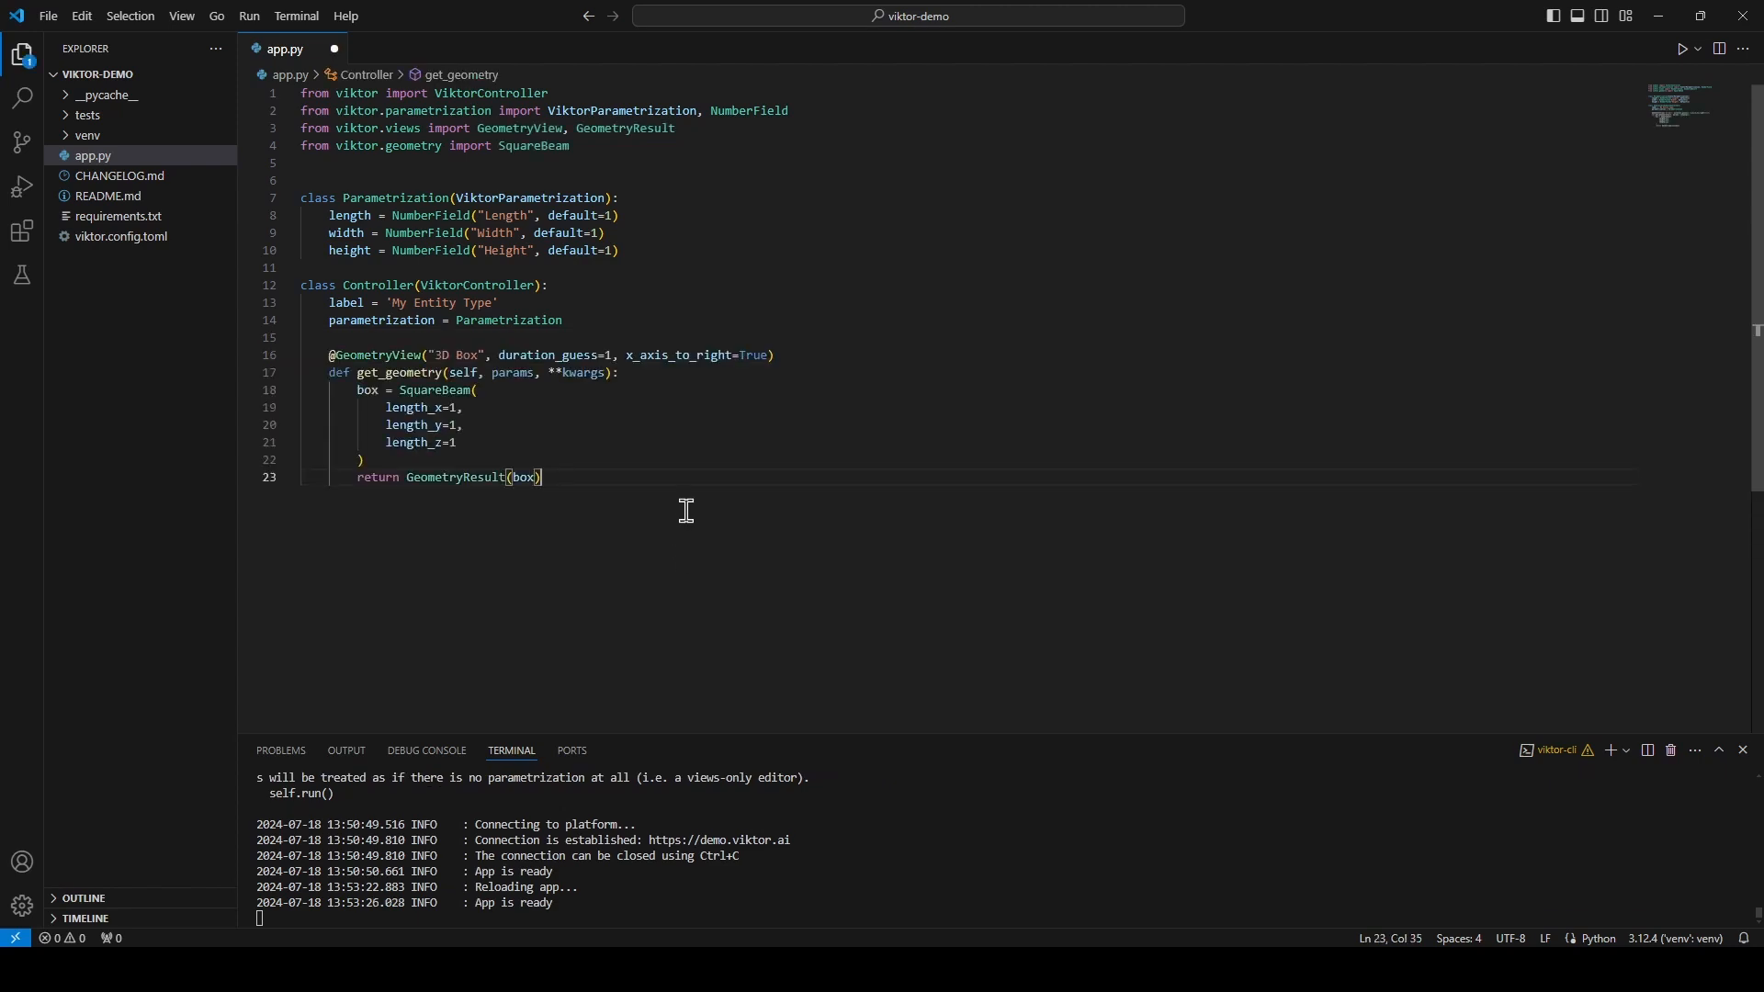
mouse_move(680, 492)
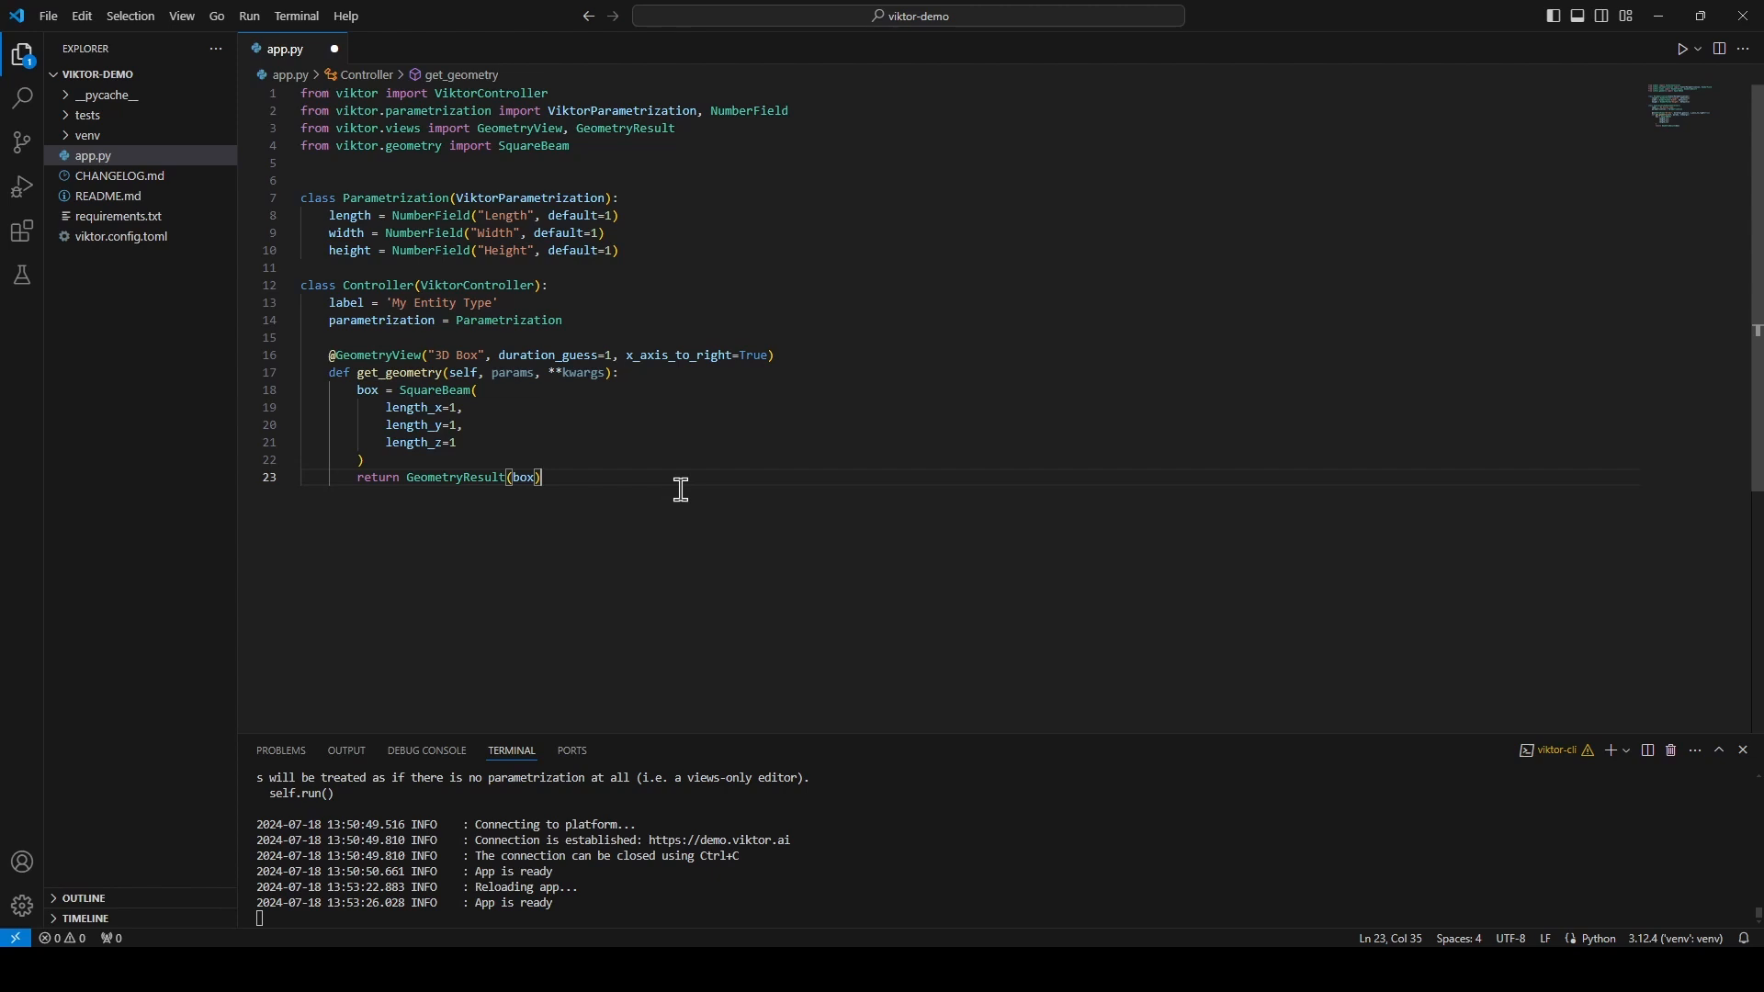
mouse_move(613, 437)
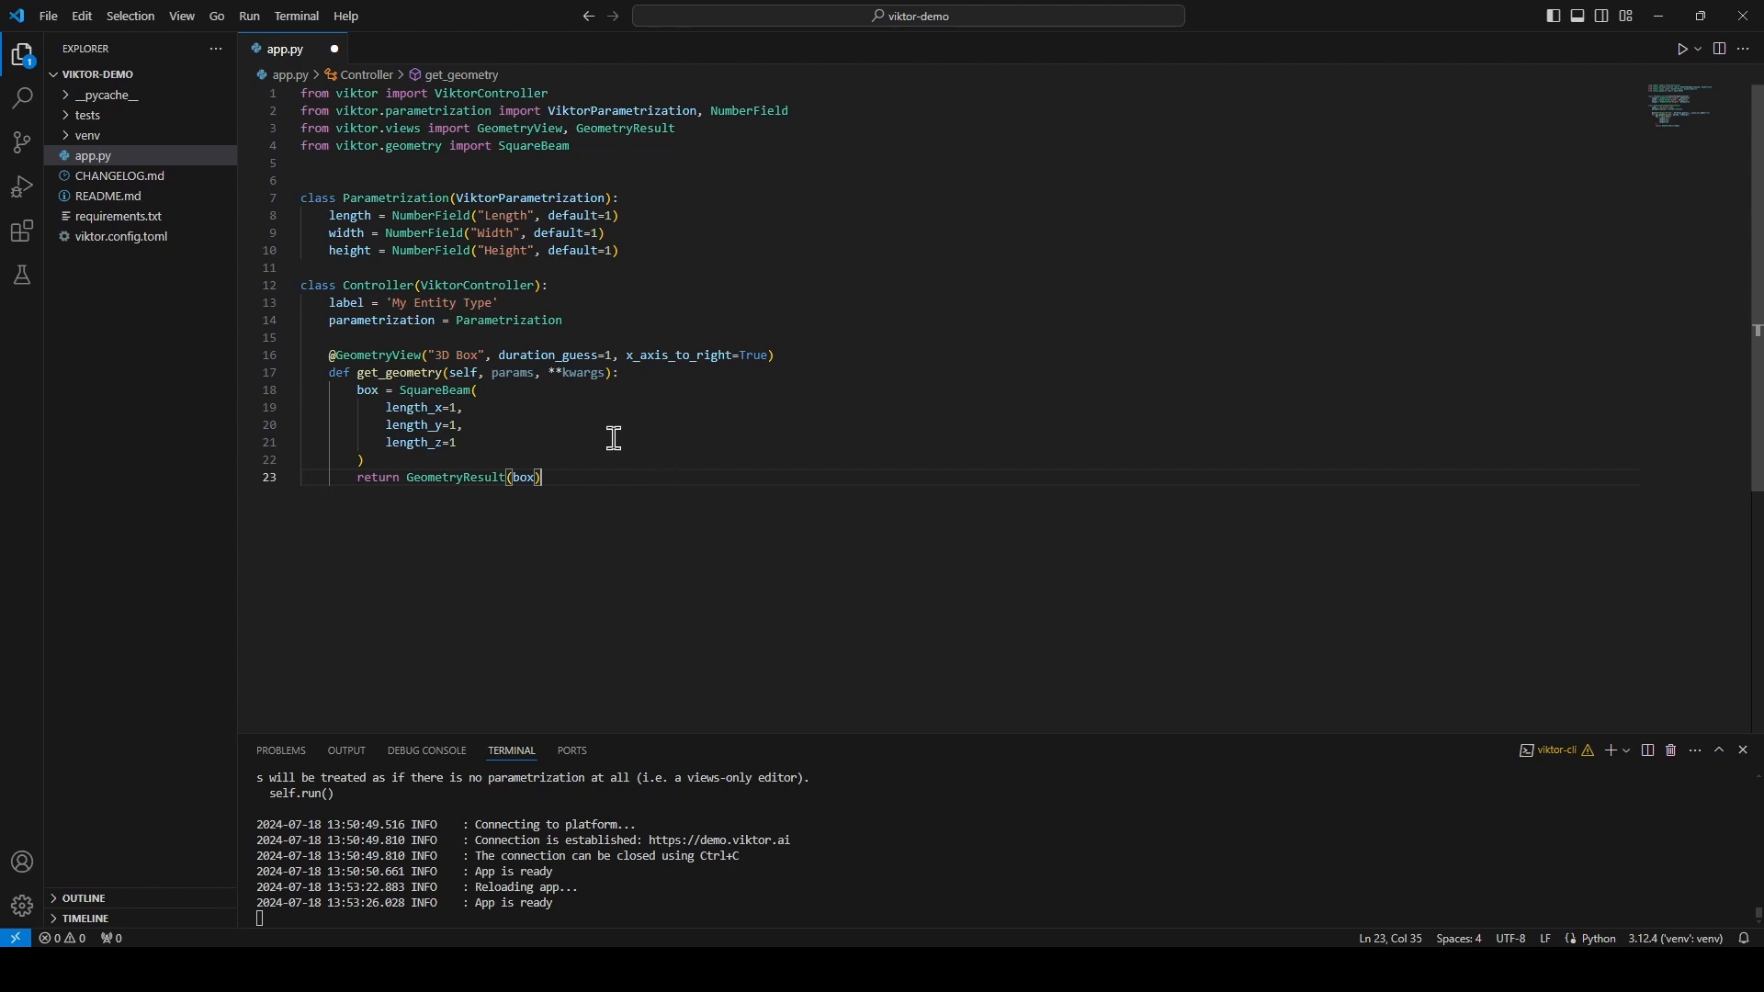
mouse_move(320, 360)
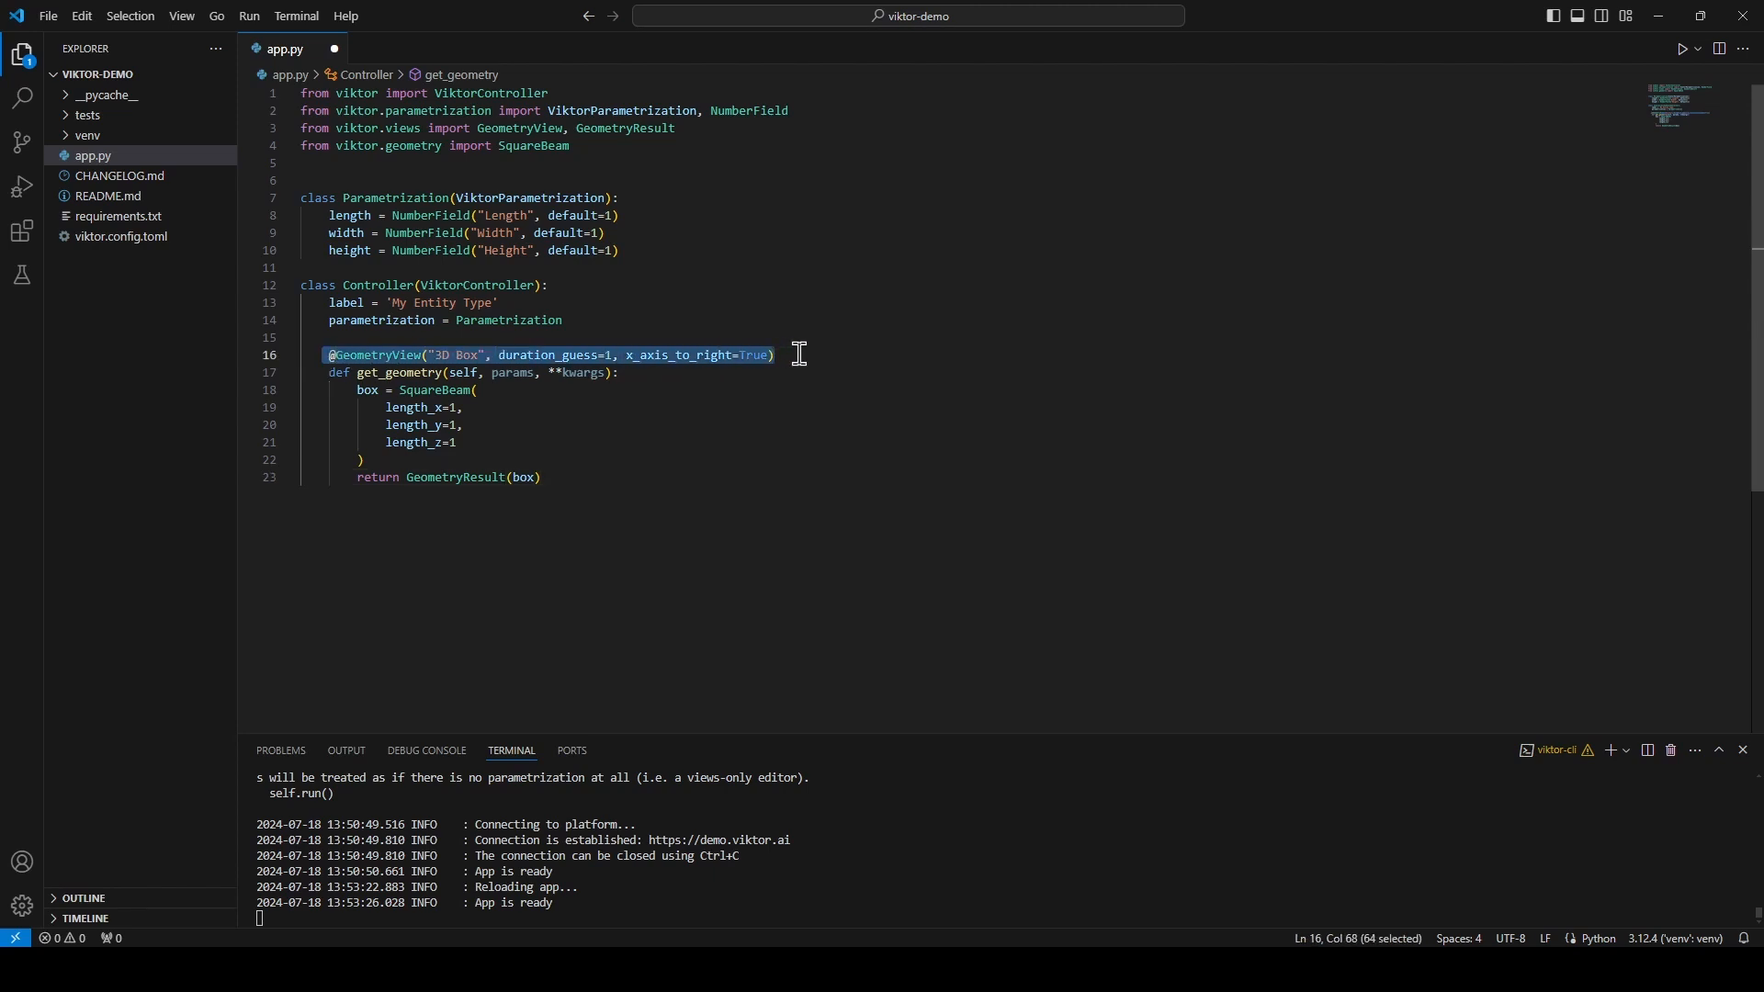
left_click(608, 355)
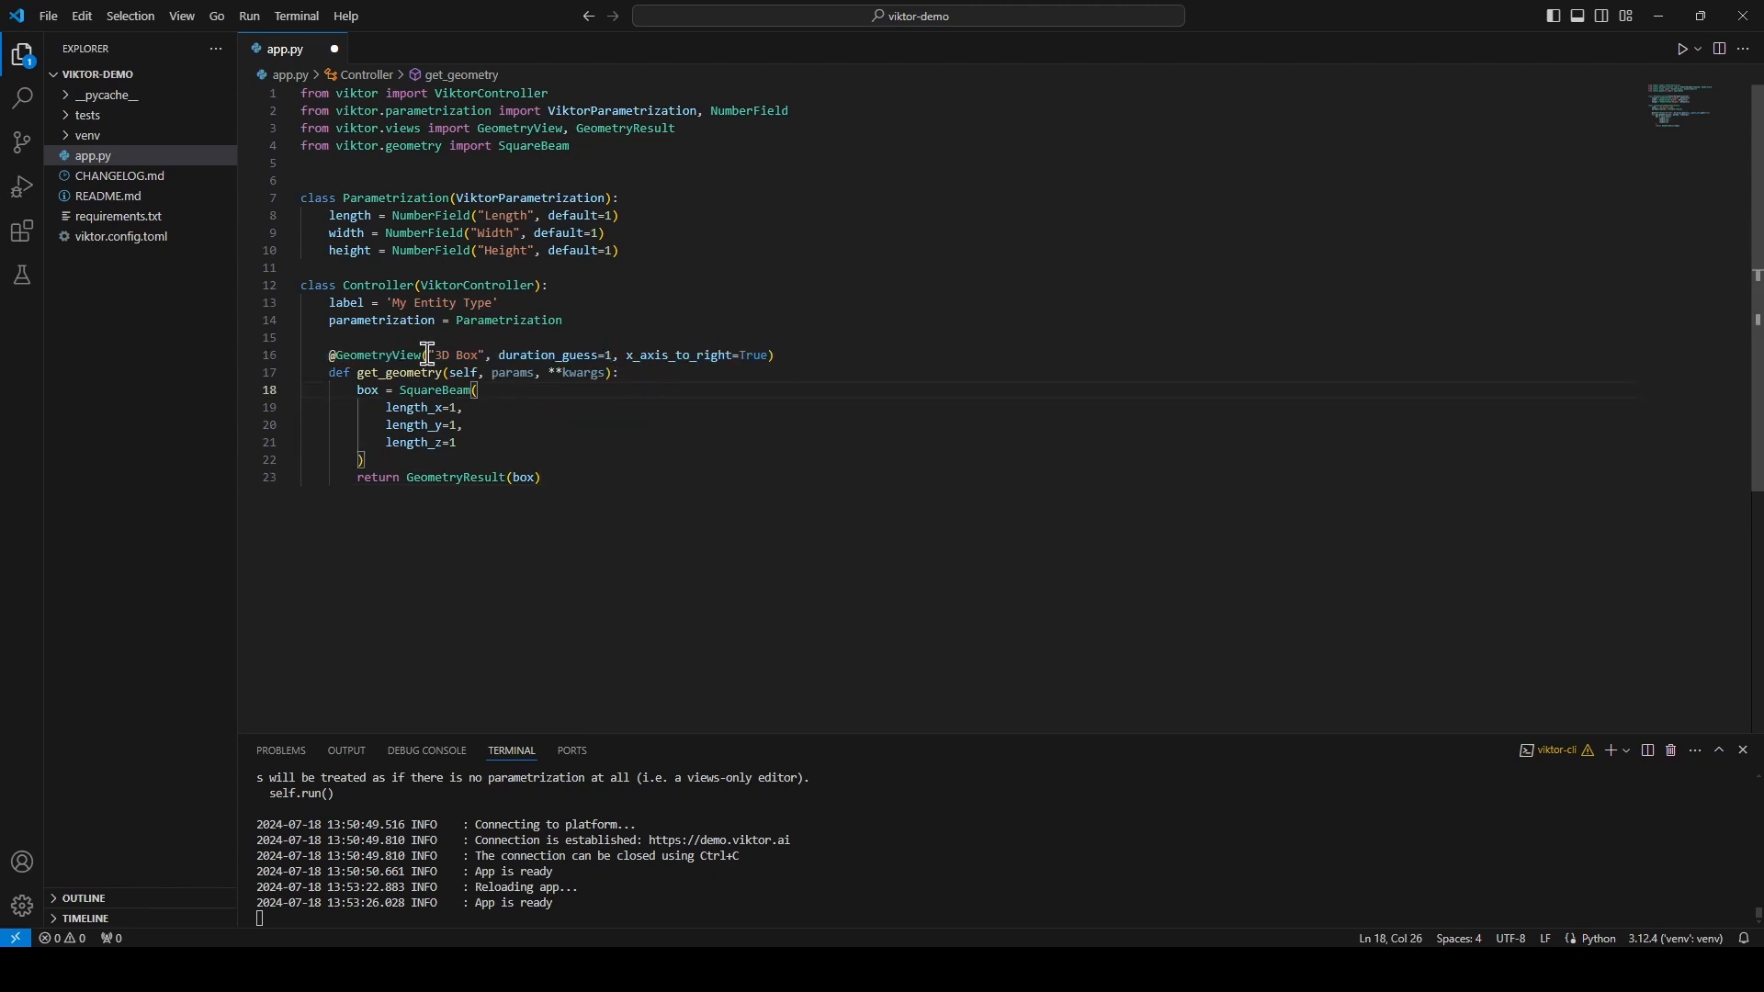
double_click(457, 354)
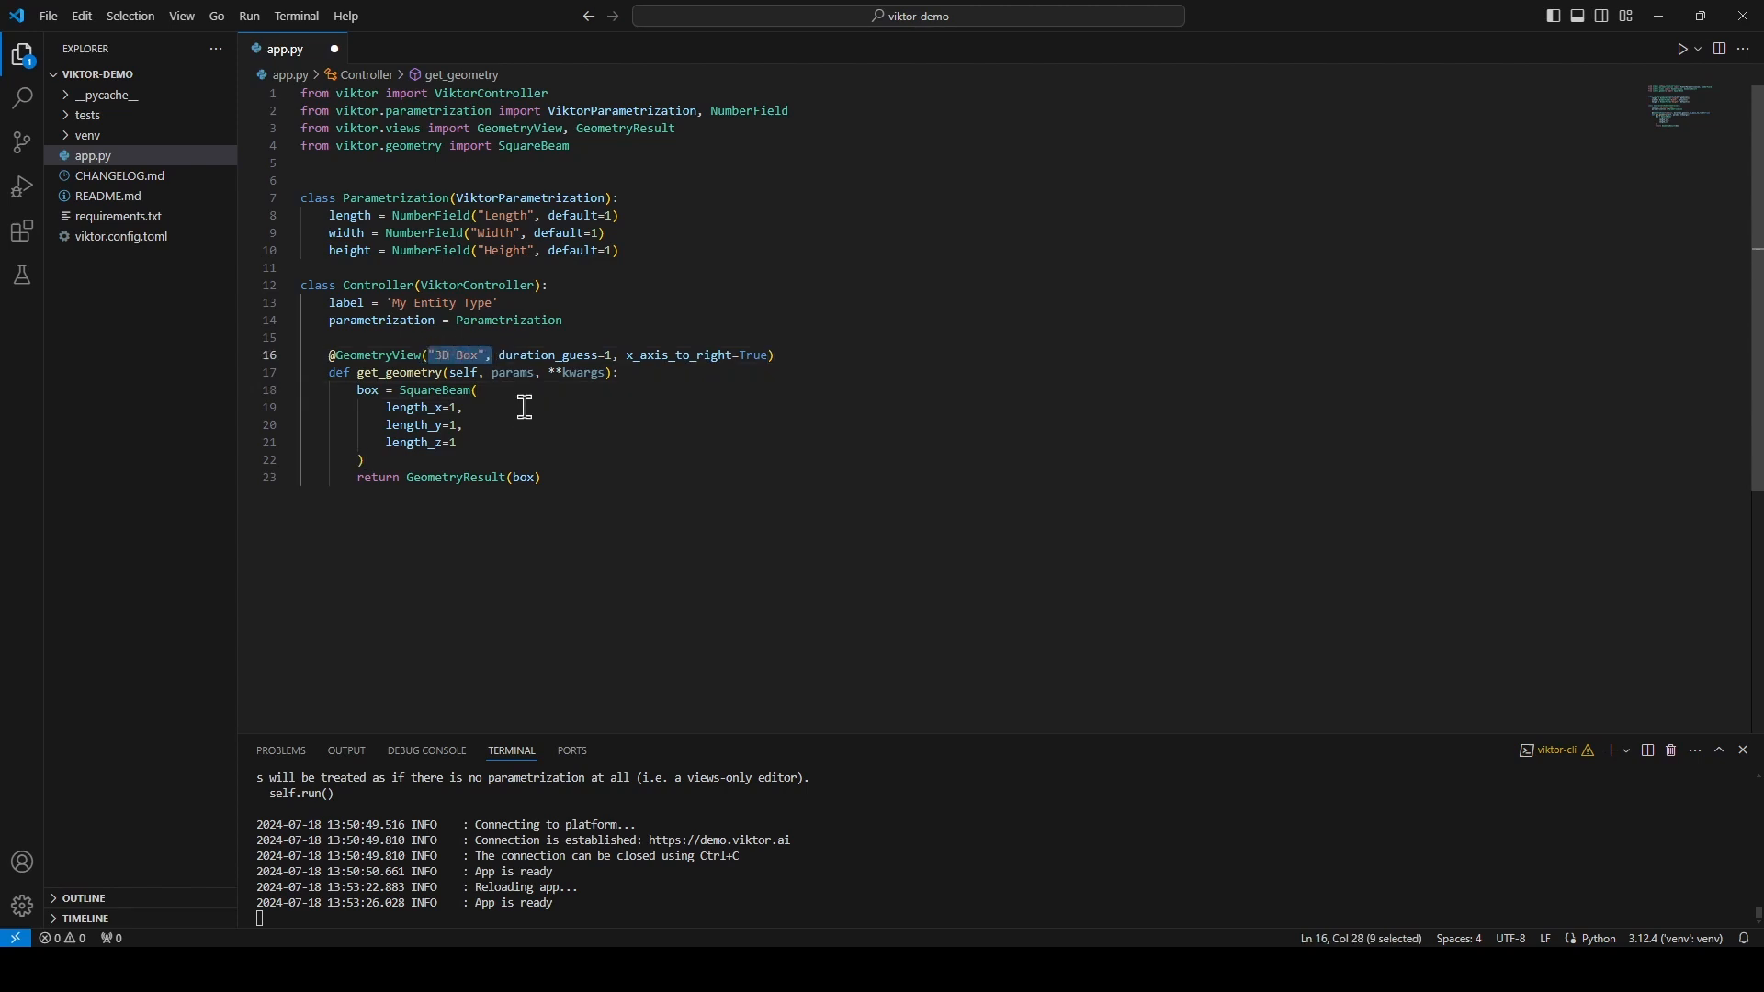
left_click(493, 355)
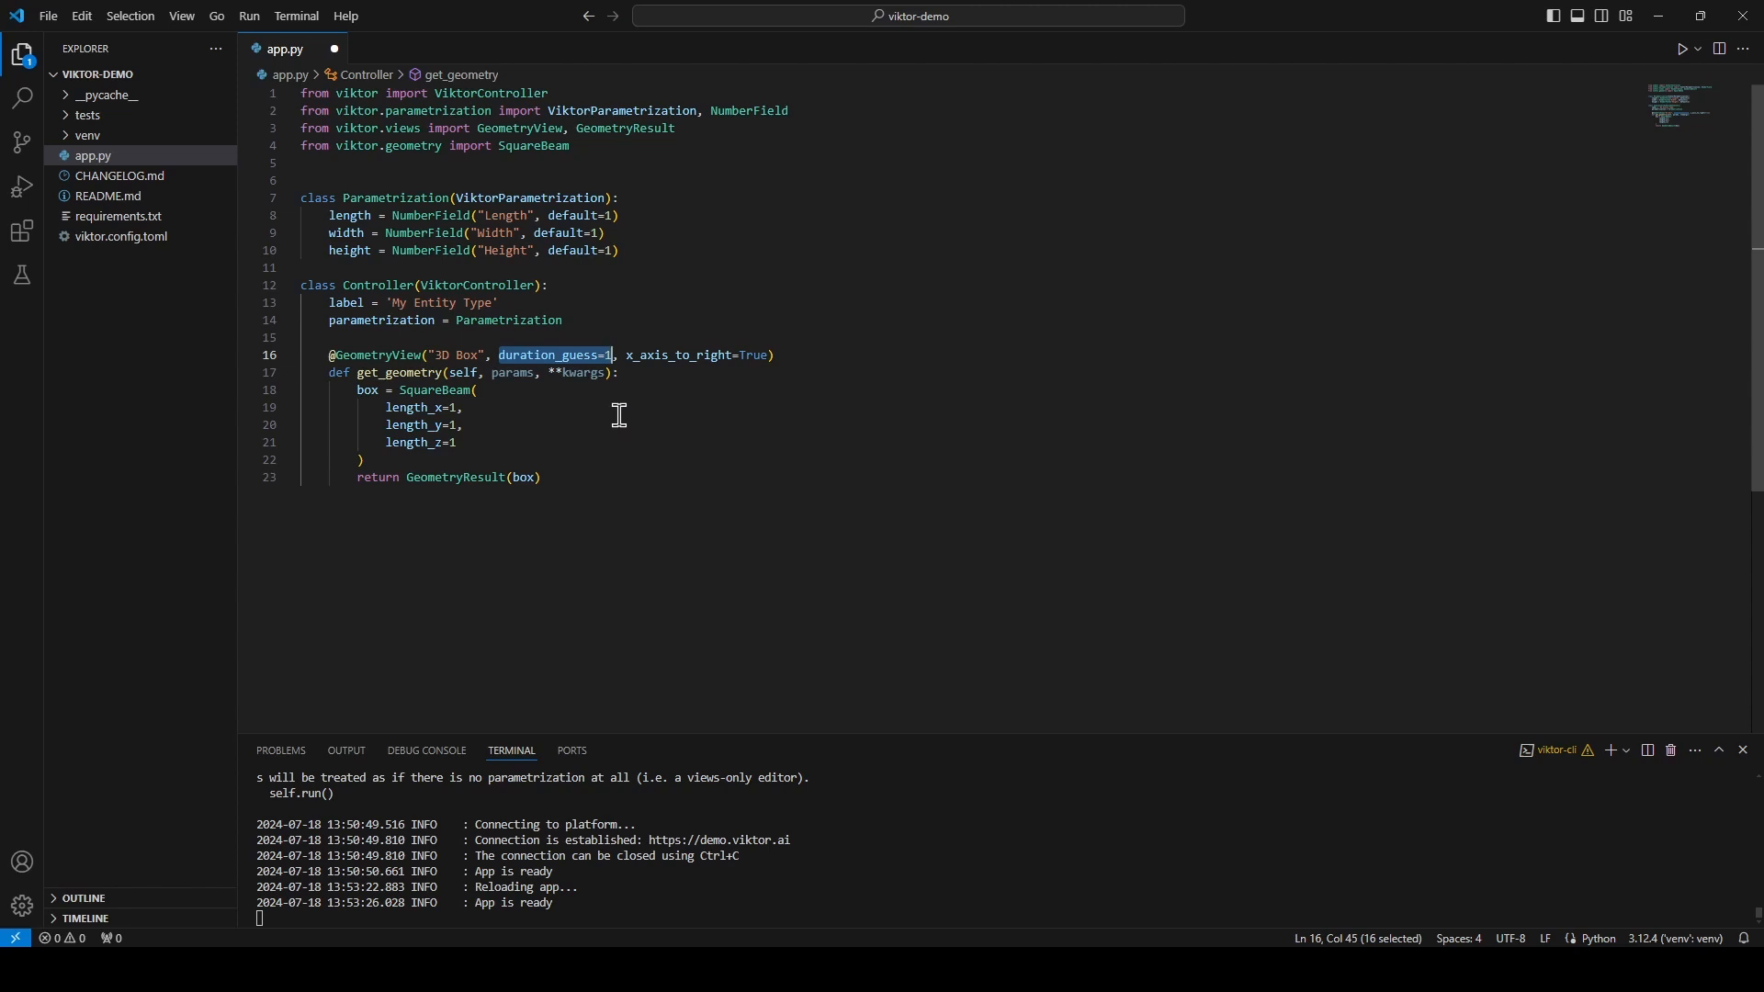
left_click(462, 408)
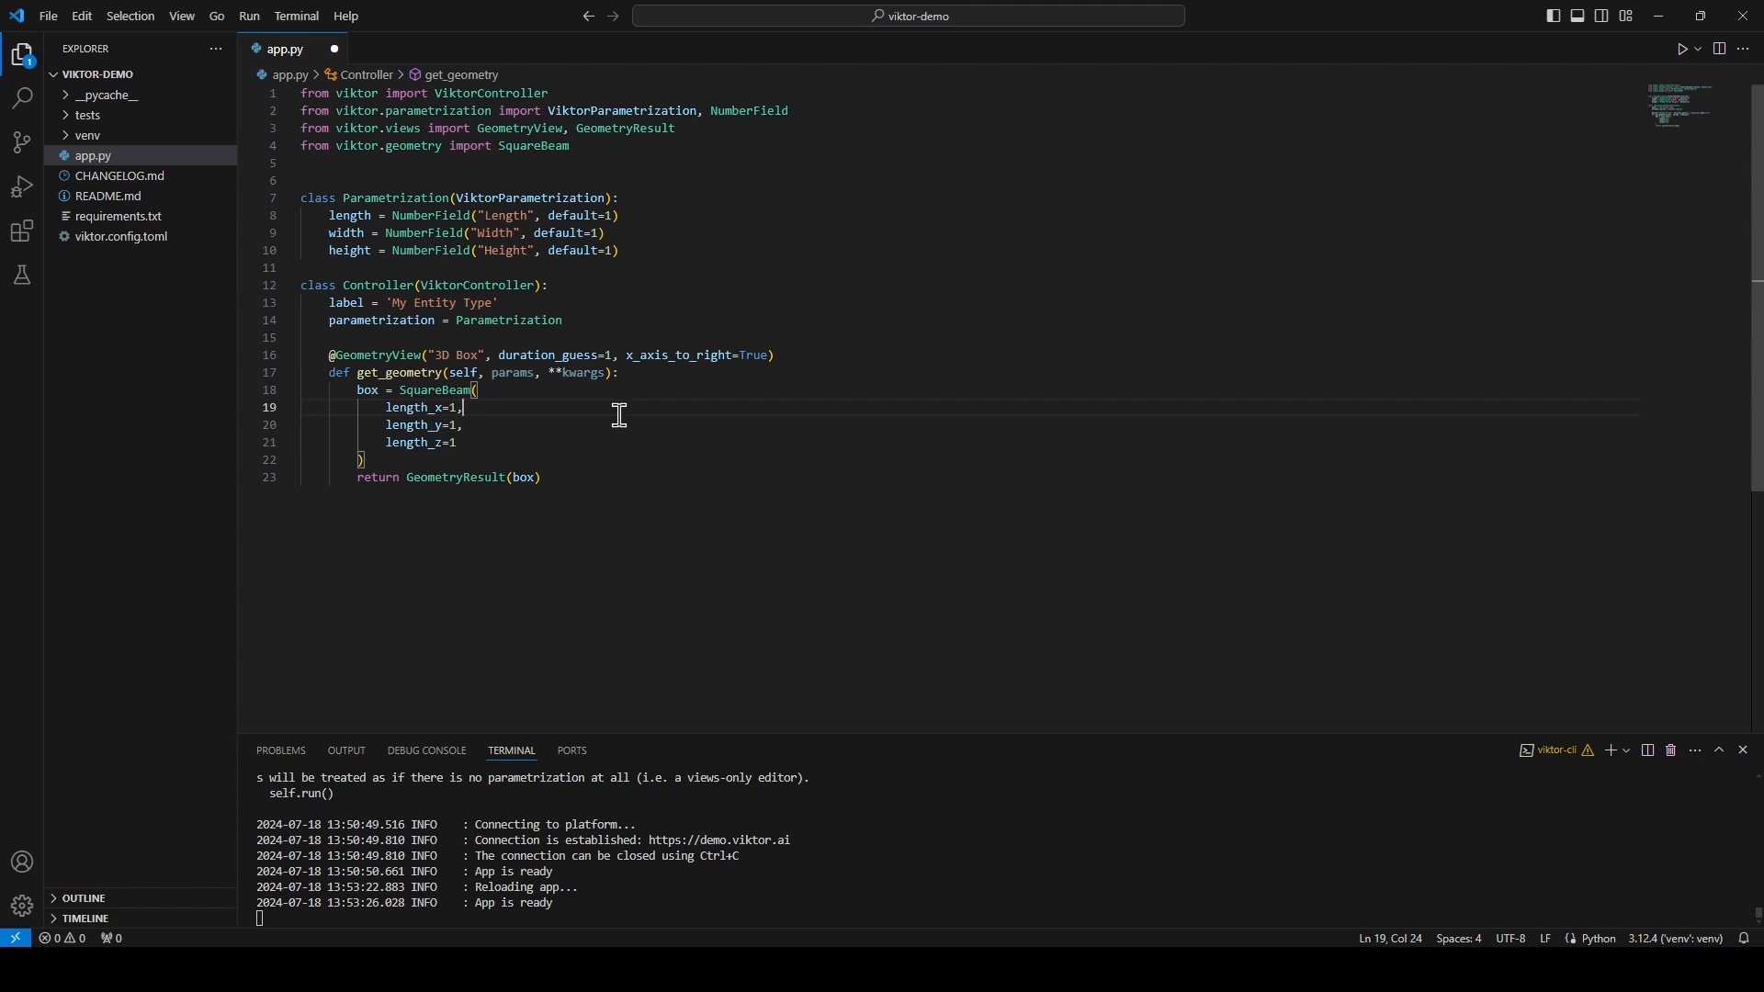
mouse_move(335, 373)
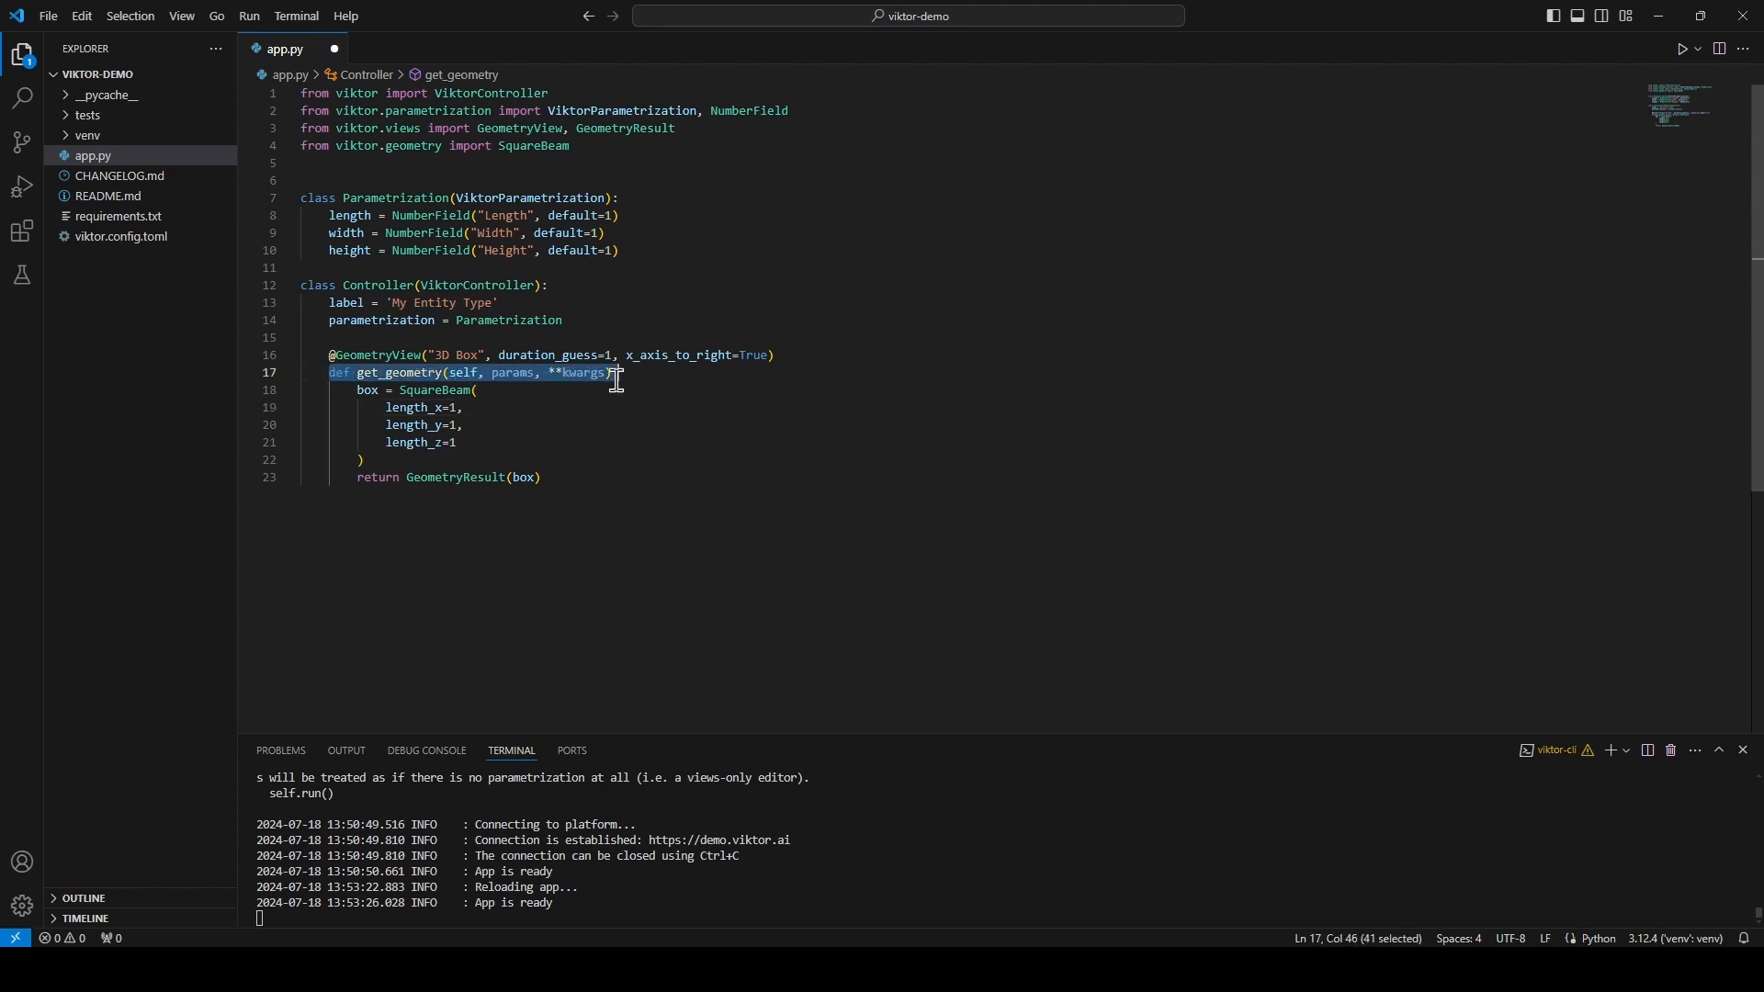
left_click(448, 373)
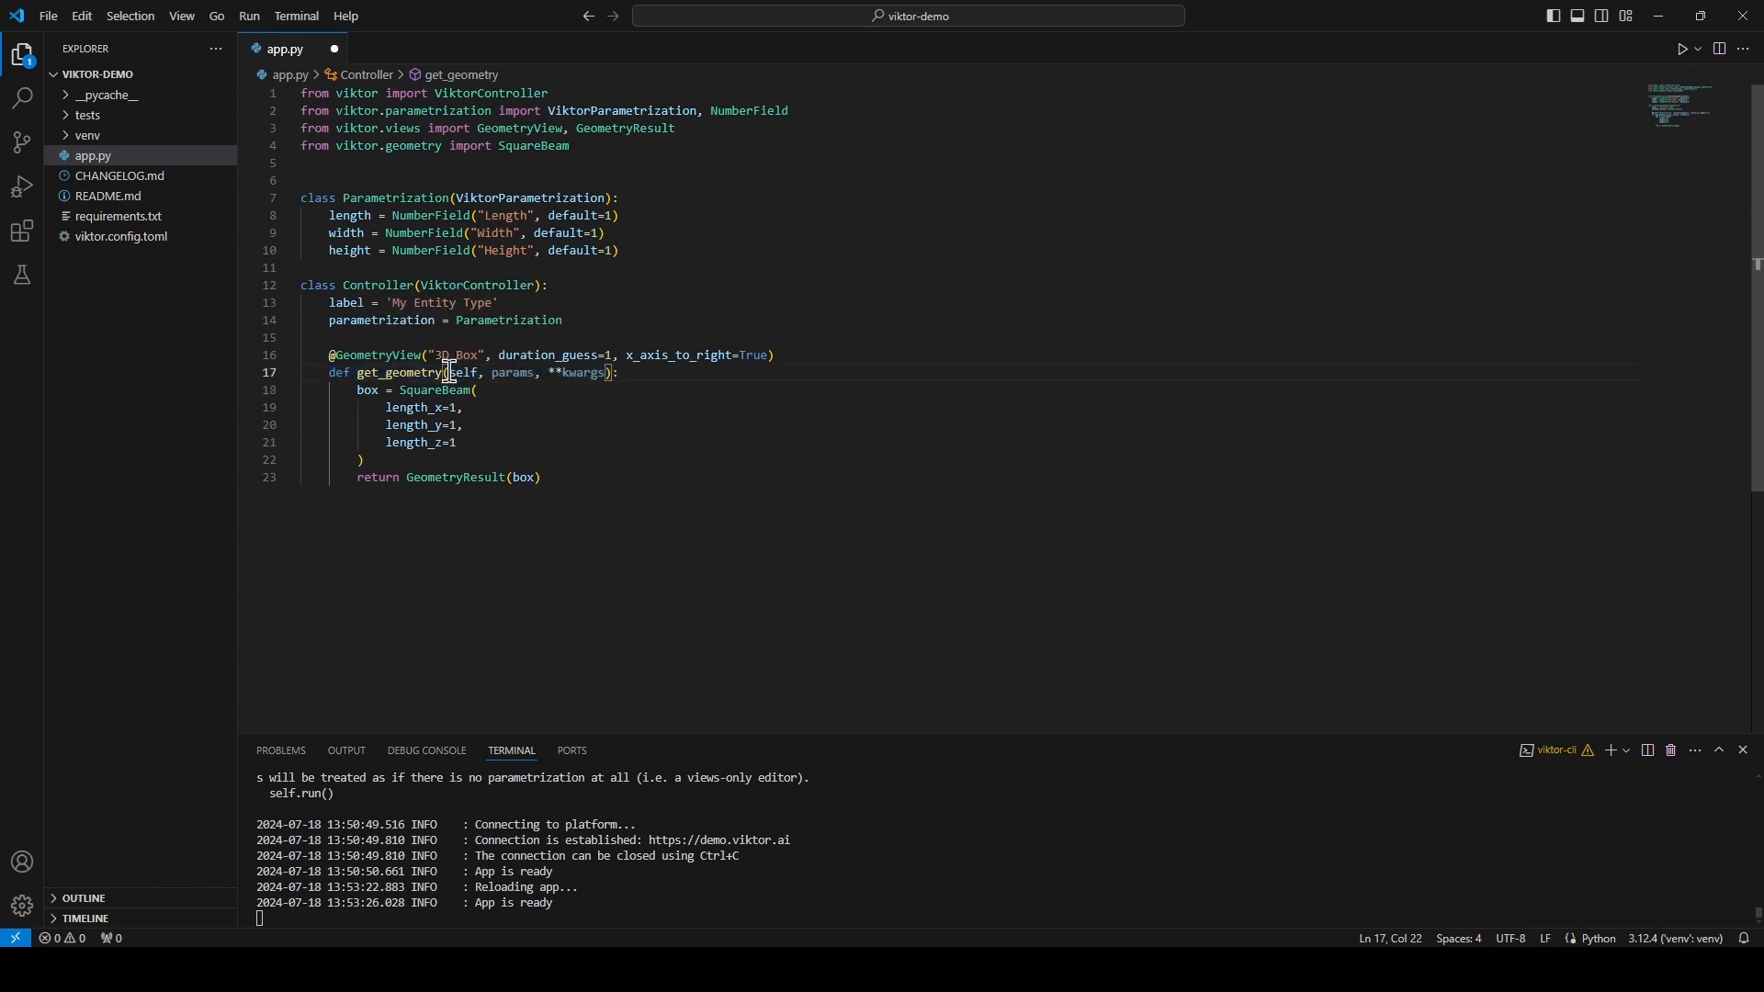
double_click(459, 373)
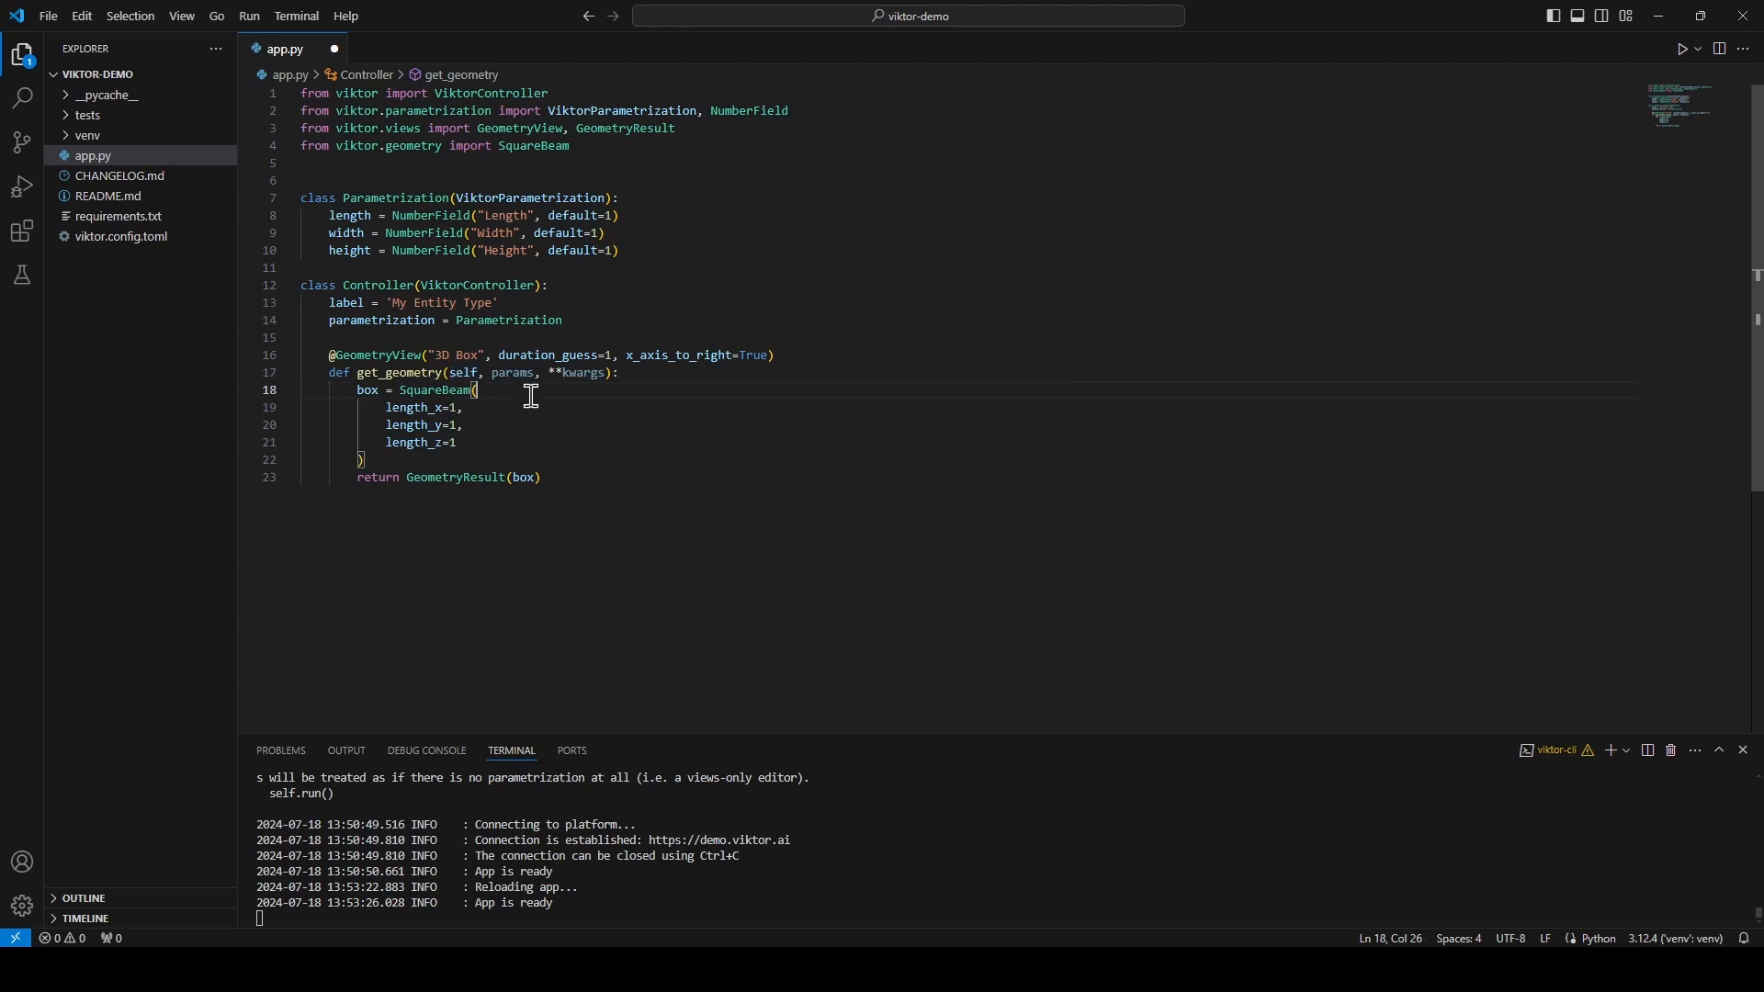
double_click(515, 373)
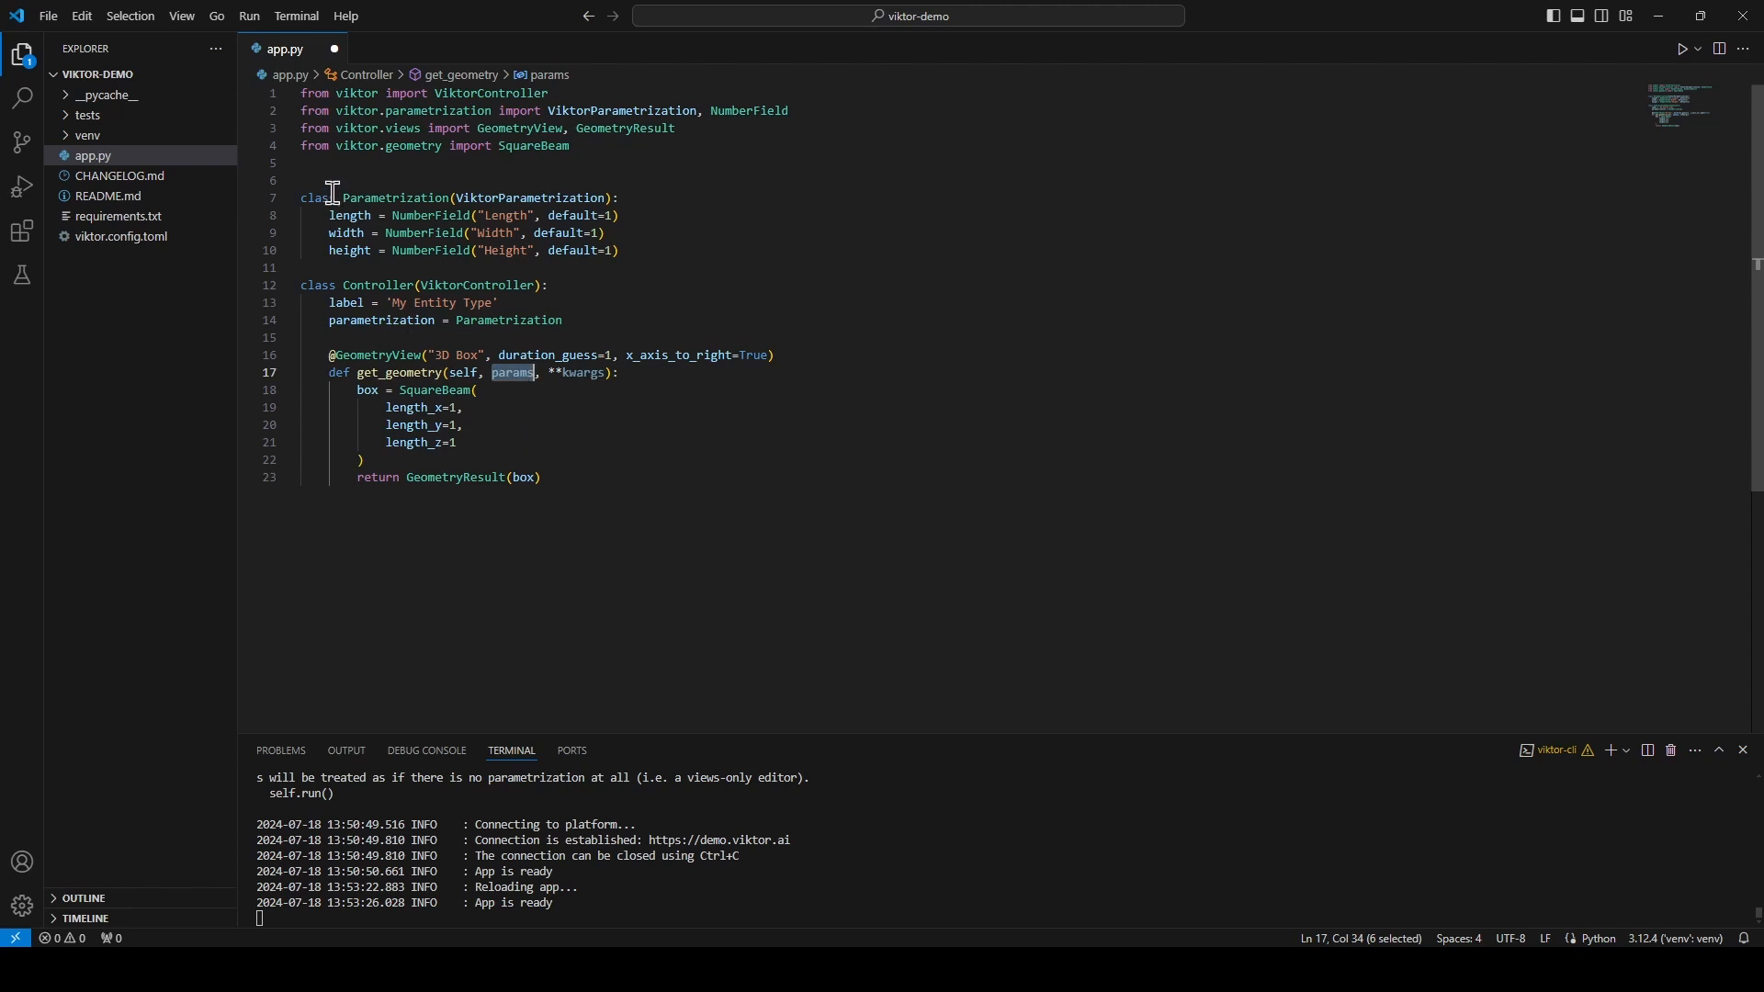
double_click(391, 199)
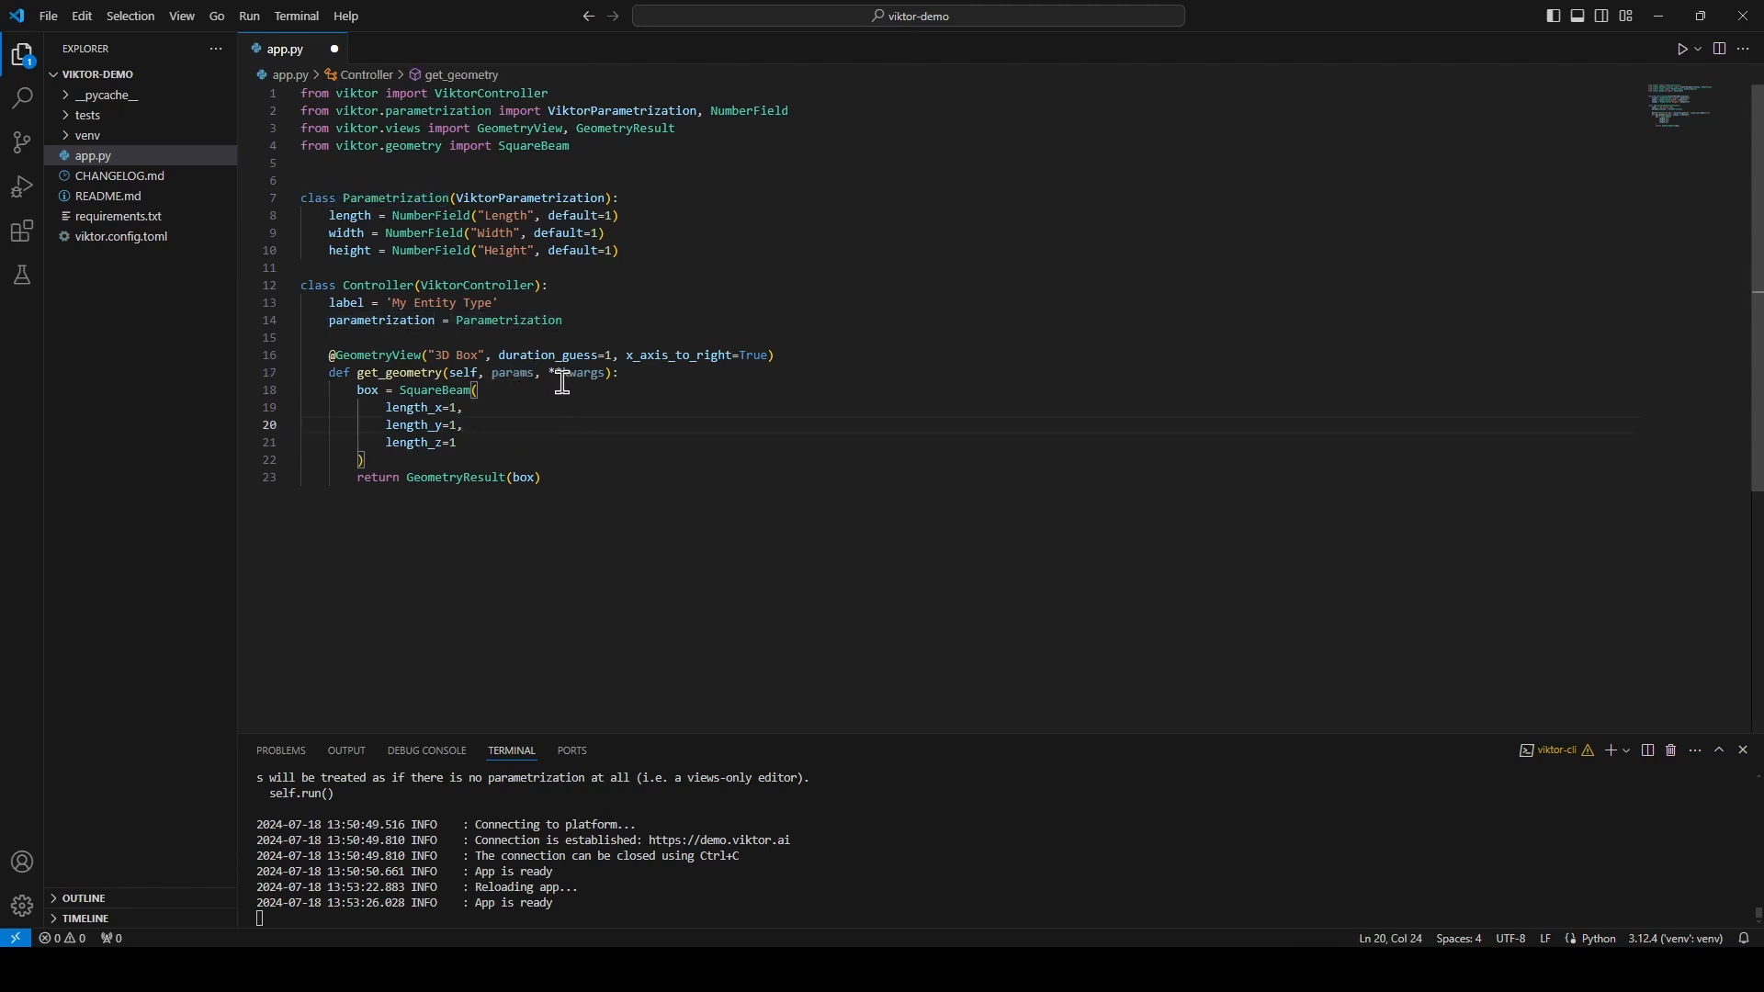
double_click(576, 373)
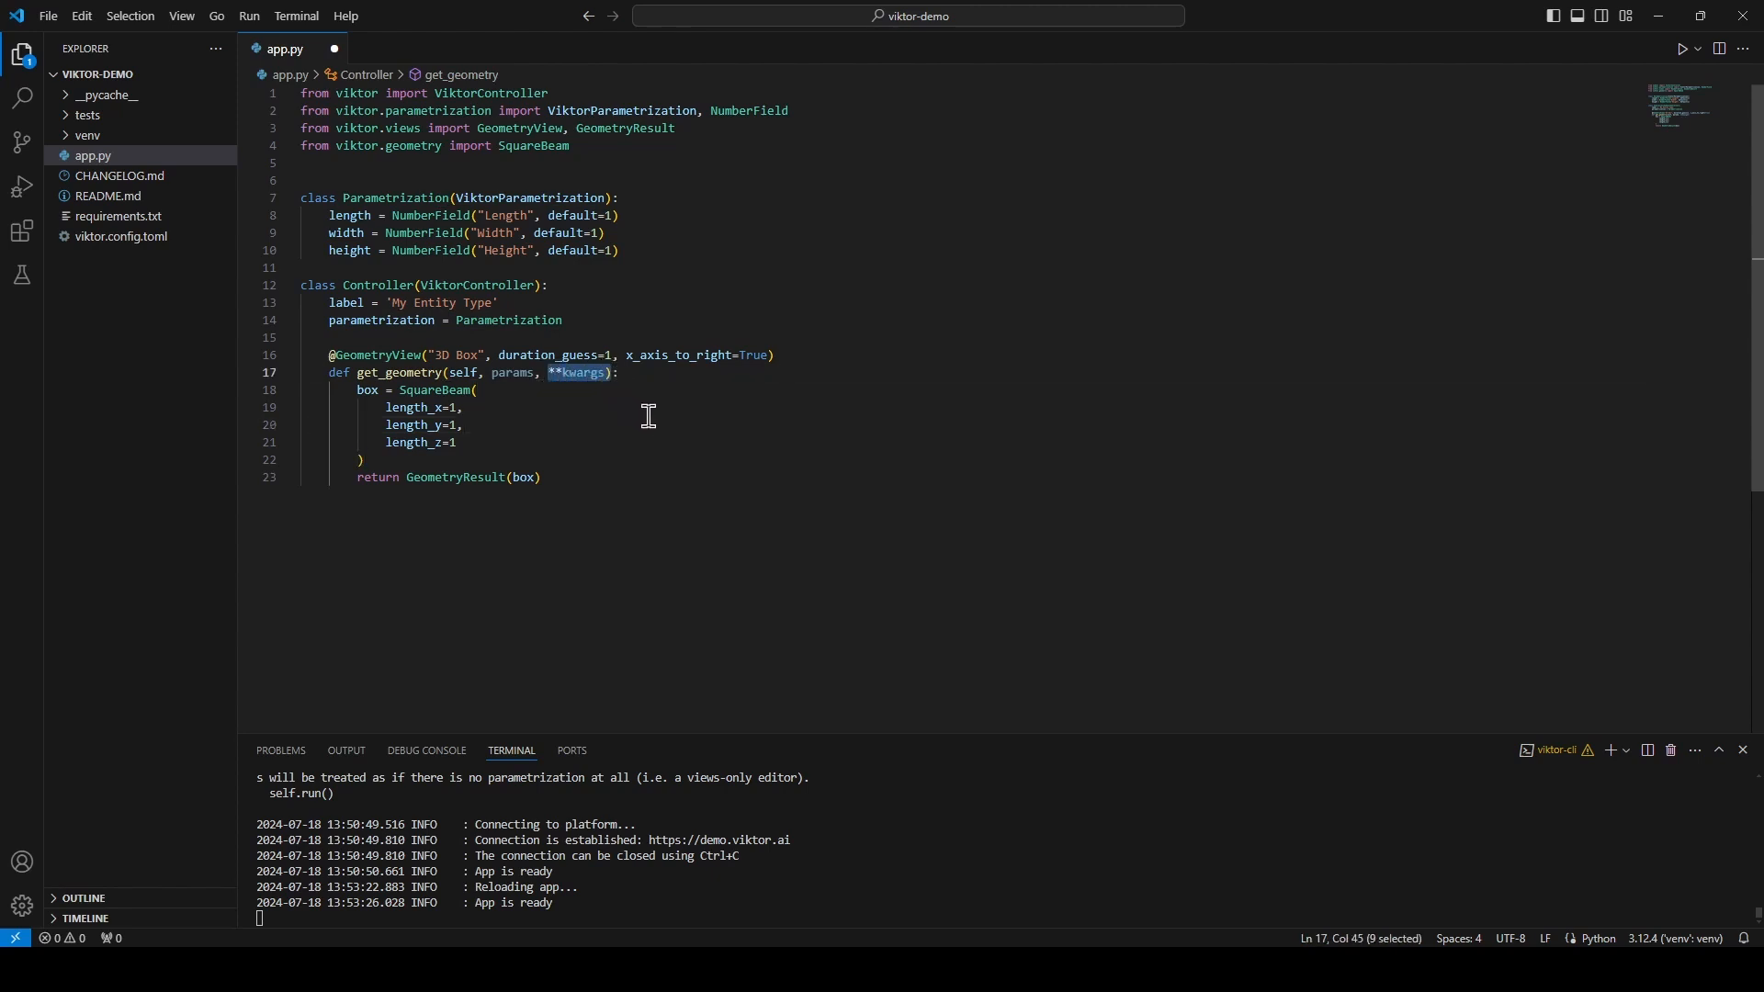
left_click(461, 408)
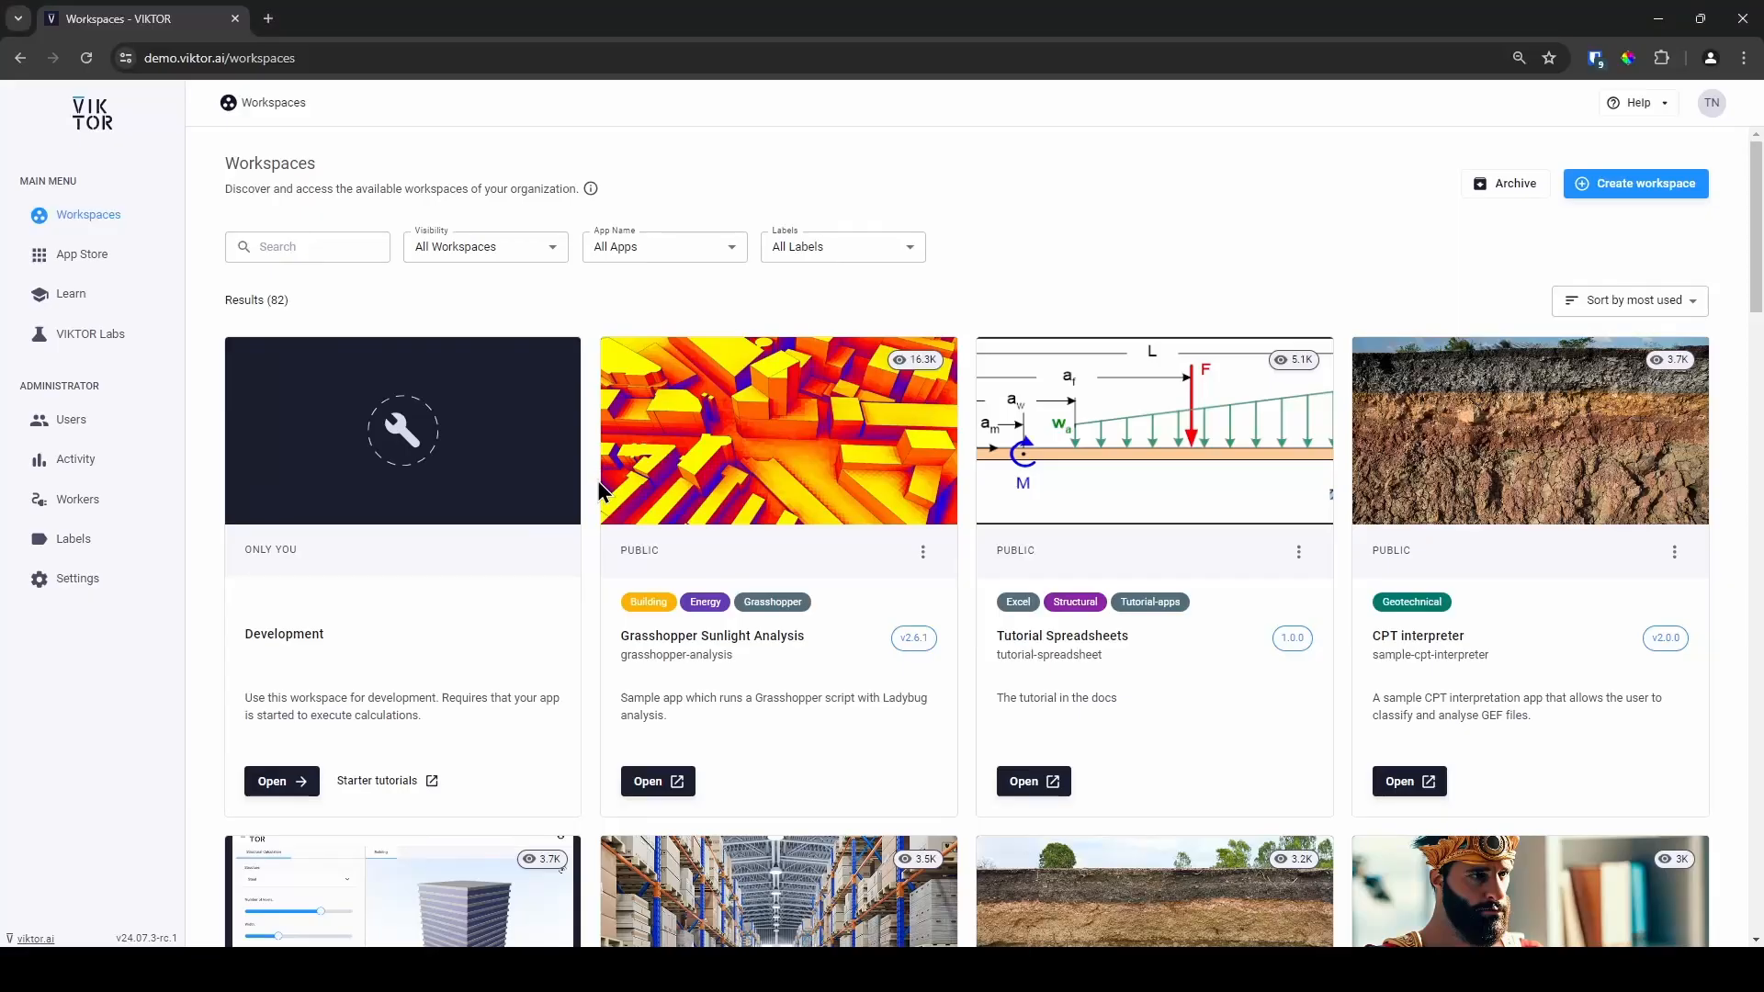
Step: Launch the Development workspace app showing Length, Width, Height fields beside the 3D Box cube
left_click(272, 781)
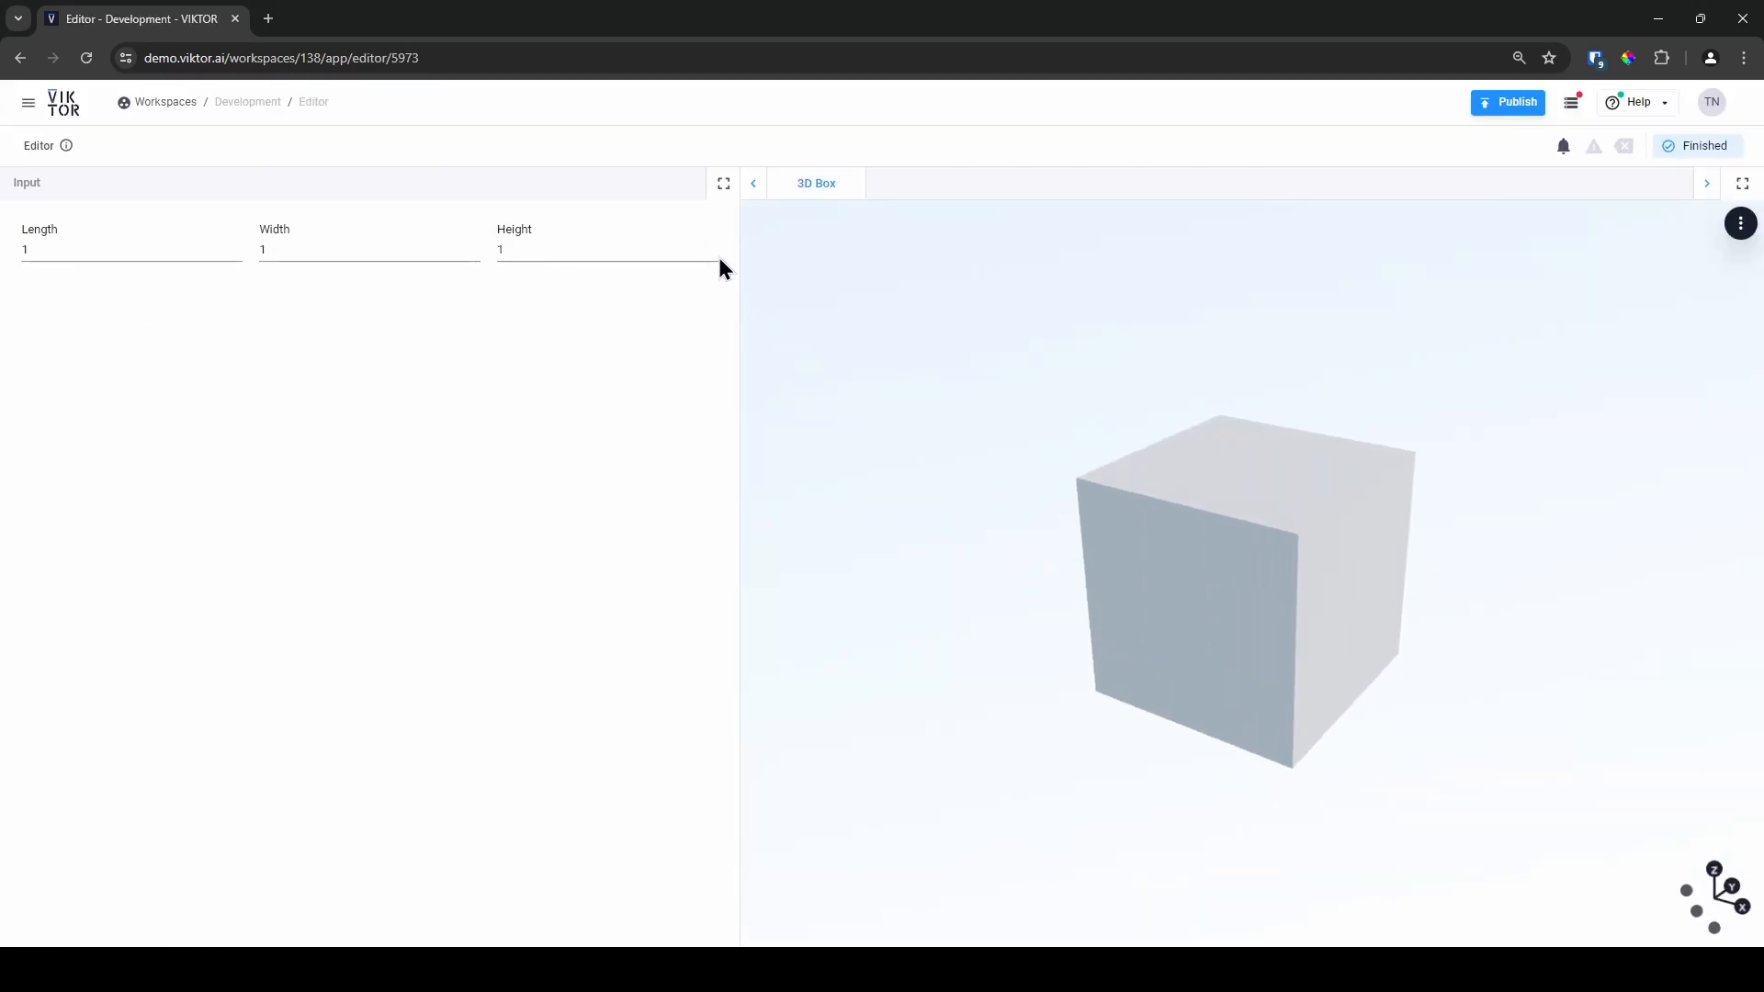
type("6")
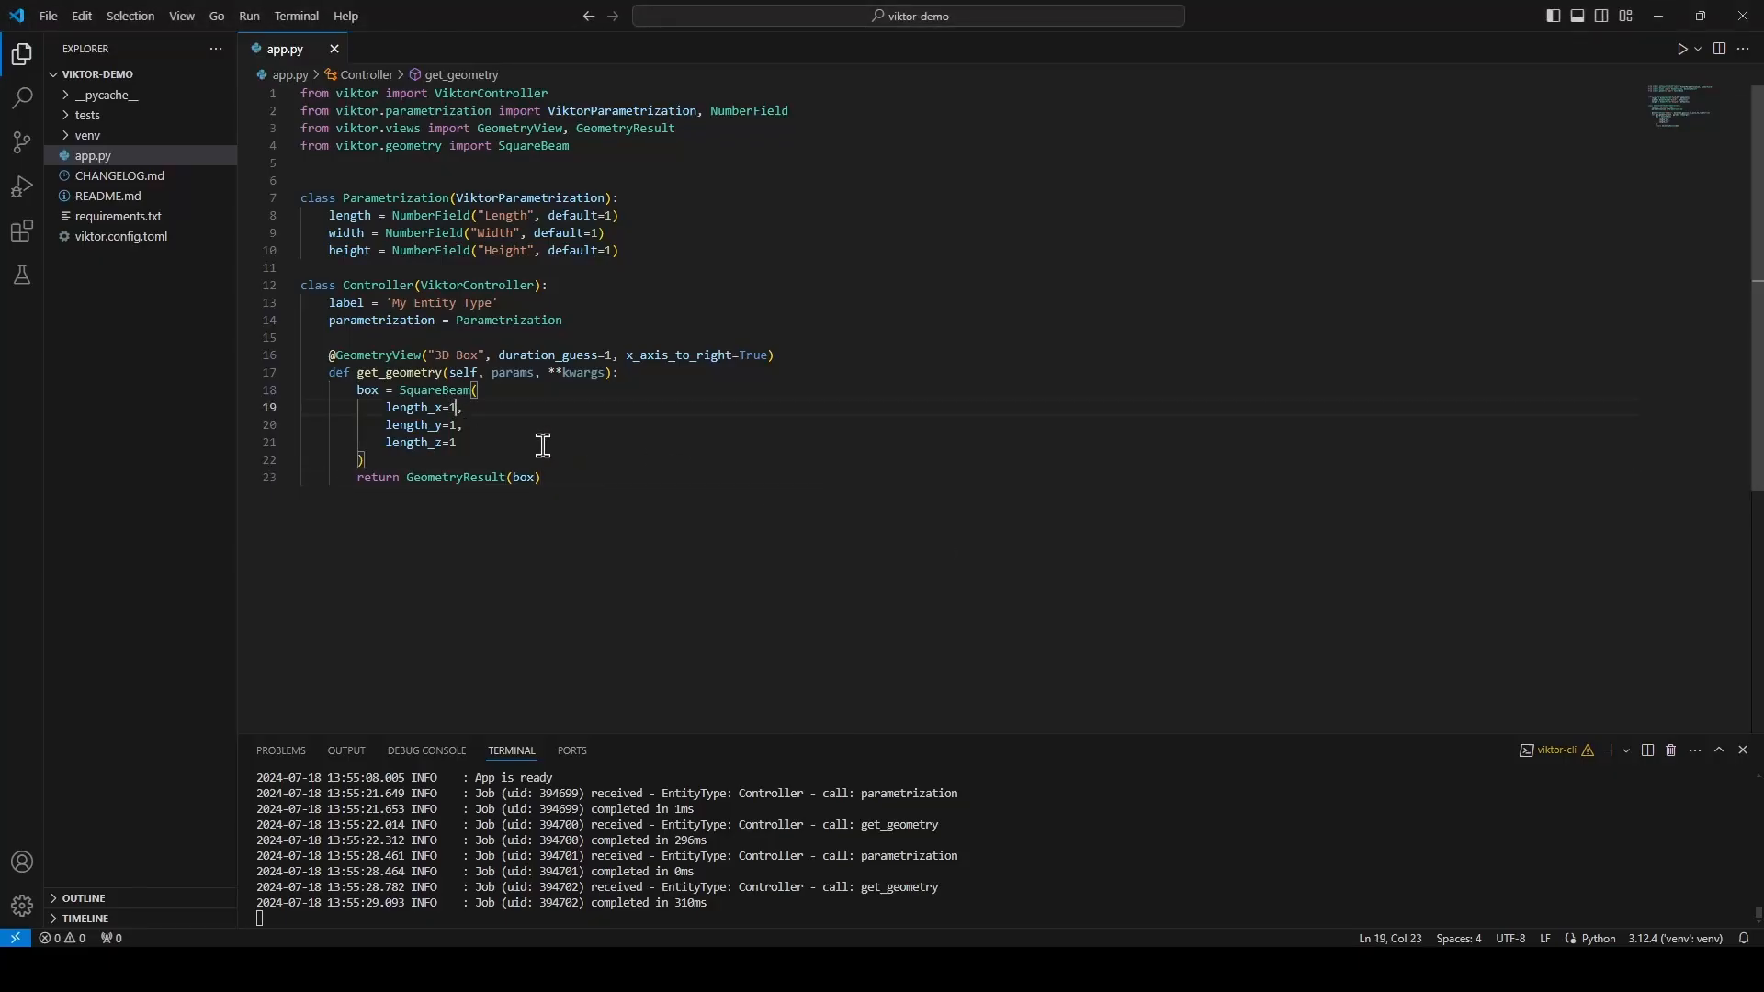
mouse_move(814, 517)
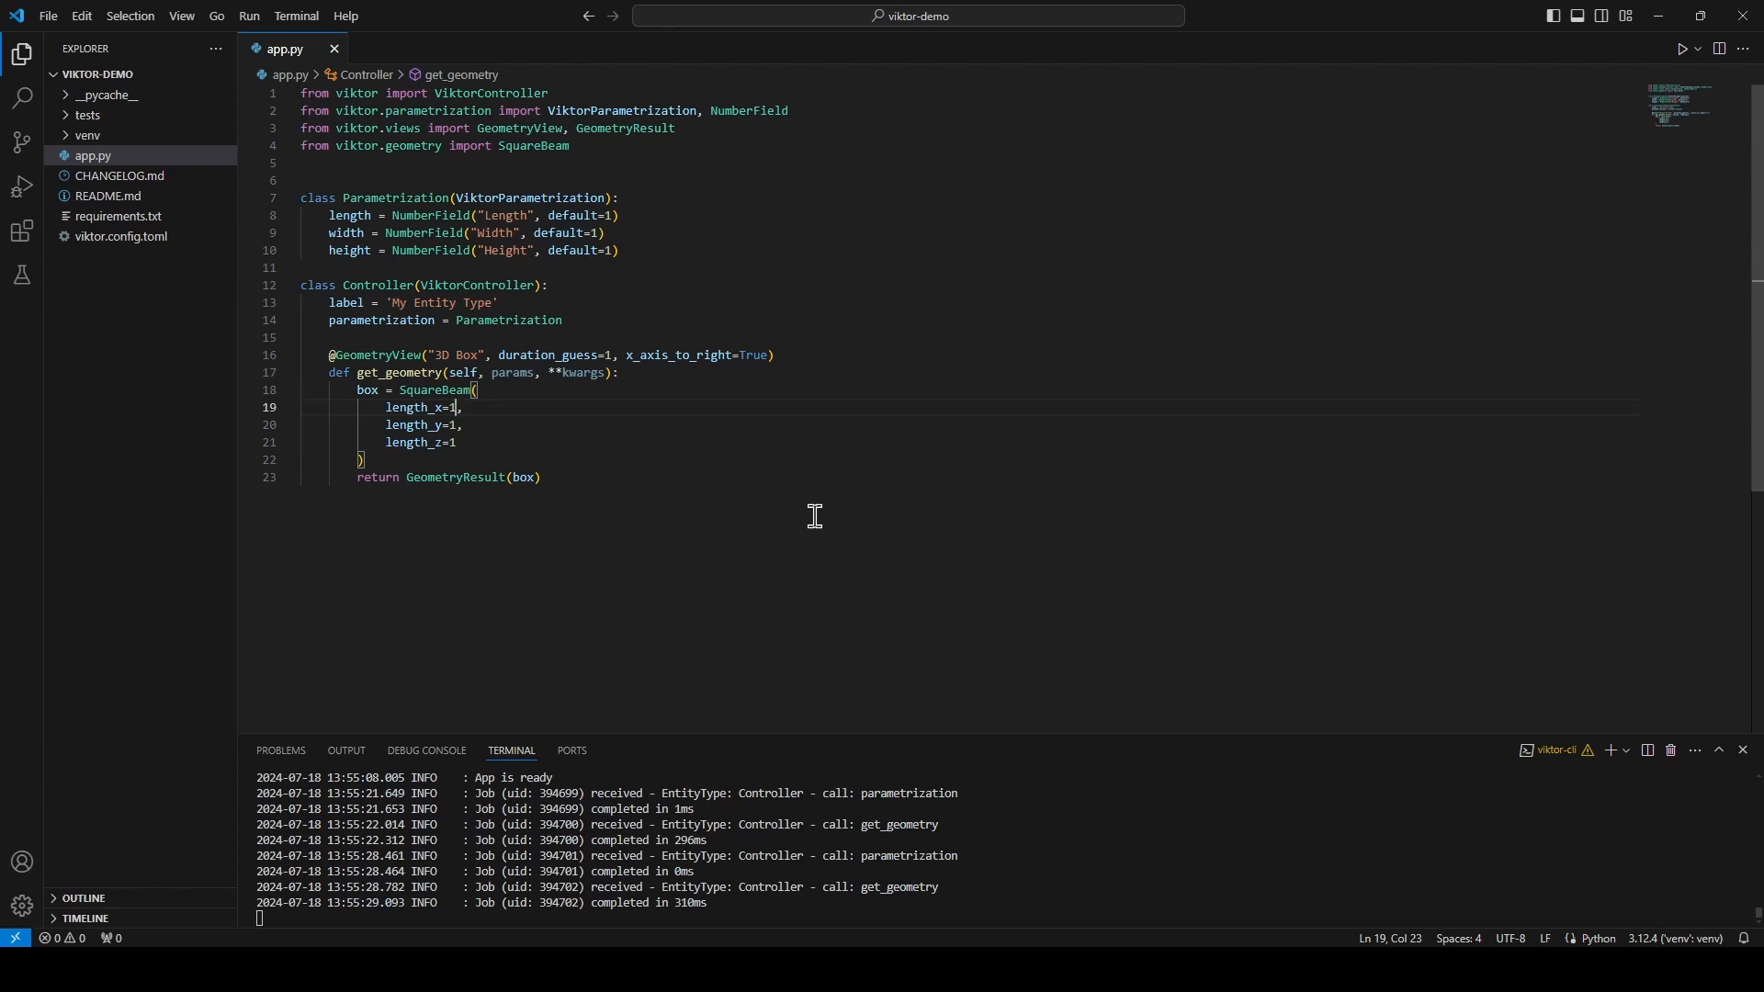
Step: Set the SquareBeam lengths to params.length, params.width and params.height and save app.py
type("p")
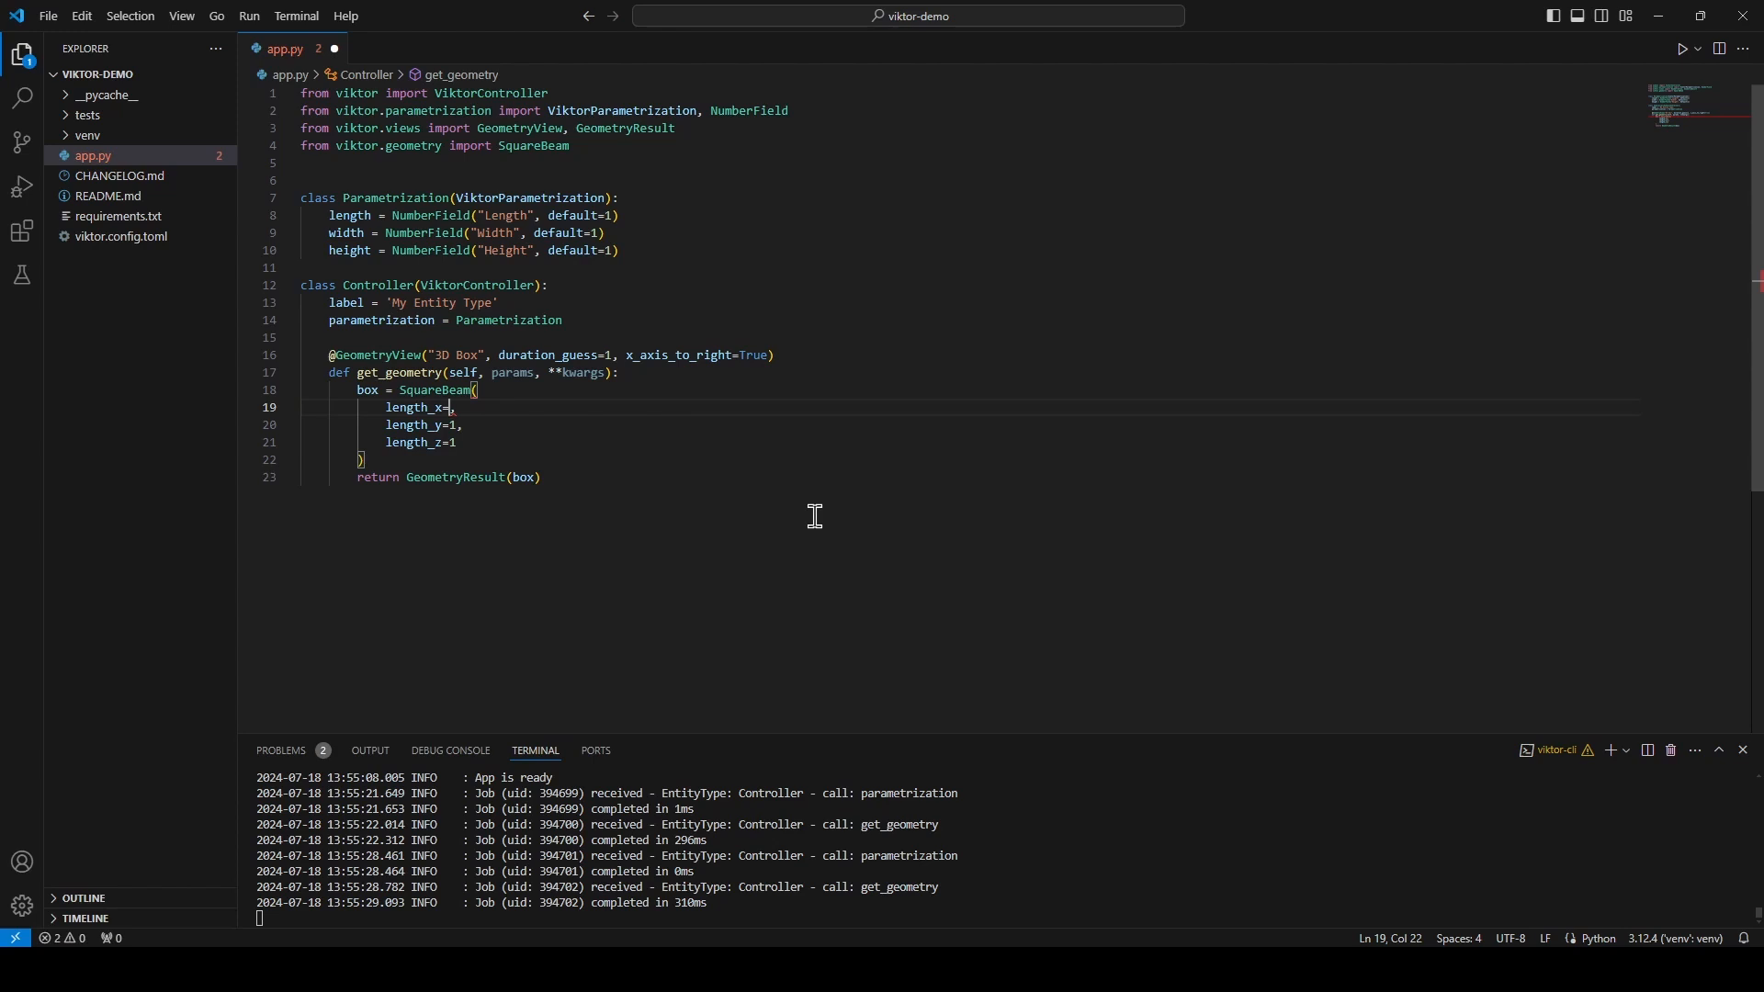
type("params.length")
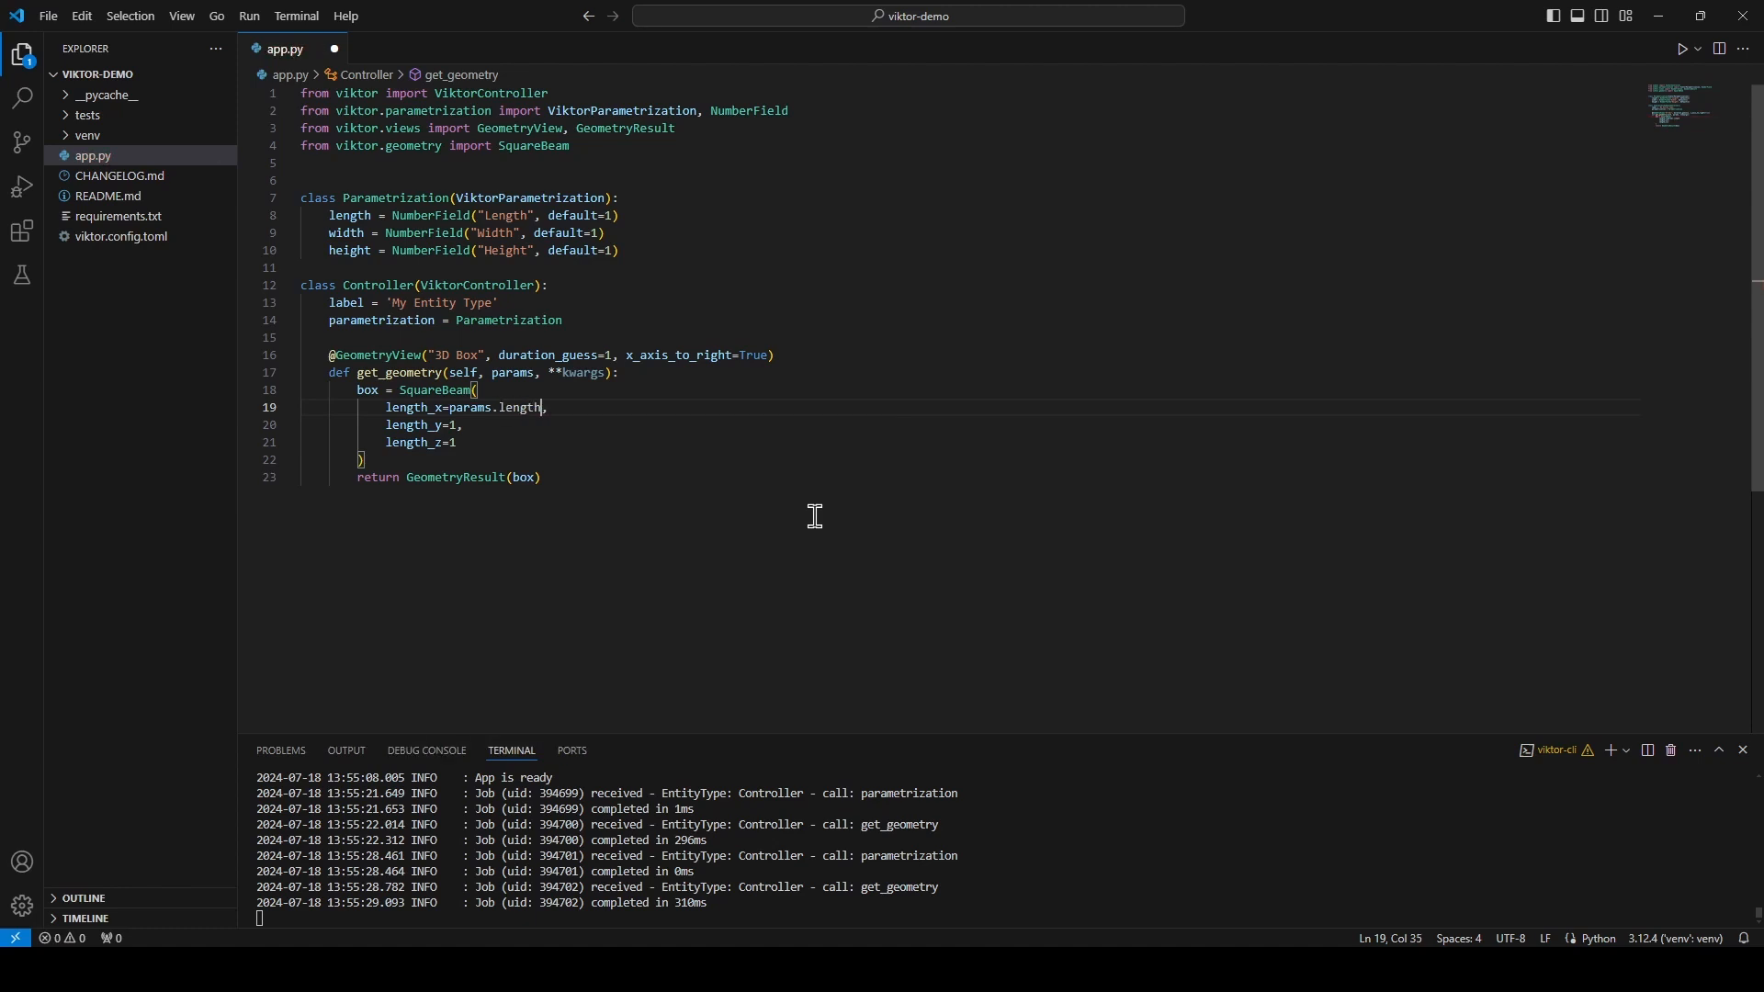
type("params.width")
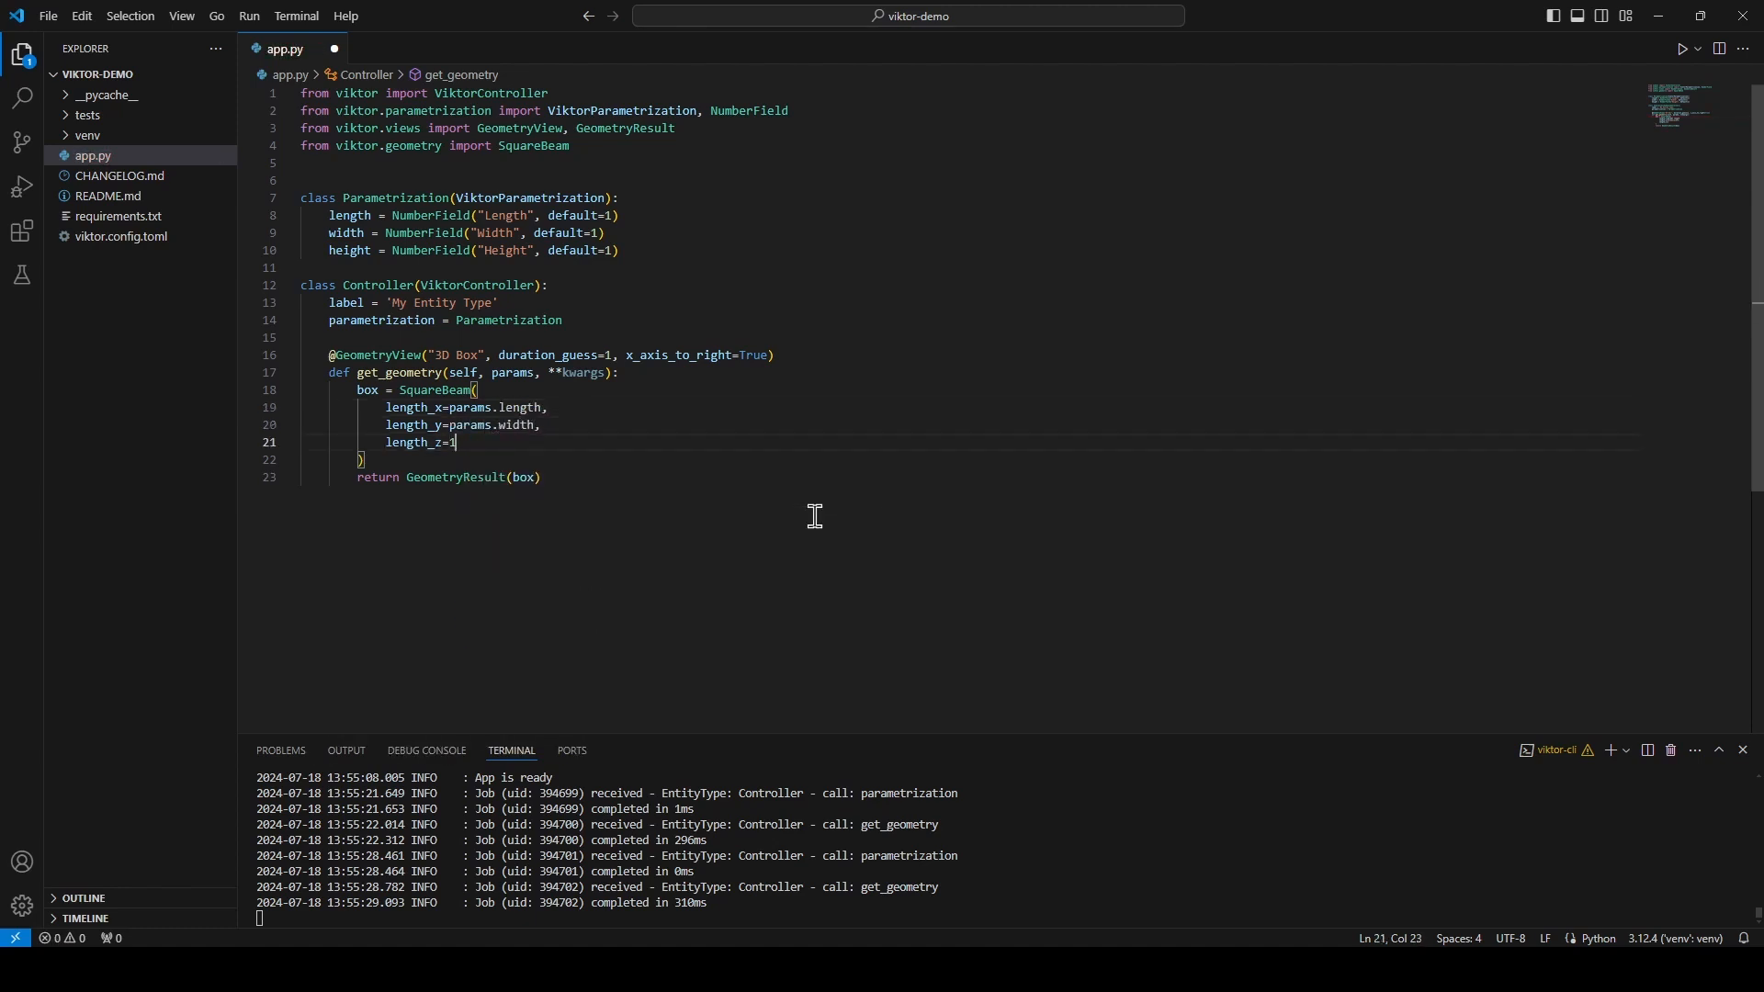
type("params.height")
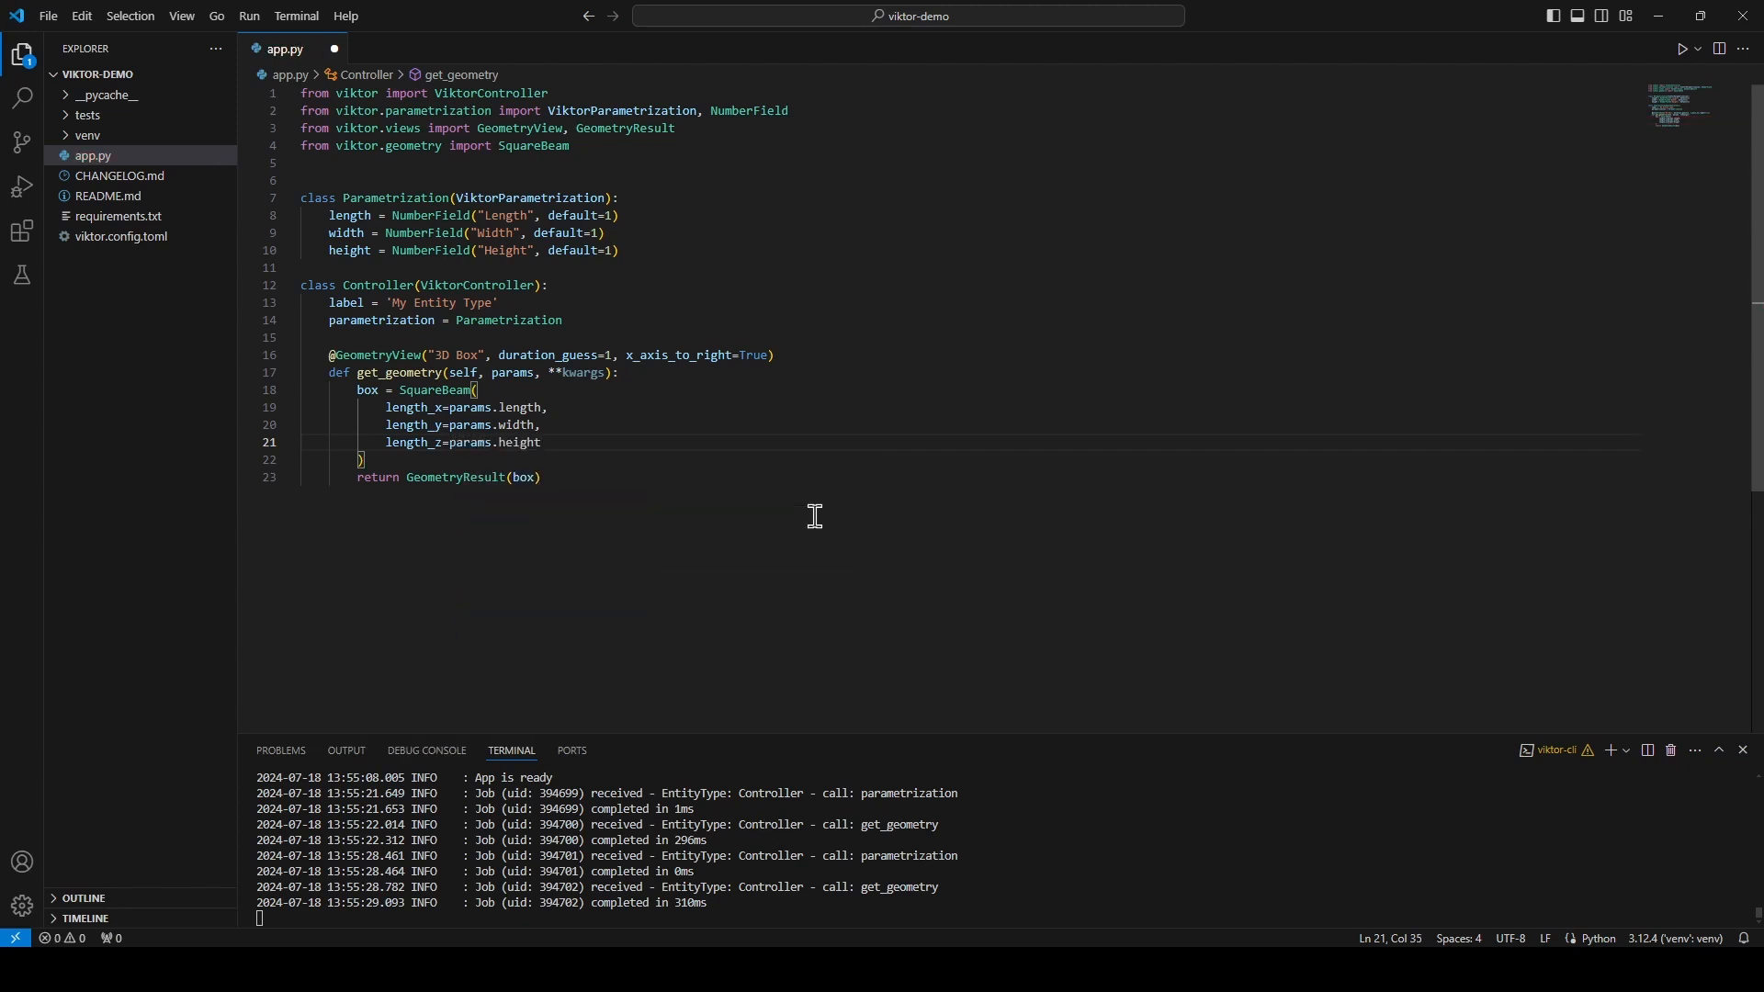
key("ctrl+s")
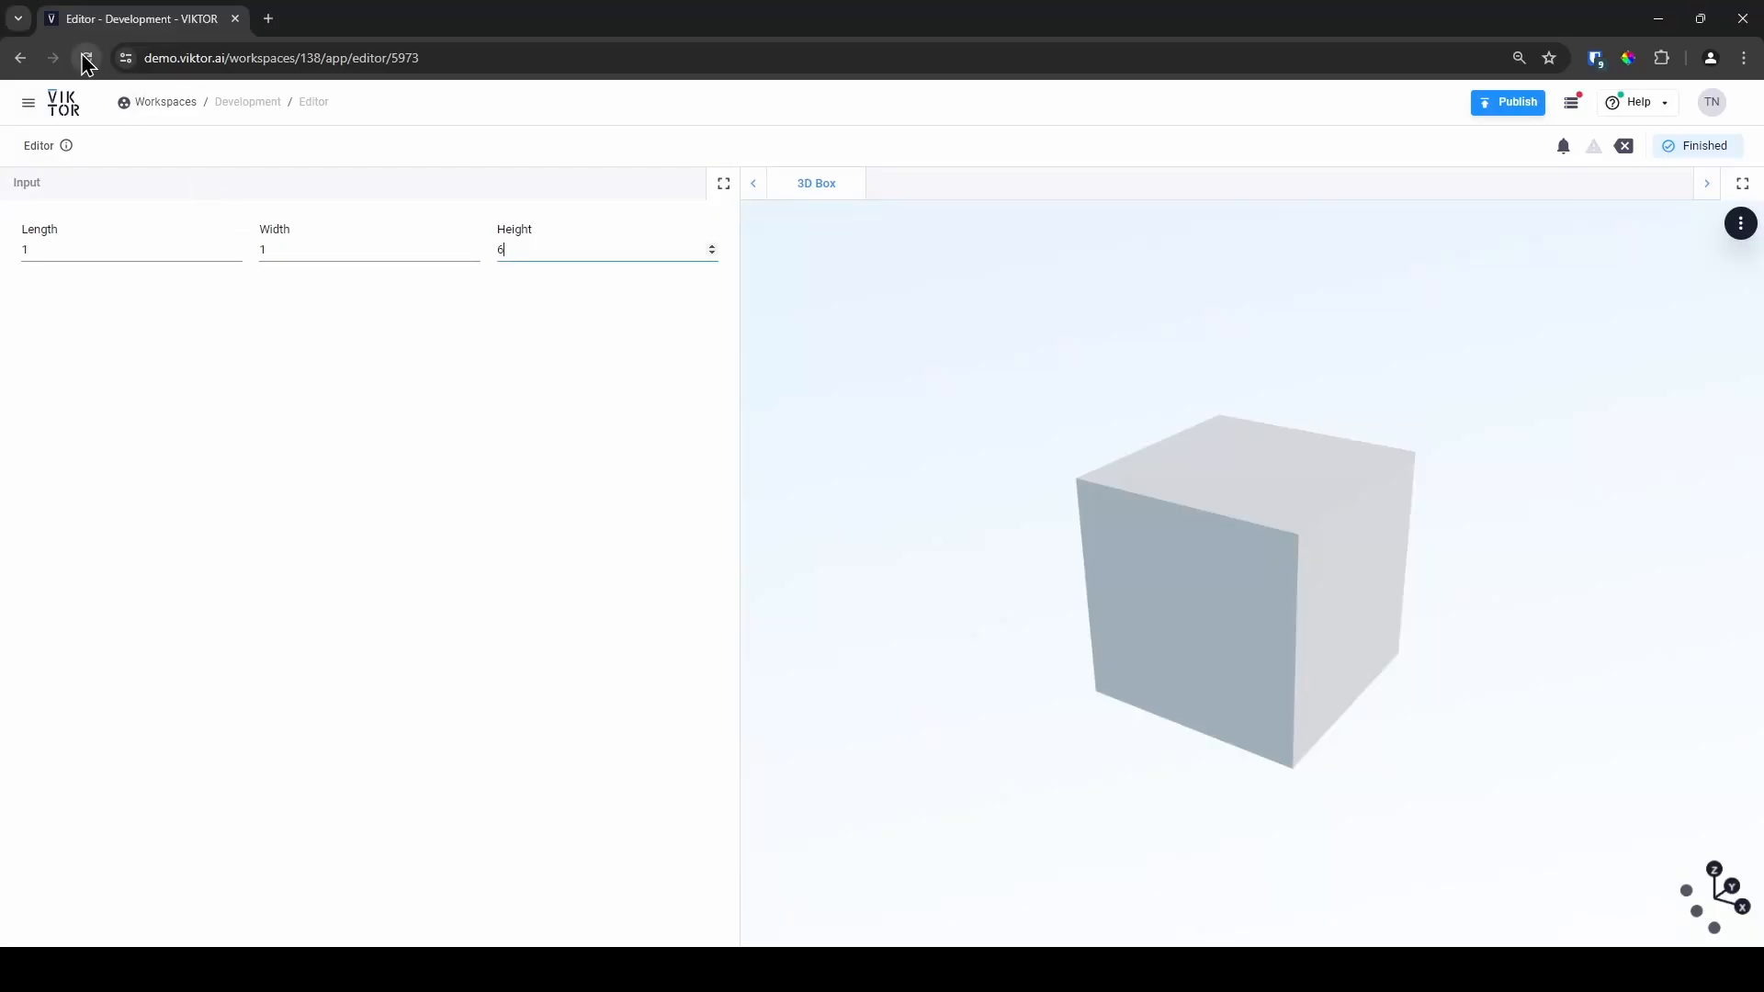
Step: Reload the app and change Height to 3 so the 3D Box view recomputes
left_click(86, 57)
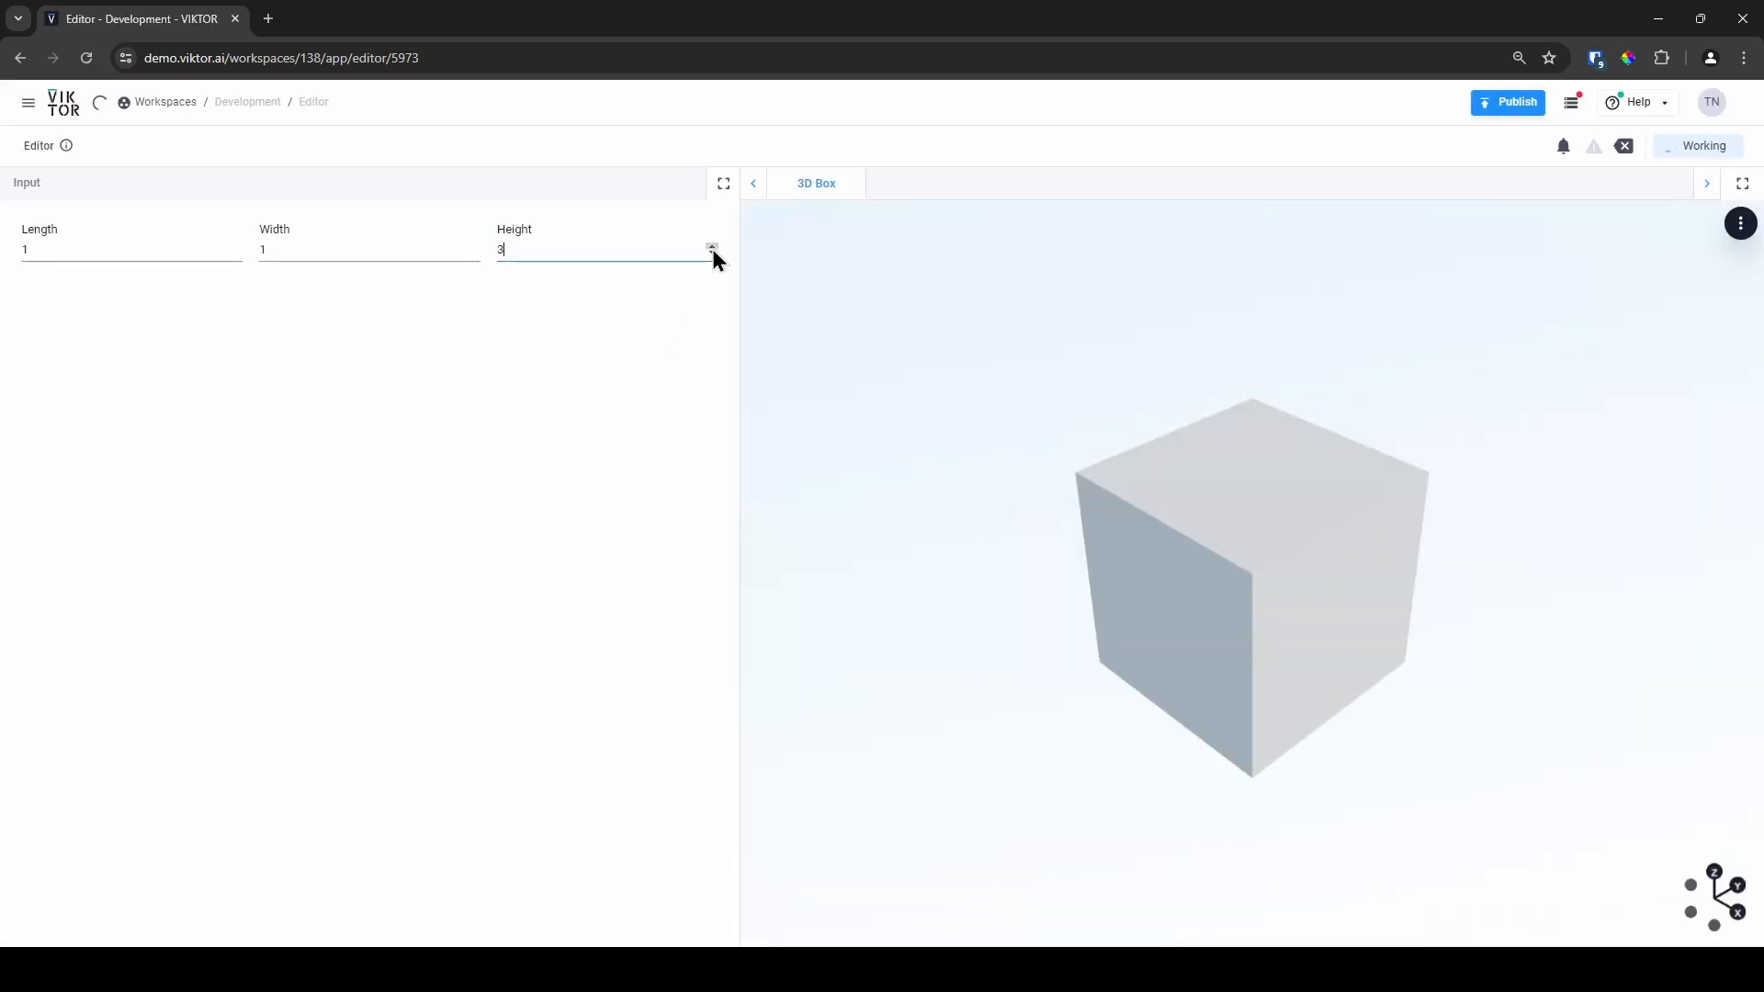
left_click(711, 245)
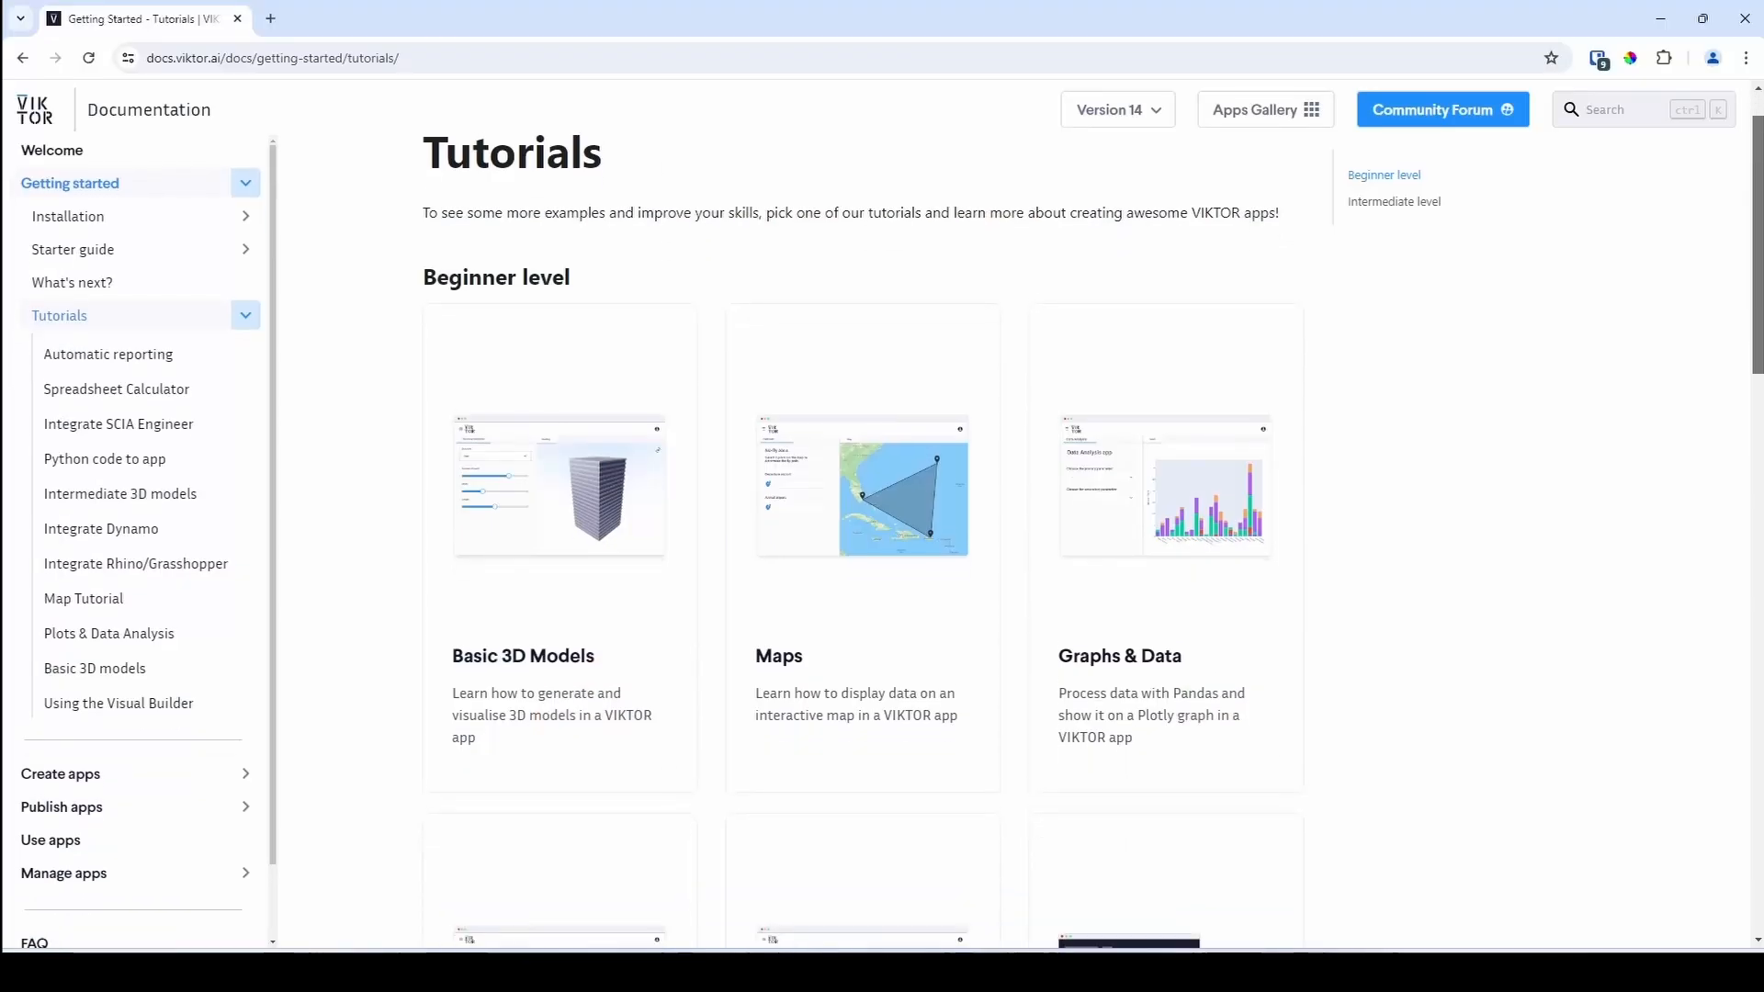
Step: Scroll the Tutorials page past Beginner cards to Intermediate ones down to Rhino/Grasshopper
scroll("down", 3)
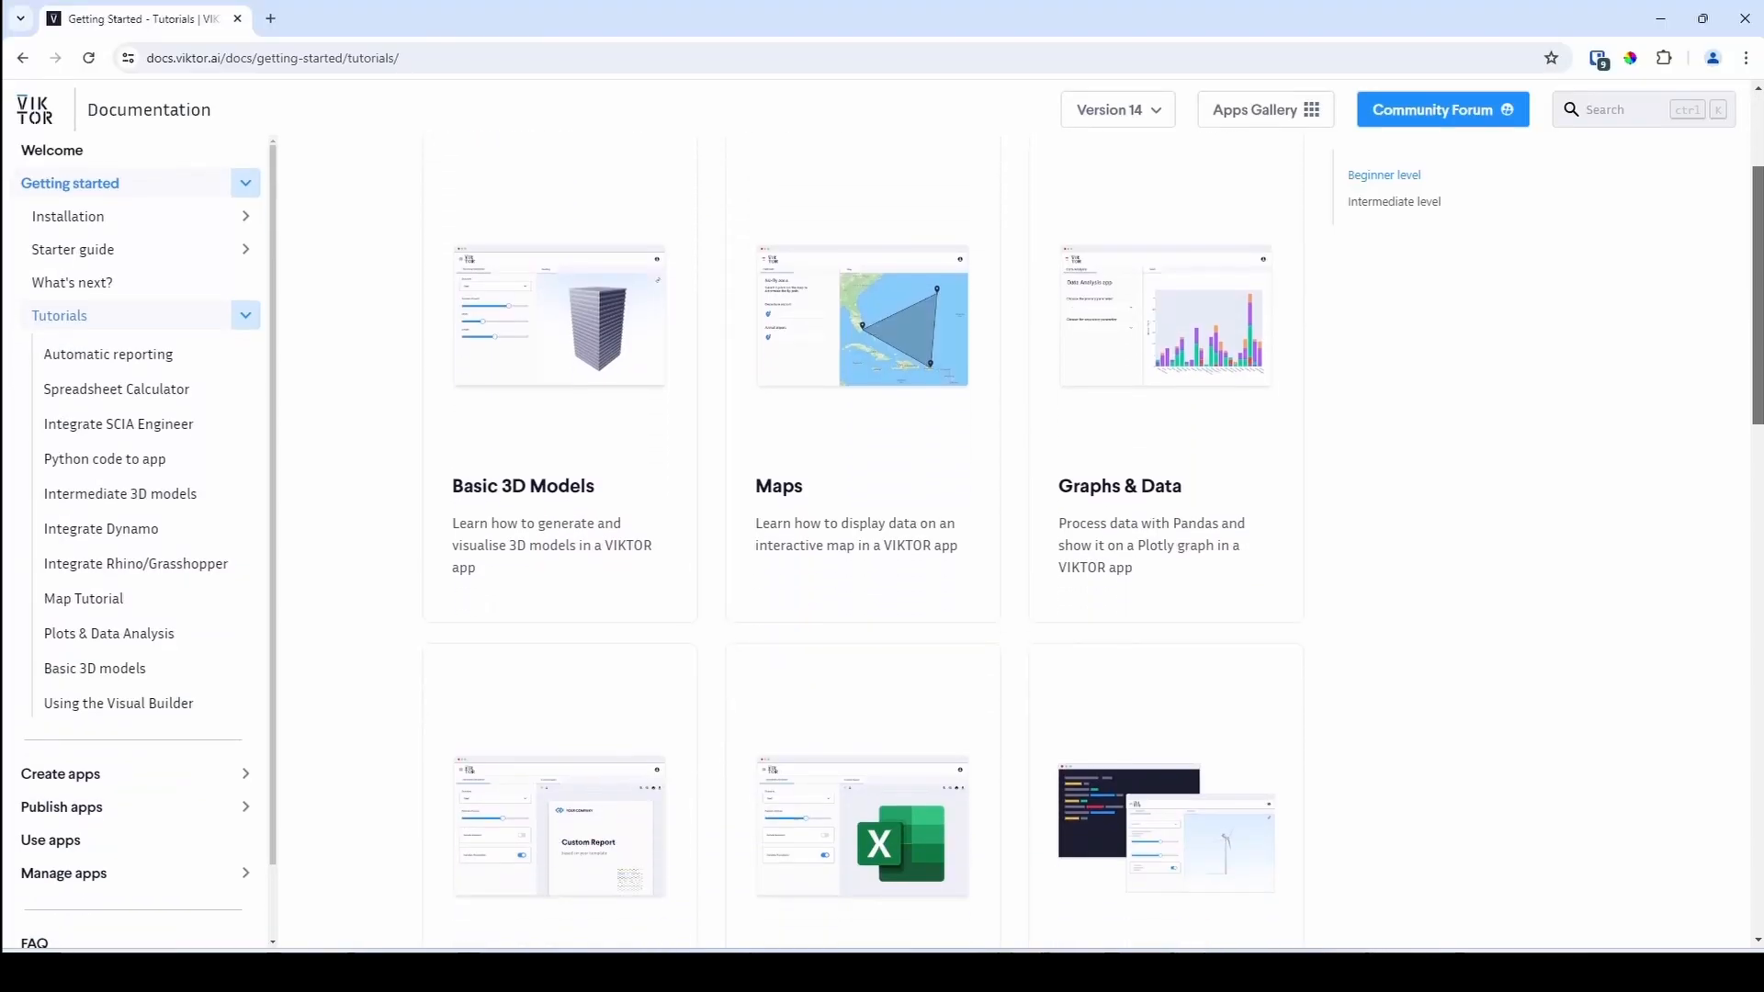
scroll("down", 3)
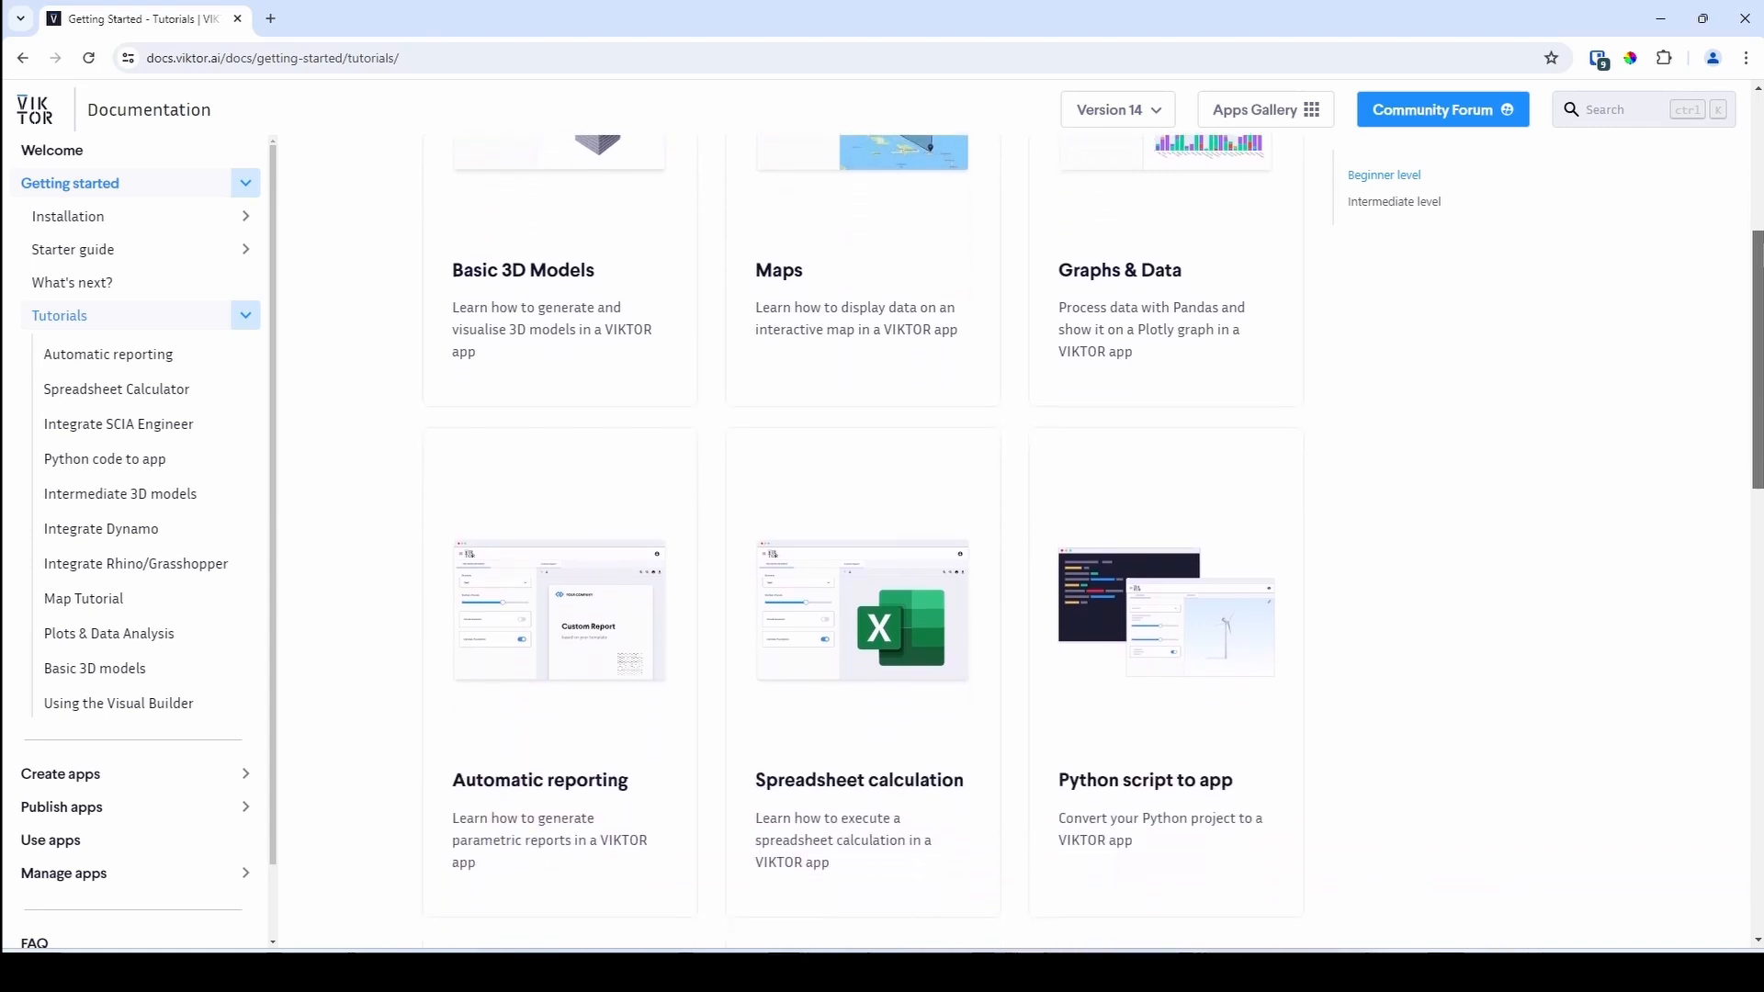
scroll("down", 3)
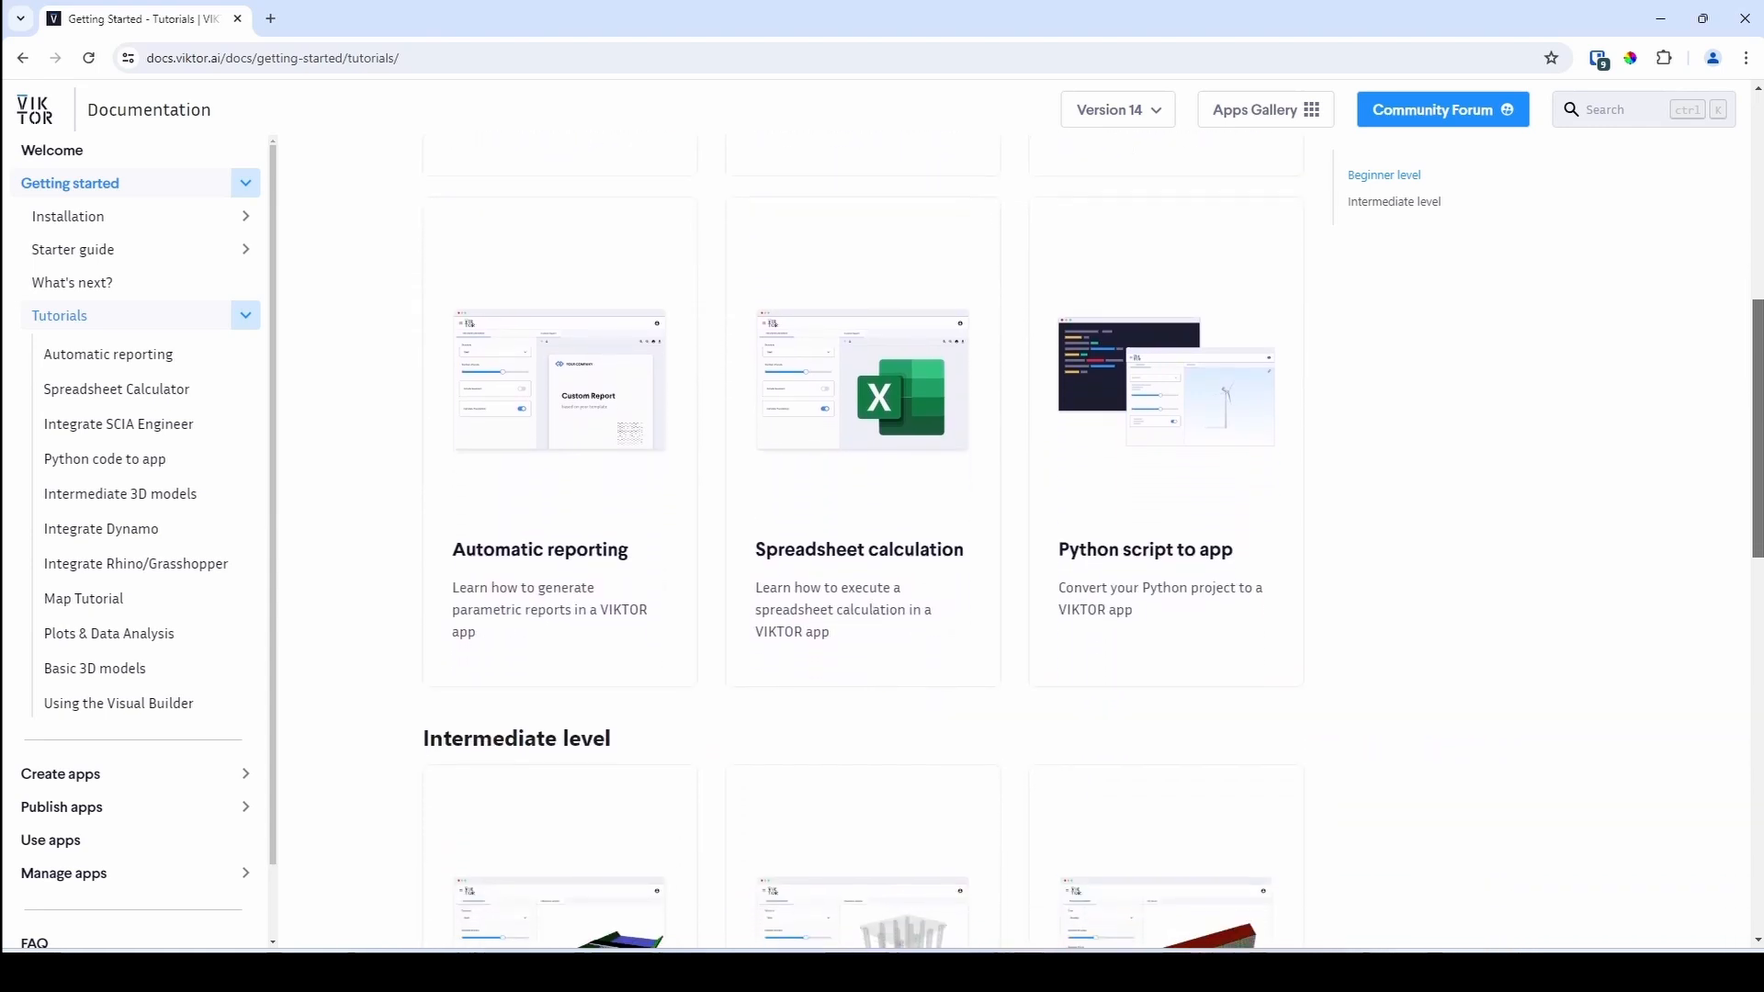
scroll("down", 3)
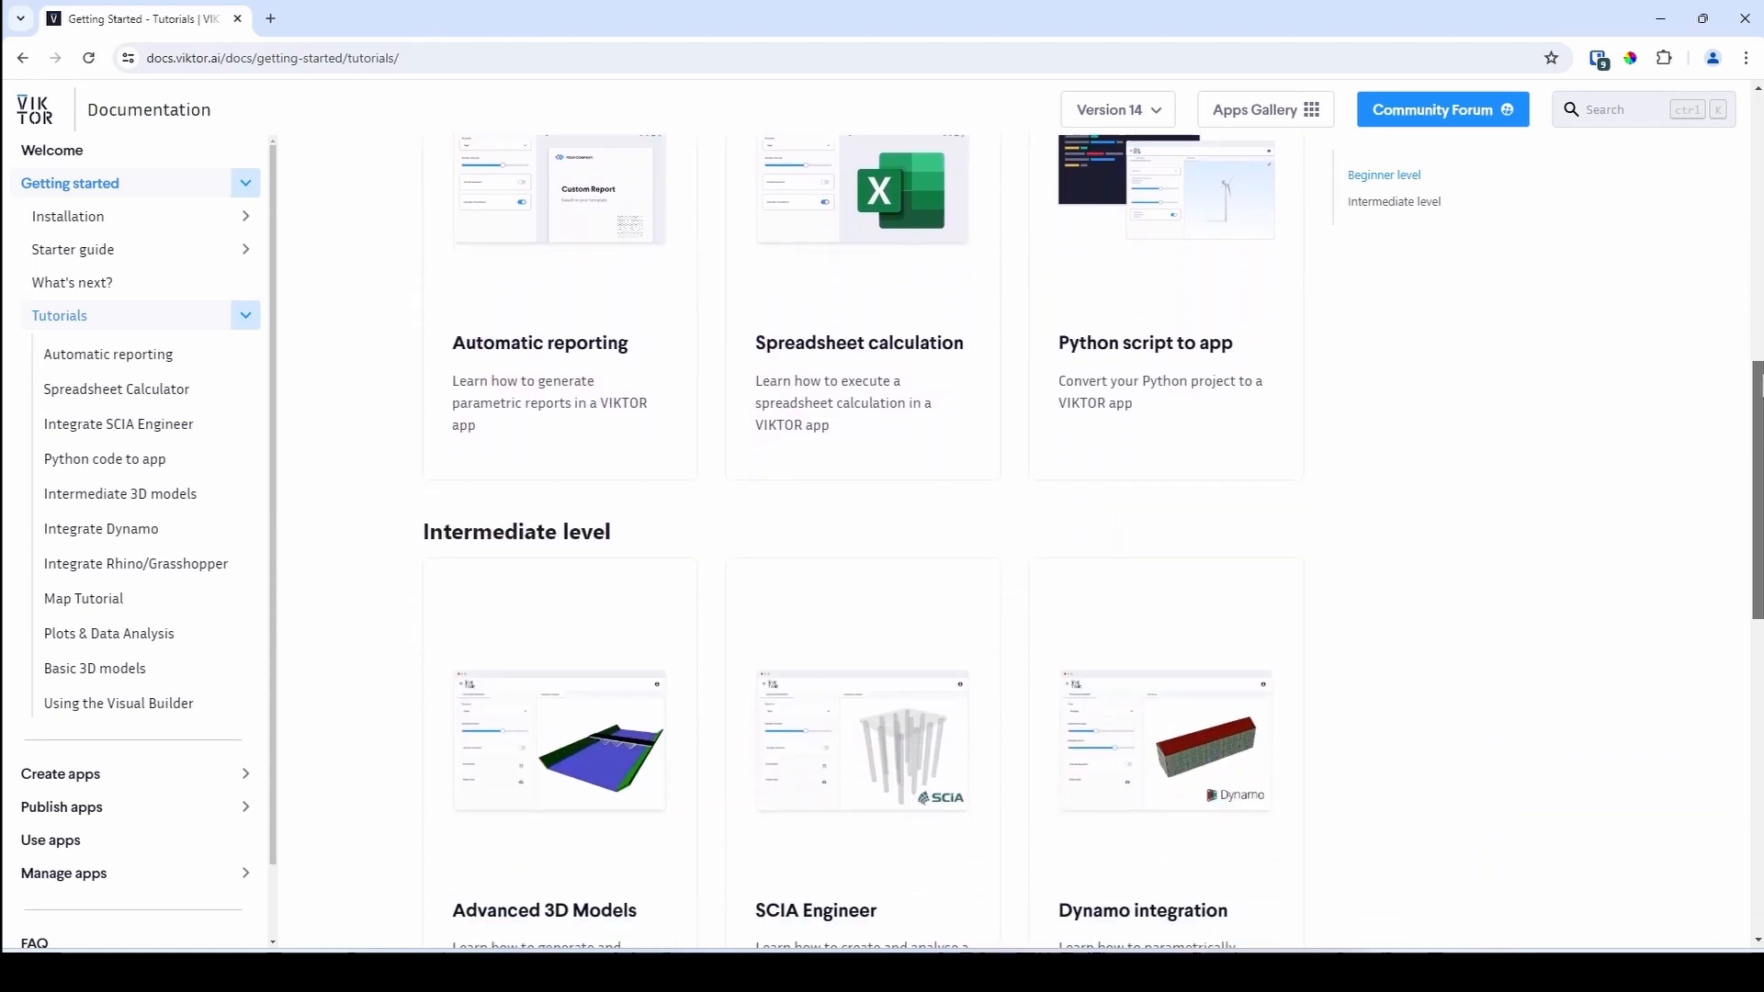
scroll("down", 3)
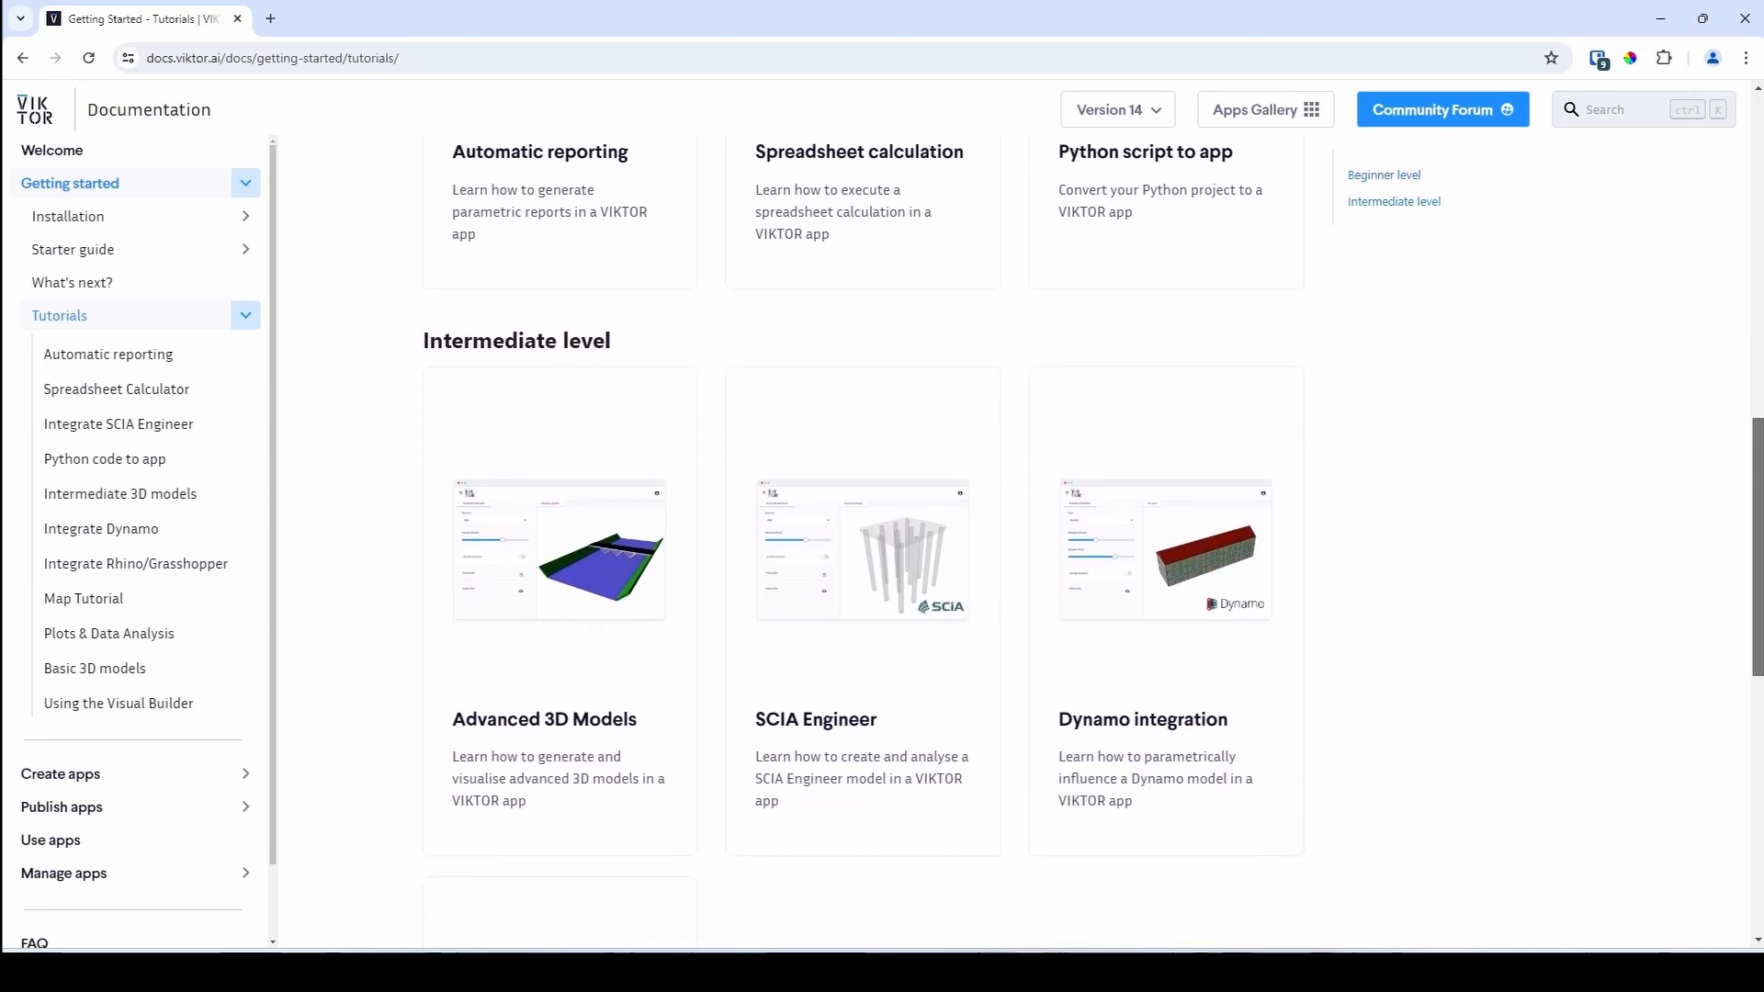
scroll("down", 3)
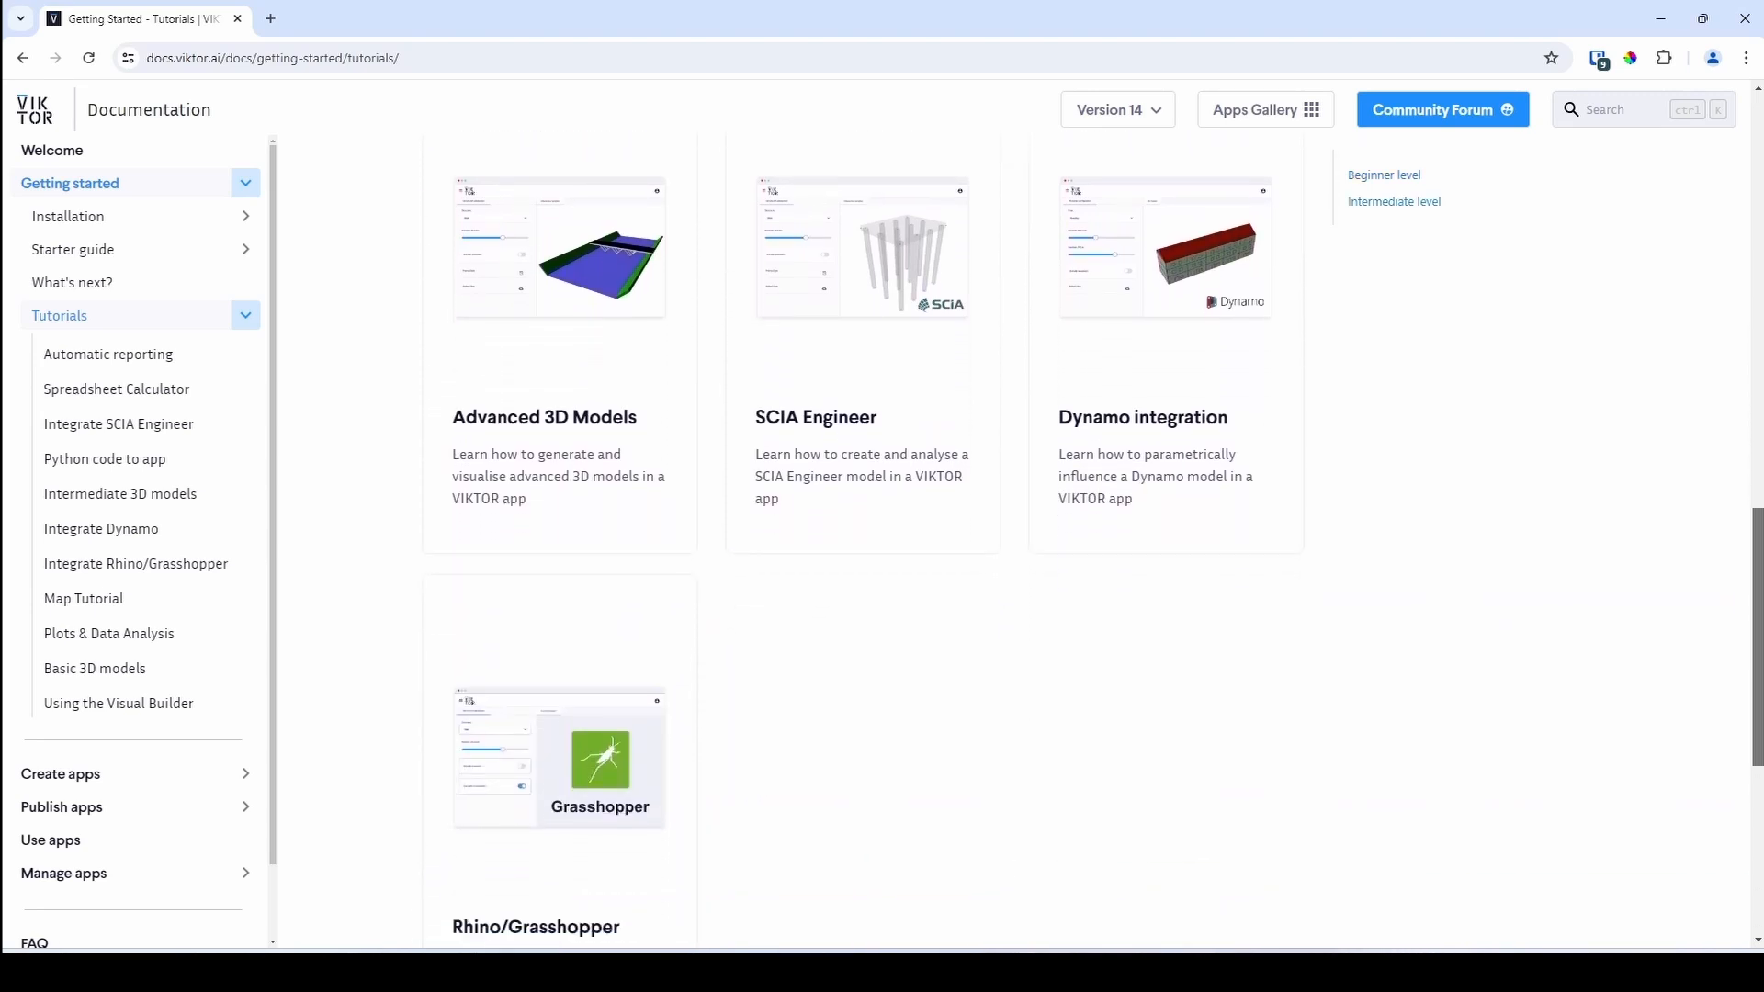